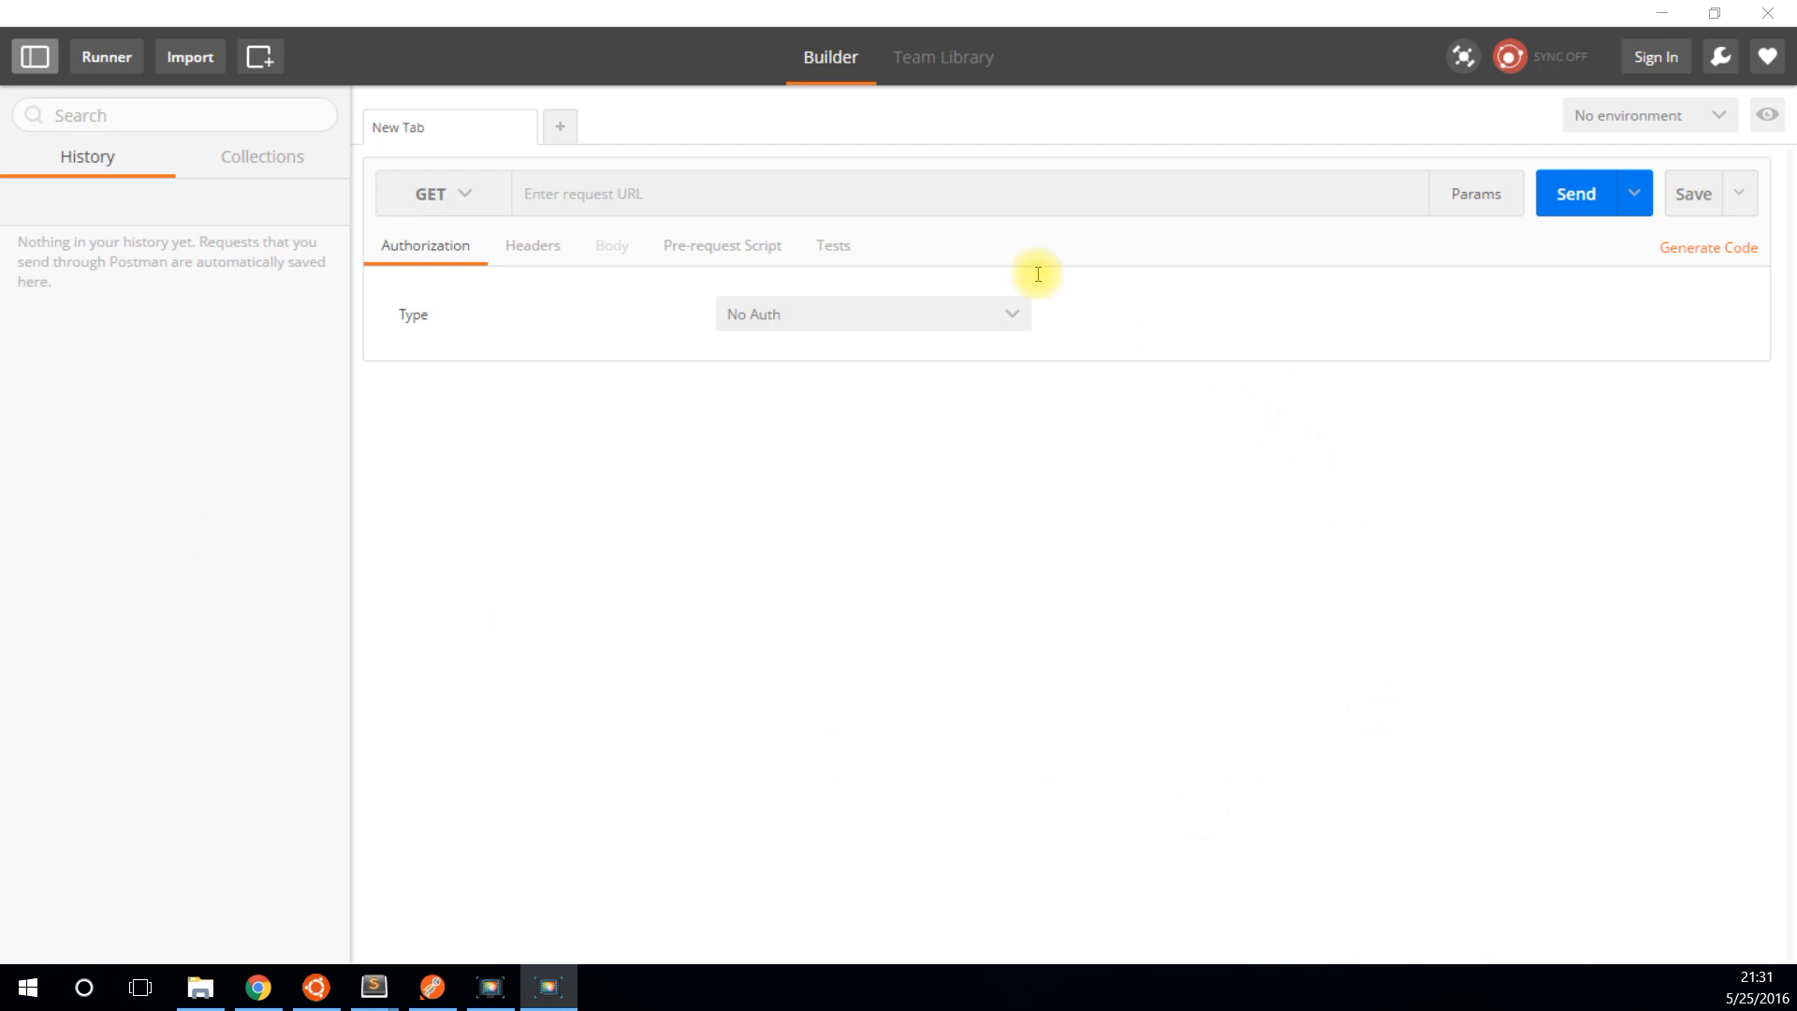
# - Send a GET request to 127.0.0.1:8080/animal to fetch the full animal list
pyautogui.click(811, 194)
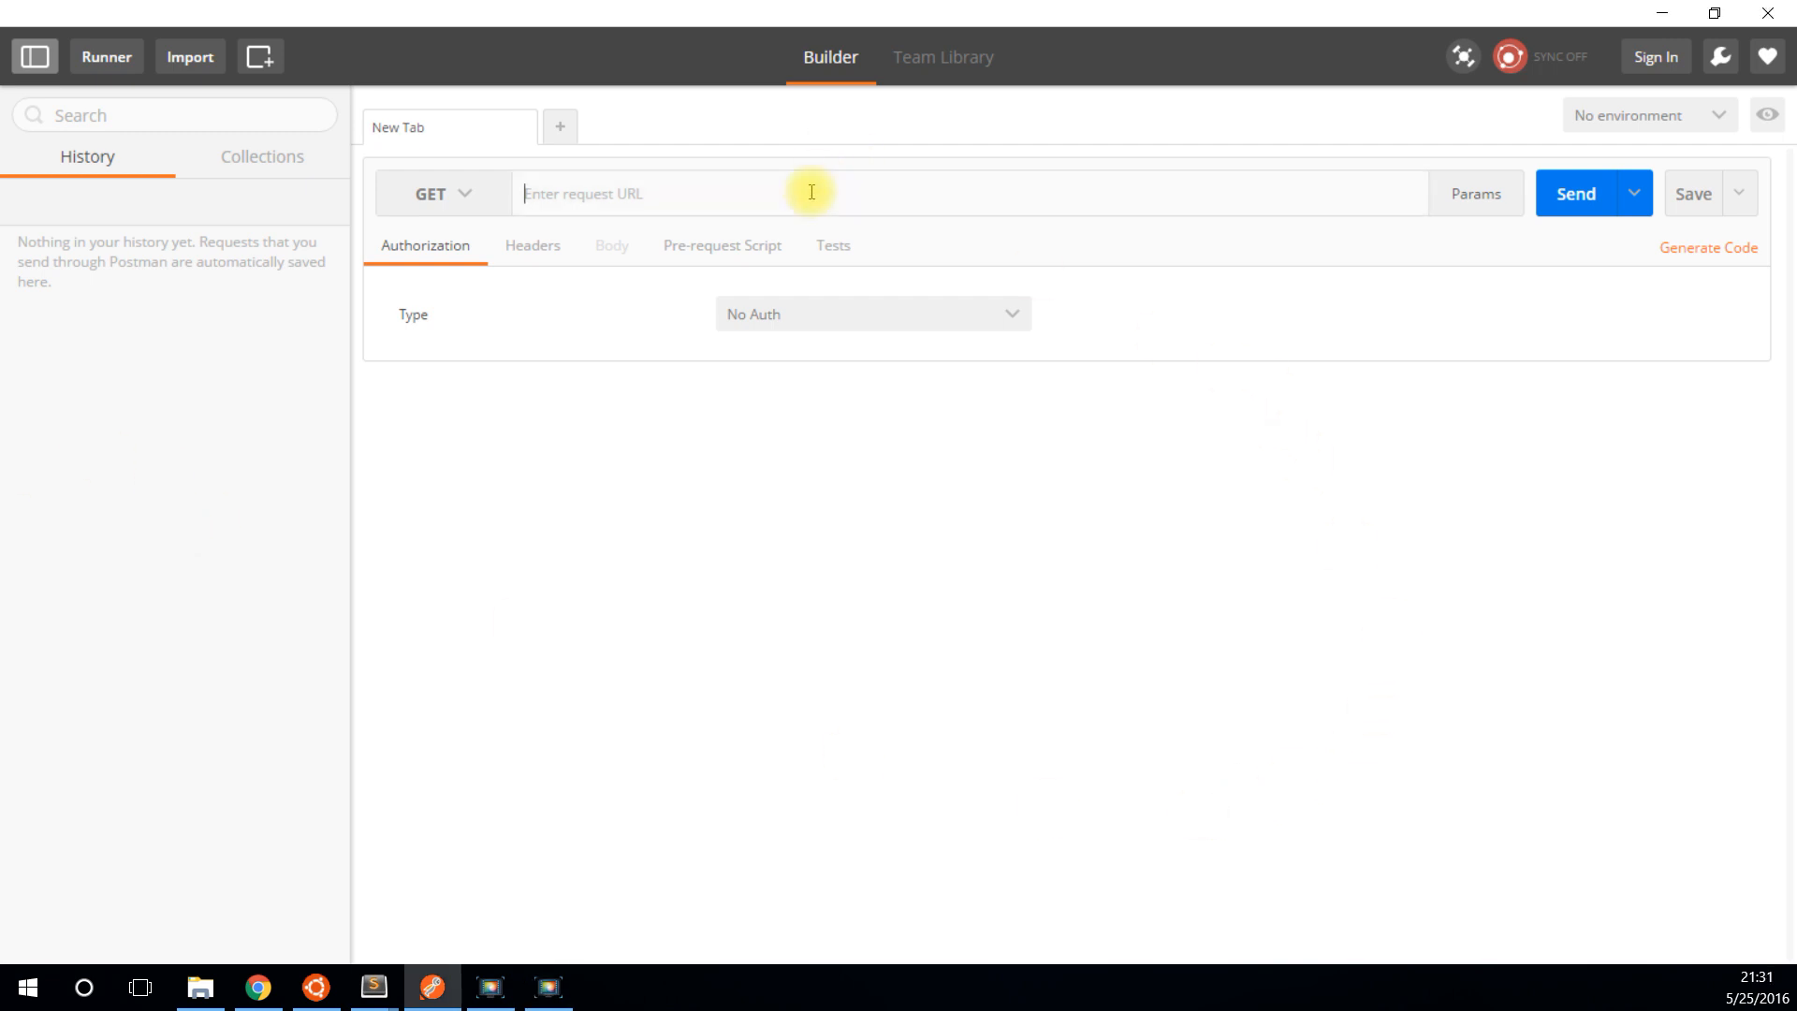
pyautogui.write('127.0')
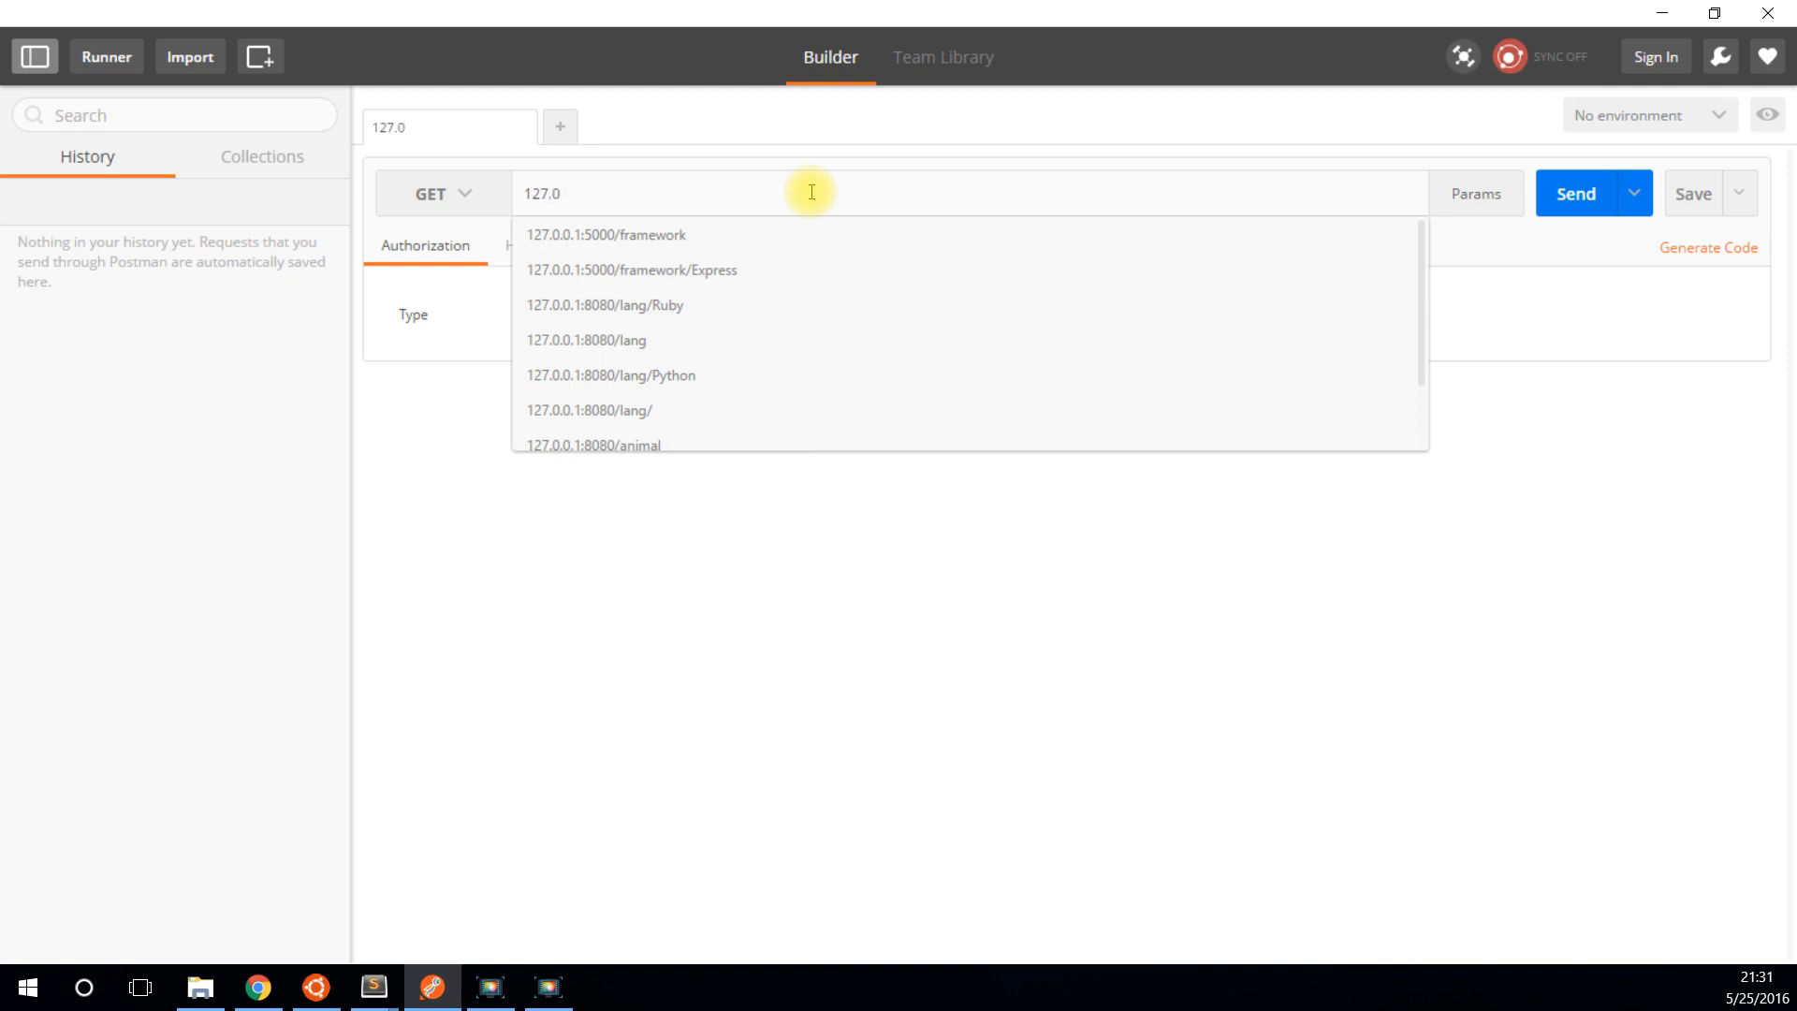
pyautogui.write('.0.1:')
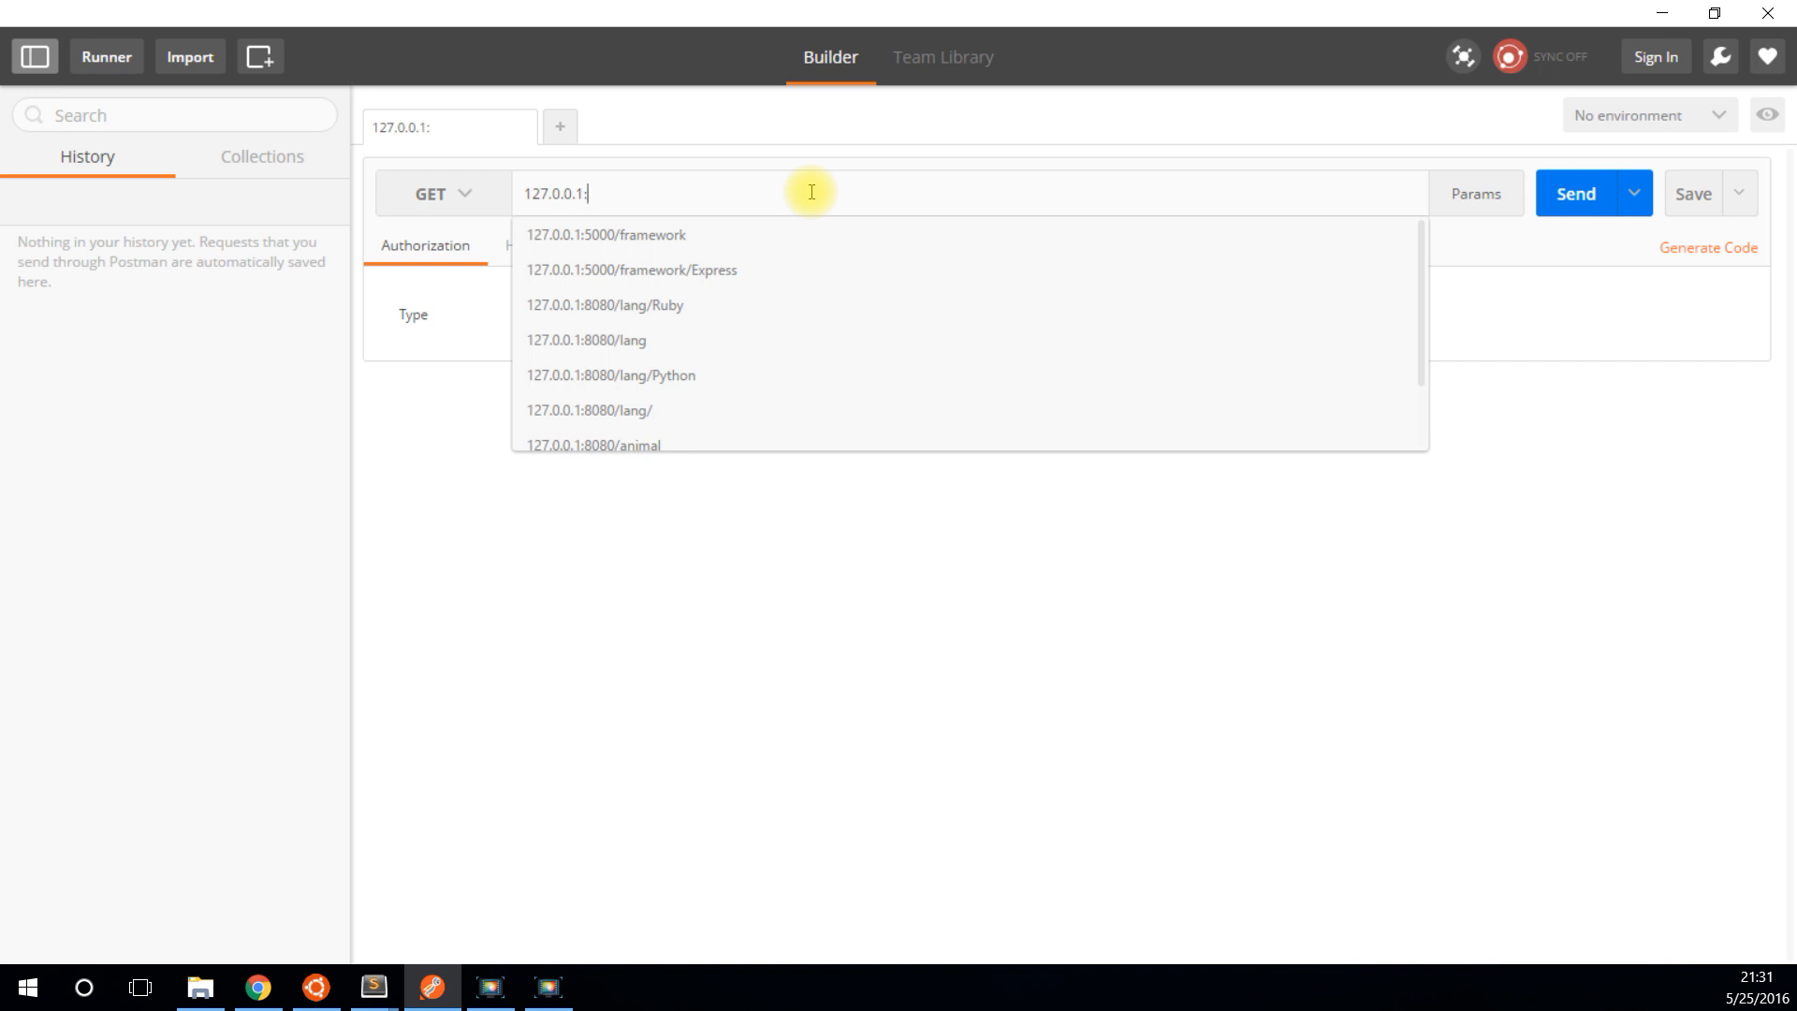
pyautogui.write('8080/animal')
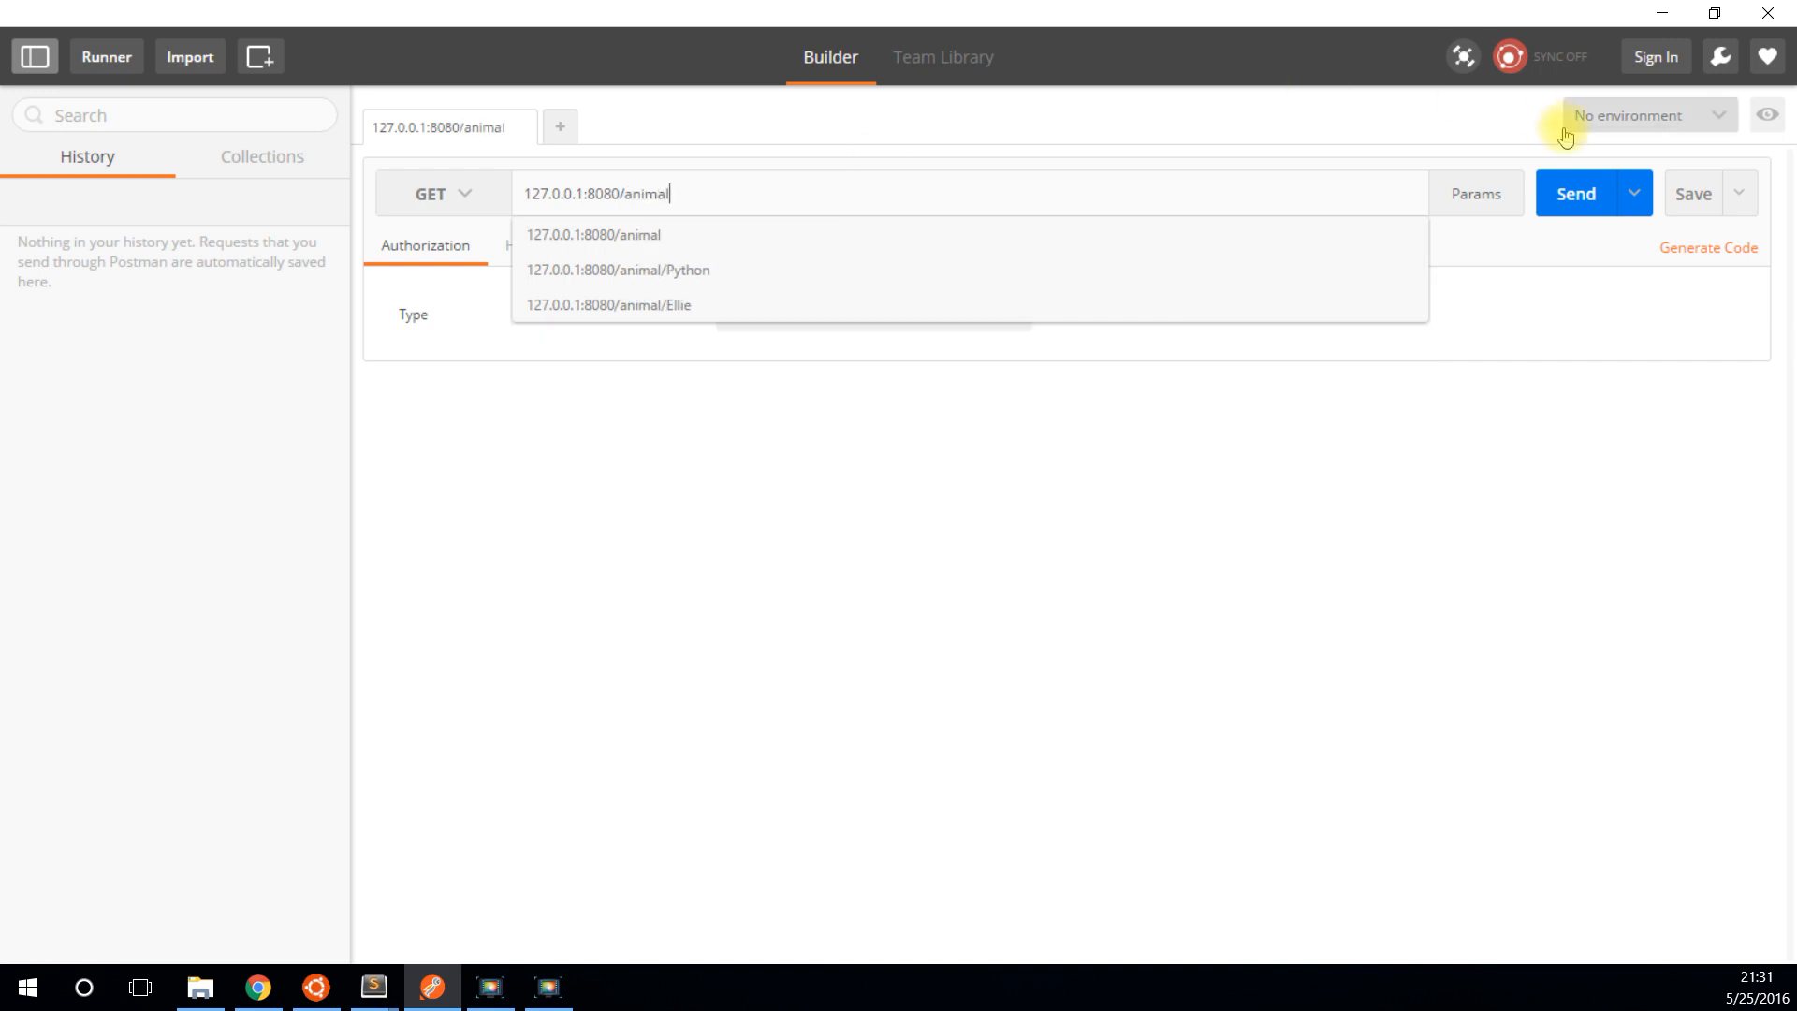
pyautogui.click(1575, 194)
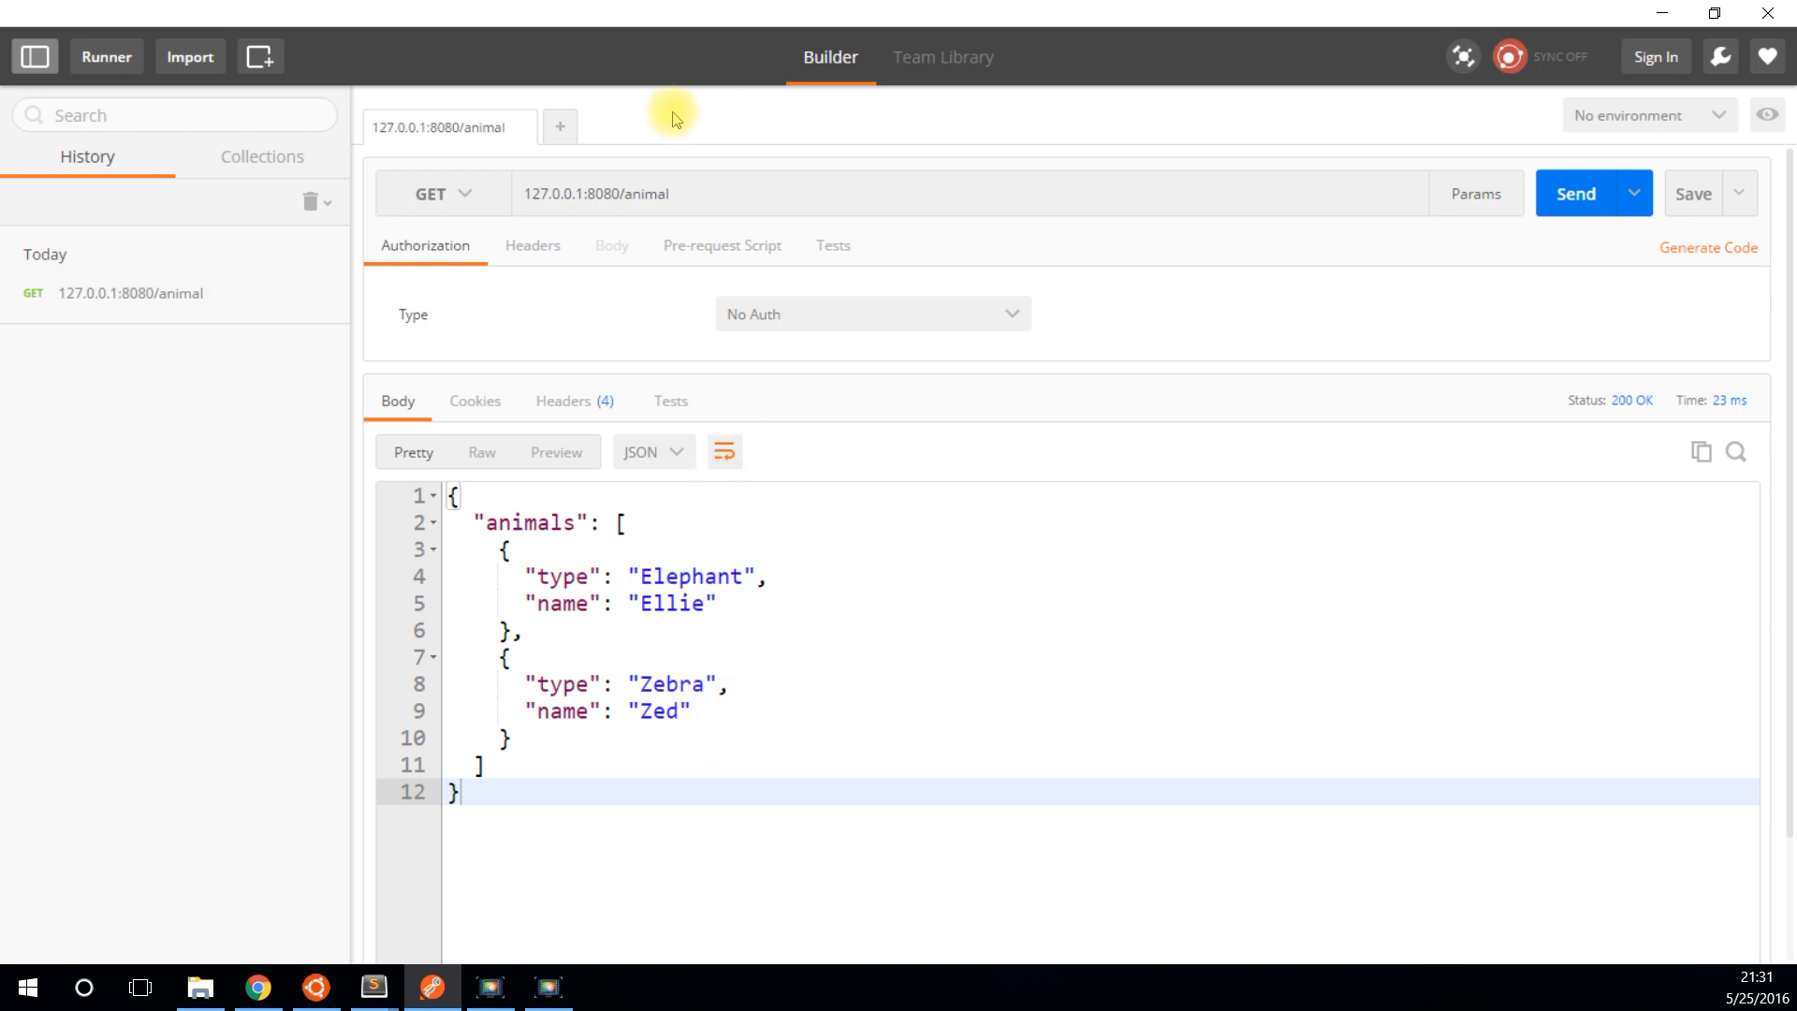
# - Change the URL to /animal/Zed and send it to fetch Zed the zebra
pyautogui.doubleClick(653, 194)
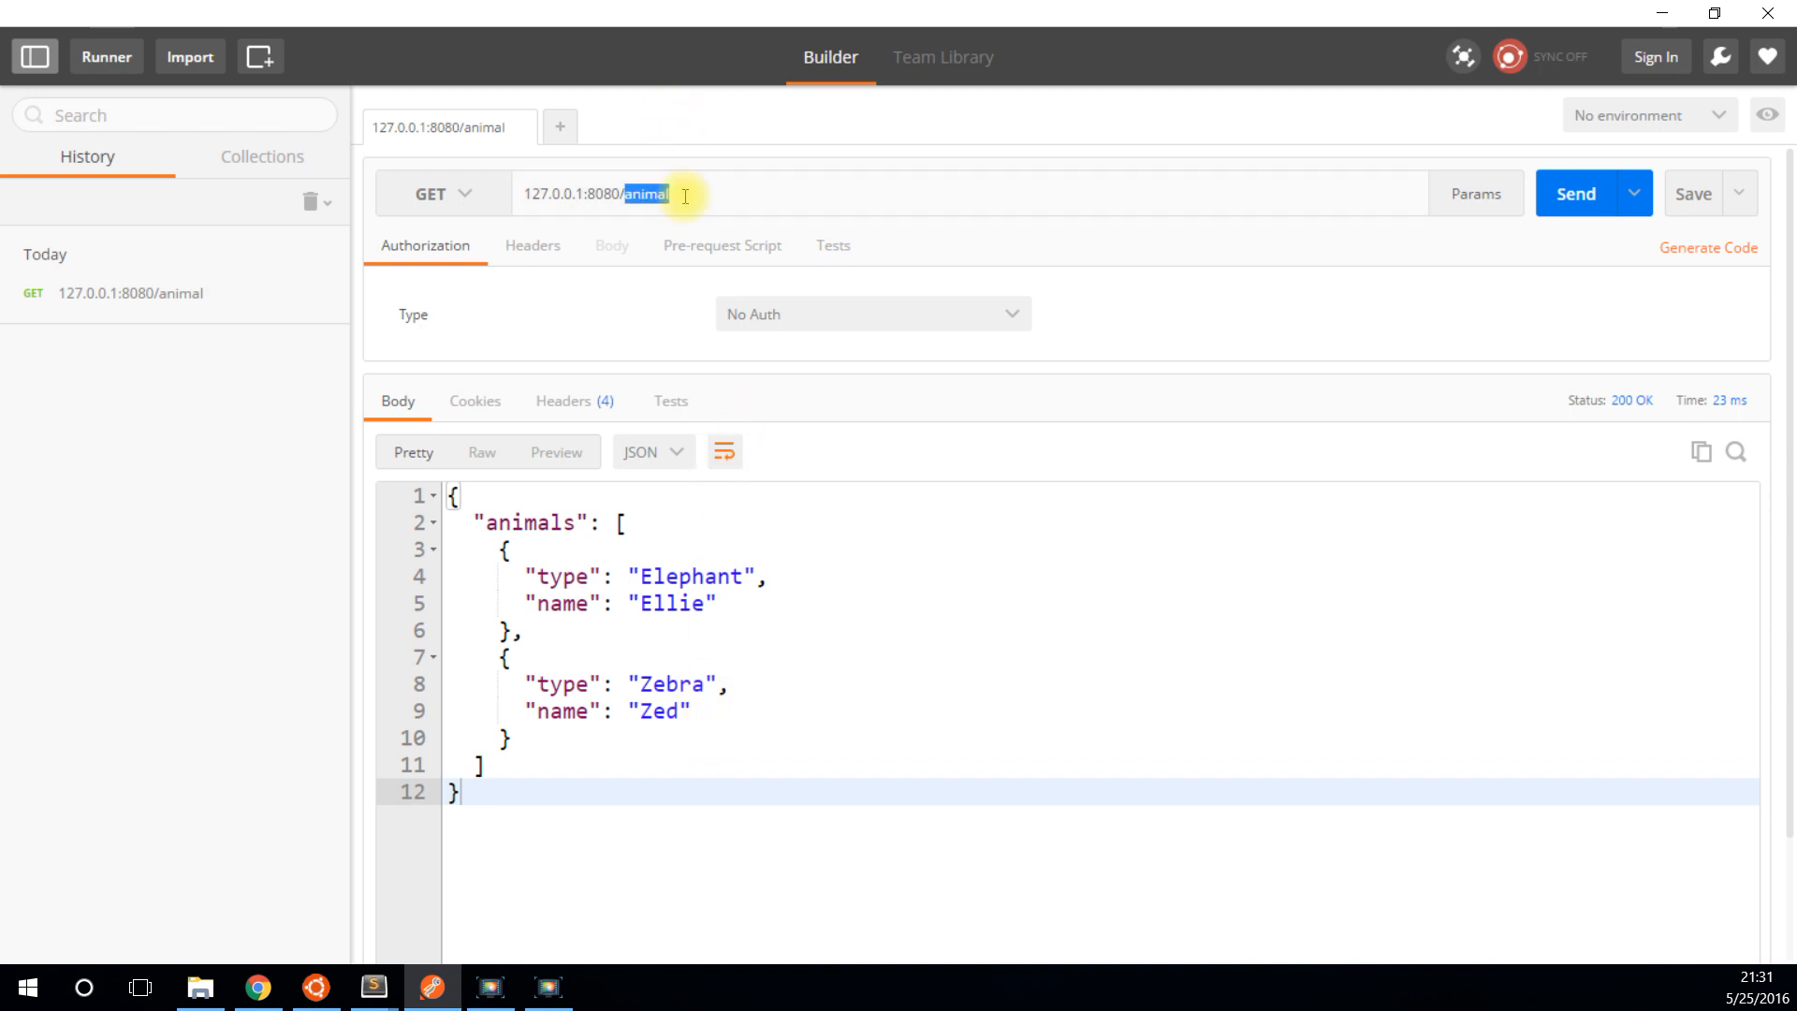
pyautogui.write('/')
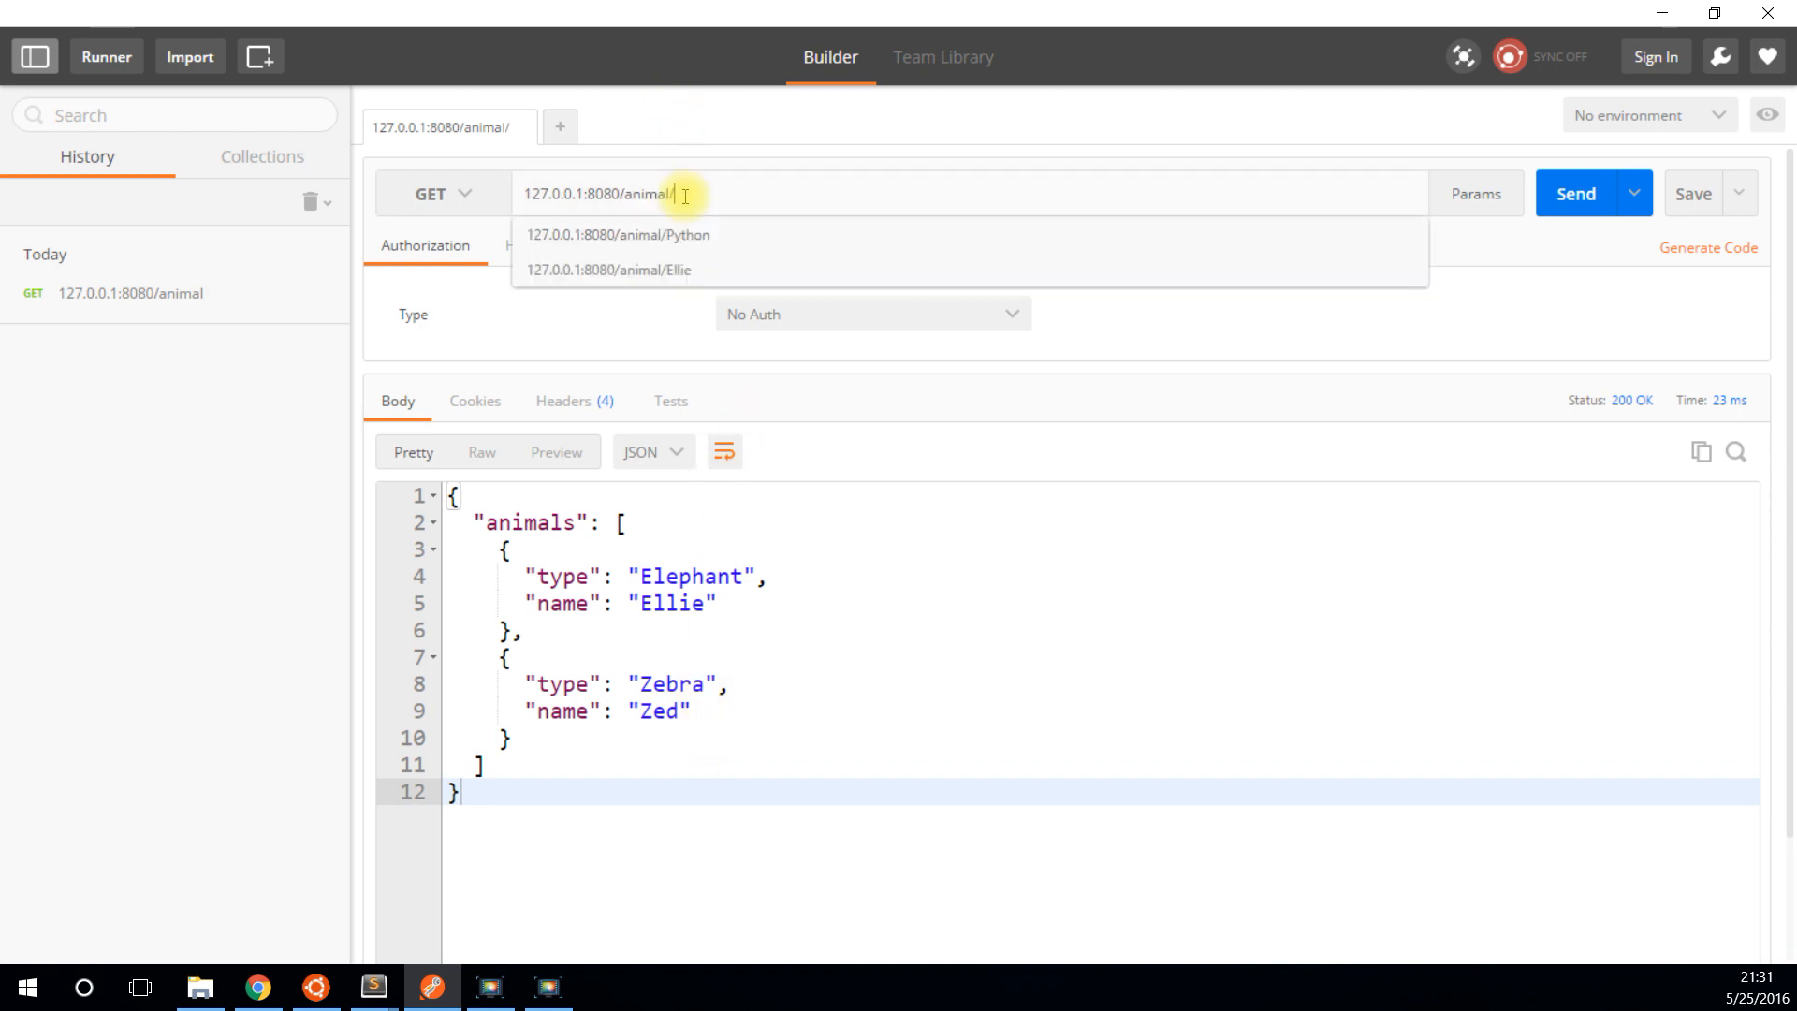
pyautogui.write('Zed')
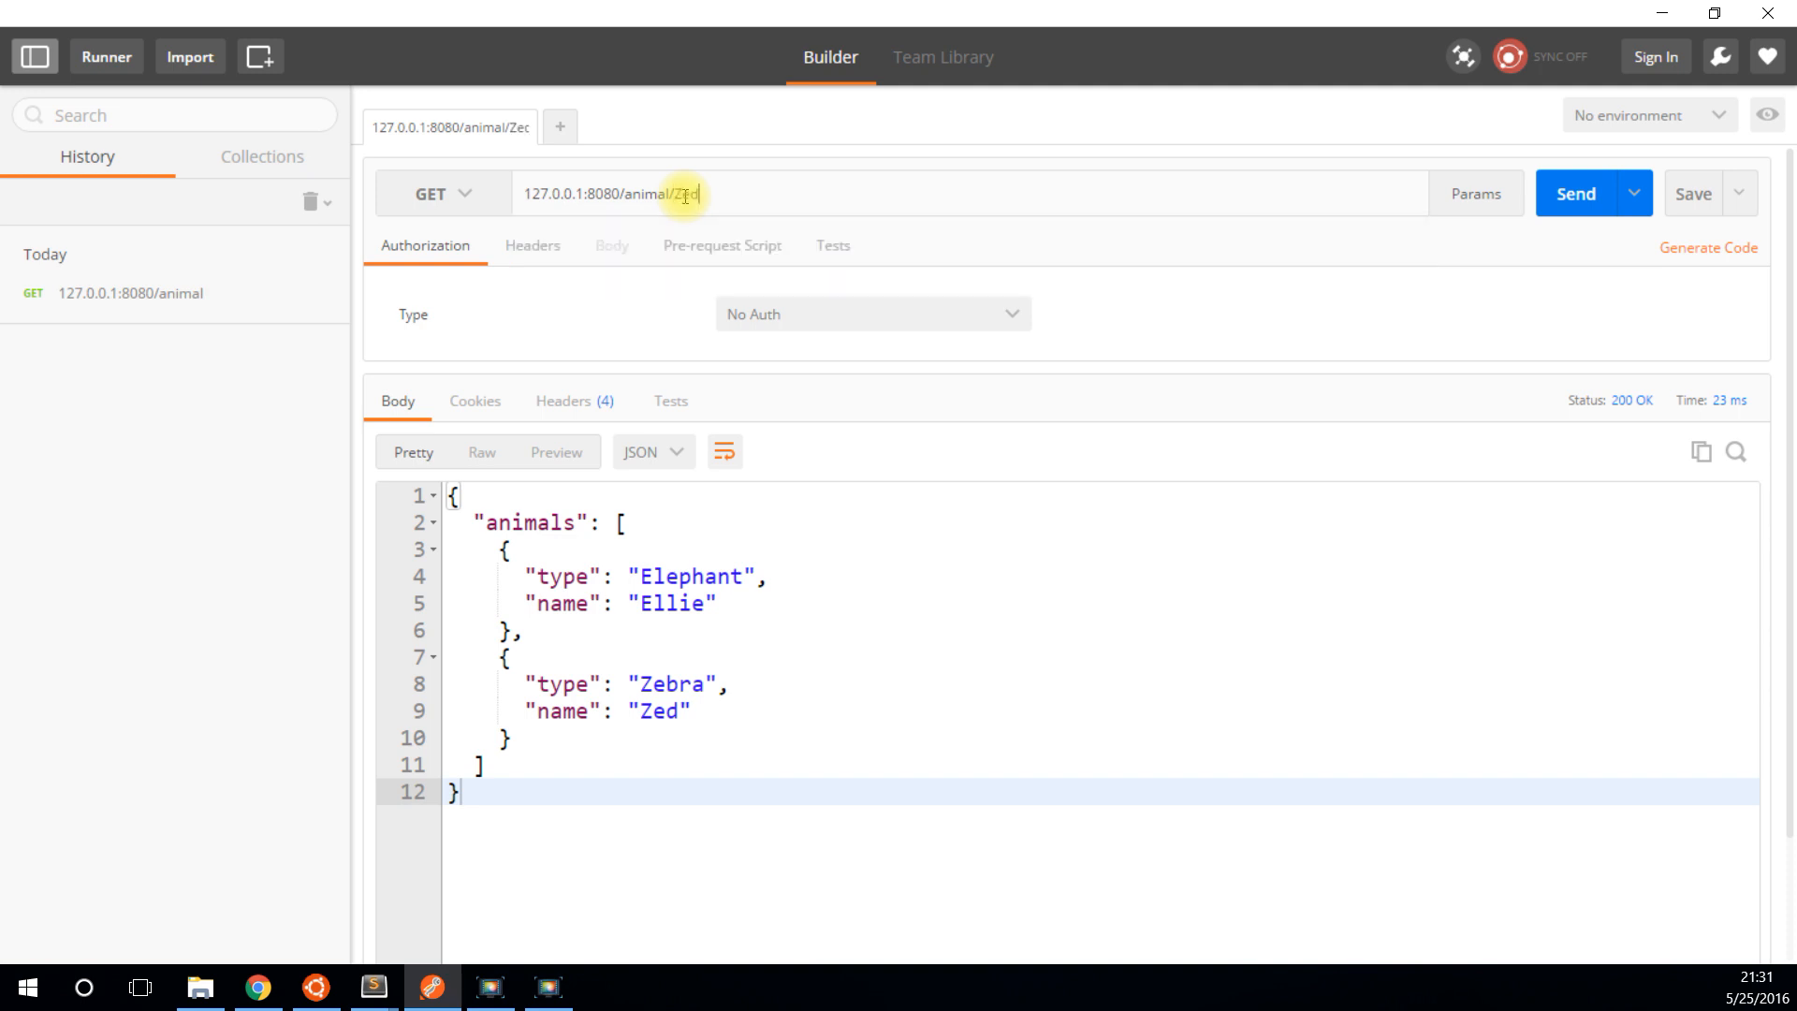
pyautogui.click(1575, 194)
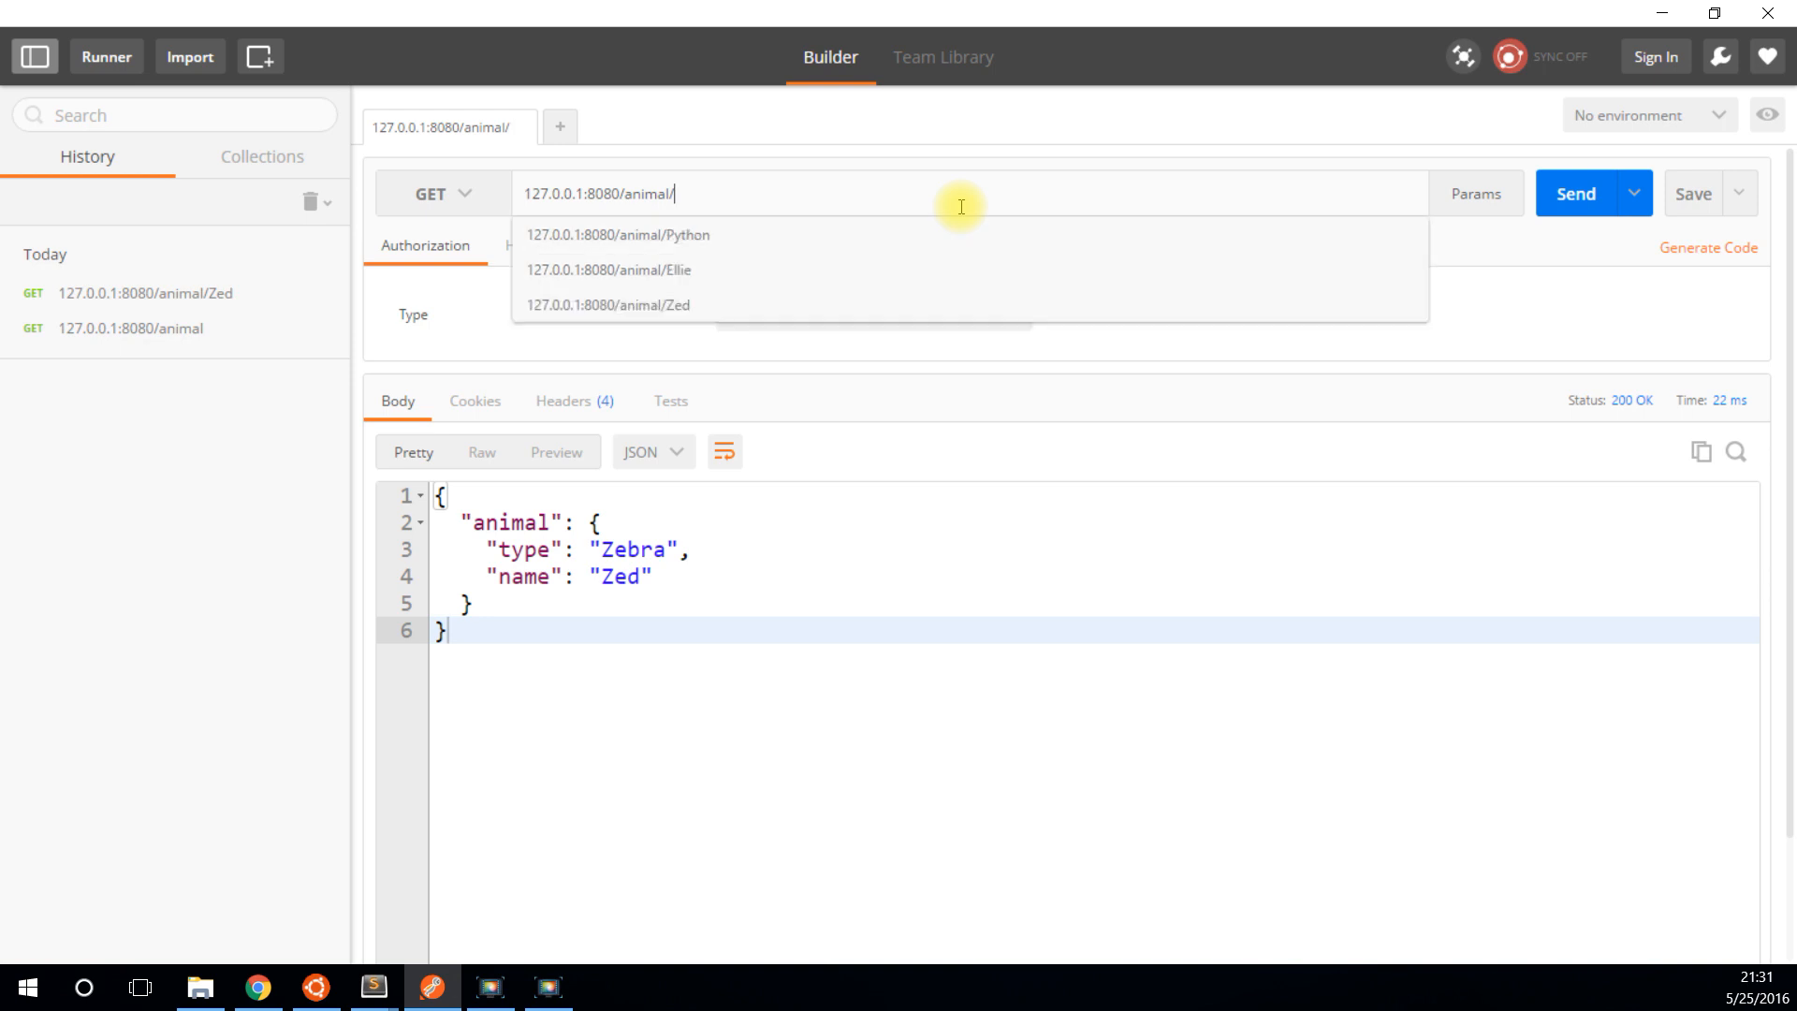
# - Switch the request to POST with a raw JSON request body
pyautogui.click(440, 193)
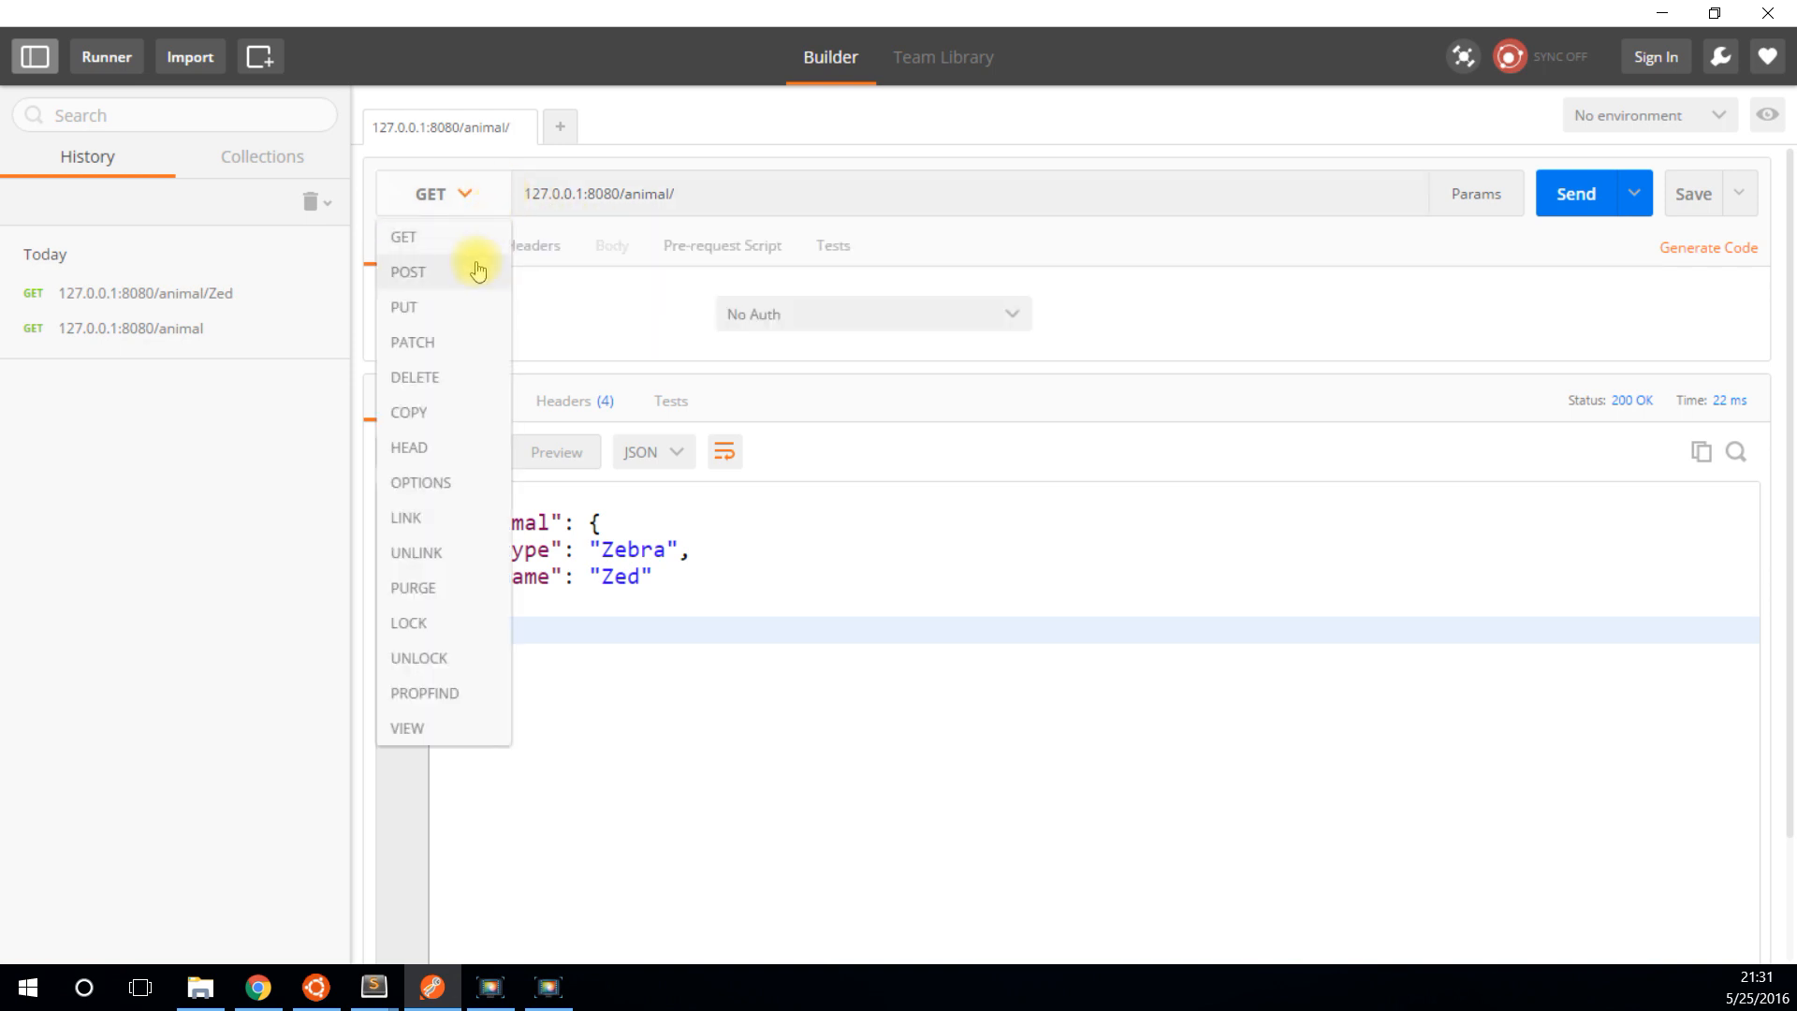
pyautogui.click(409, 271)
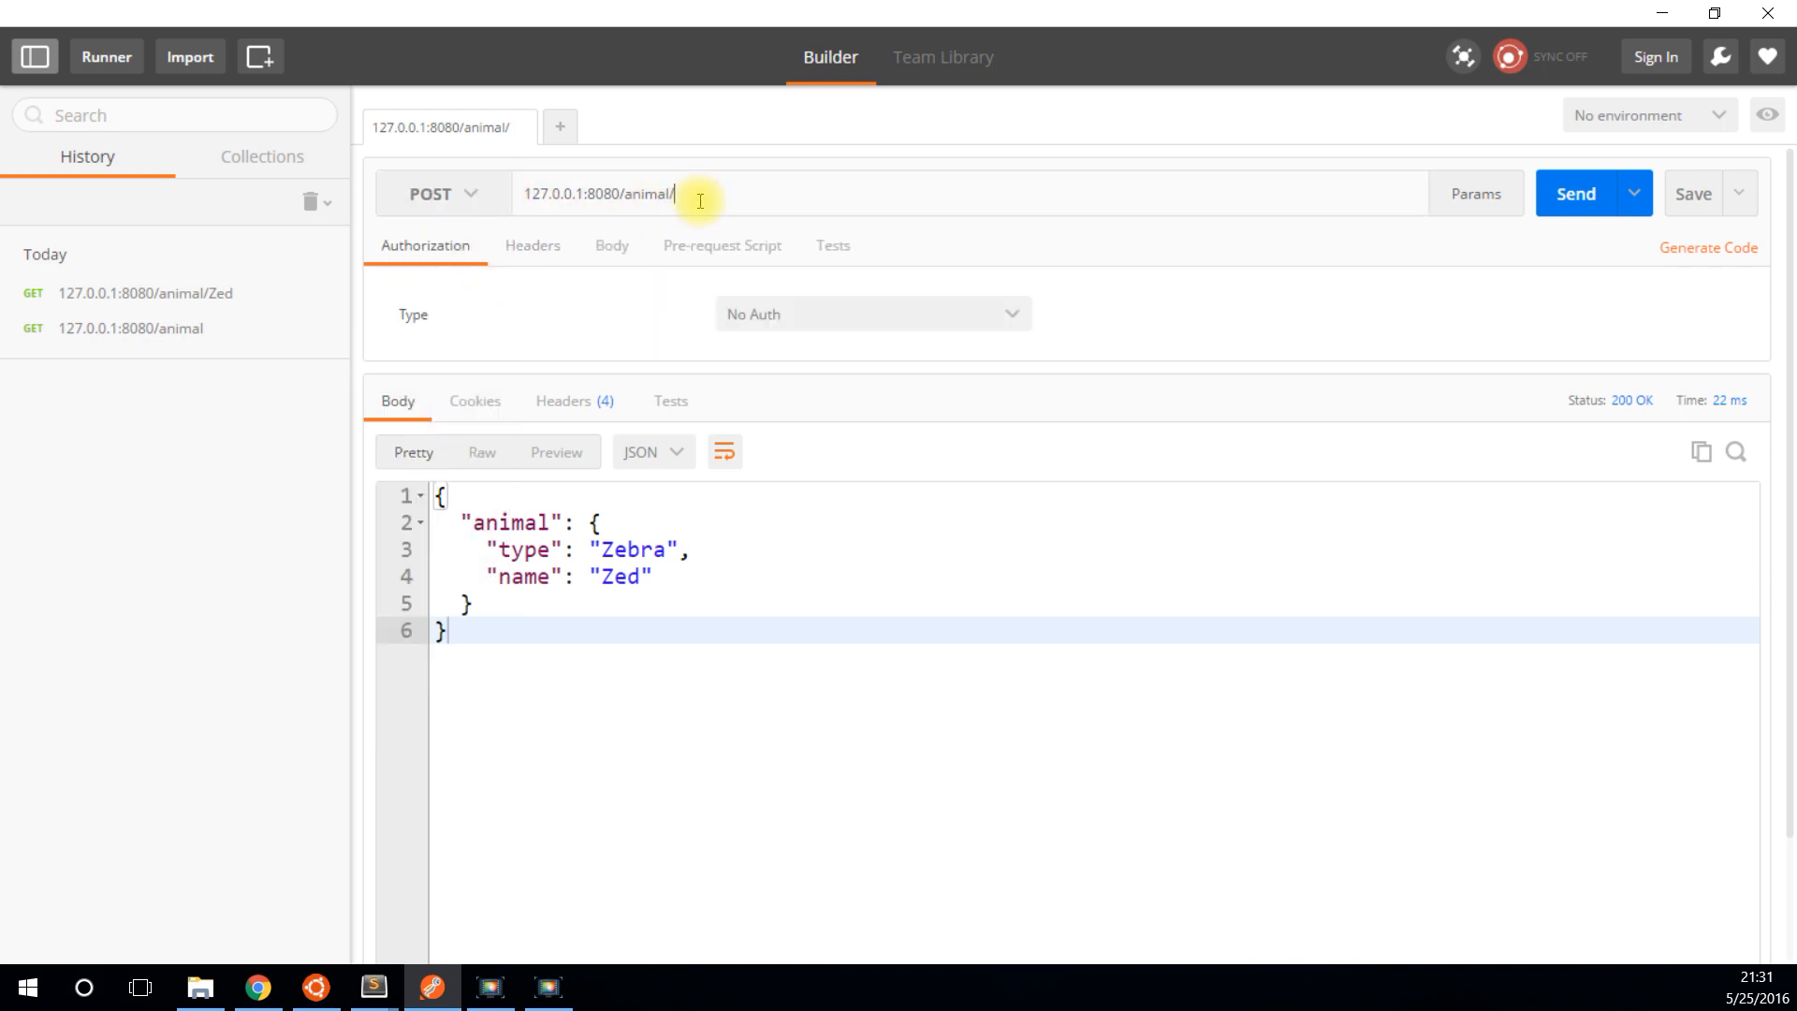
pyautogui.click(573, 401)
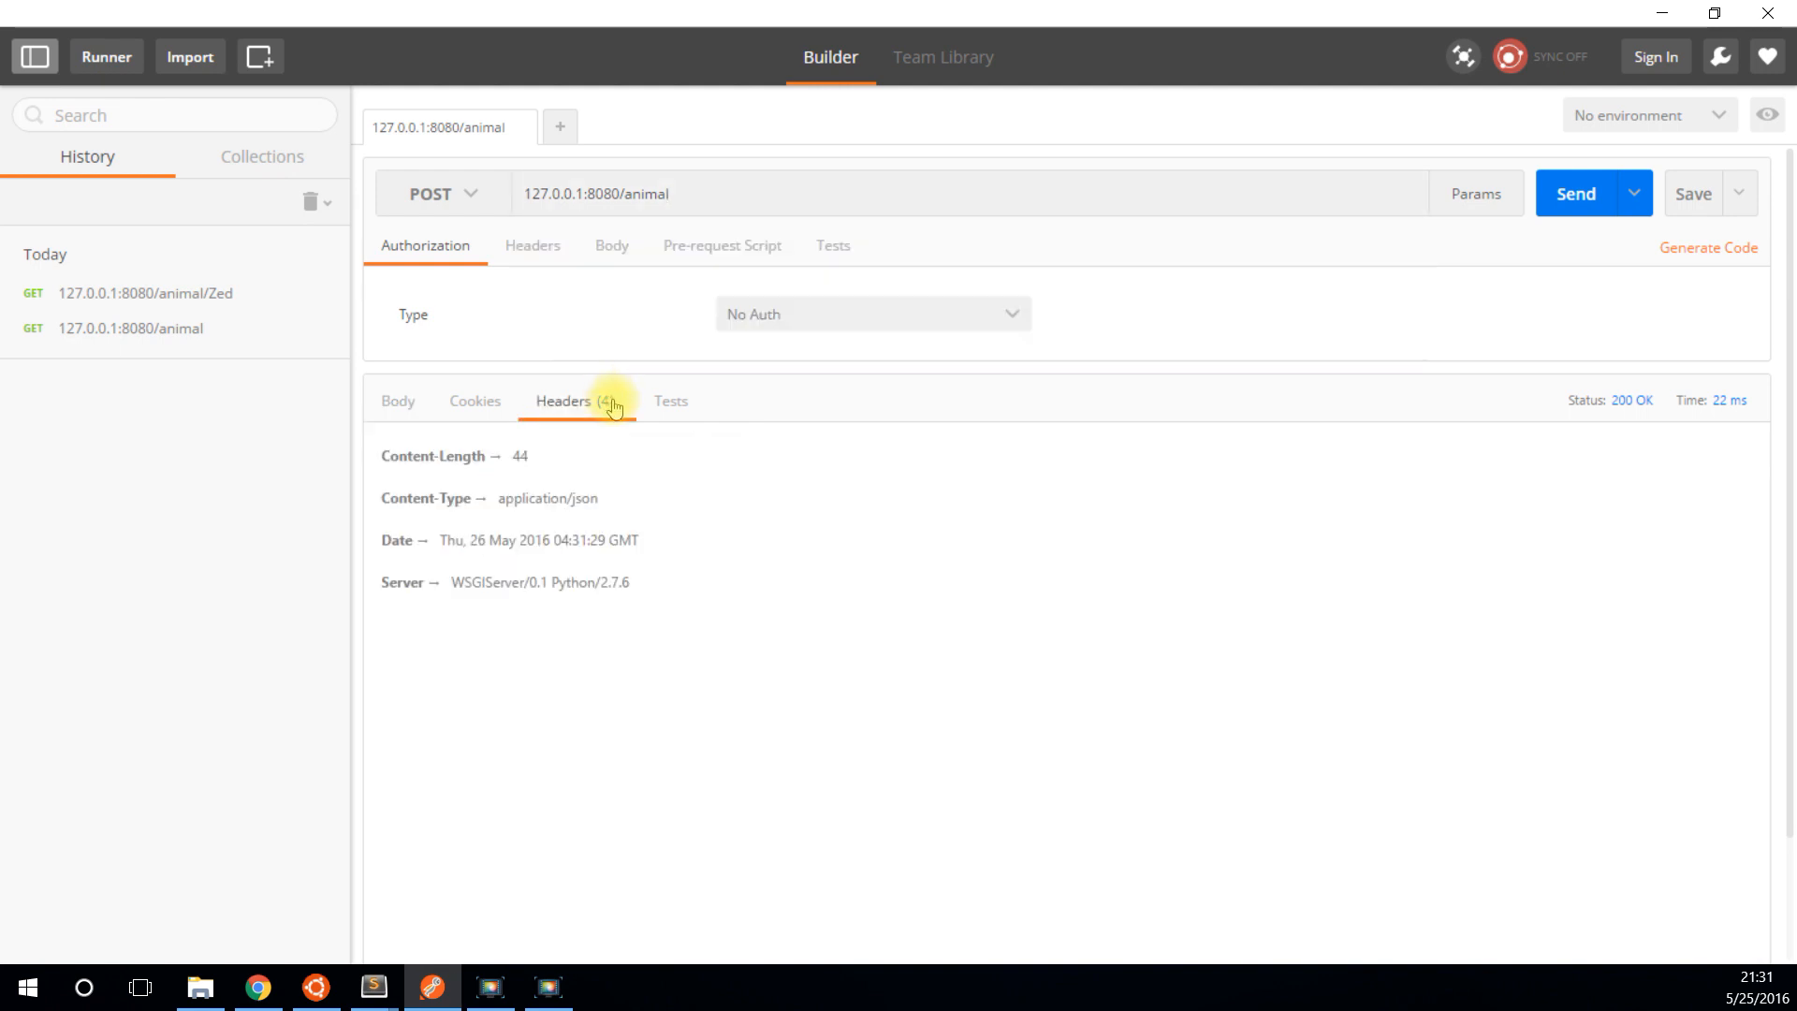
pyautogui.click(611, 245)
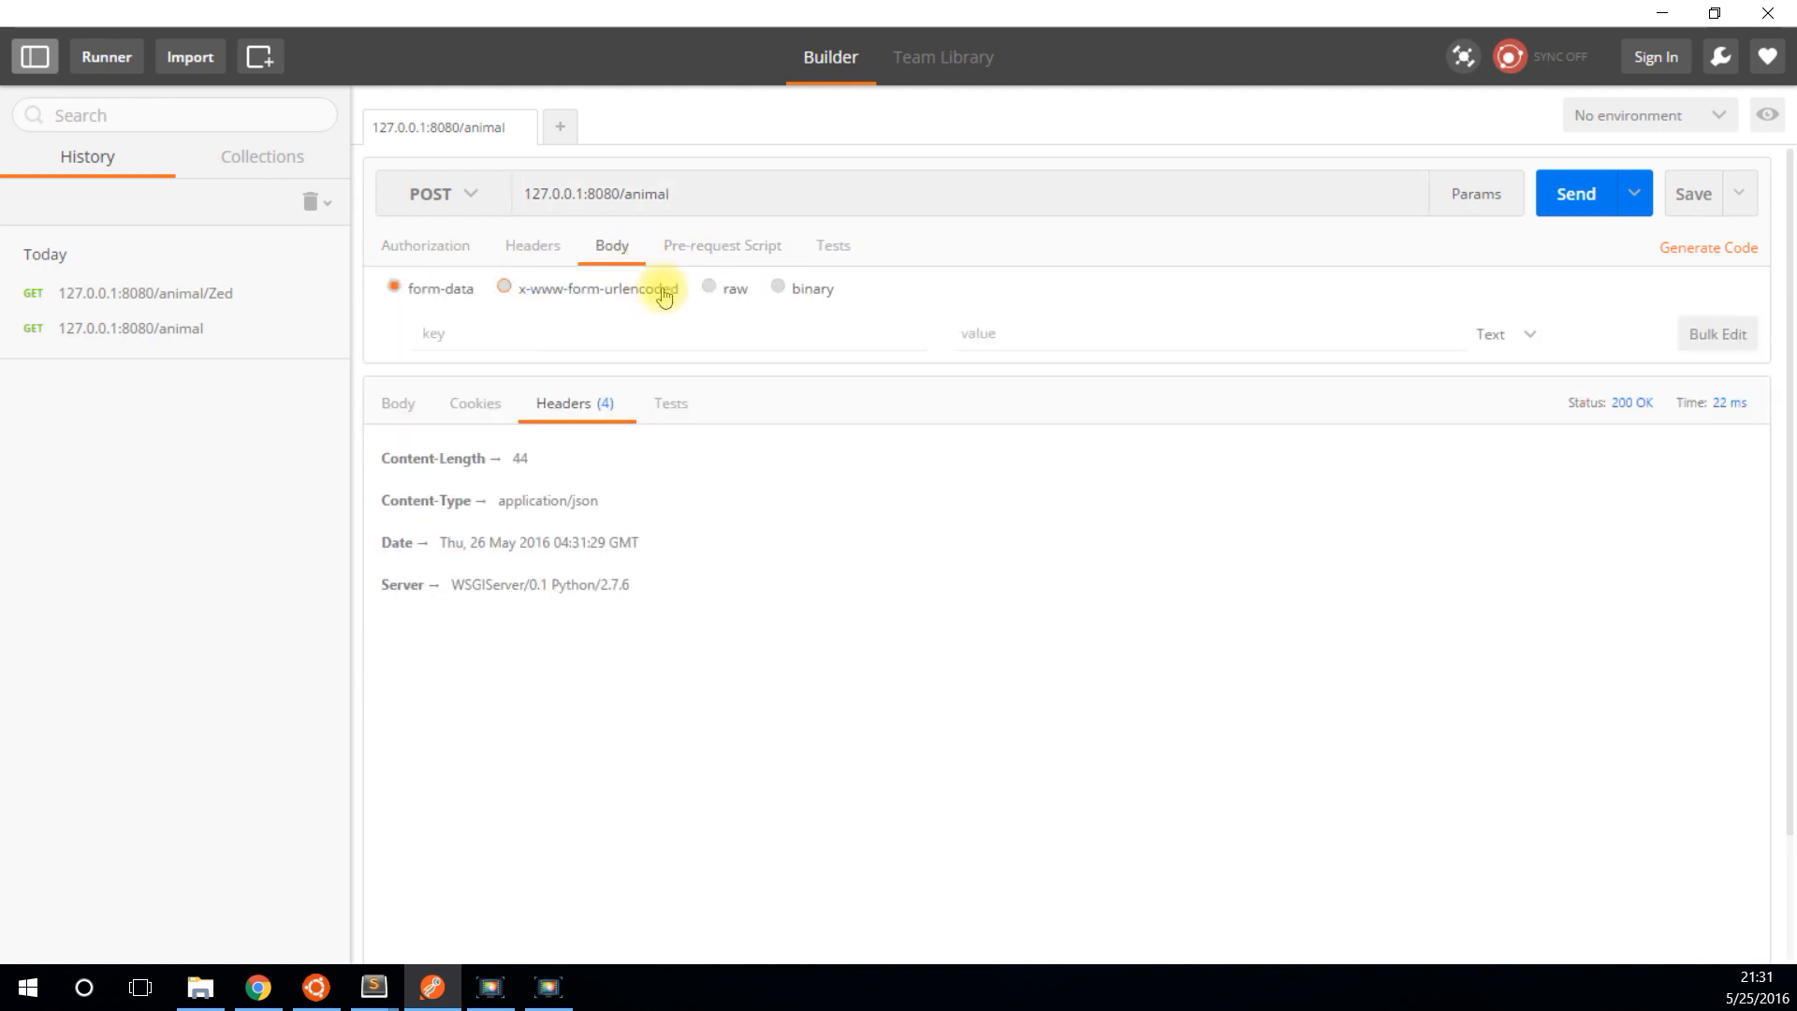
pyautogui.click(710, 289)
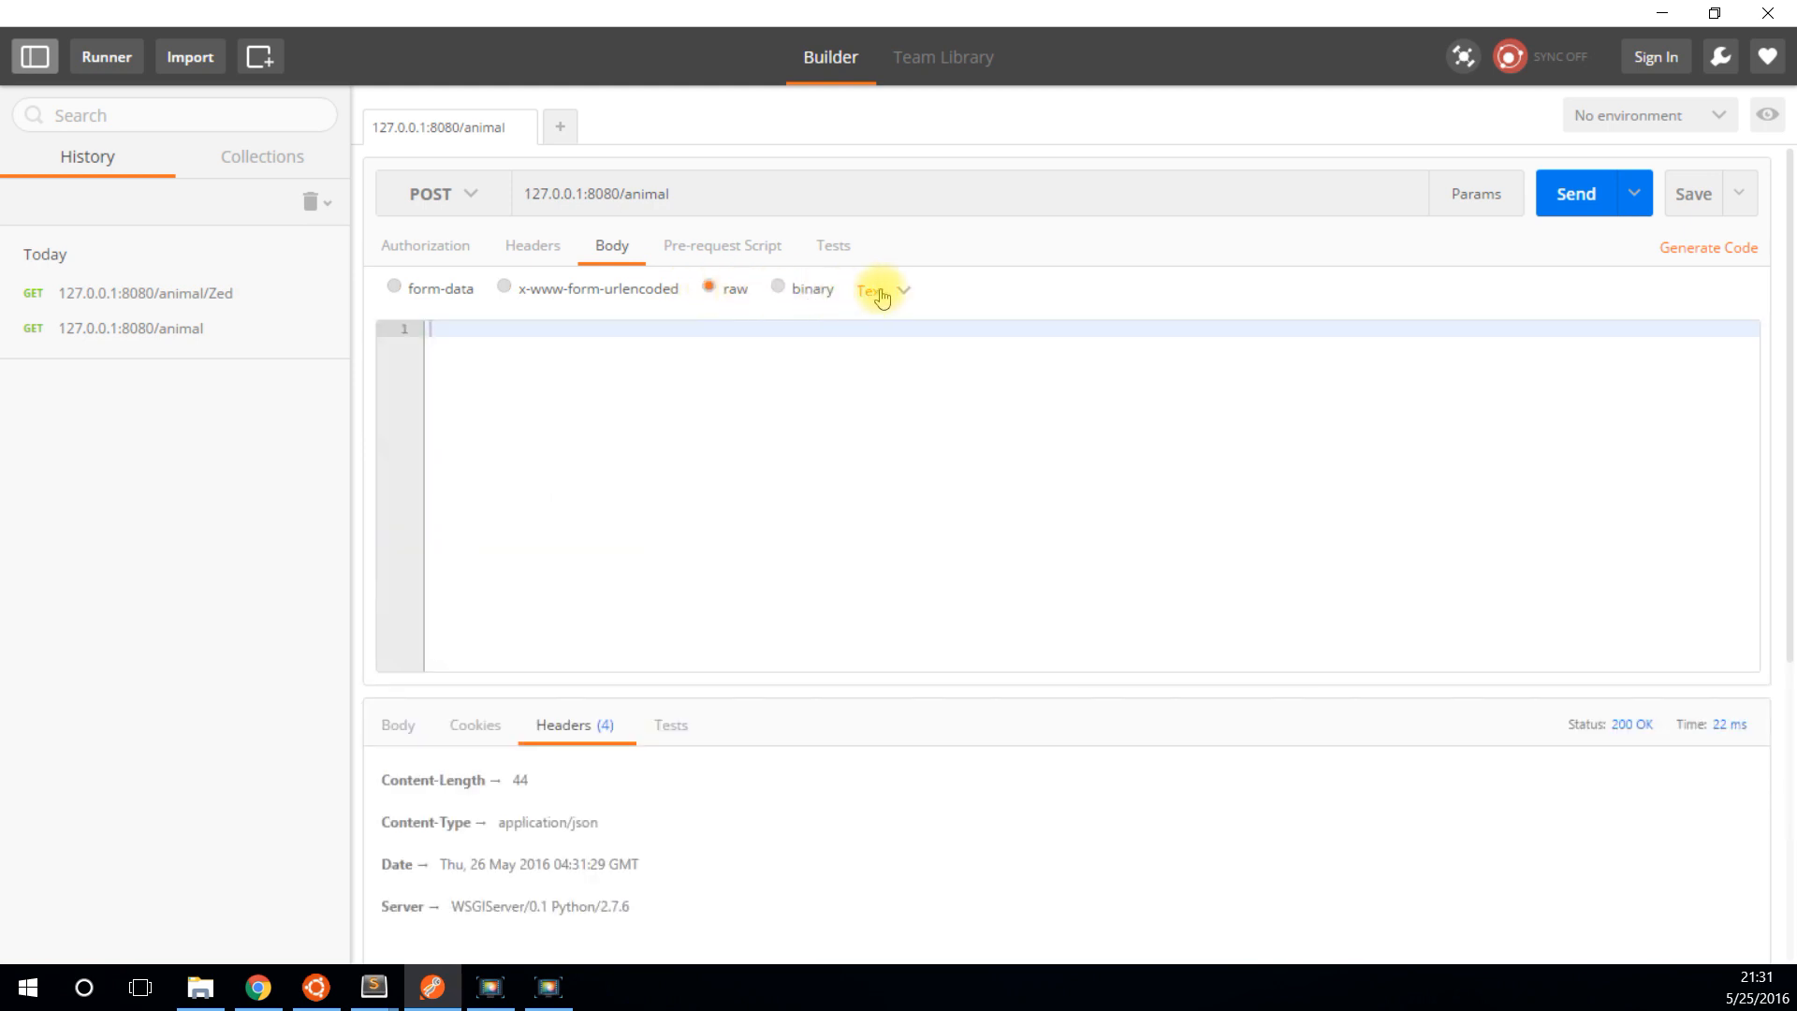
pyautogui.click(878, 289)
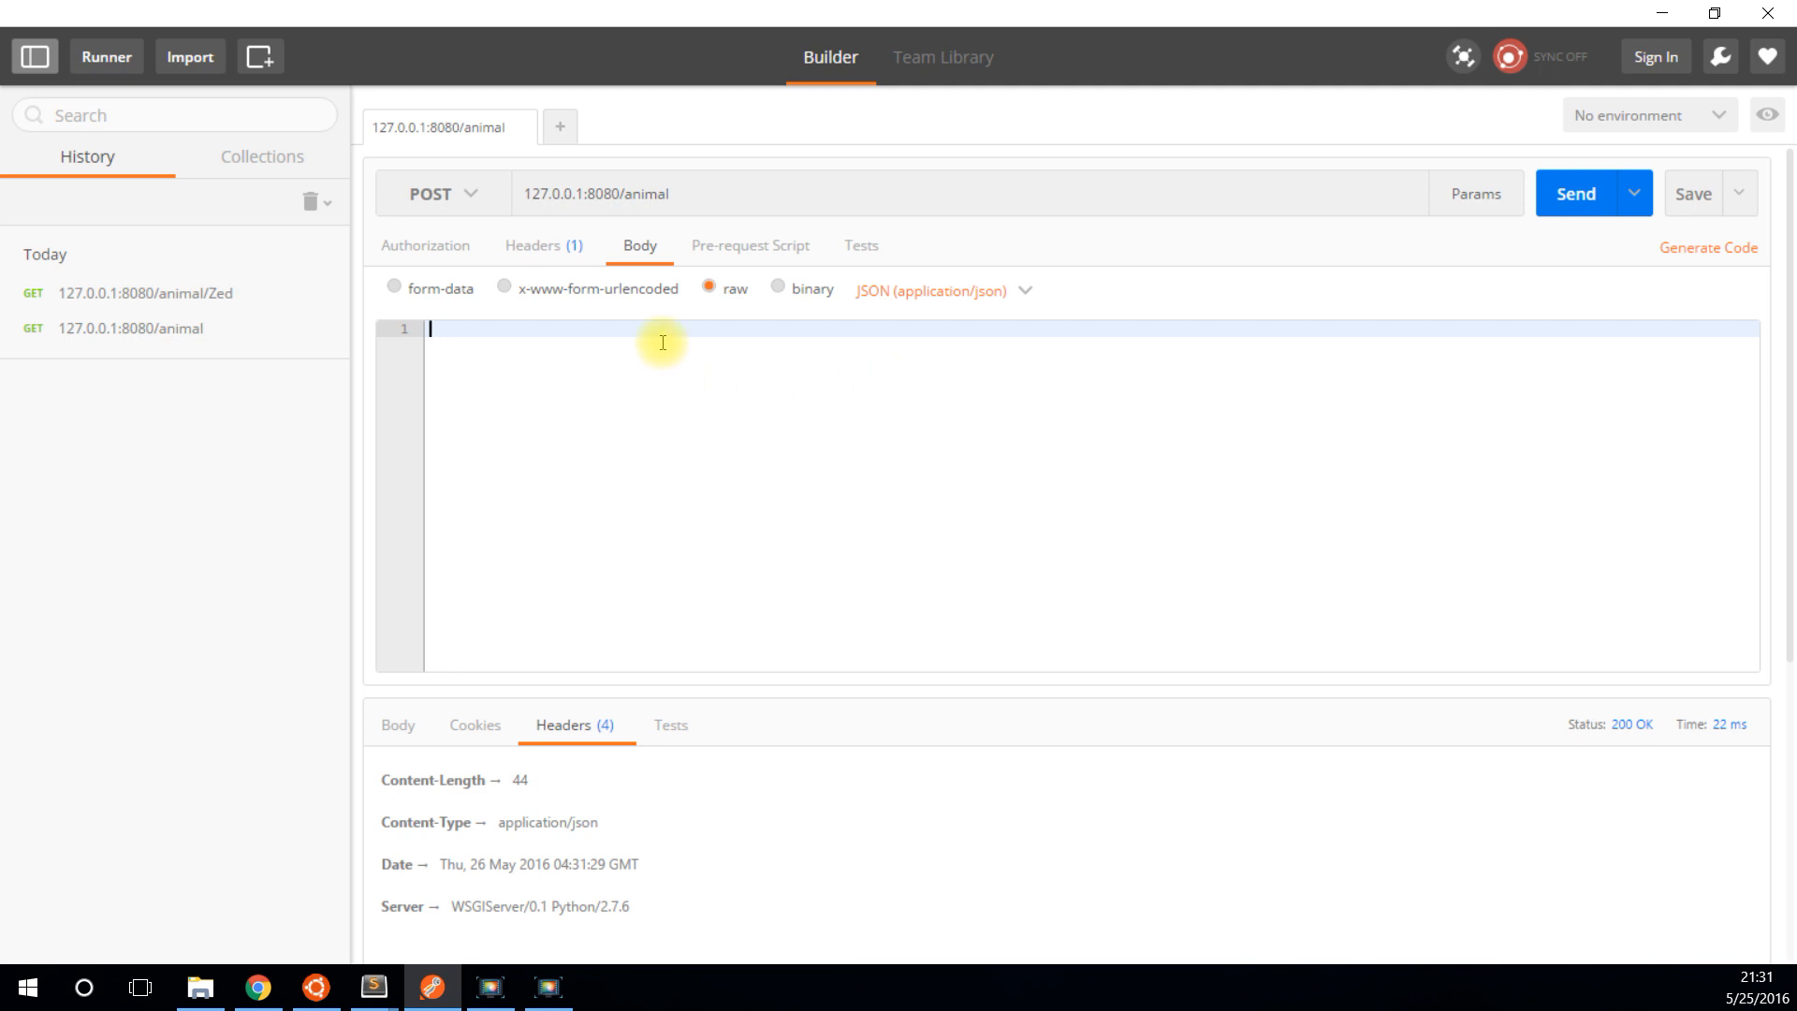
# - Send the body {"name":"Python","type":"Snake"} and view the returned animal list
pyautogui.write('{"name')
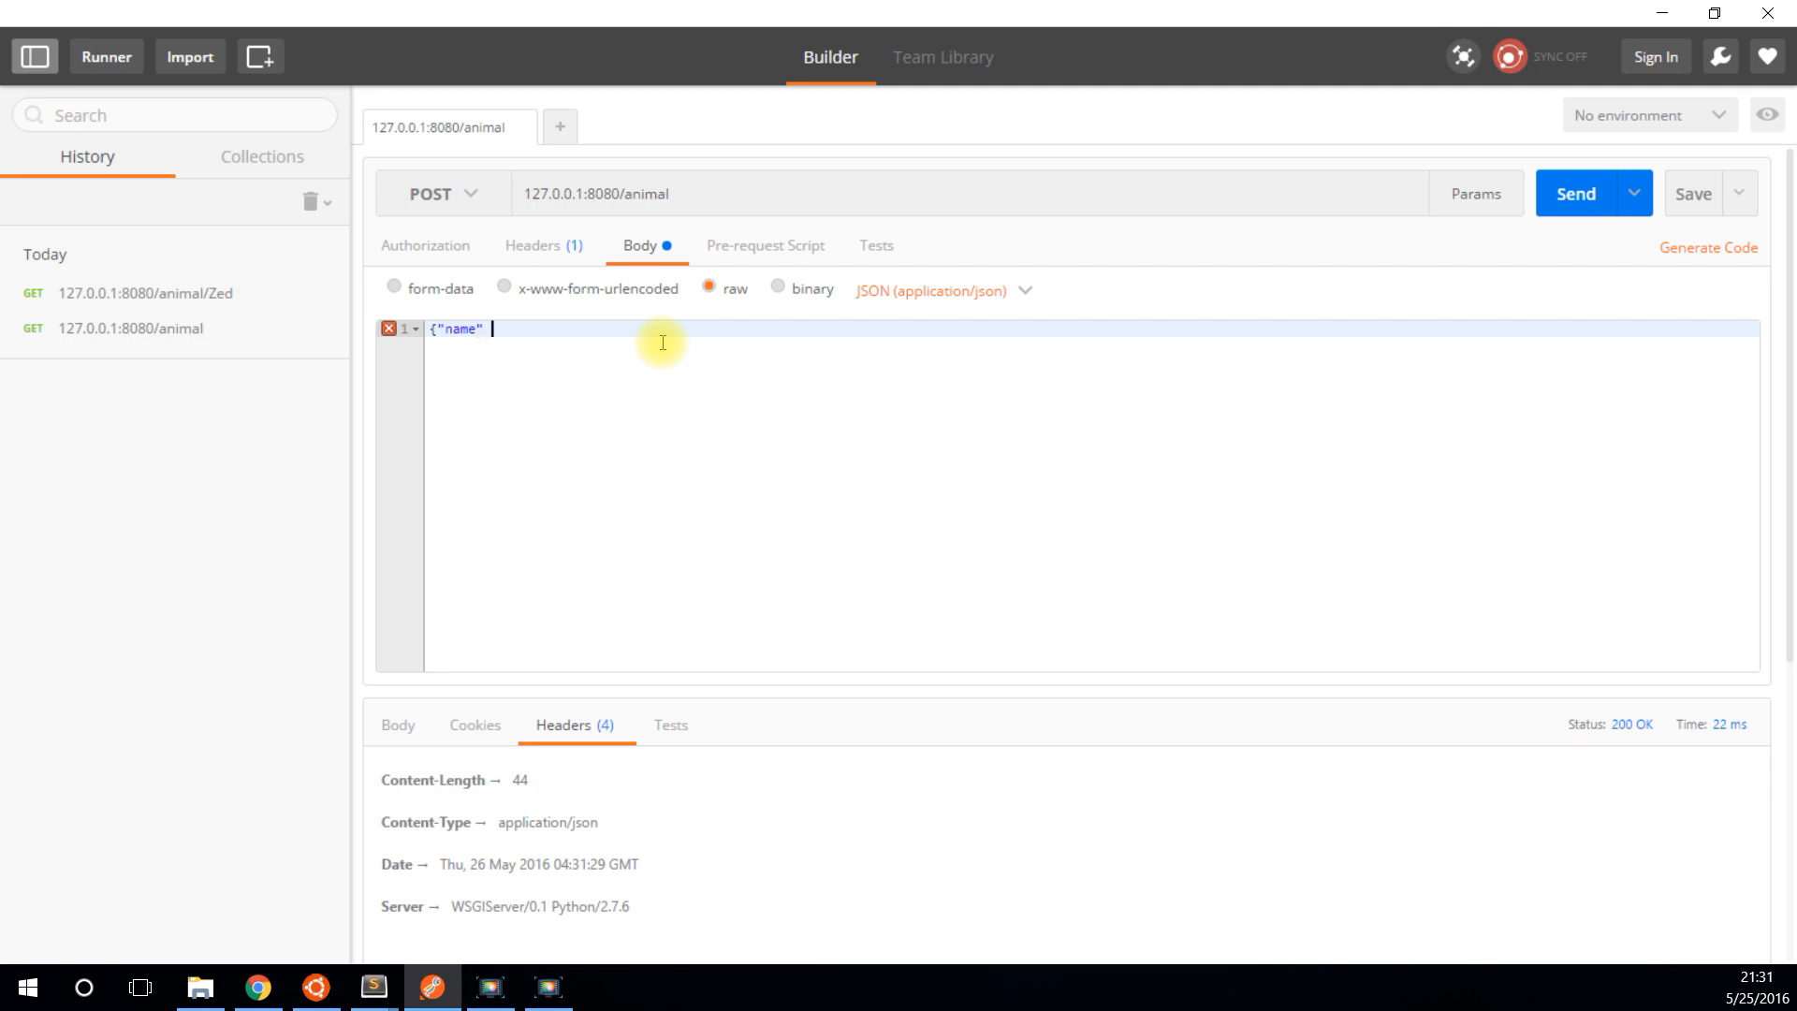
pyautogui.write(': "Python", "type" : "Snake')
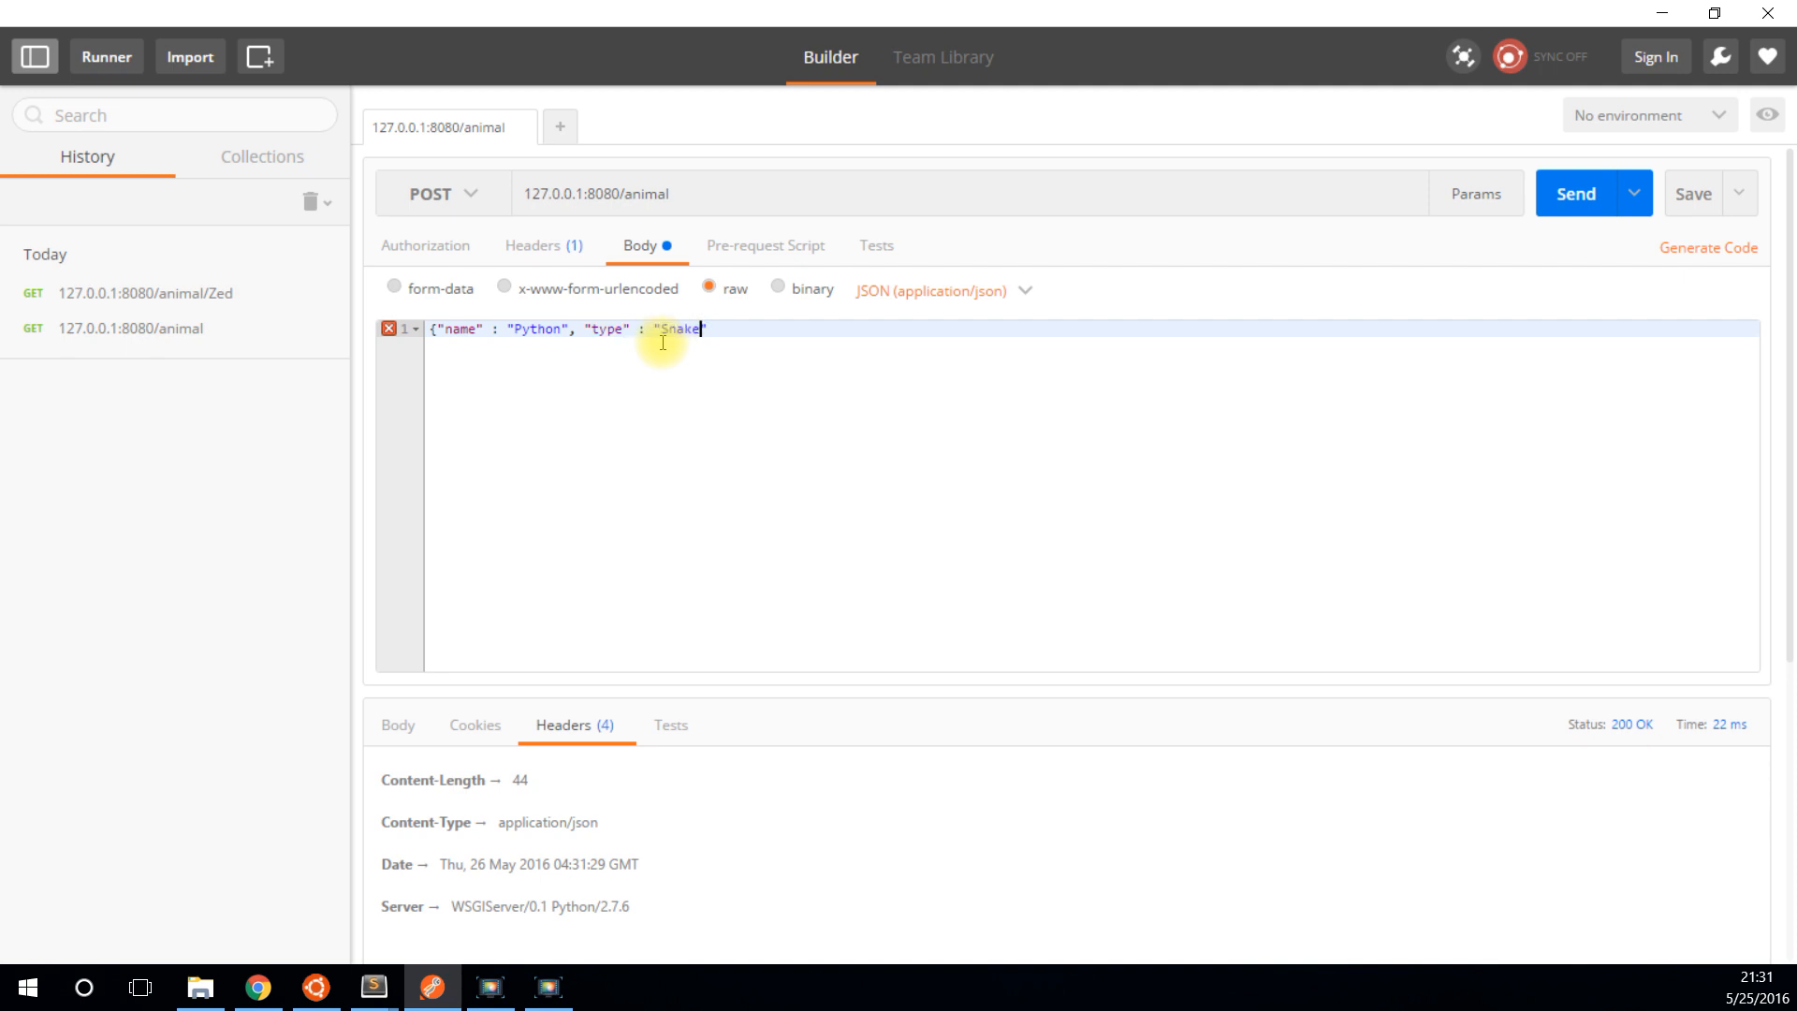
pyautogui.write('"}')
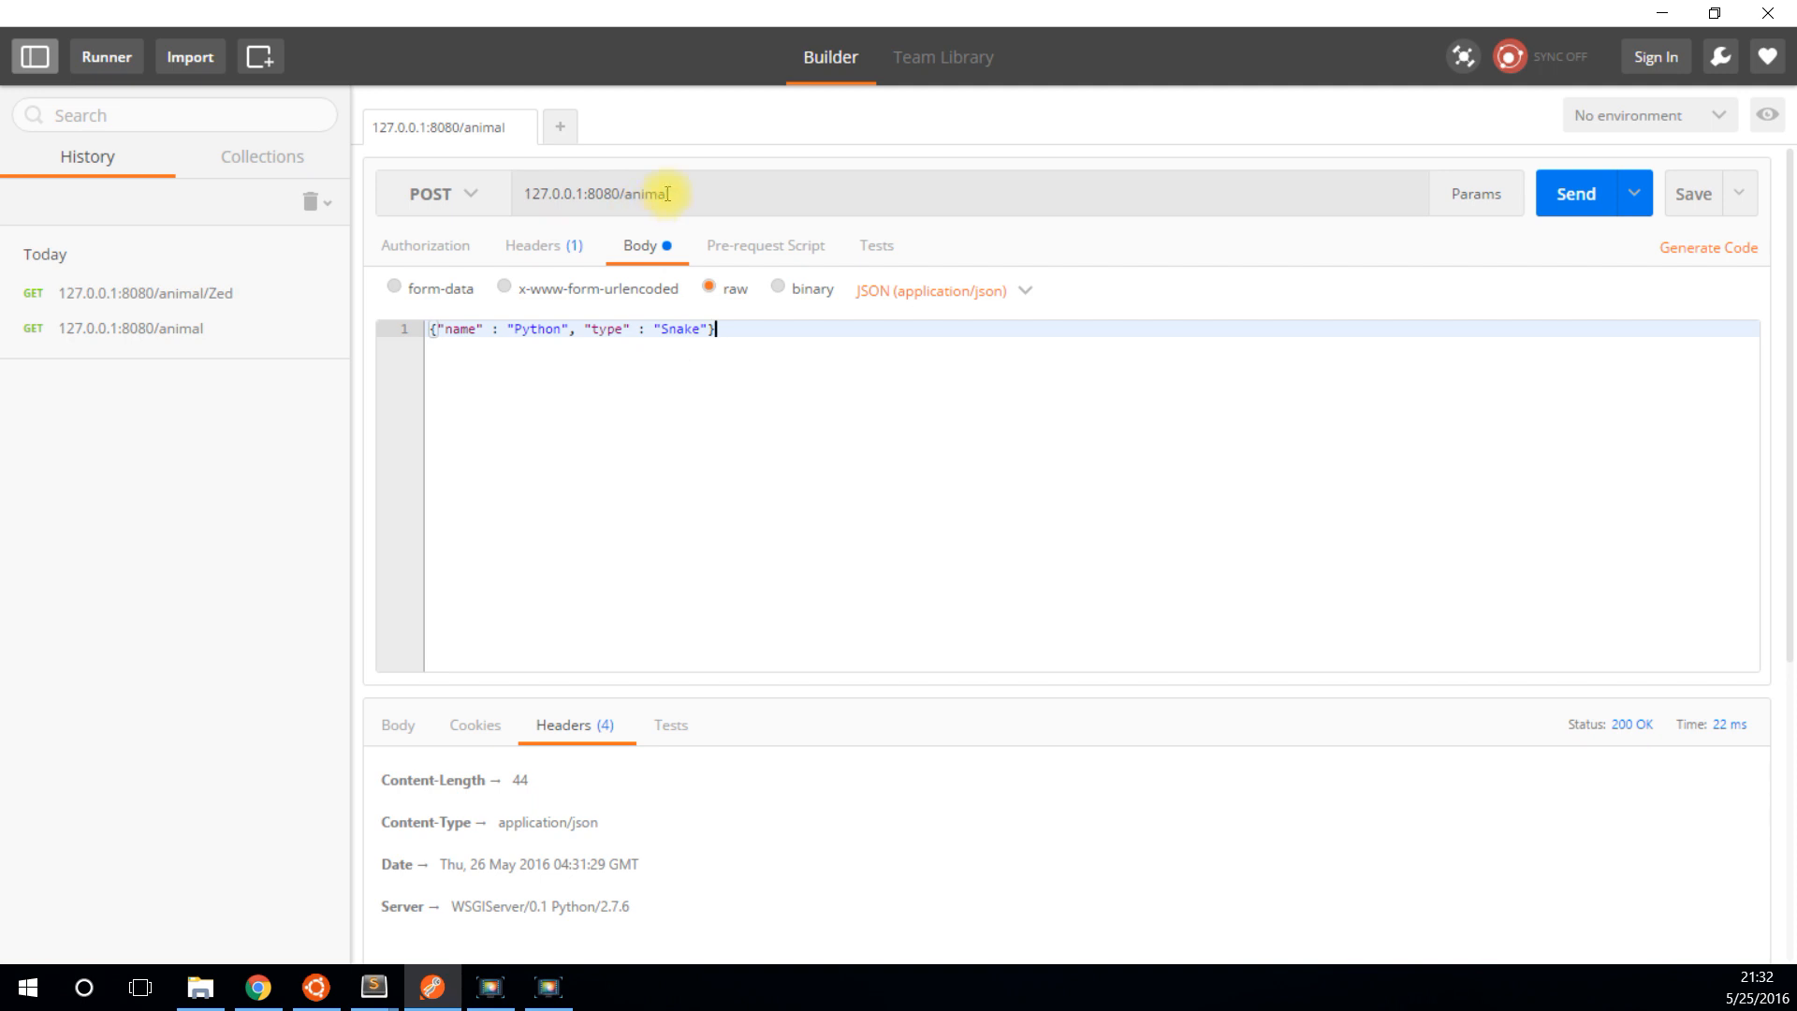
pyautogui.moveTo(938, 217)
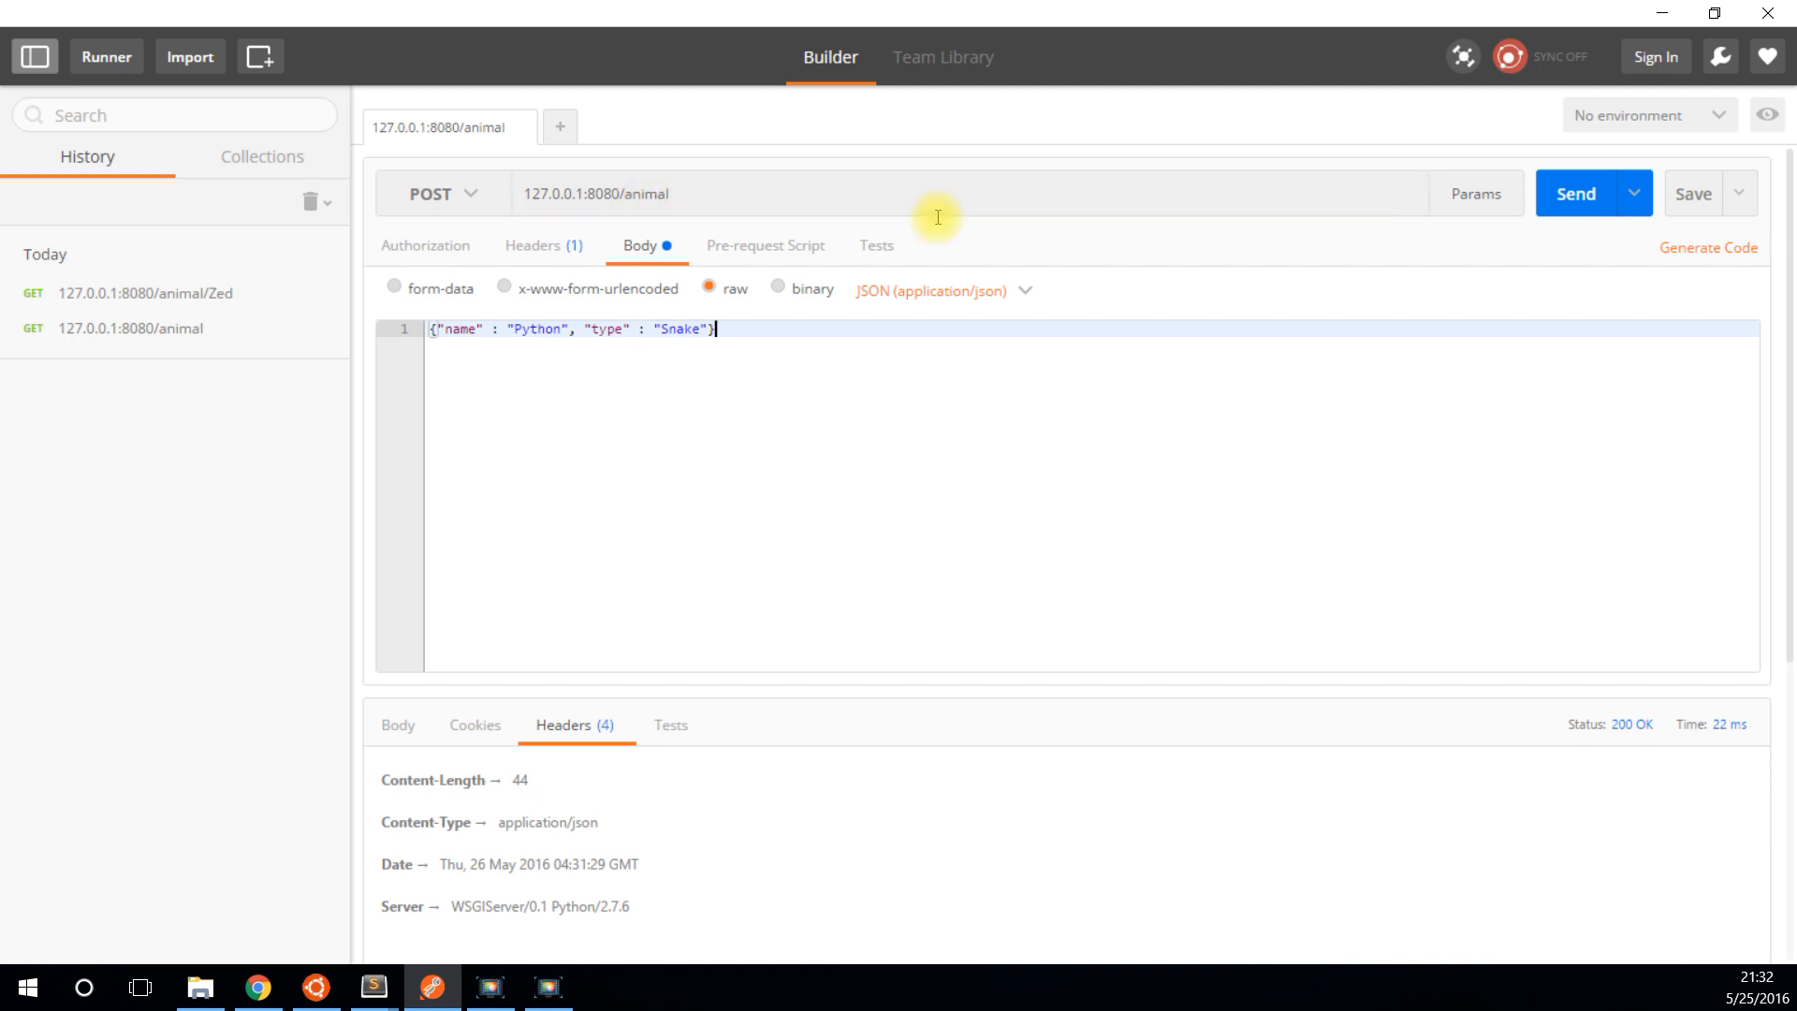
pyautogui.click(1575, 194)
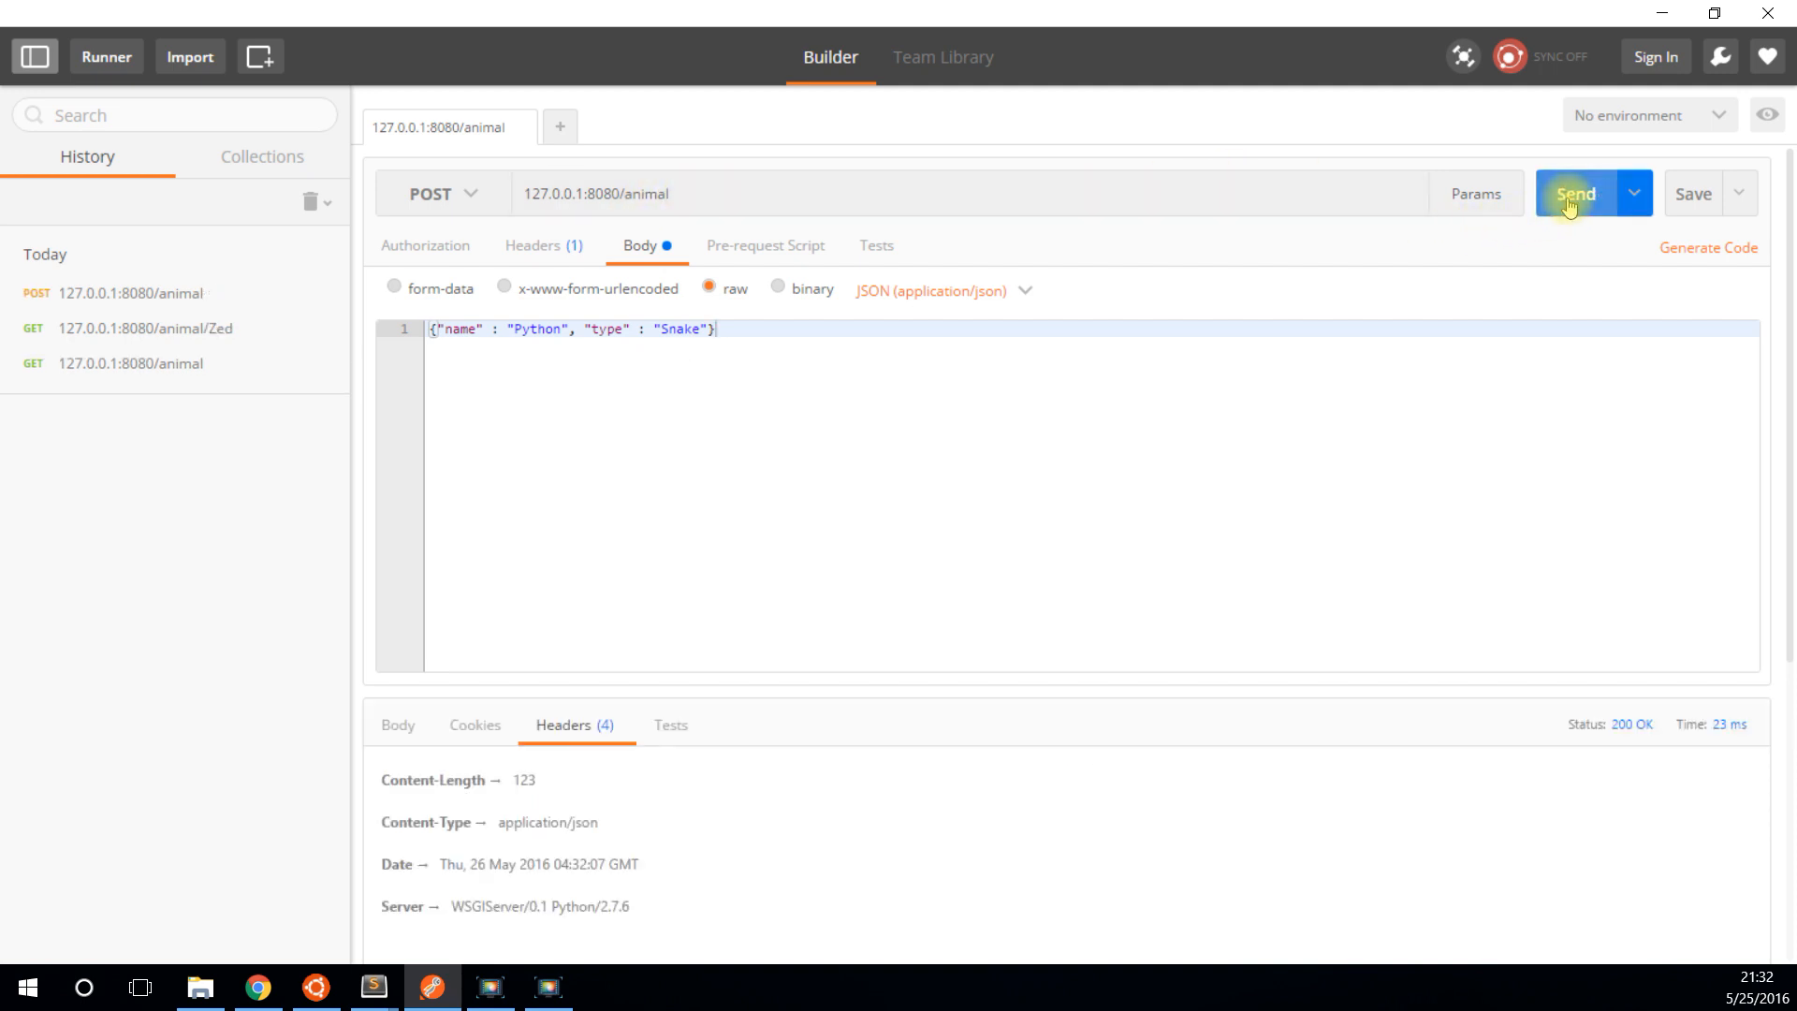
pyautogui.moveTo(1620, 571)
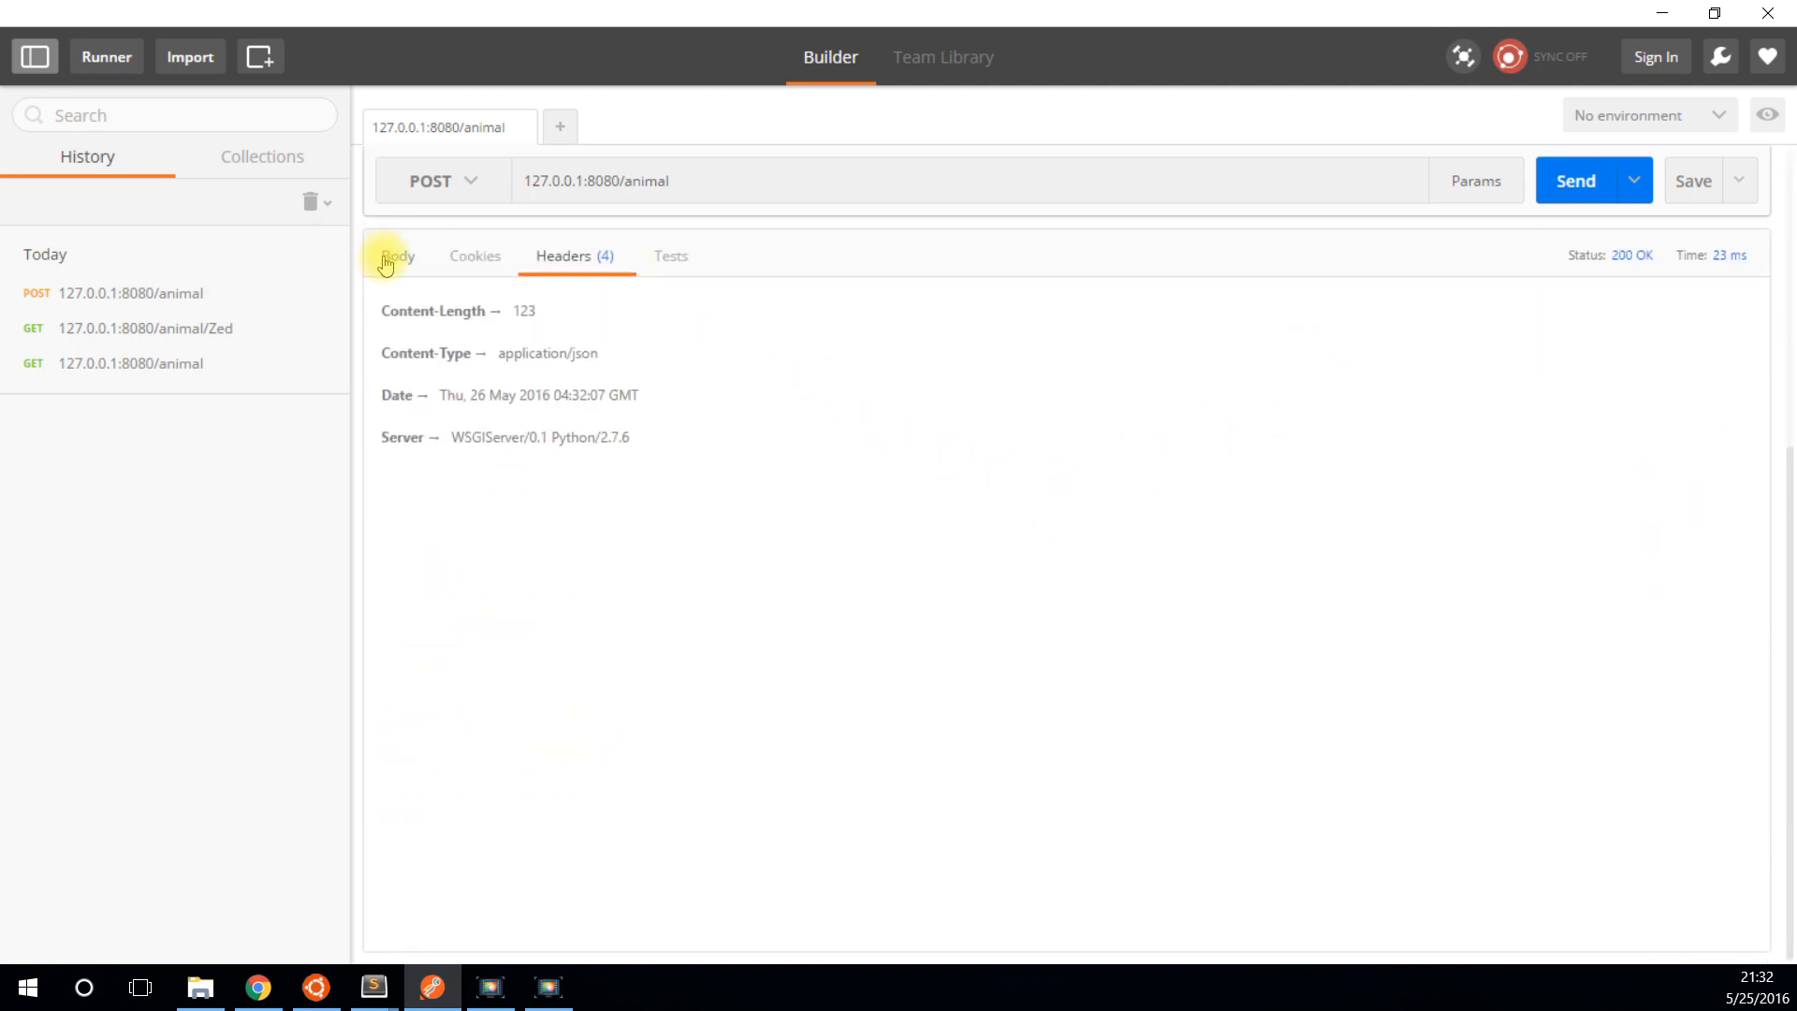
pyautogui.click(395, 256)
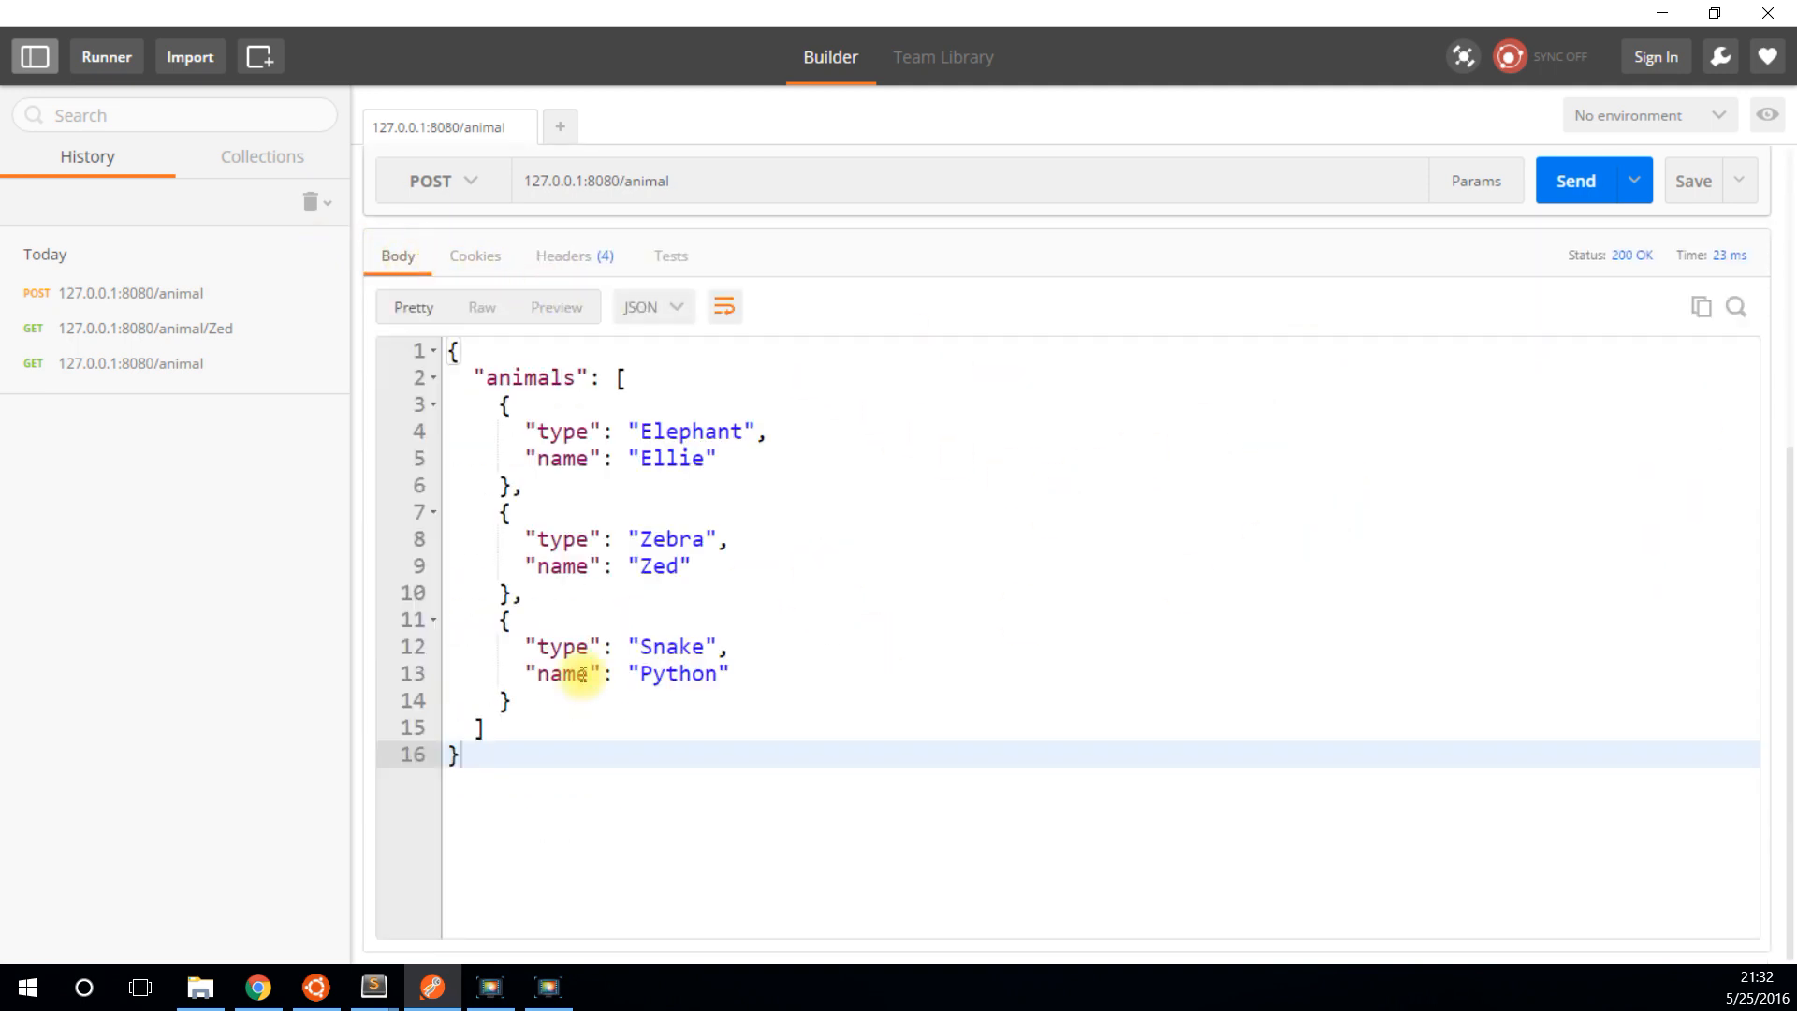
pyautogui.moveTo(628, 664)
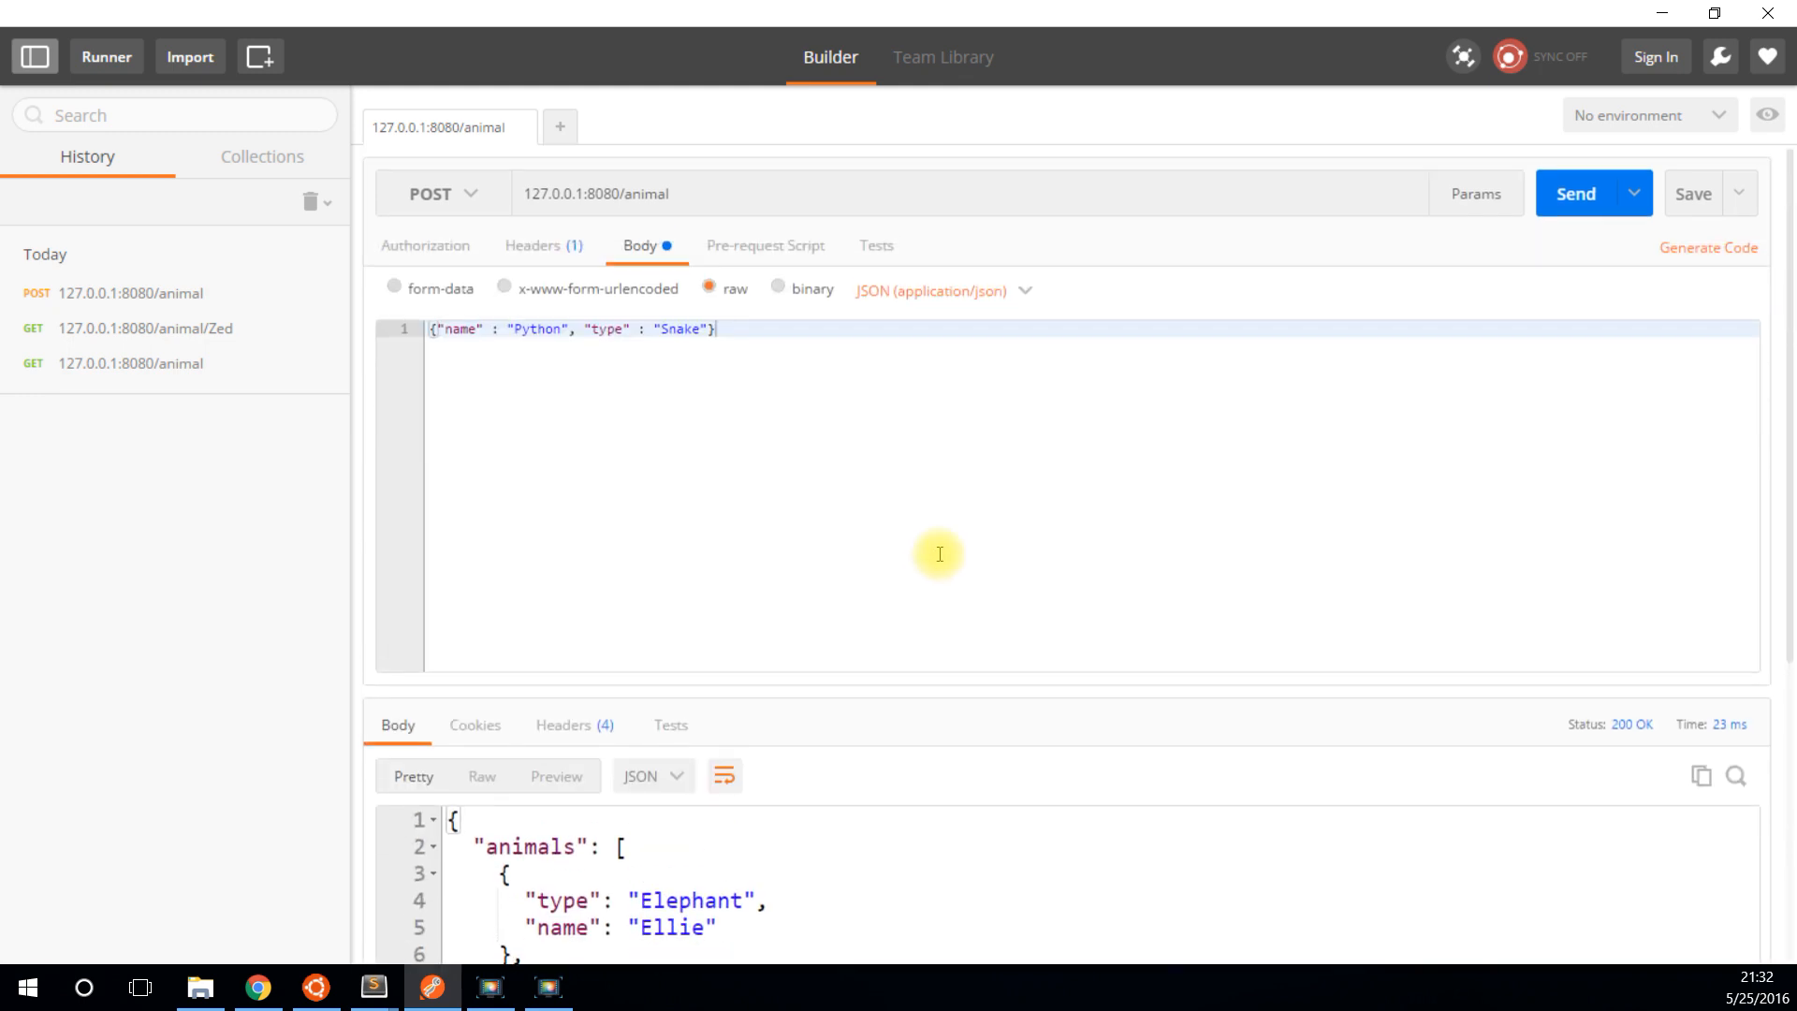
# - Send DELETE to /animal/Ellie without the Content-Type header, then remove Ellie from the URL
pyautogui.click(441, 194)
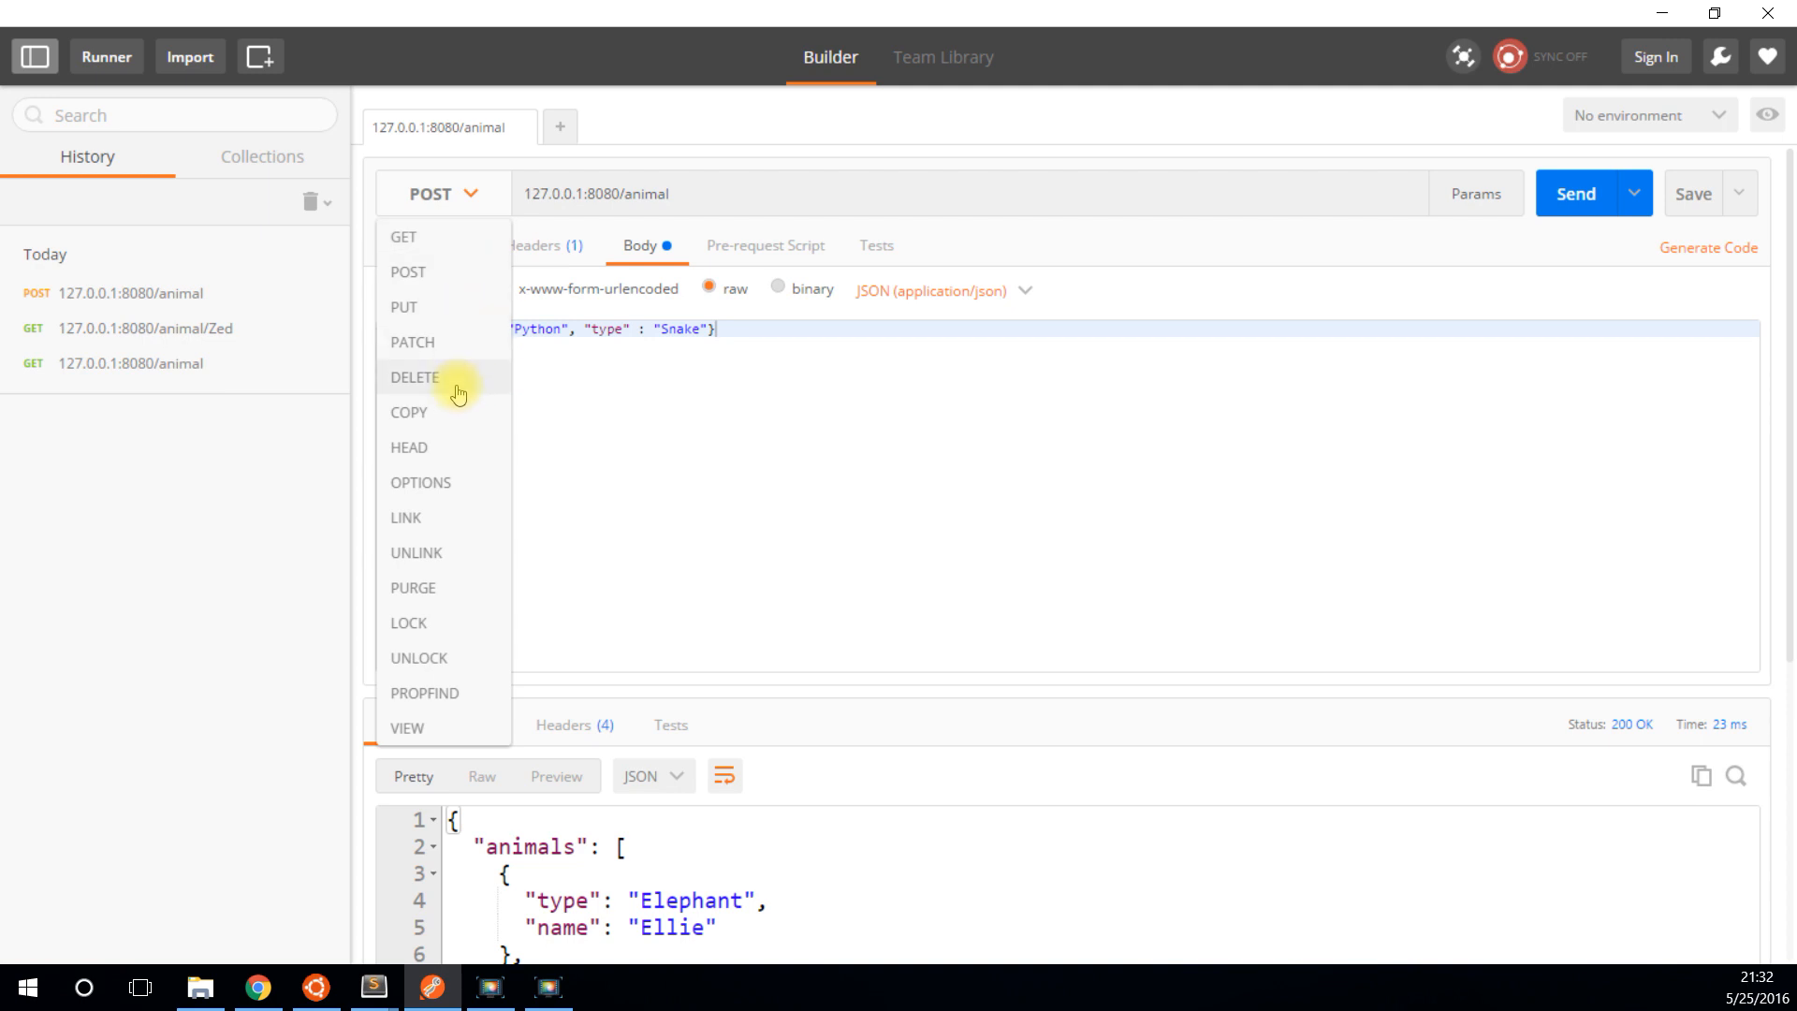
pyautogui.click(415, 377)
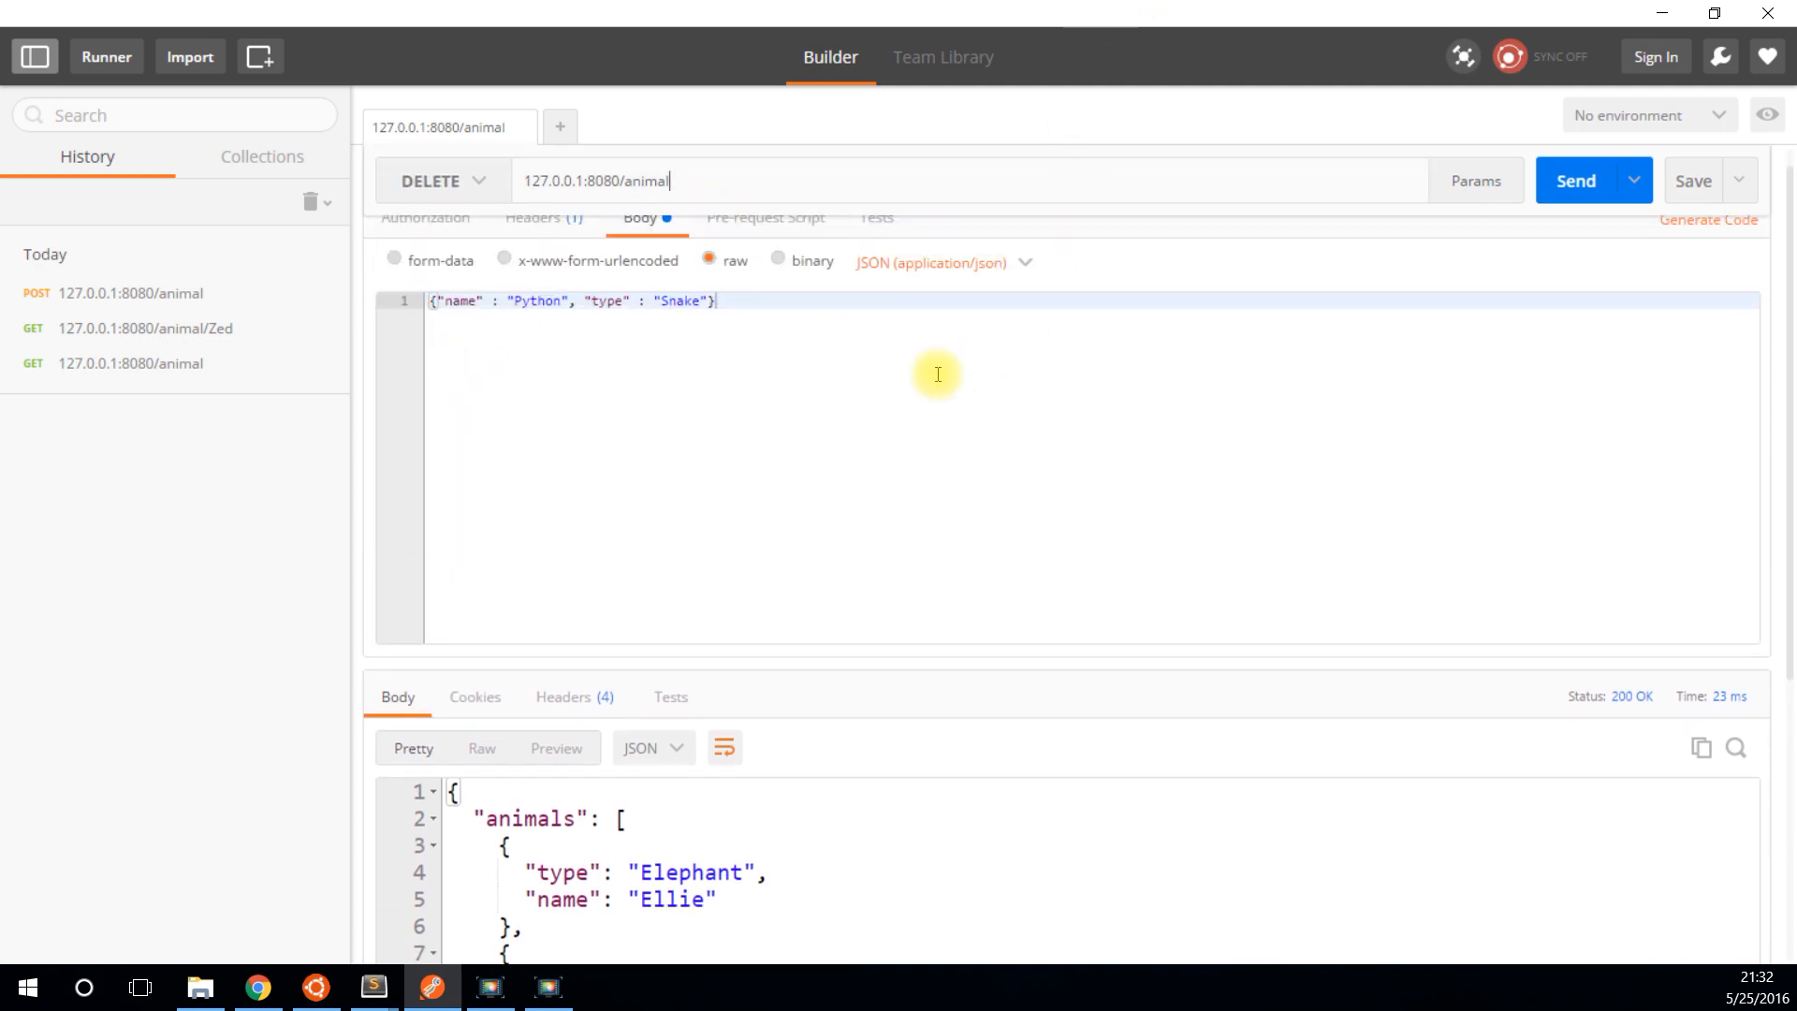
pyautogui.write('/Ellie')
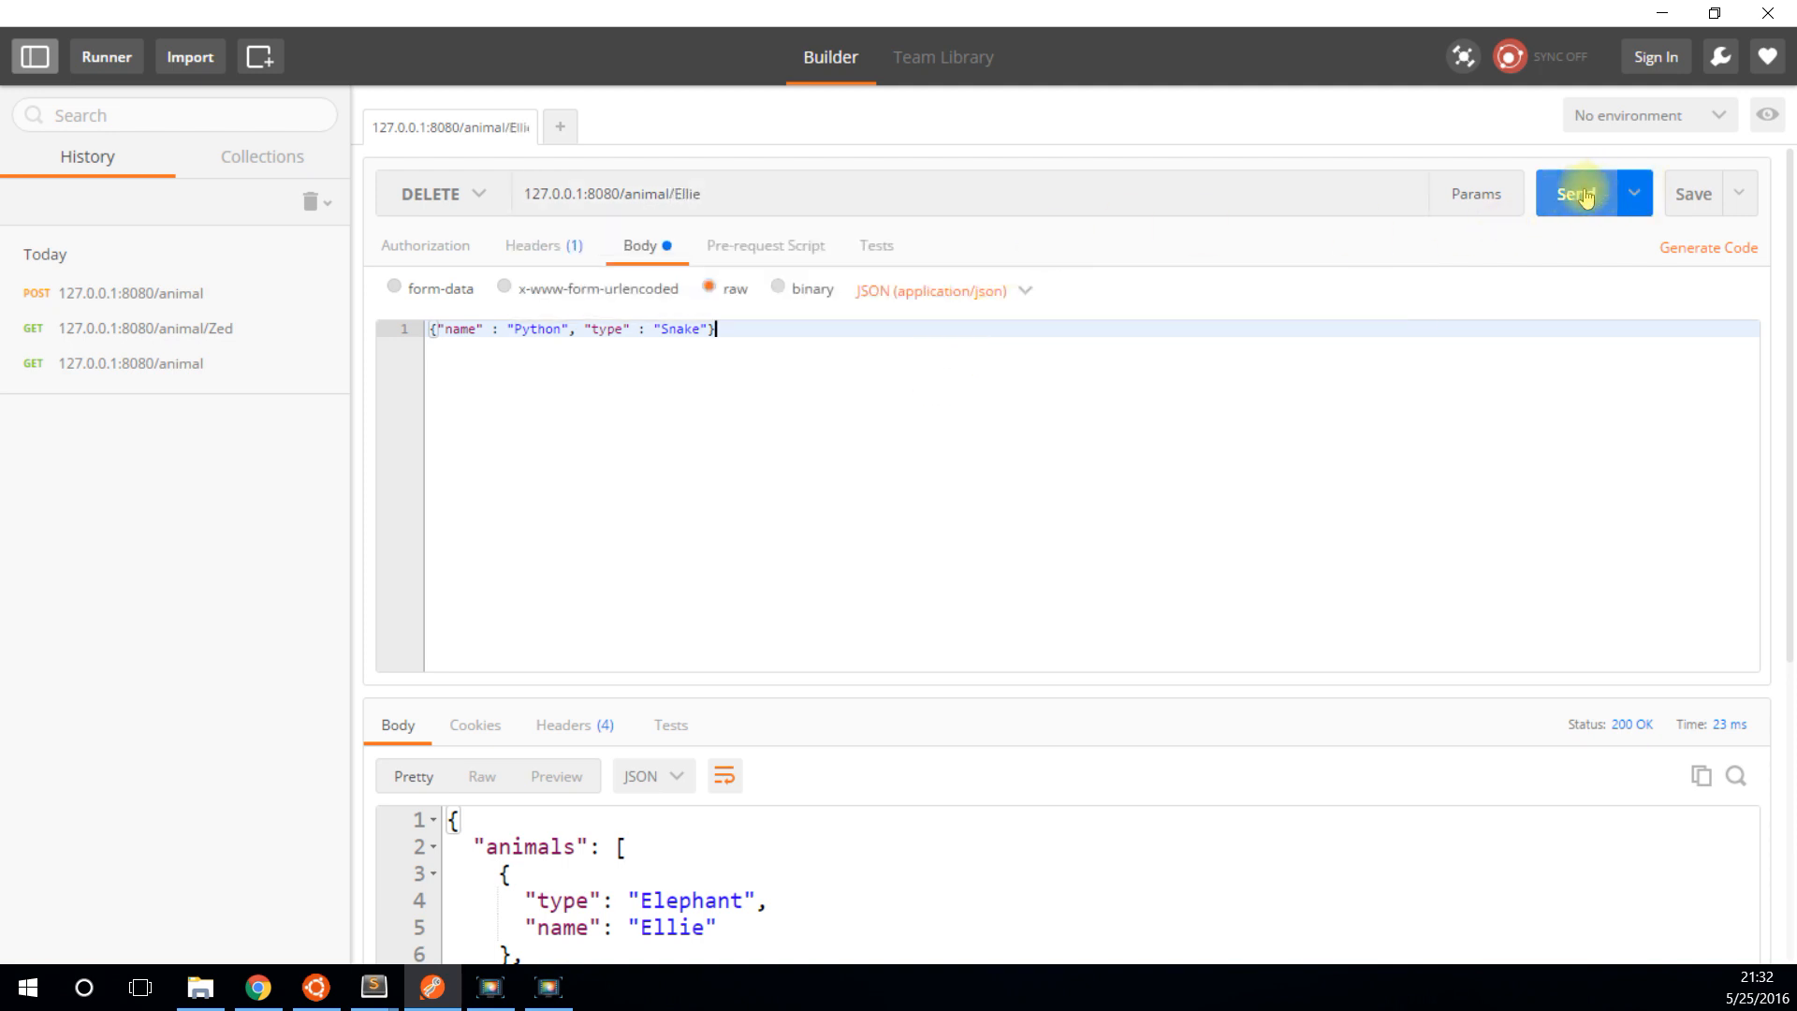
pyautogui.moveTo(522, 268)
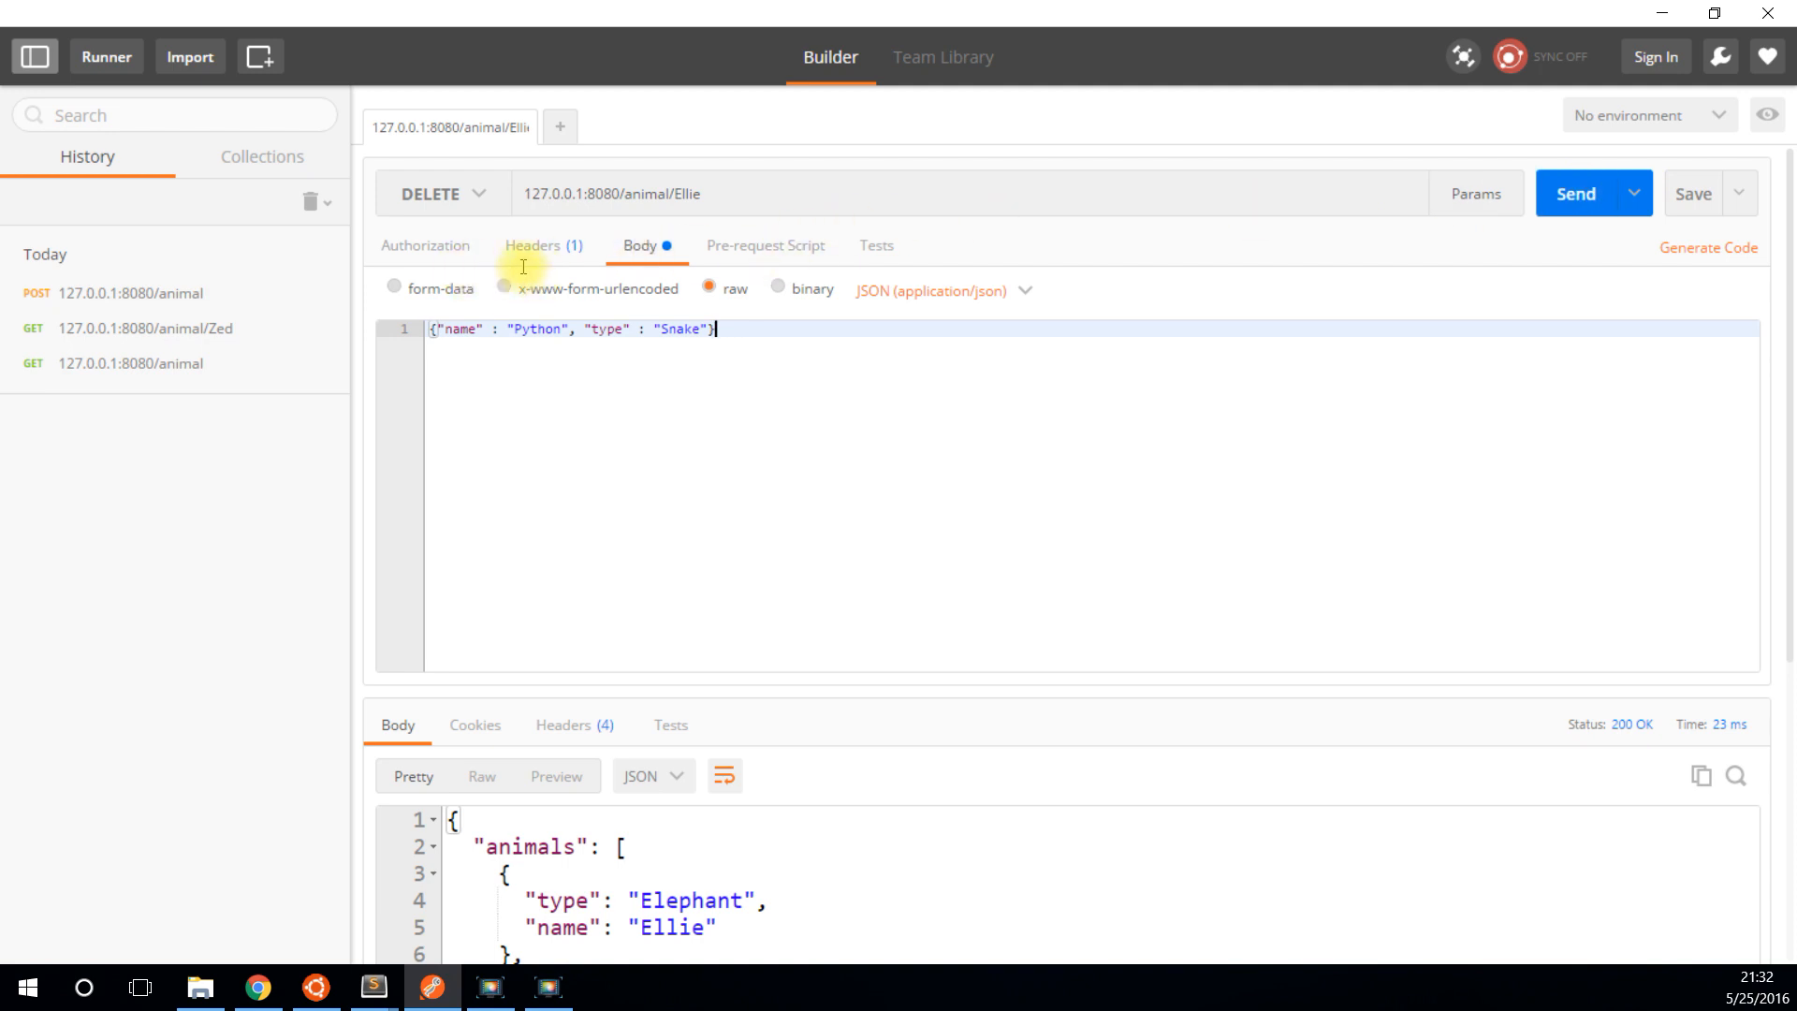
pyautogui.moveTo(429, 309)
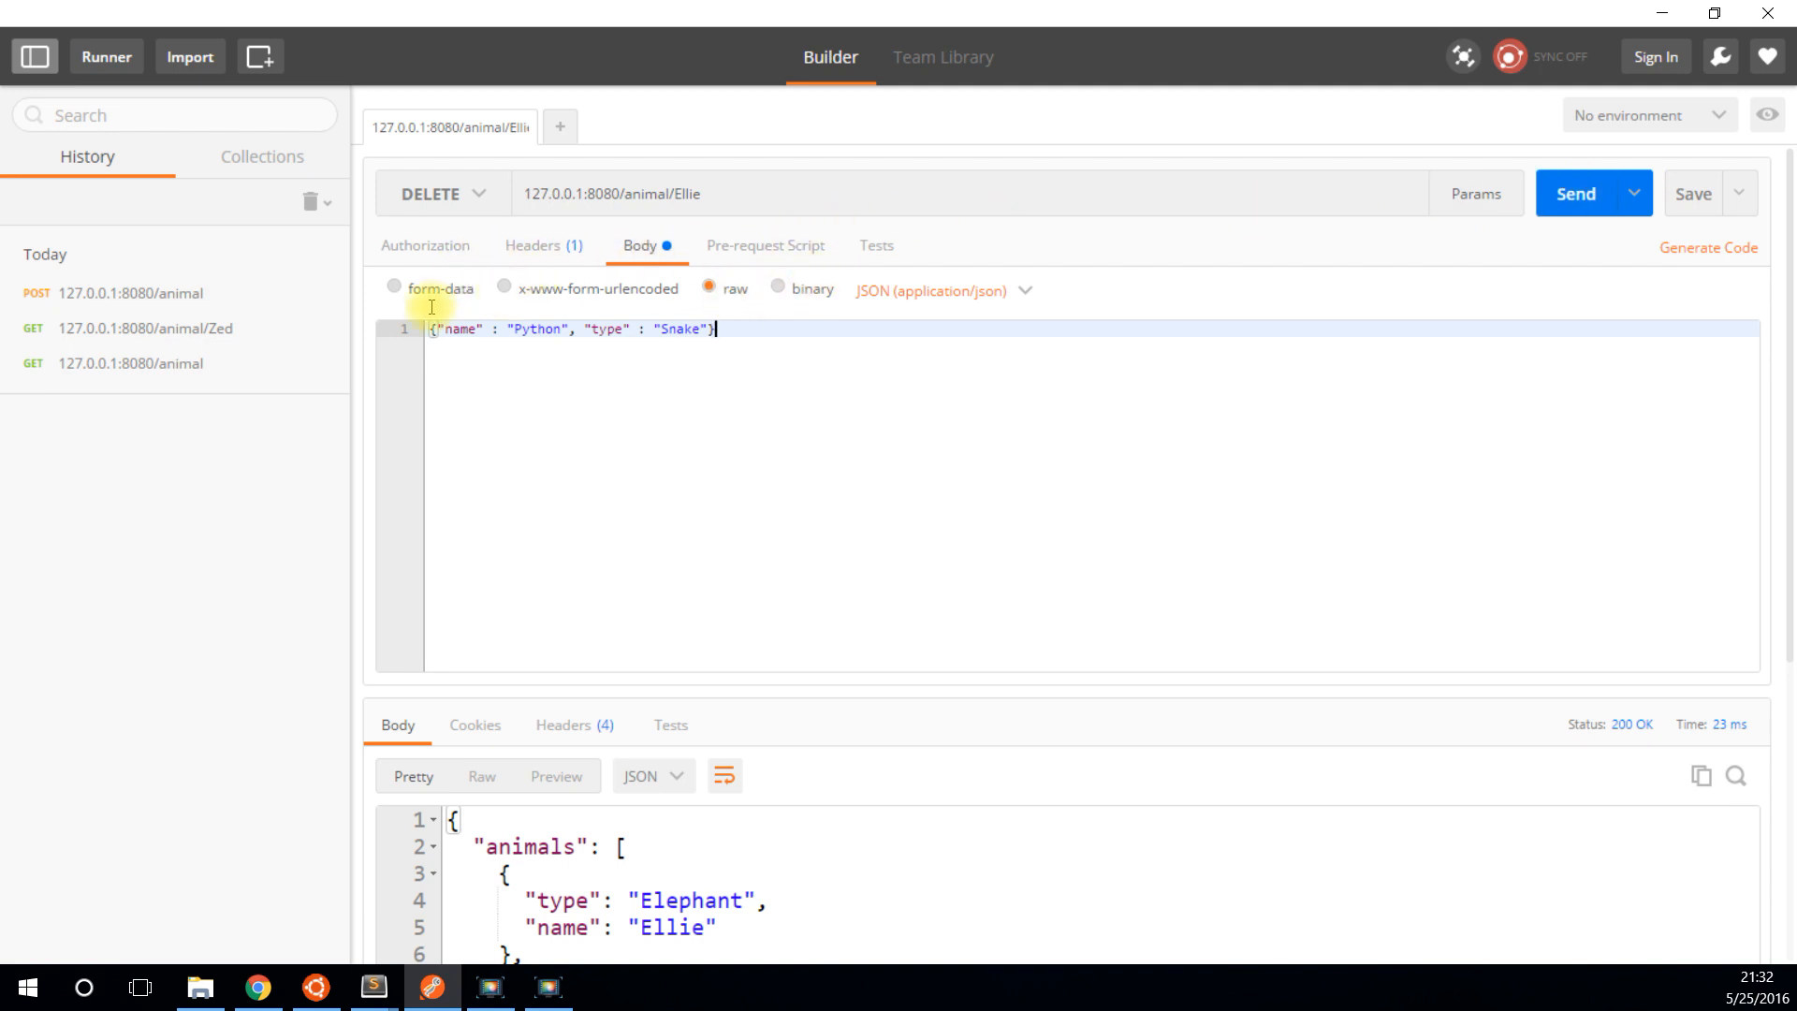
pyautogui.click(541, 246)
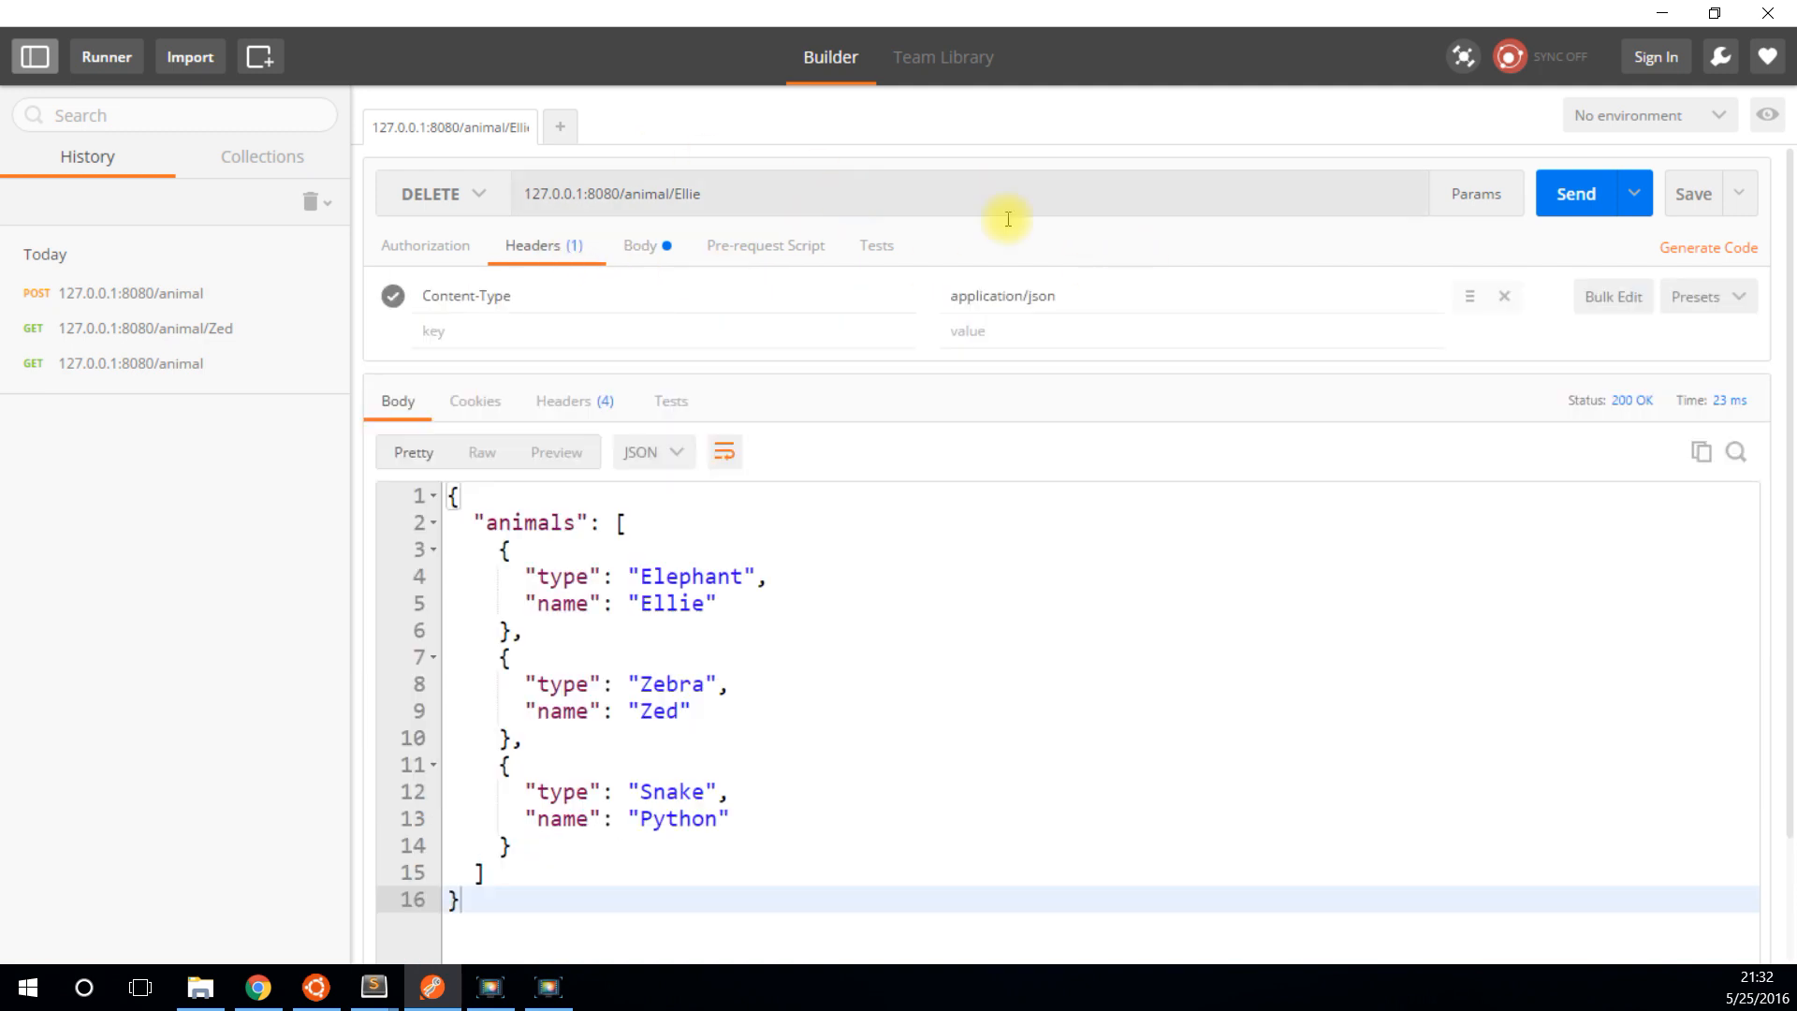
pyautogui.moveTo(819, 468)
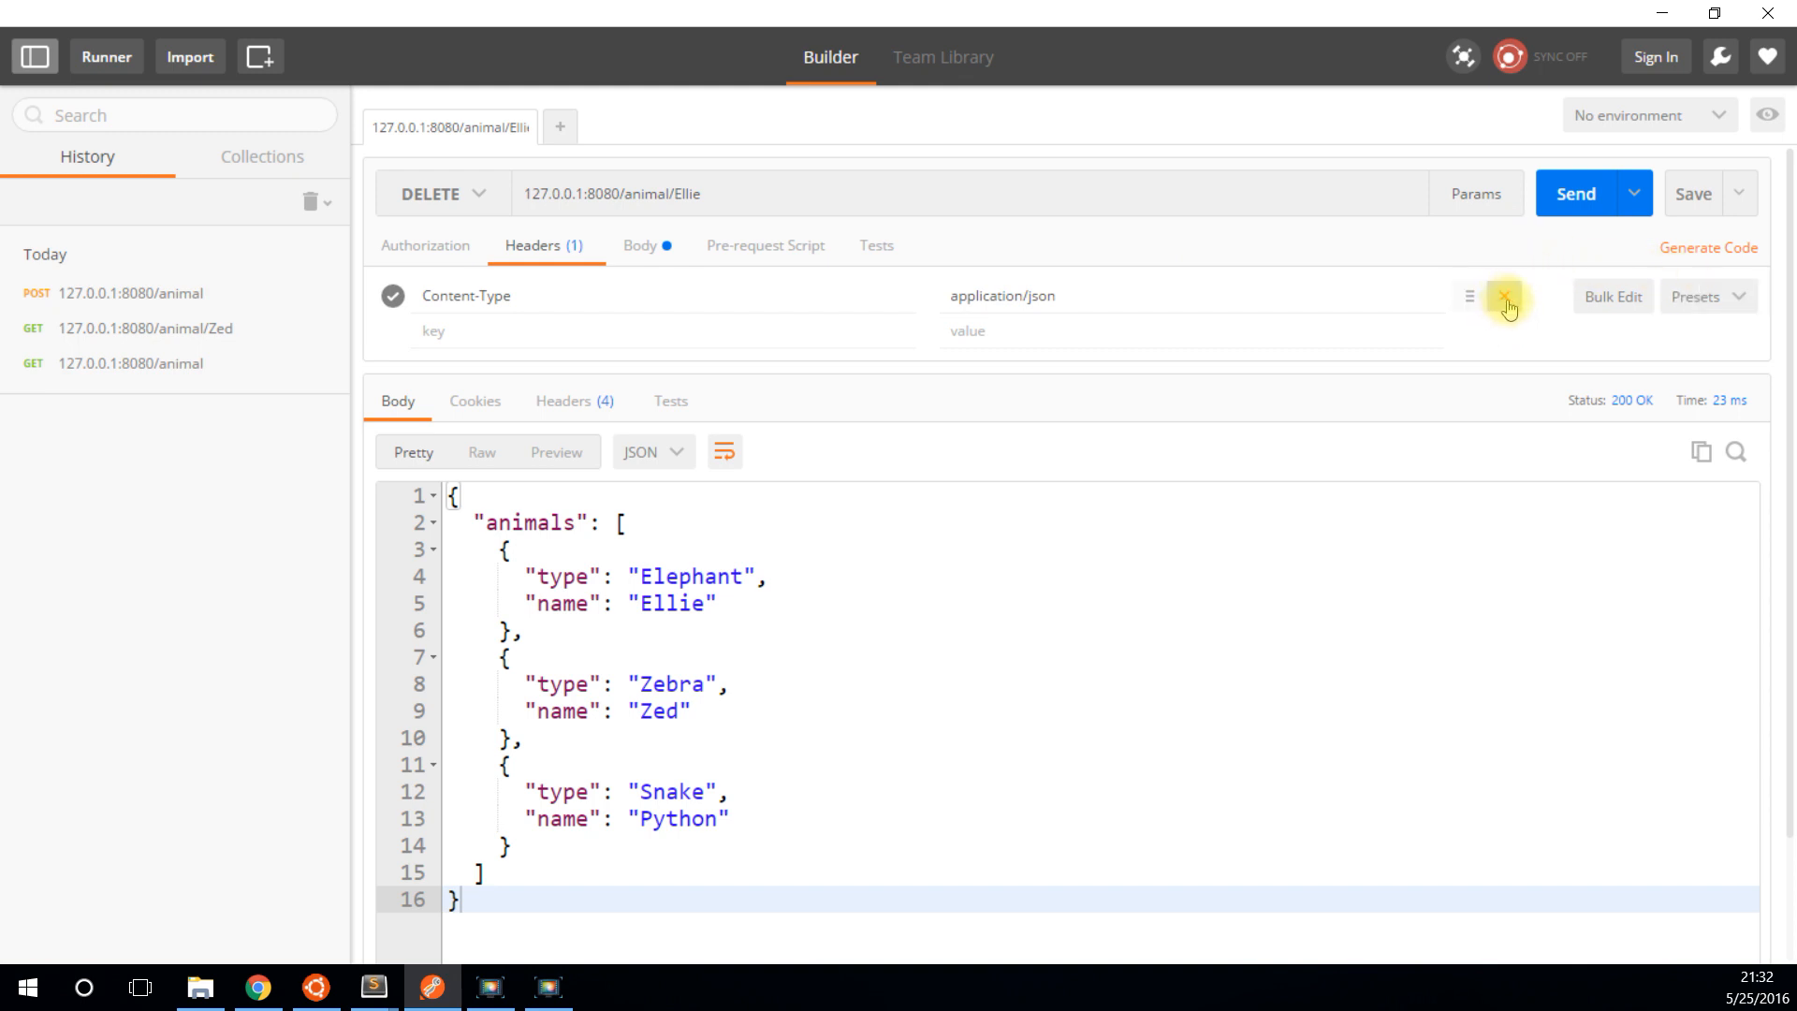
pyautogui.click(1507, 296)
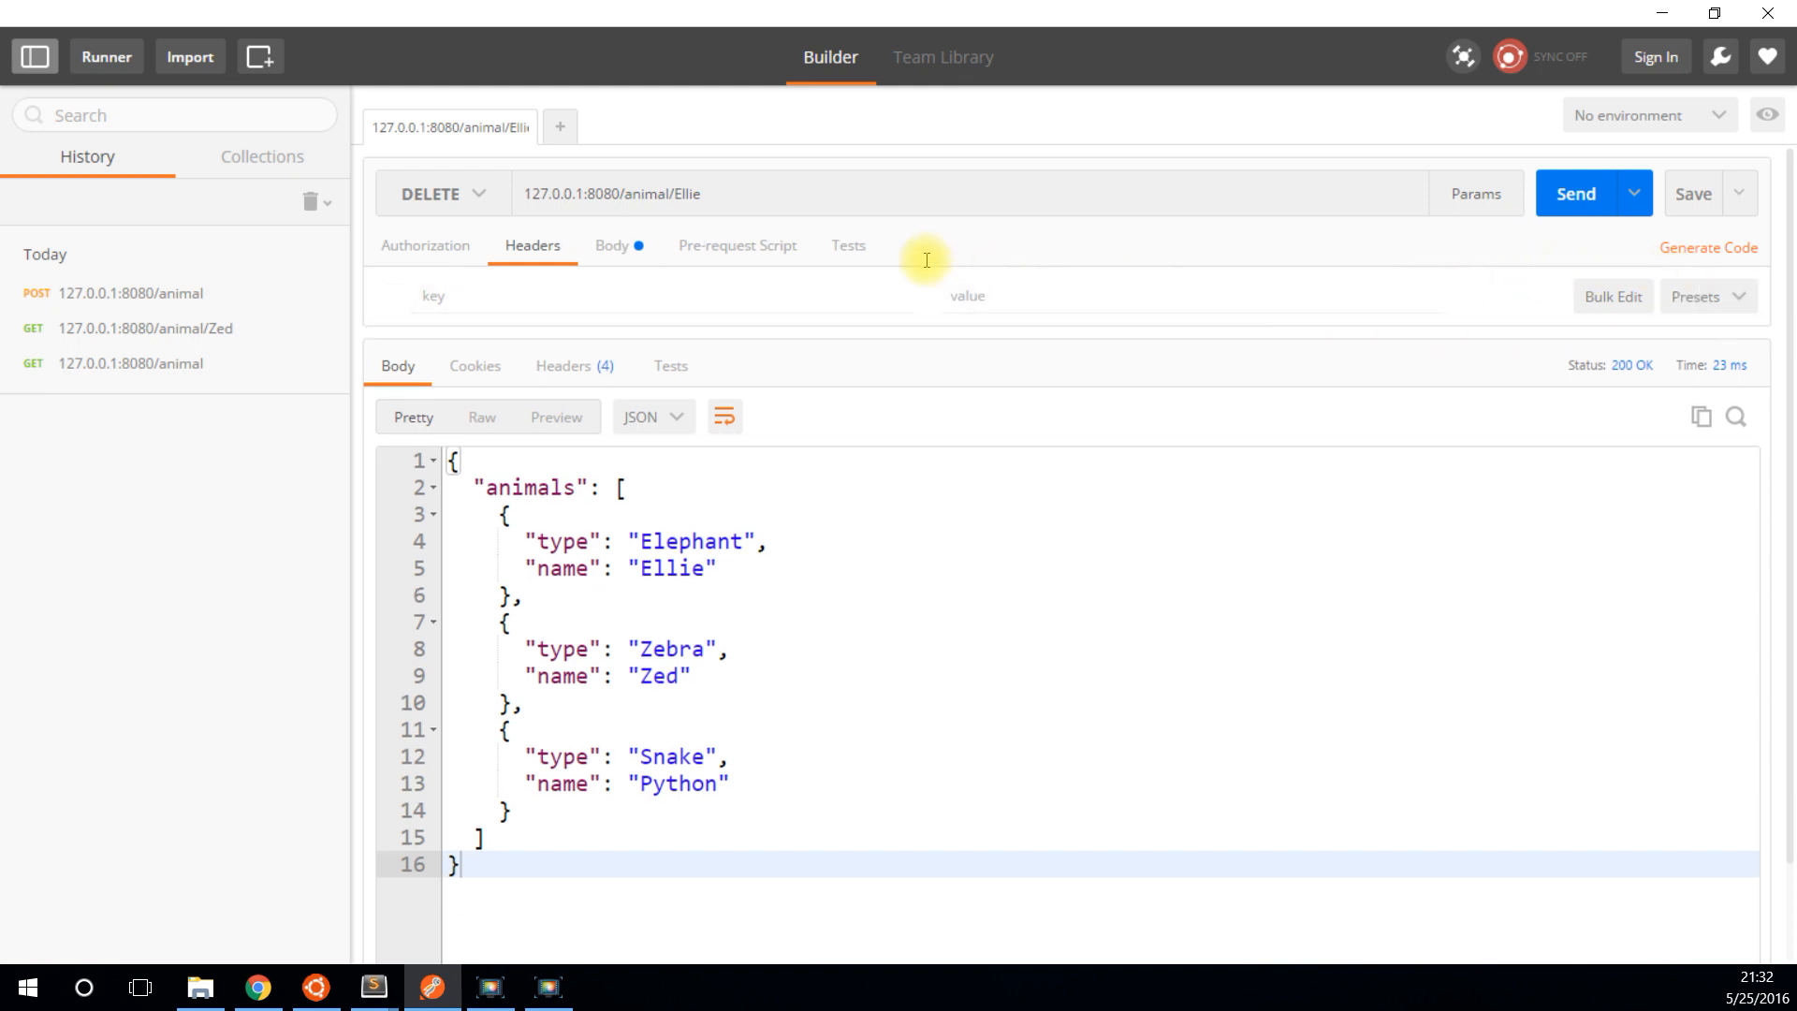
pyautogui.click(1575, 194)
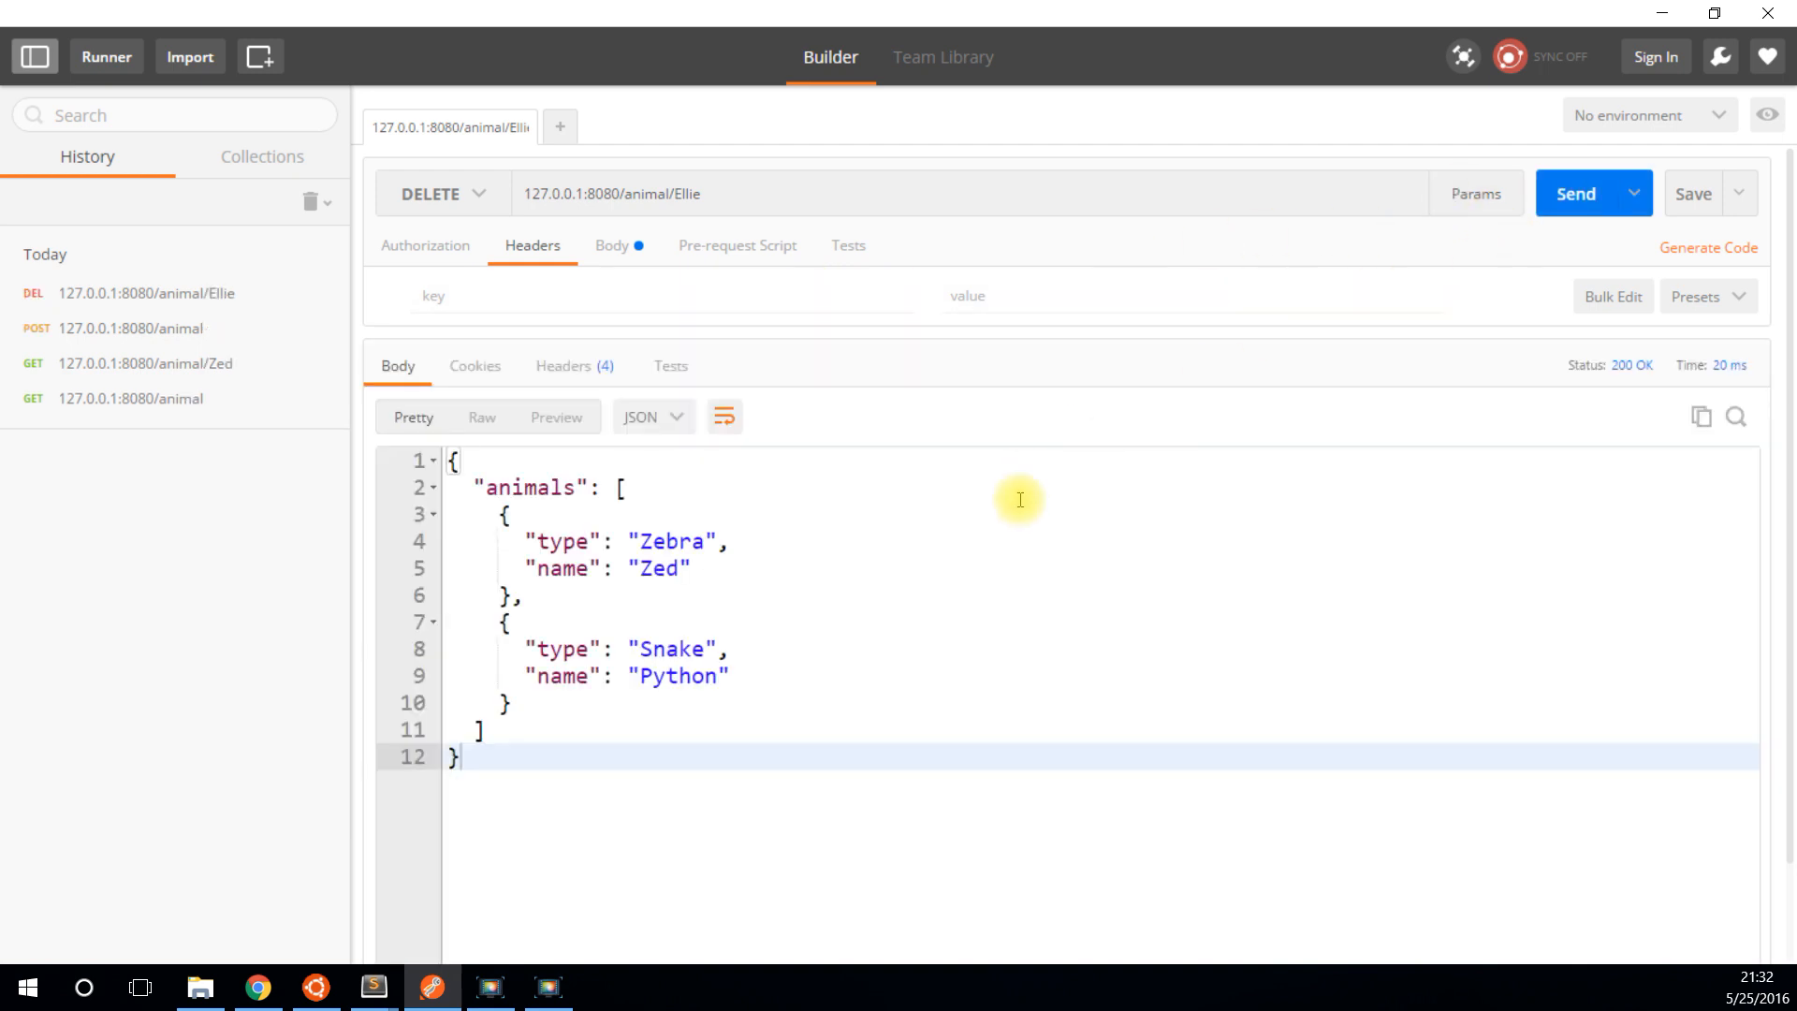
pyautogui.moveTo(494, 241)
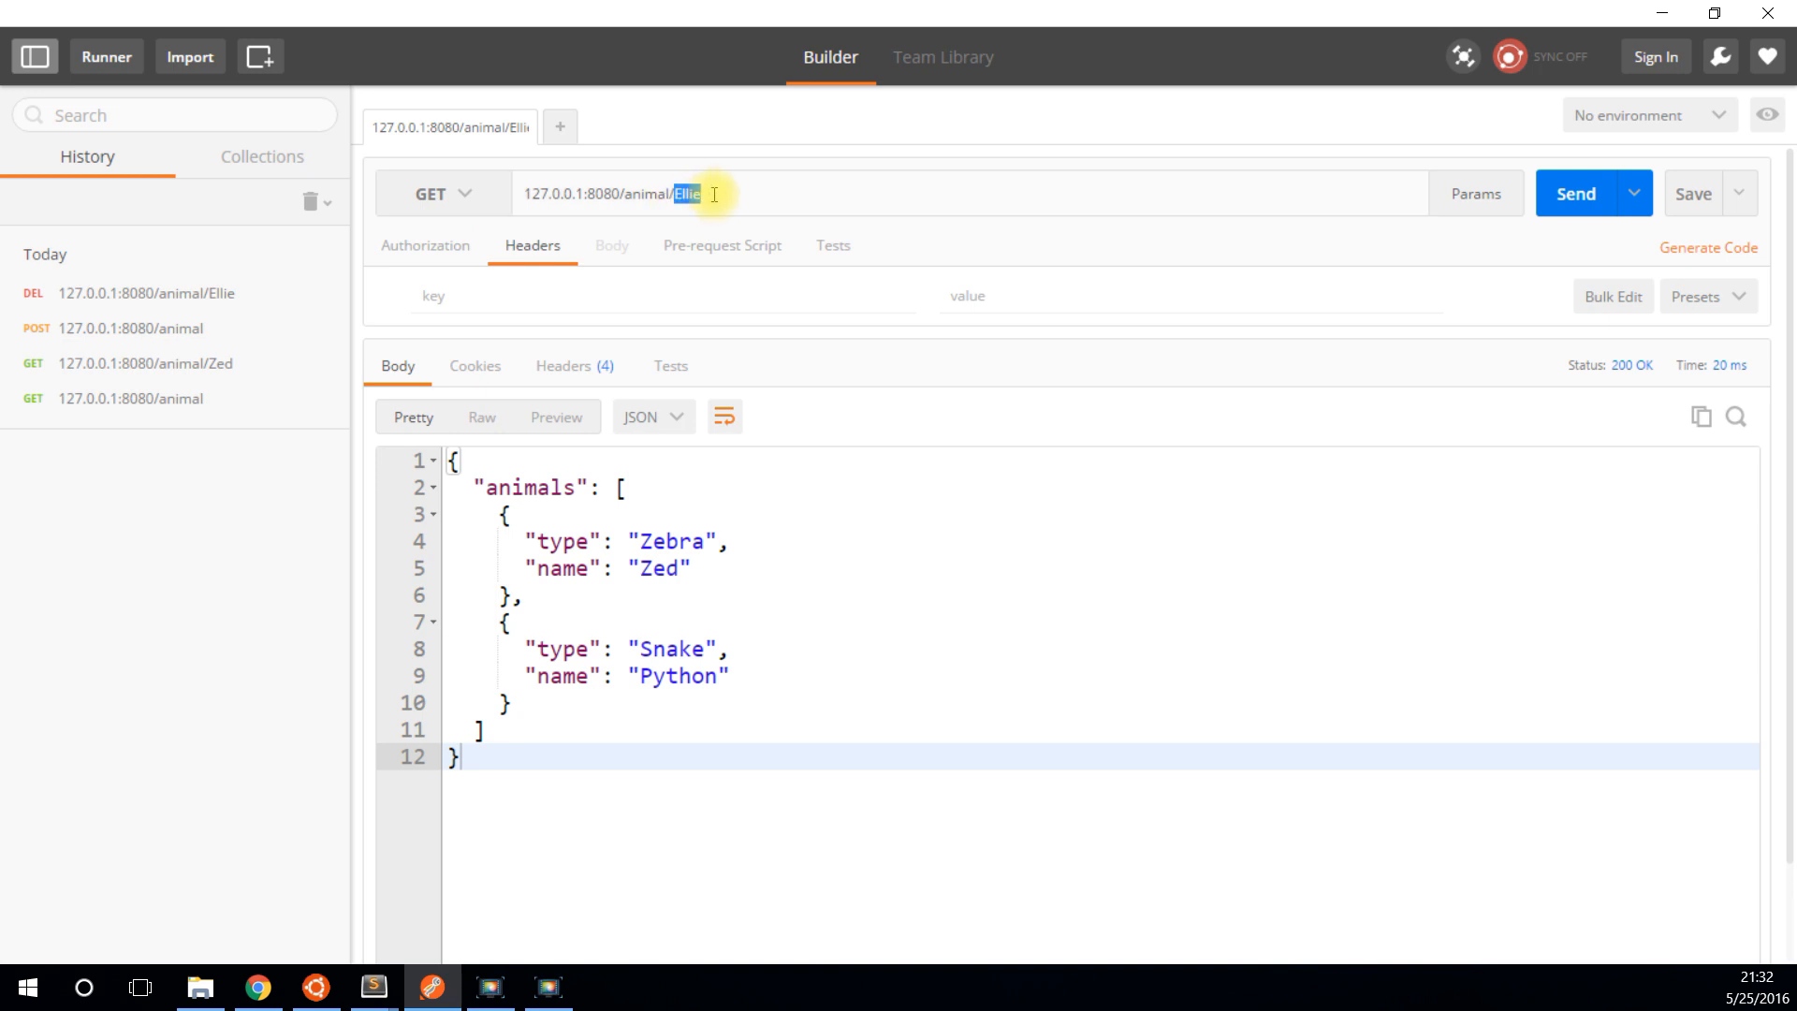
pyautogui.press('Delete')
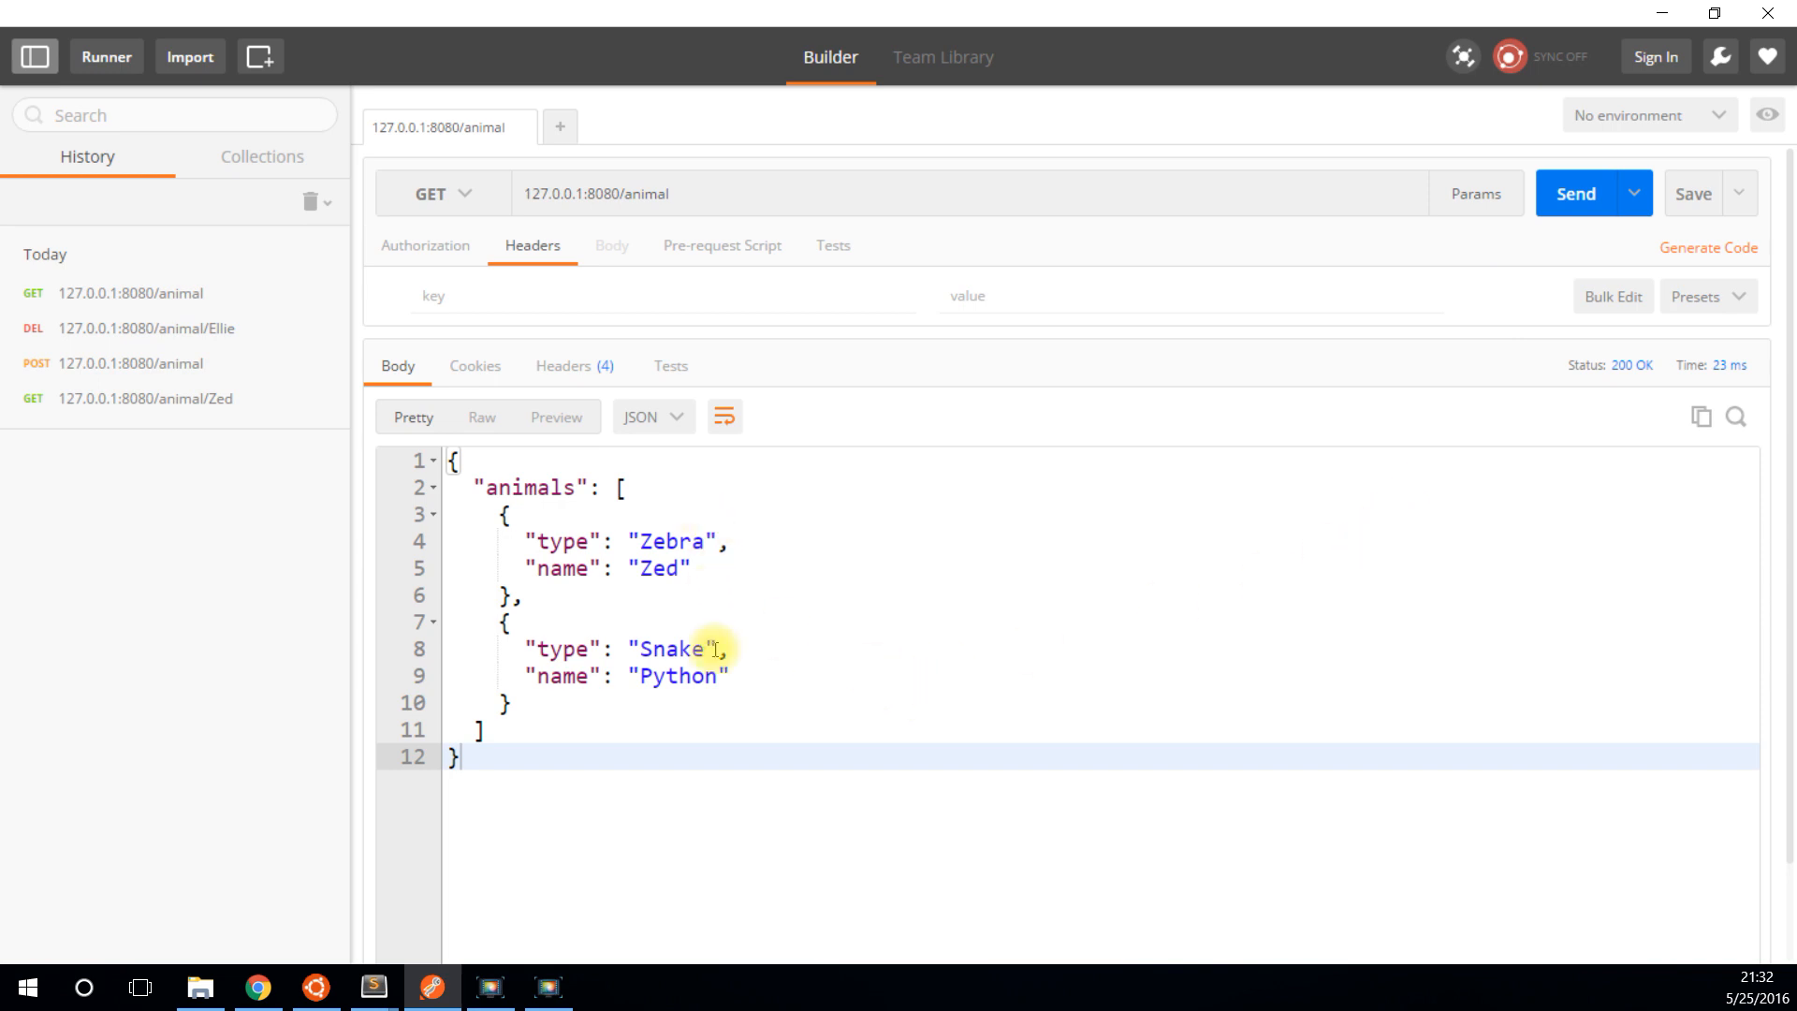
pyautogui.moveTo(740, 681)
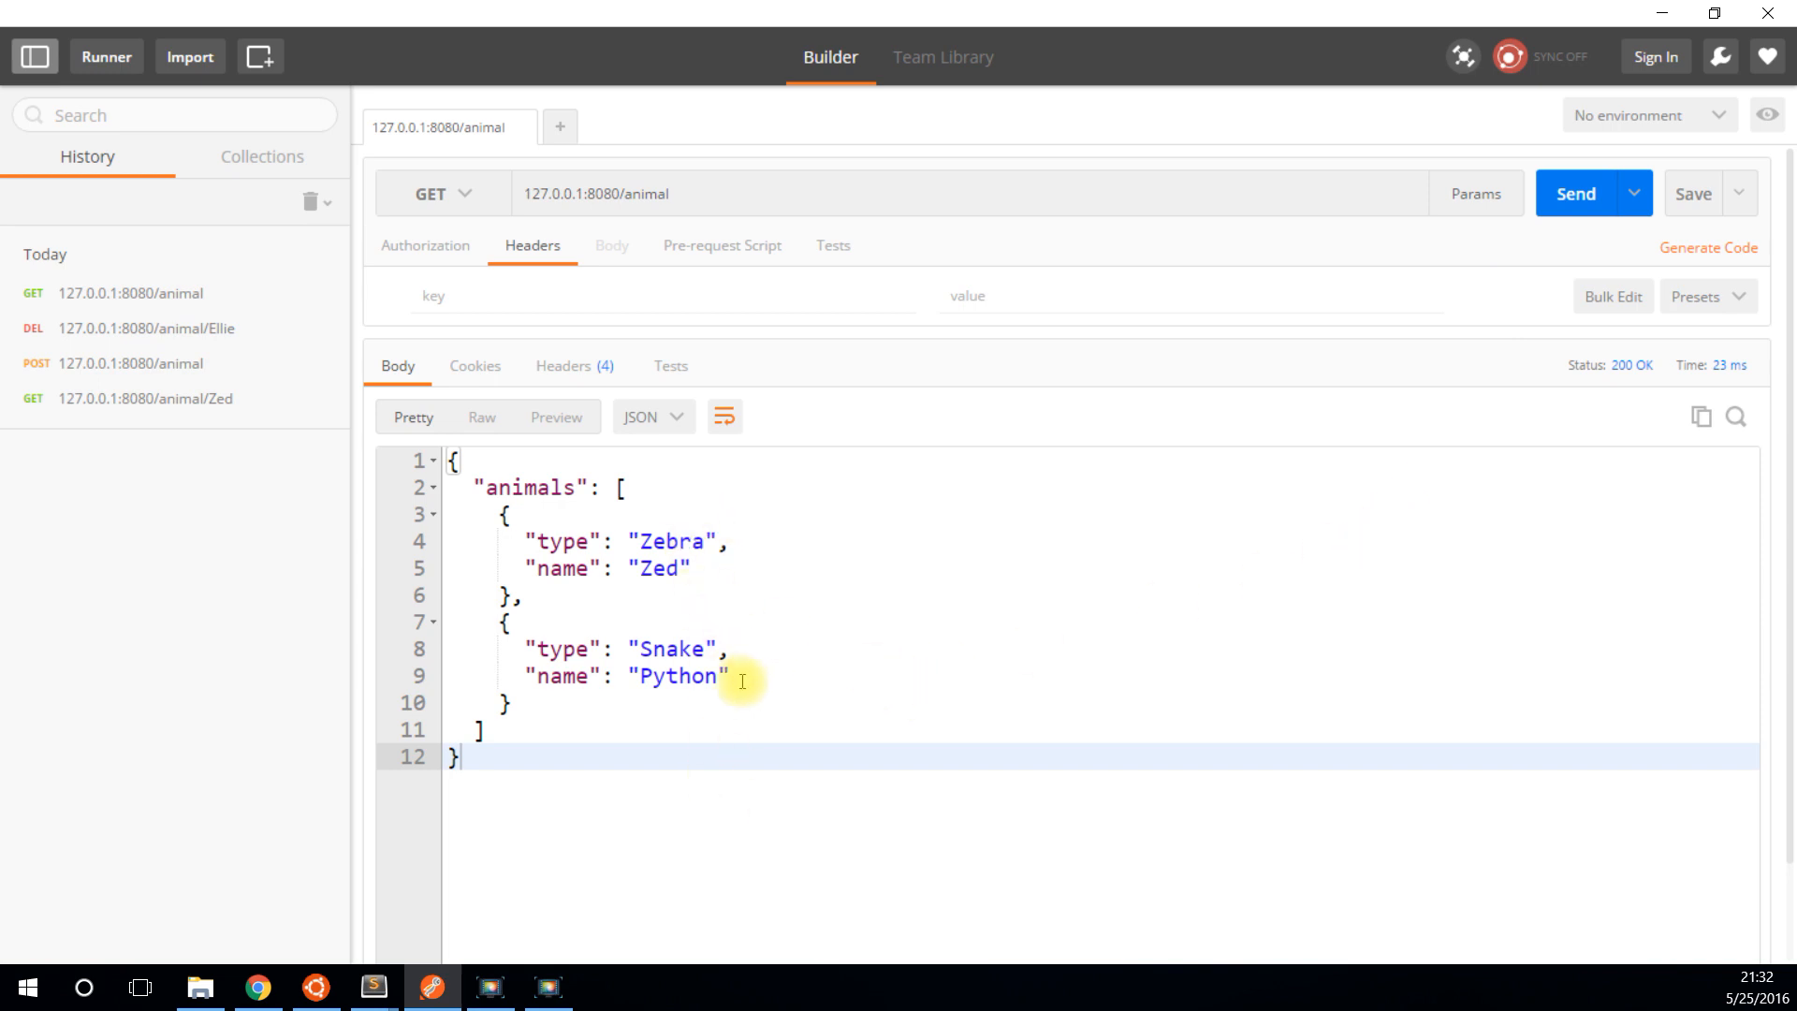
pyautogui.moveTo(734, 613)
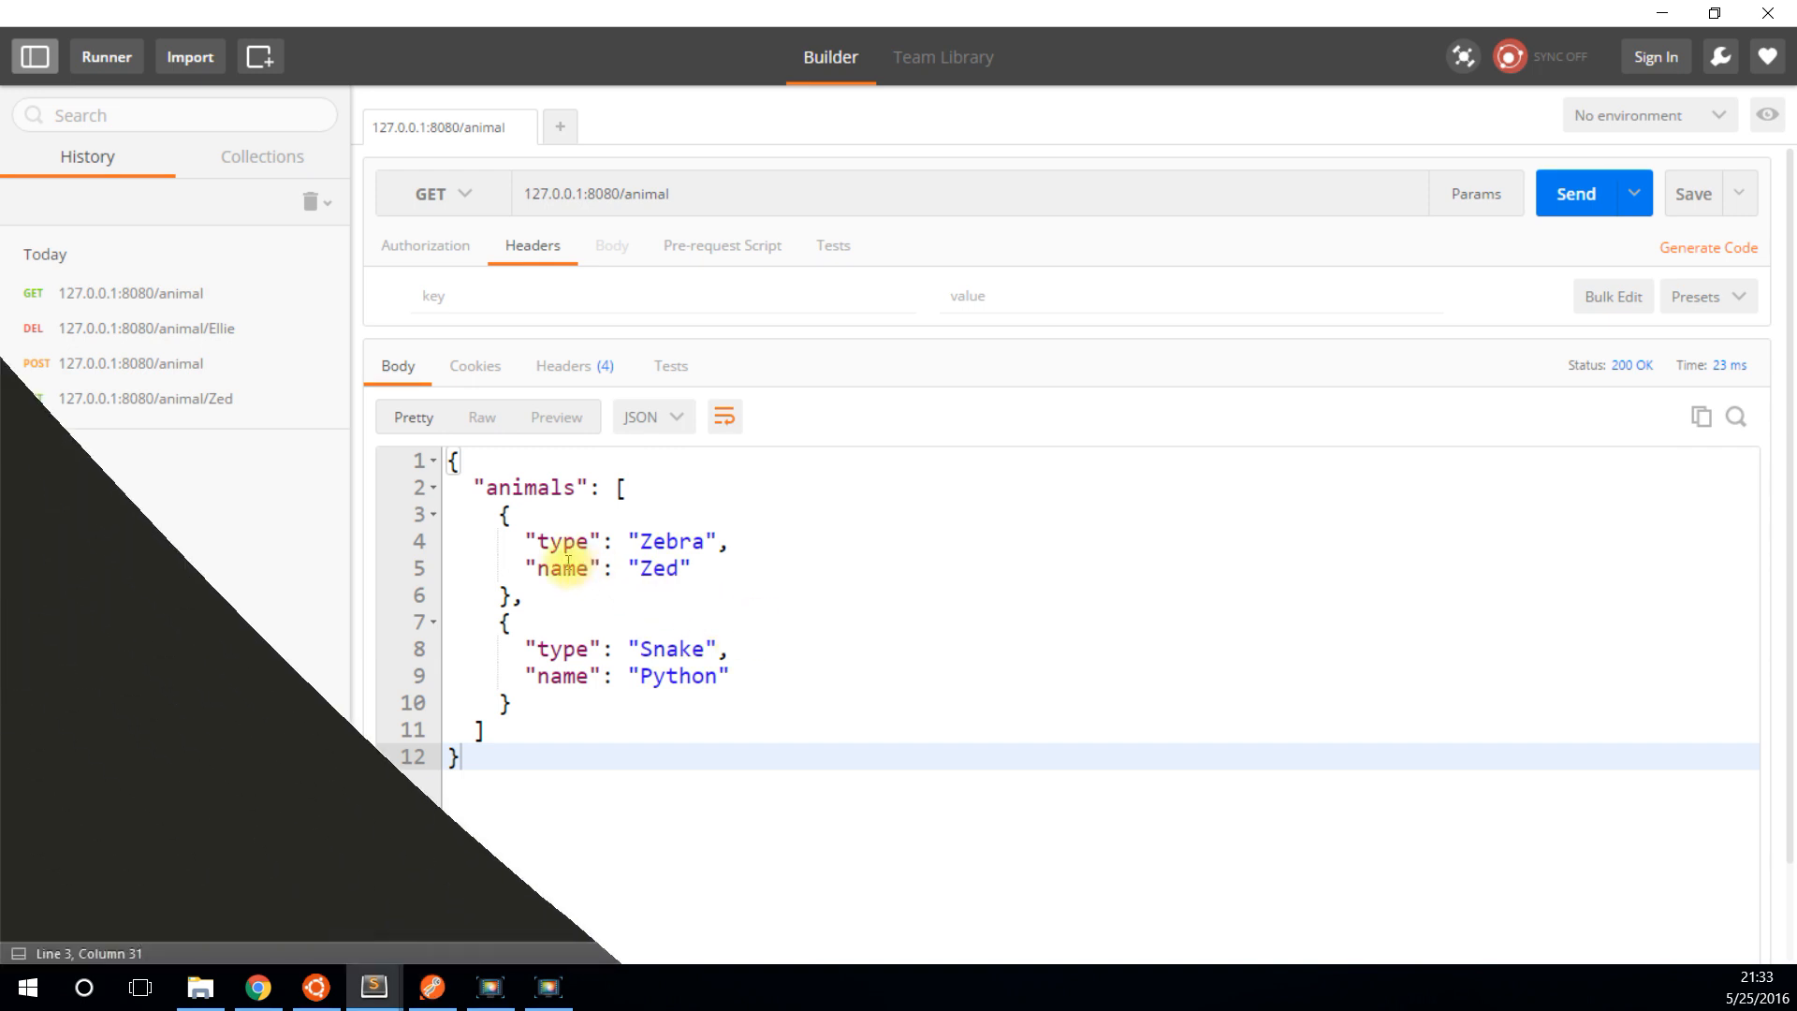
# - Insert blank lines after the bottle import in restful.py and begin 'animals ='
pyautogui.click(372, 987)
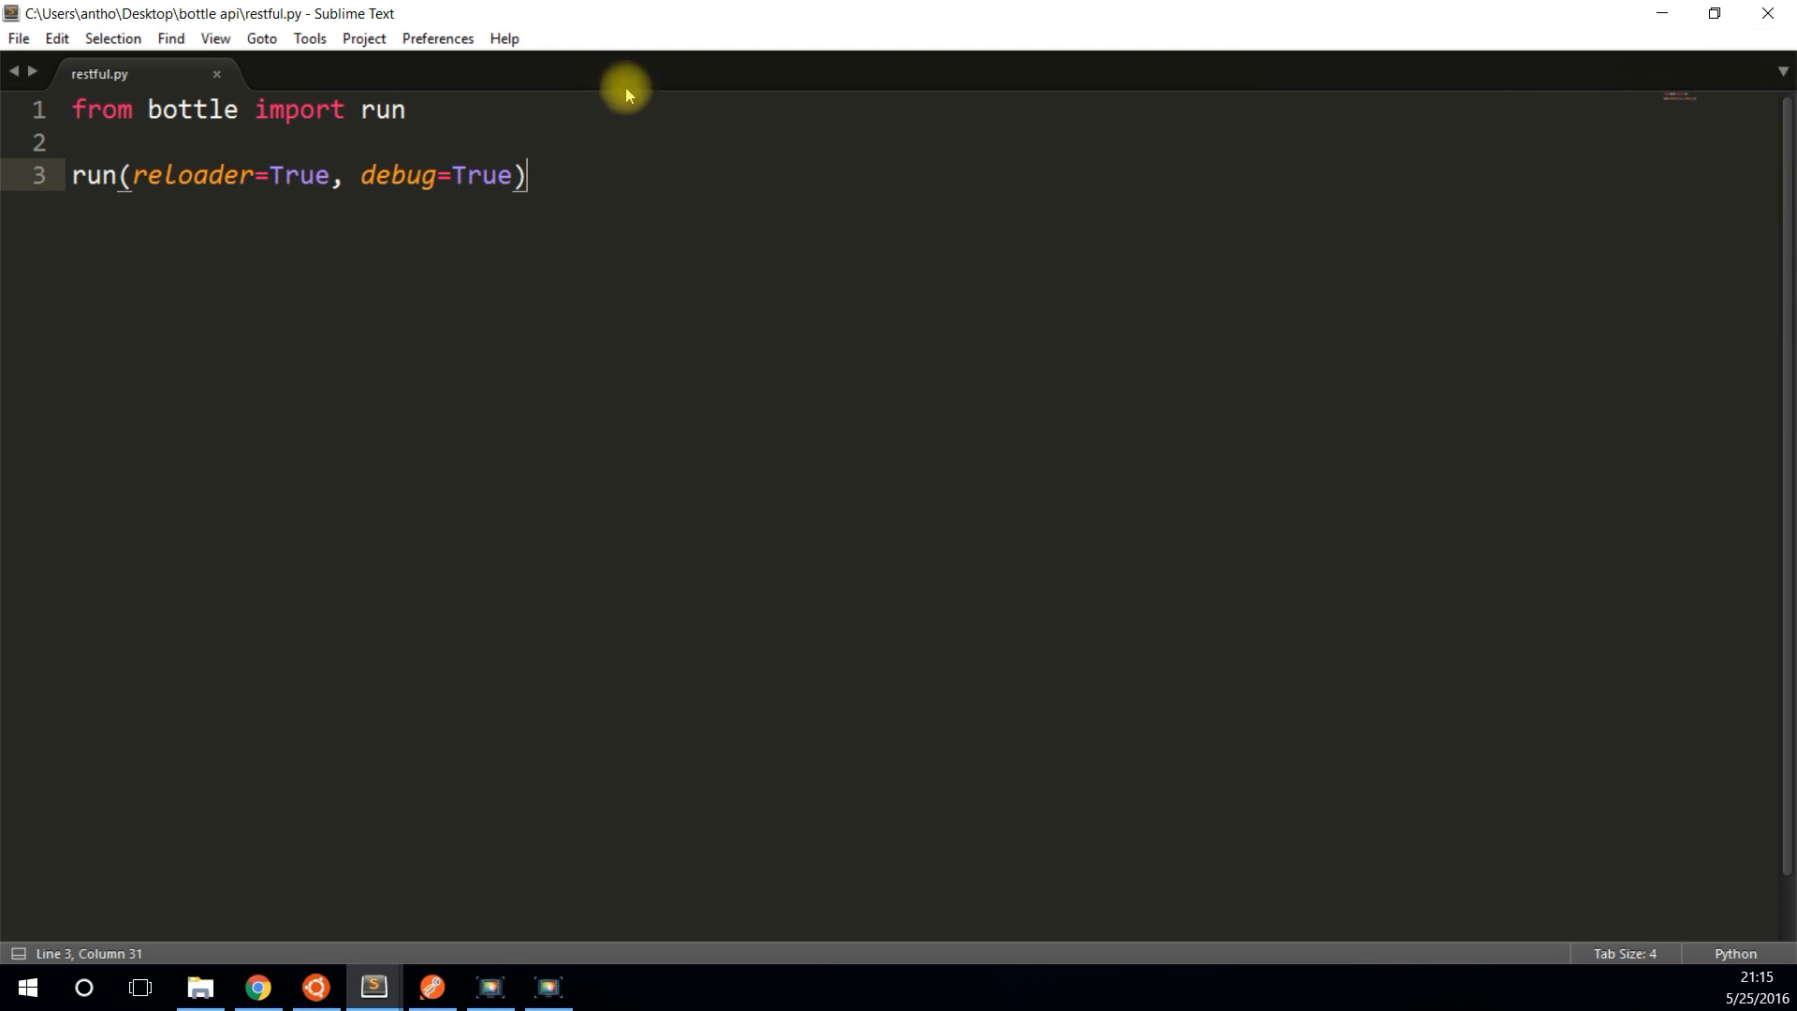
pyautogui.click(407, 110)
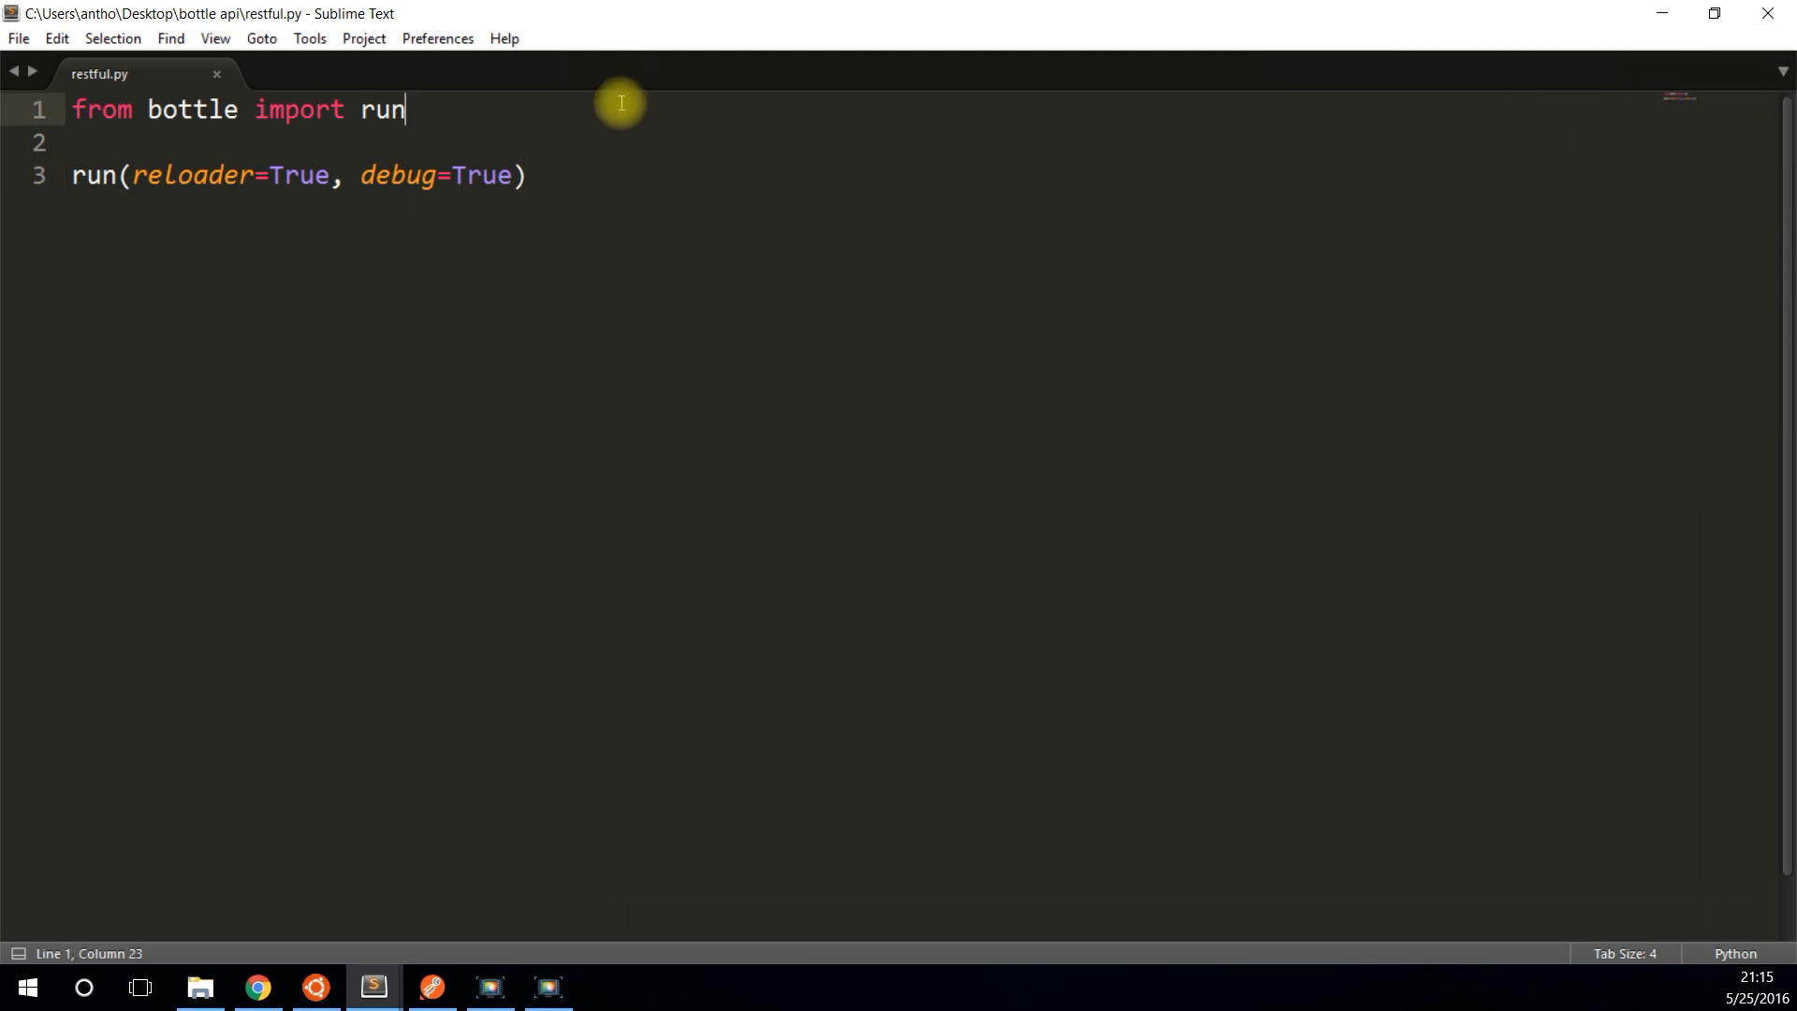
pyautogui.moveTo(646, 120)
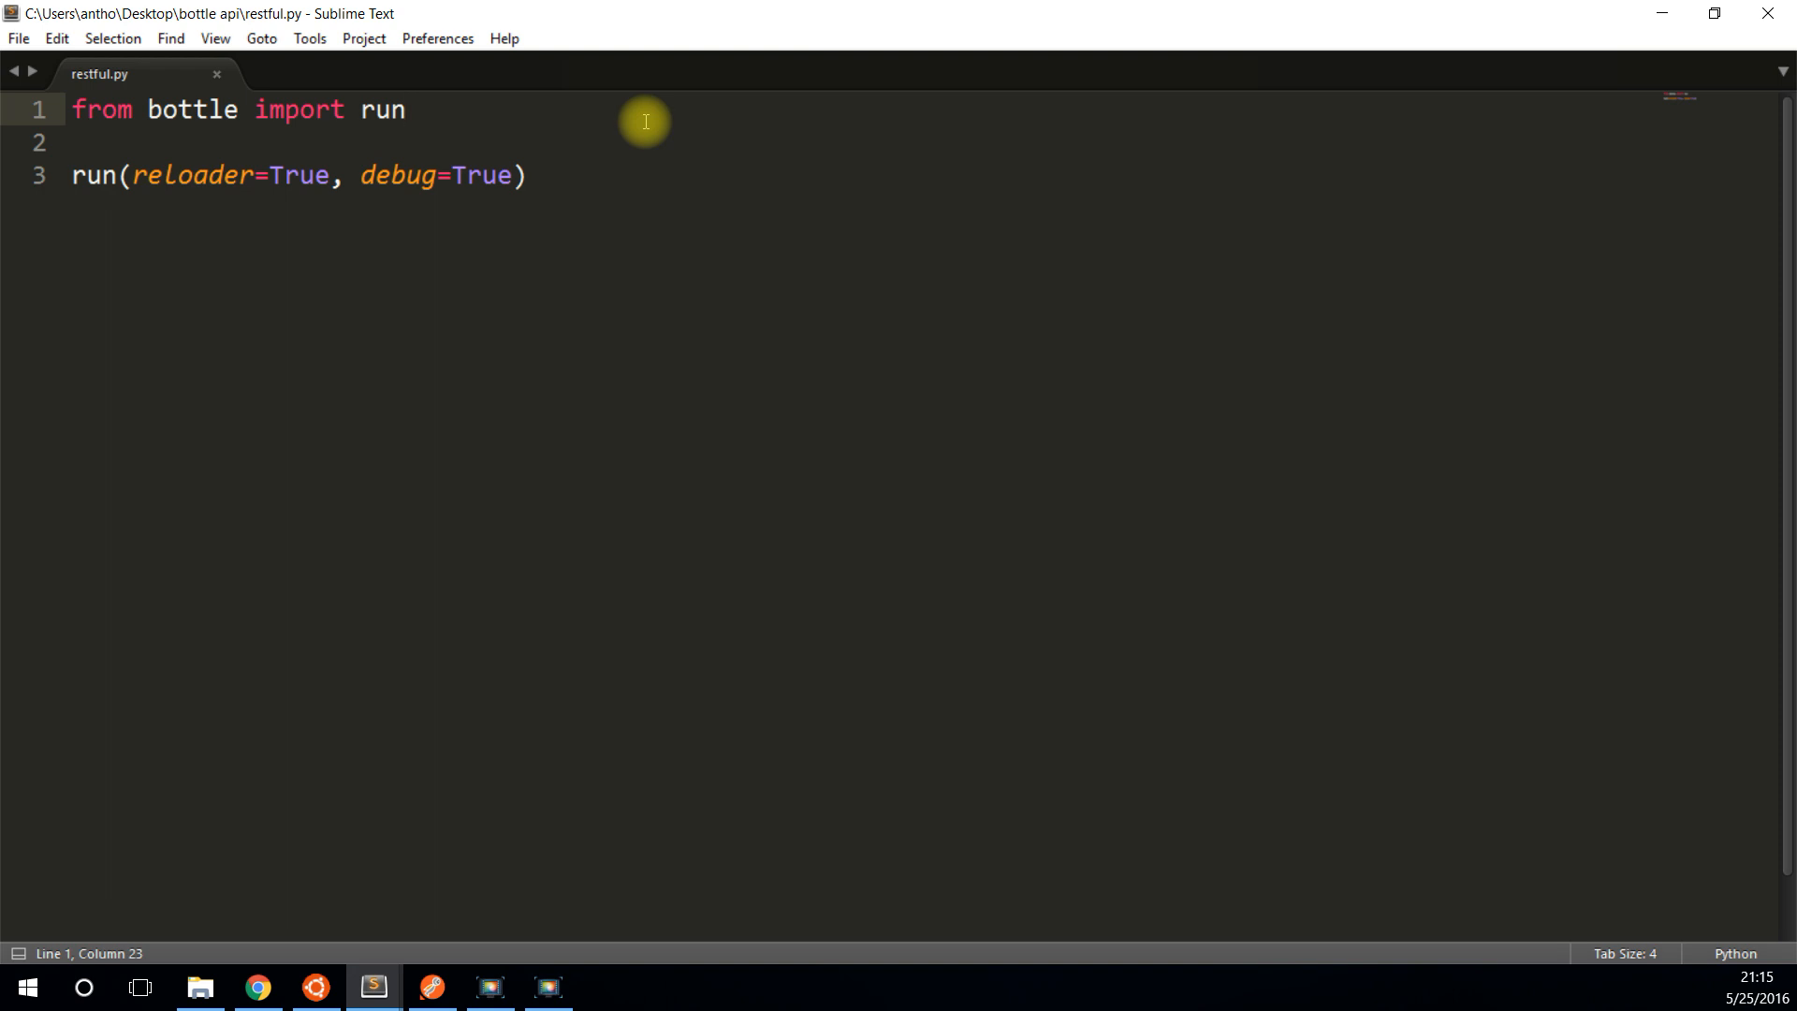
pyautogui.moveTo(558, 163)
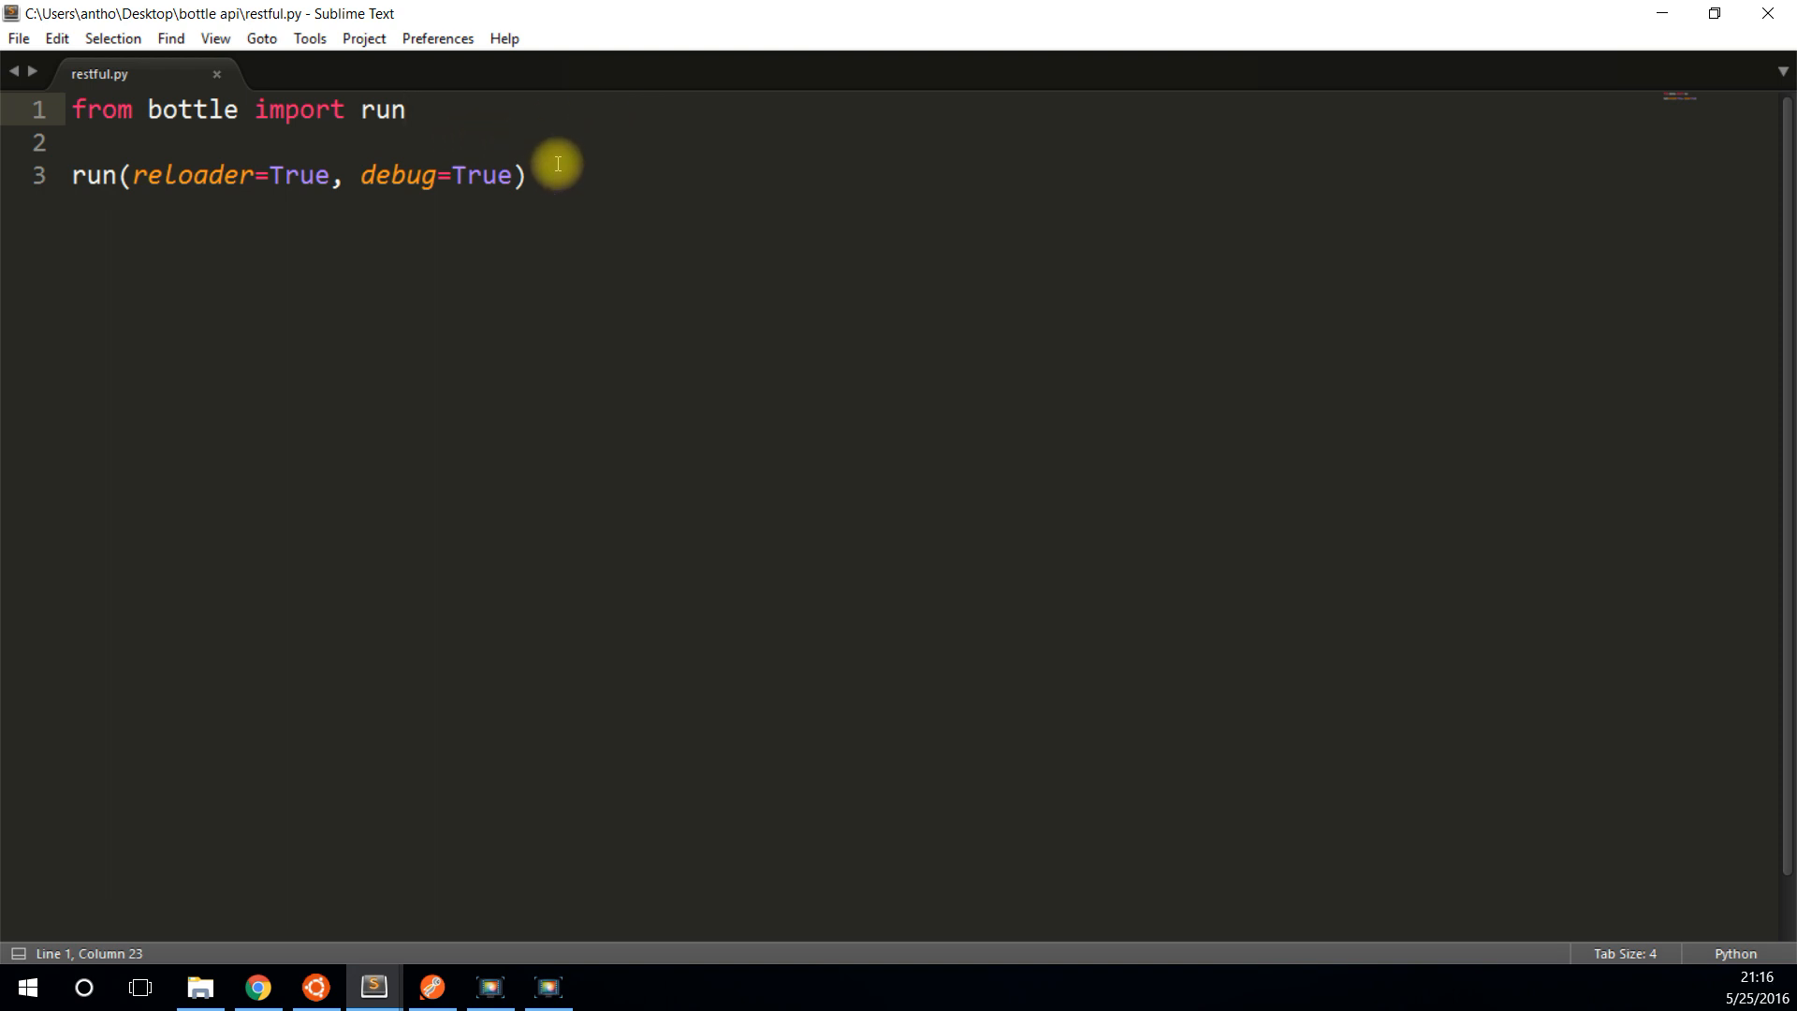
pyautogui.press('Enter')
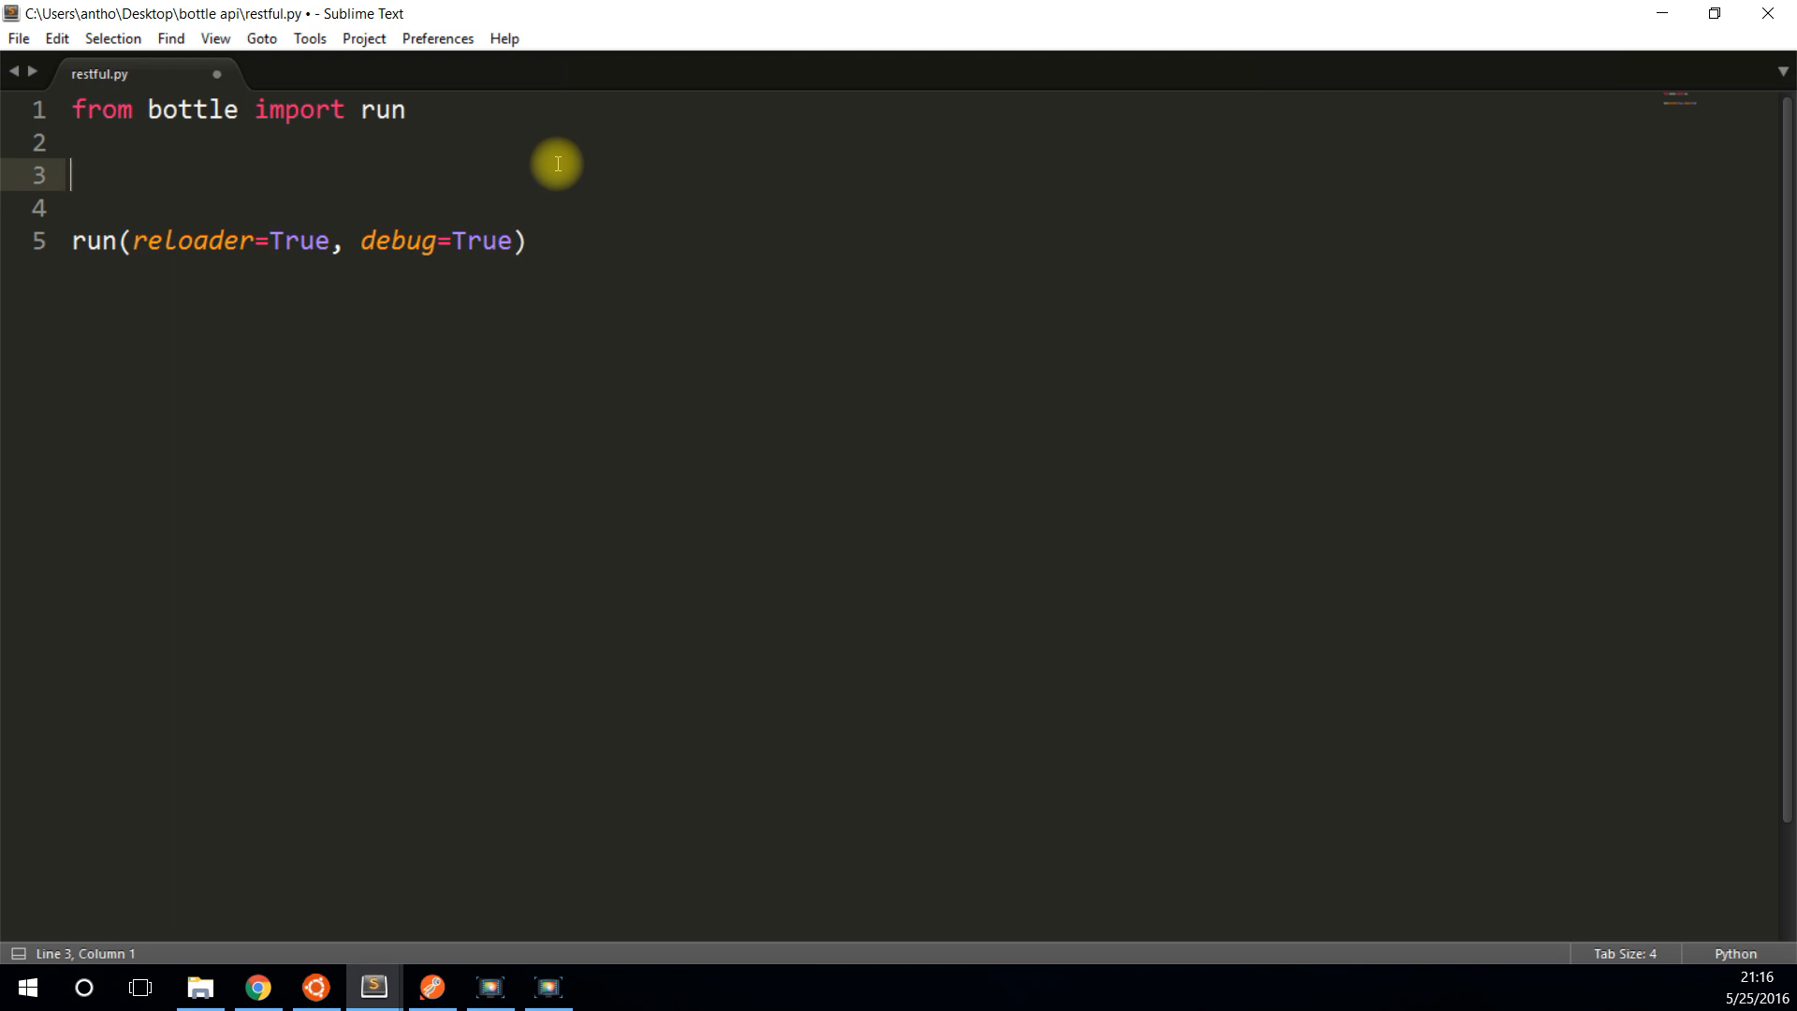
pyautogui.write('animals =')
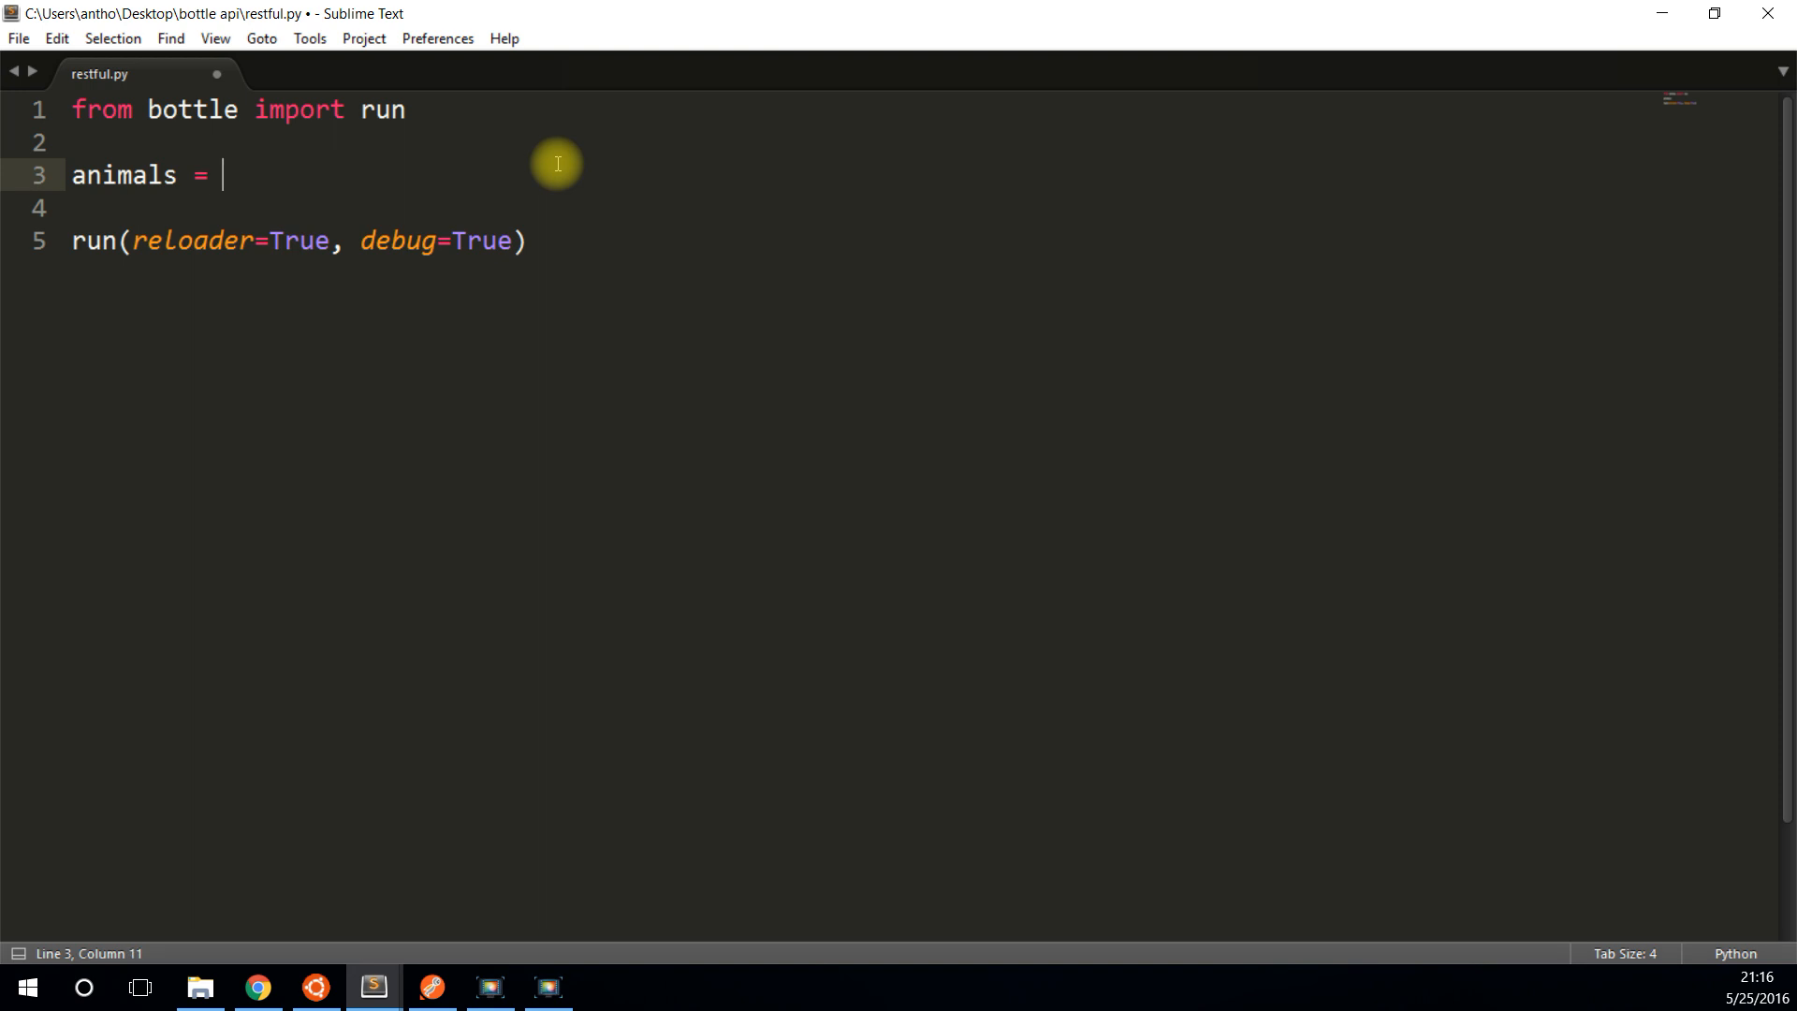
# - Start the animals list with {'name': 'Ellie', 'type': 'Elephant'}
pyautogui.write('[]')
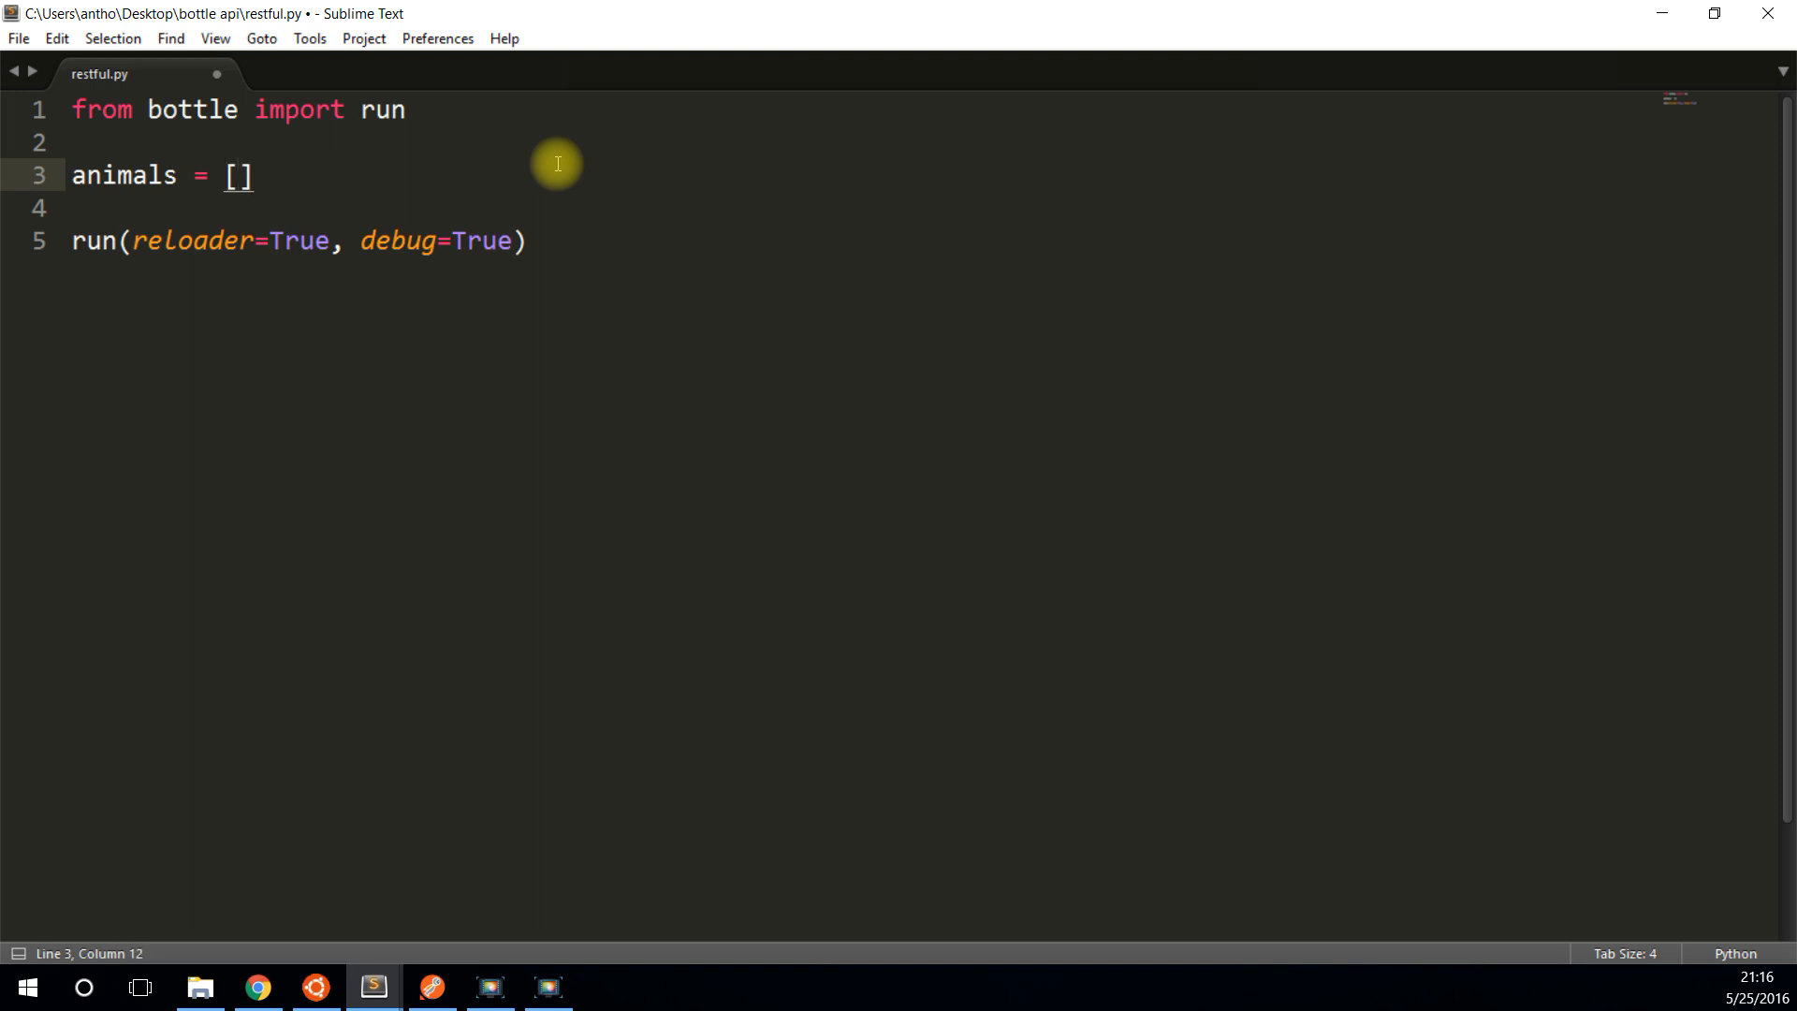
pyautogui.write("{'na'")
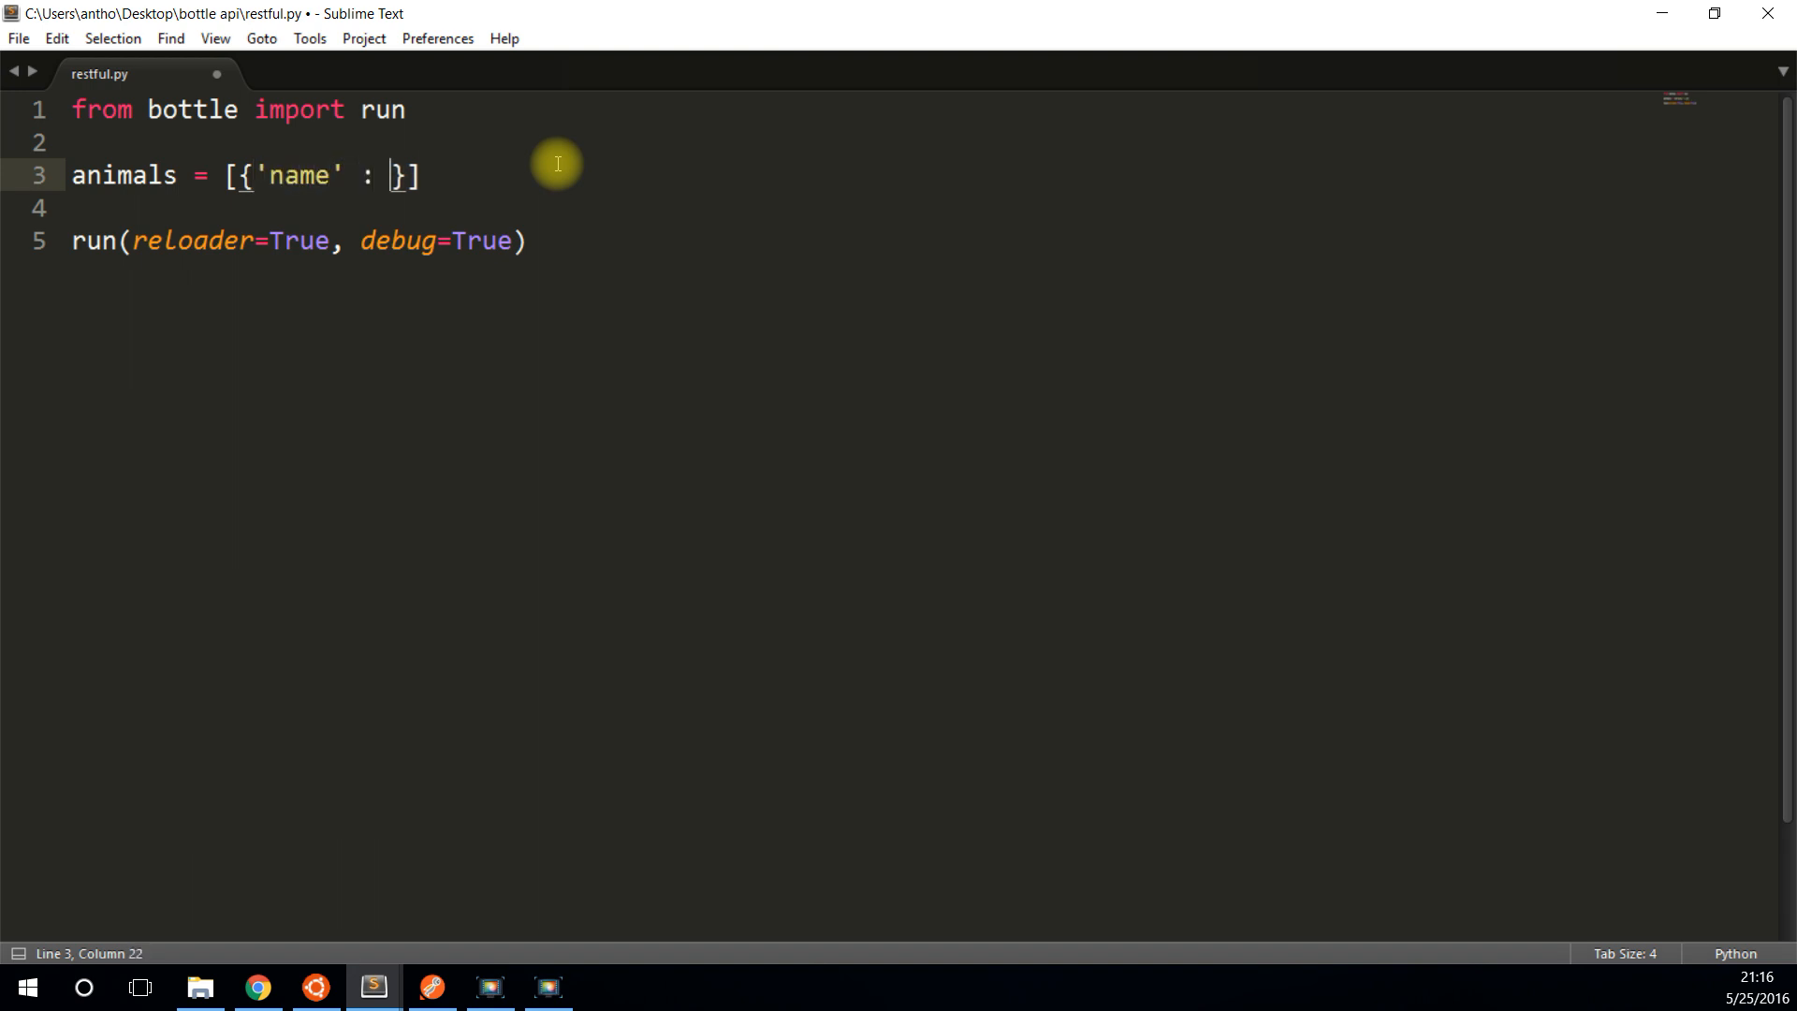
pyautogui.write("'Ellie'")
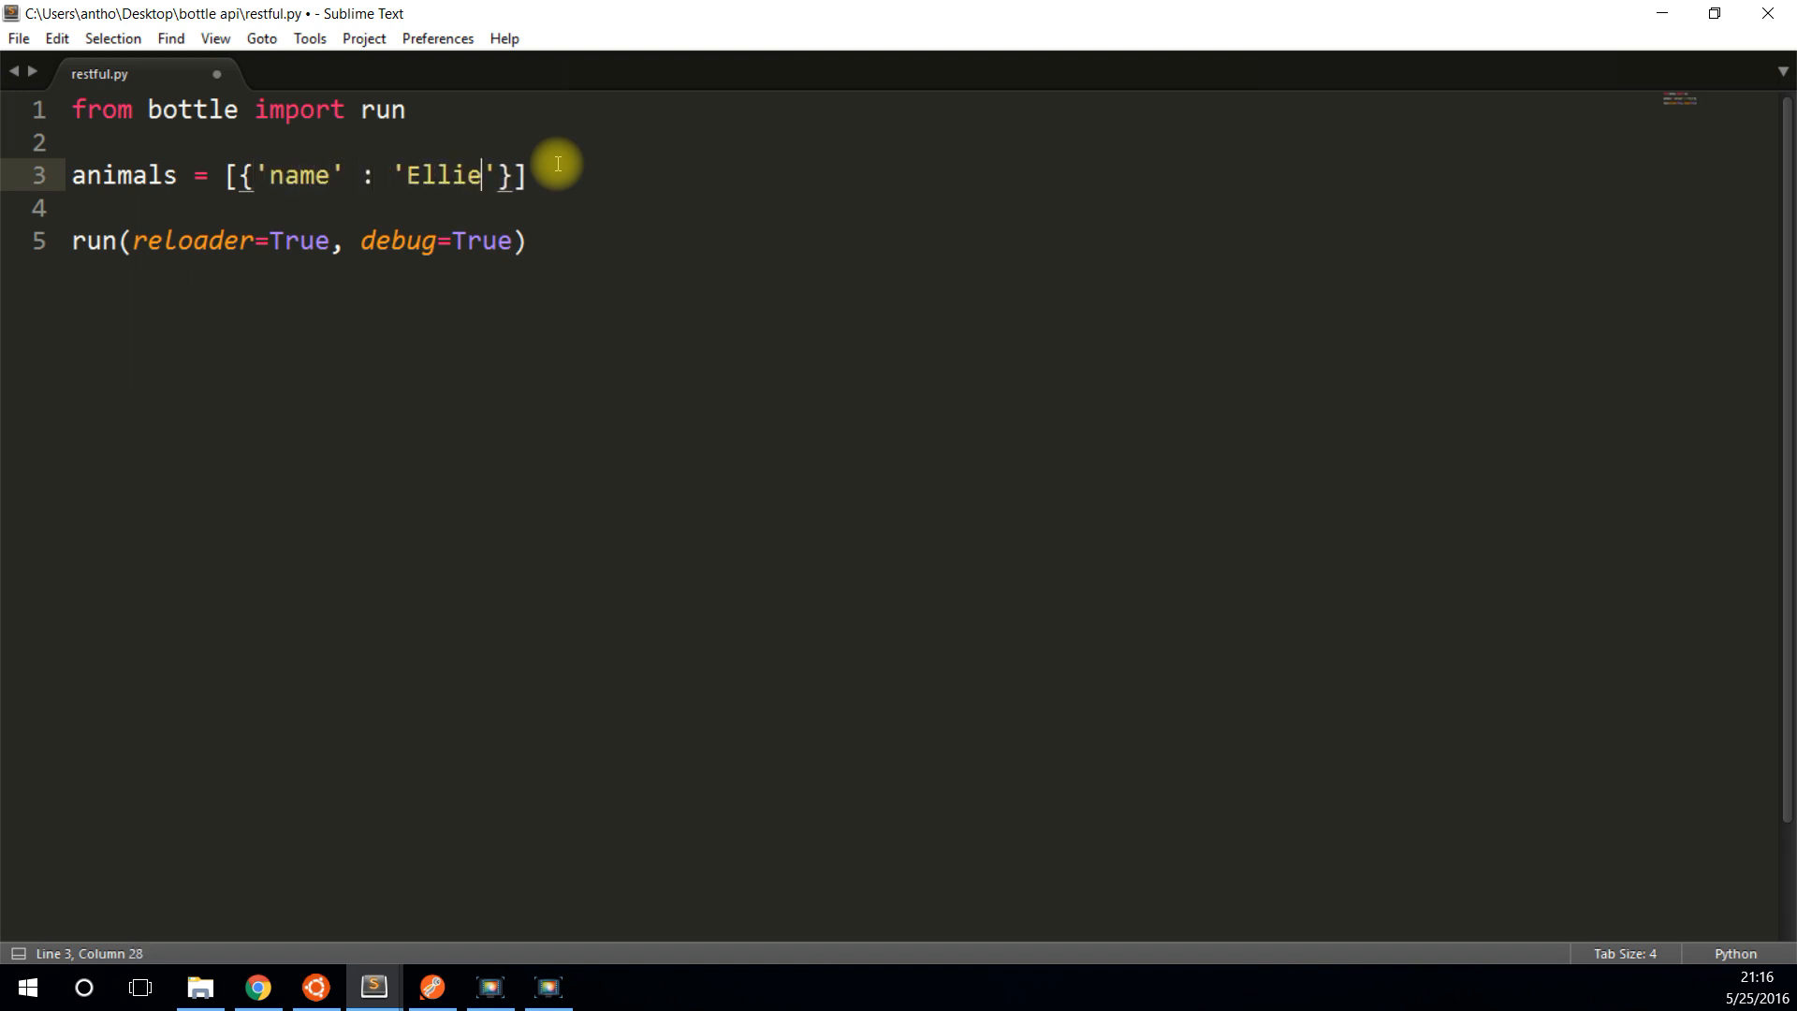
pyautogui.write(", ''")
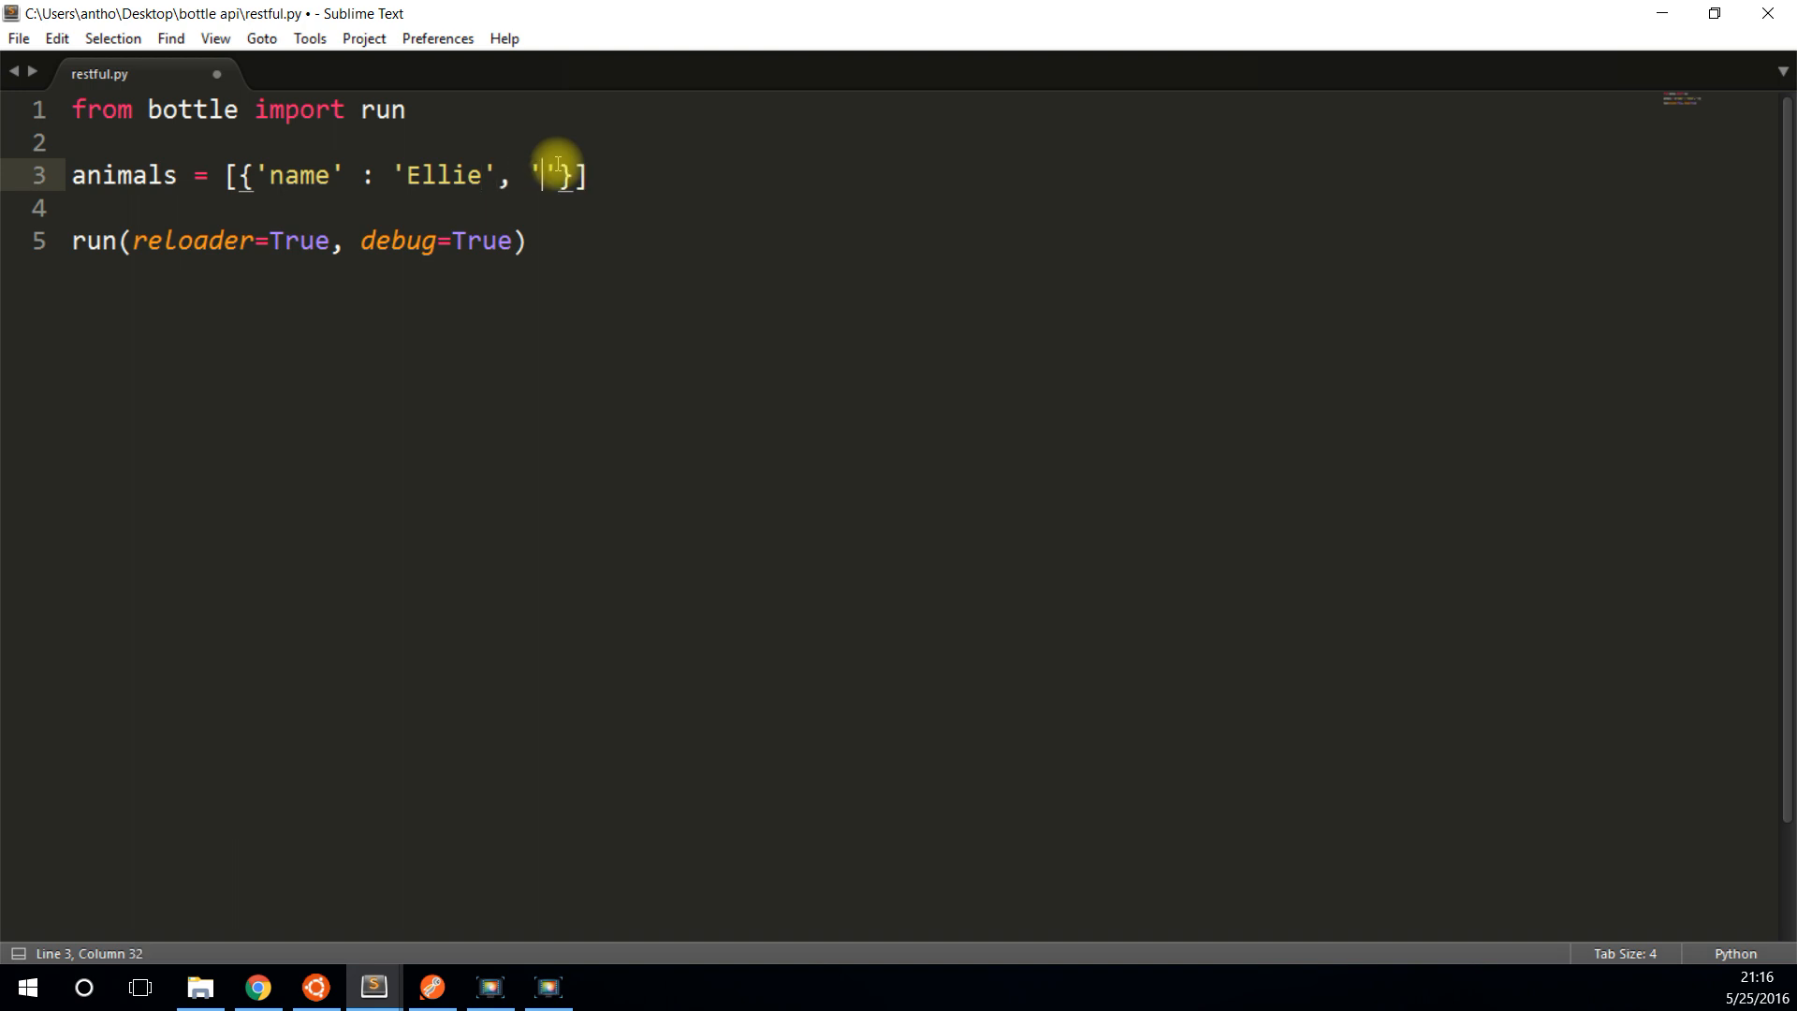
pyautogui.write('anim')
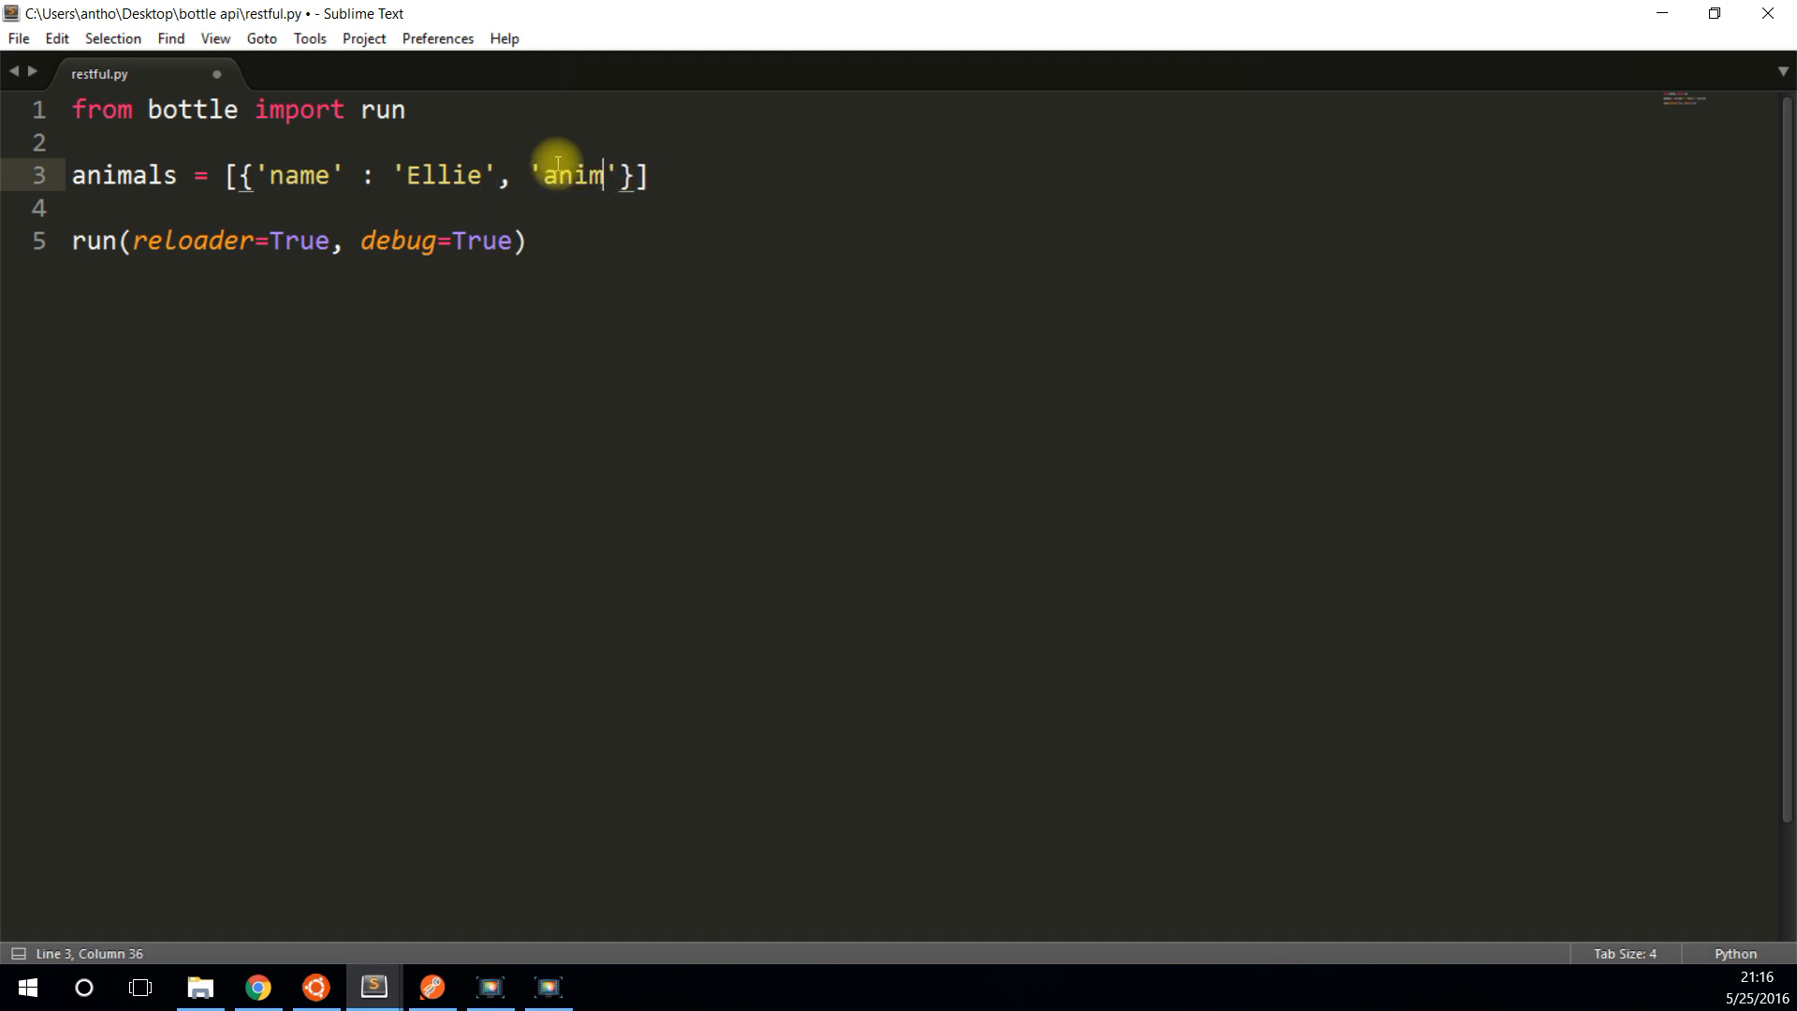
pyautogui.write('type')
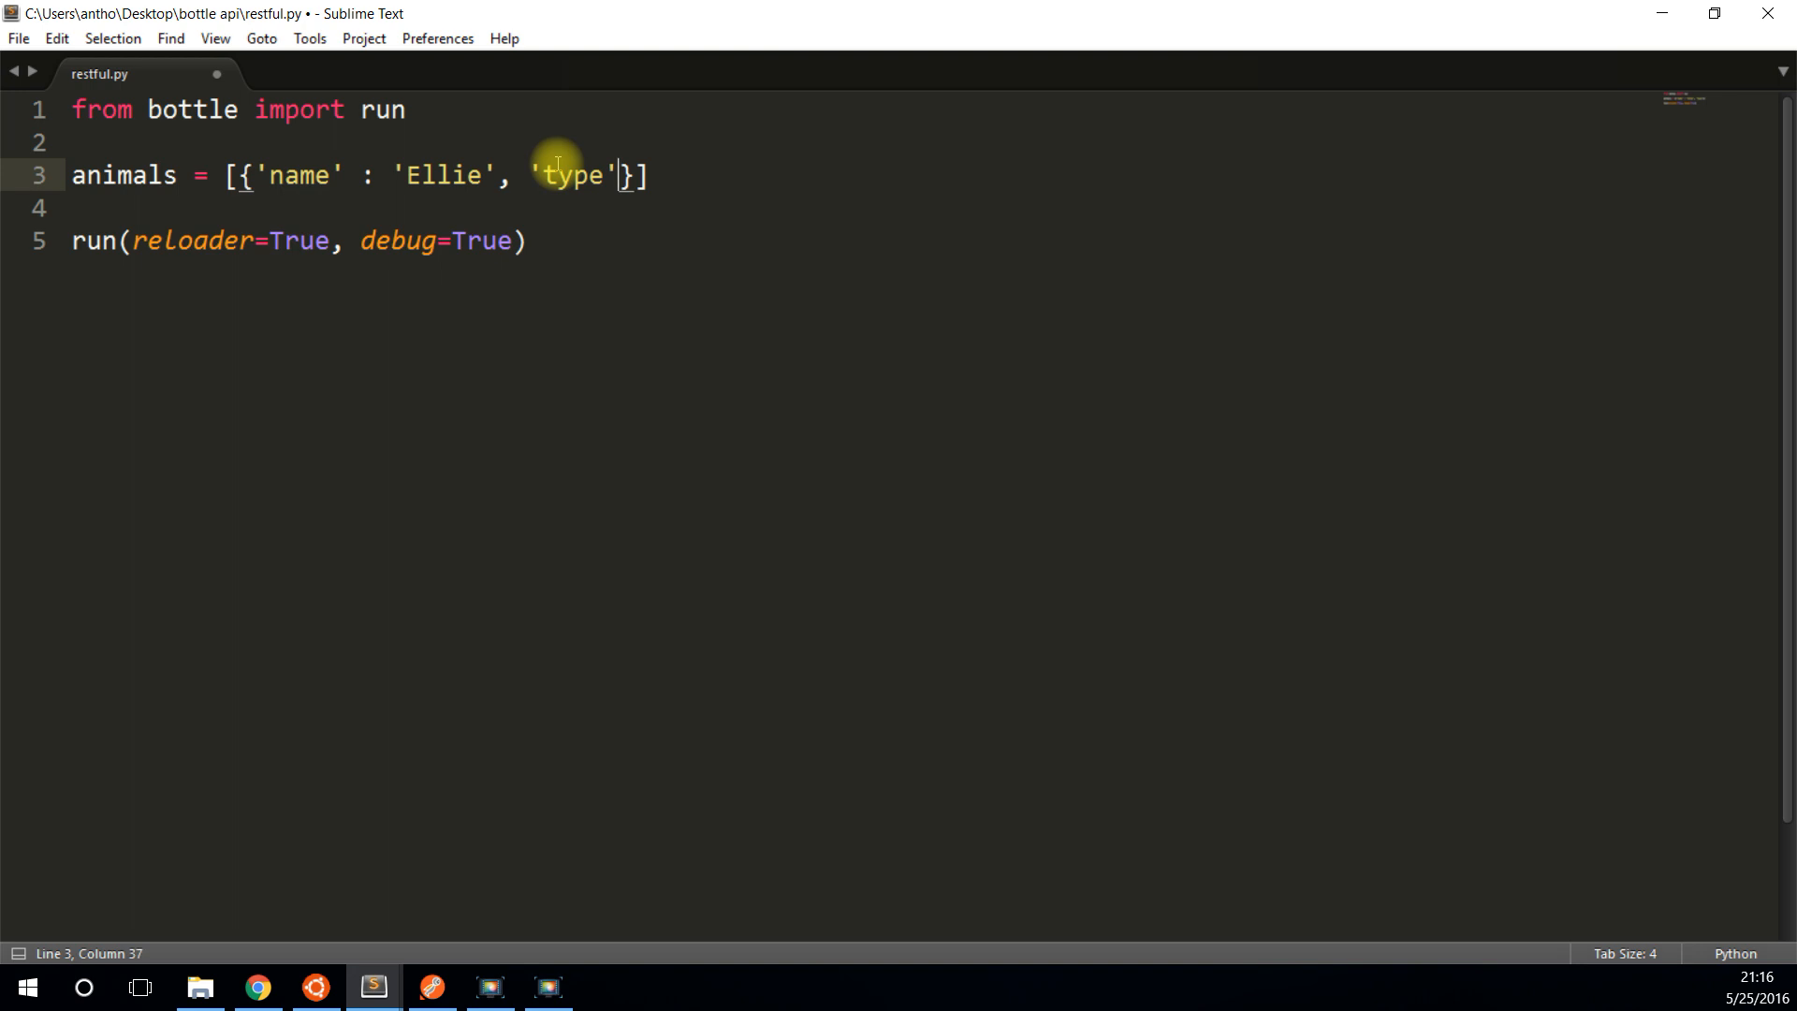
pyautogui.write(": 'Ele'")
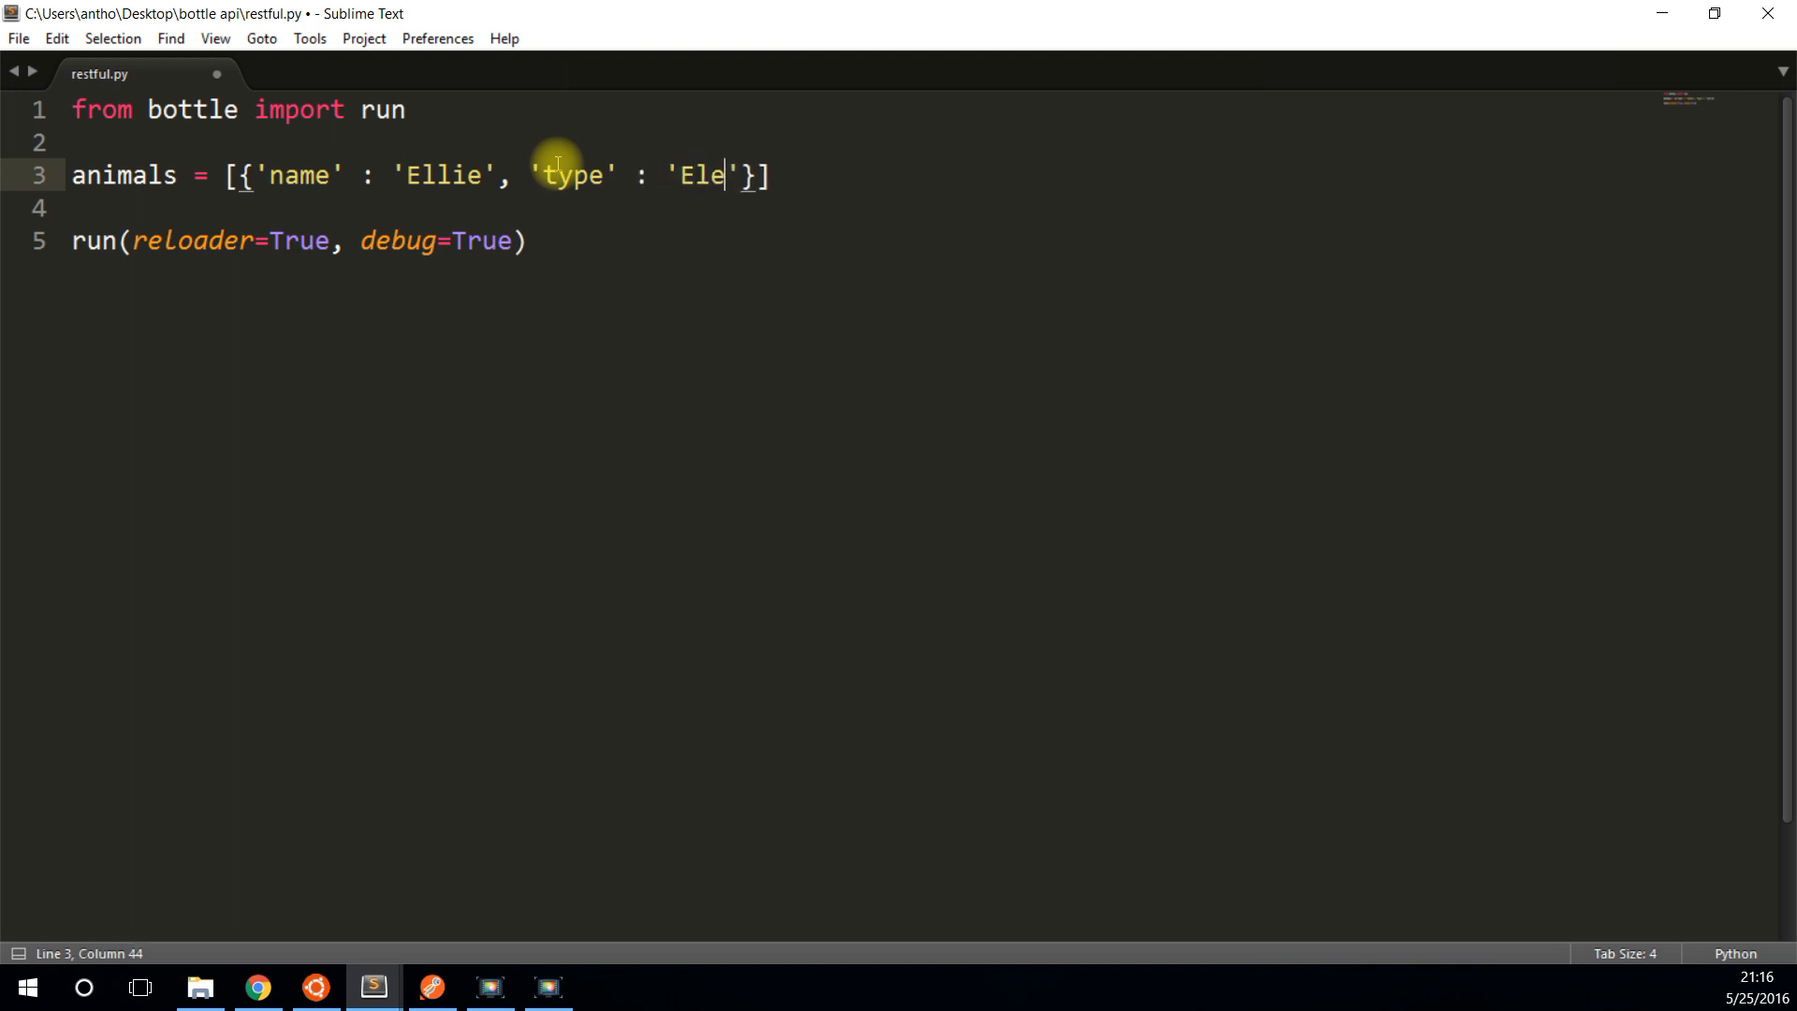
pyautogui.write('phant')
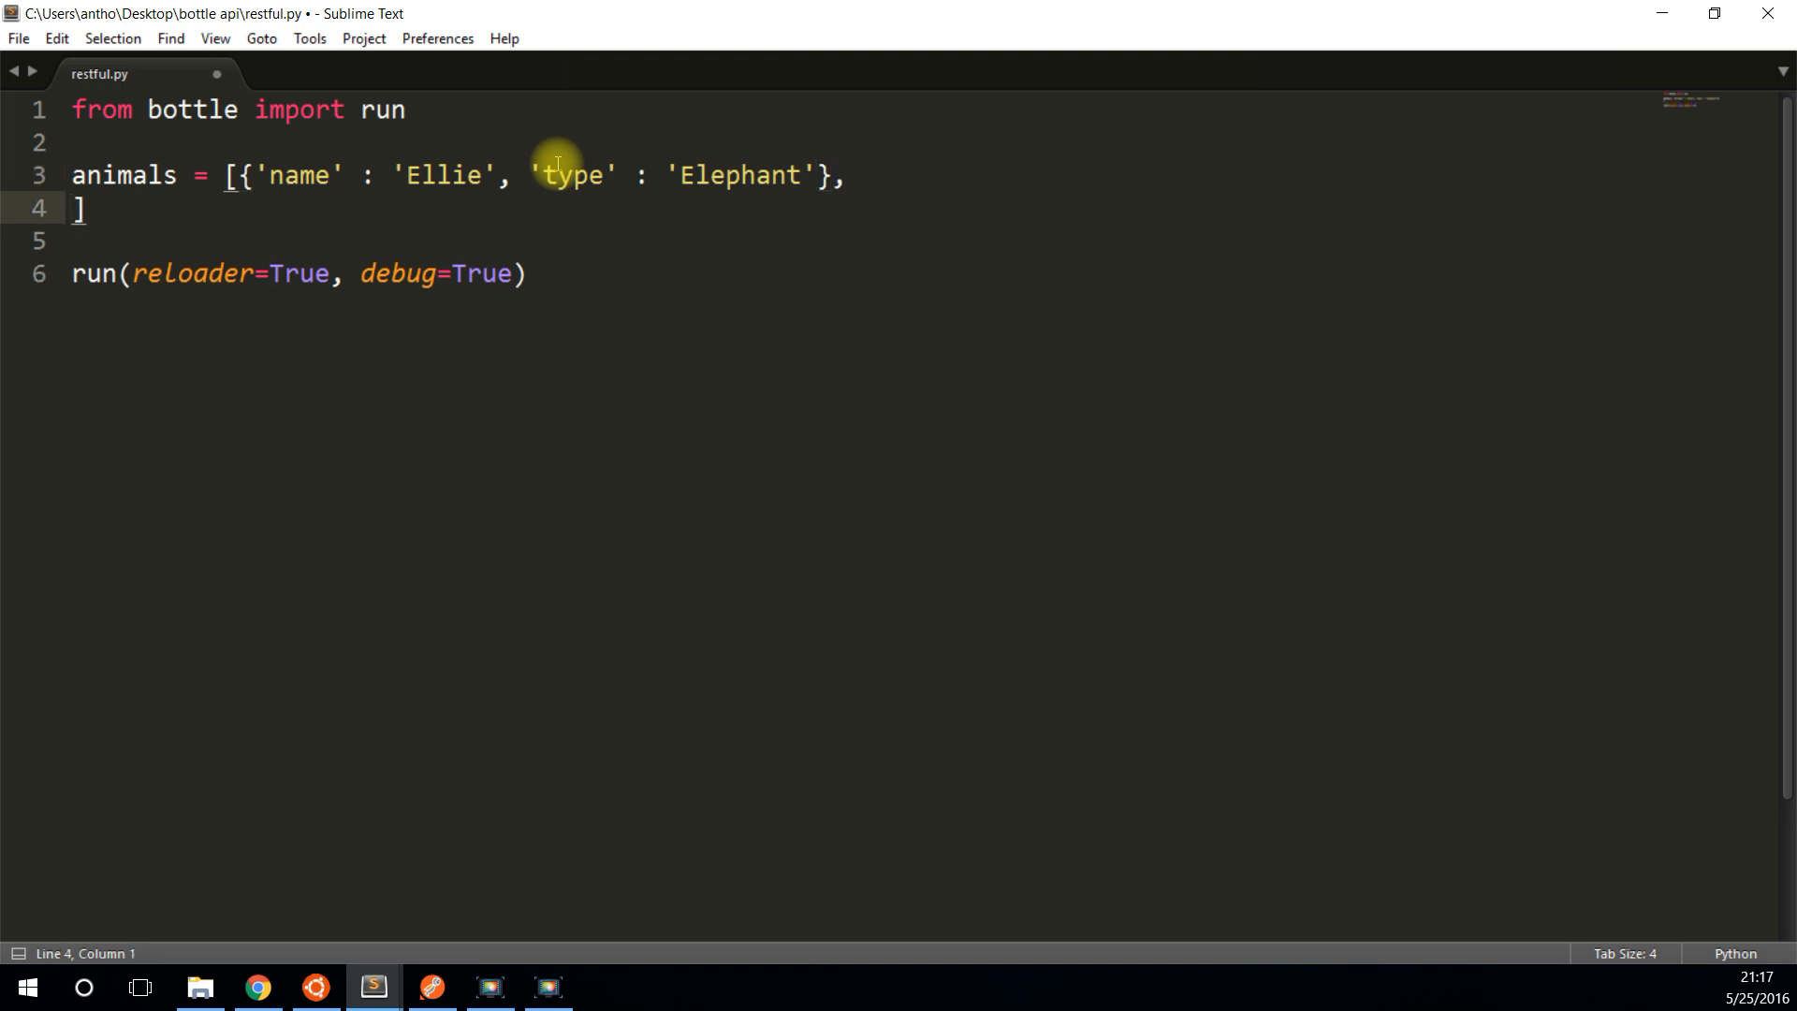
# - Add an entry named 'Python' with type 'Snake' to the animals list
pyautogui.write("{'")
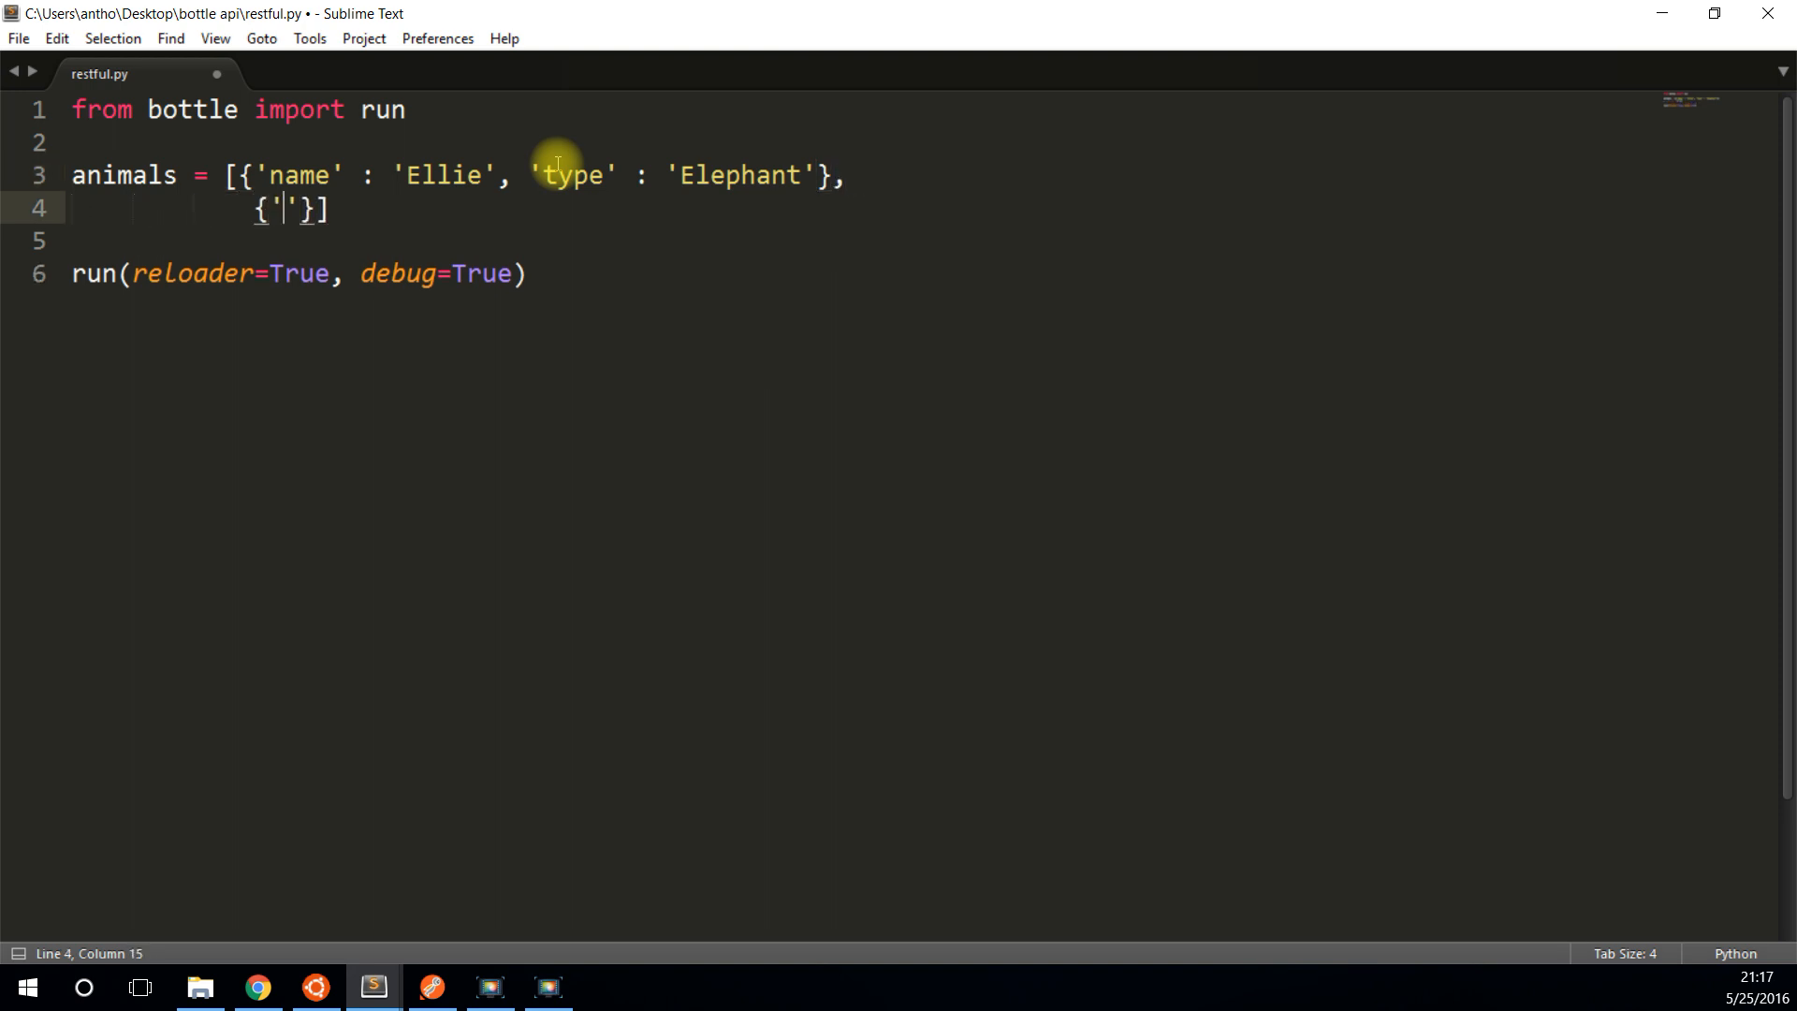
pyautogui.write('name')
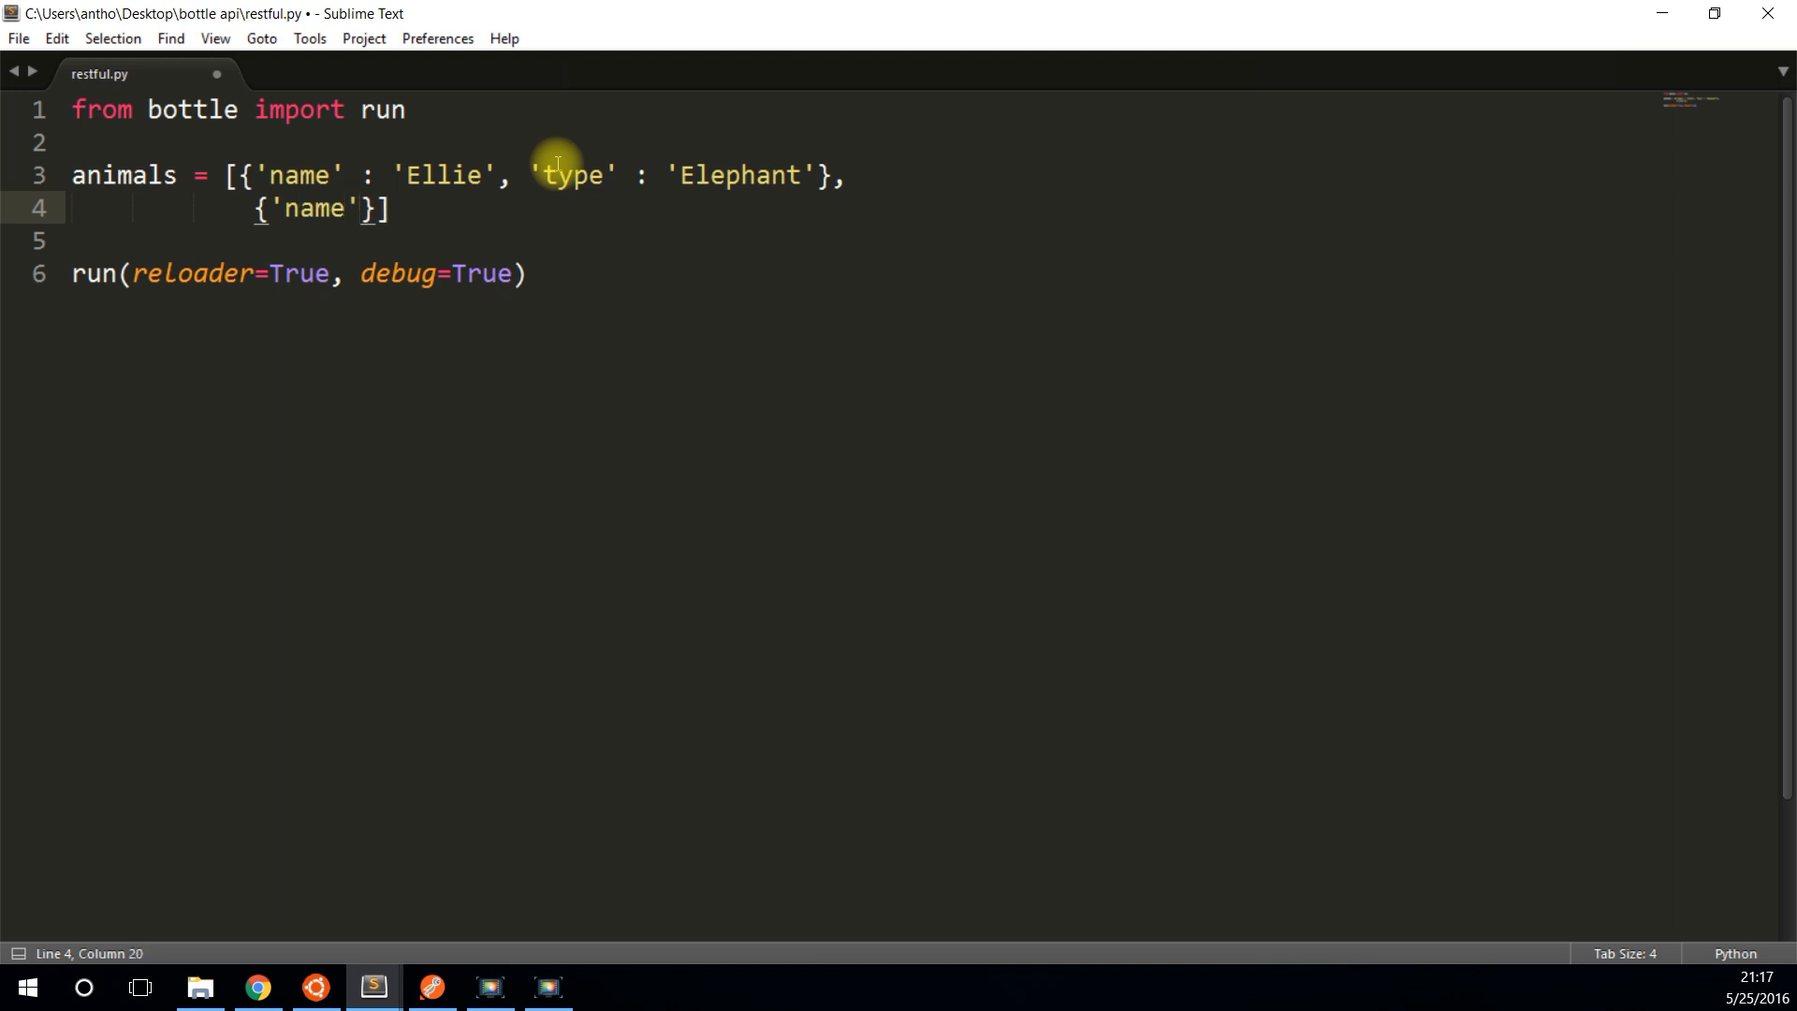
pyautogui.write(':')
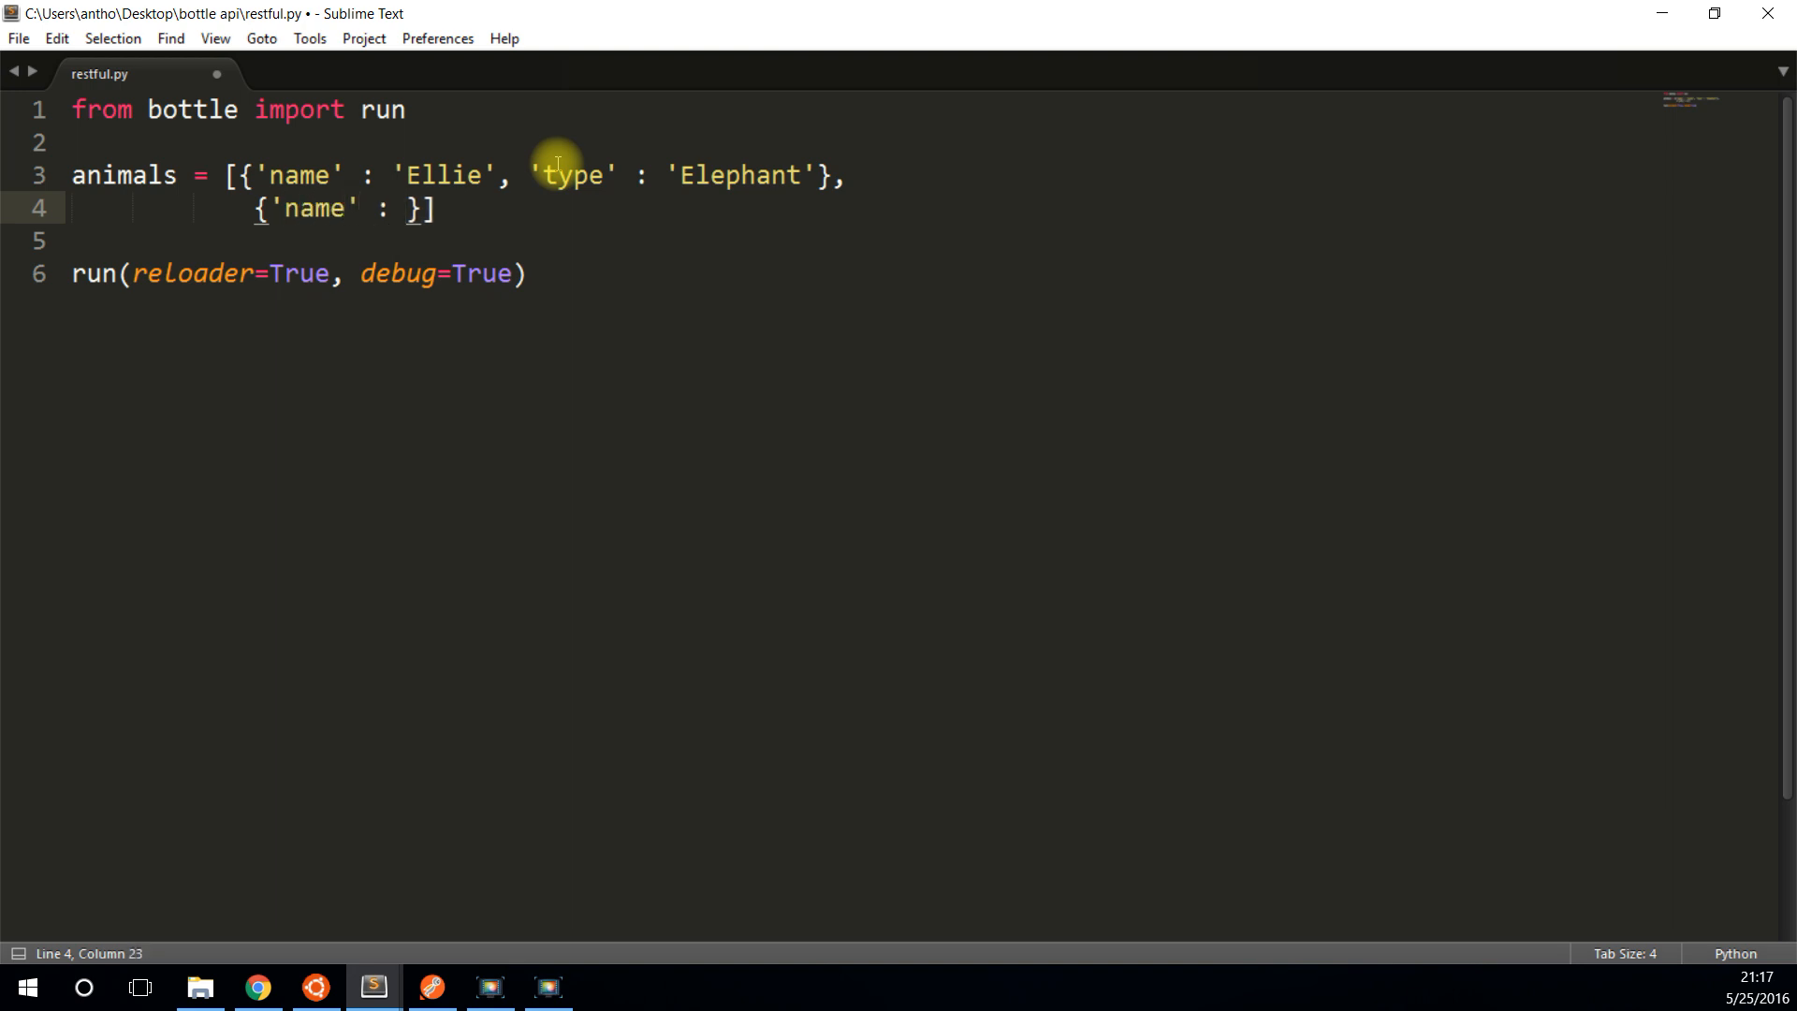
pyautogui.write("''")
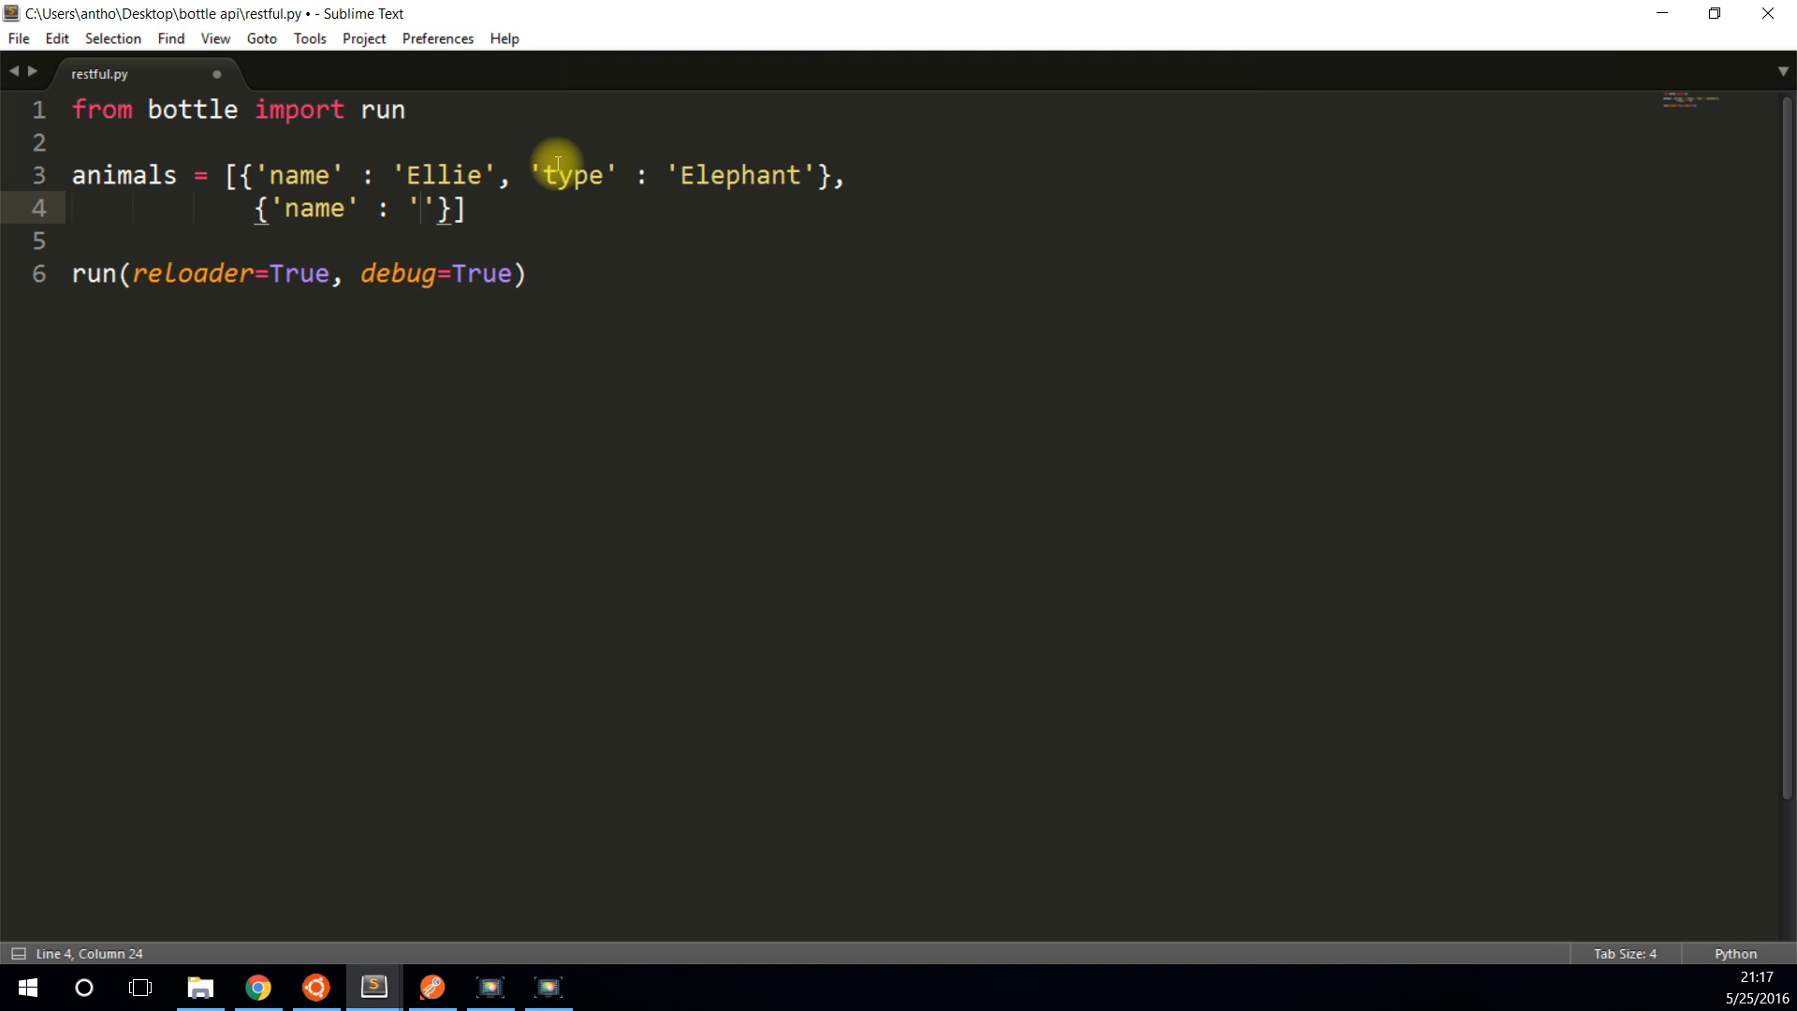
pyautogui.write('Pytho')
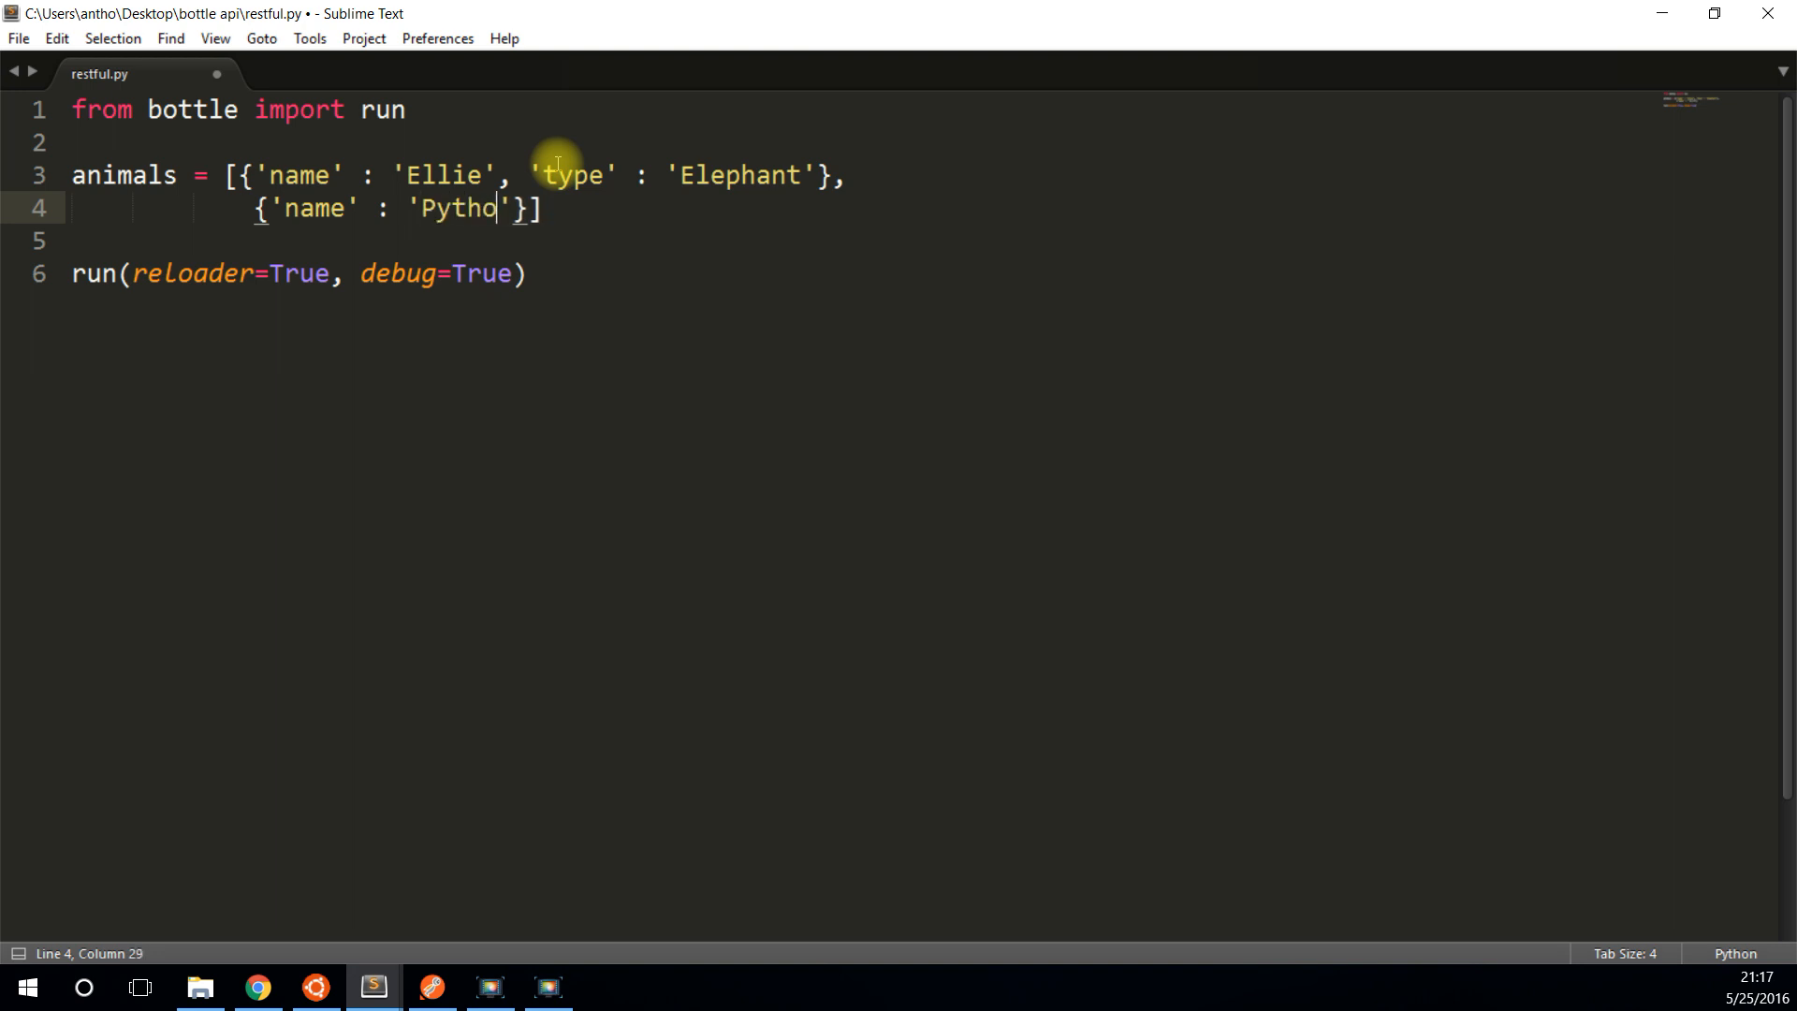
pyautogui.write("n', '")
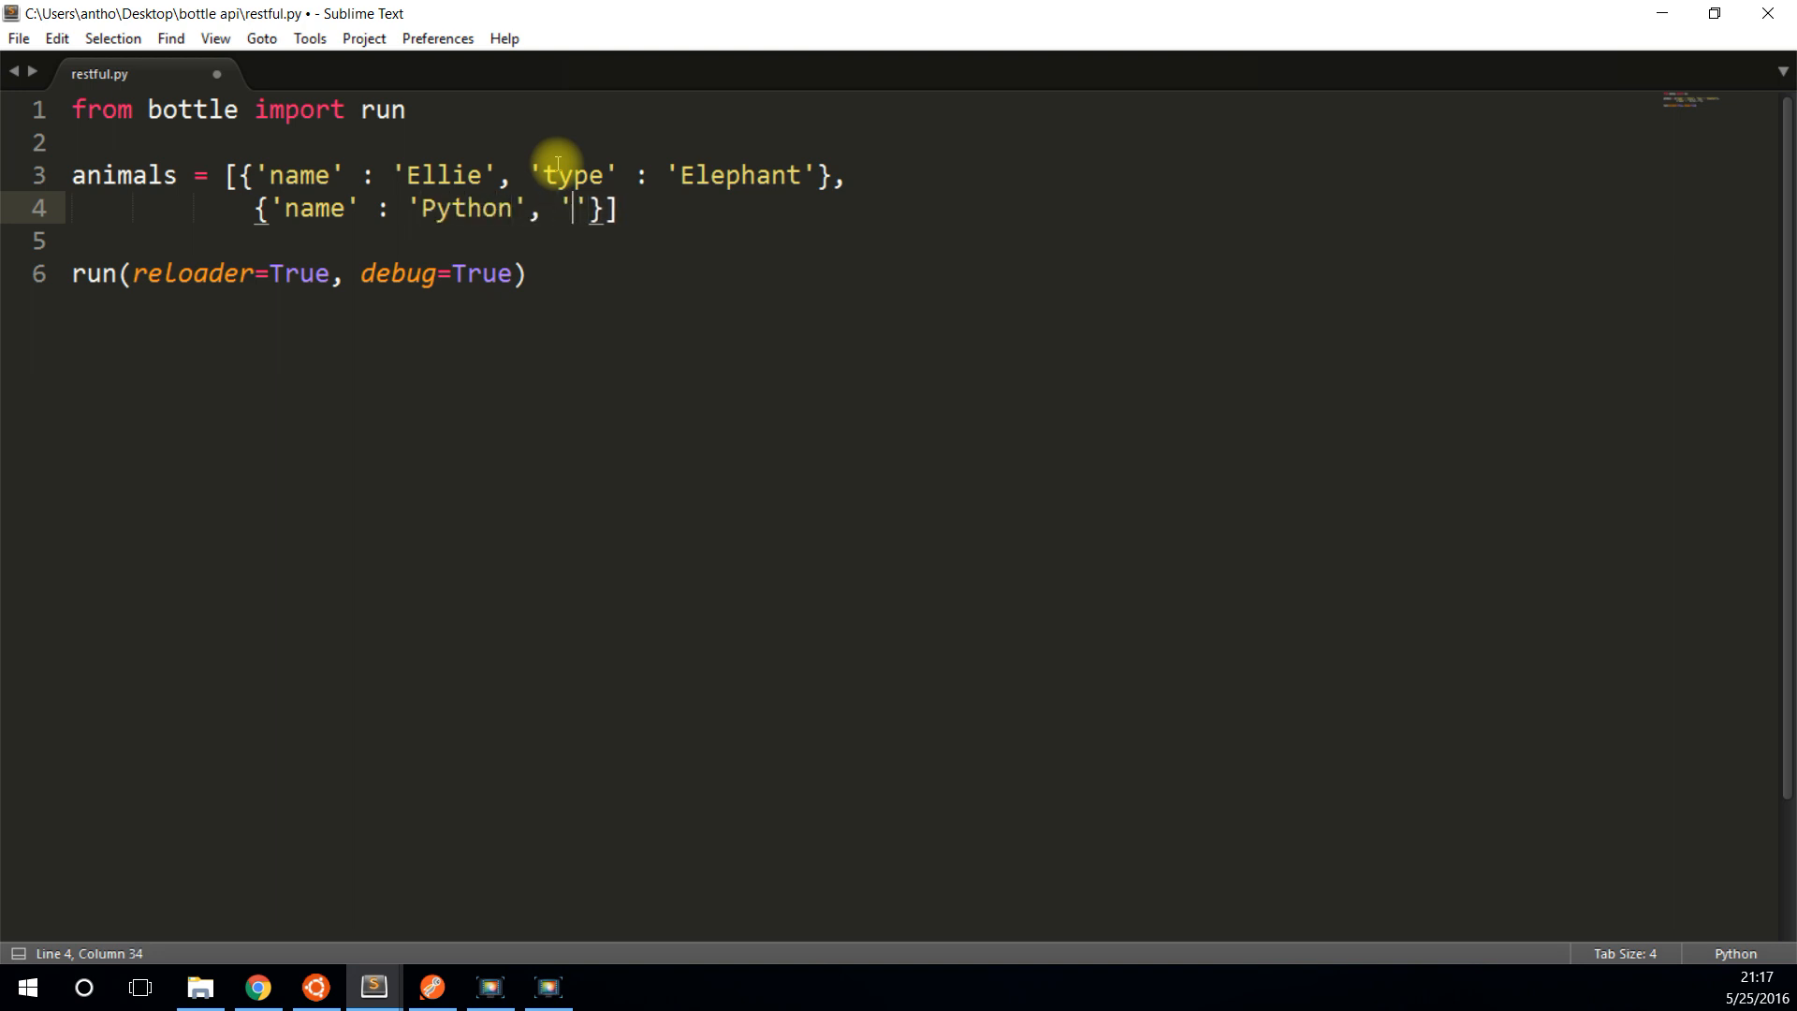
pyautogui.write("type' : 'Snake")
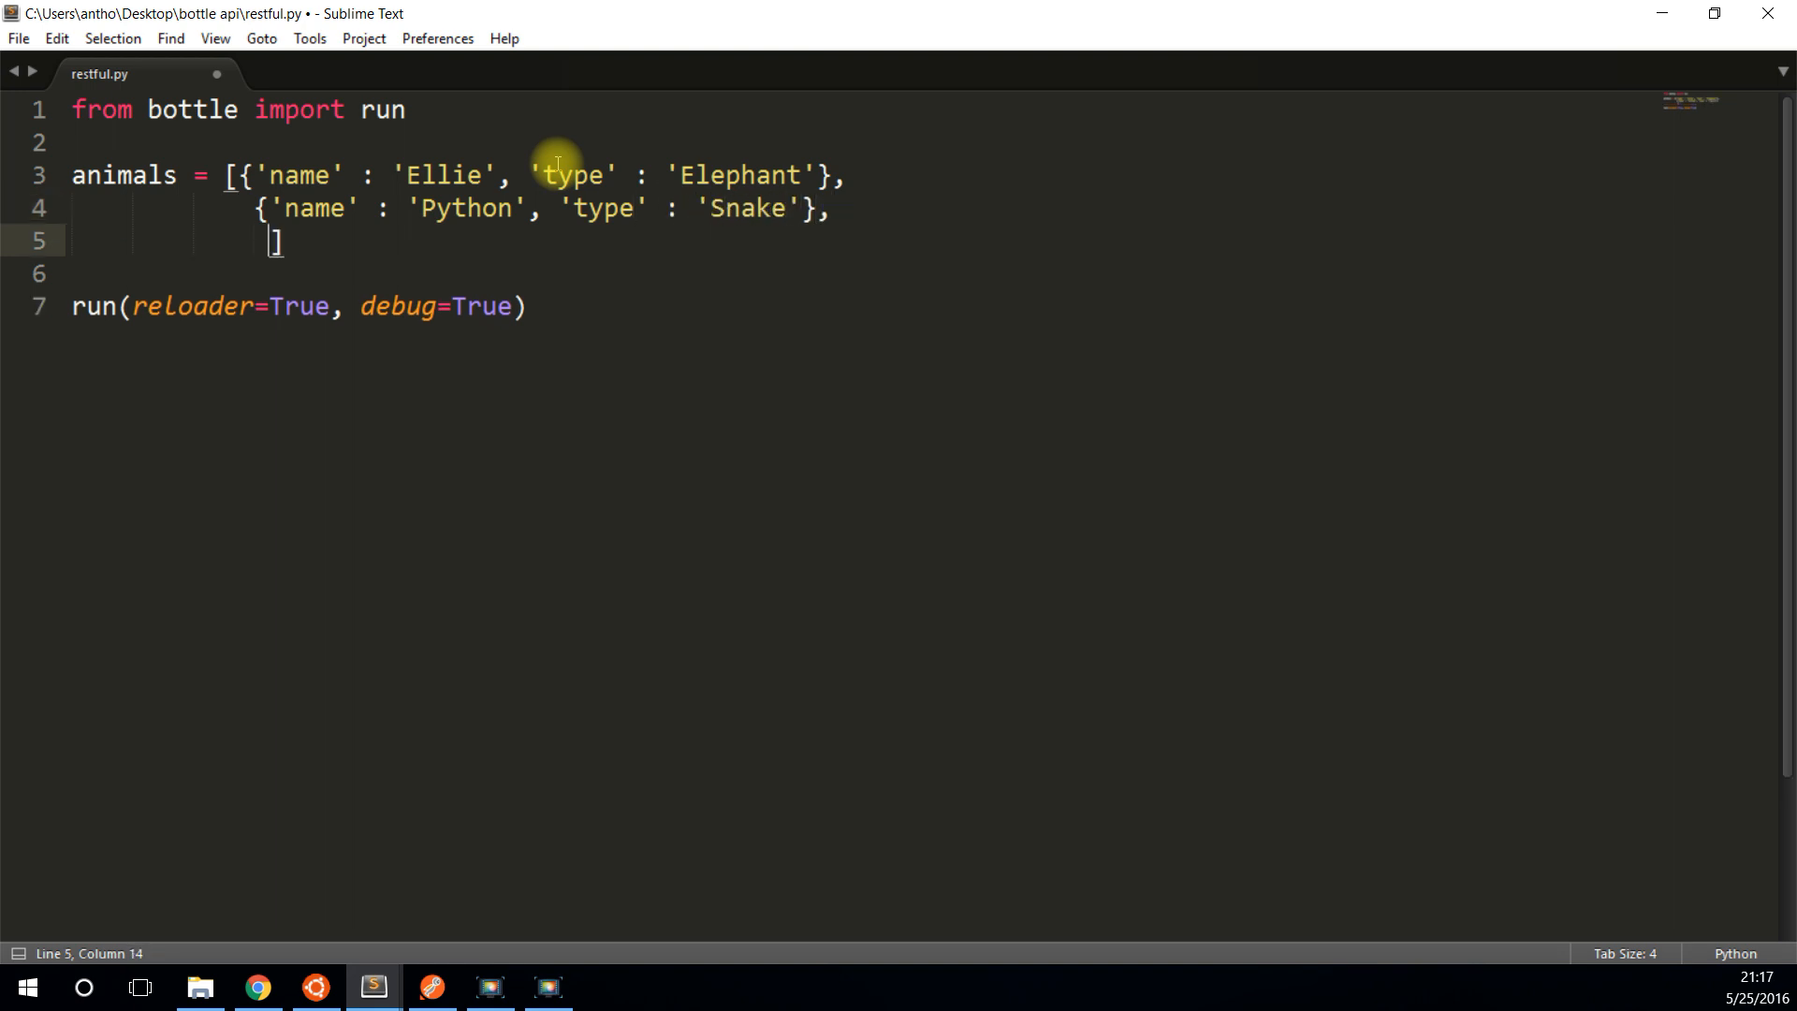
# - Add {'name': 'Zed', 'type': 'Zebra'} as the last animal
pyautogui.write("{'name '}")
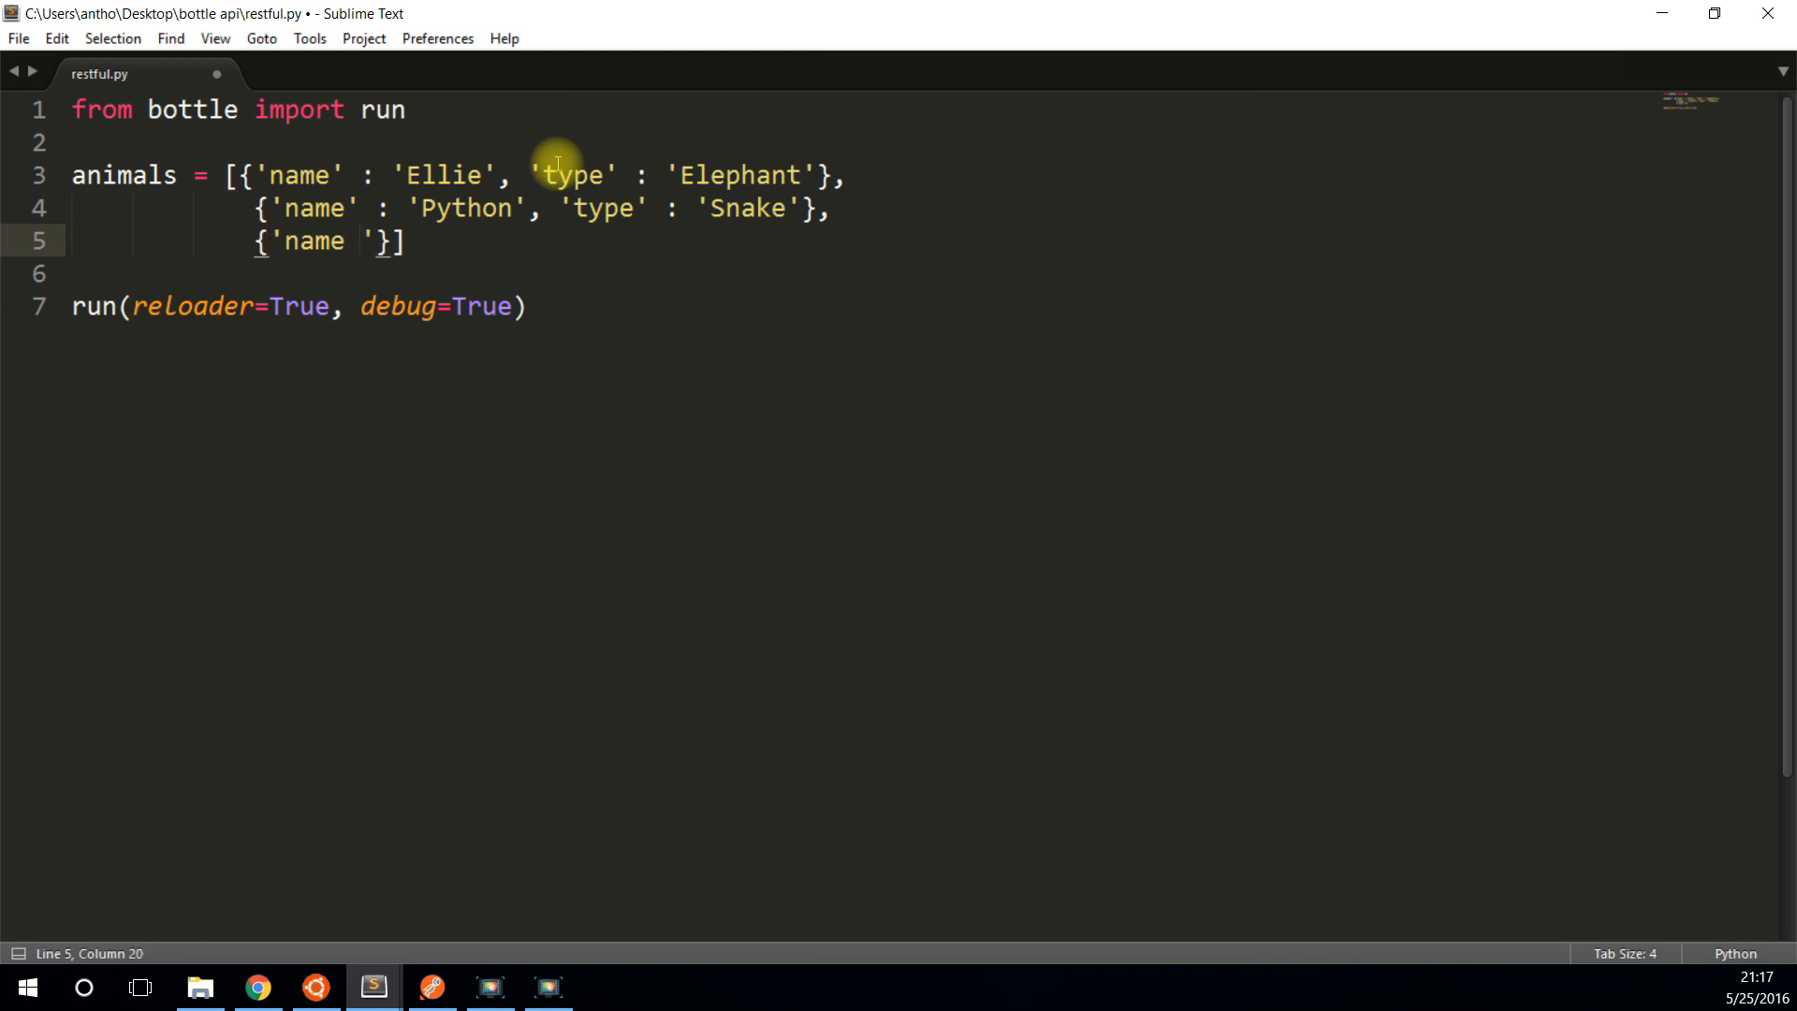
pyautogui.write(": ''")
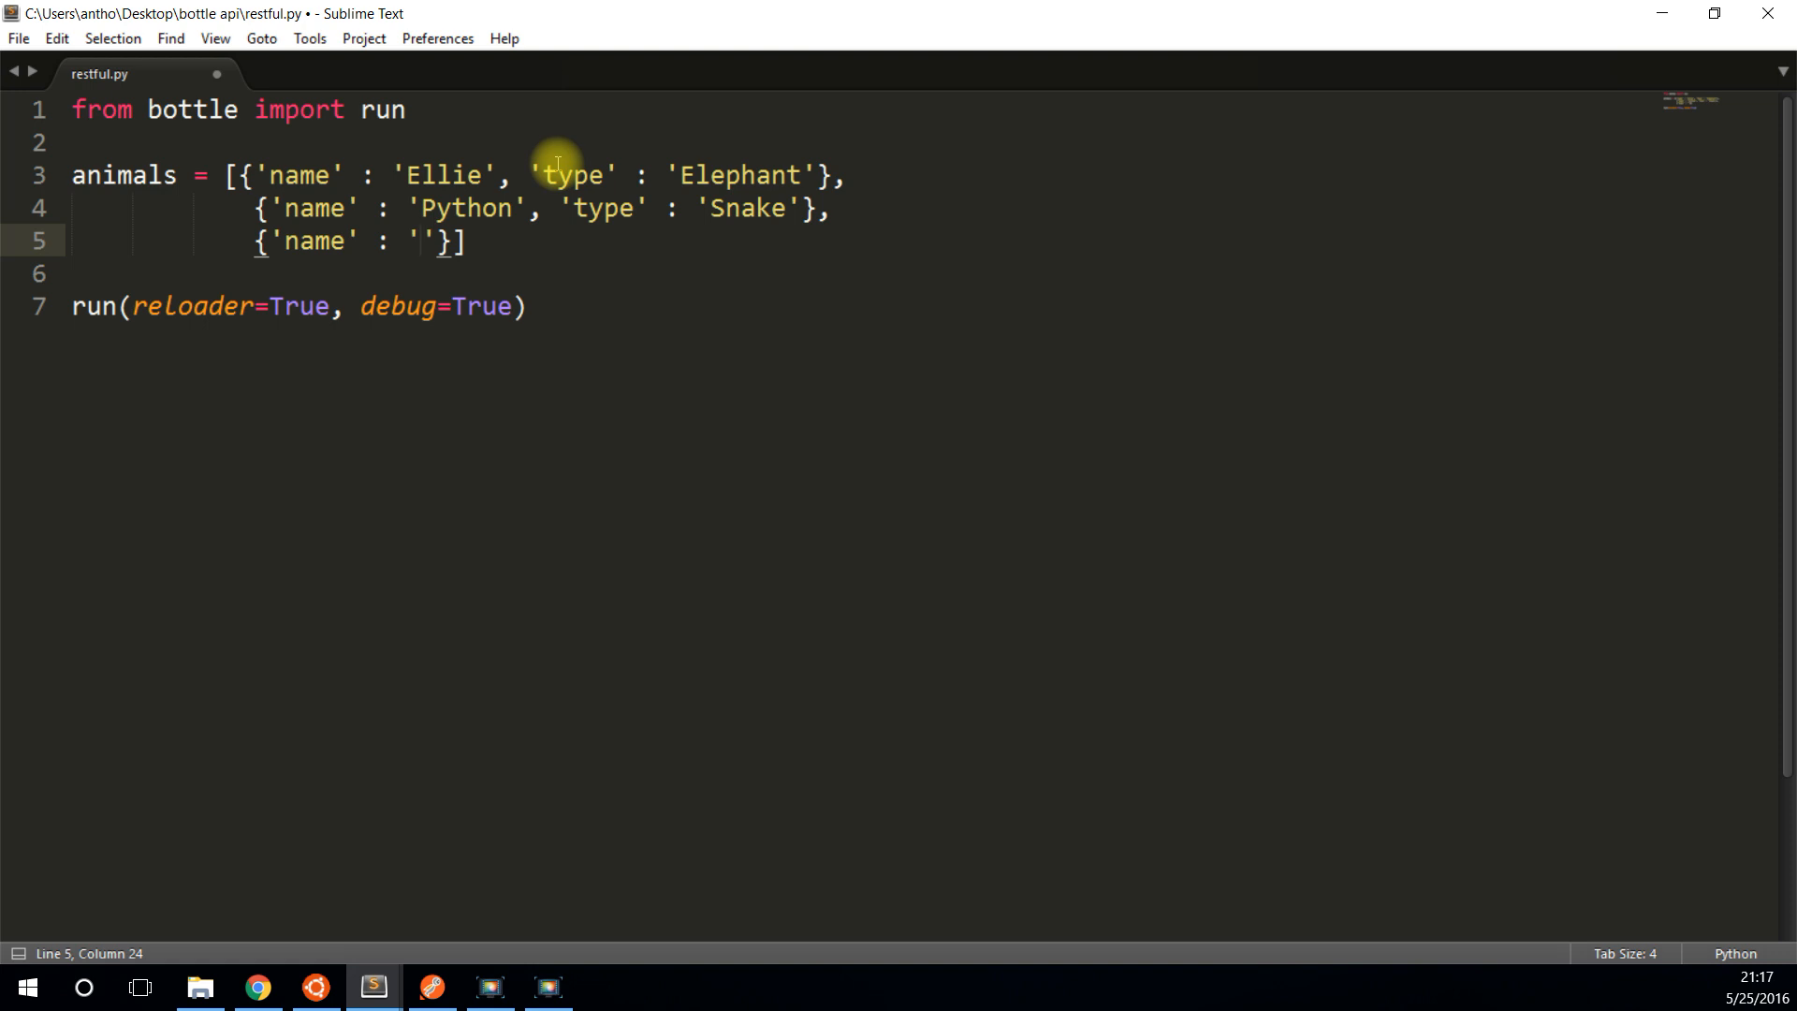
pyautogui.write('Zed')
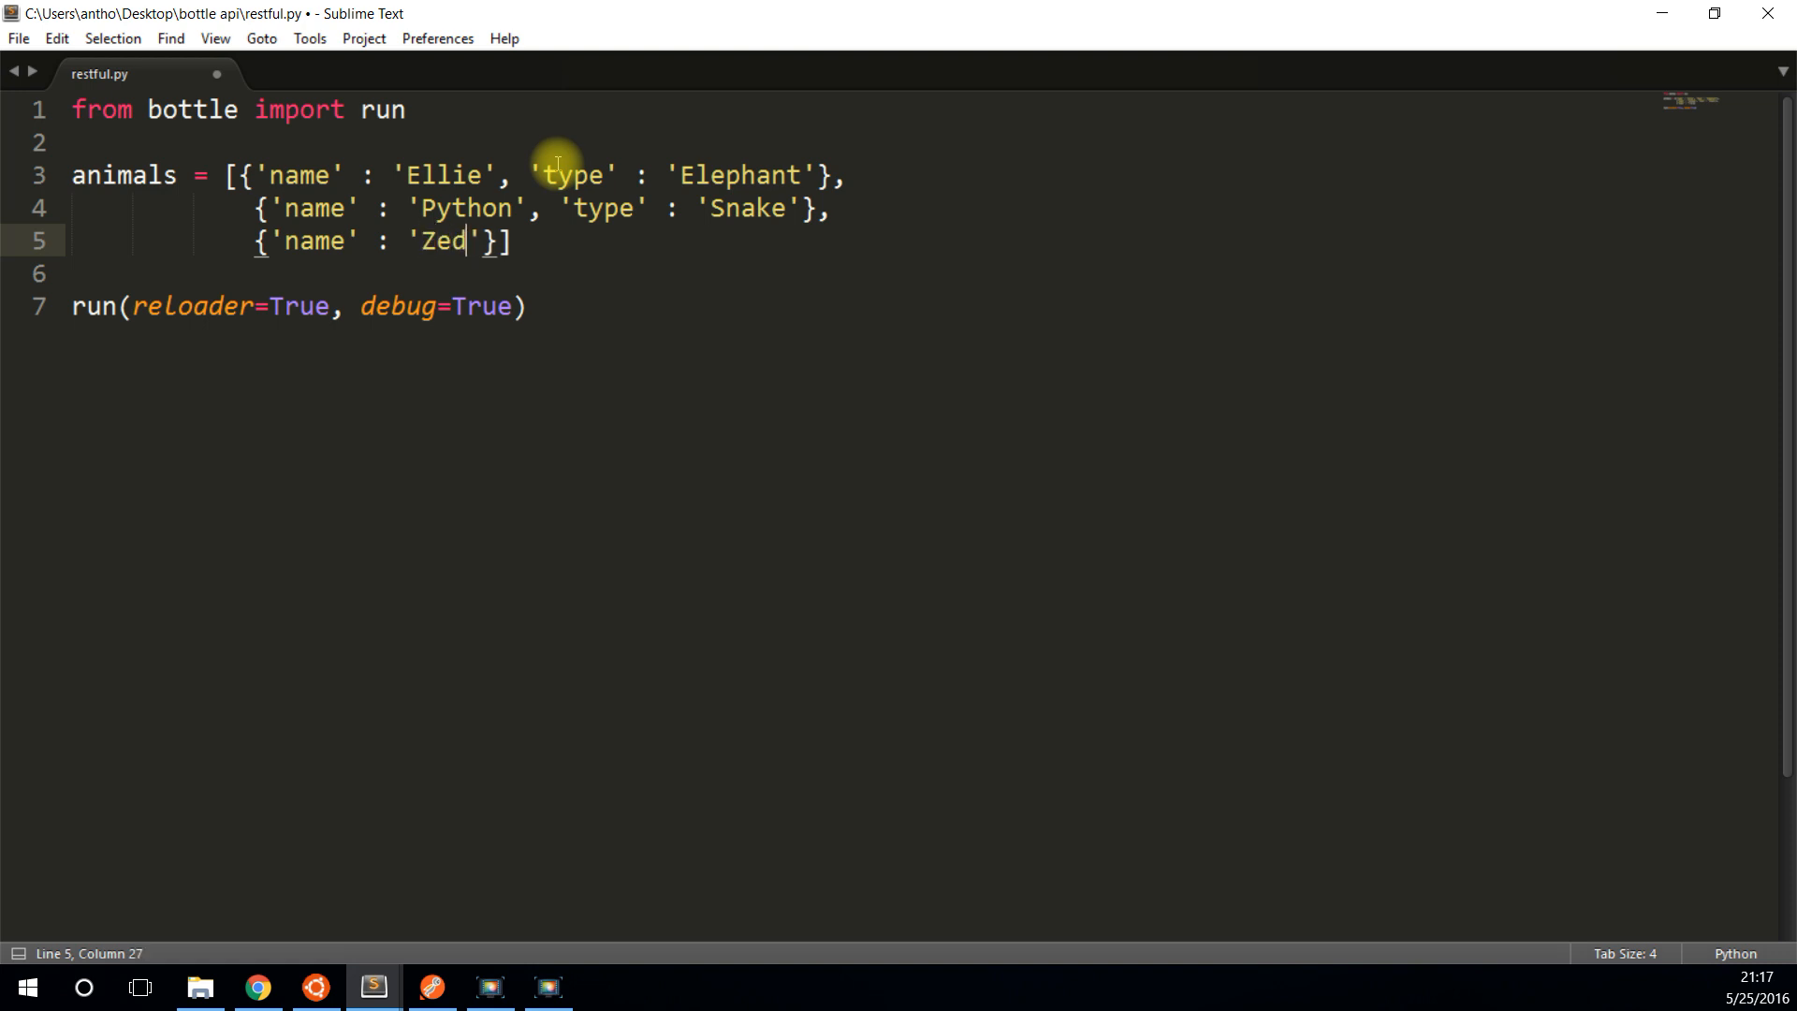
pyautogui.press('Right')
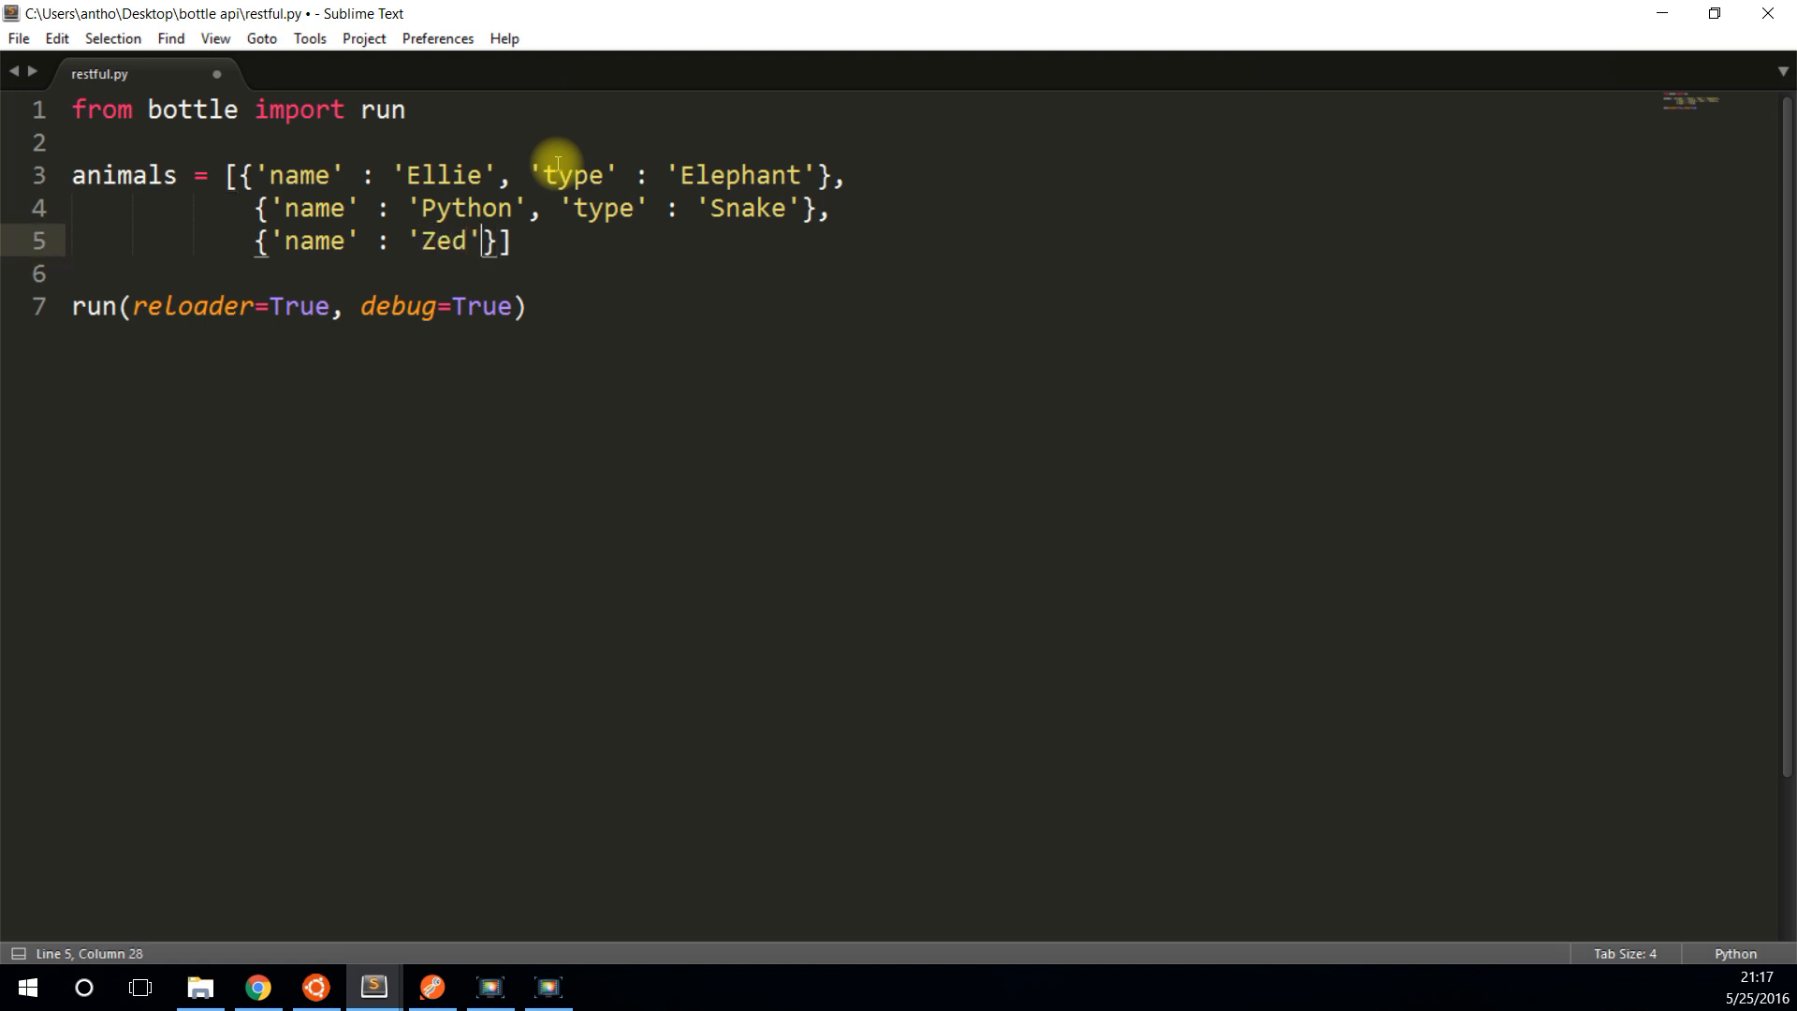
pyautogui.write(", 'type'")
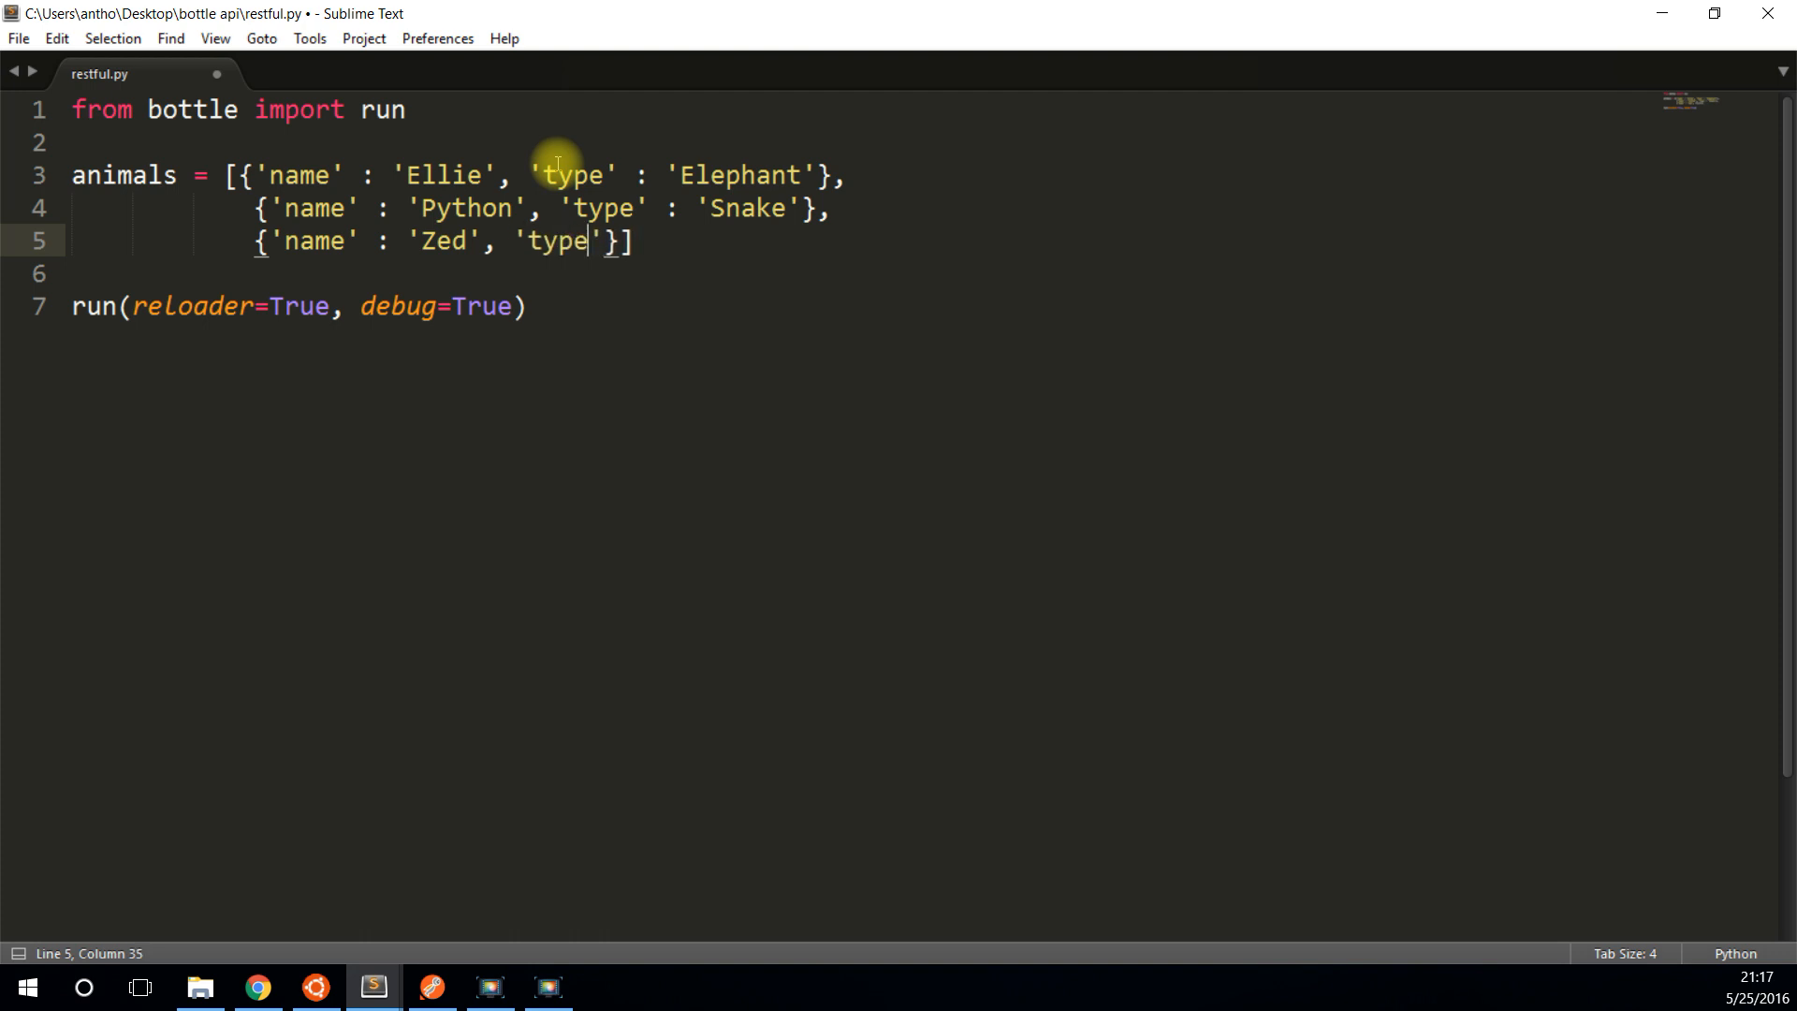
pyautogui.write(": ''")
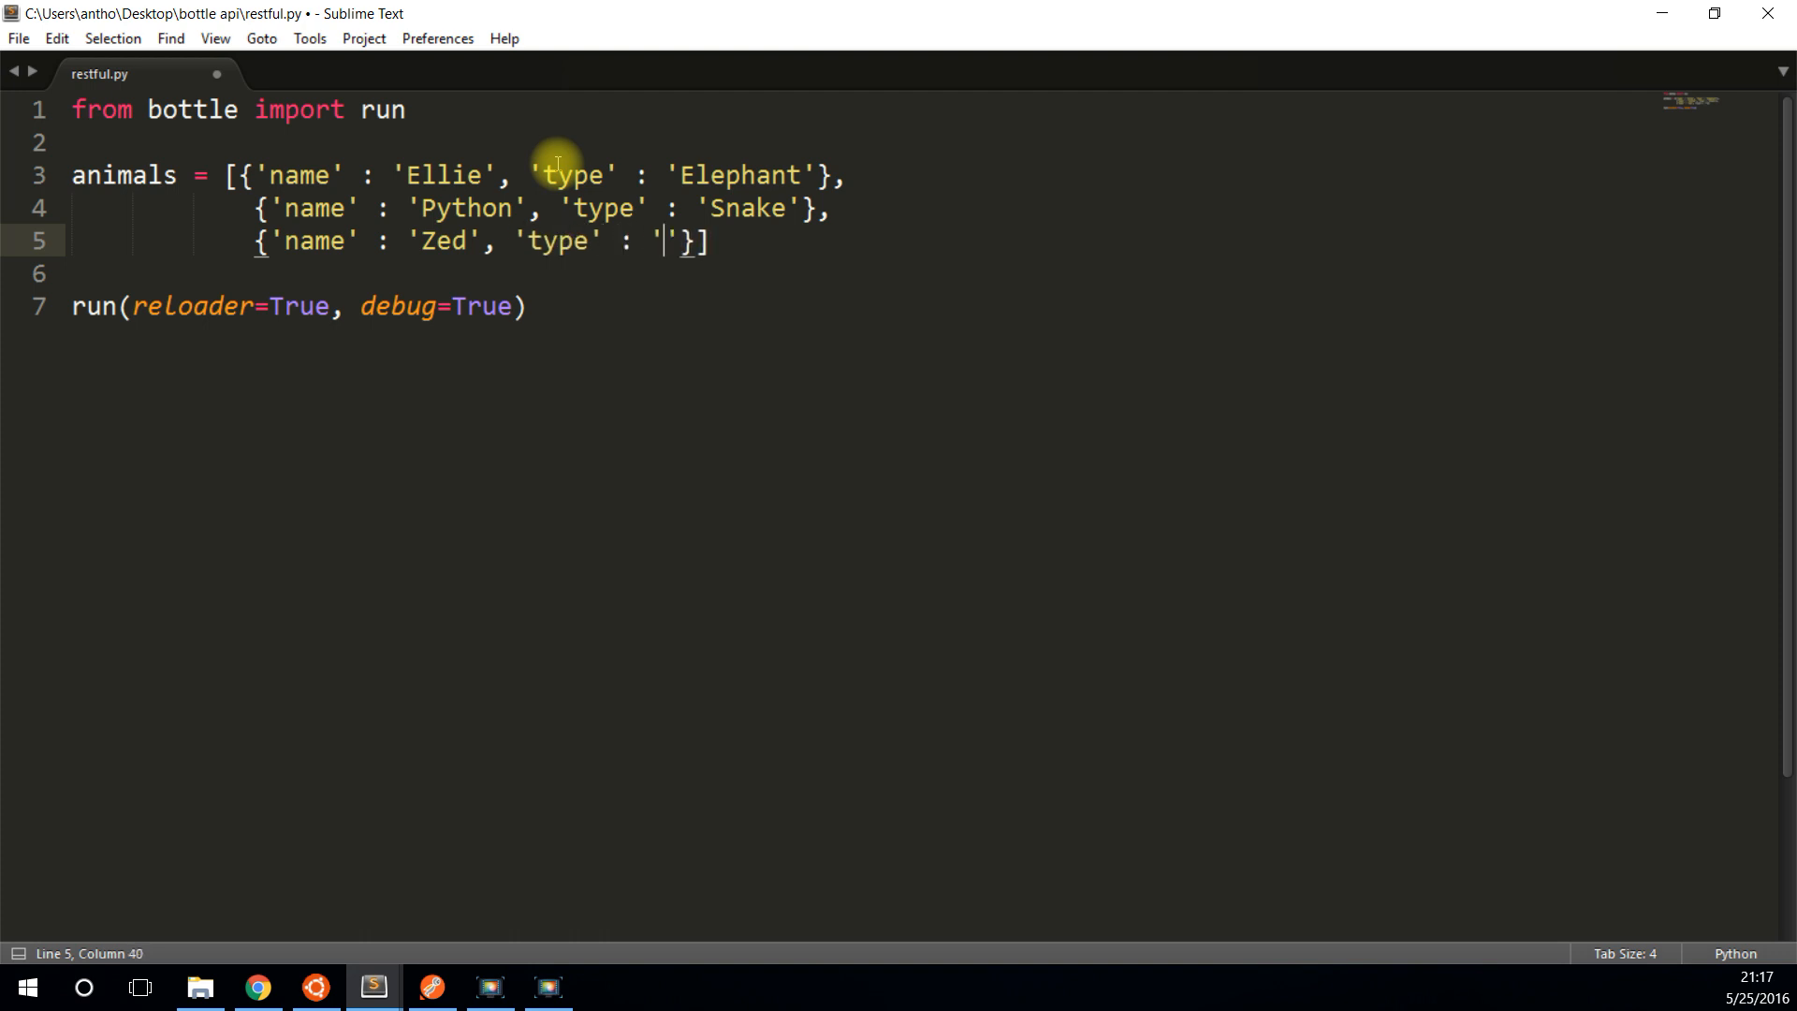
pyautogui.write('Zebra')
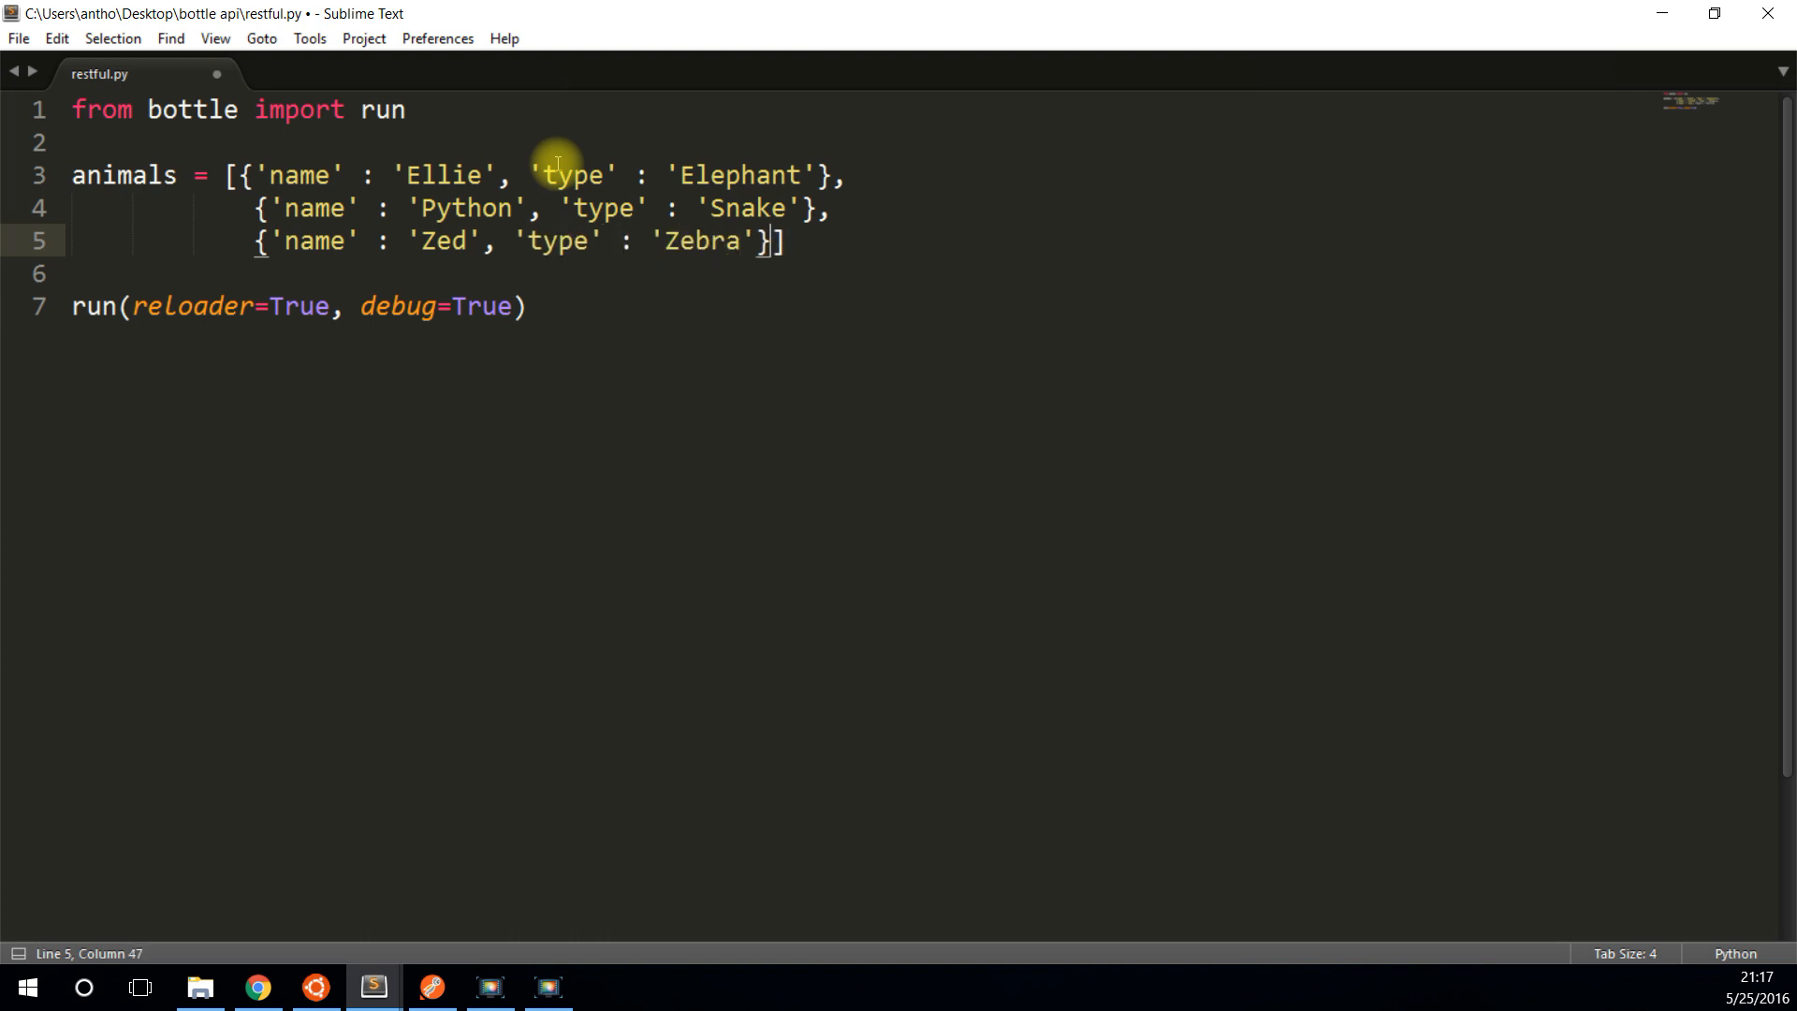
pyautogui.press('enter')
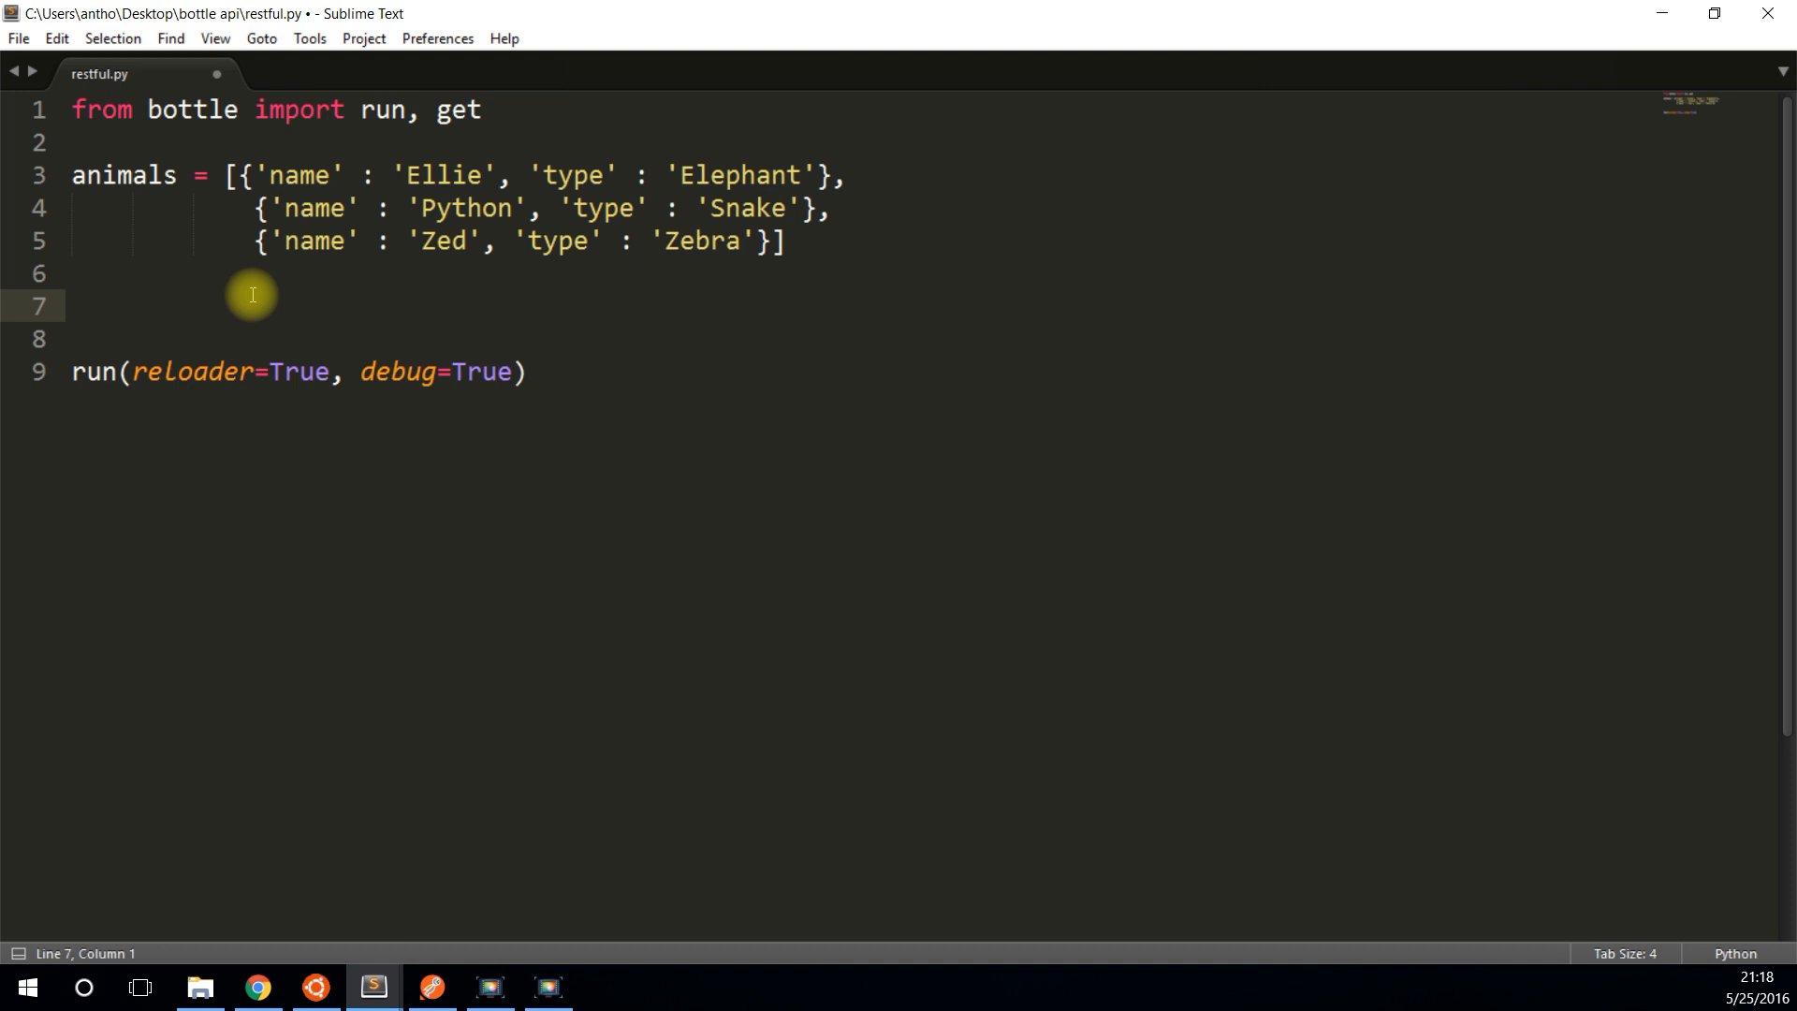
pyautogui.write('@get')
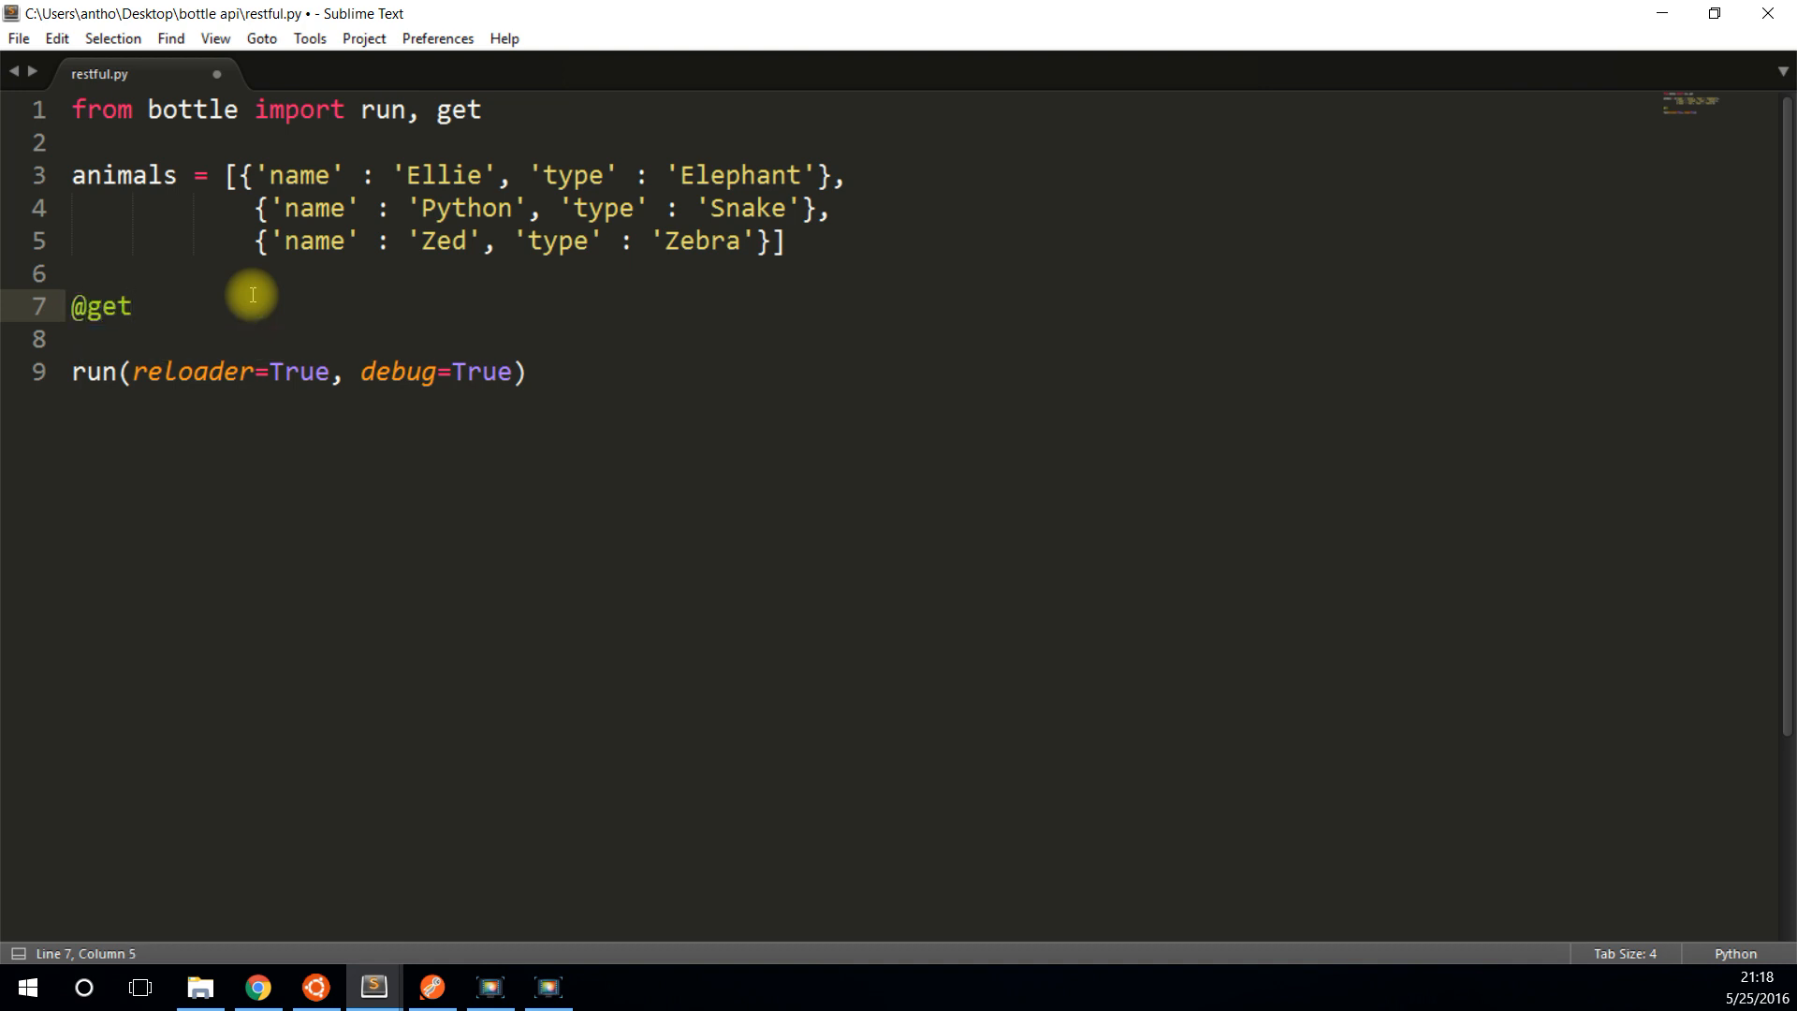
pyautogui.write("('/')")
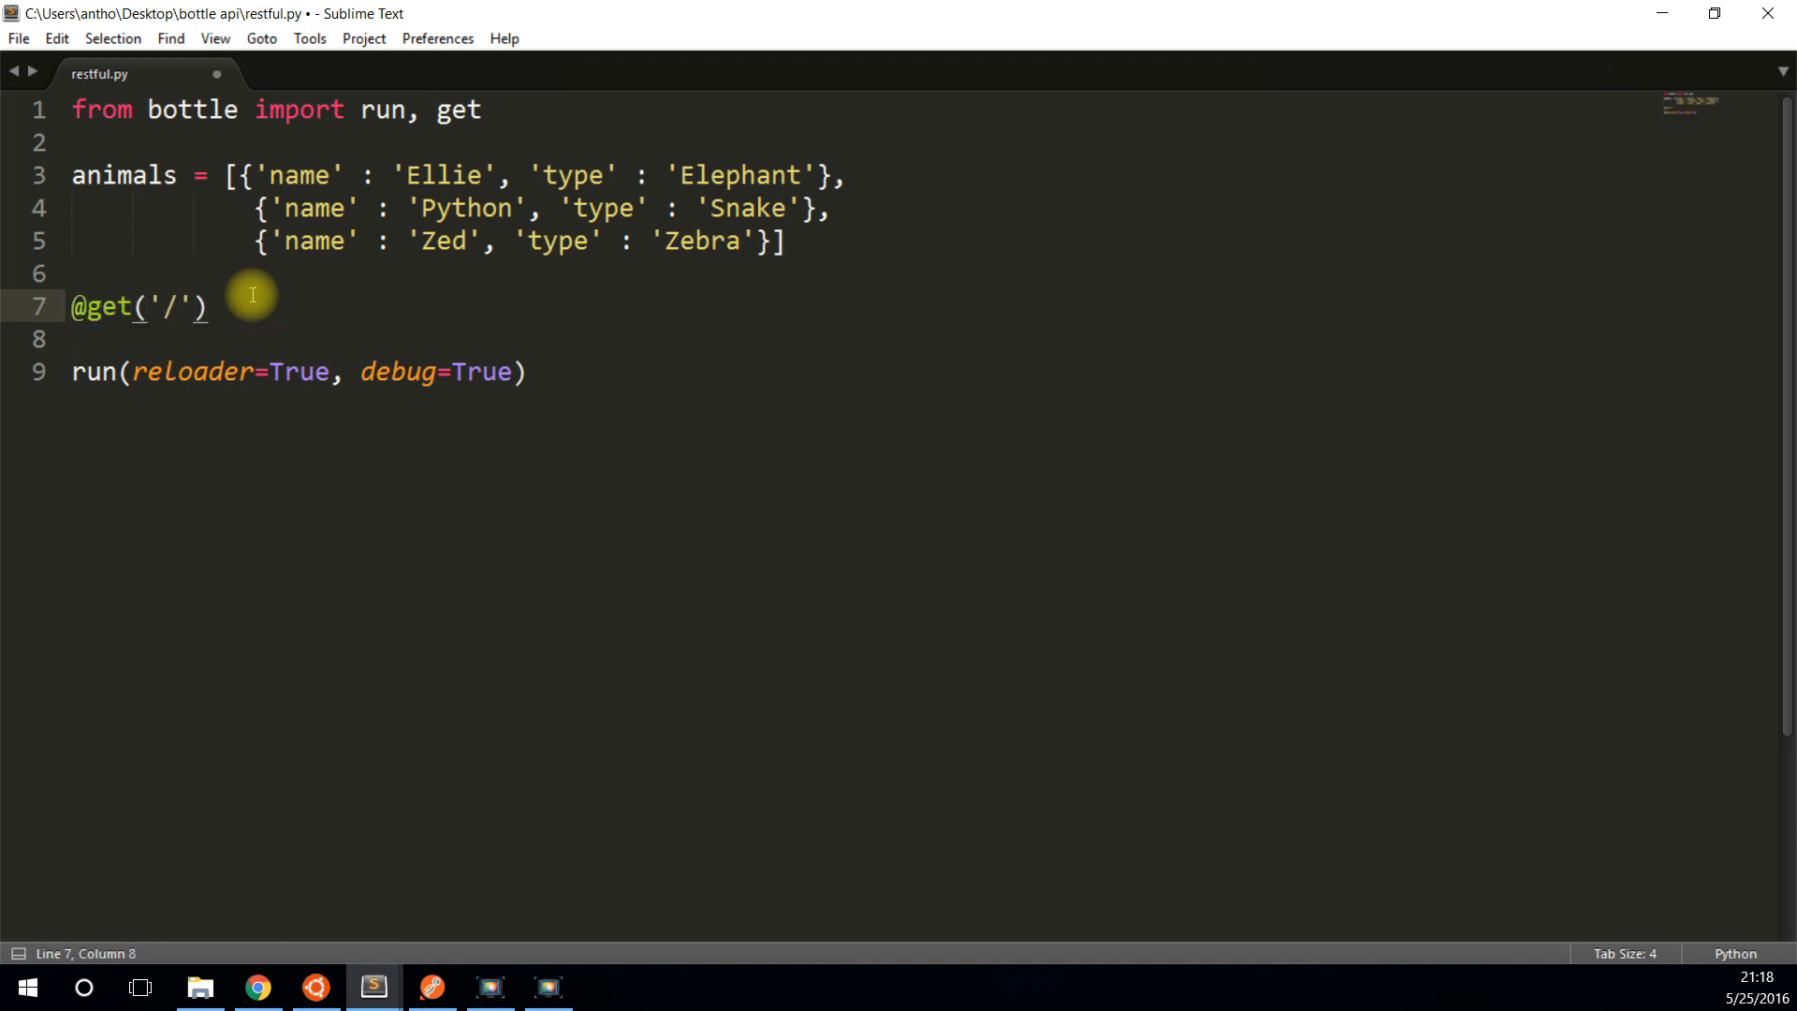
pyautogui.write('animals')
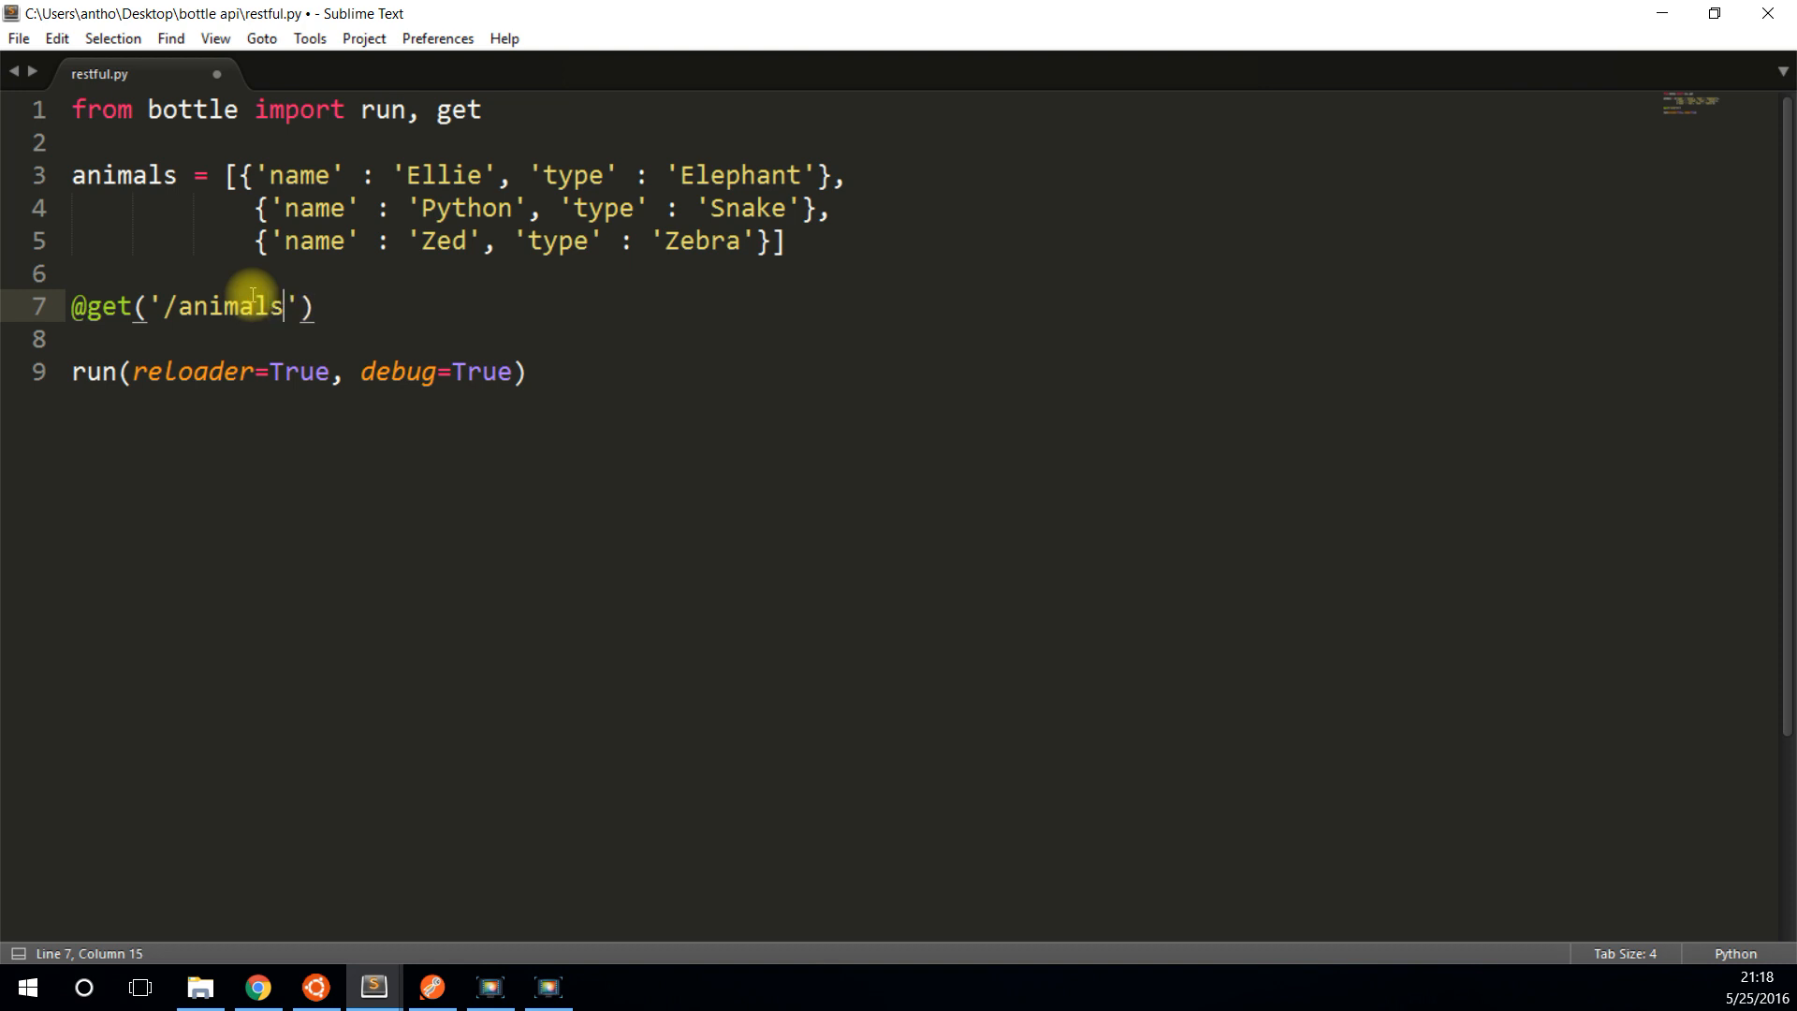
pyautogui.press('Backspace')
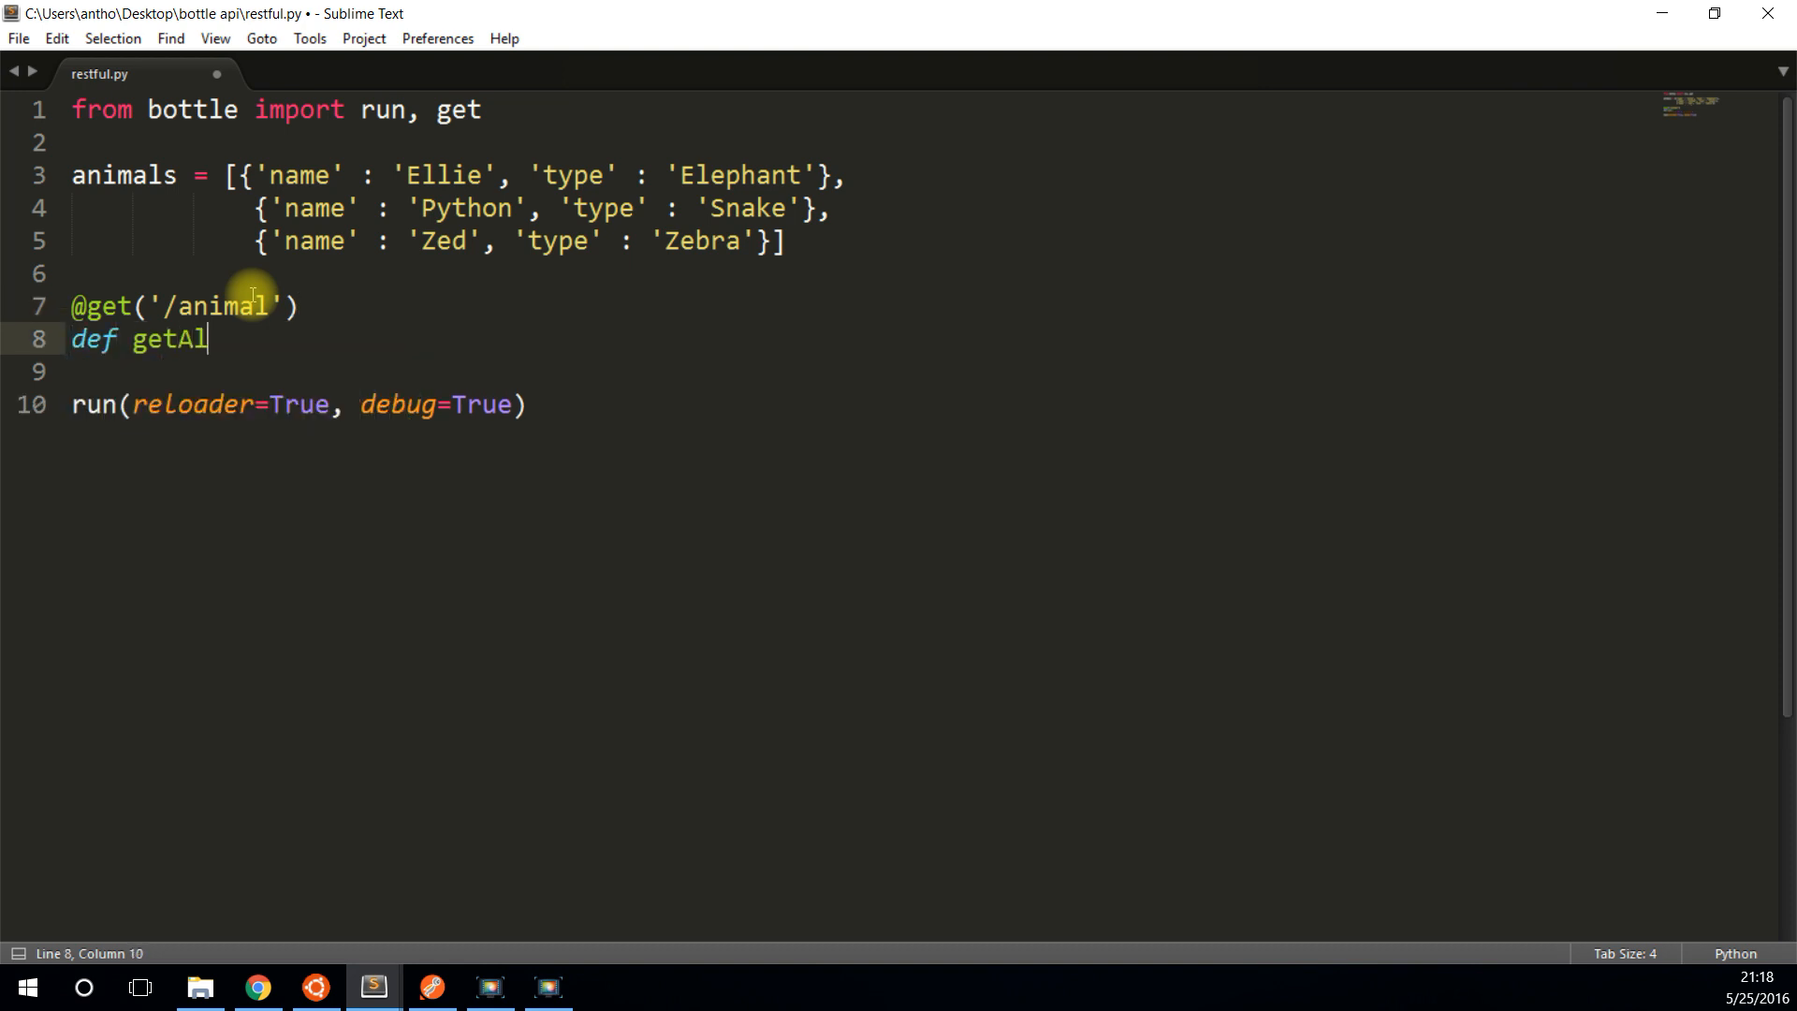
pyautogui.write('l():')
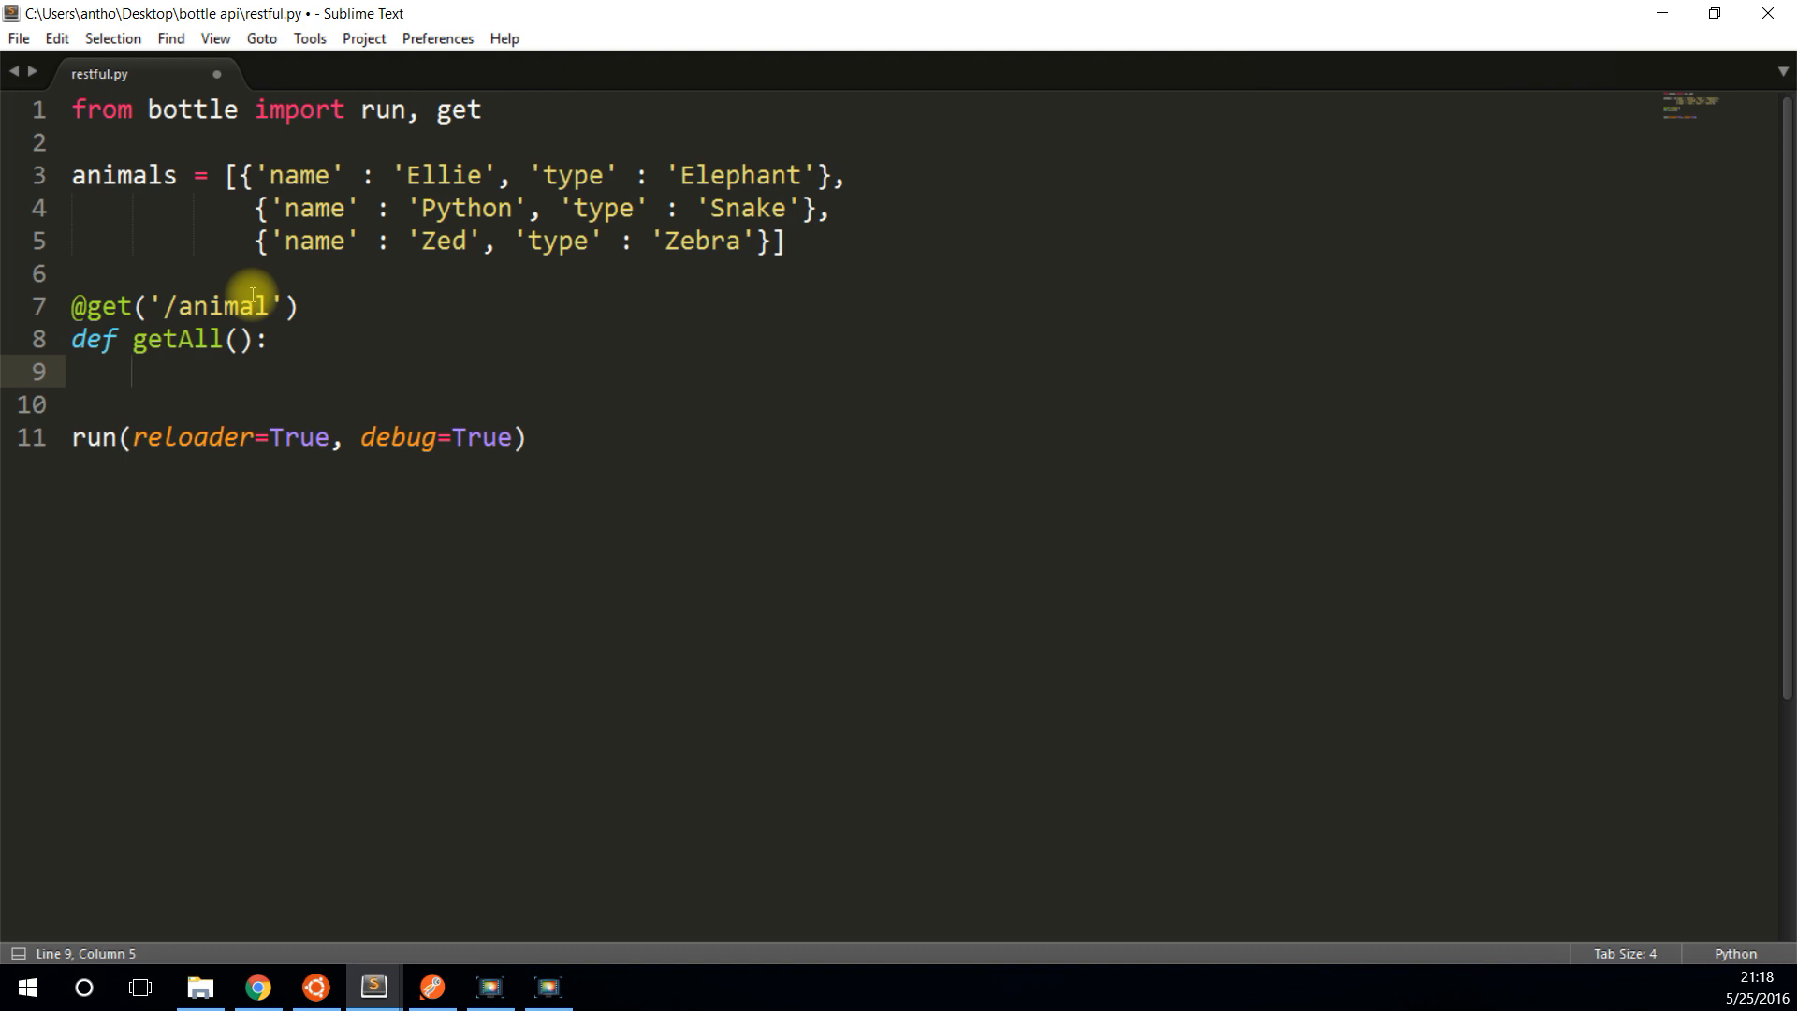
pyautogui.write('return P')
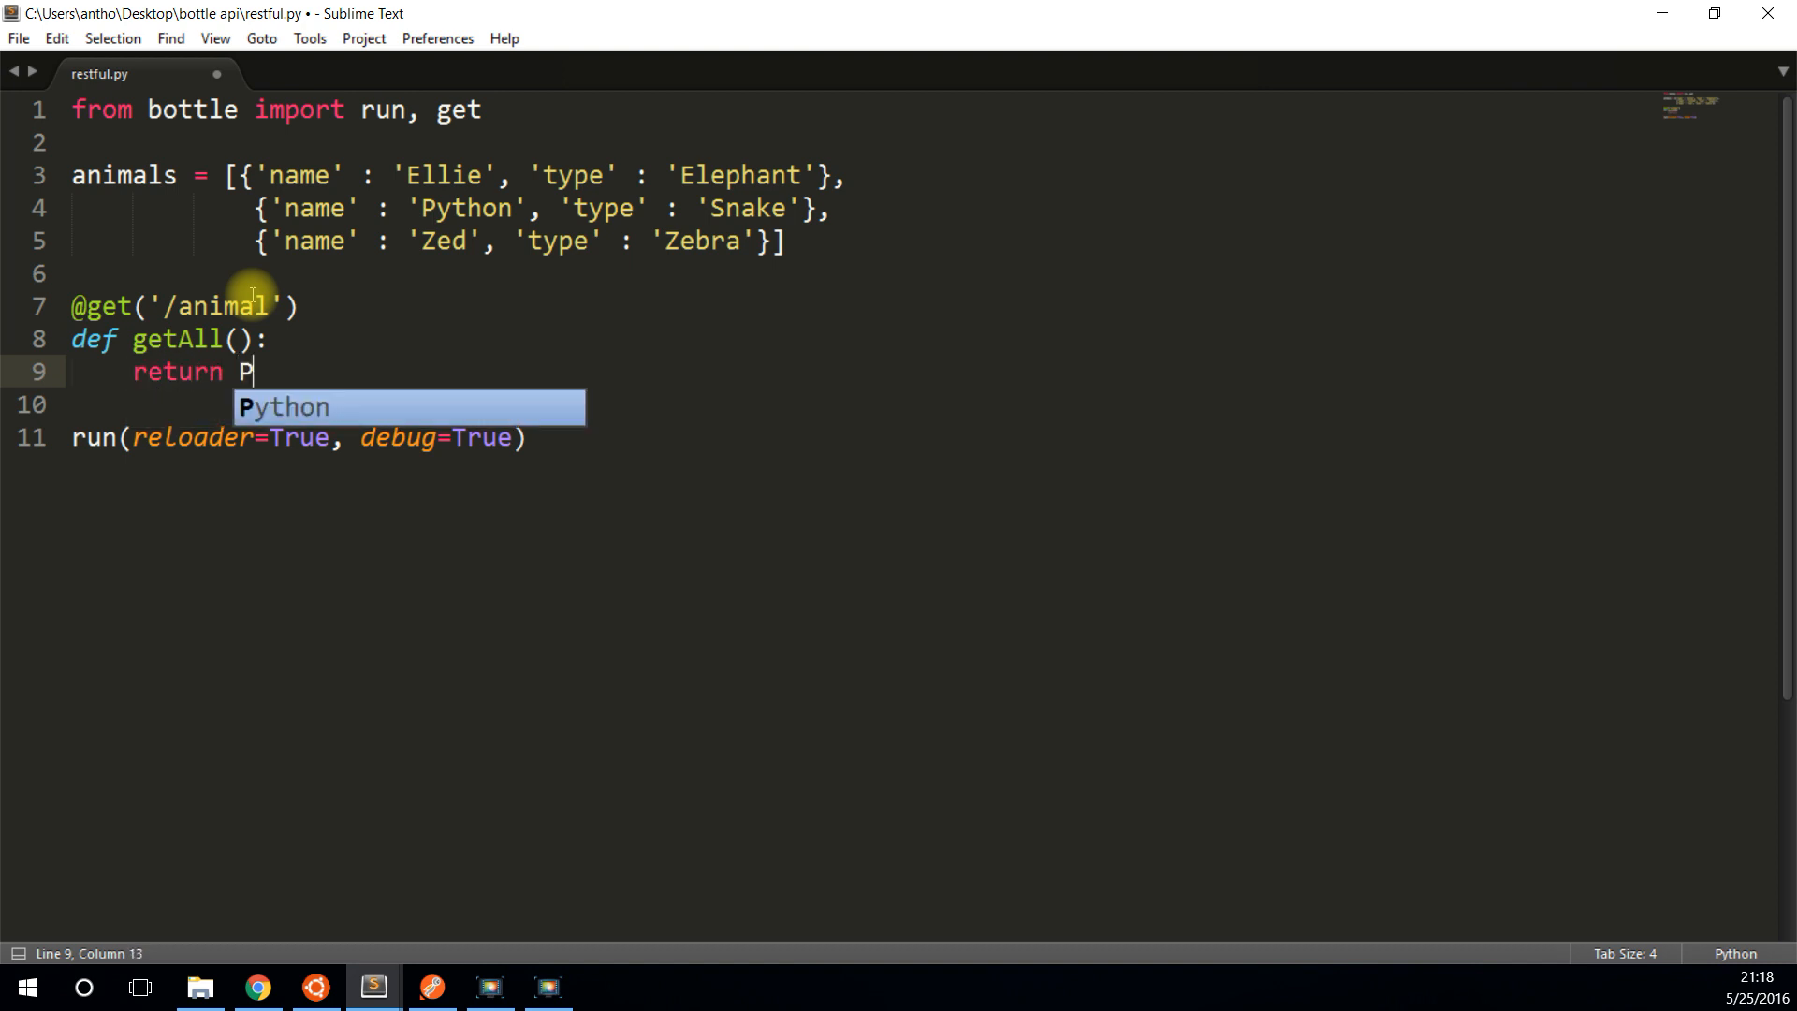
pyautogui.write("{''}")
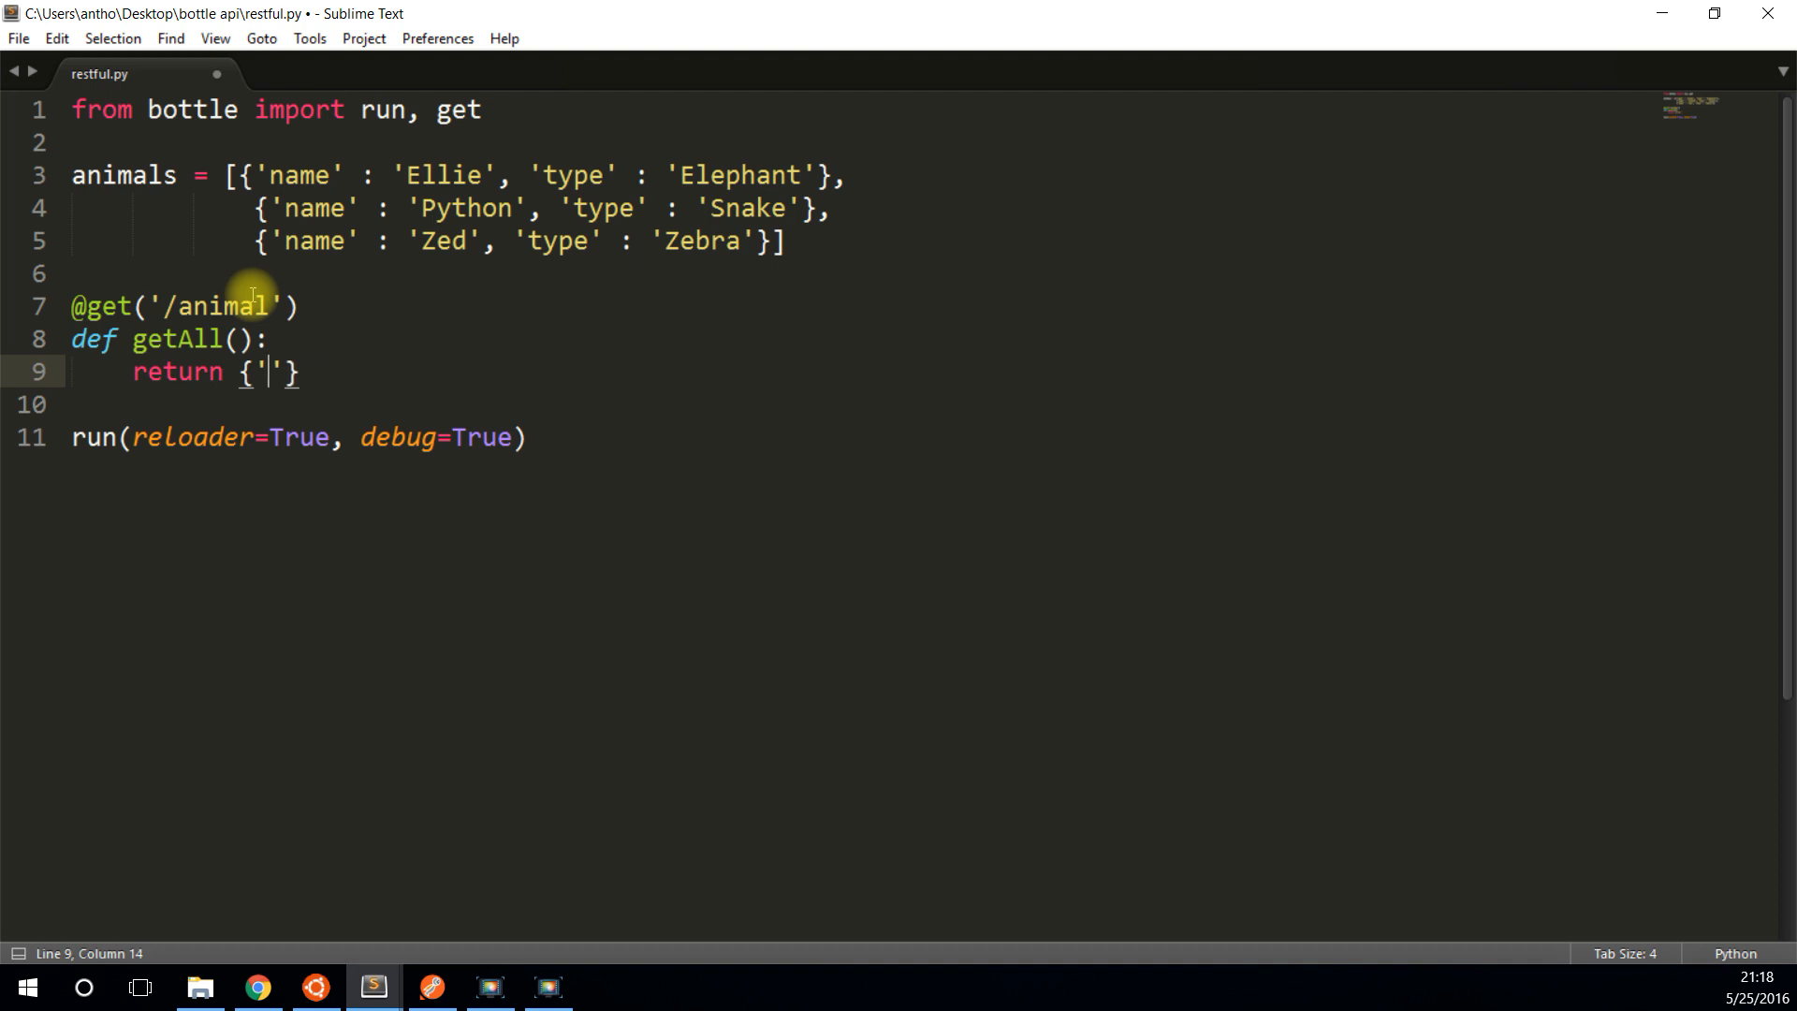
pyautogui.write('animals')
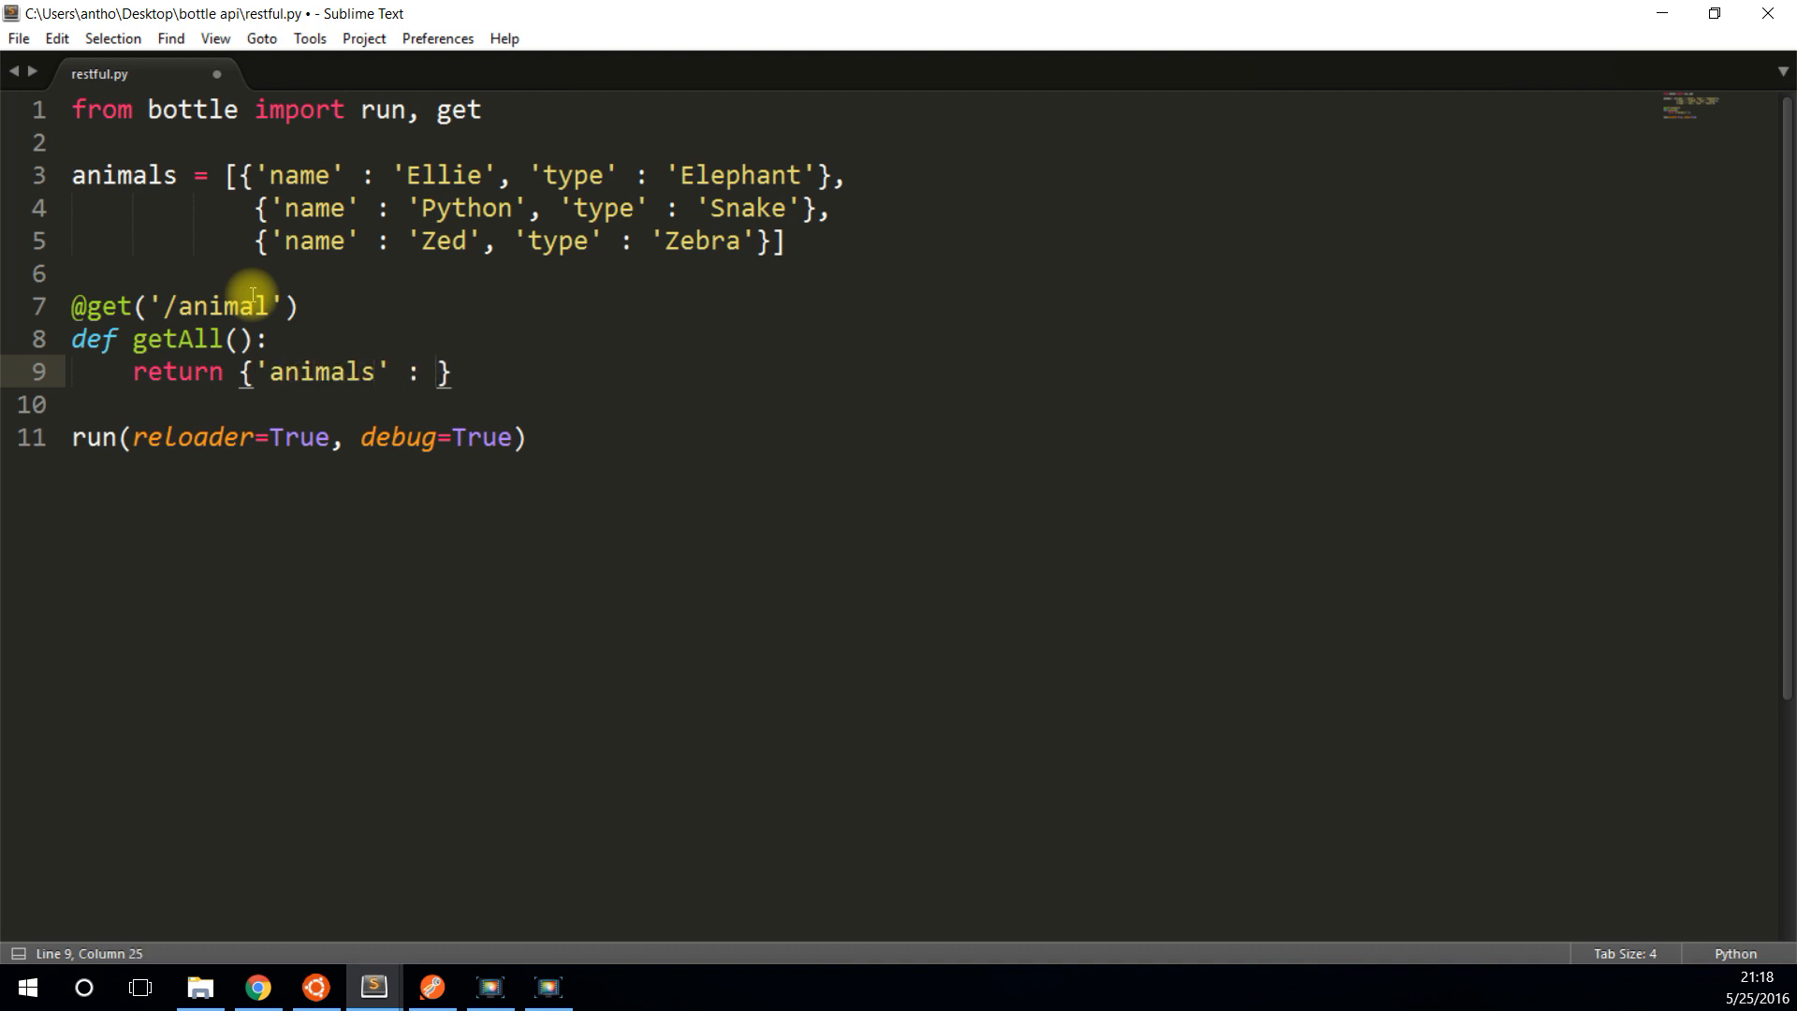
pyautogui.write('animals')
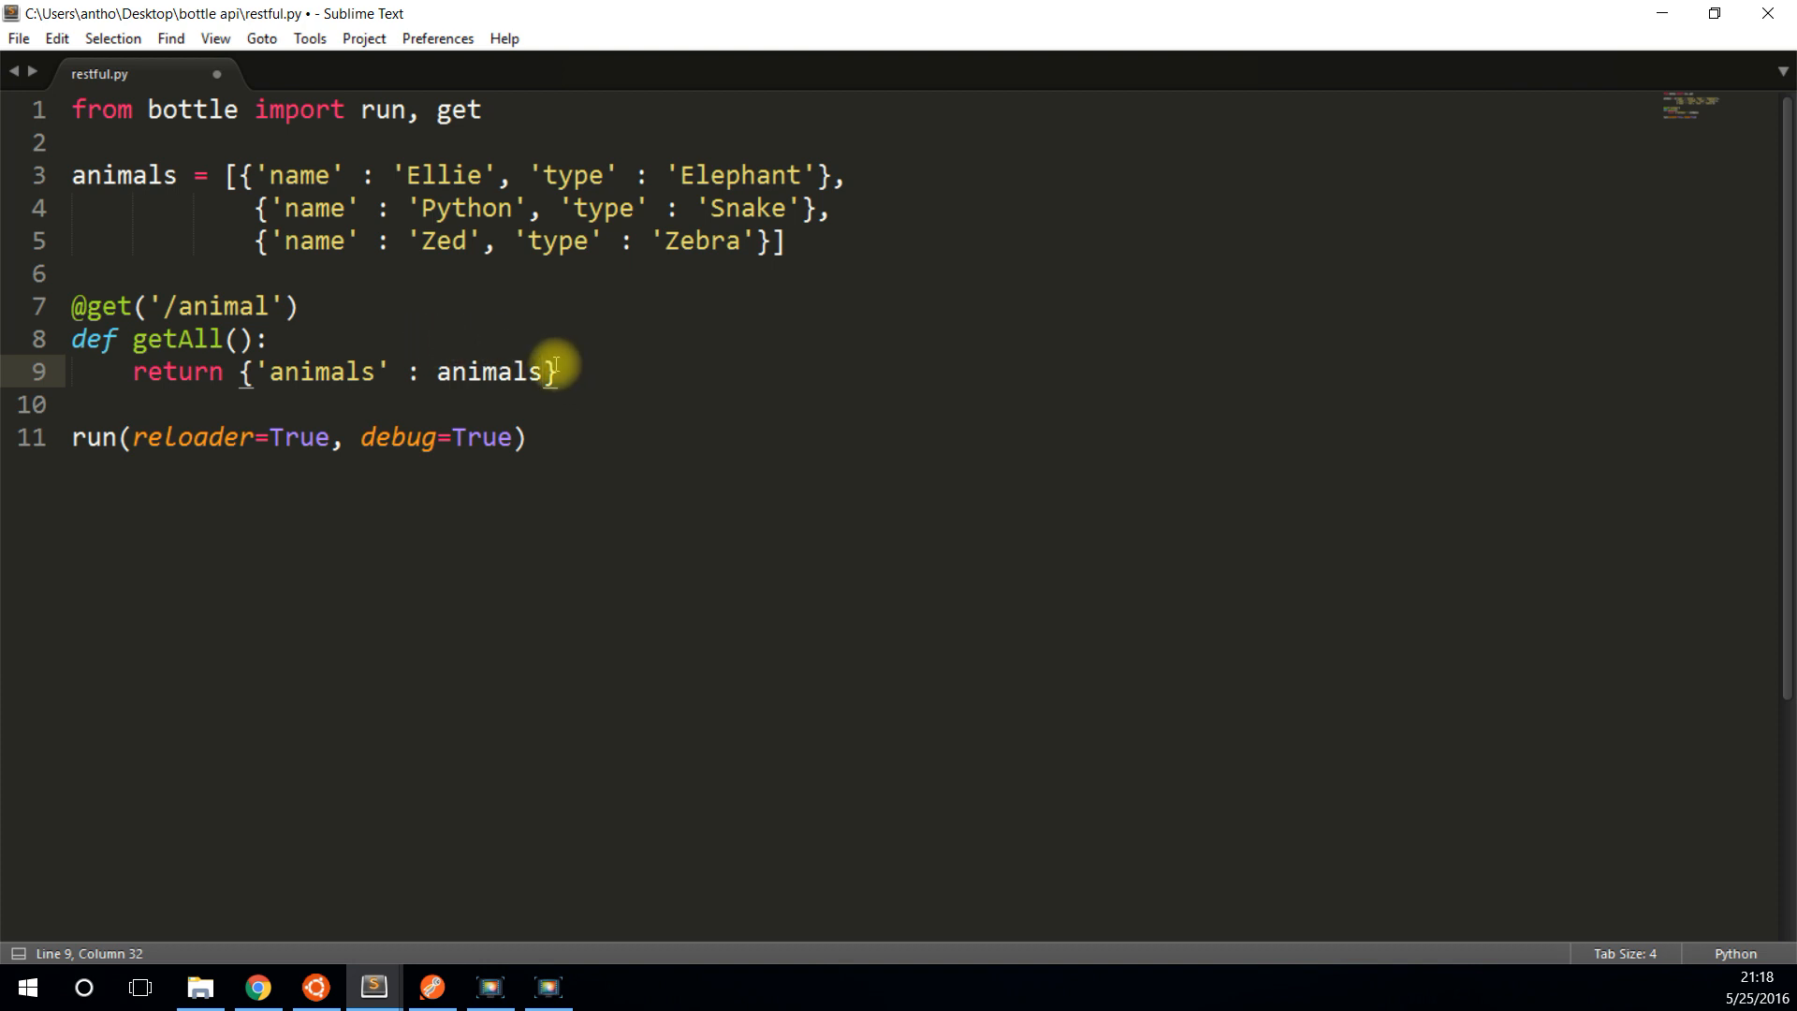
pyautogui.moveTo(278, 396)
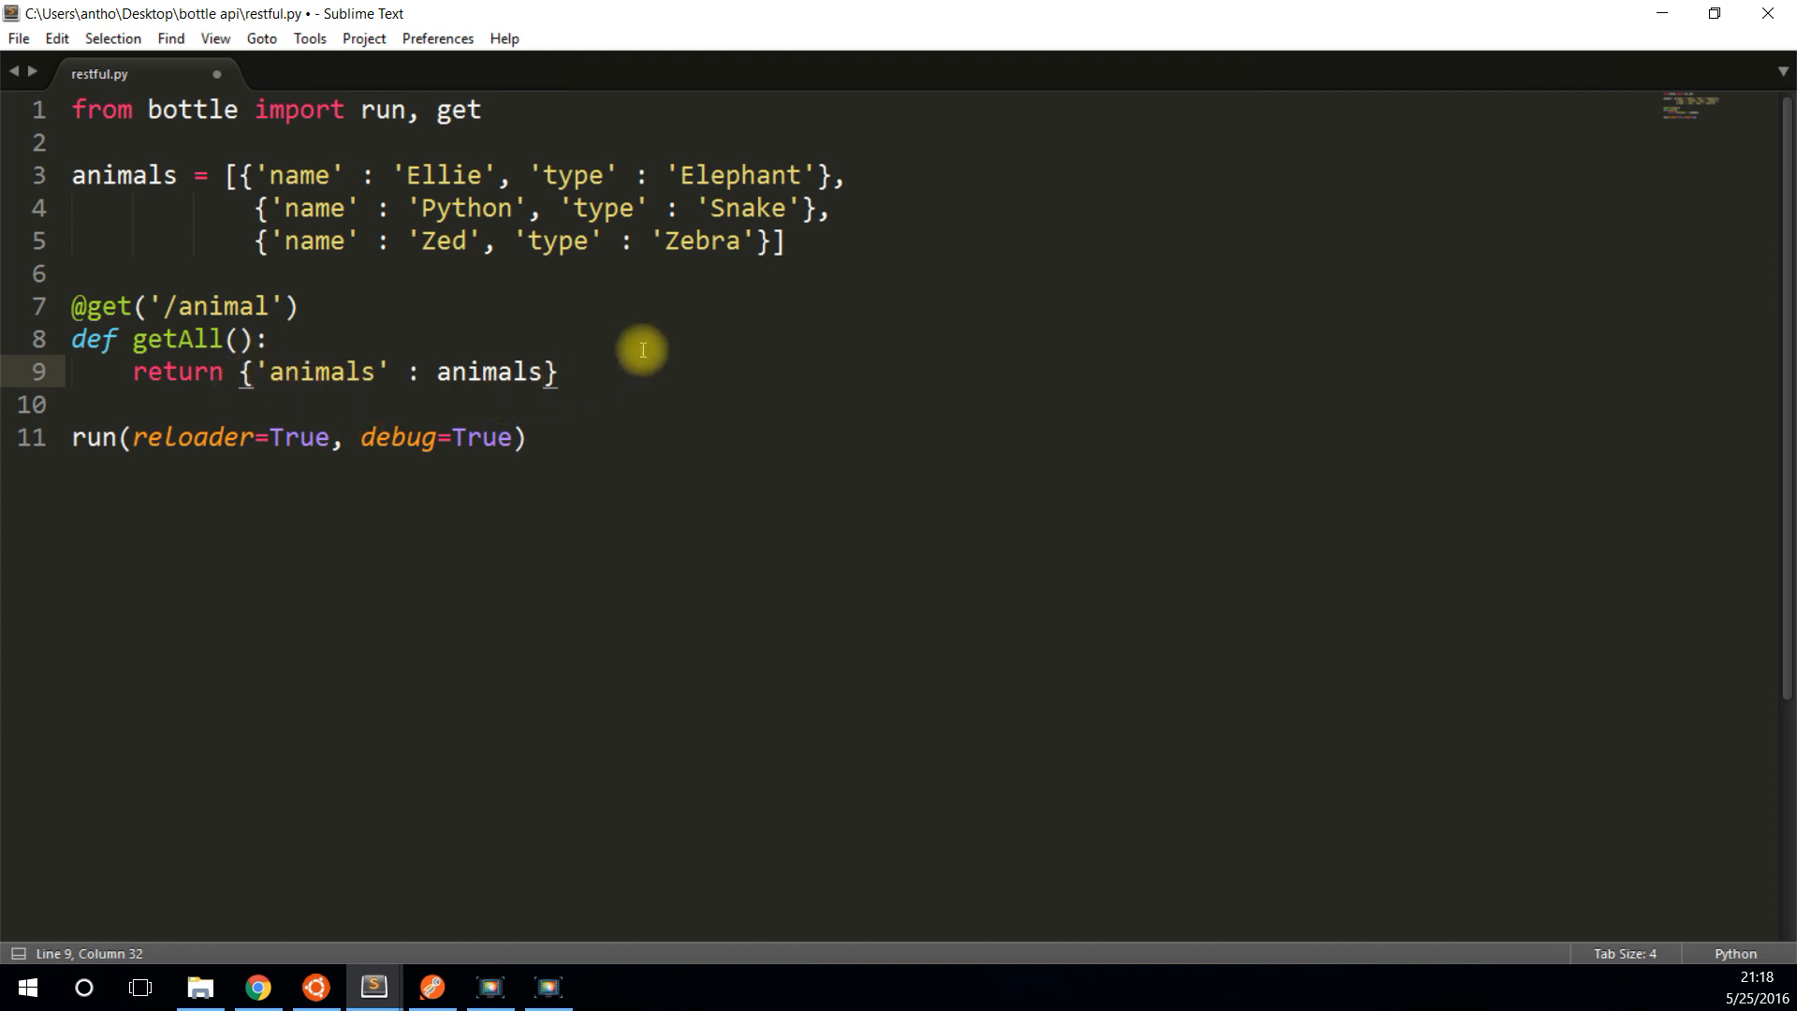
pyautogui.click(266, 339)
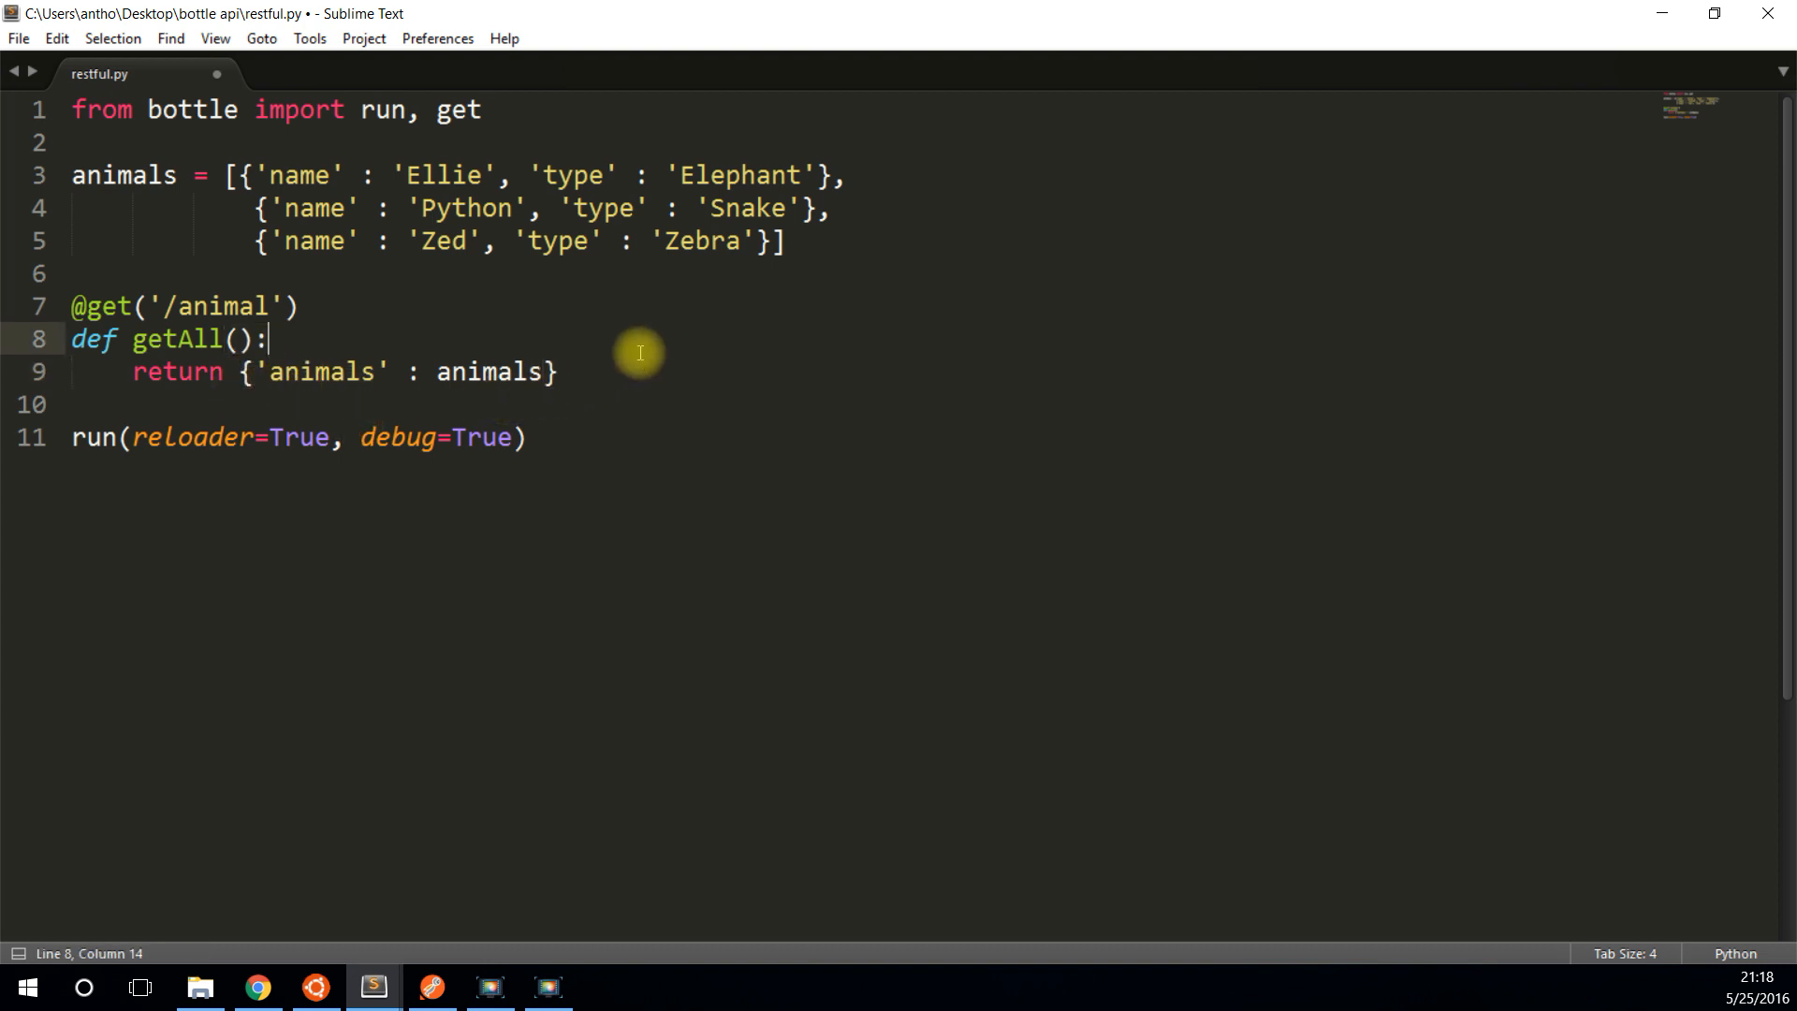
pyautogui.press('ctrl+s')
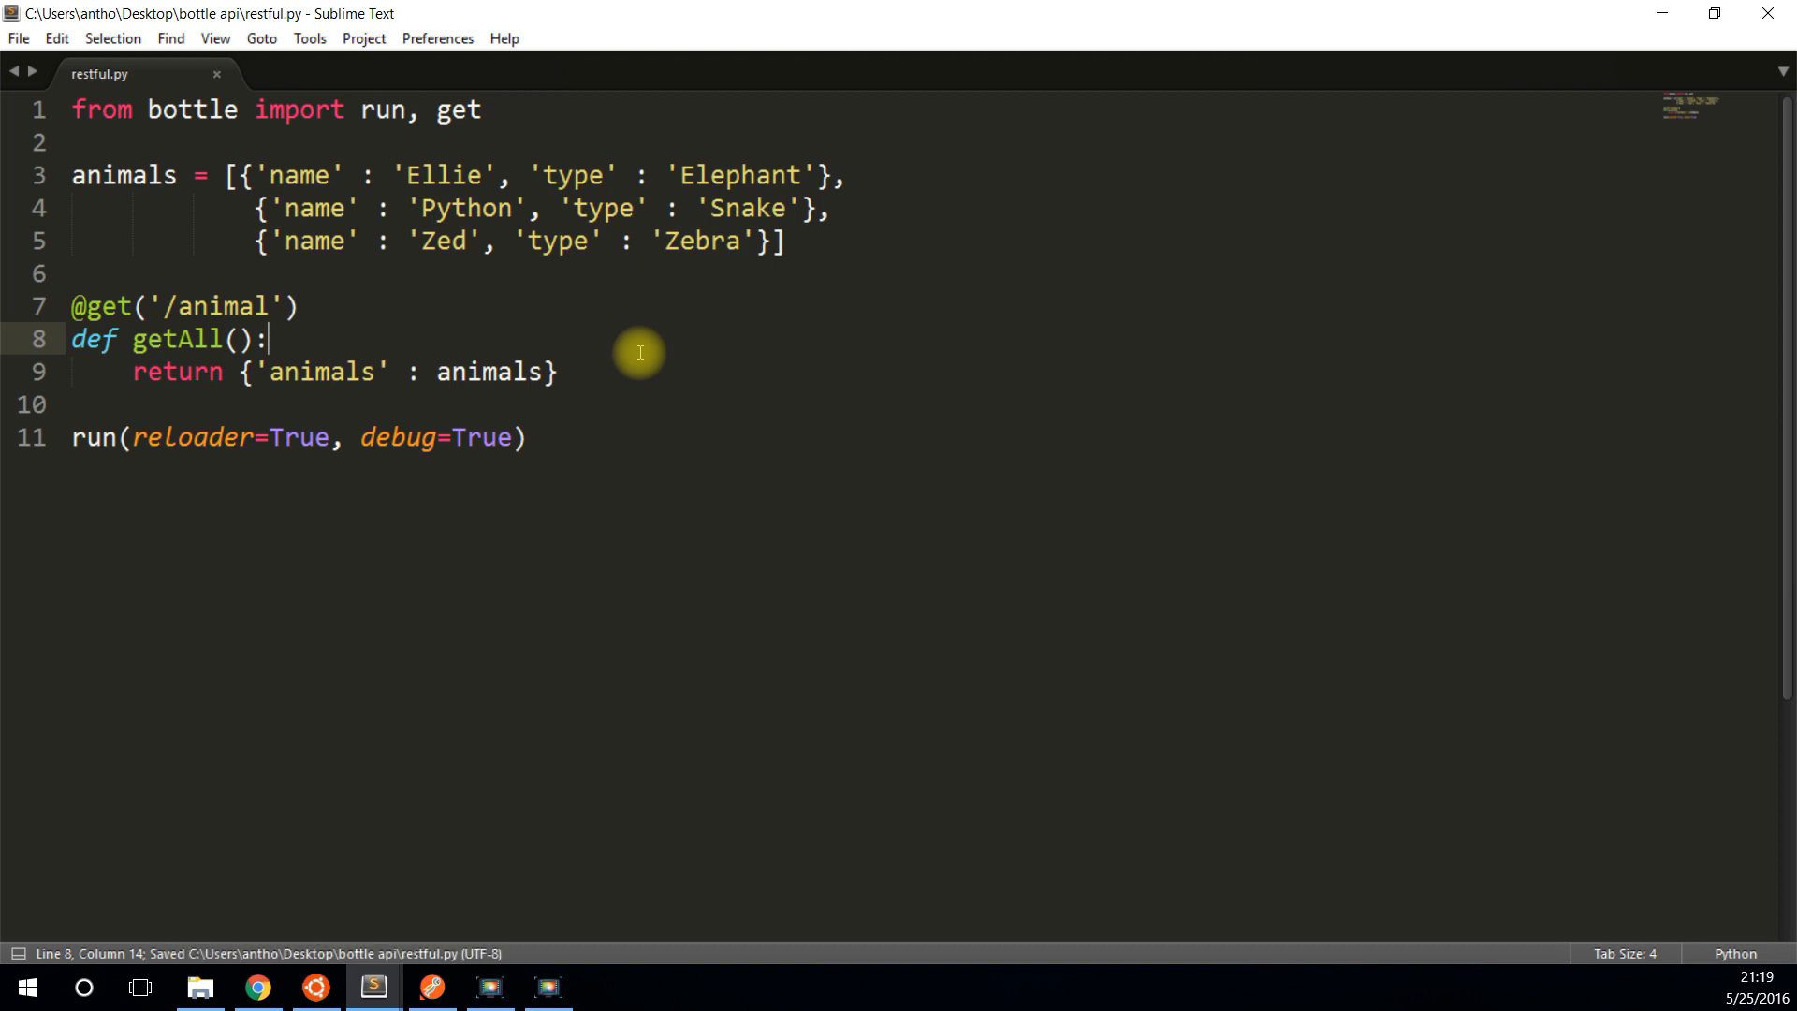
pyautogui.moveTo(649, 418)
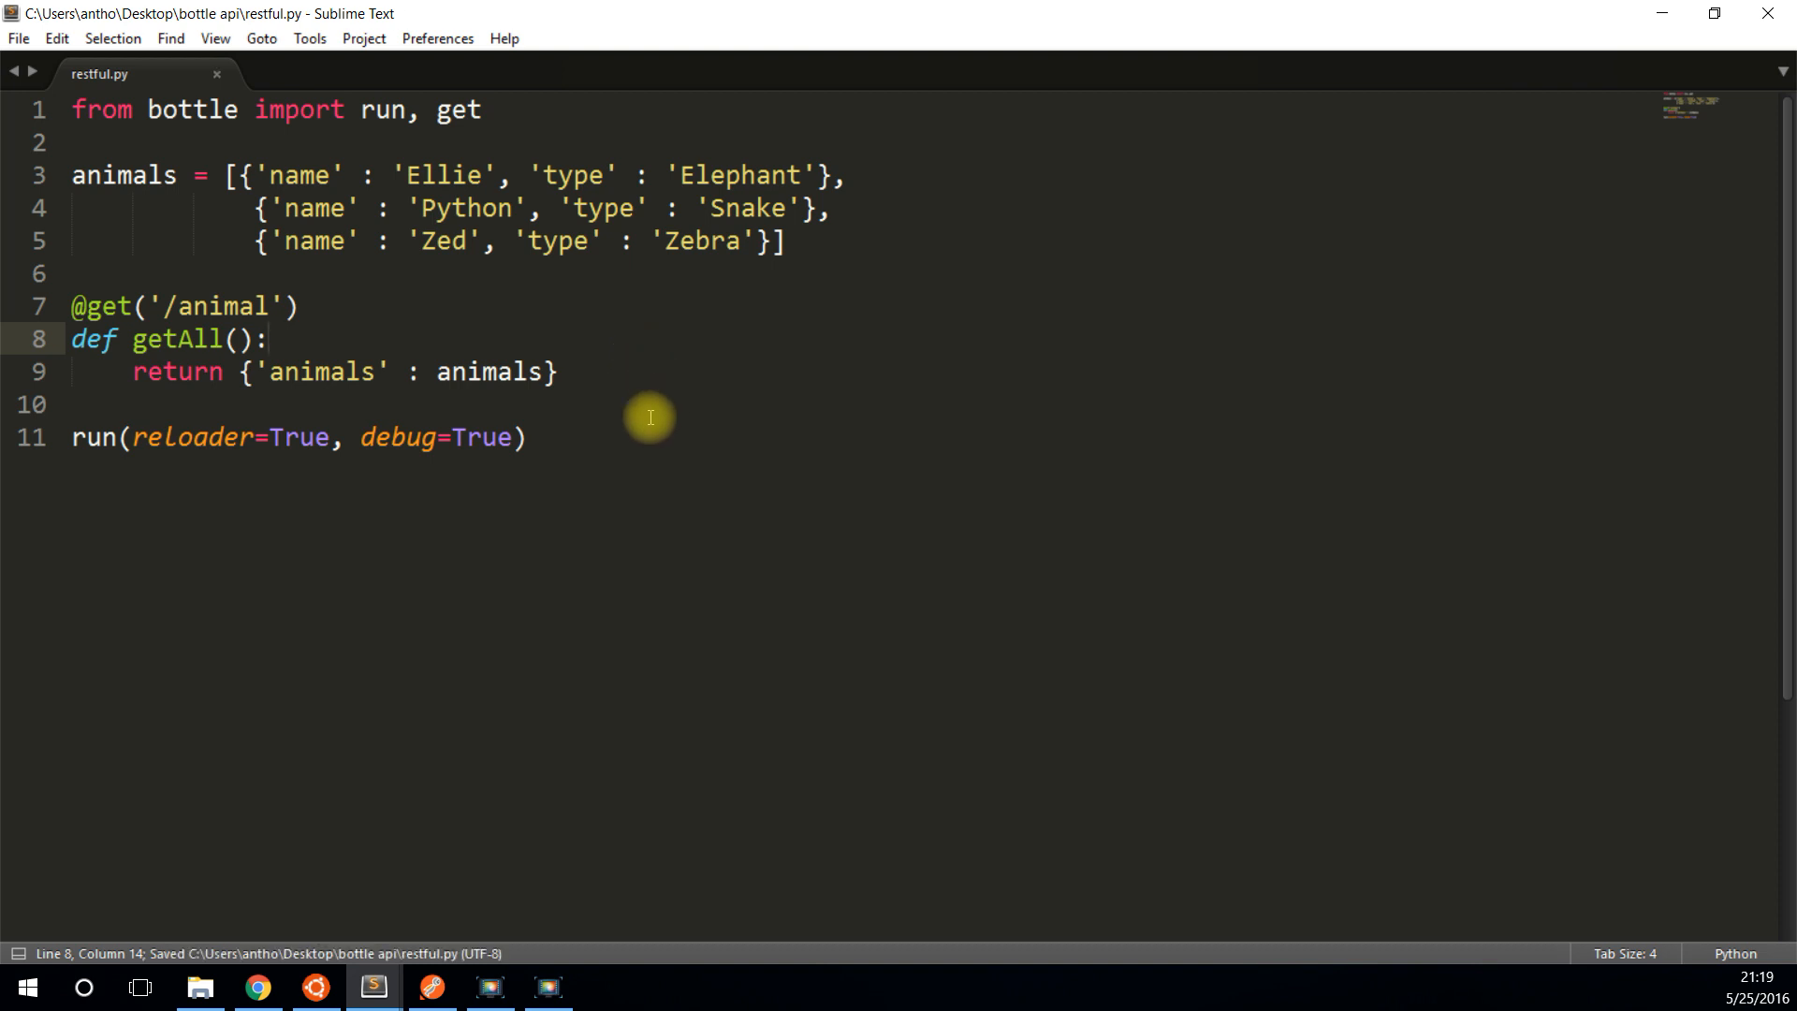
# - Start the Bottle server by running python restful.py in the Bash terminal
pyautogui.click(432, 986)
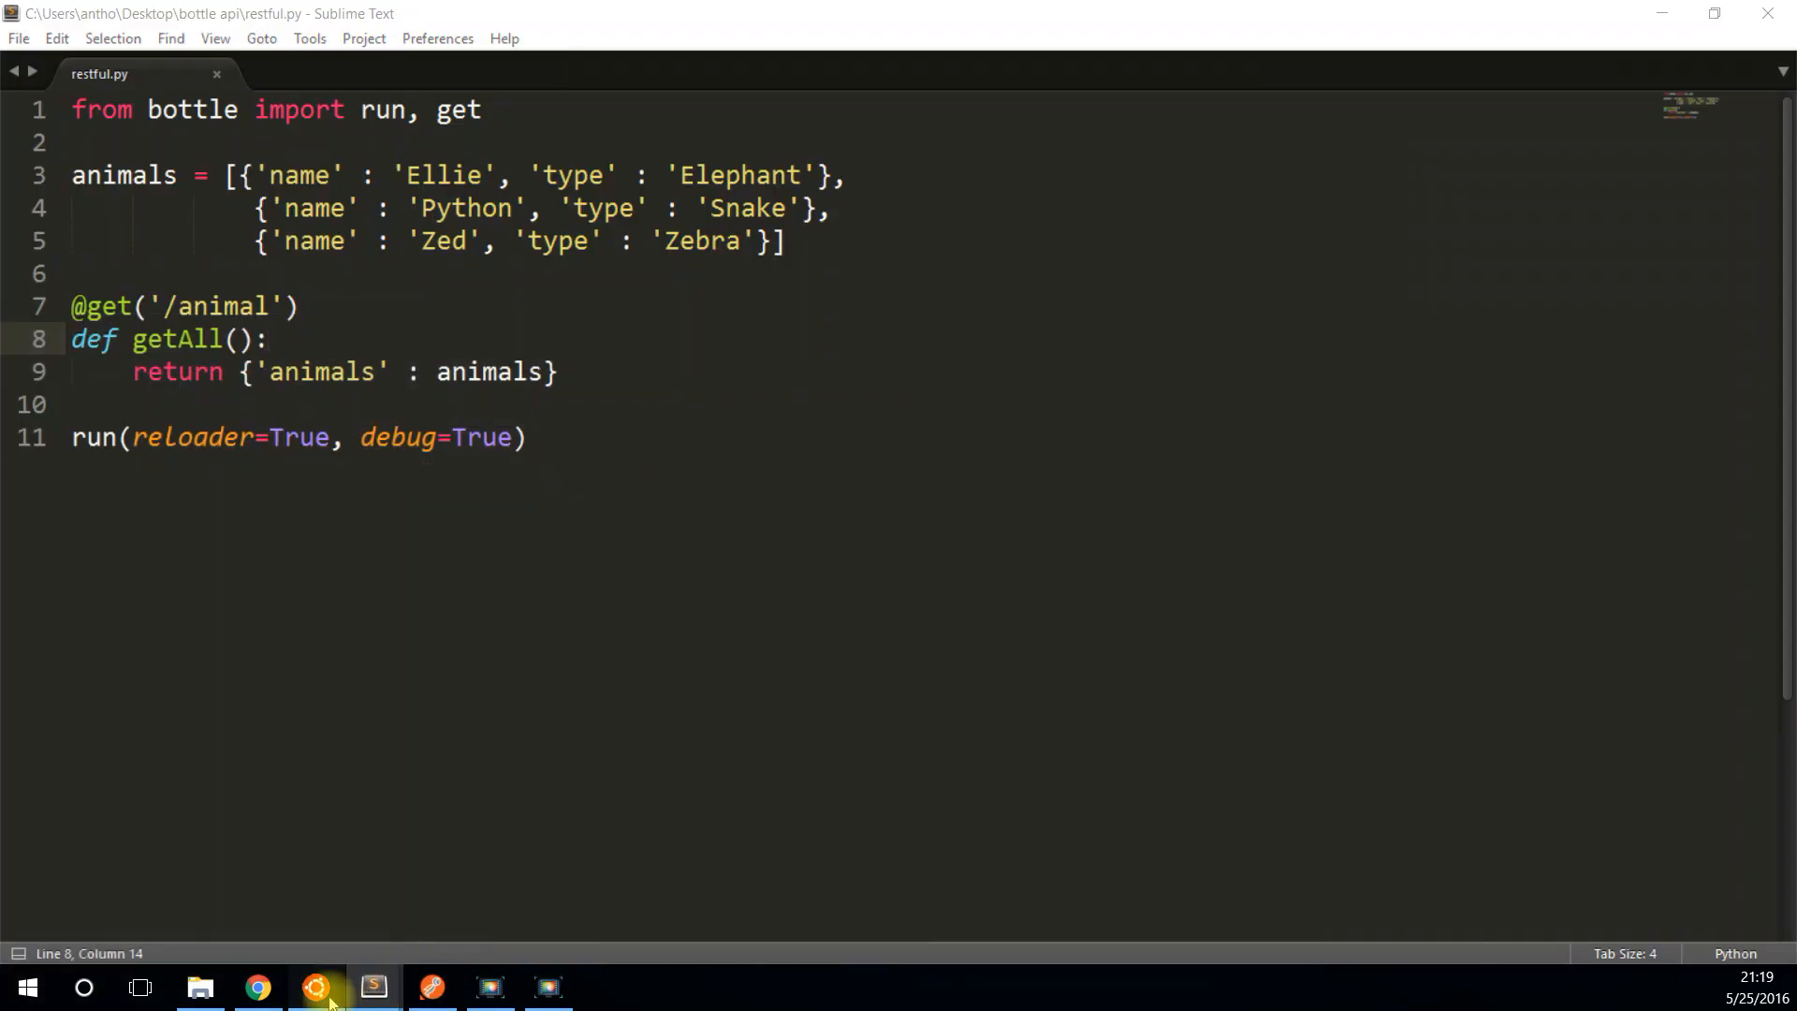
pyautogui.click(315, 986)
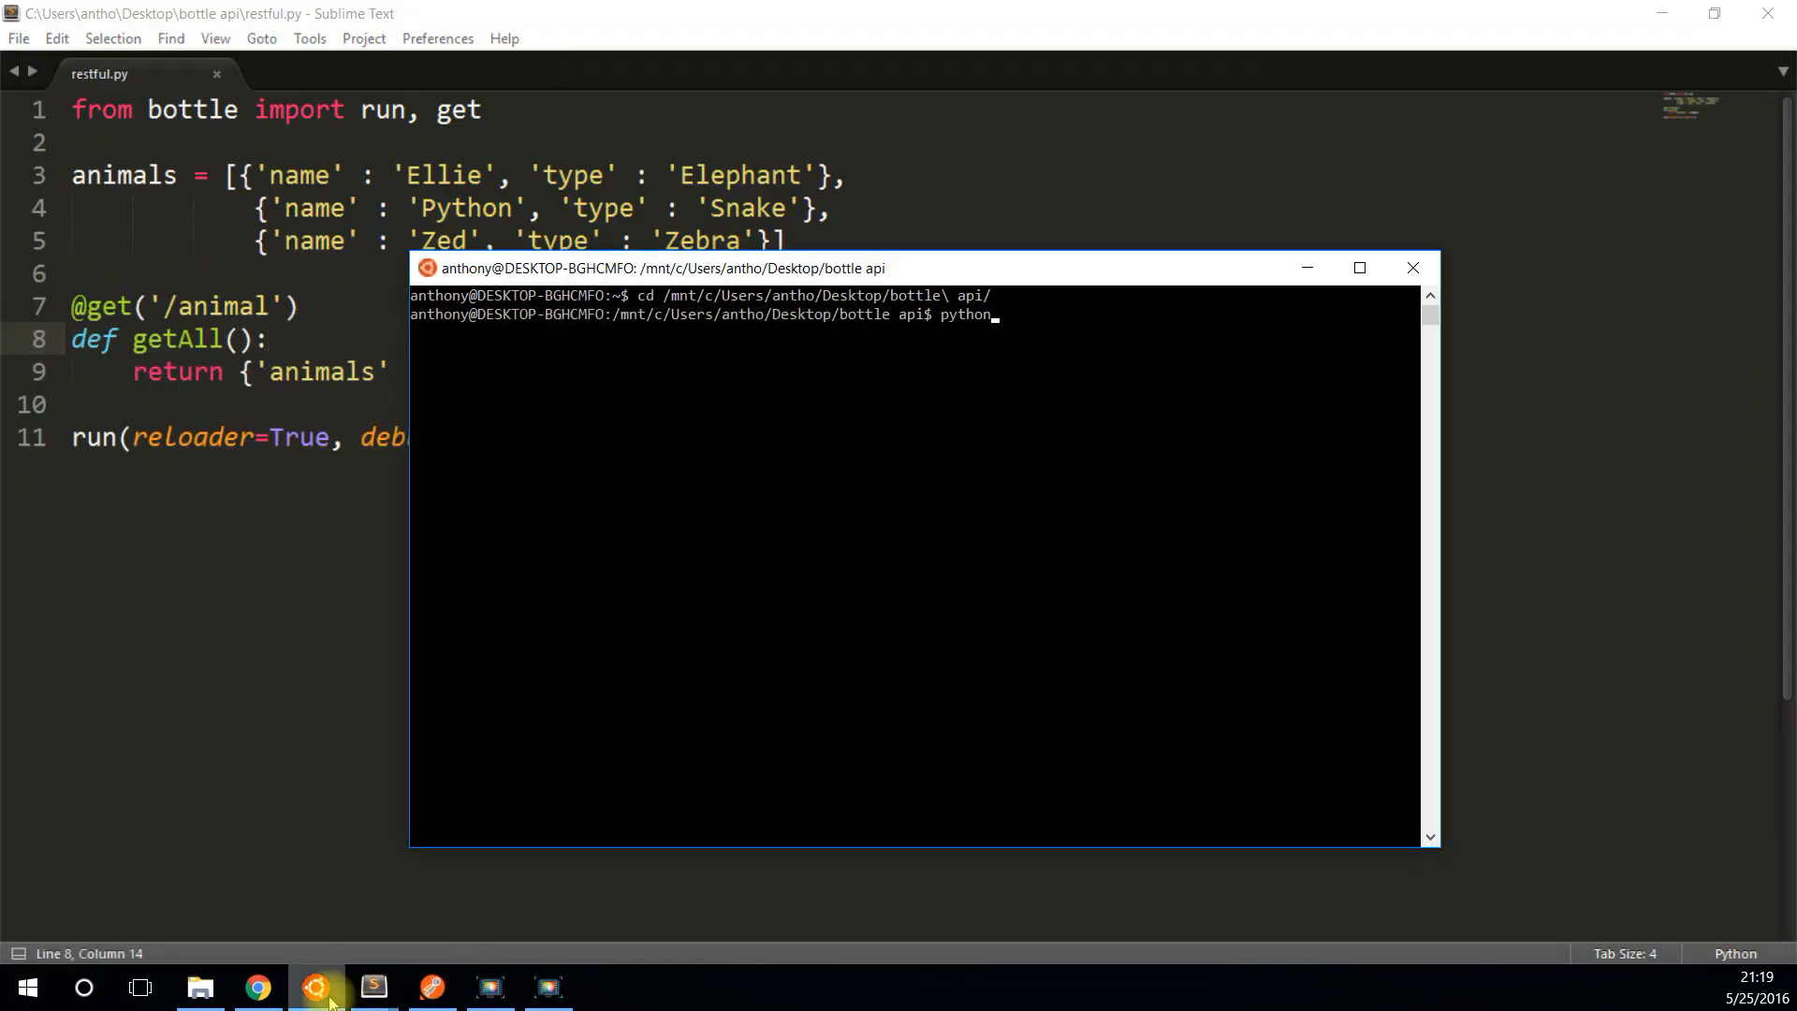
pyautogui.write('restful.py')
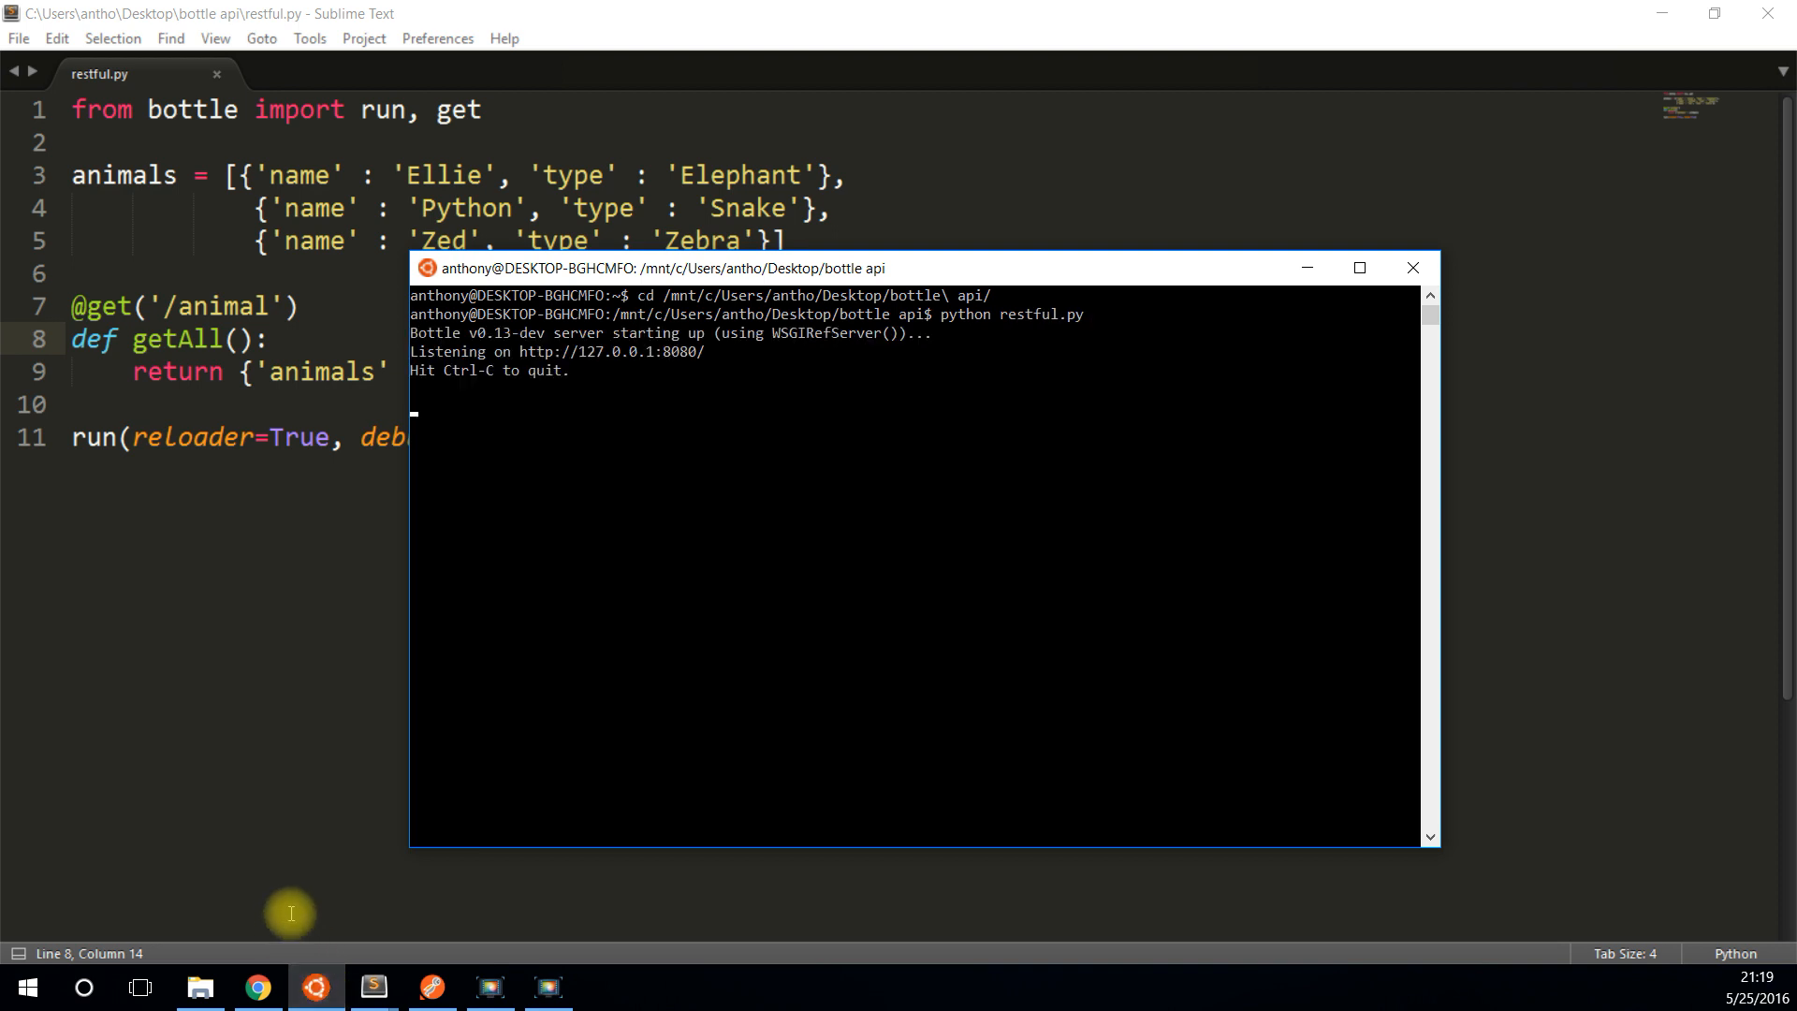
pyautogui.click(431, 987)
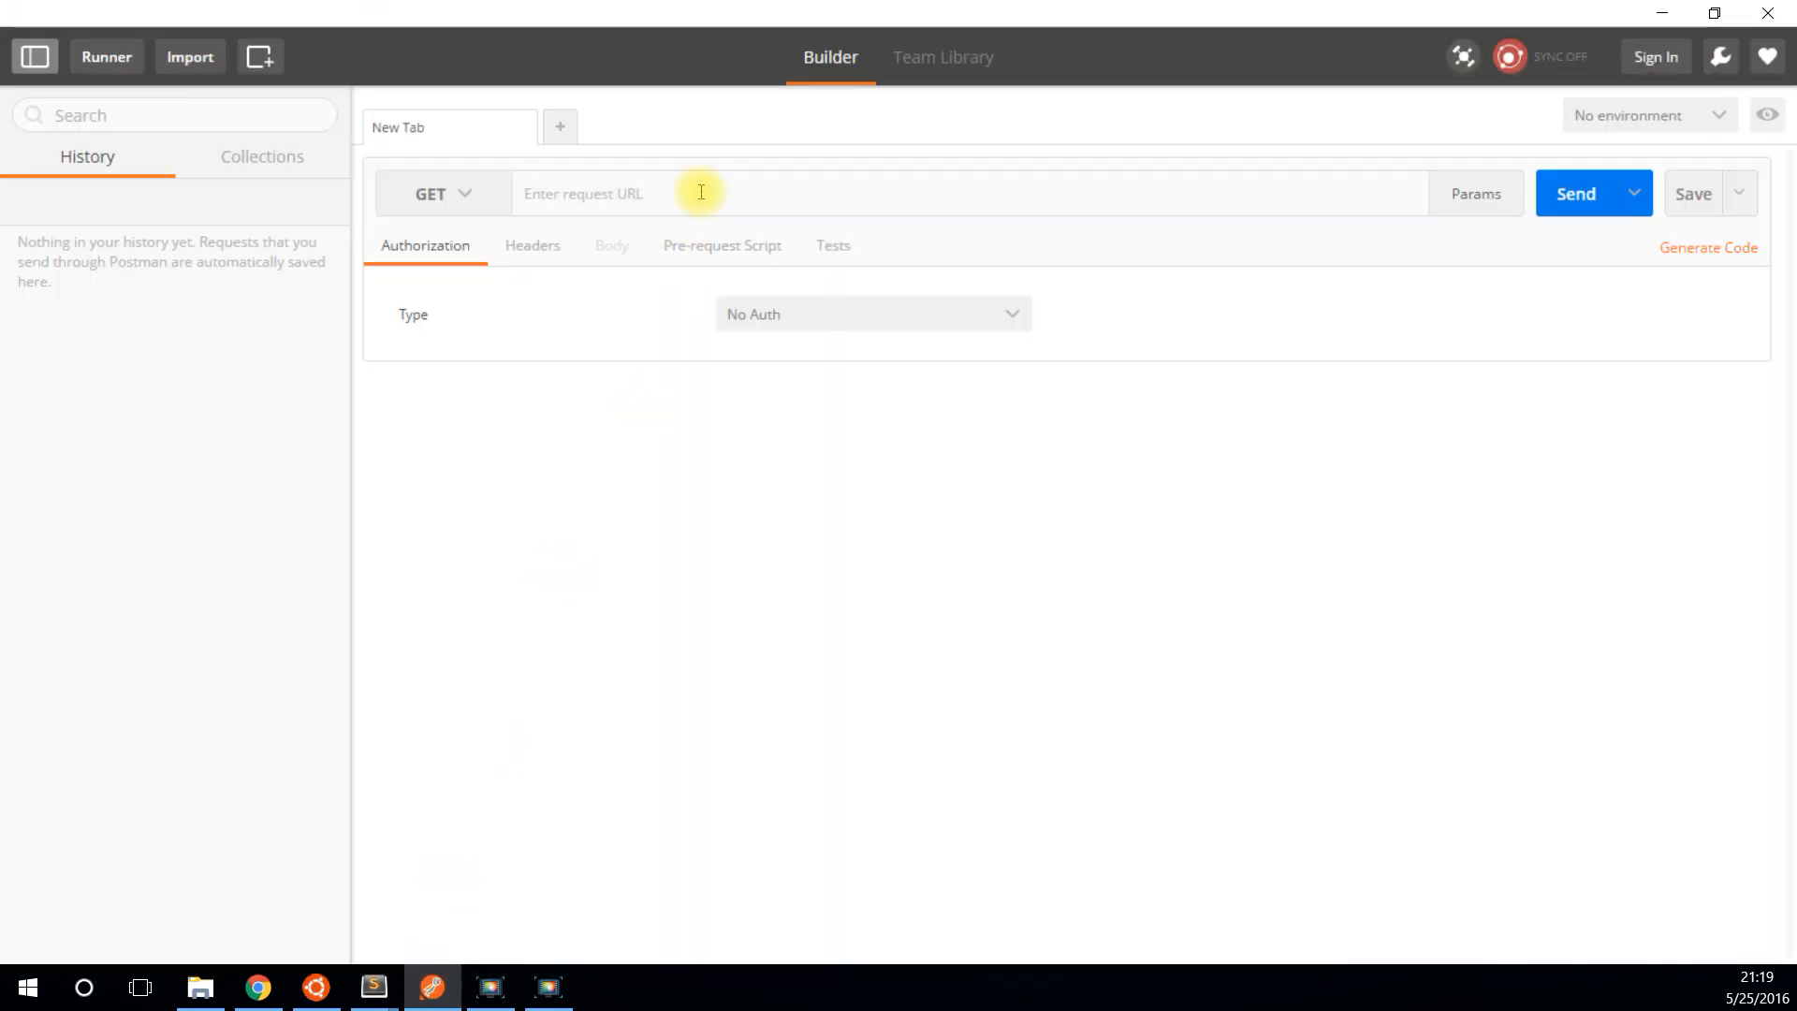
# - Send a GET to 127.0.0.1:8080/animal, returning Ellie, Python and Zed
pyautogui.write('127.0.01')
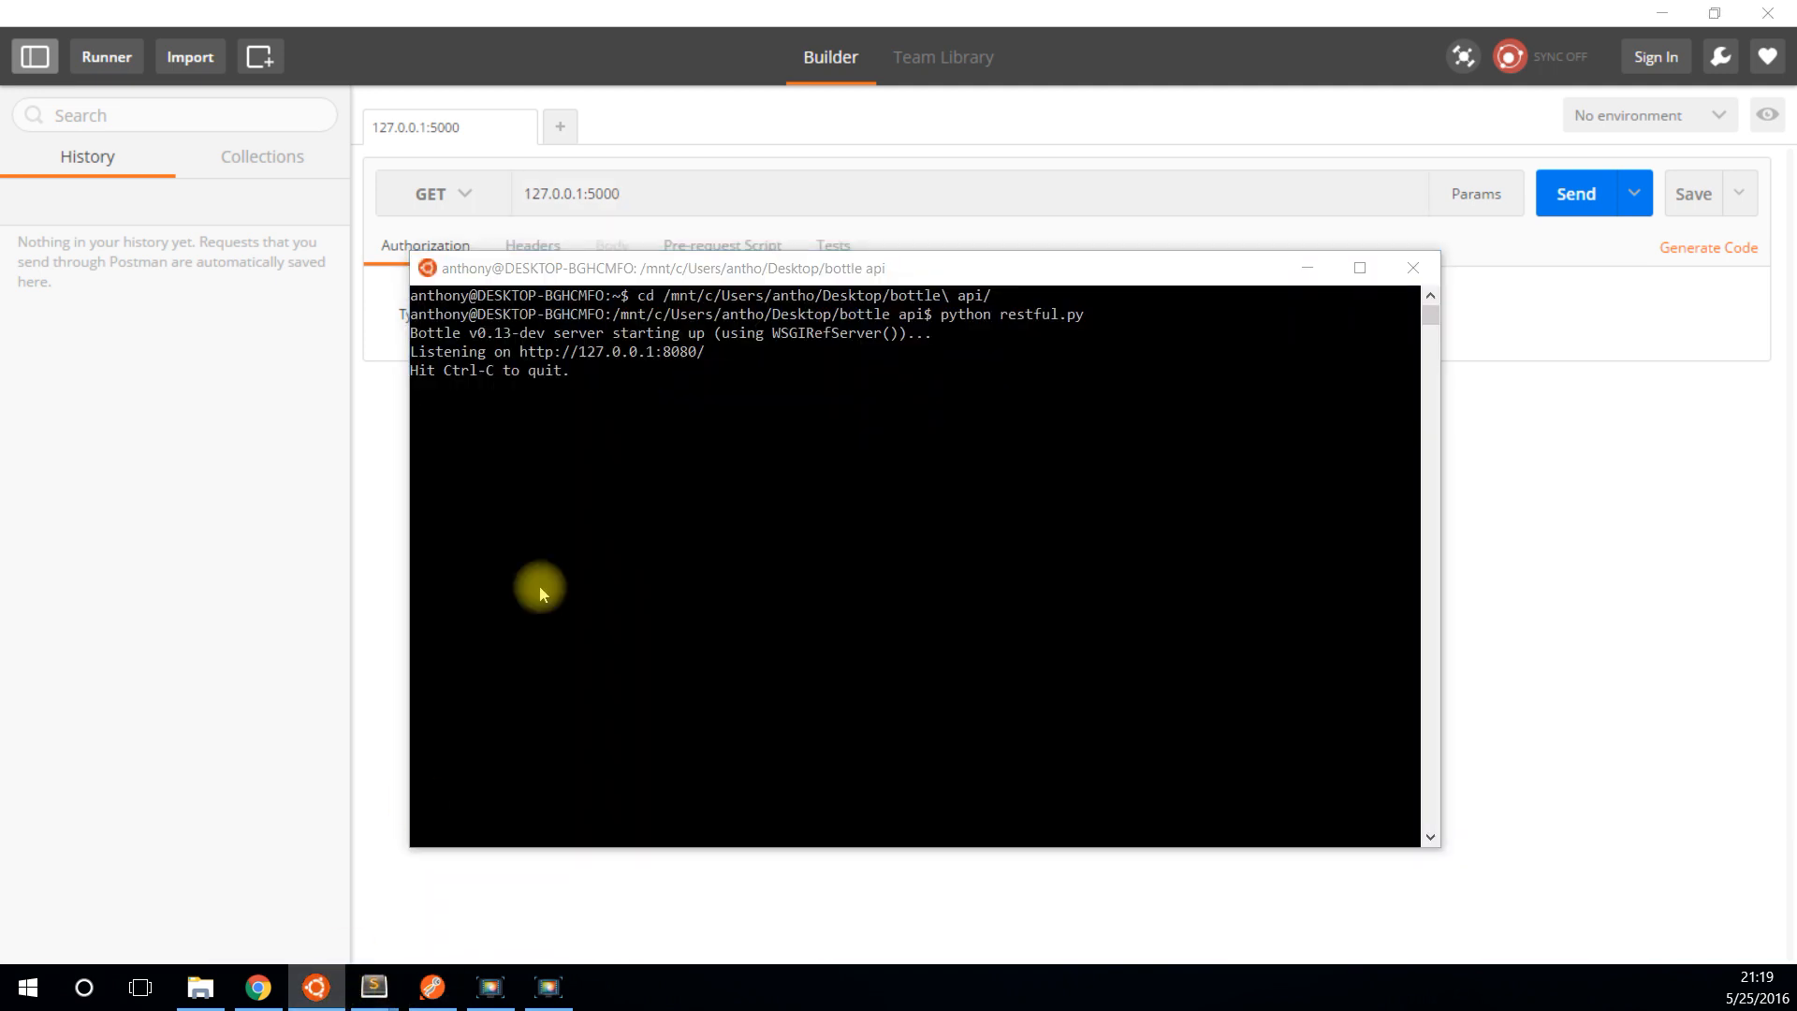
pyautogui.click(701, 185)
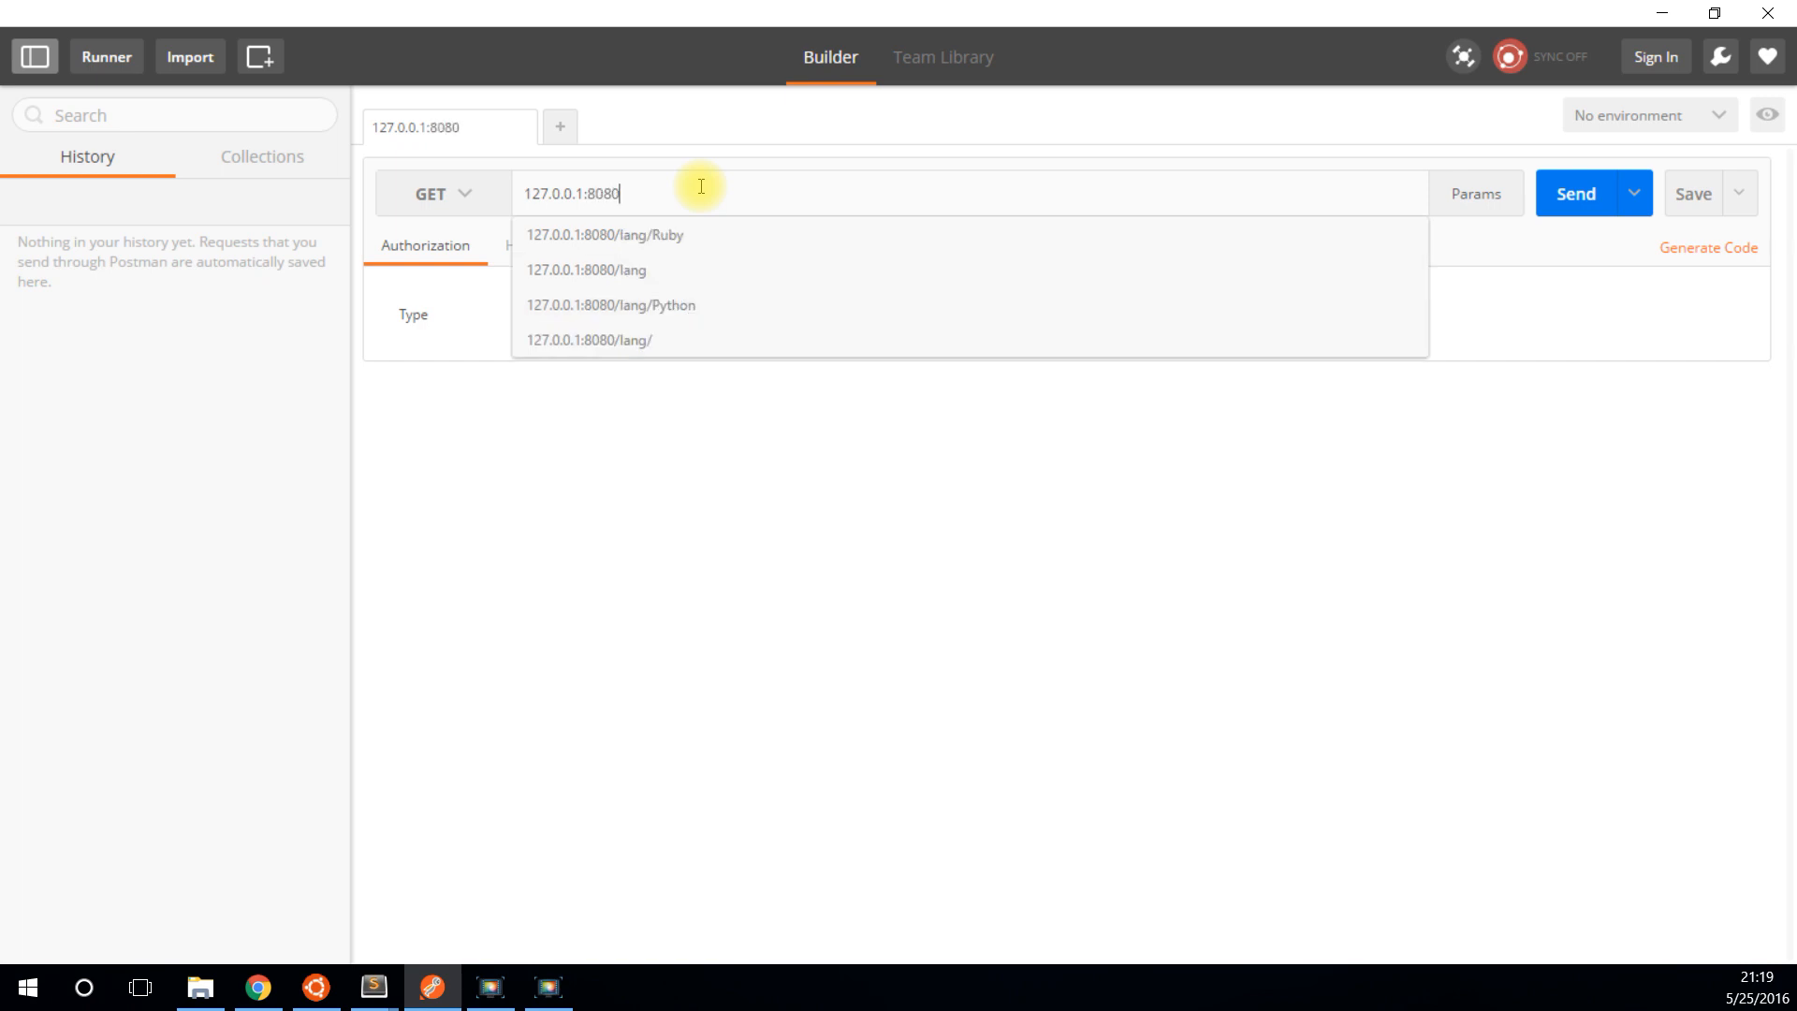
pyautogui.write('/animal')
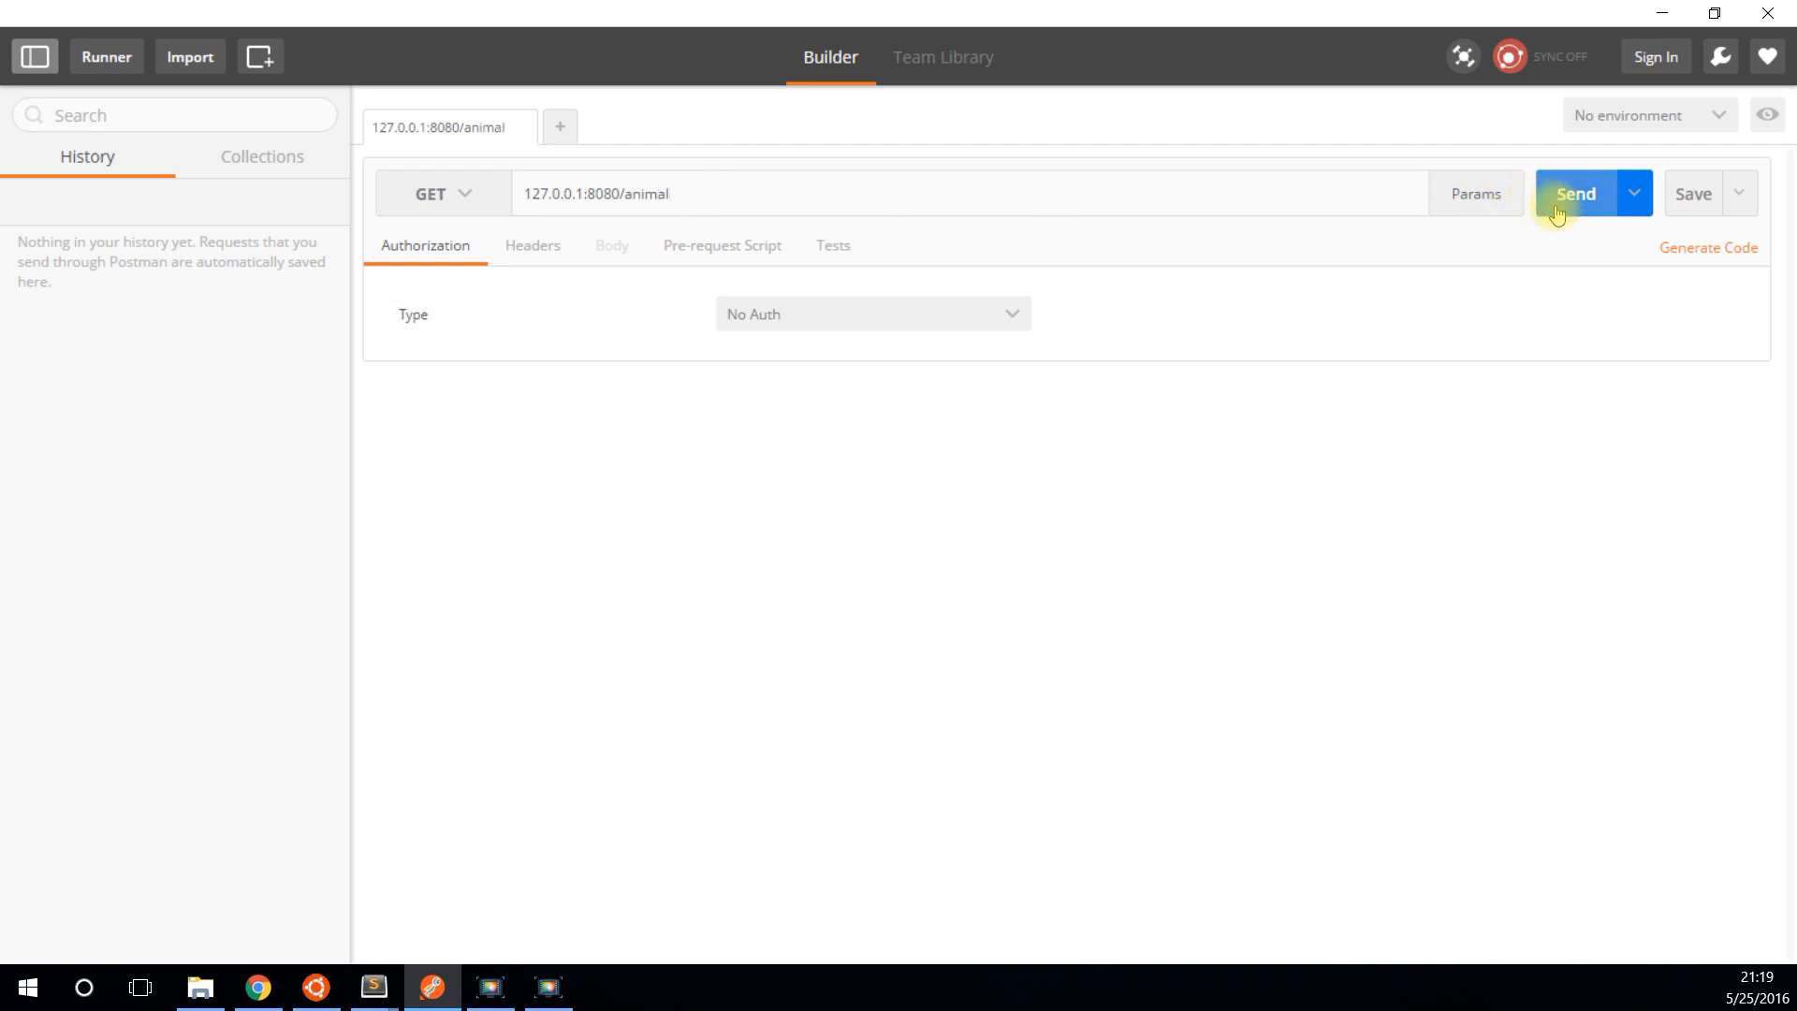
pyautogui.click(1574, 194)
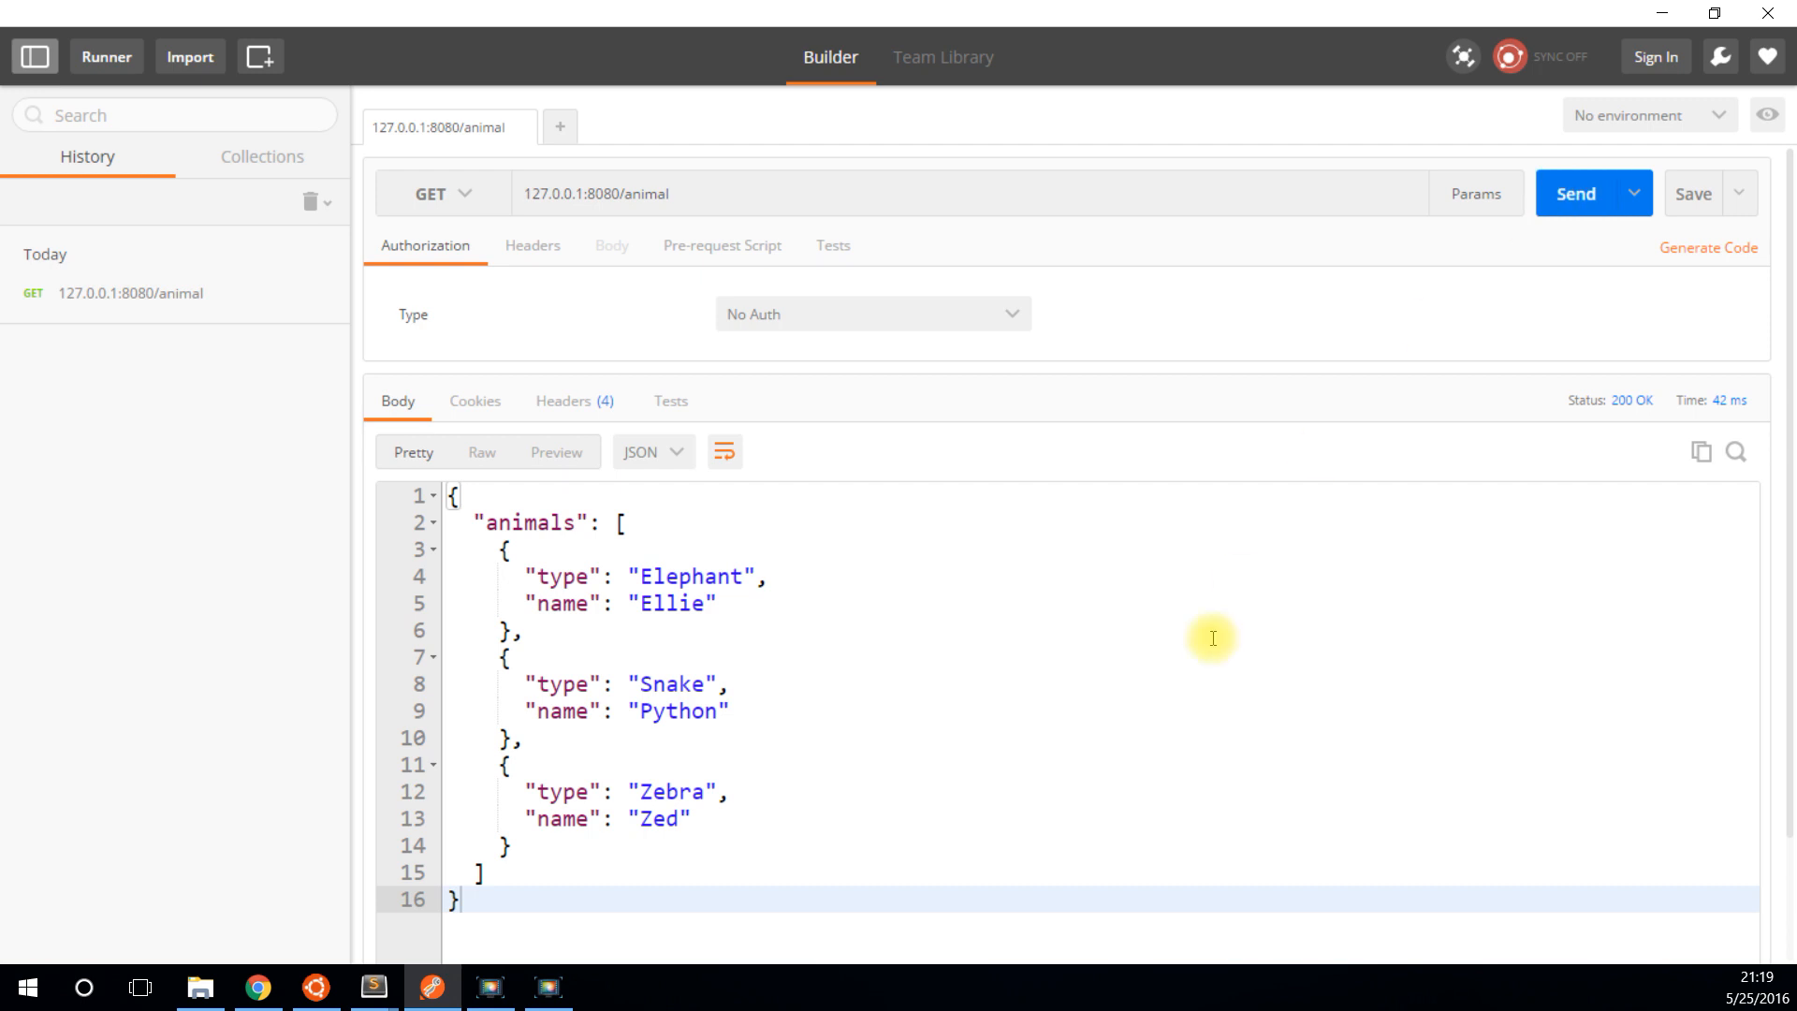
pyautogui.moveTo(693, 560)
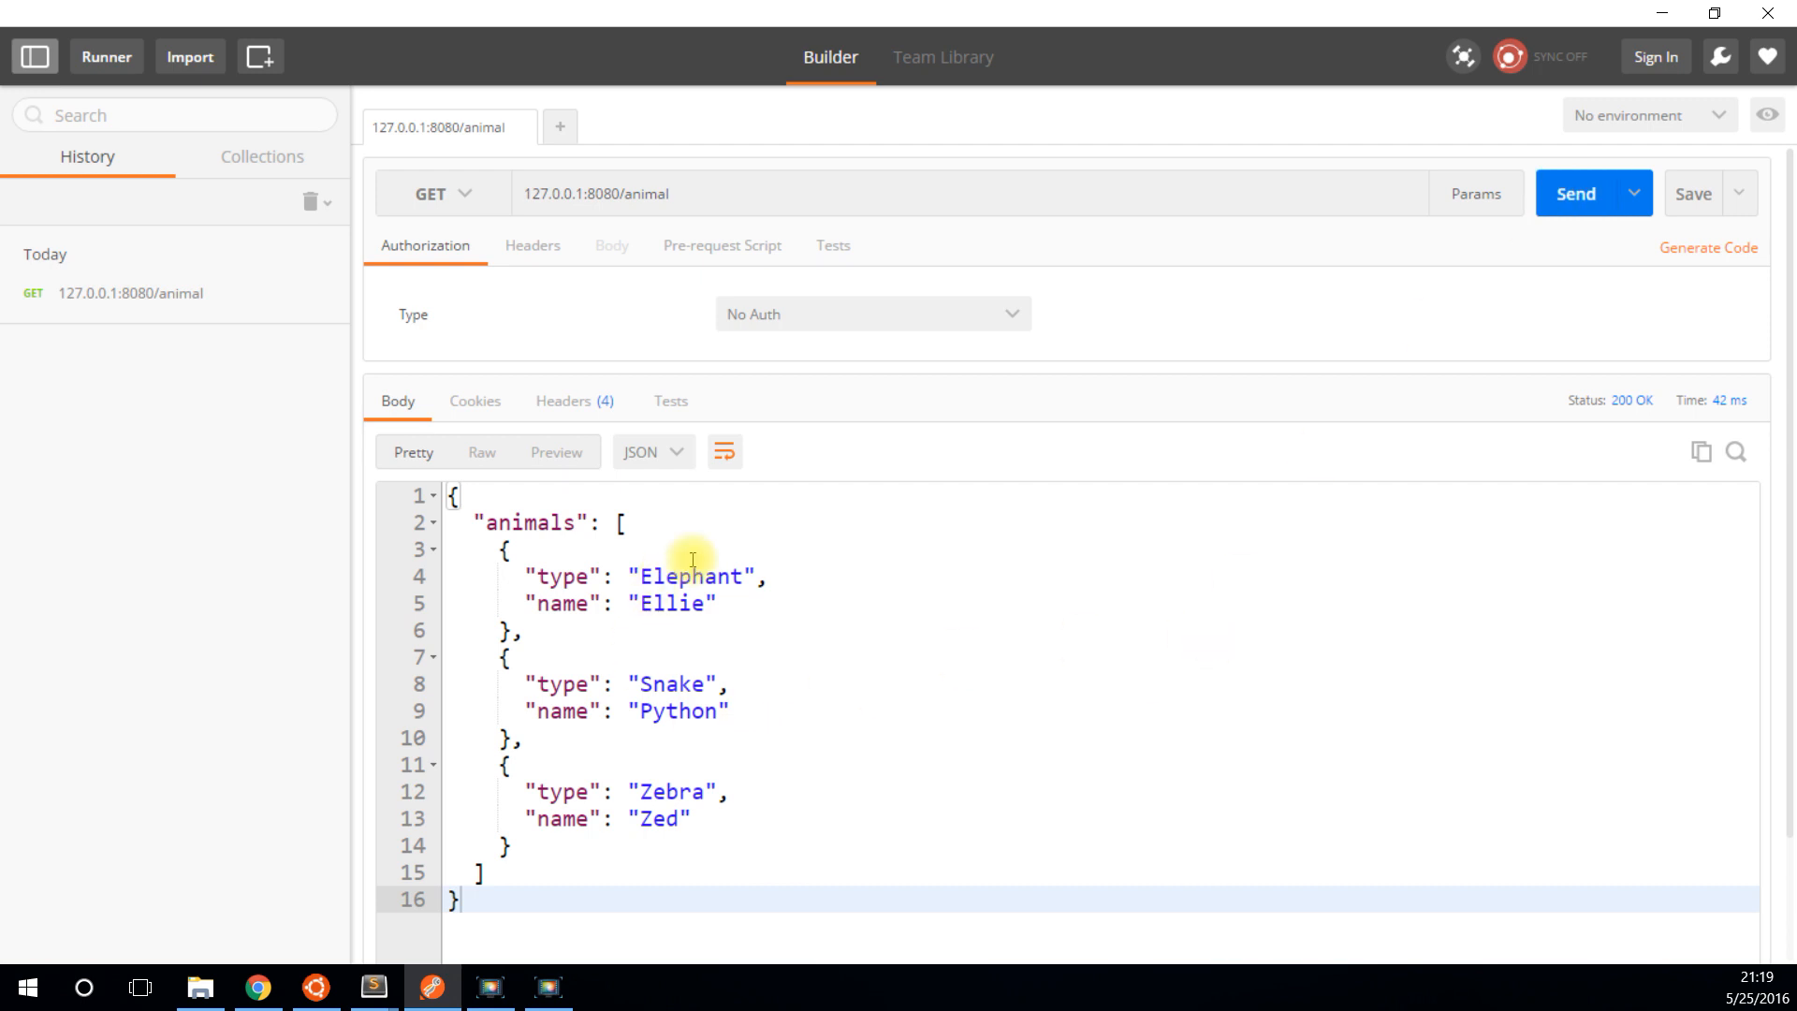
pyautogui.moveTo(681, 680)
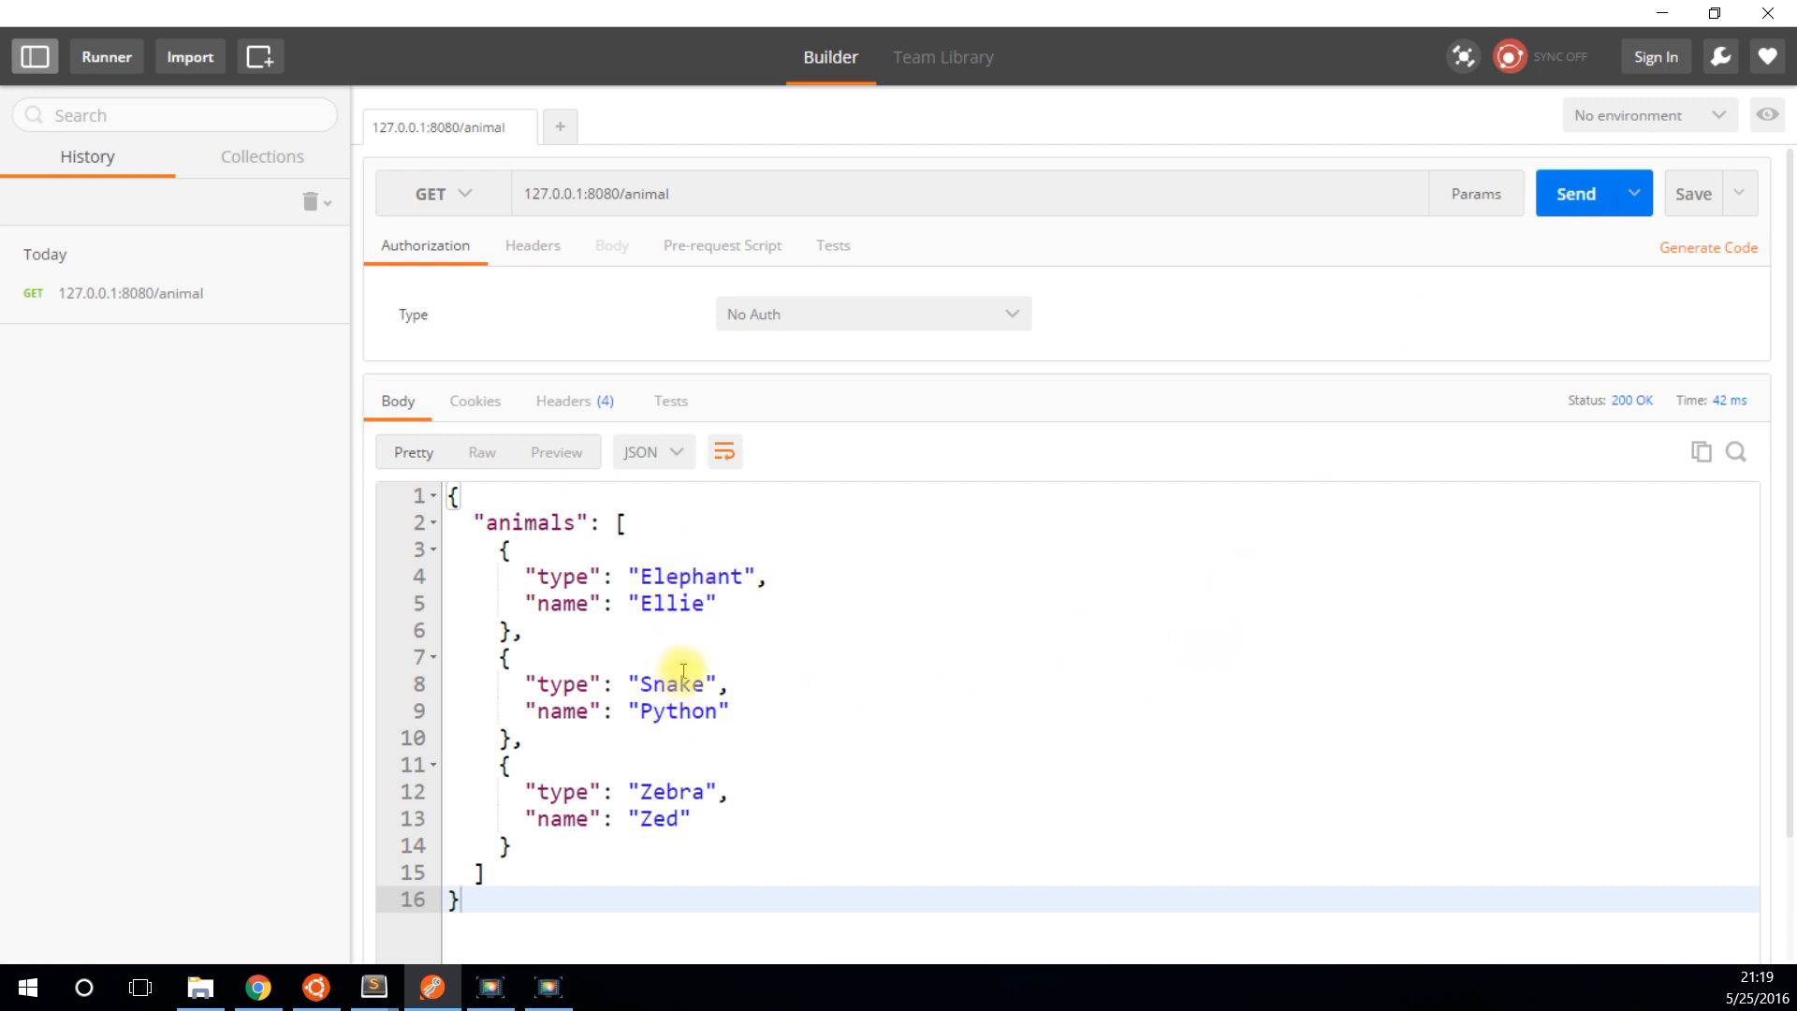
pyautogui.moveTo(604, 872)
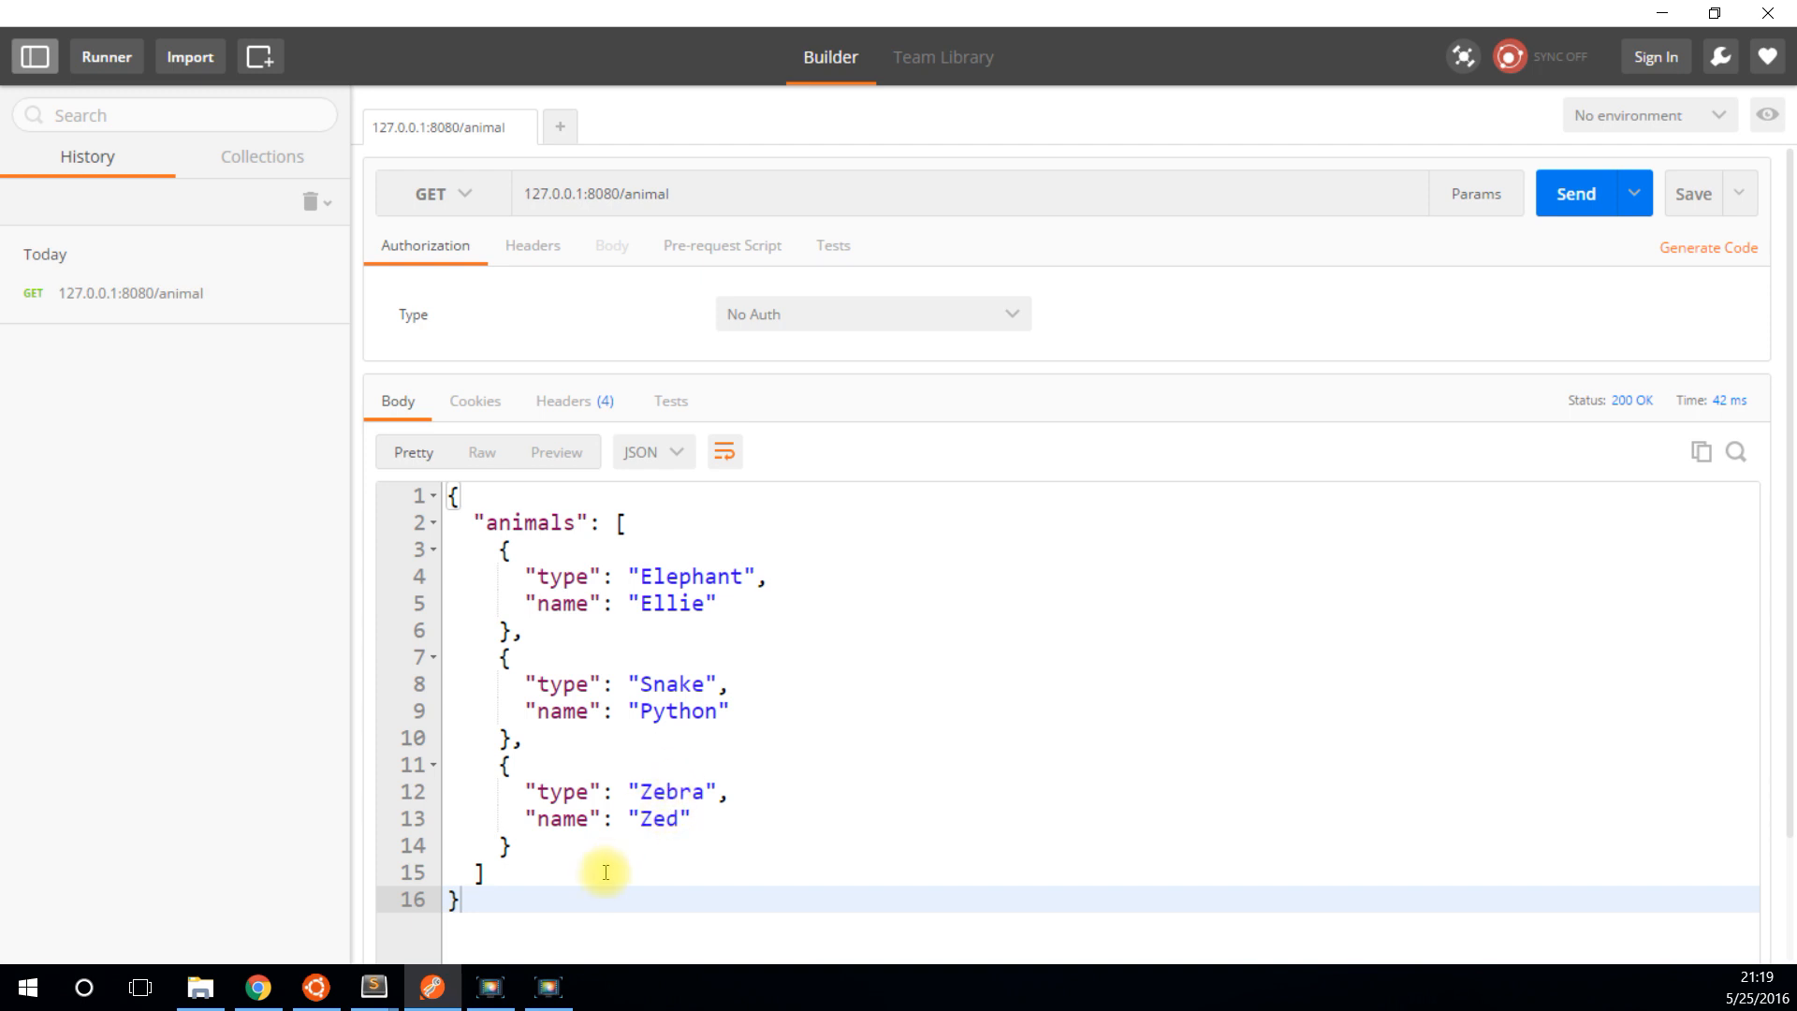
pyautogui.moveTo(536, 917)
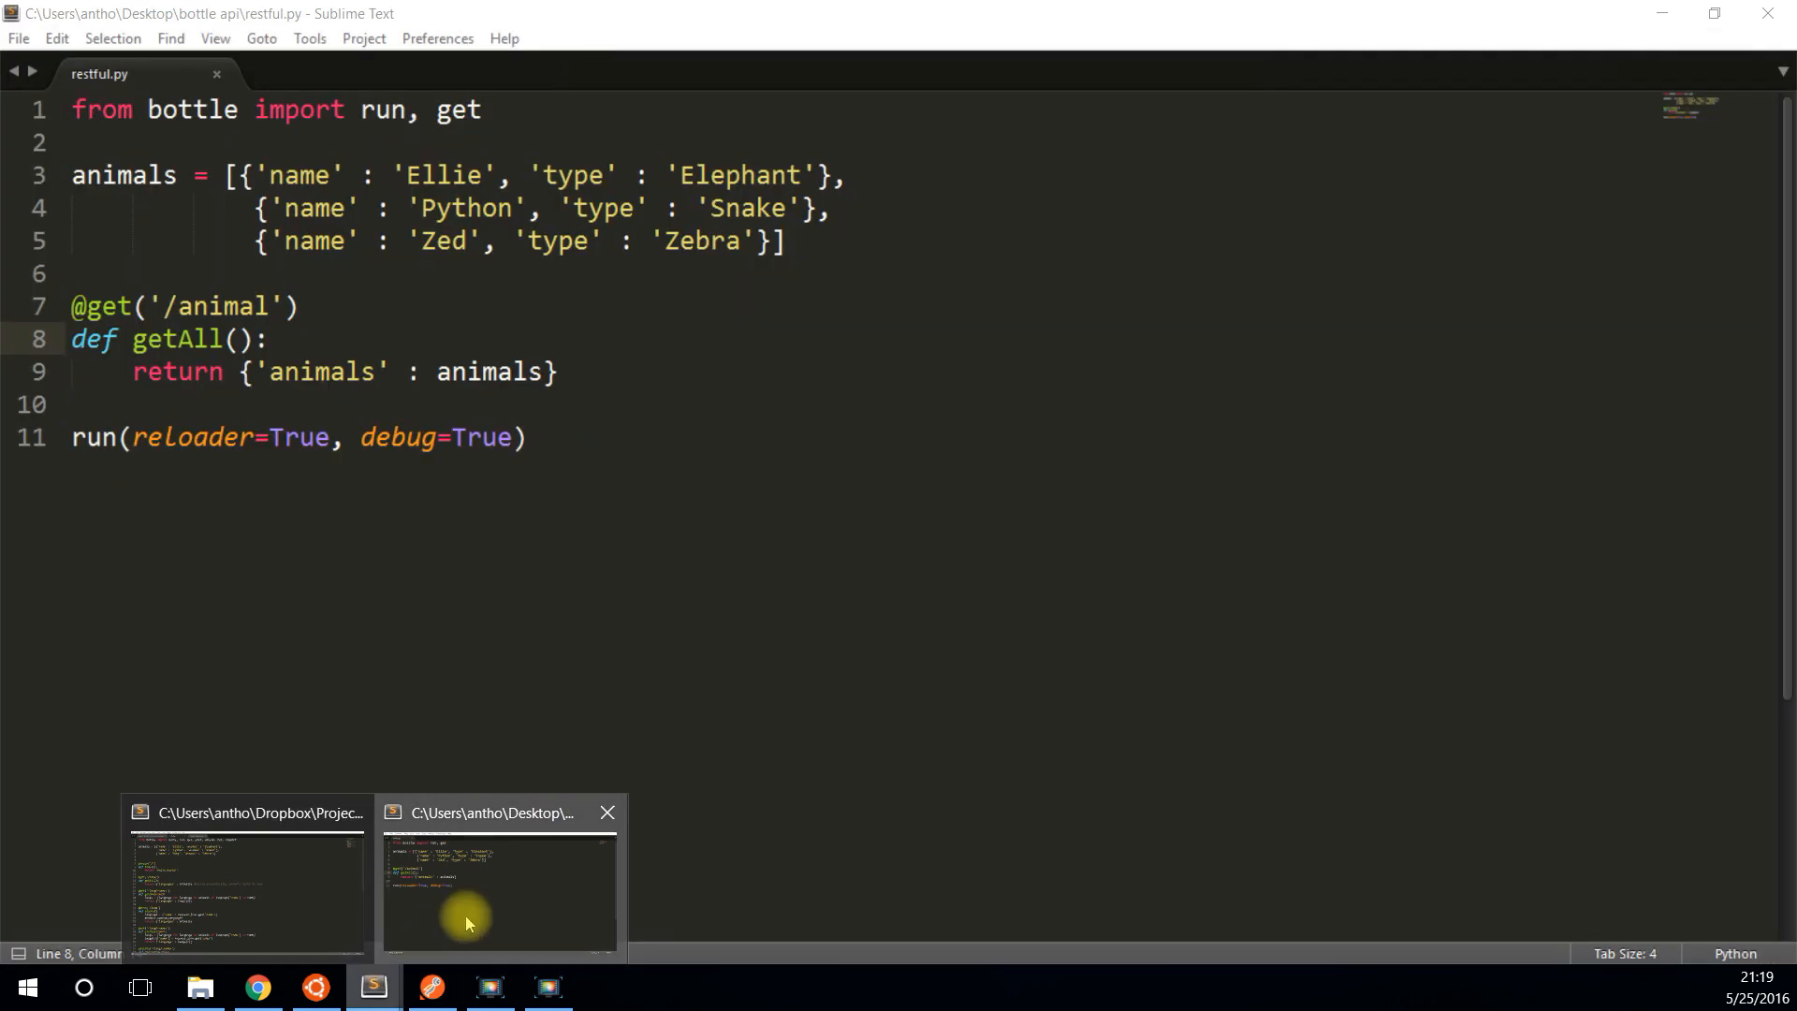
pyautogui.click(671, 433)
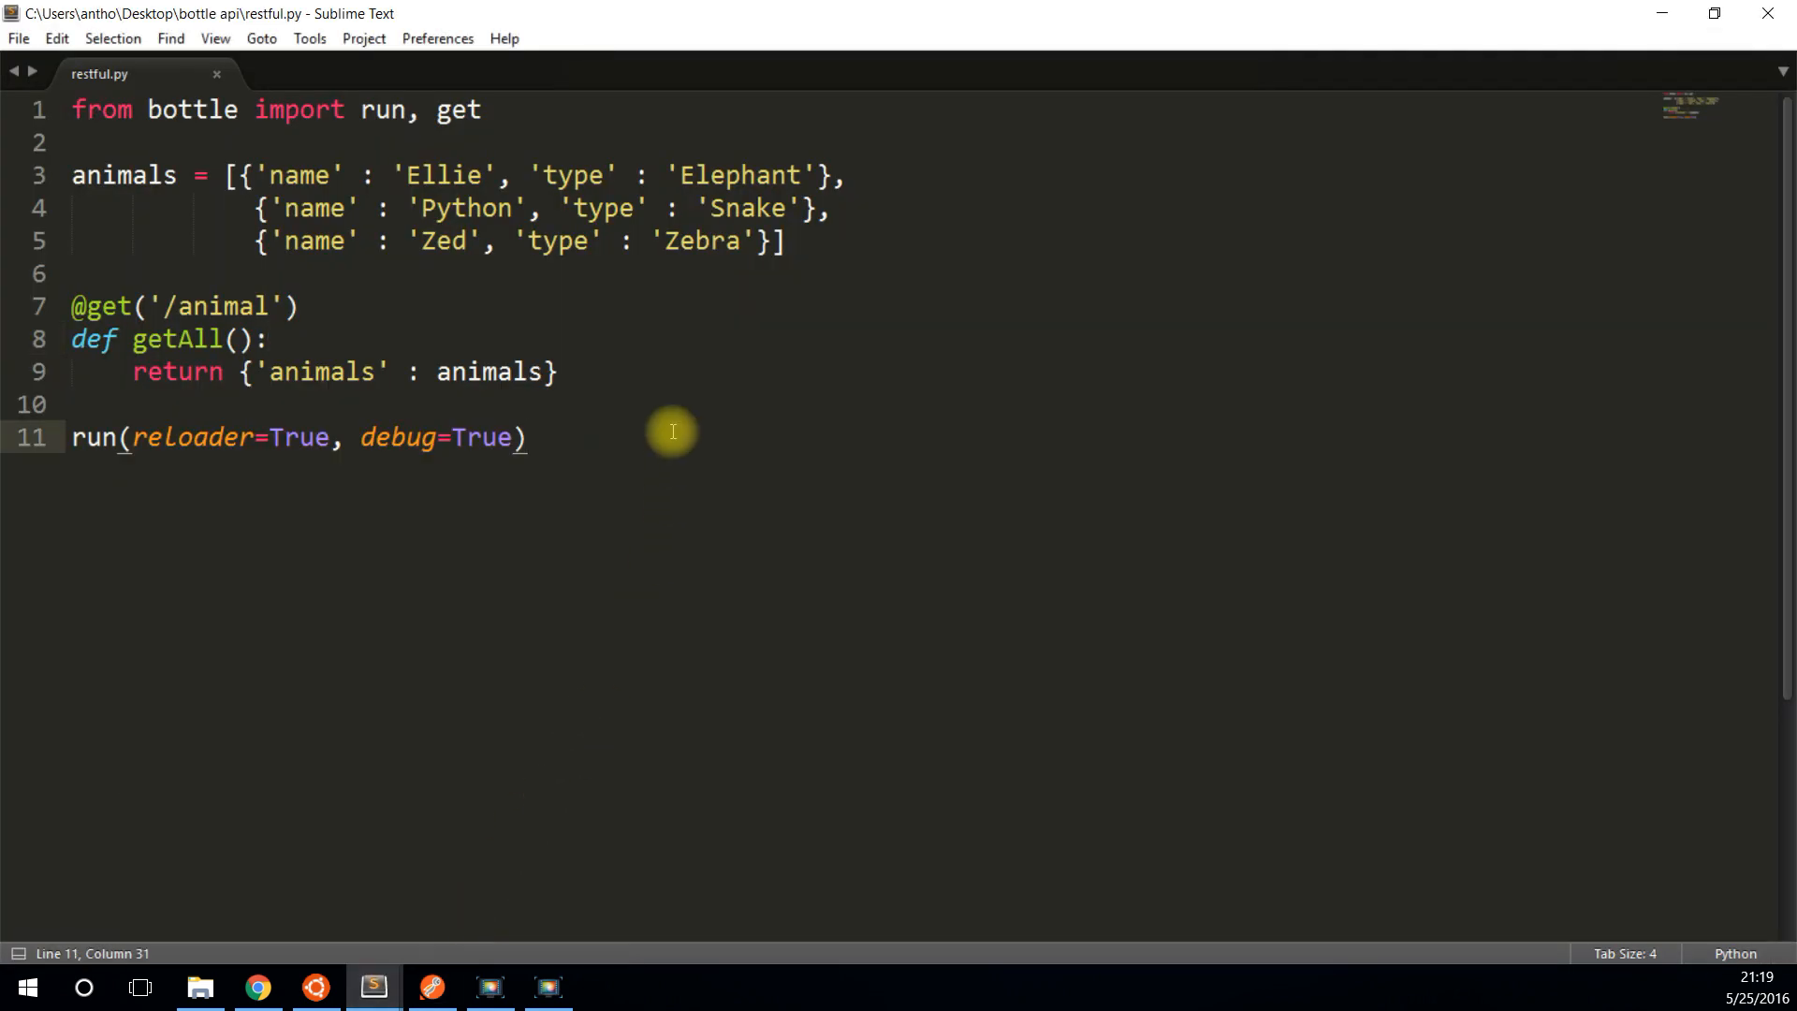
pyautogui.press('Enter')
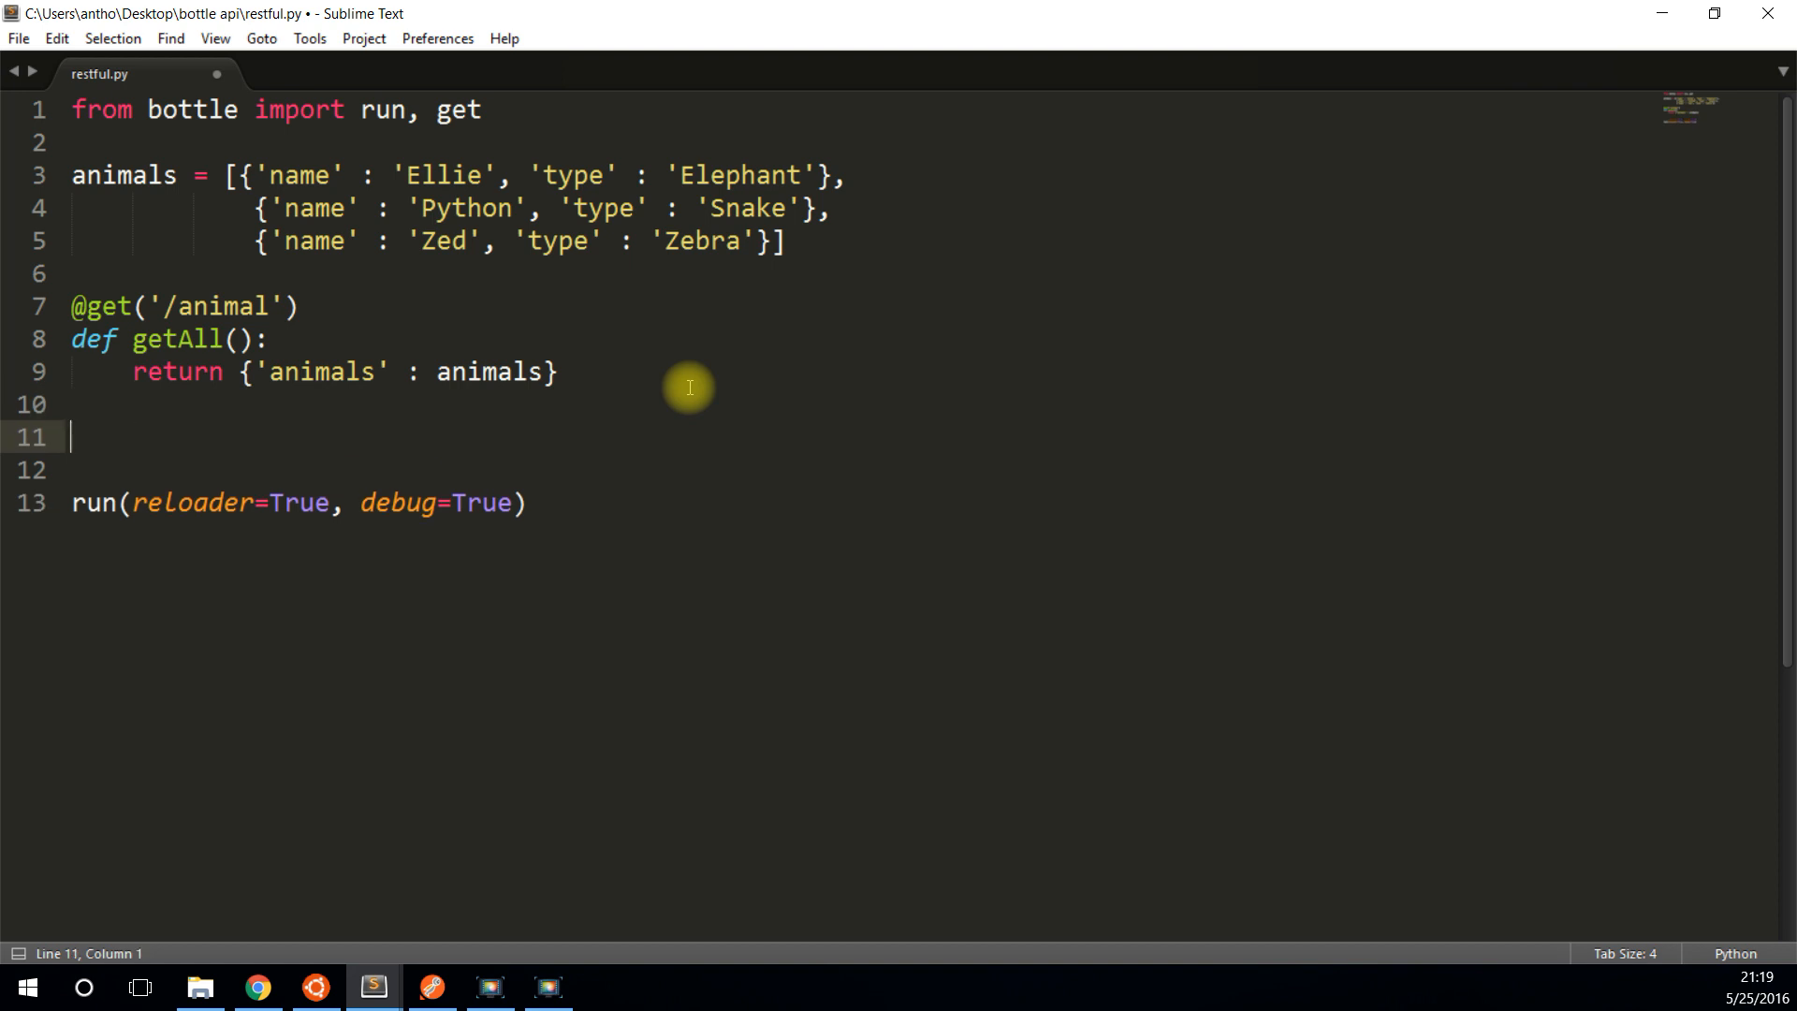
pyautogui.write('@get')
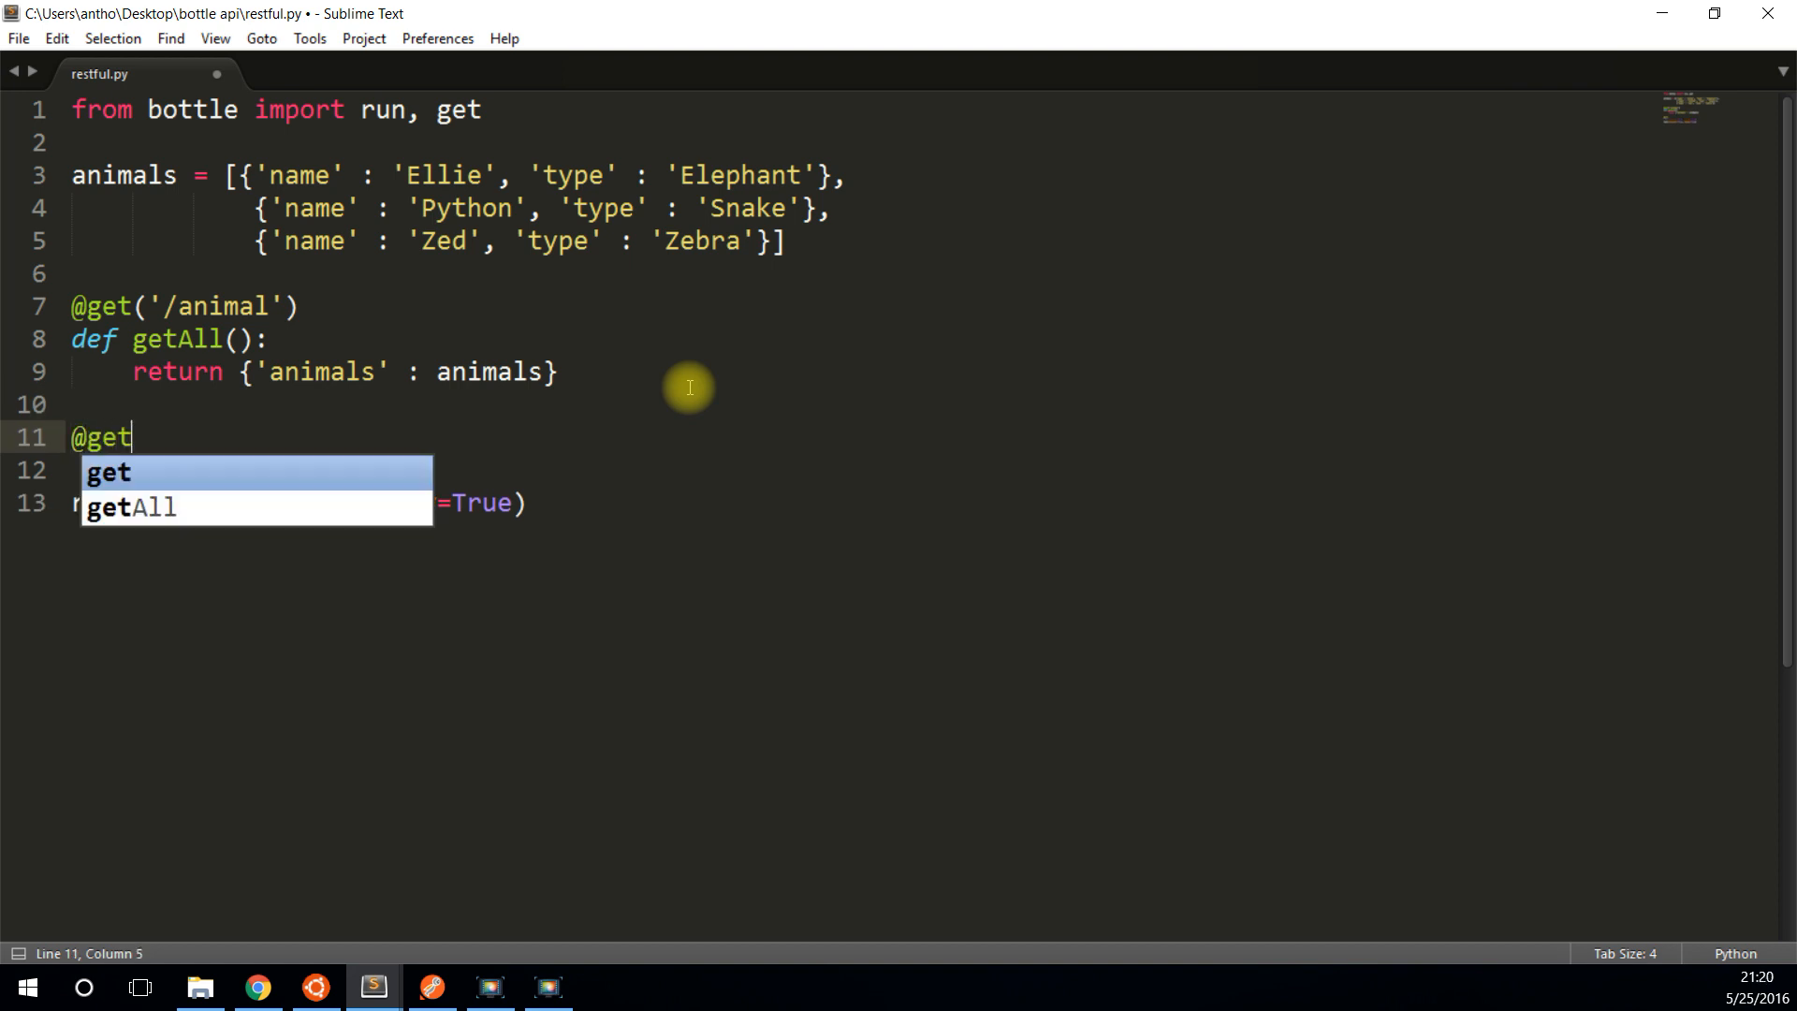
pyautogui.write("('/')")
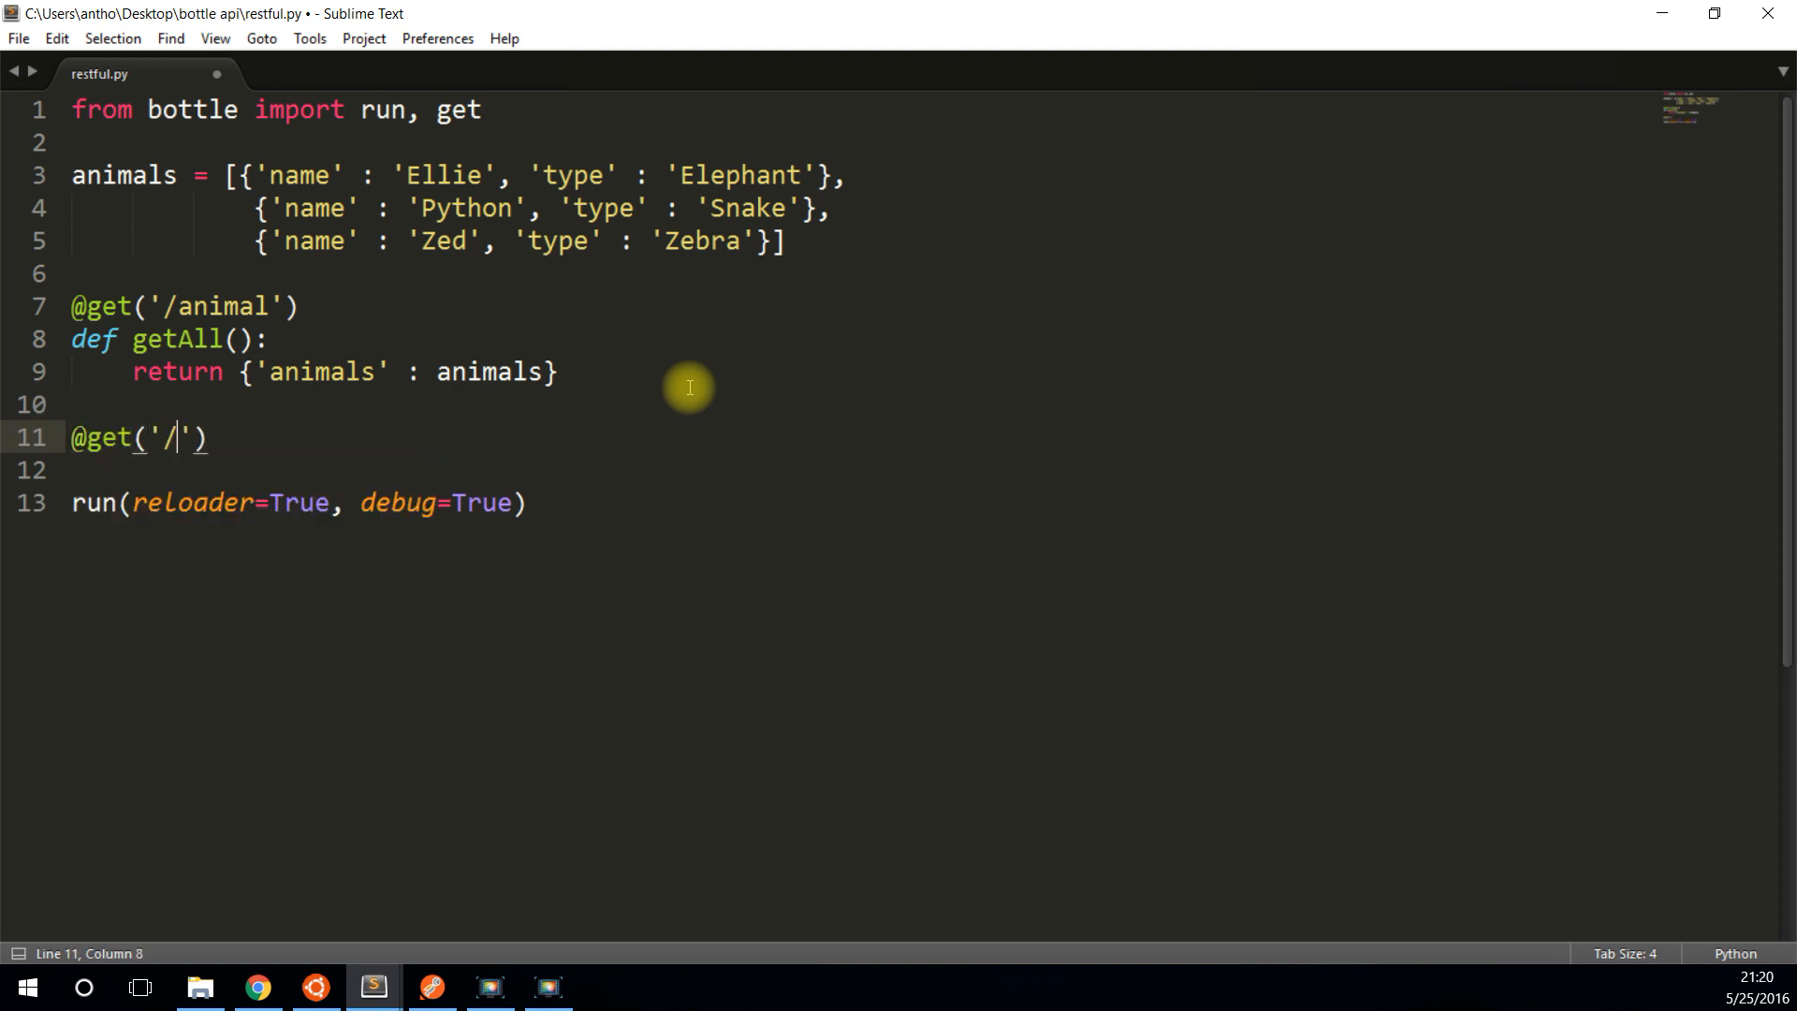
pyautogui.write('animal')
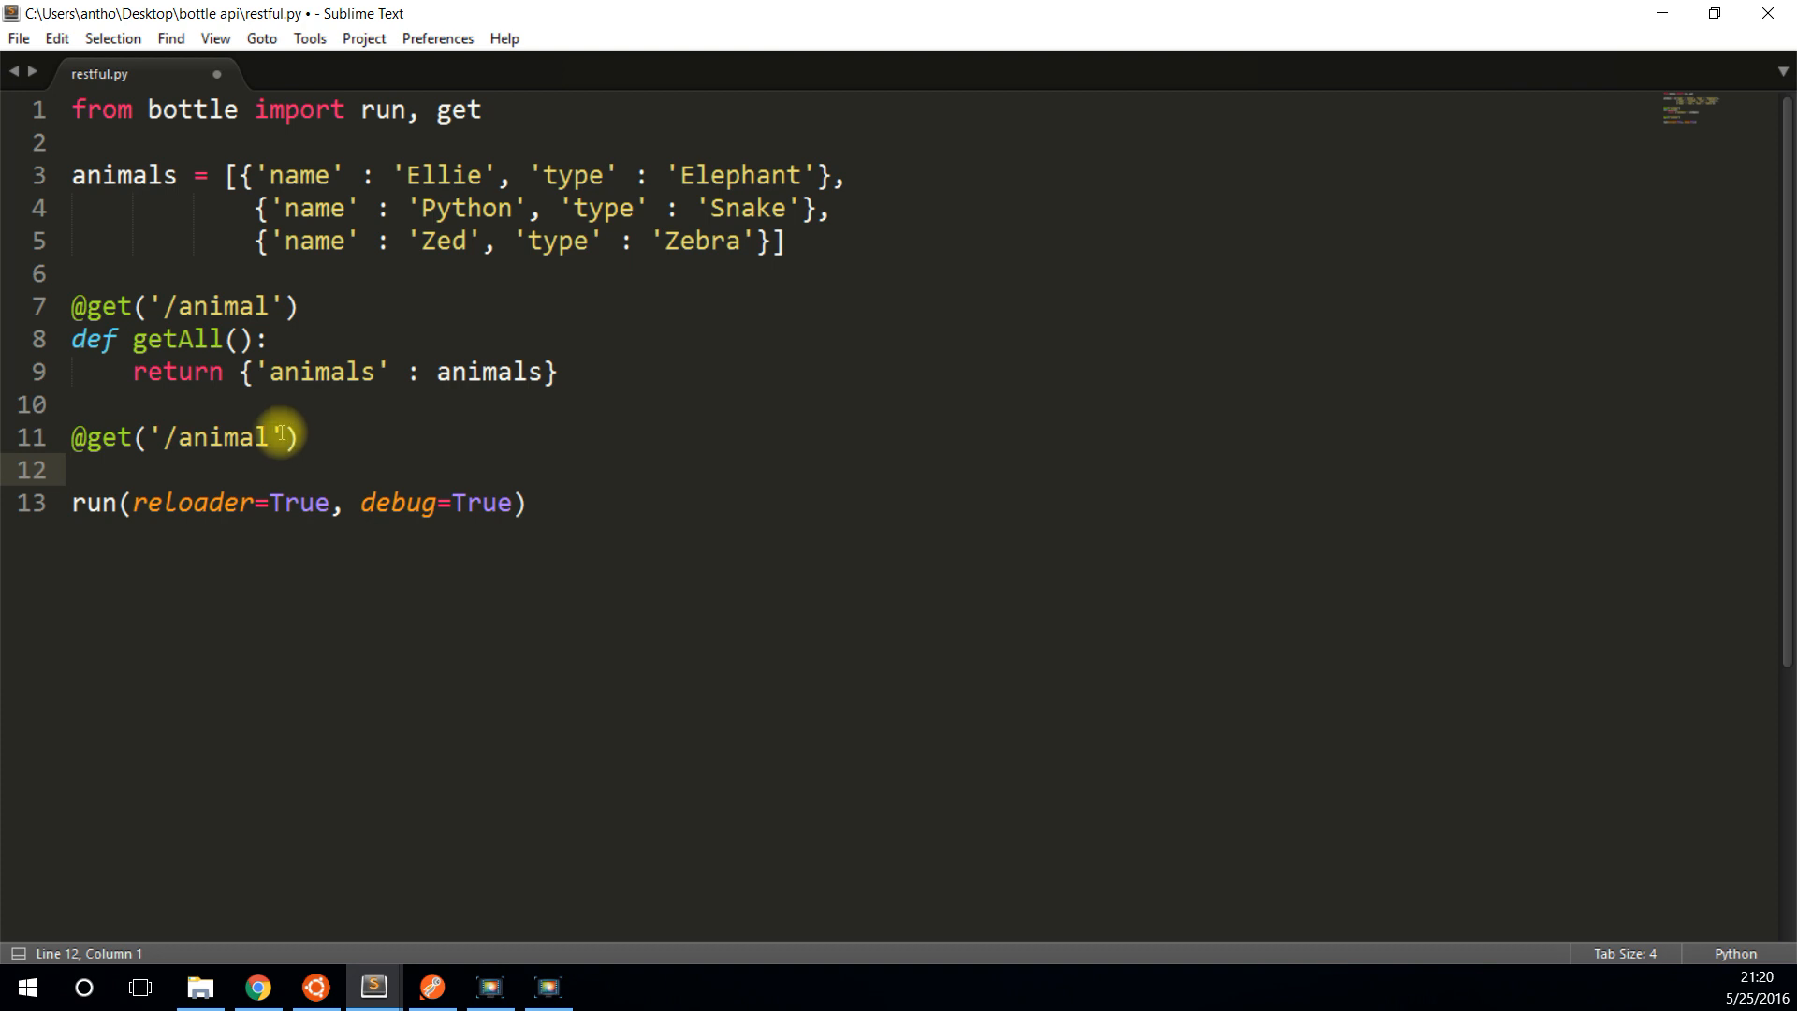
pyautogui.write('/<n')
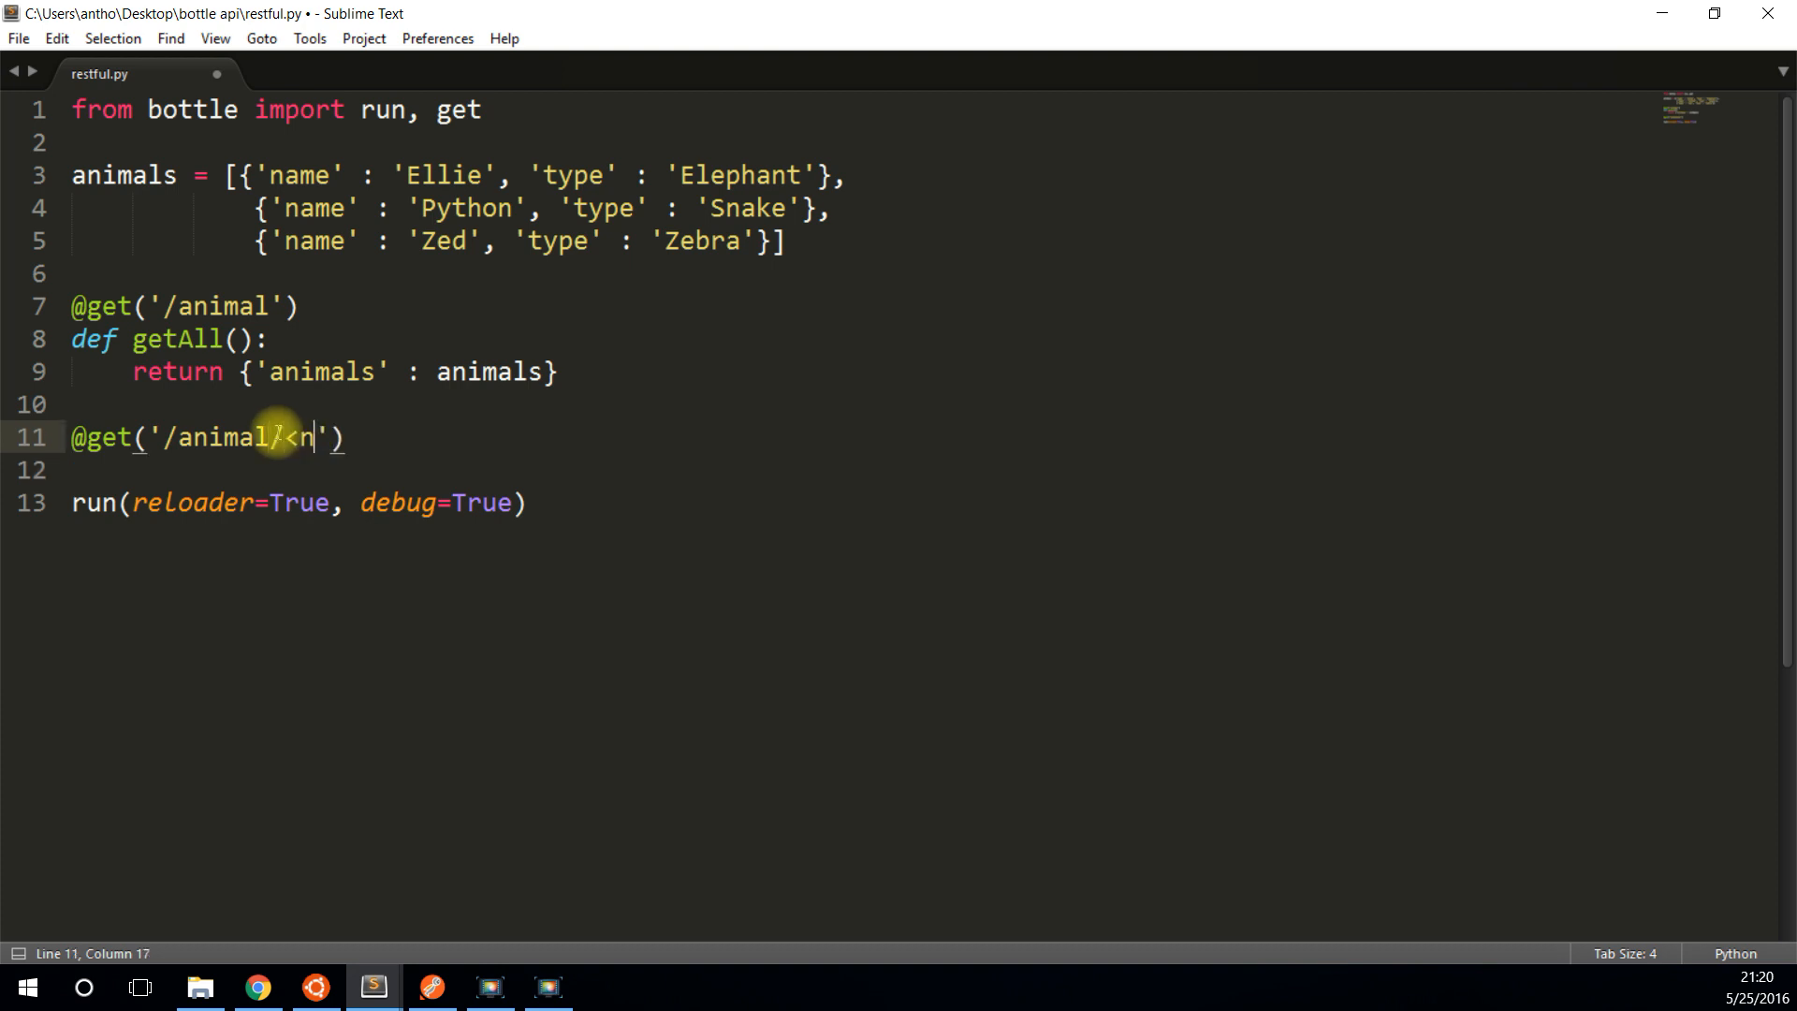
pyautogui.write('ame>')
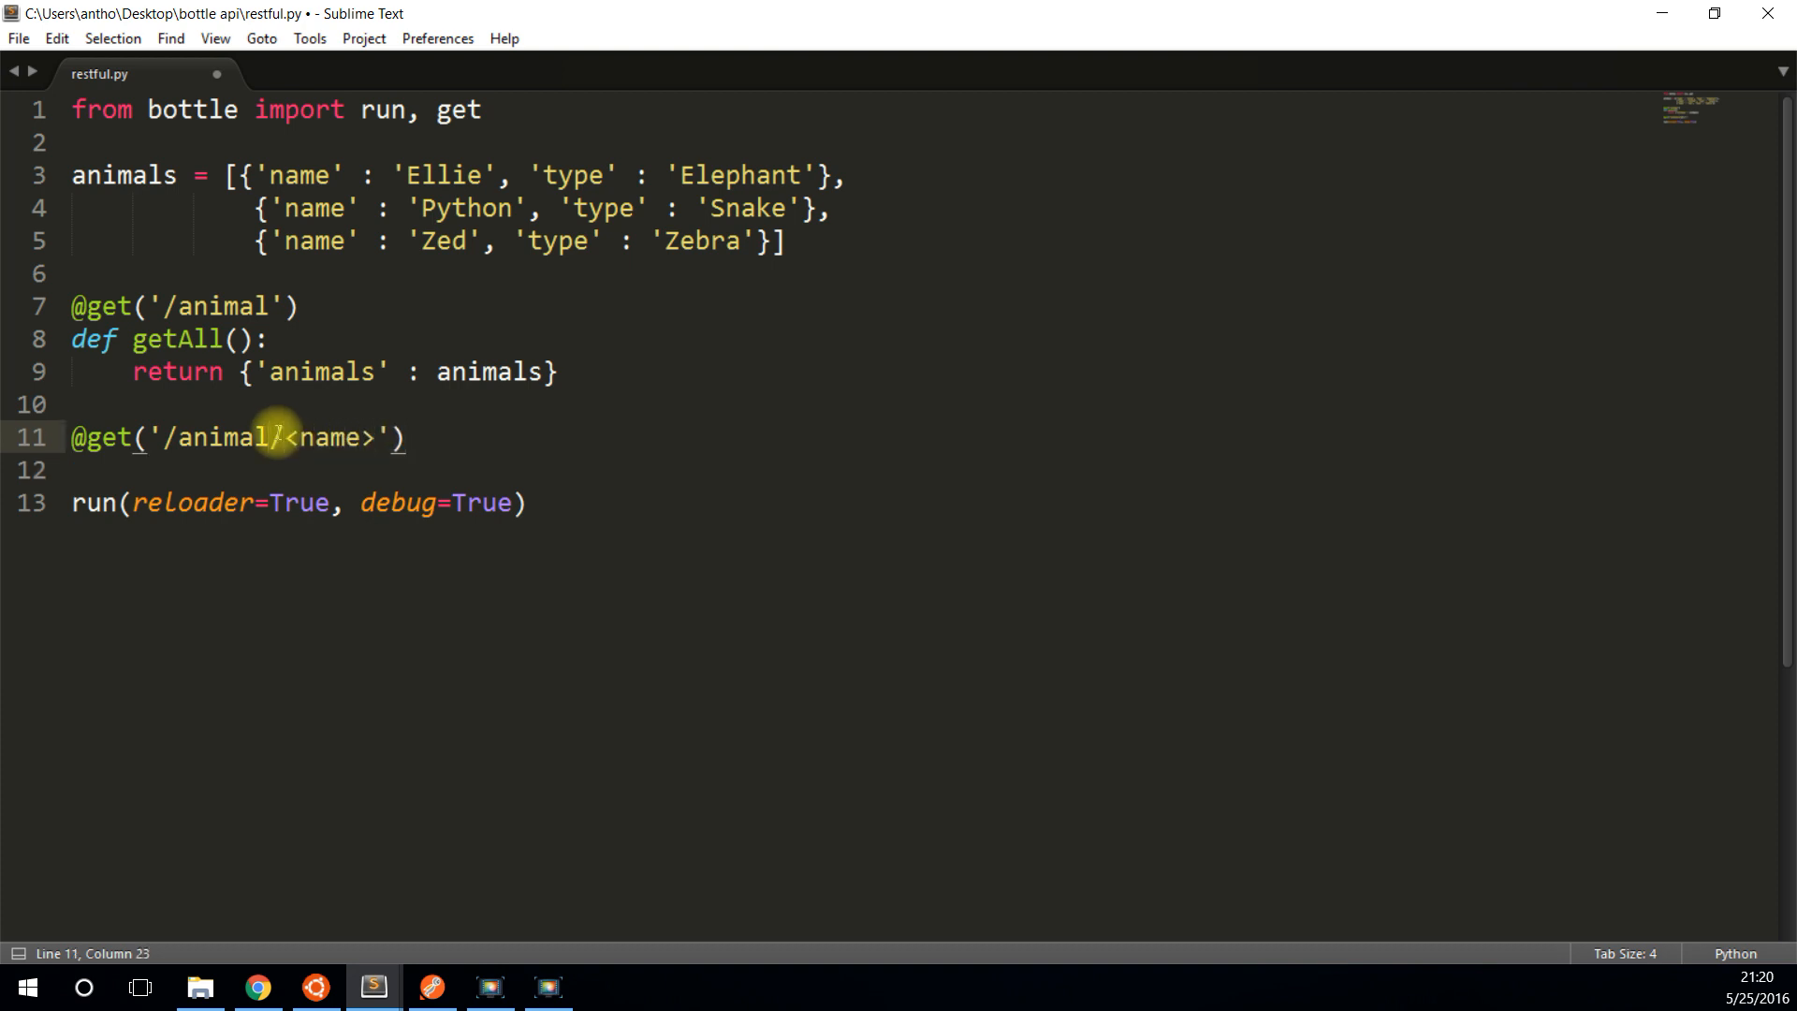
pyautogui.write('def getOne():')
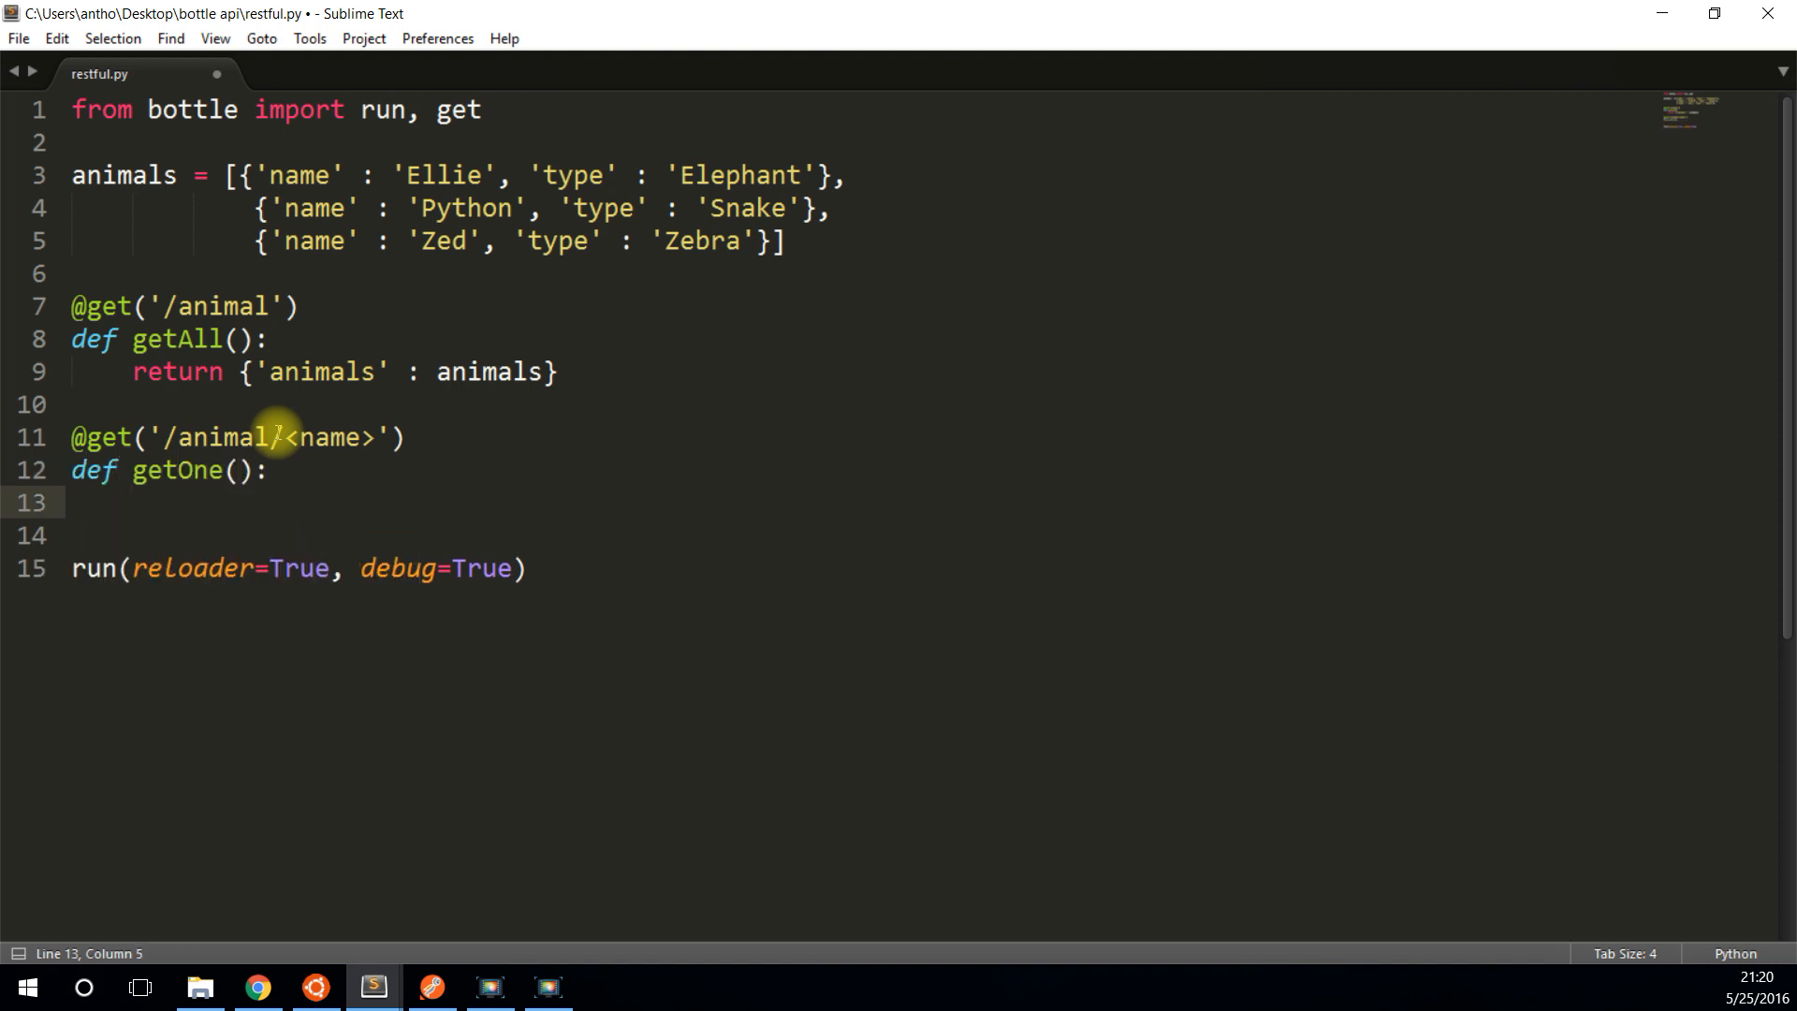
pyautogui.write('the')
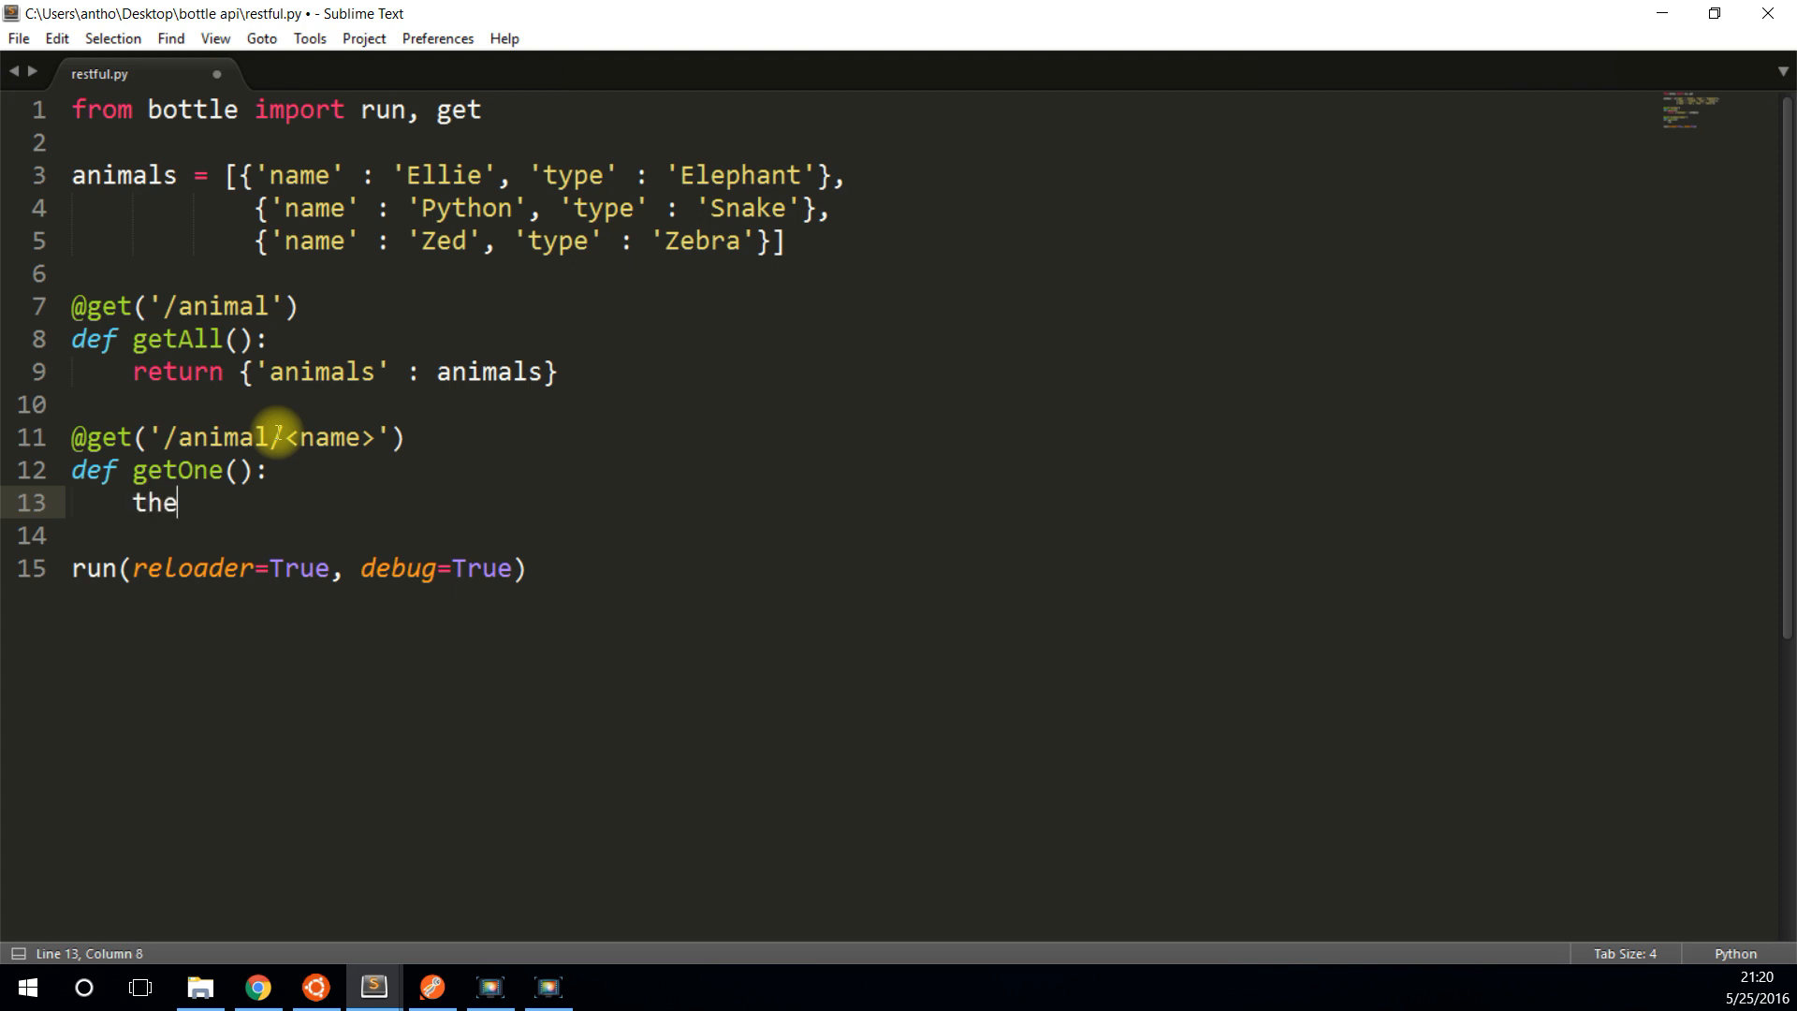
# - Set the_animal to a list comprehension filtering animals whose 'name' matches name
pyautogui.write('_a')
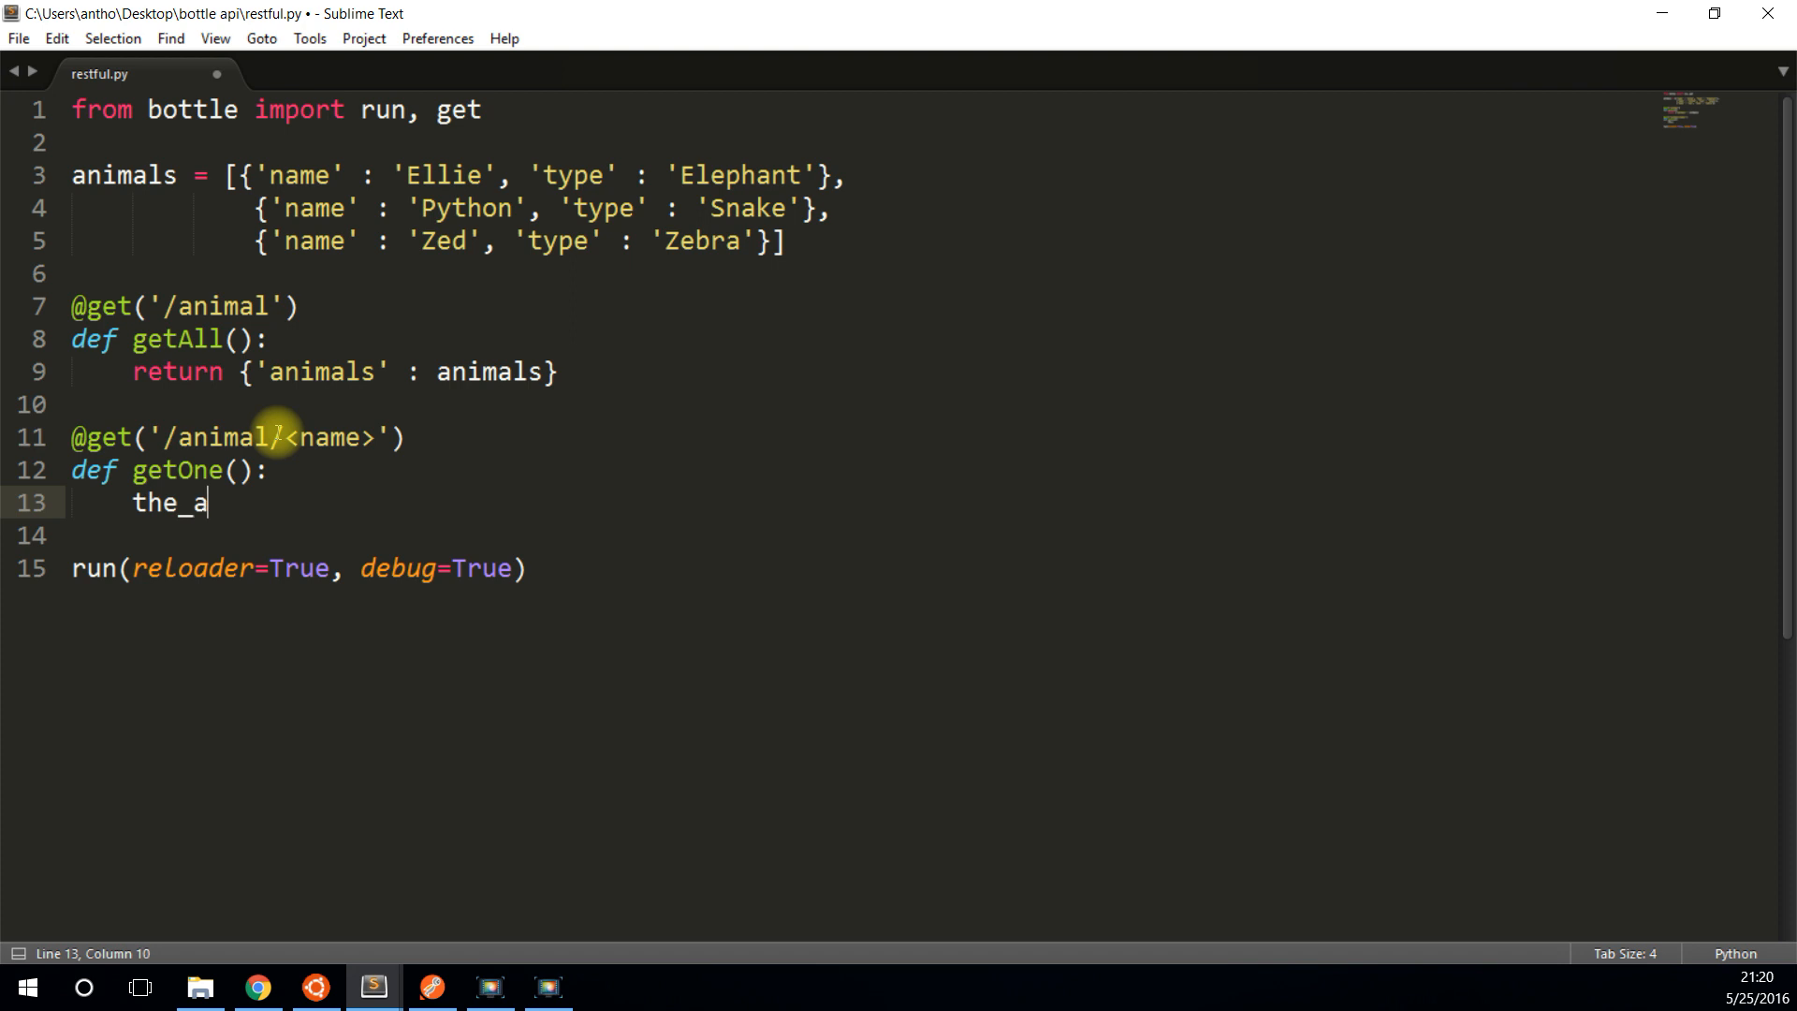
pyautogui.write('nimal =')
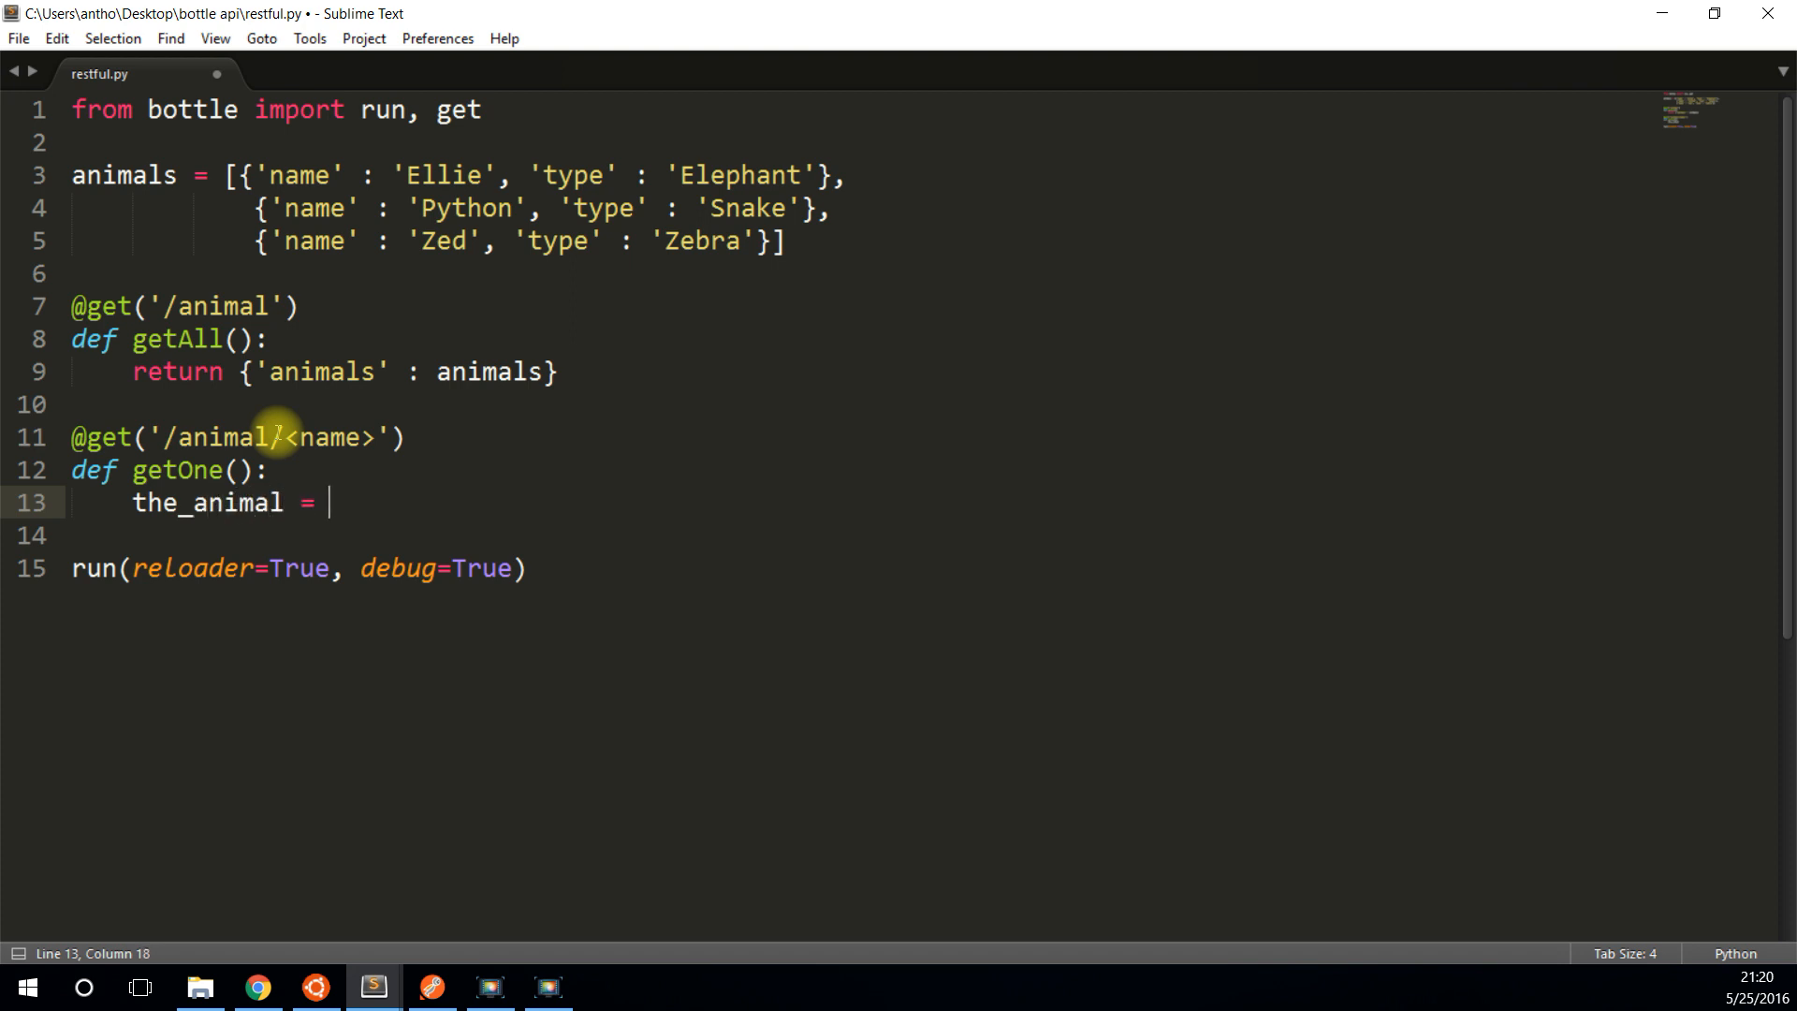
pyautogui.write('[]')
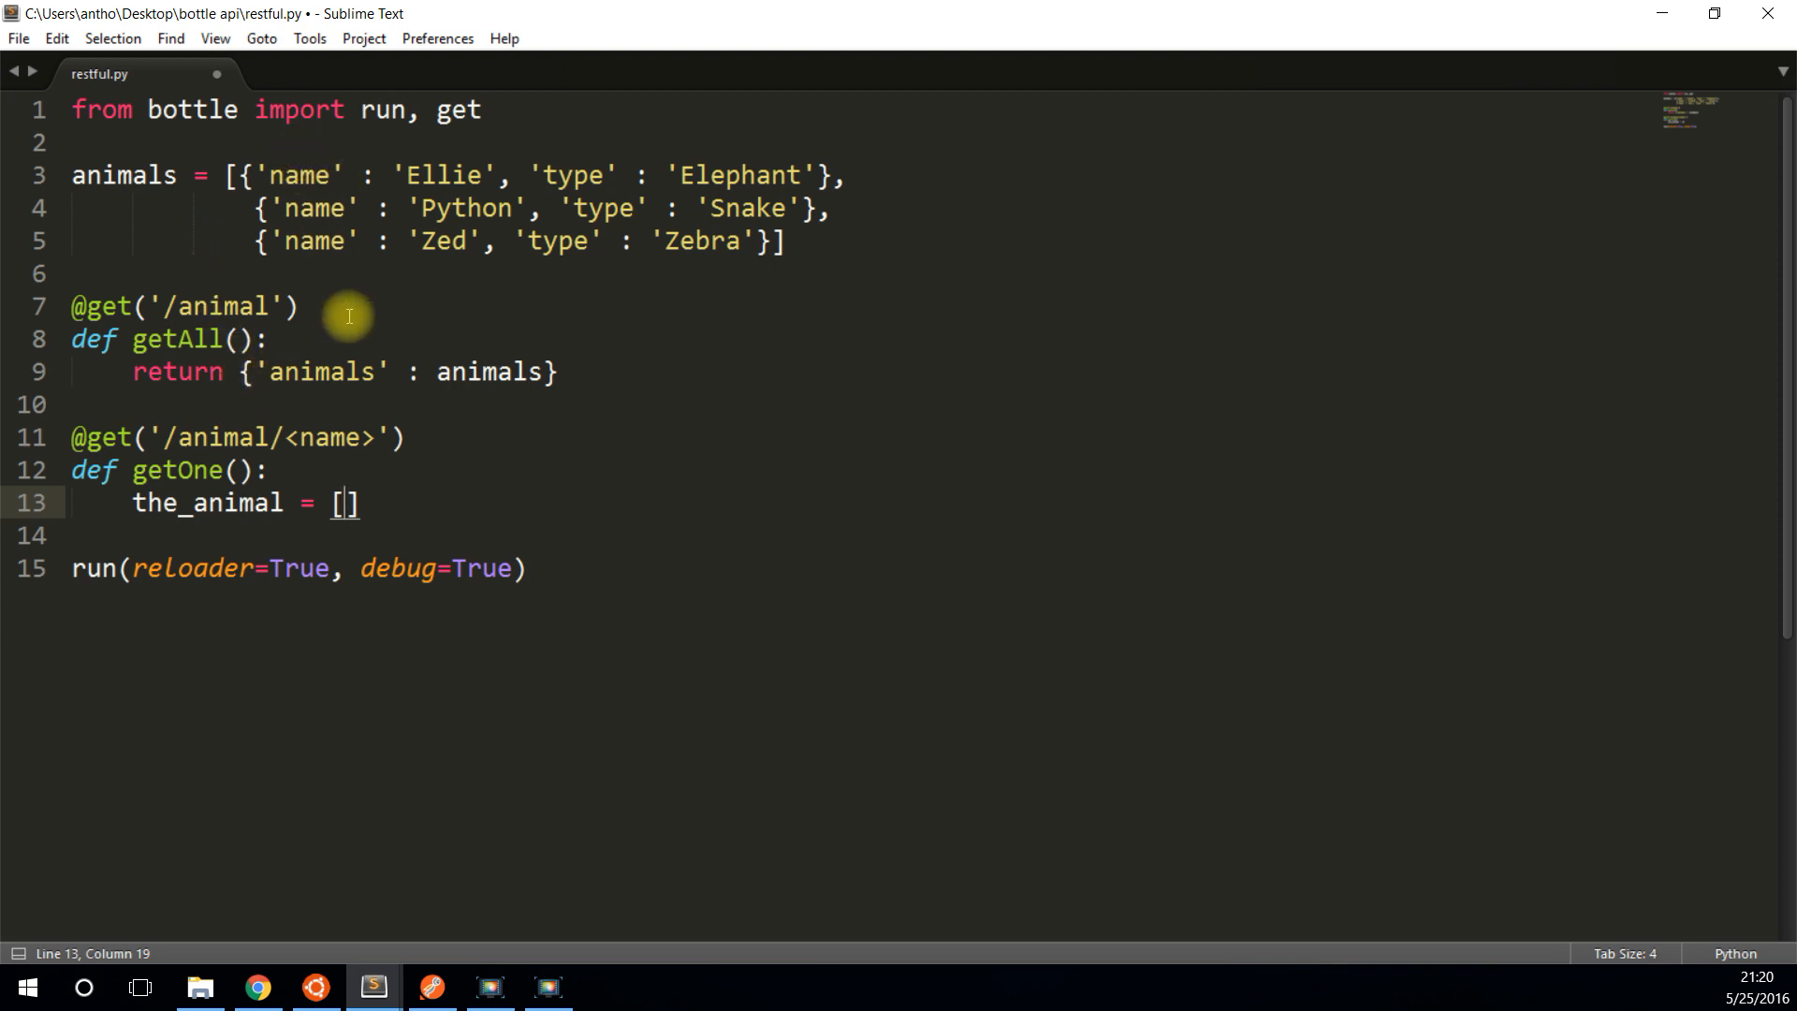
pyautogui.write('ani')
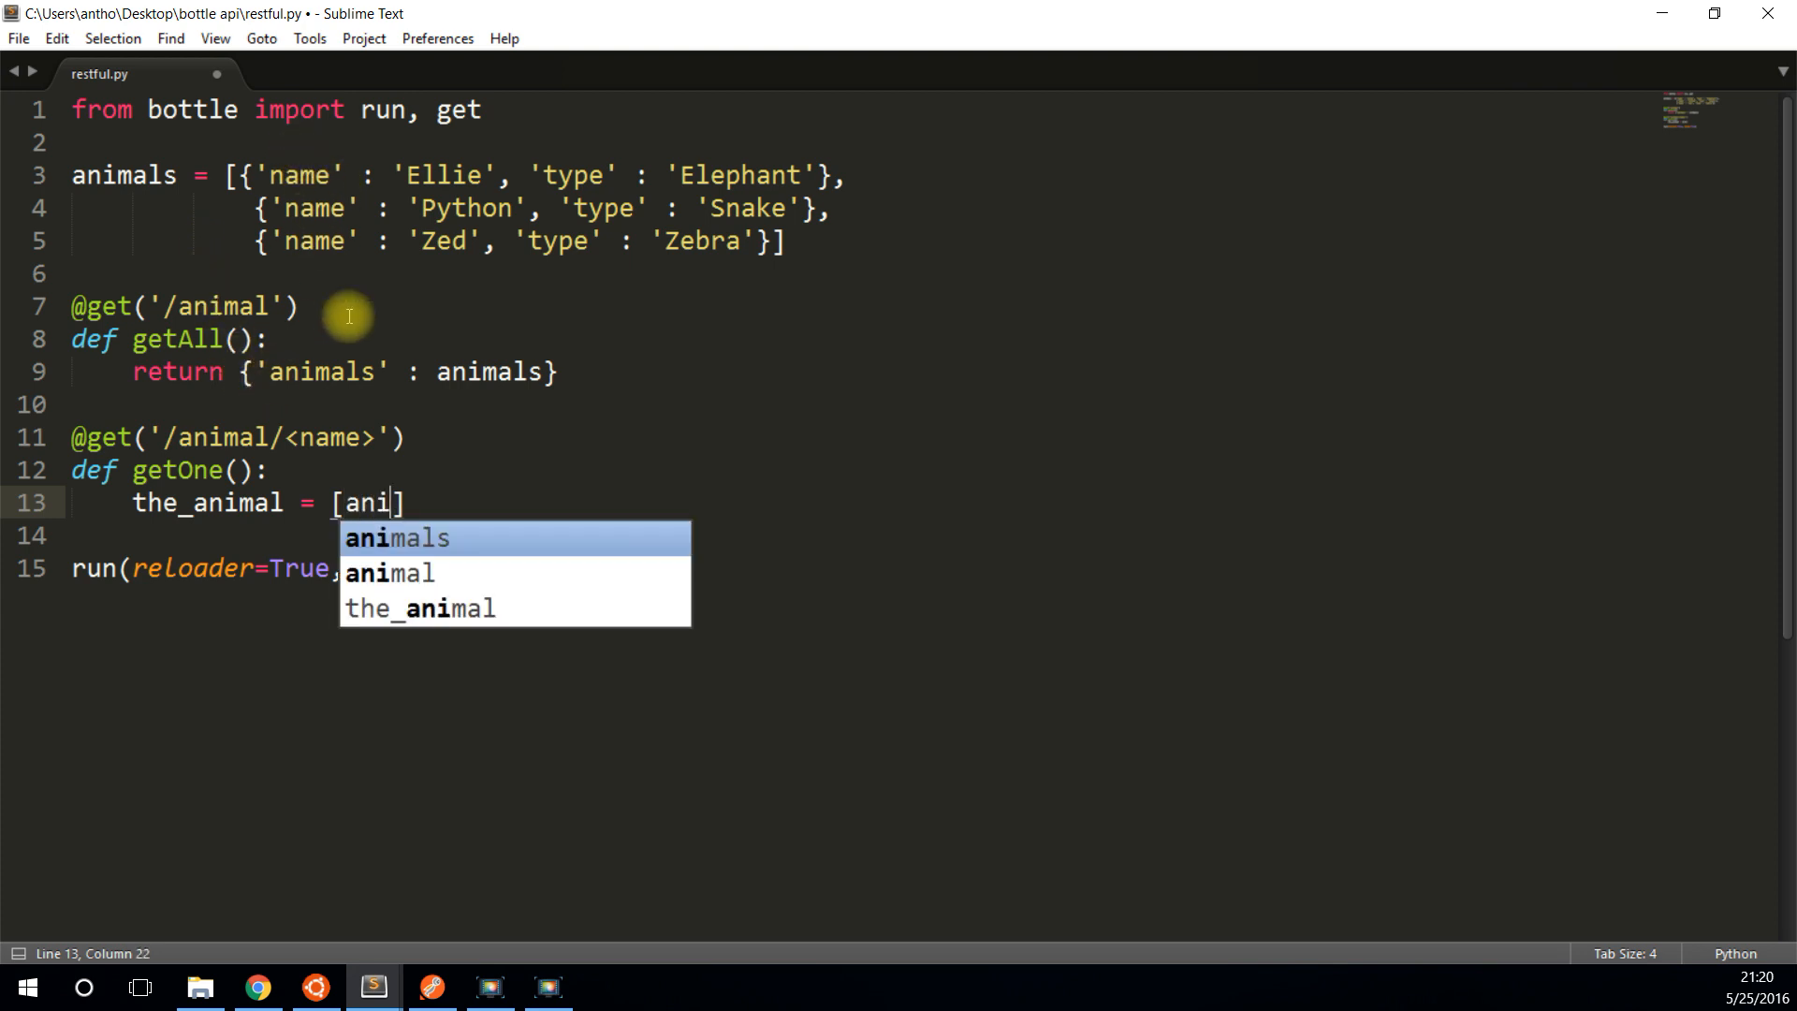
pyautogui.write('mal for animal')
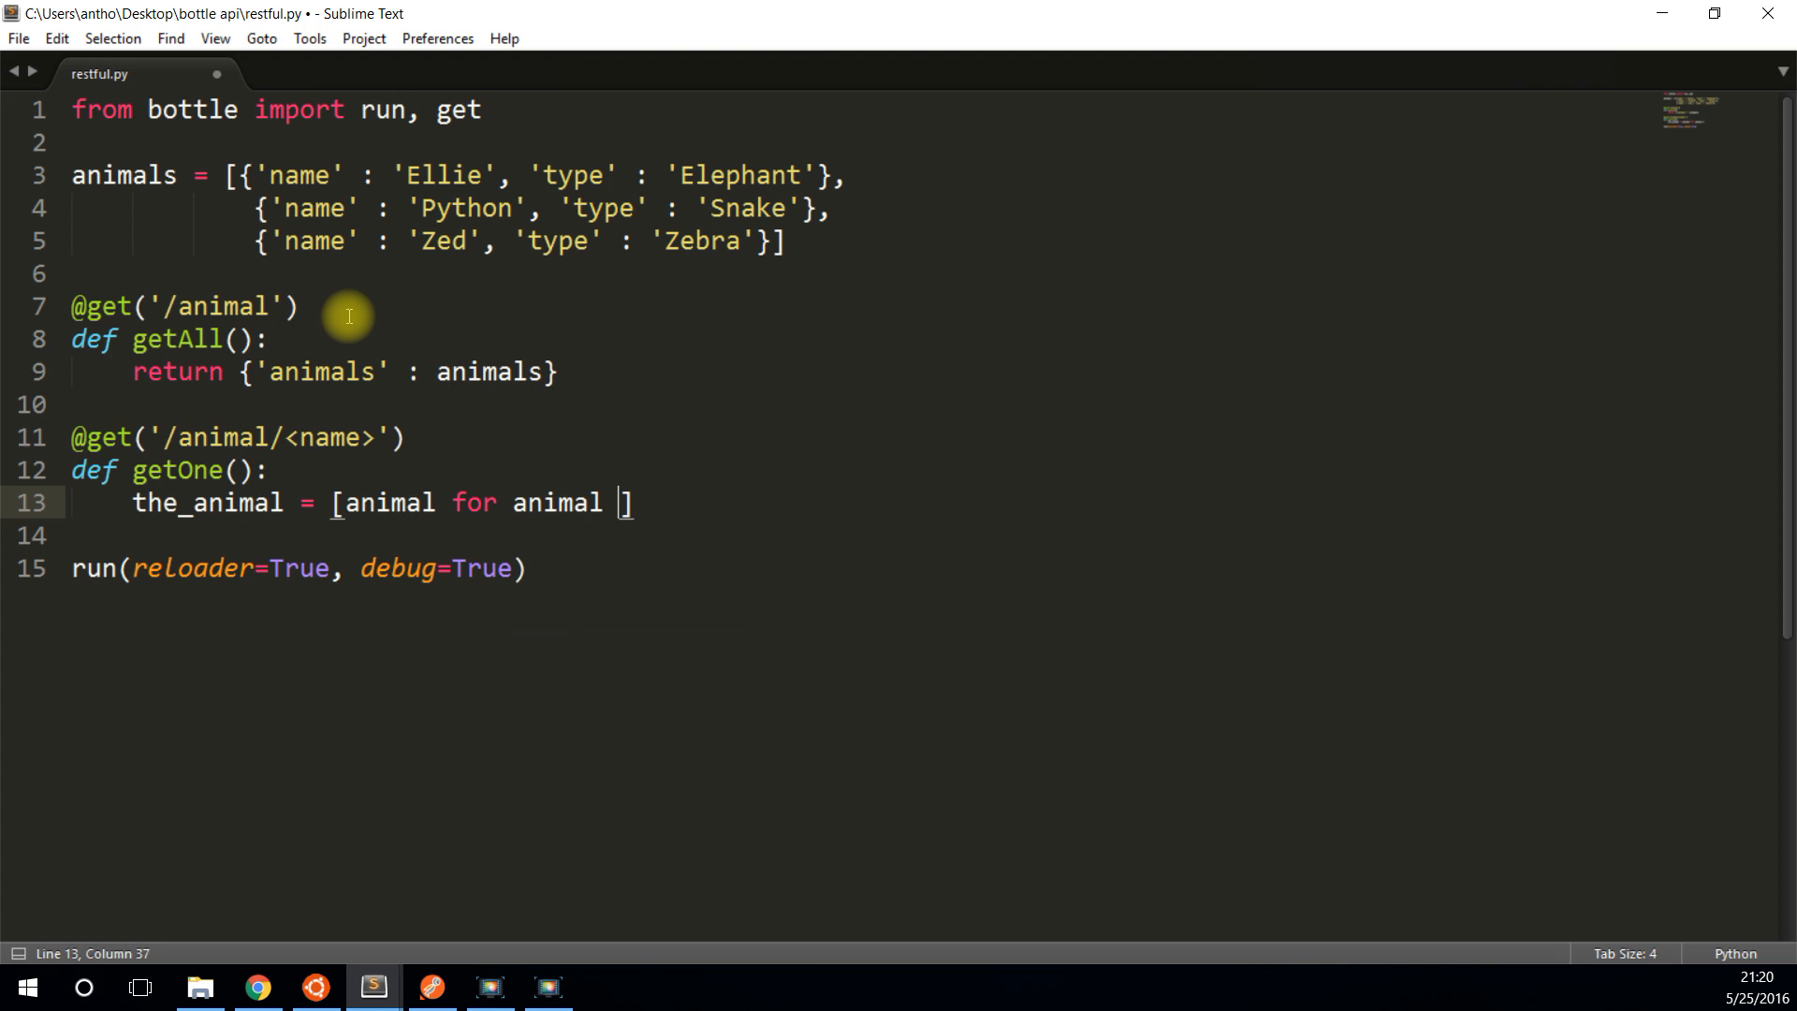
pyautogui.press('BackSpace')
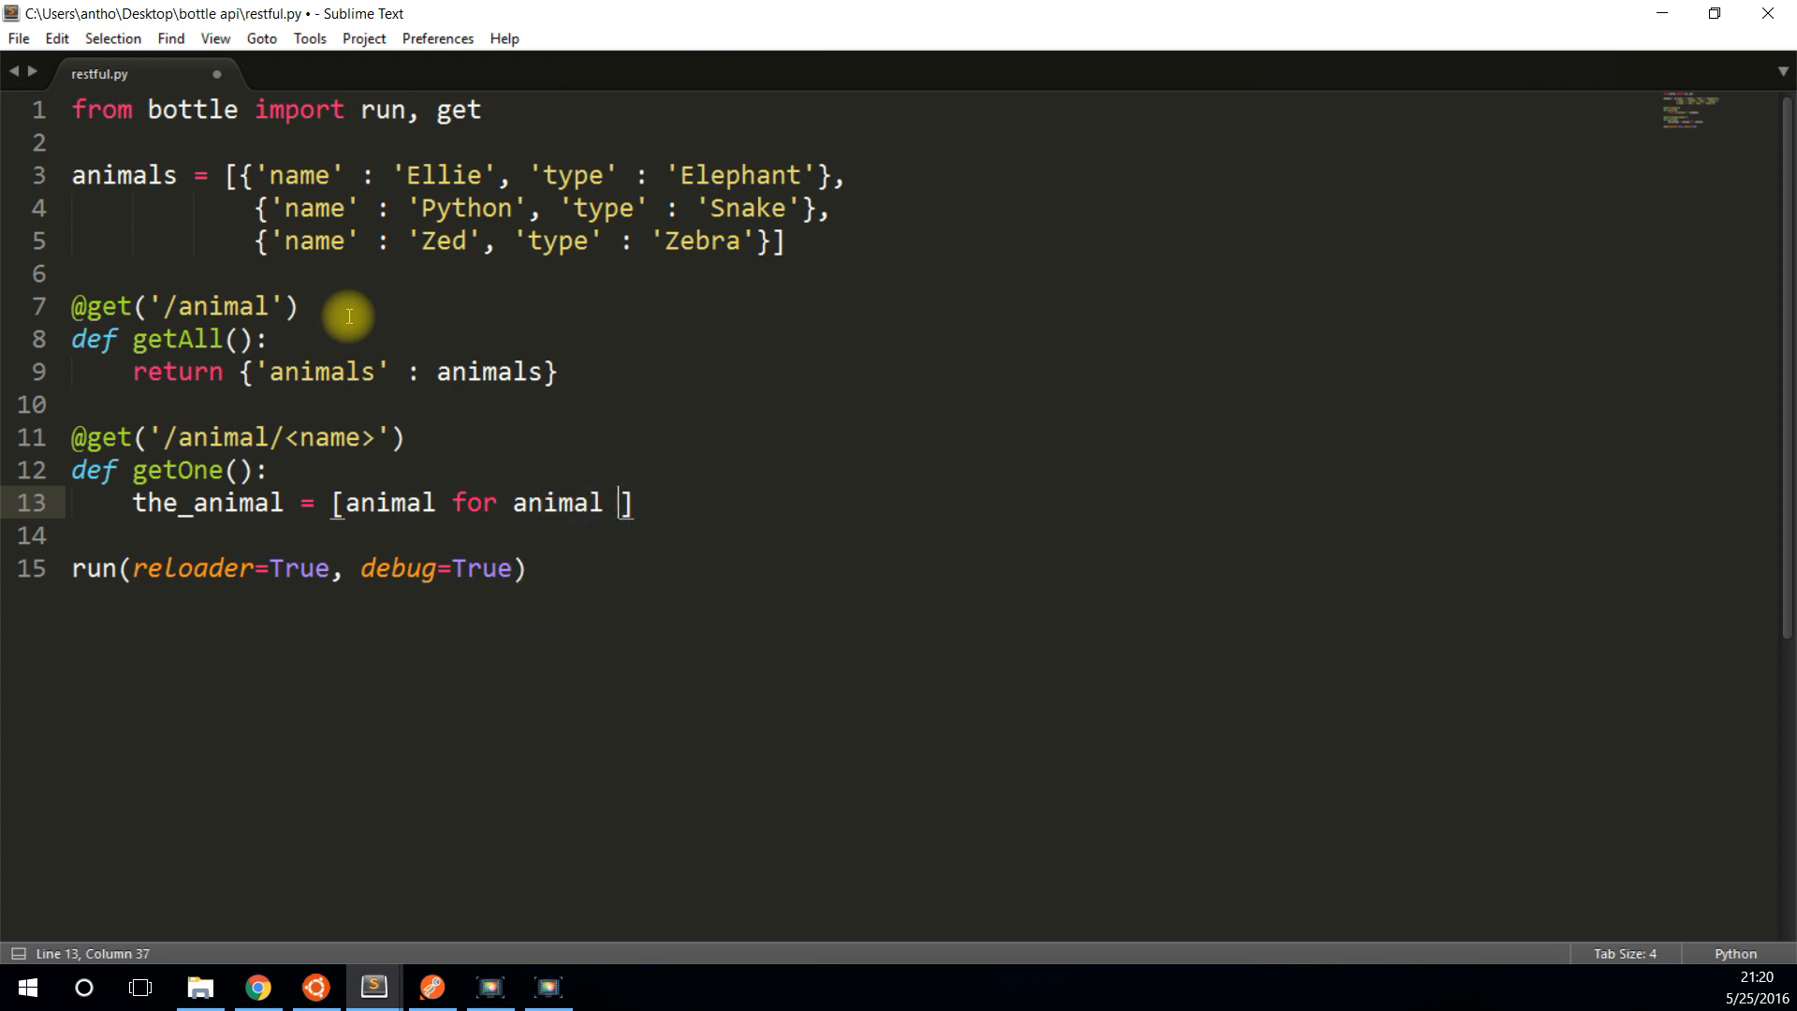
pyautogui.write('in')
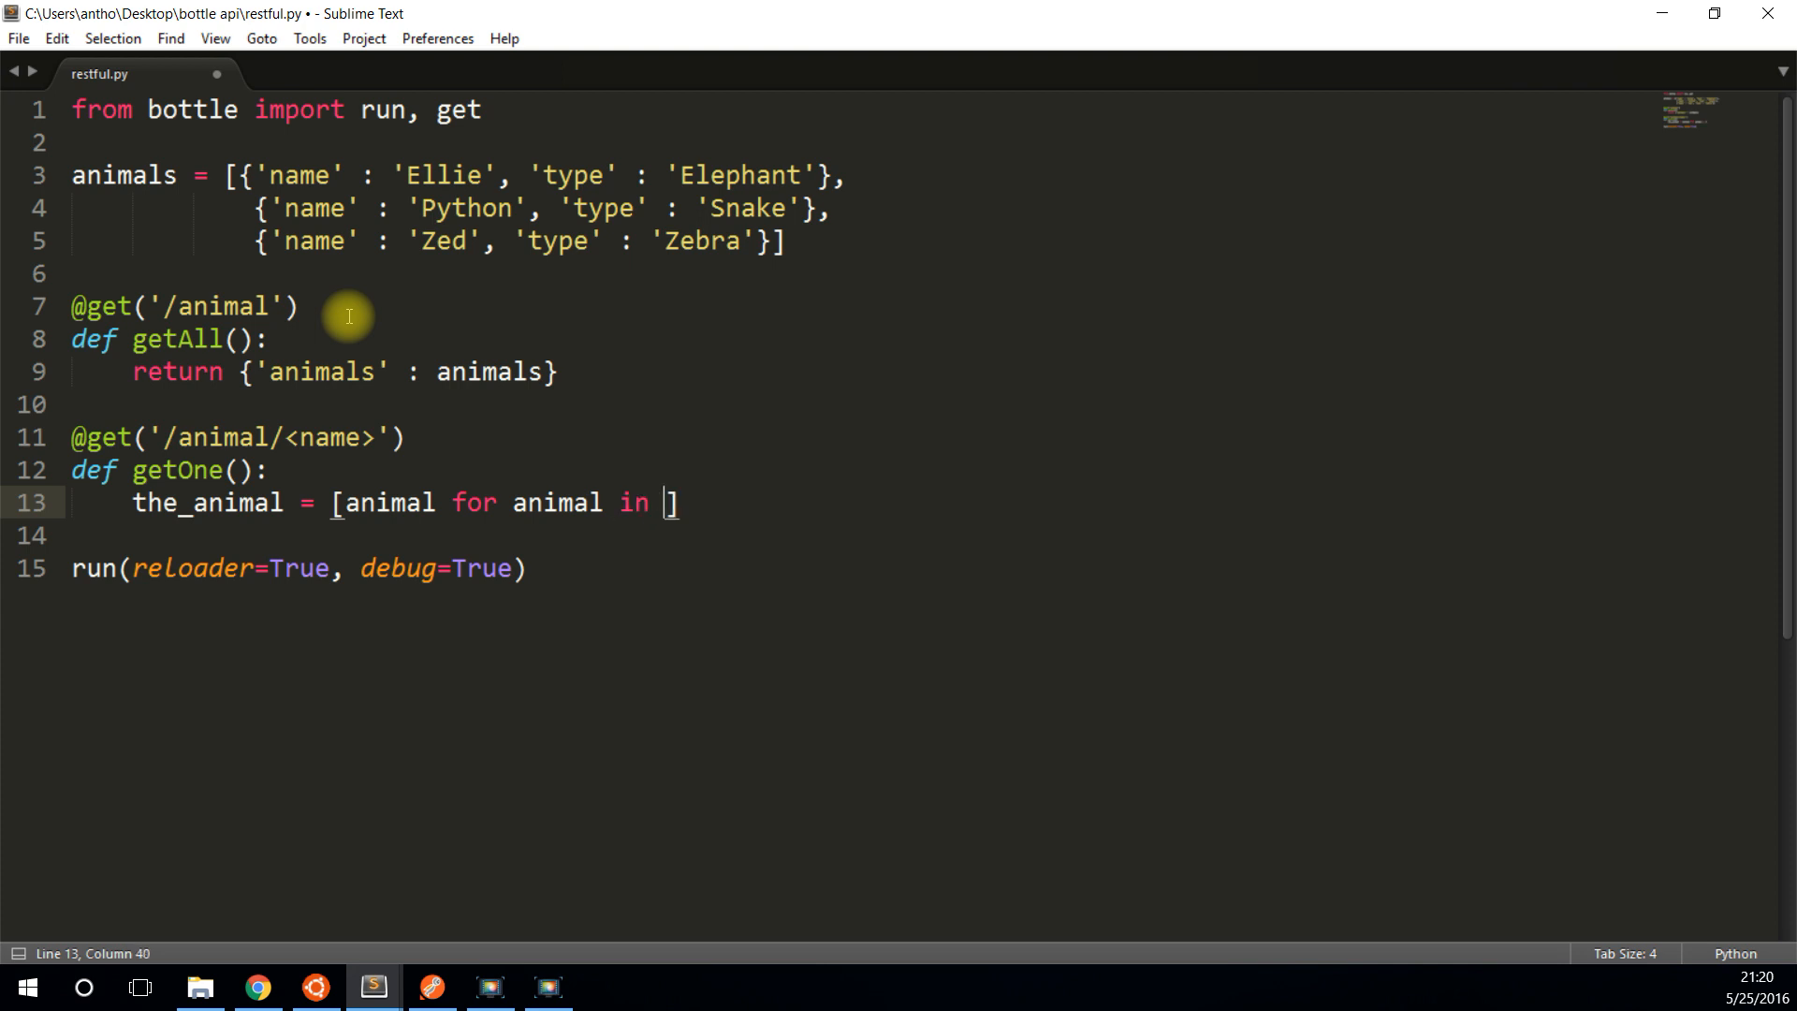
pyautogui.write('animals i')
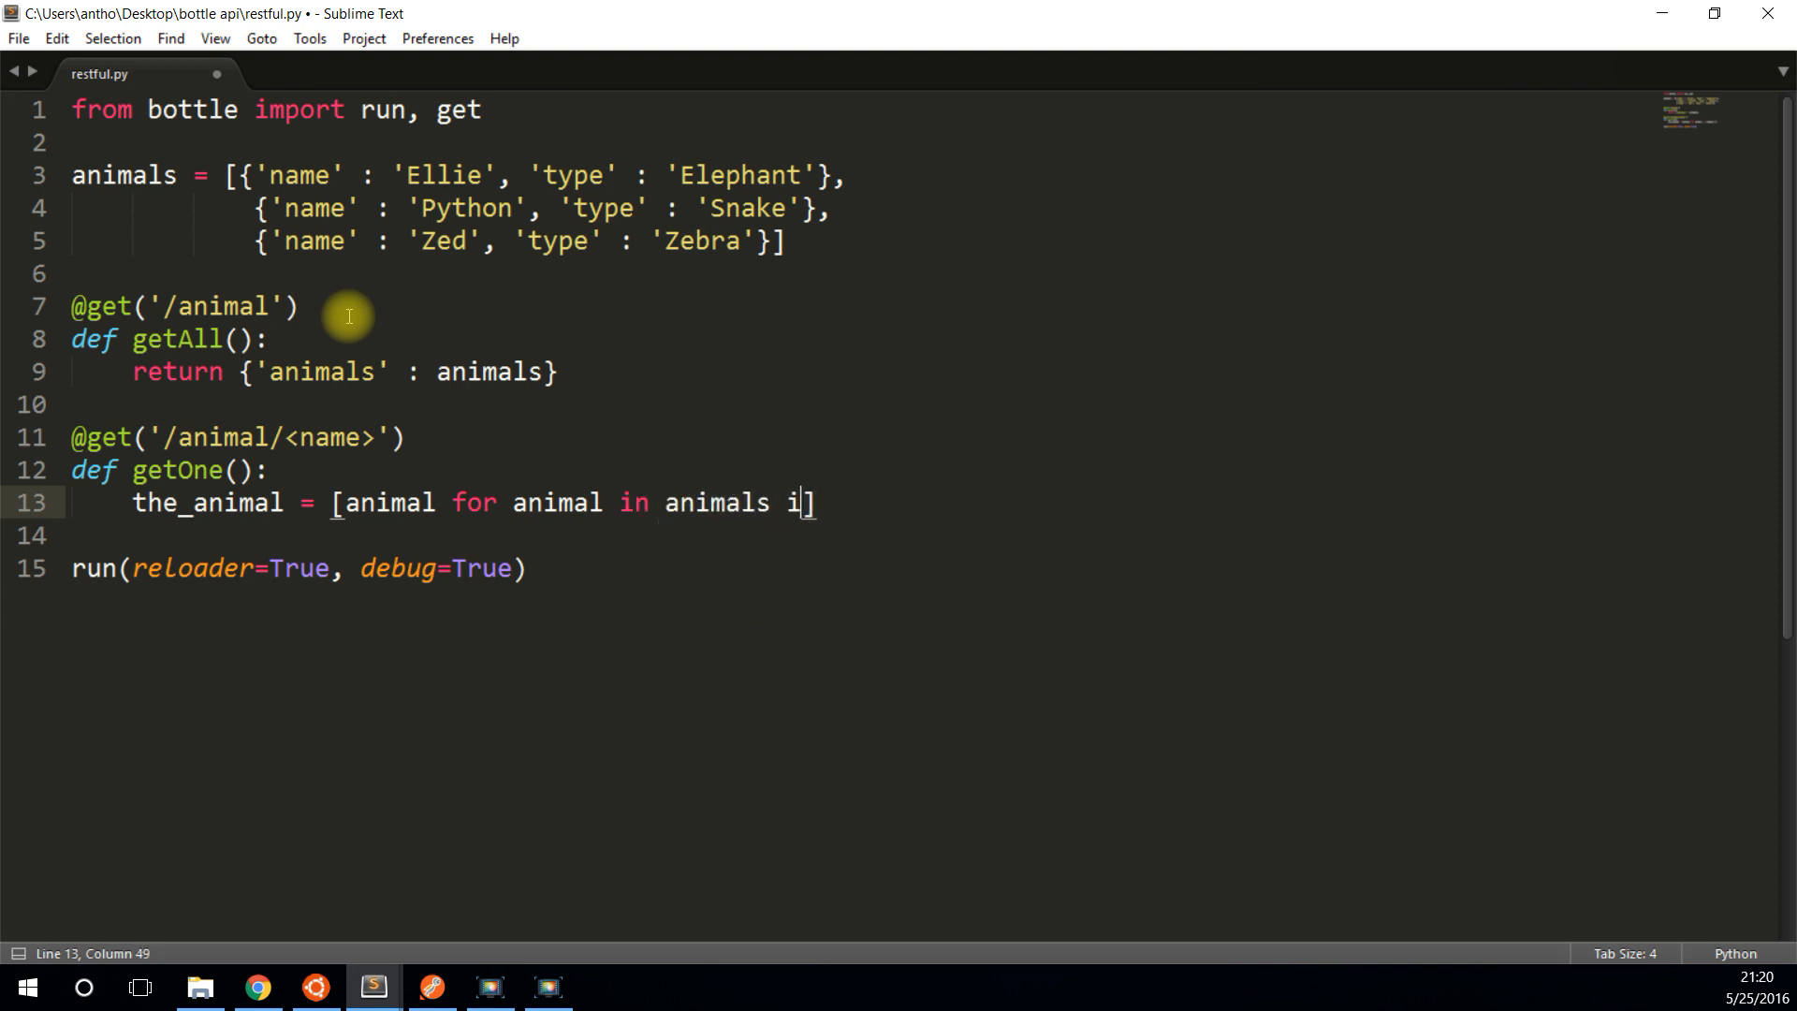
pyautogui.write('f animals')
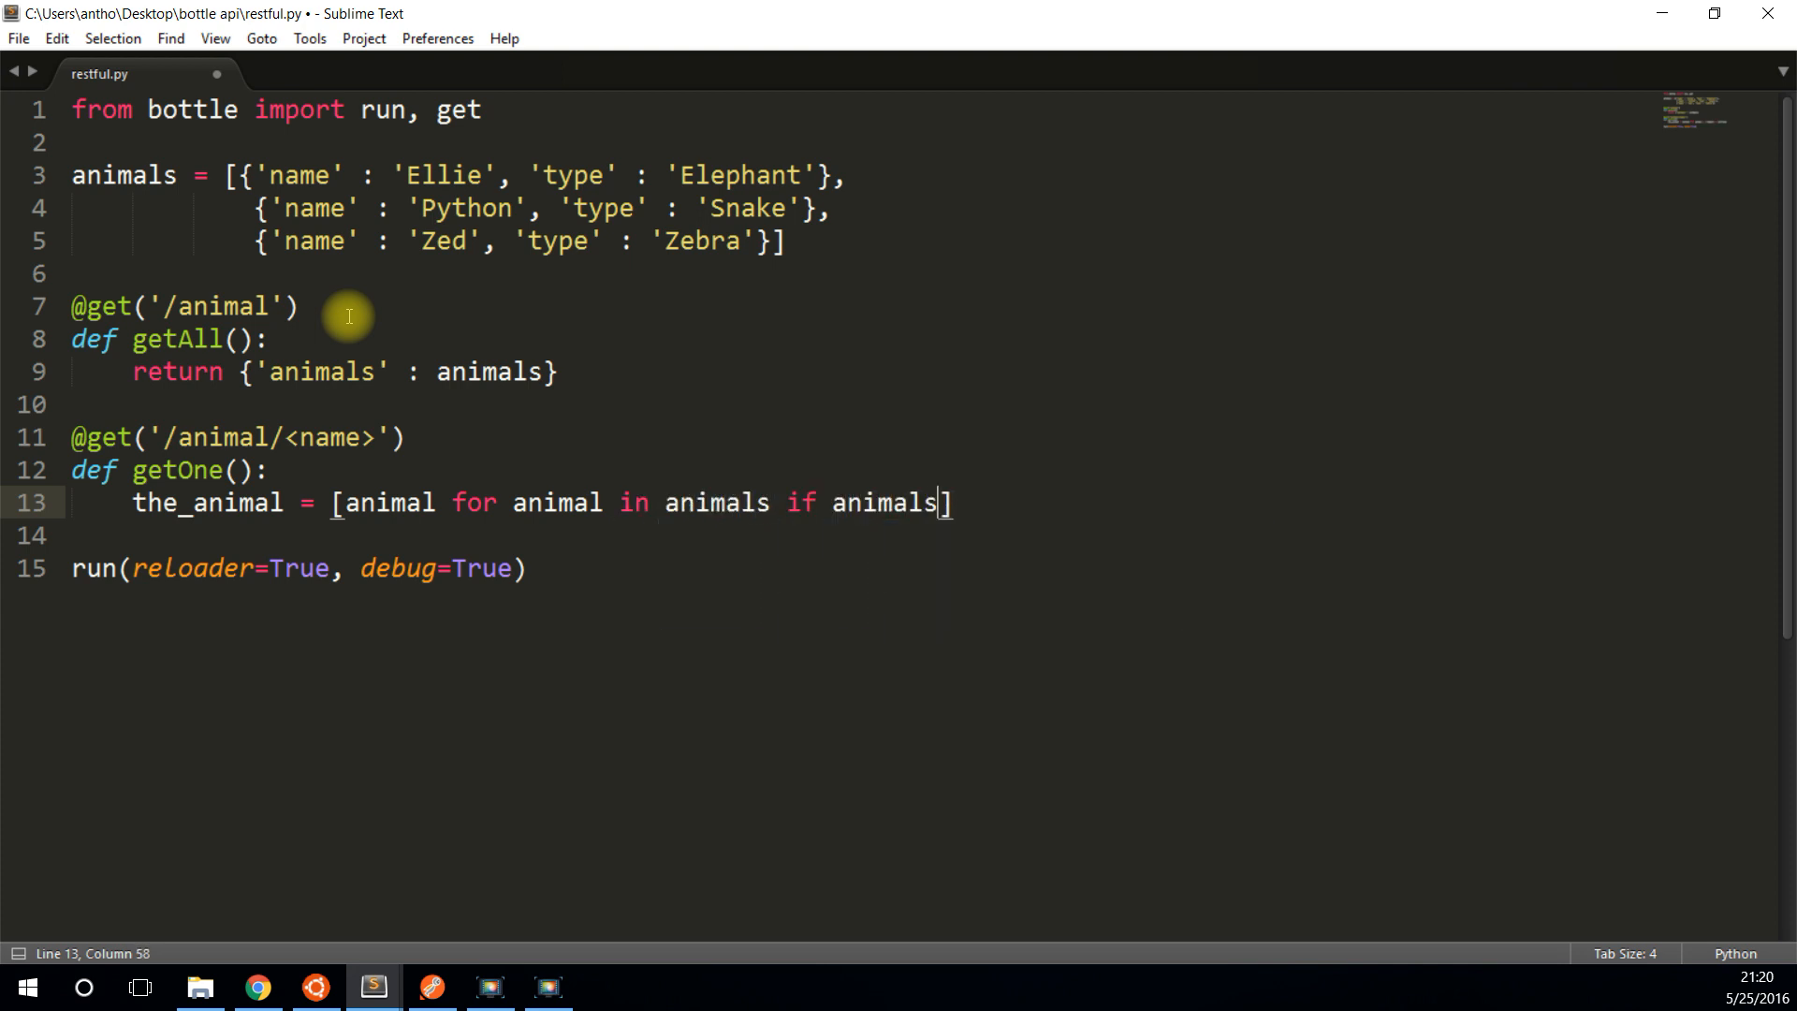
pyautogui.press('Backspace')
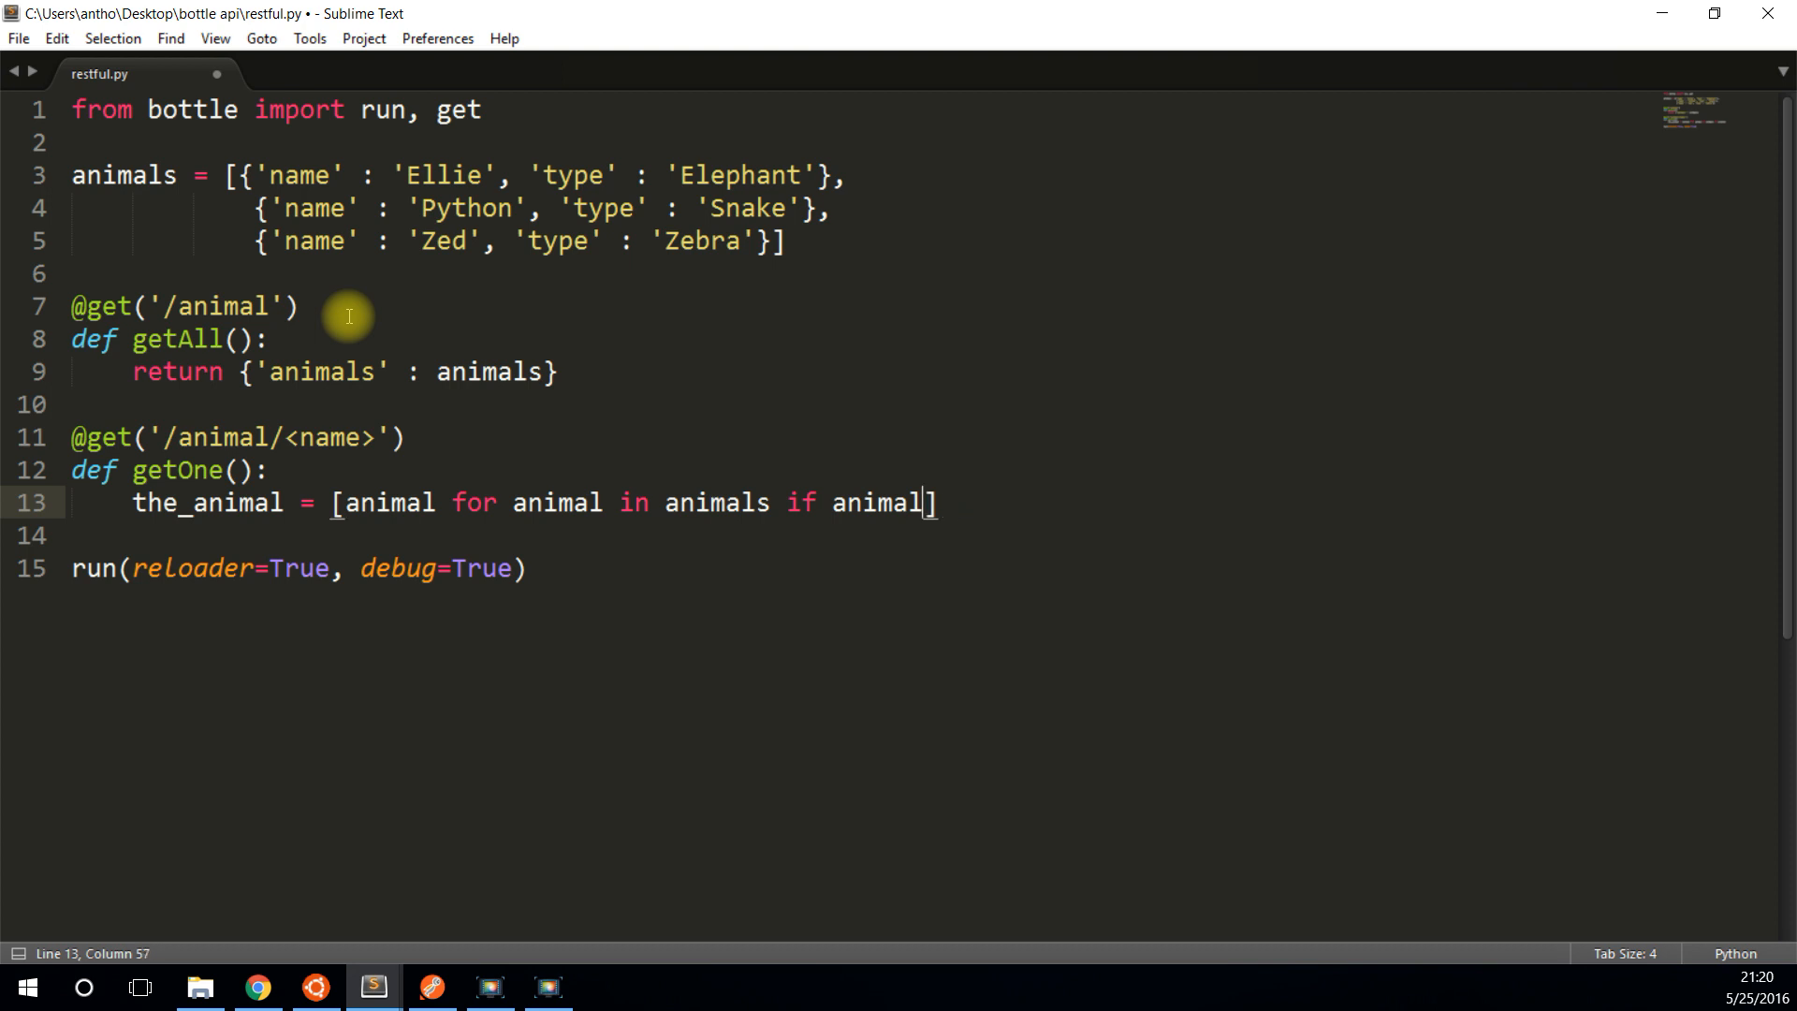
pyautogui.write("['name']")
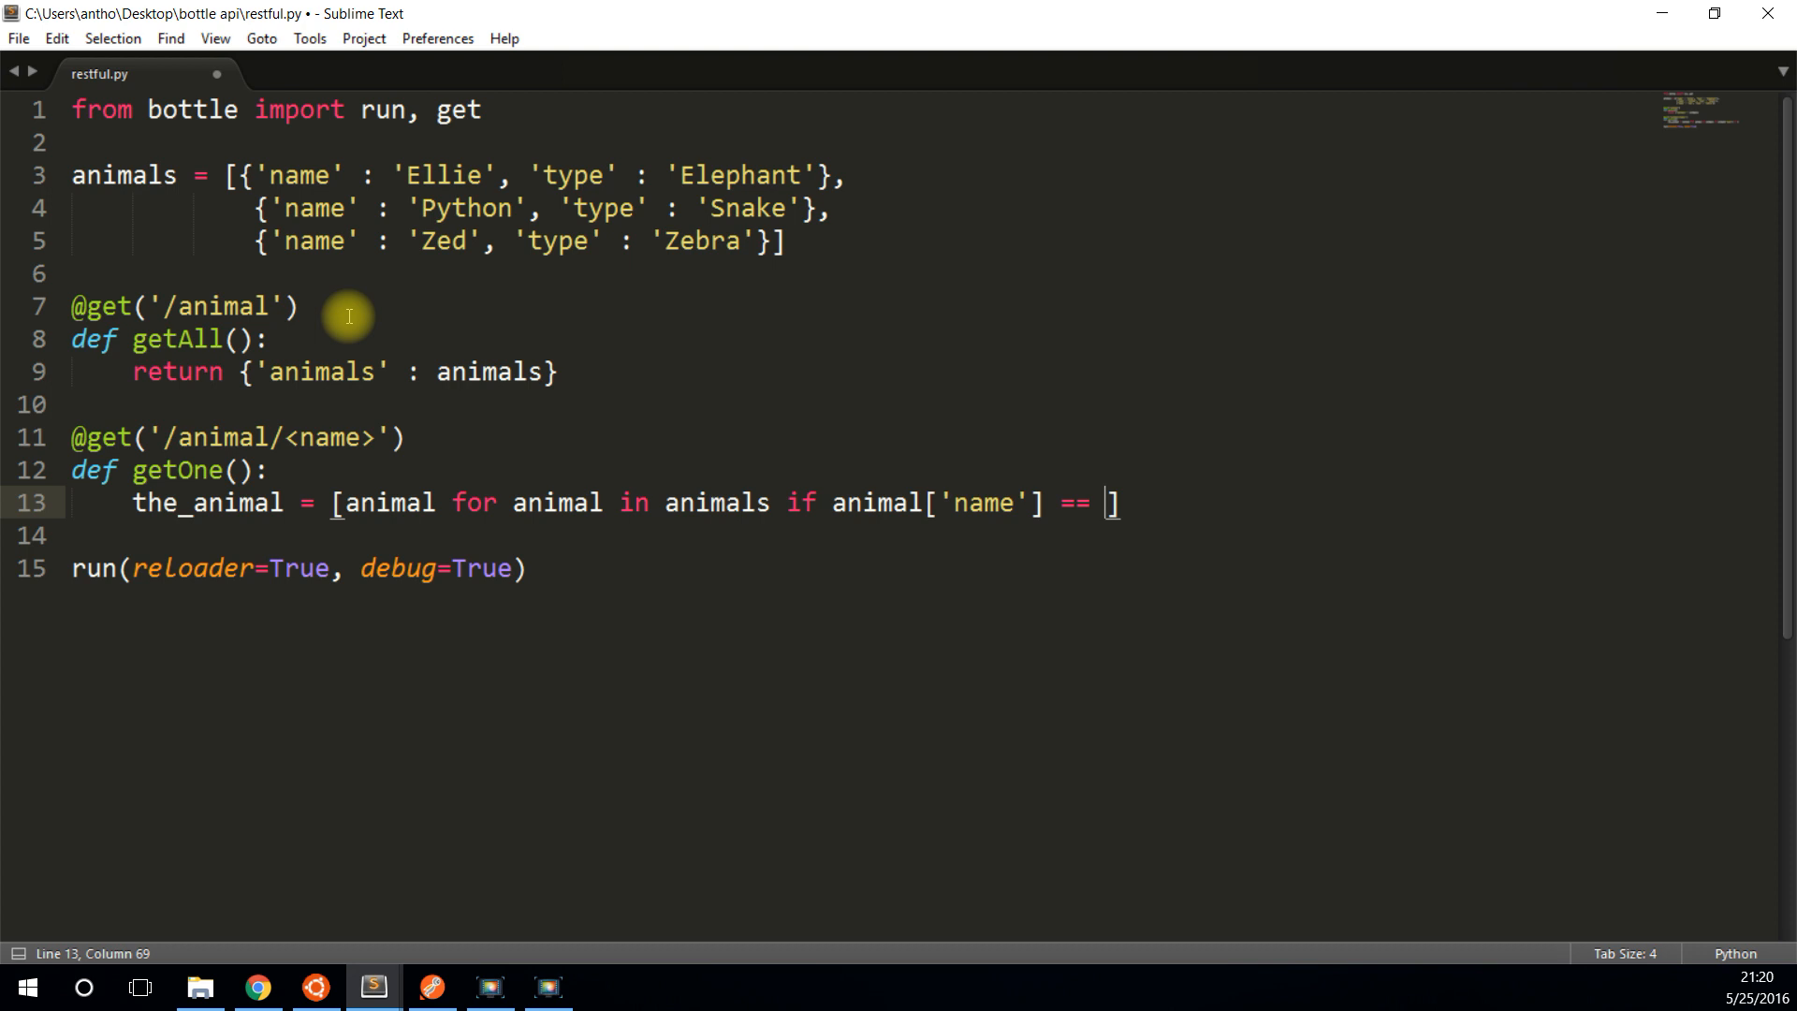
pyautogui.write('name')
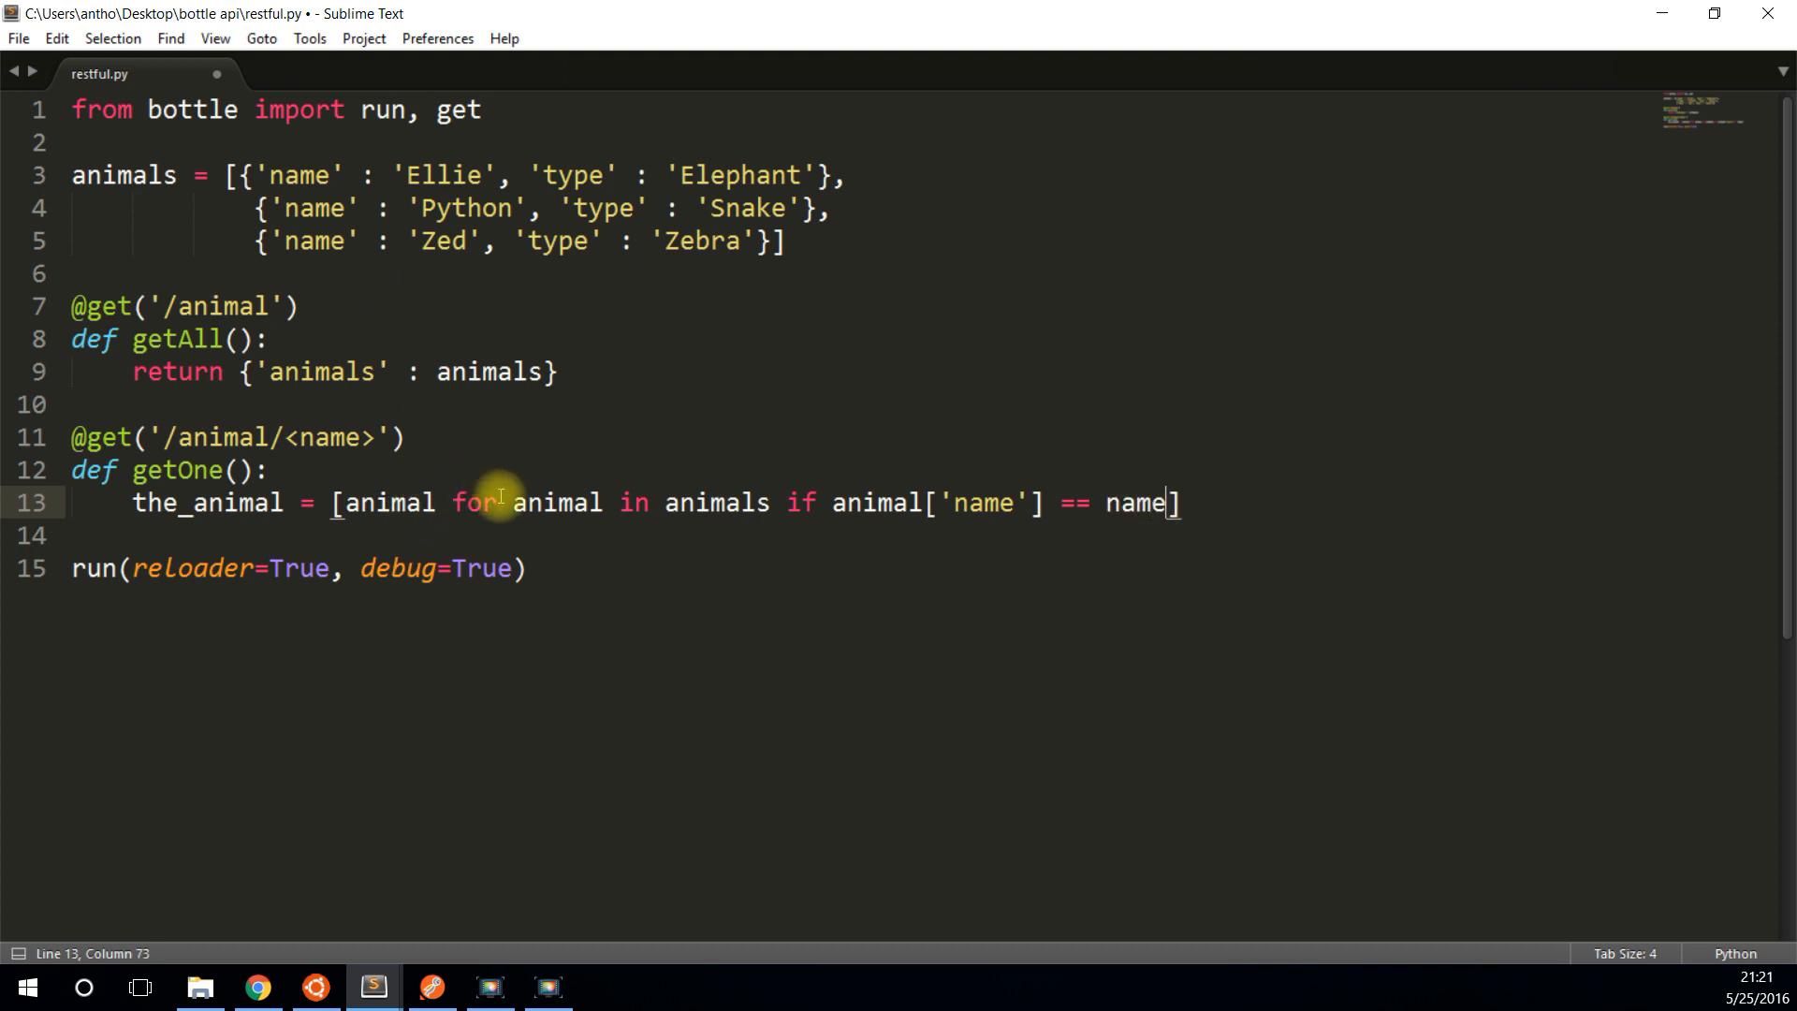
pyautogui.moveTo(1086, 536)
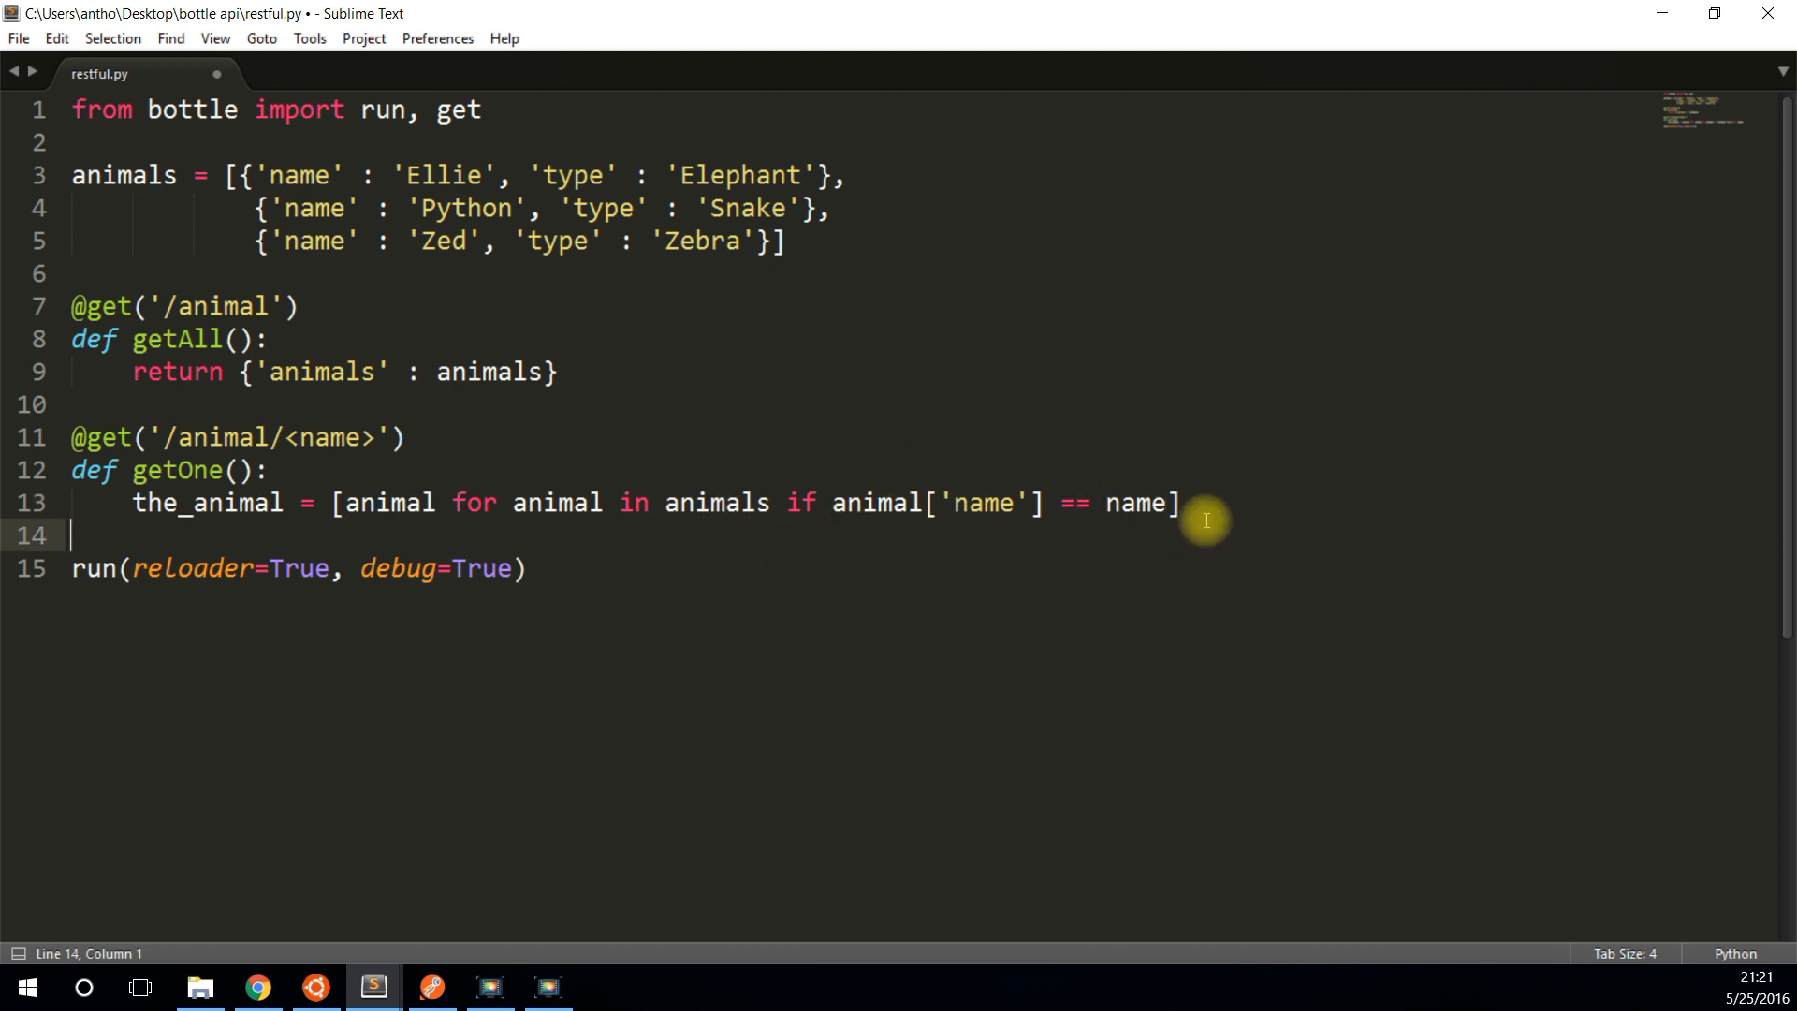
pyautogui.moveTo(1215, 505)
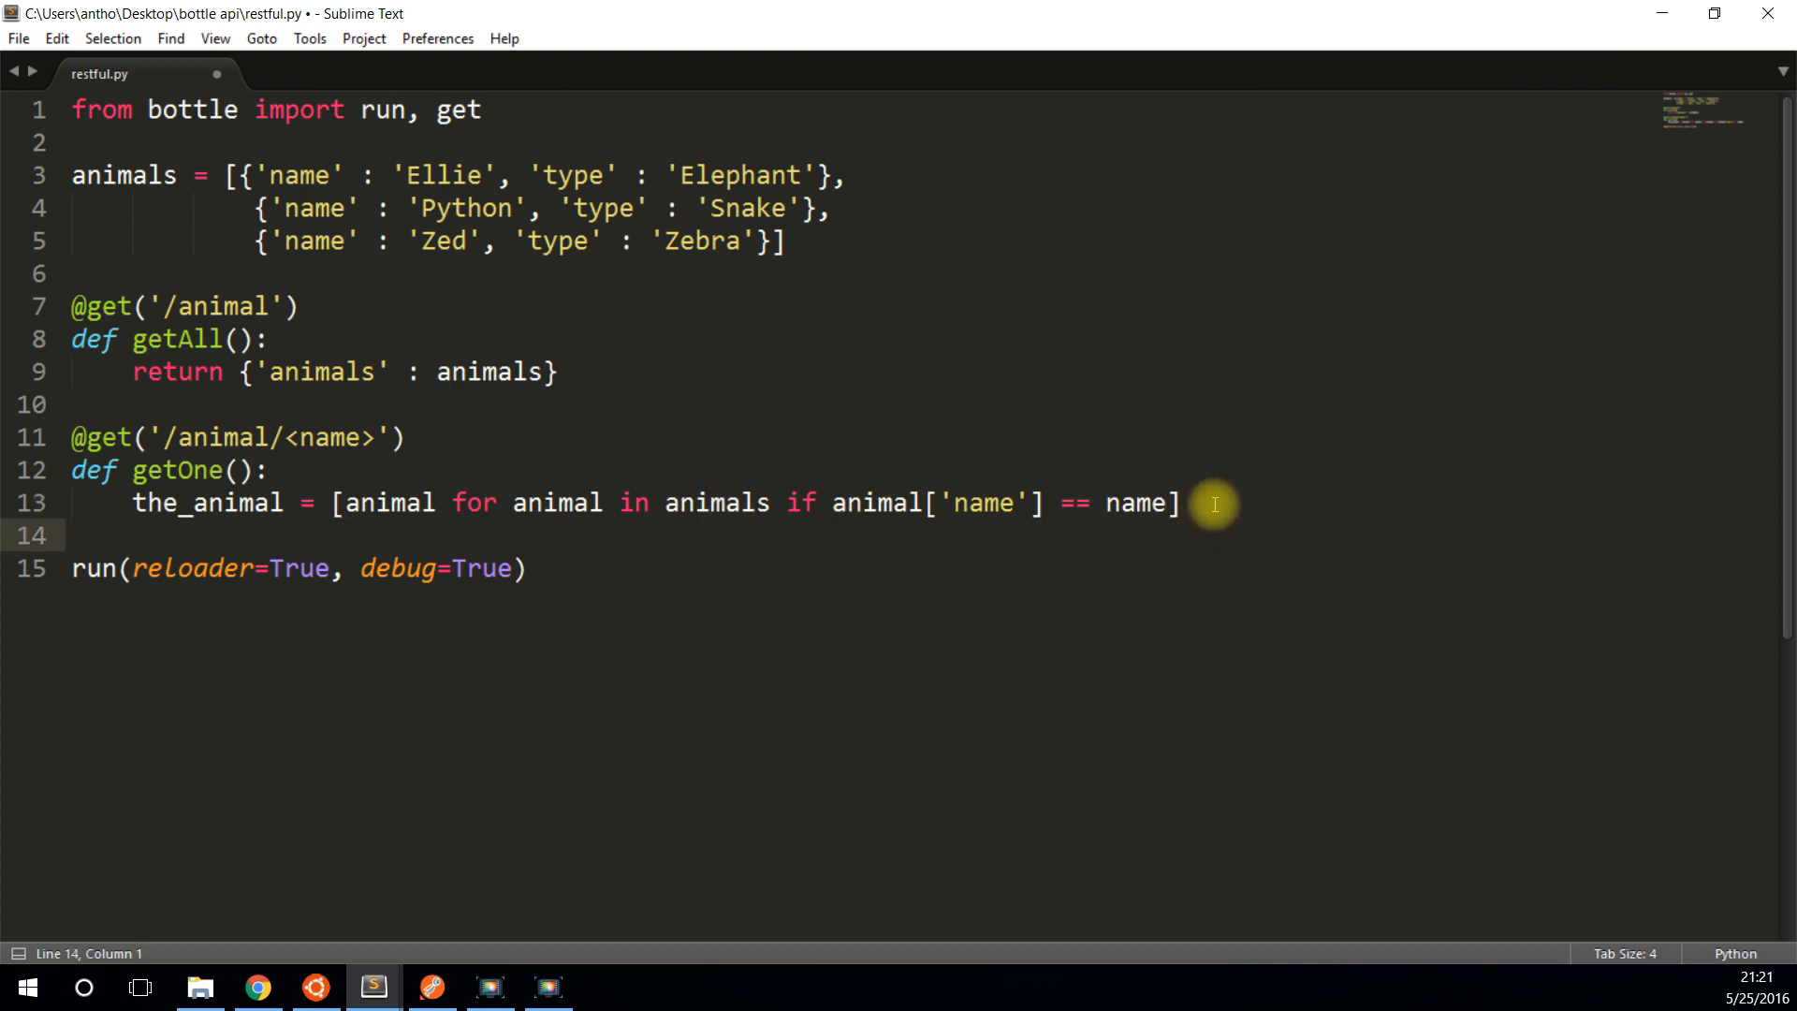
# - Return {'animal': the_animal[0]} and save restful.py
pyautogui.write('return {')
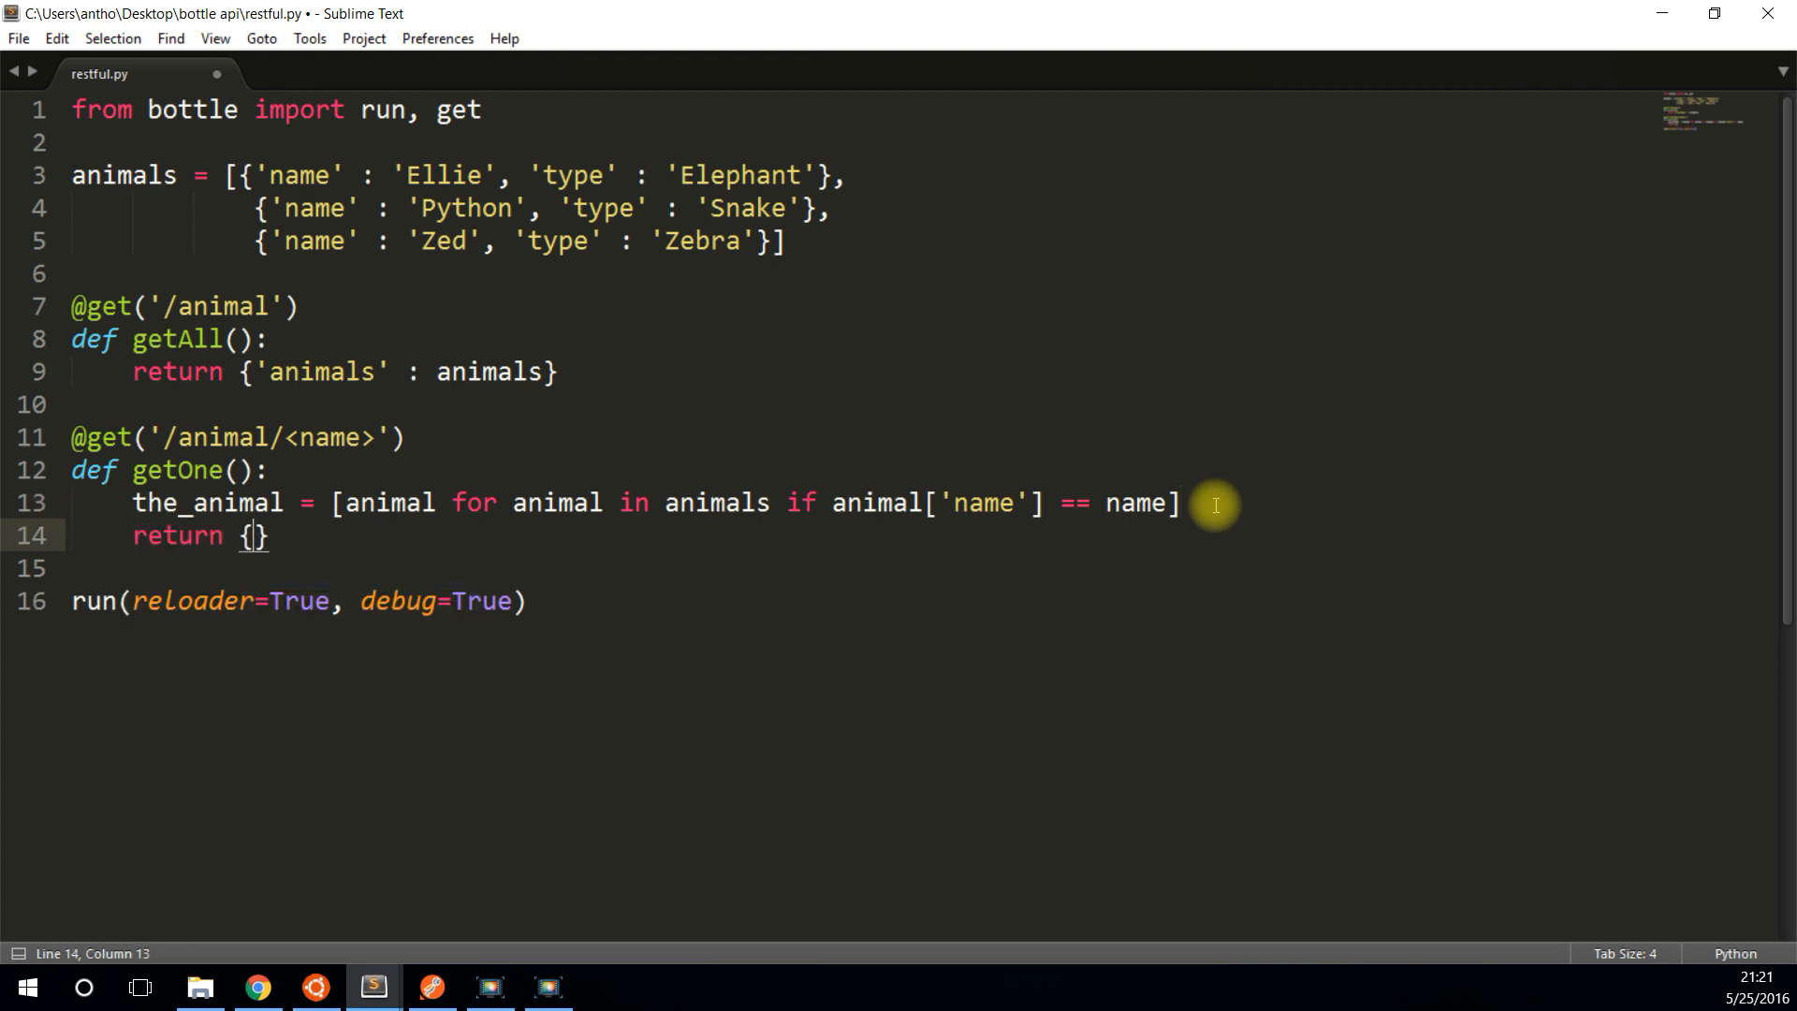
pyautogui.write("'animal' :")
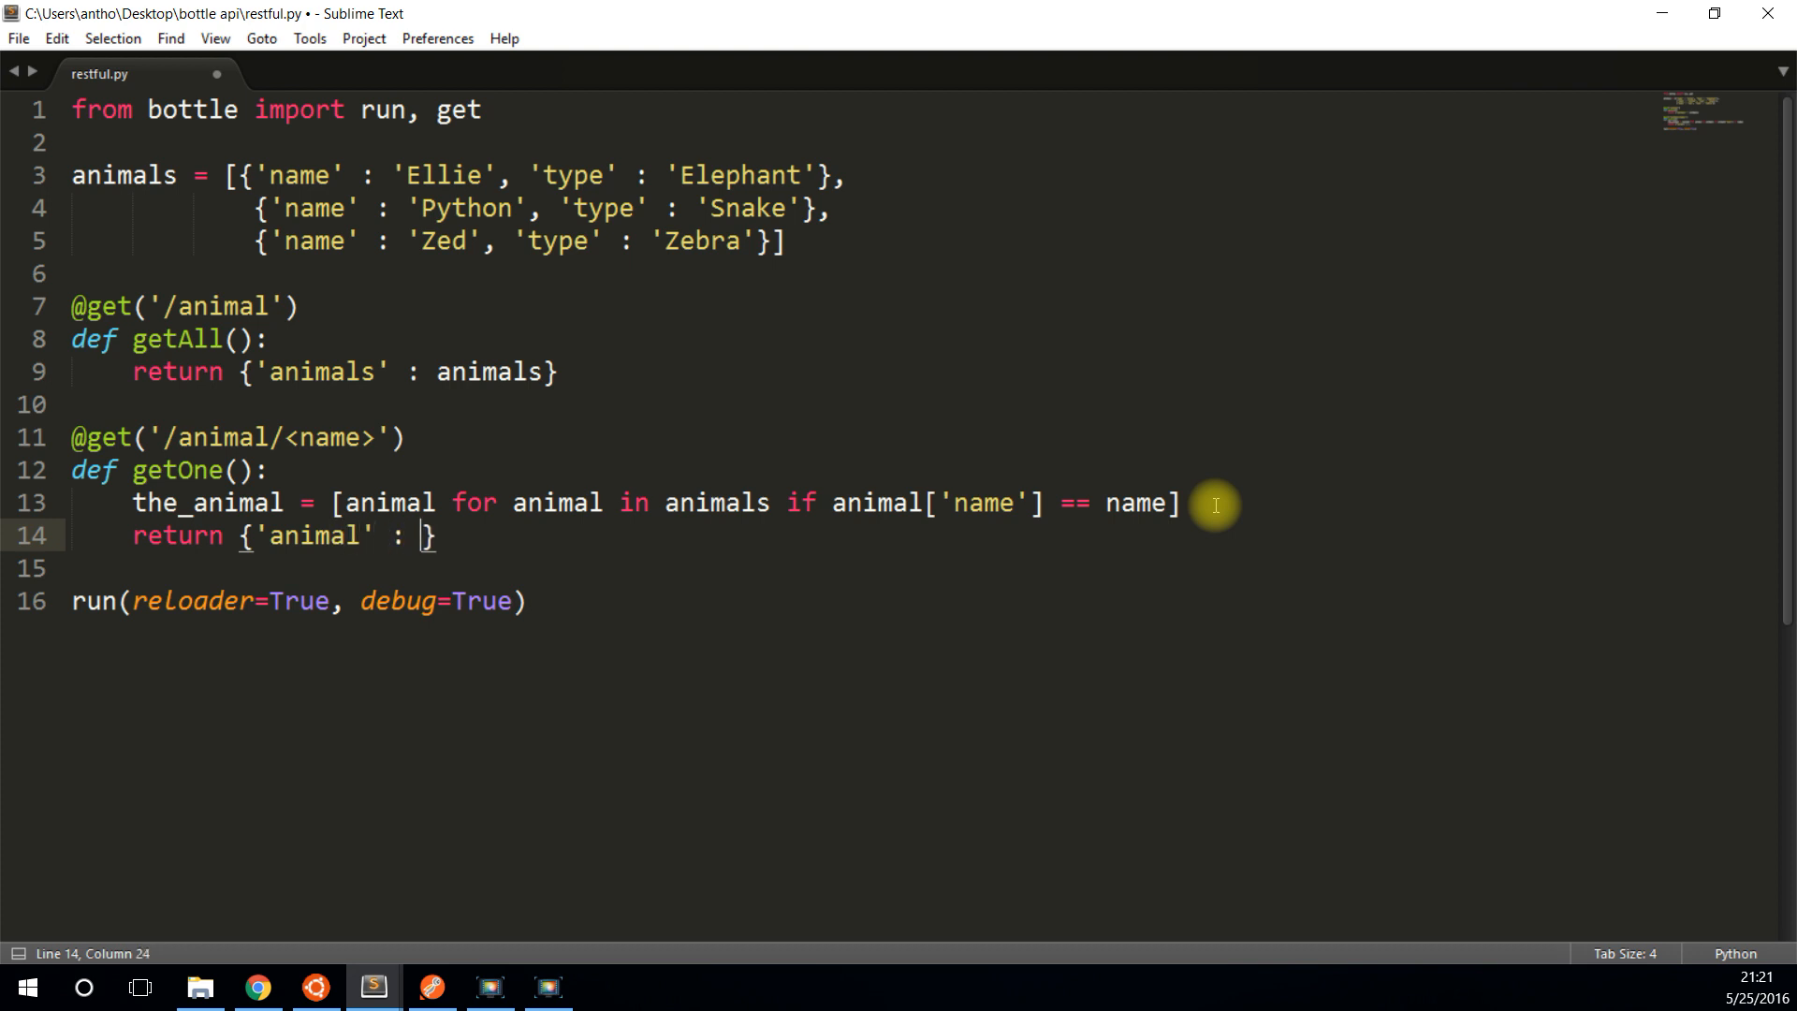
pyautogui.write('the_animal[')
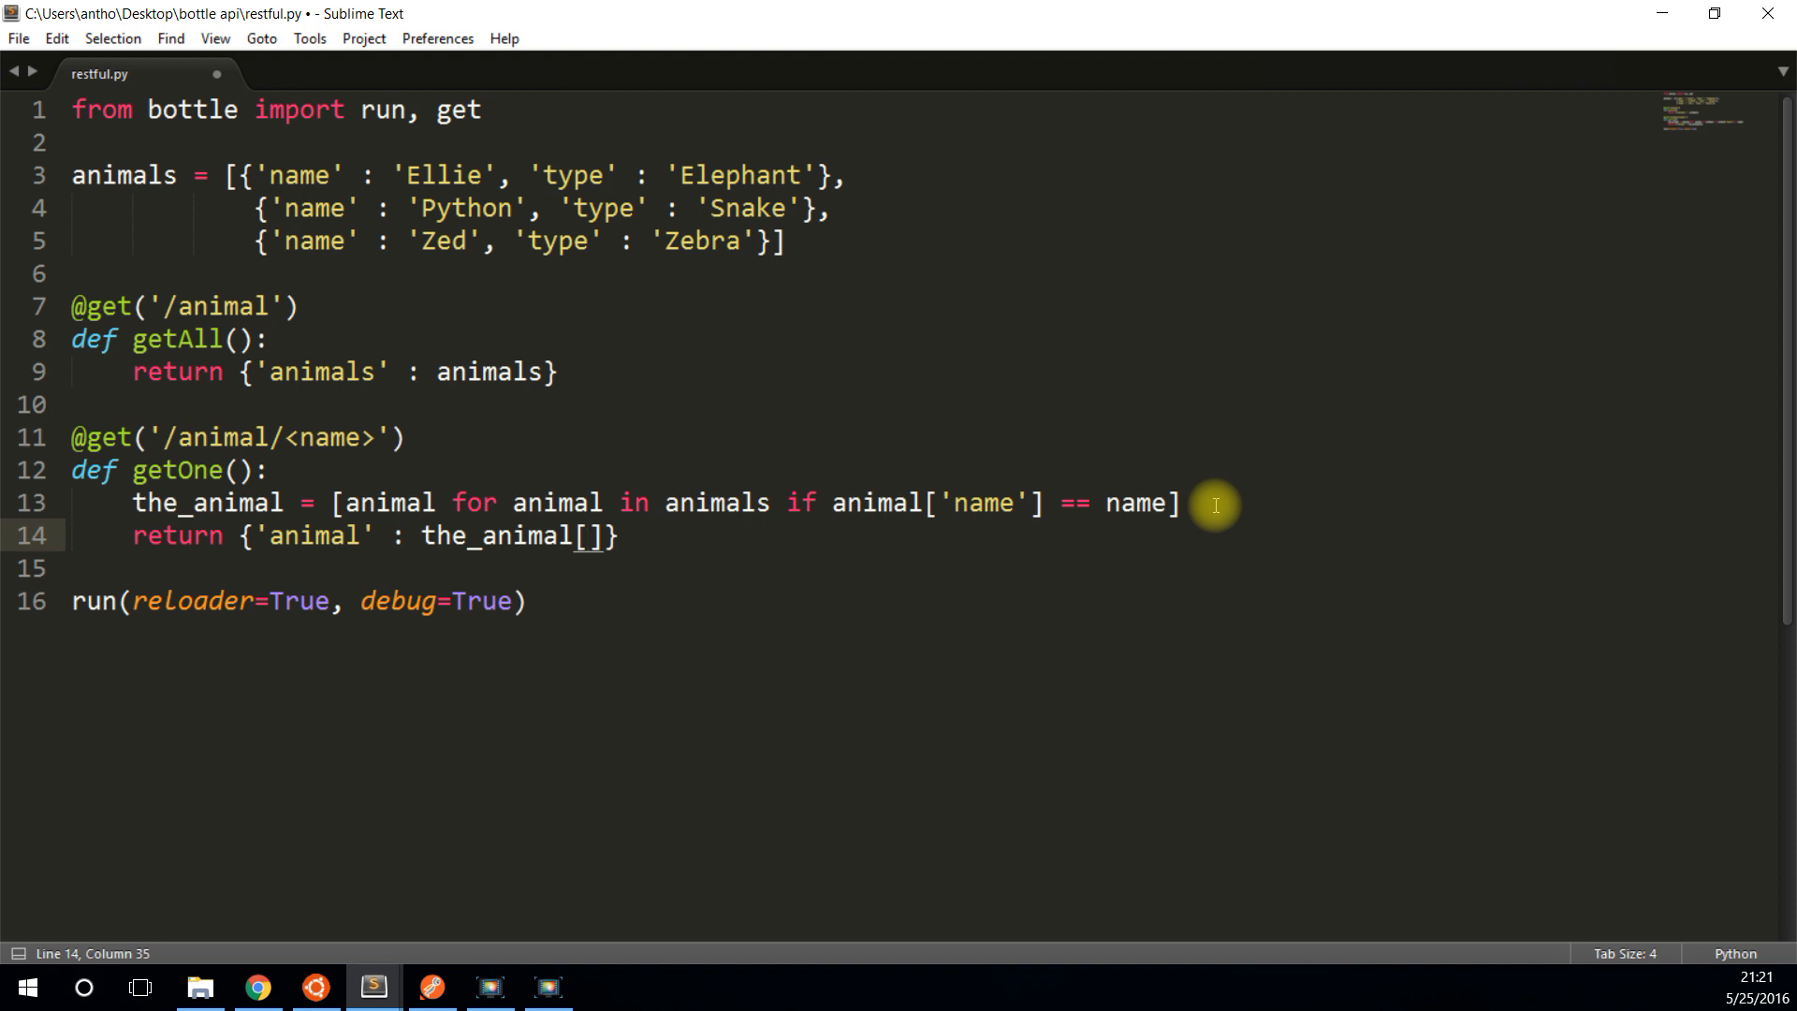
pyautogui.write('0')
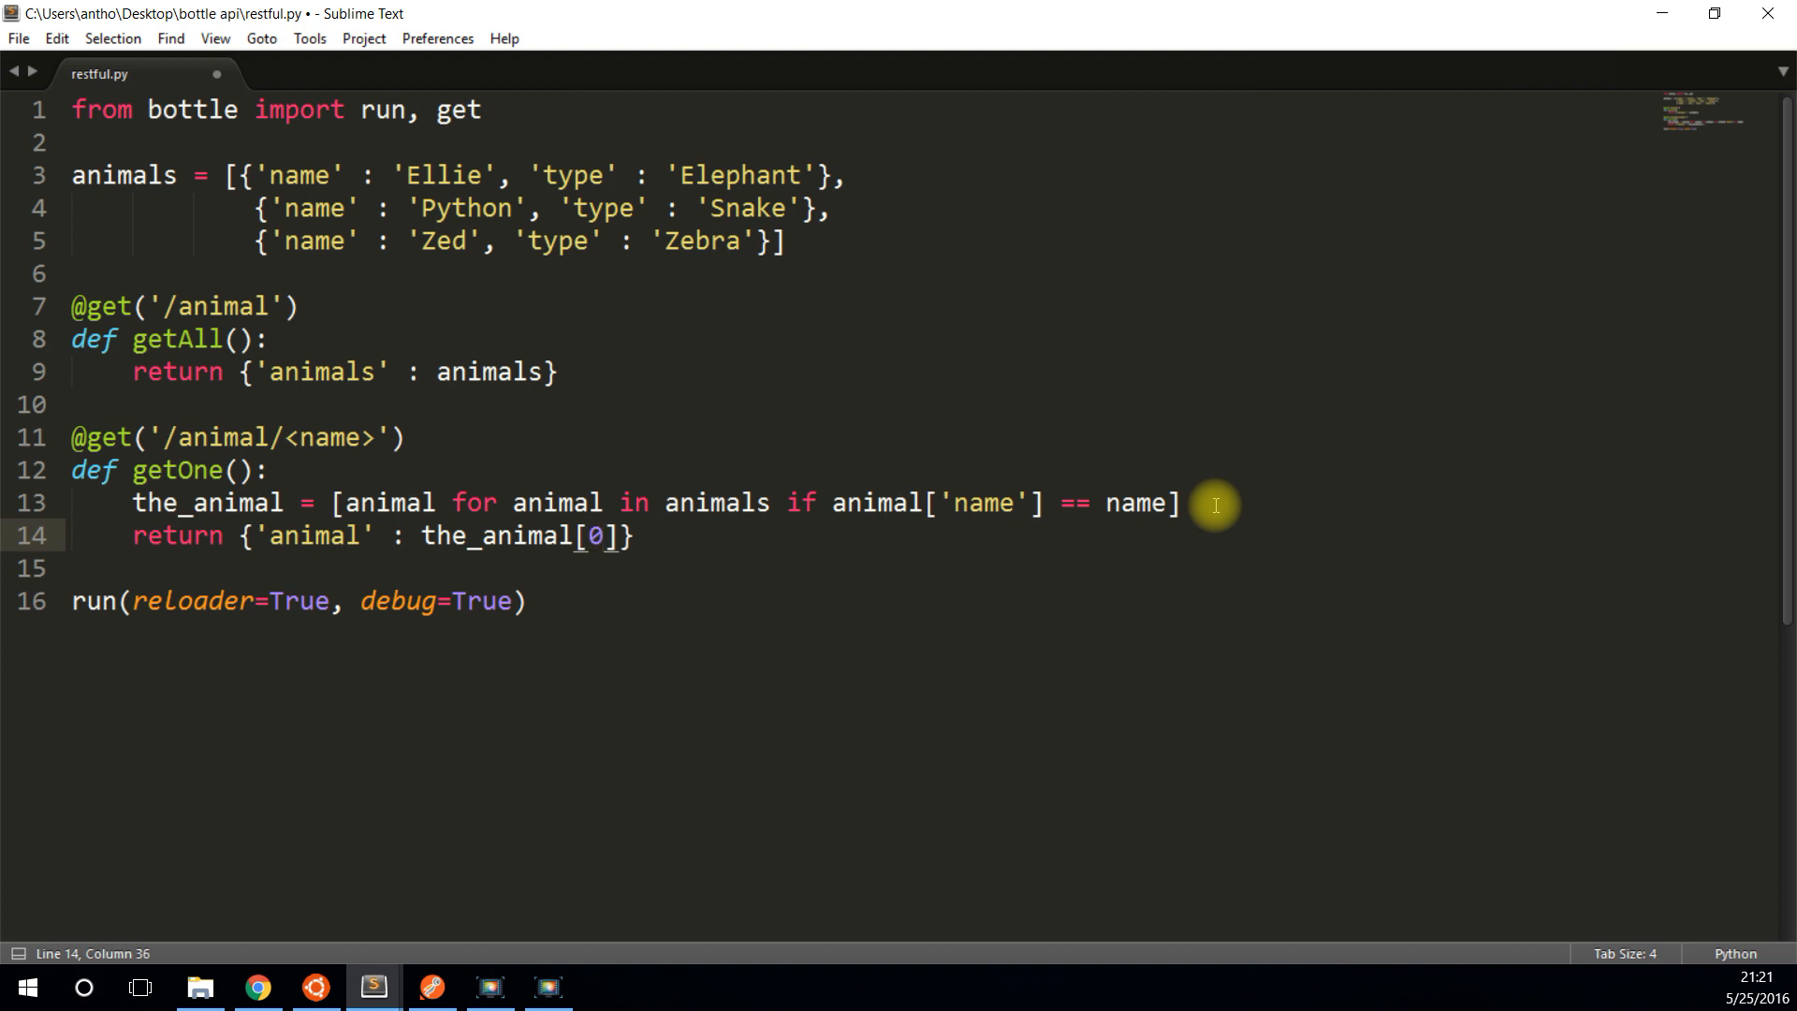
pyautogui.press('ctrl+s')
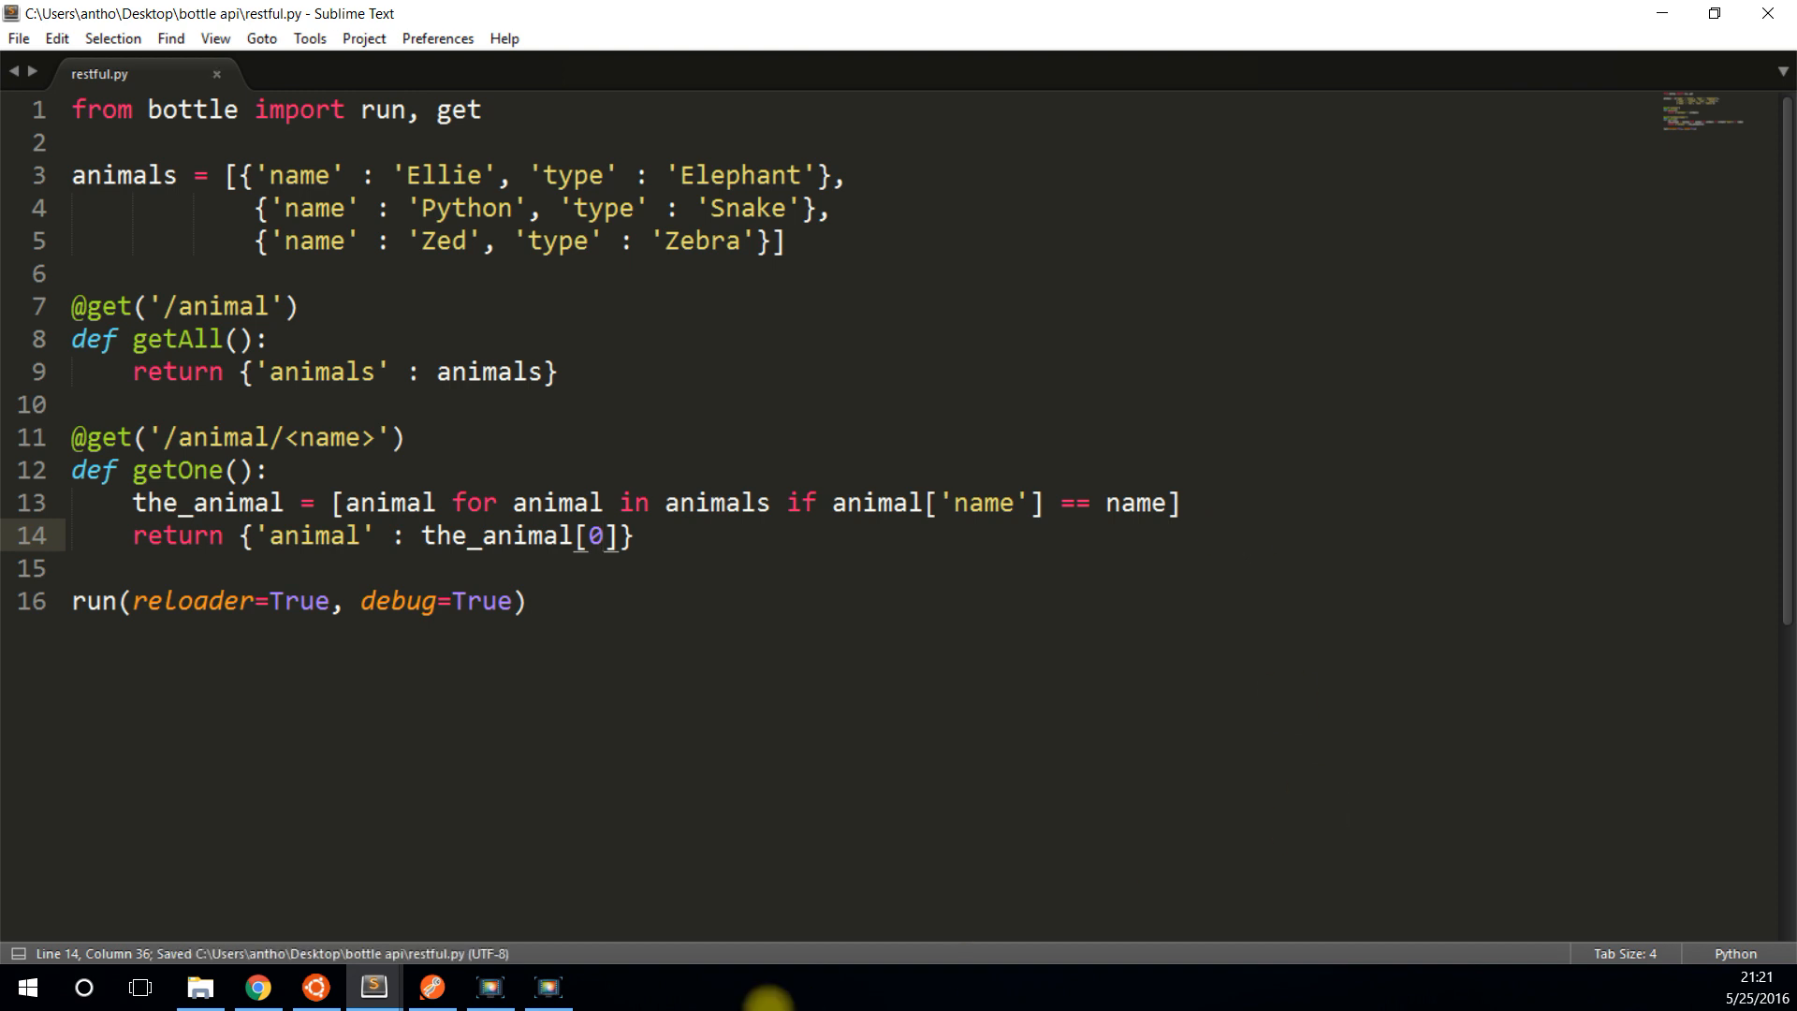
pyautogui.moveTo(429, 985)
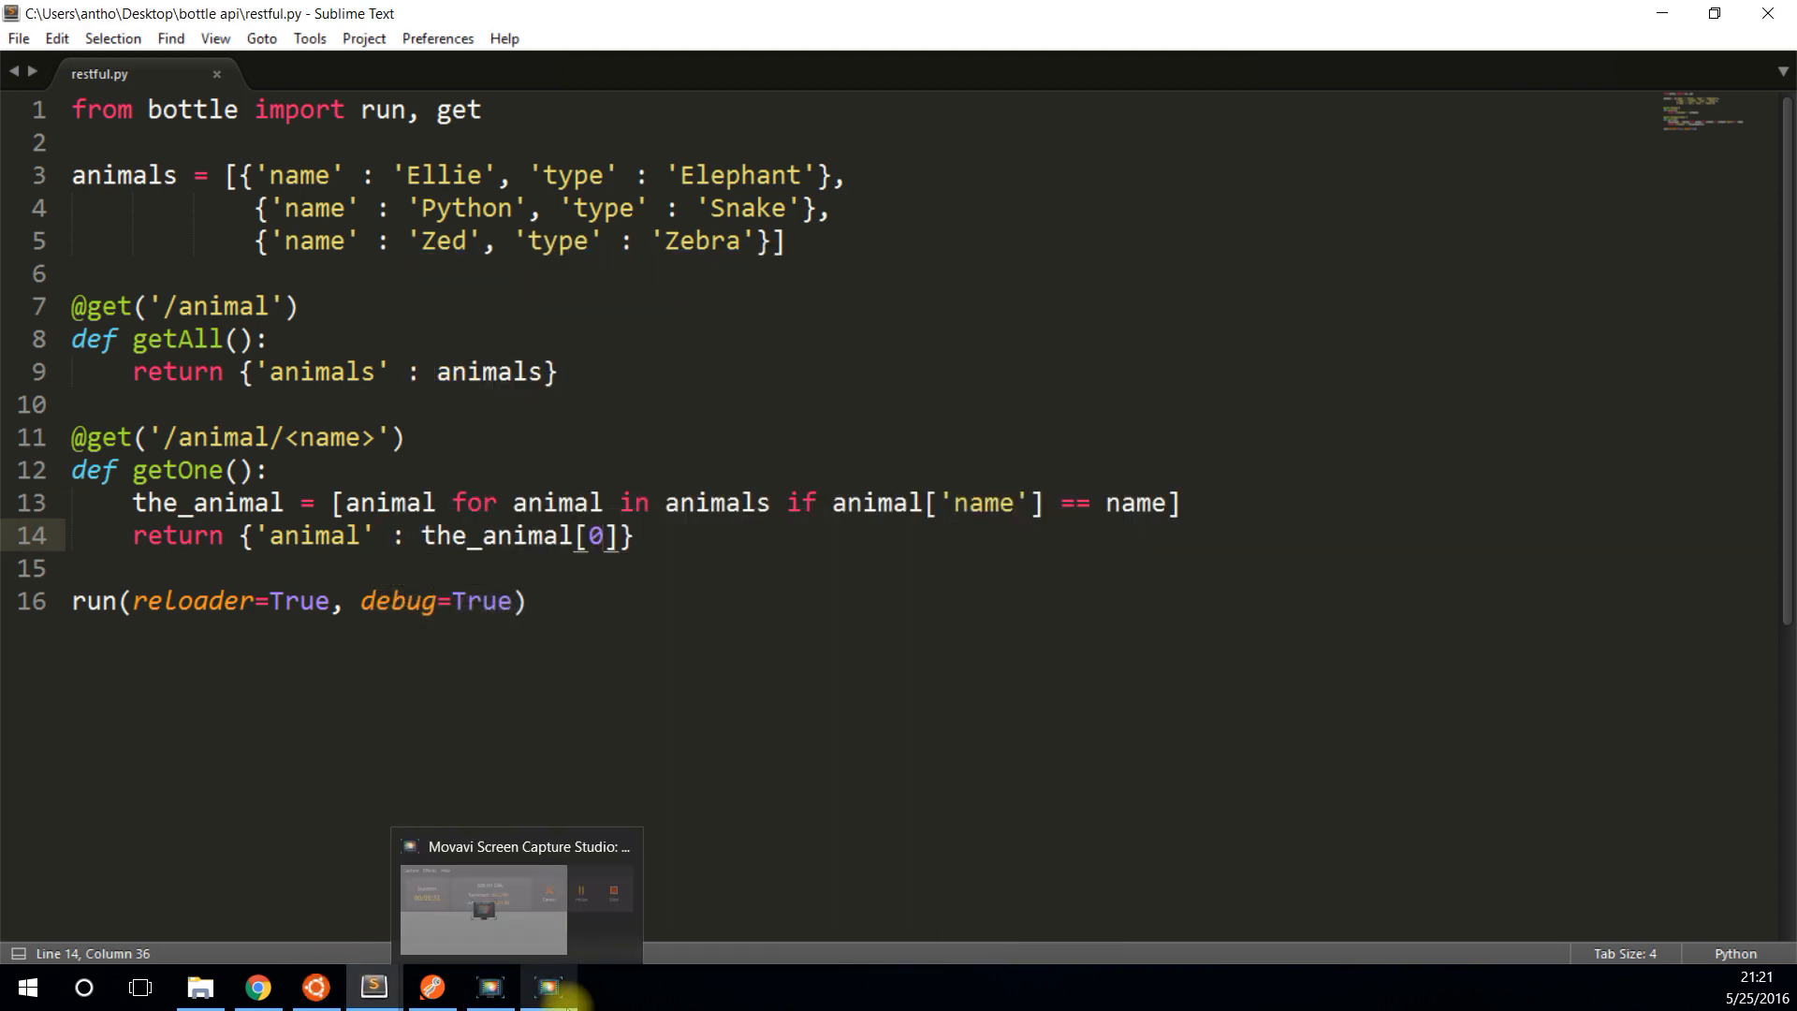
# - Switch to the Postman window showing the GET /animal request
pyautogui.click(434, 987)
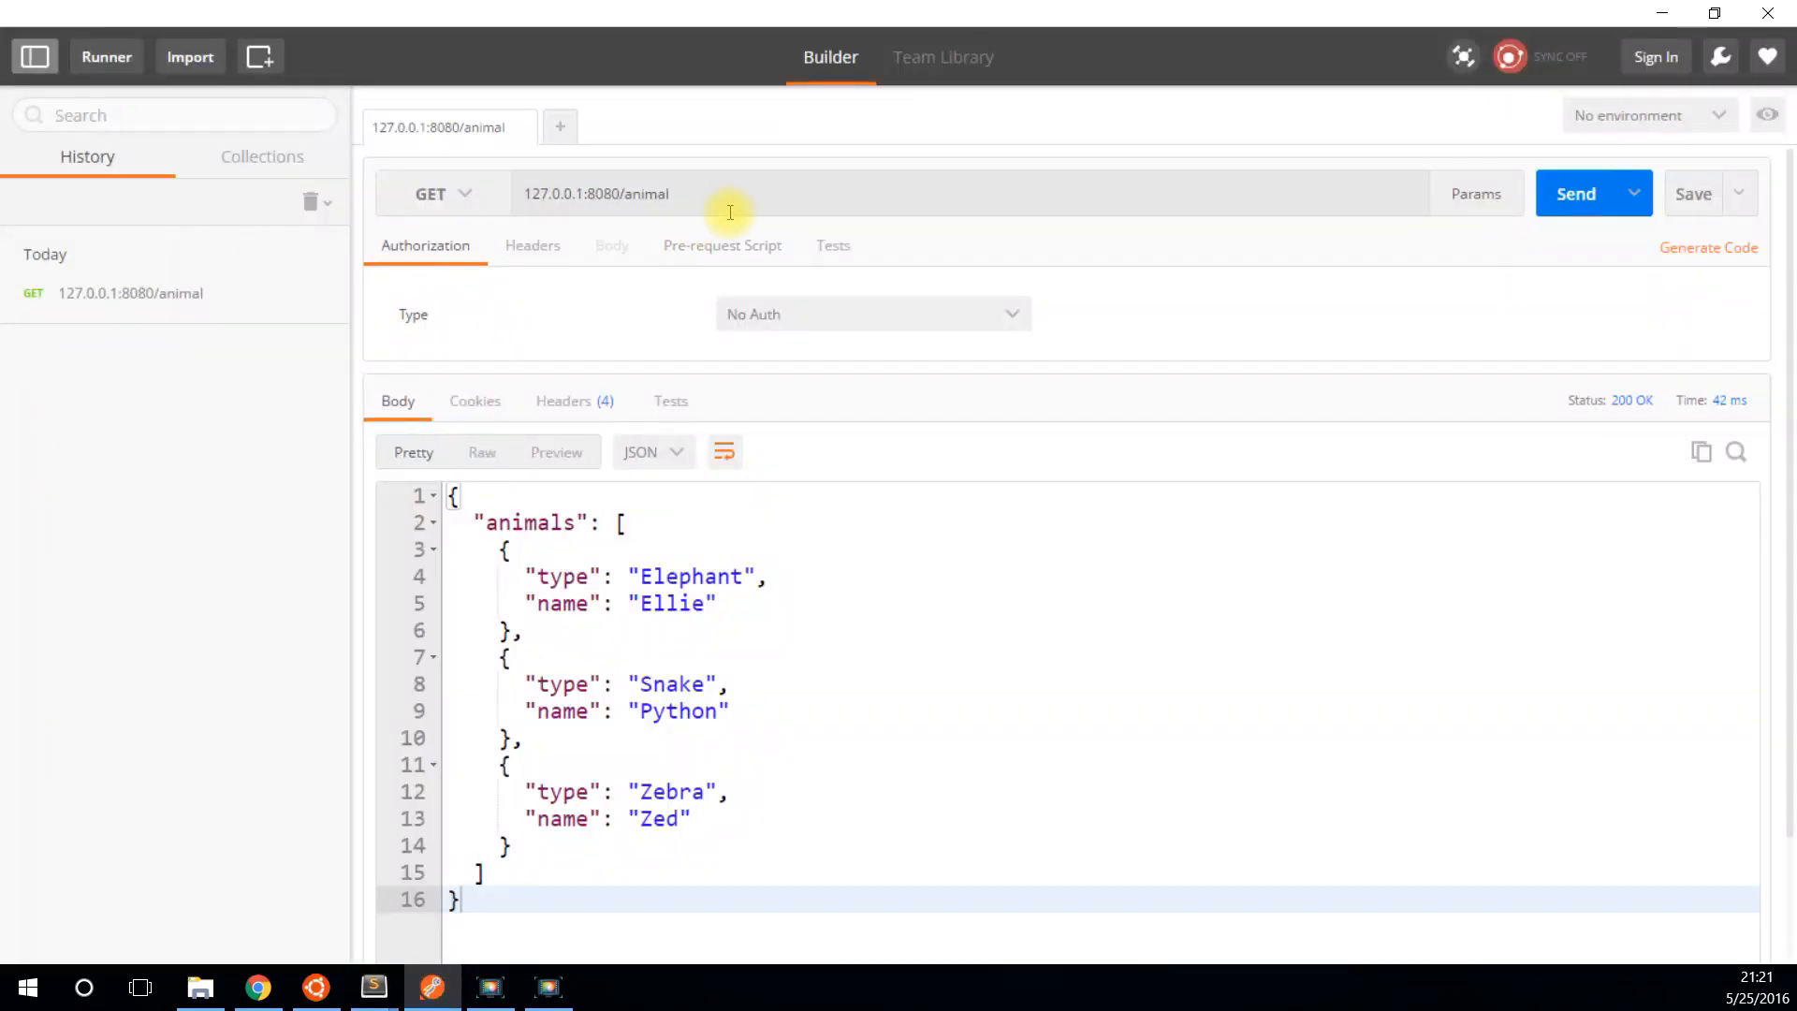
# - Send a GET request to 127.0.0.1:8080/animal/Python, which returns a 500 error
pyautogui.write('/P')
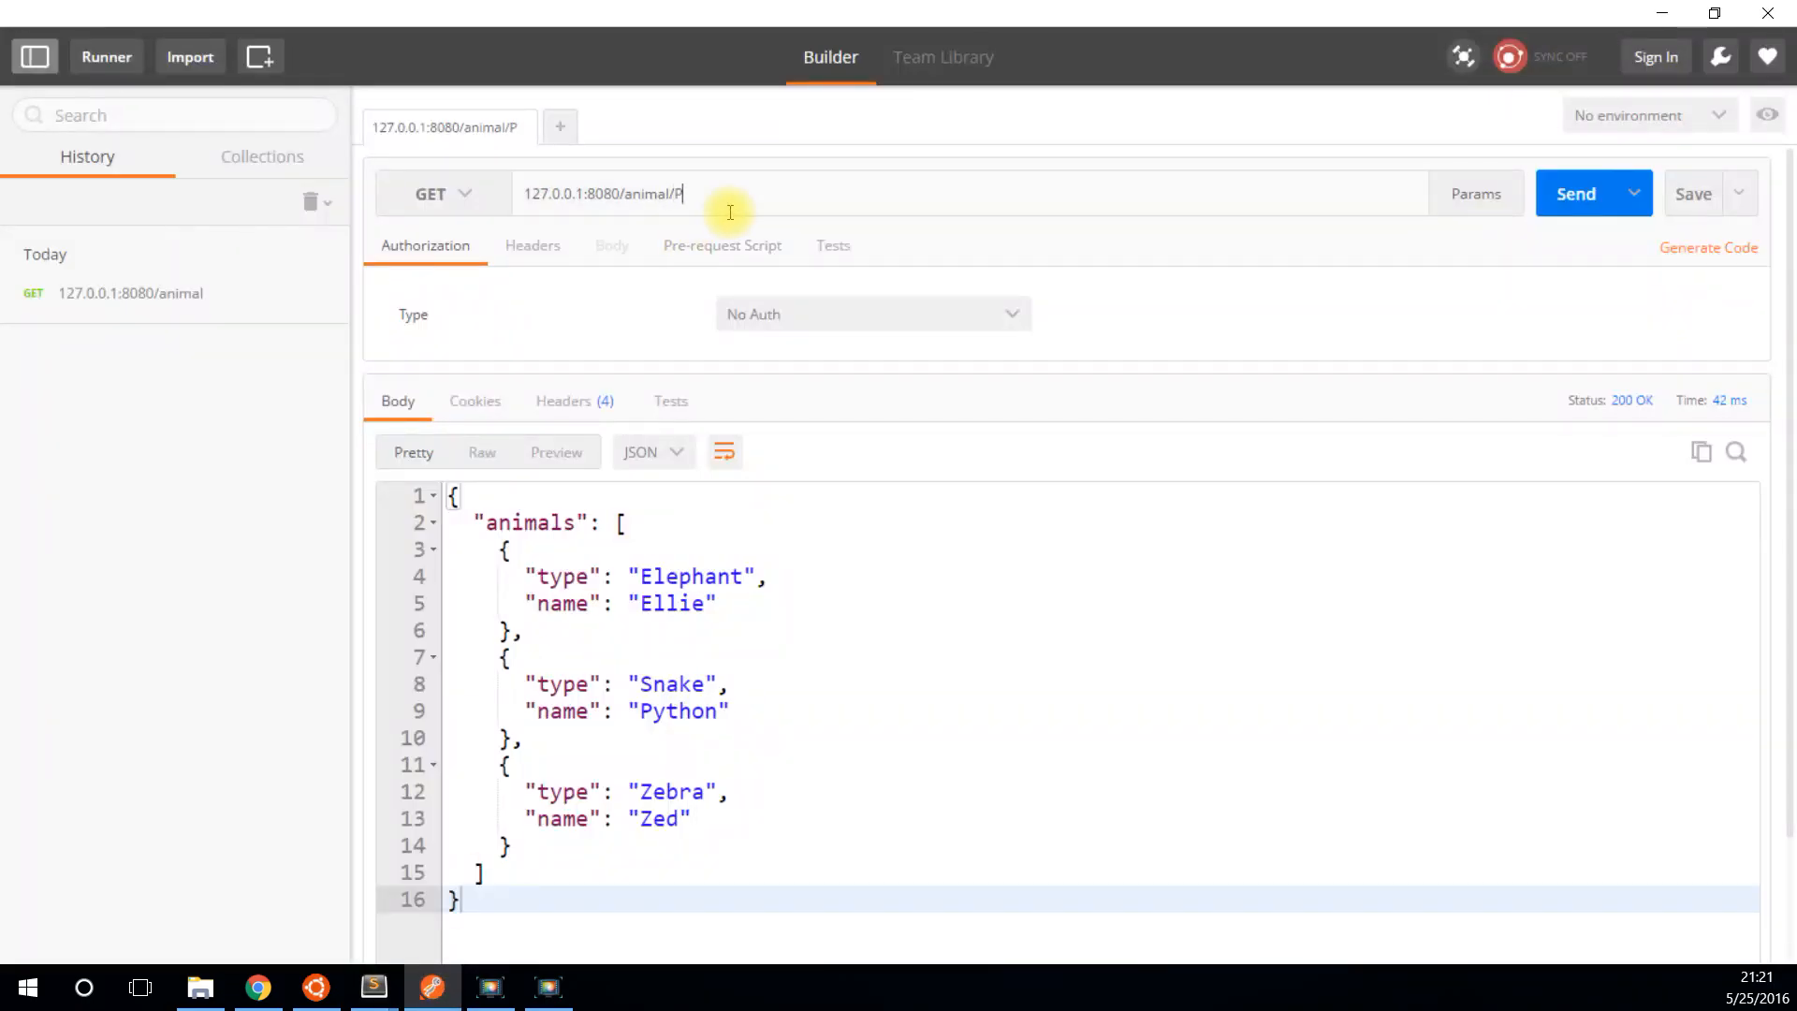
pyautogui.write('ython')
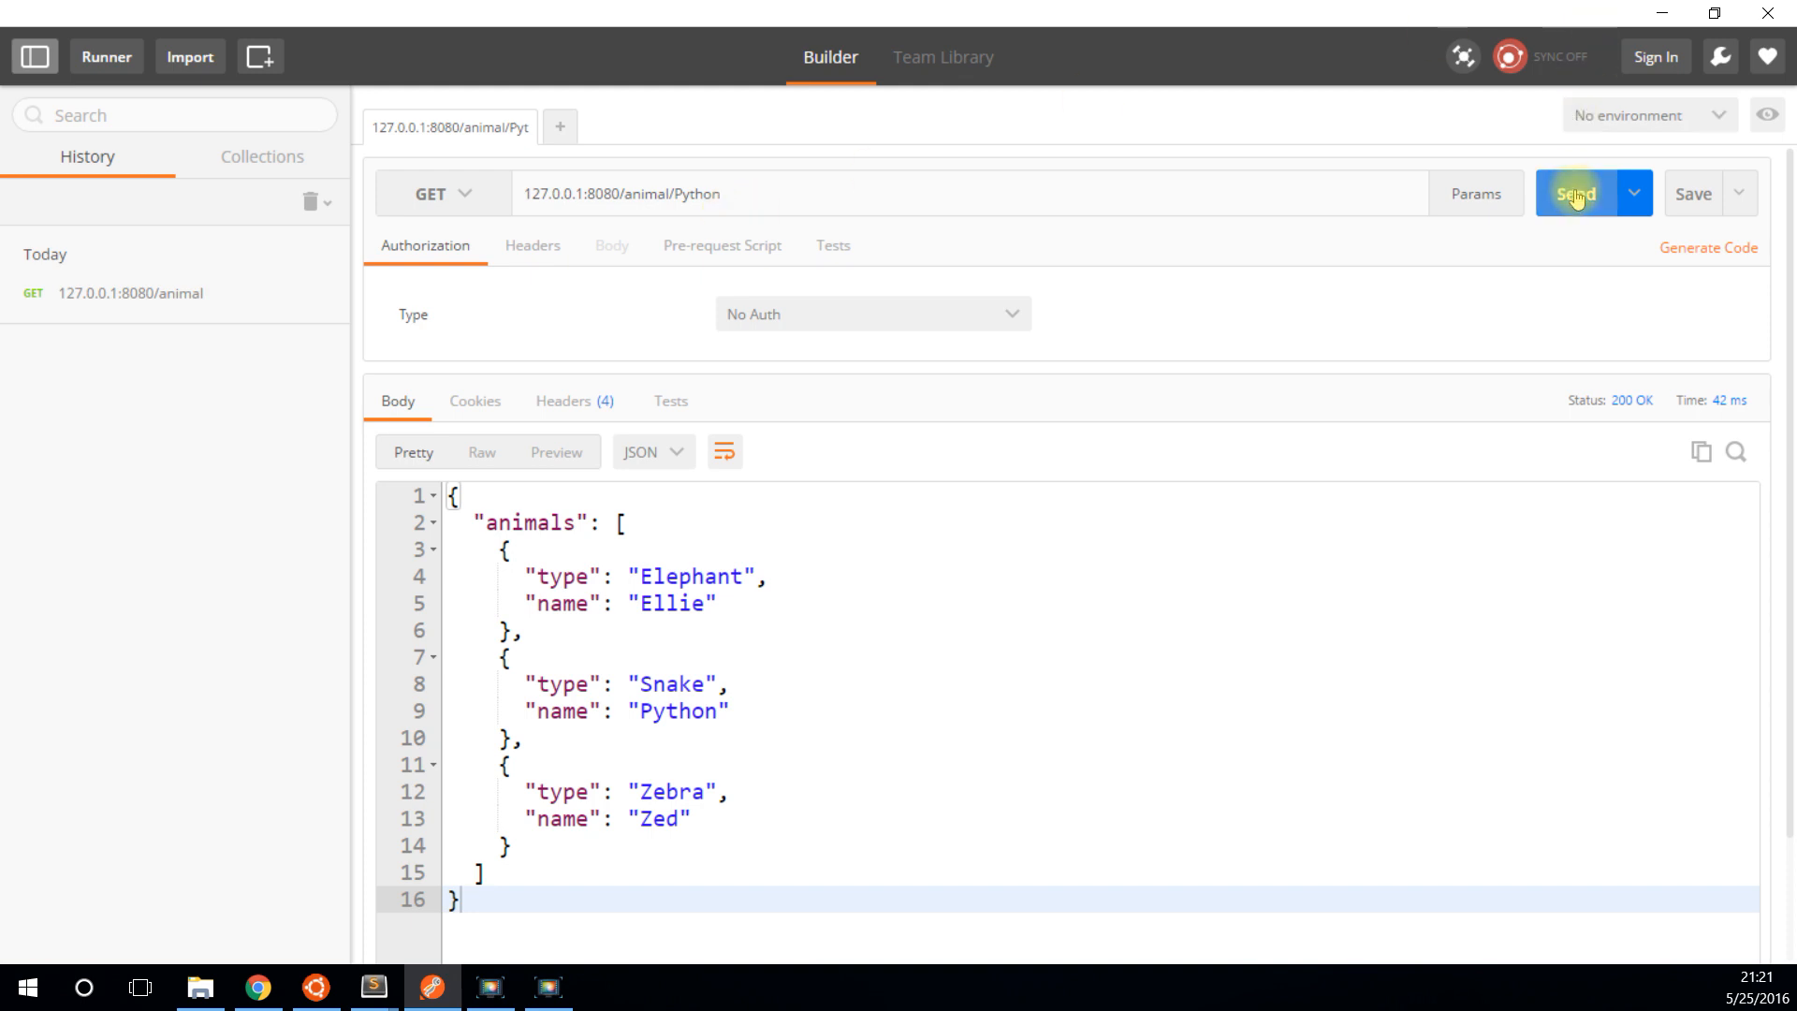
pyautogui.click(1577, 194)
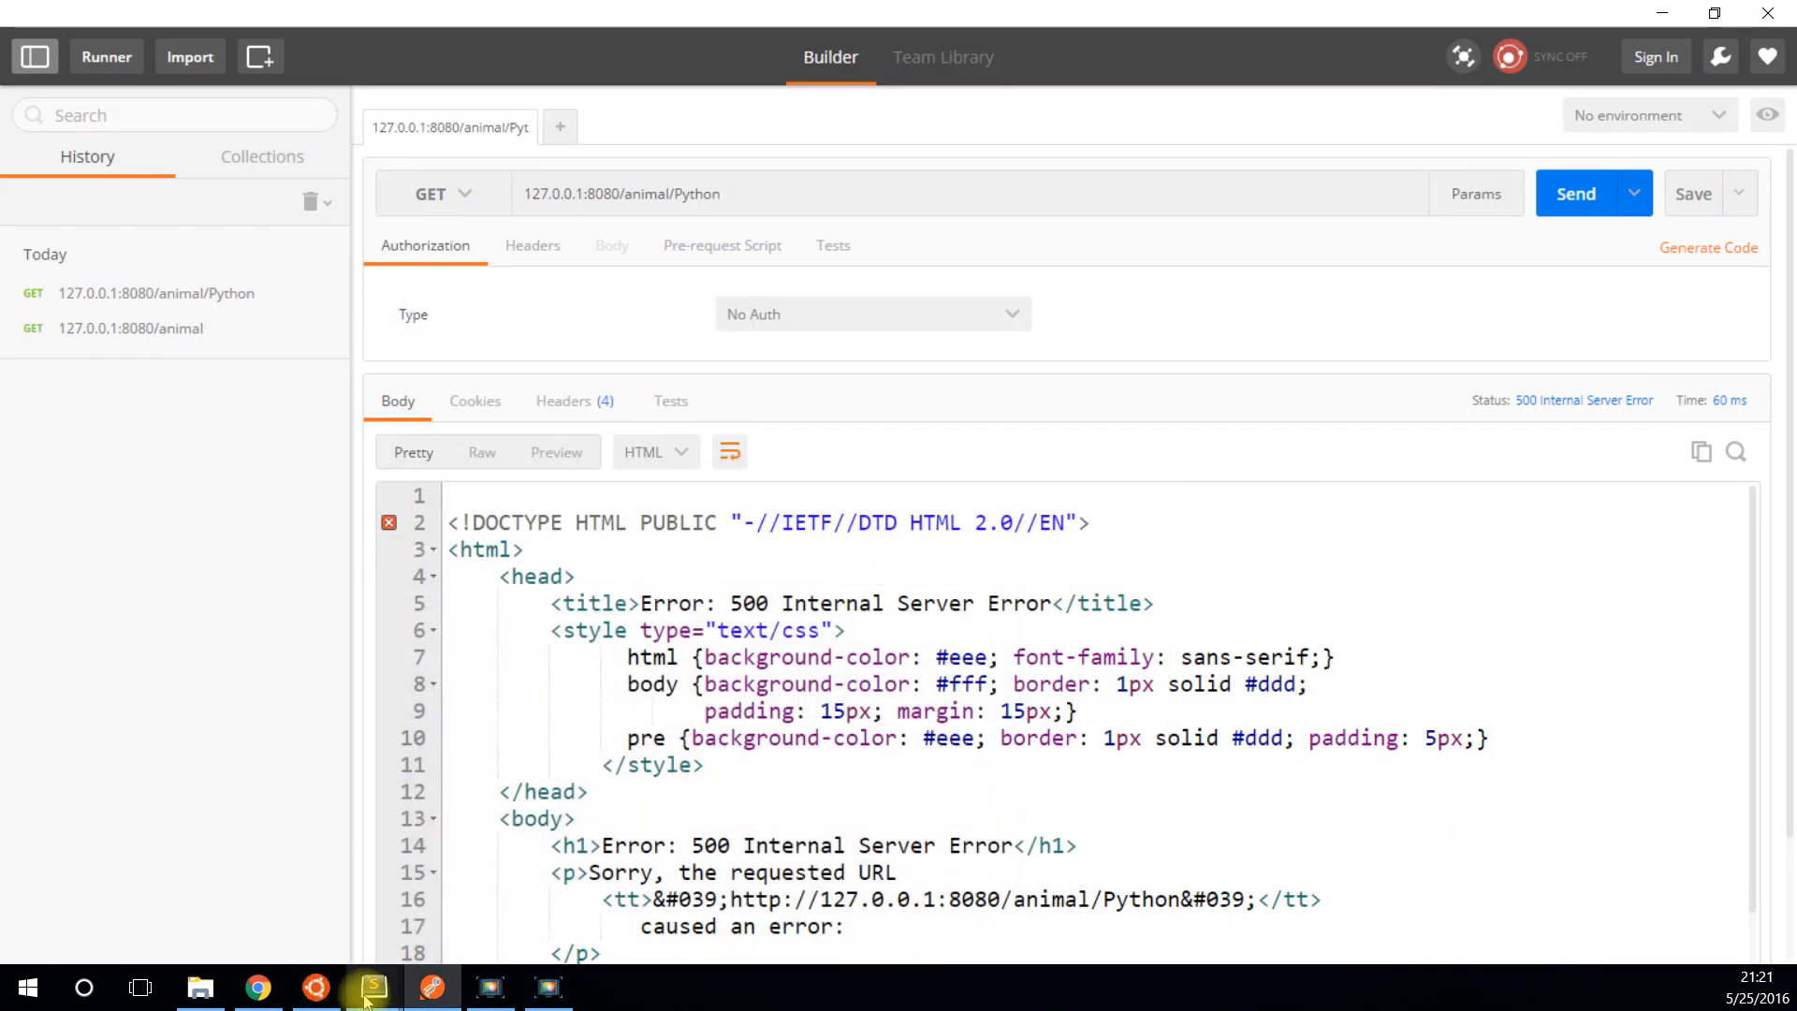
# - Add a name parameter to the getOne function in restful.py
pyautogui.click(372, 987)
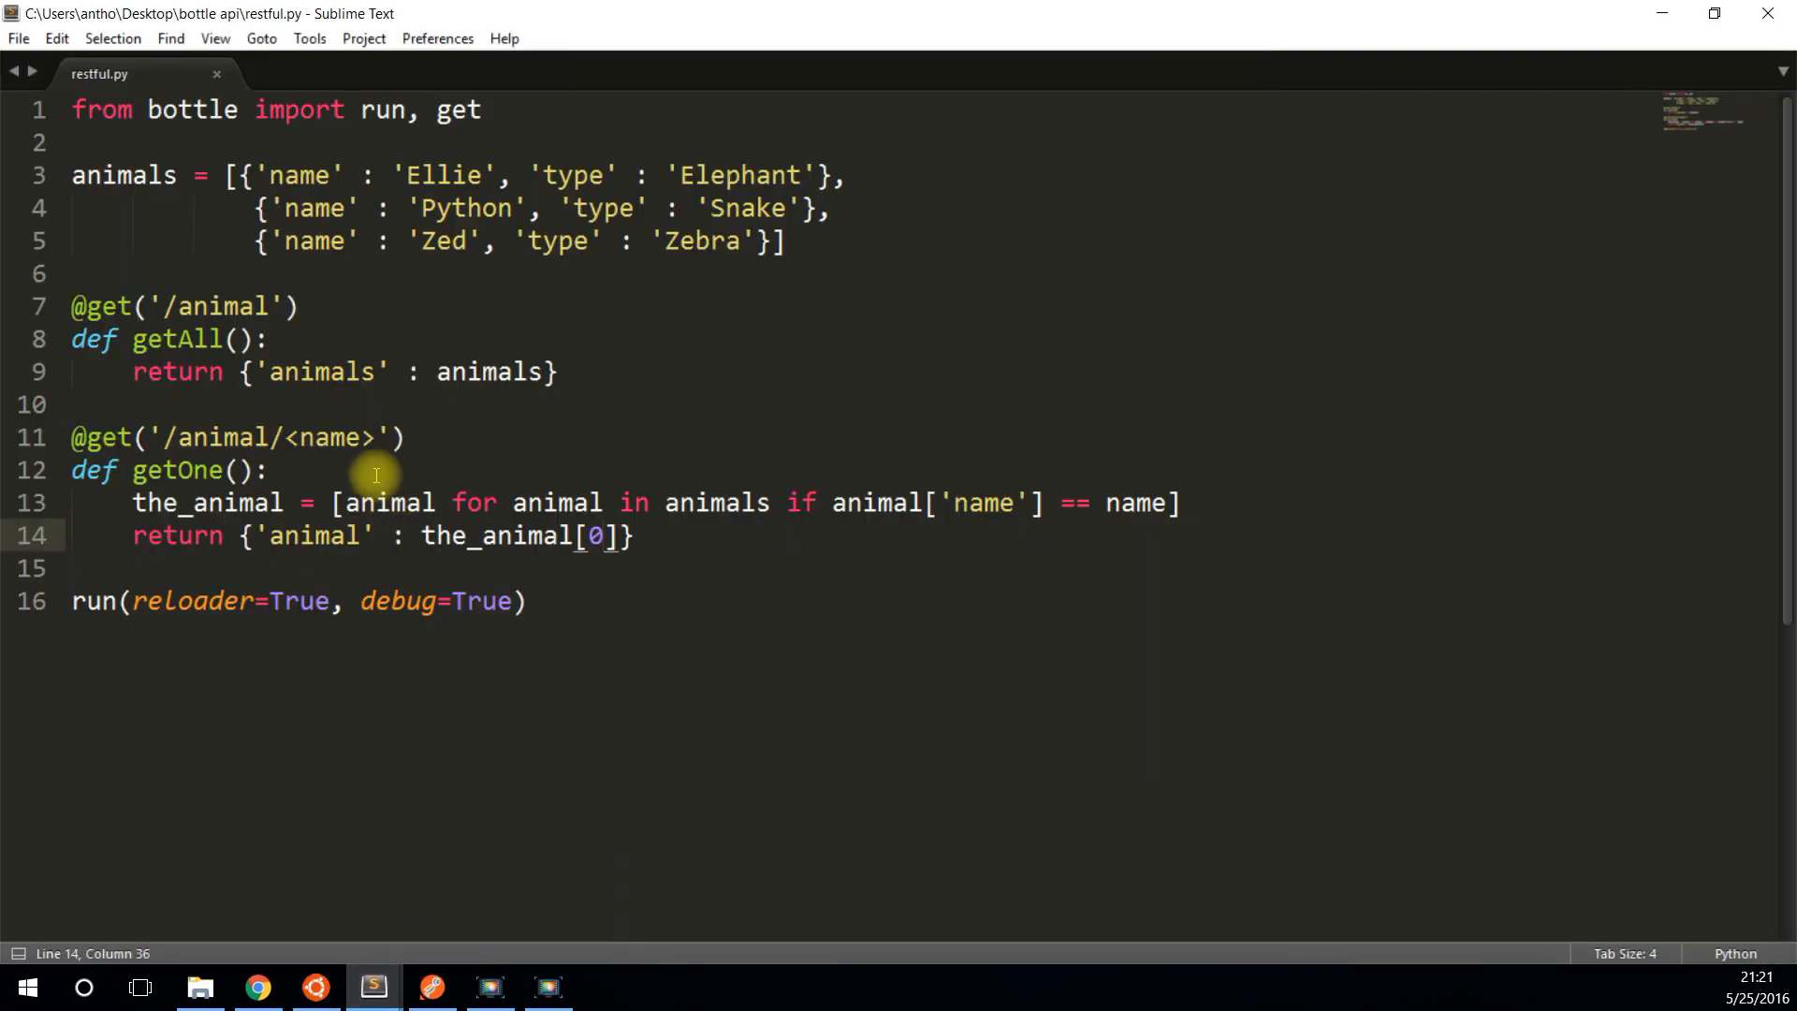
pyautogui.click(238, 470)
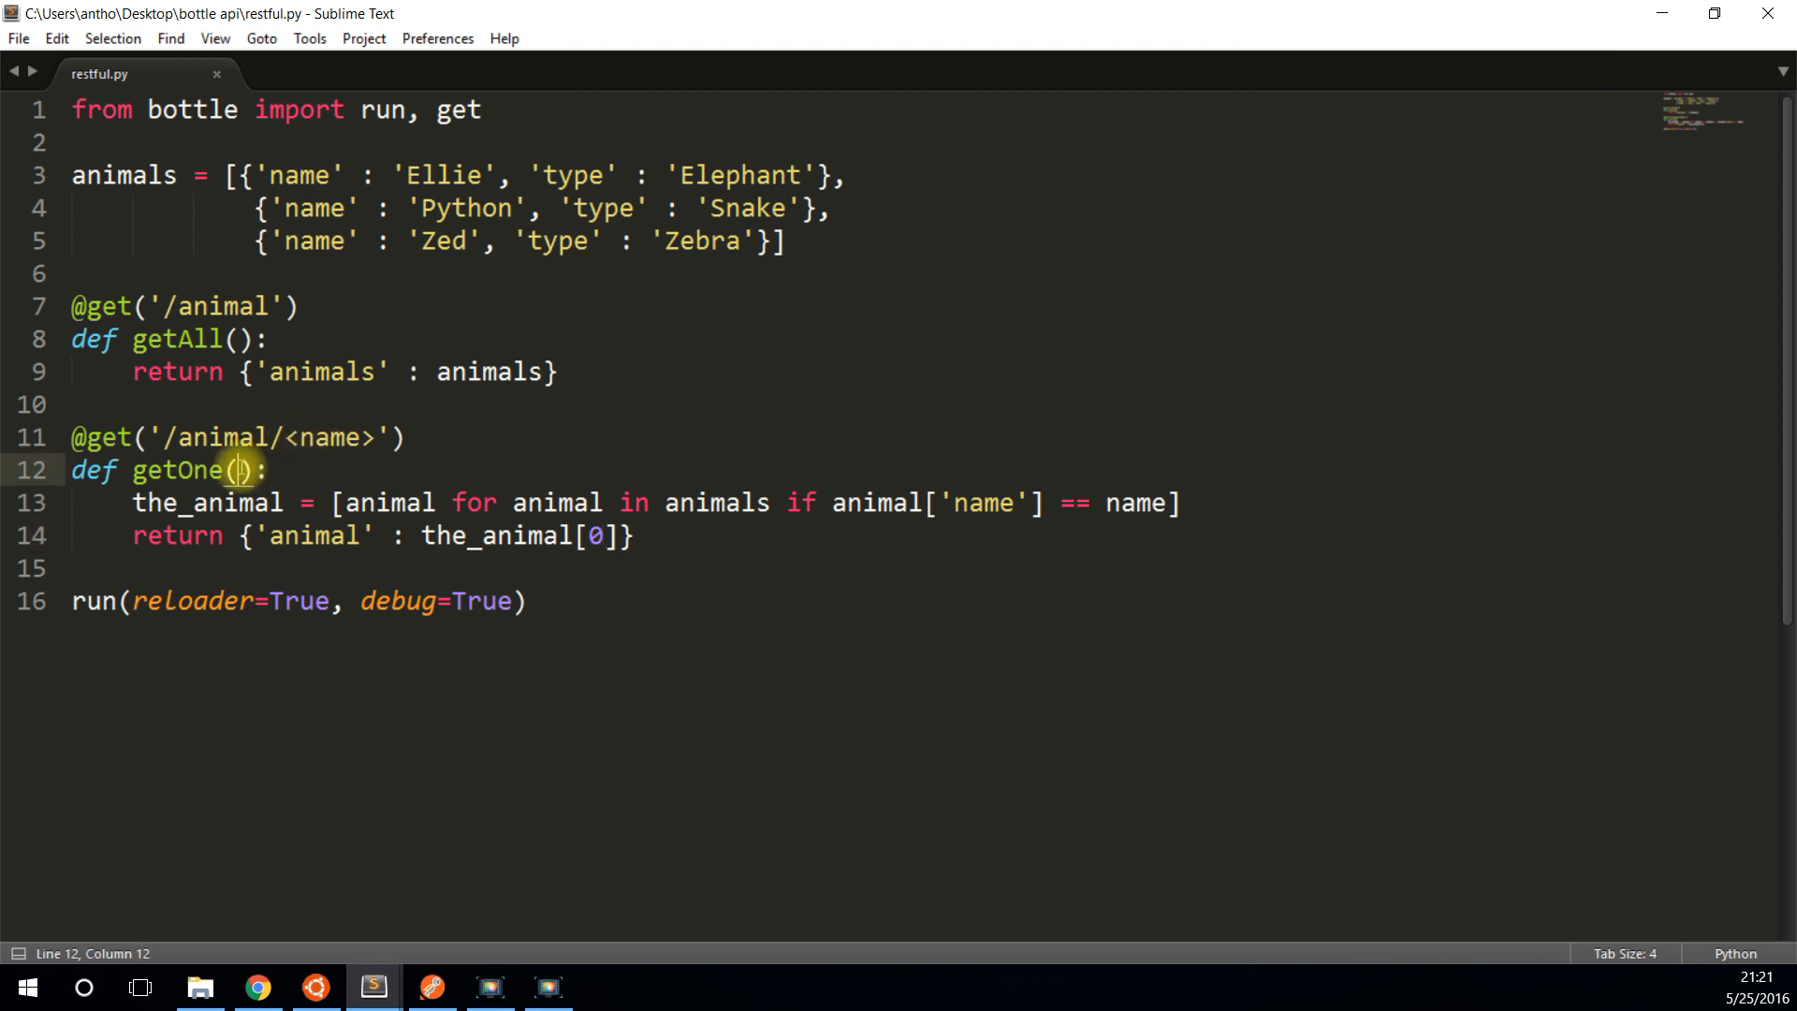
pyautogui.write('name')
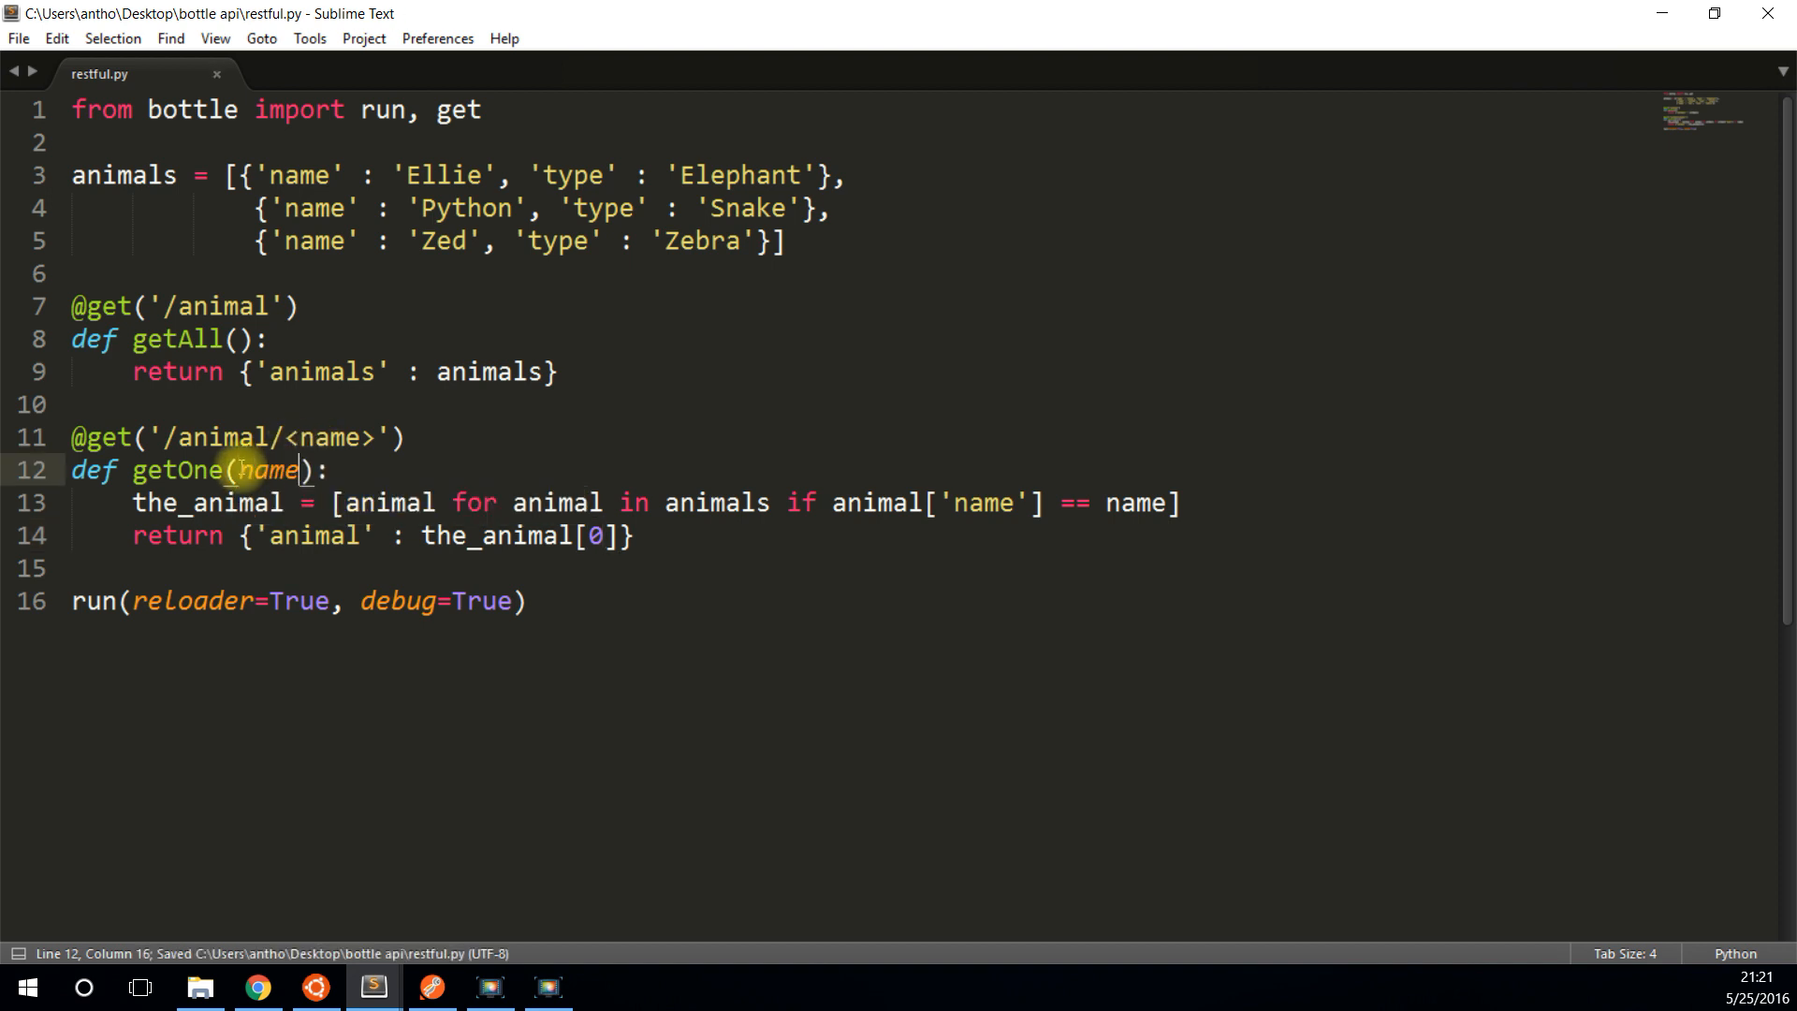
pyautogui.moveTo(271, 471)
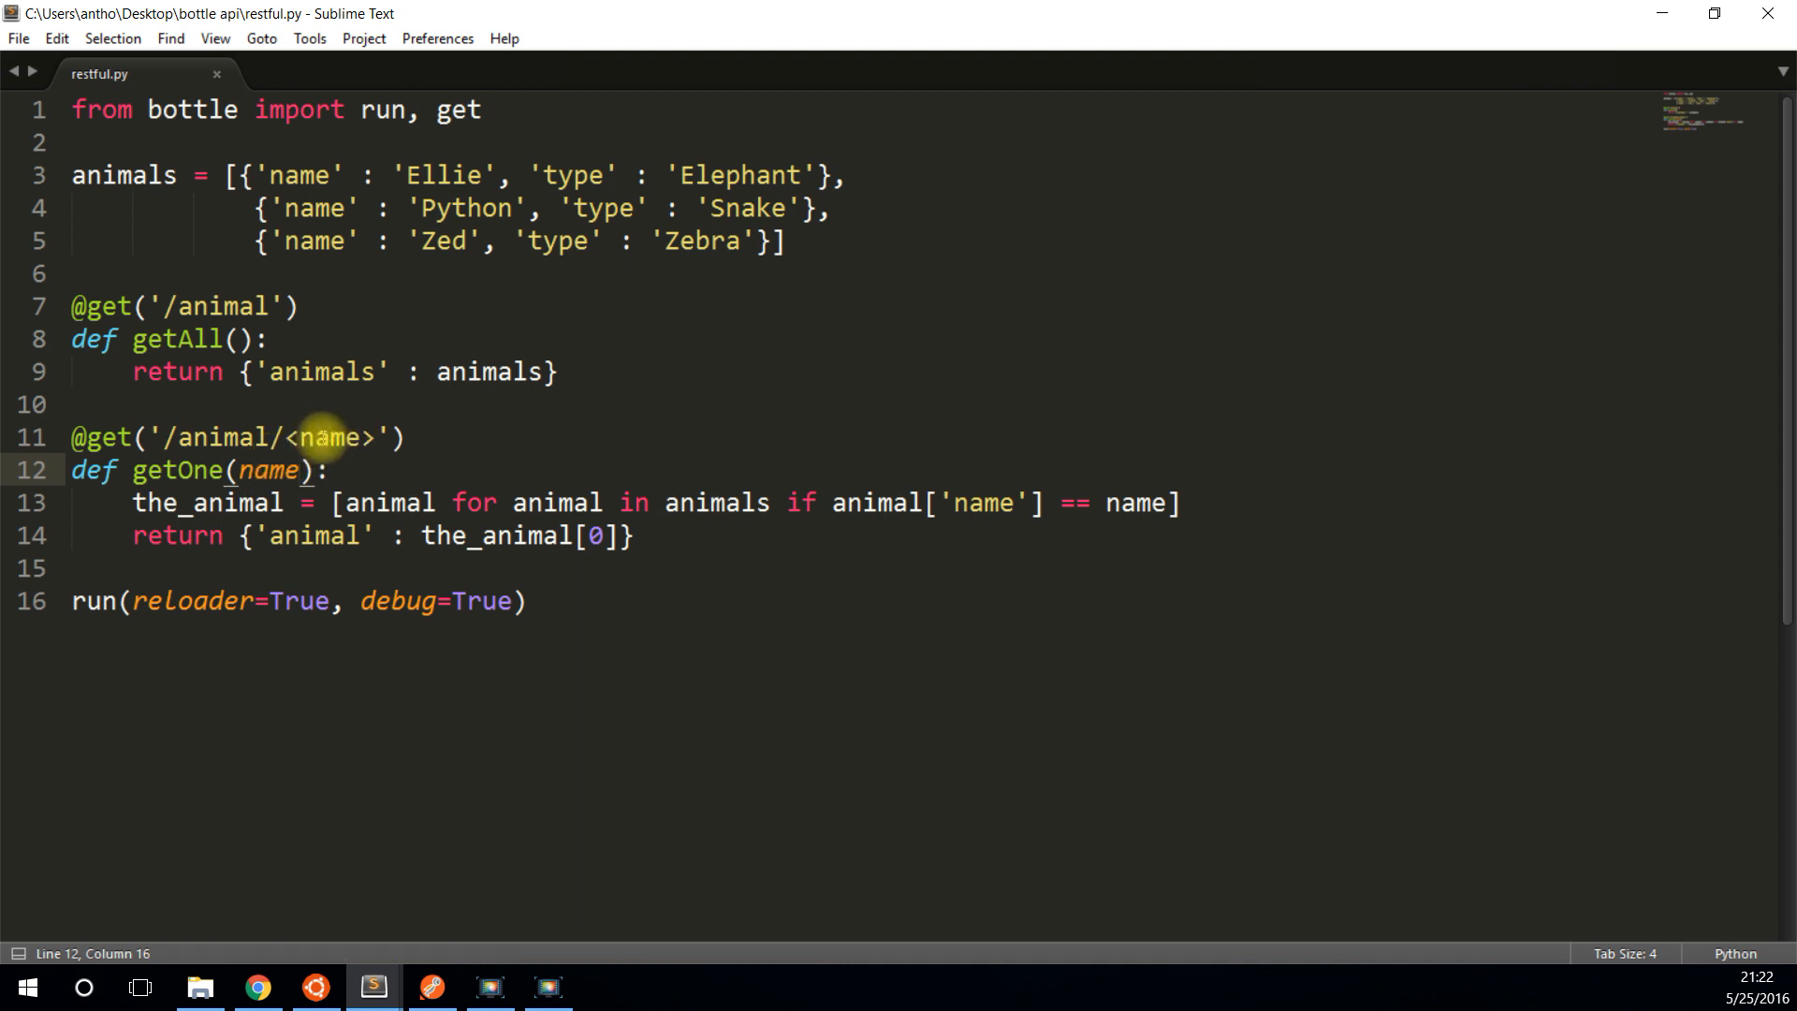
pyautogui.moveTo(430, 846)
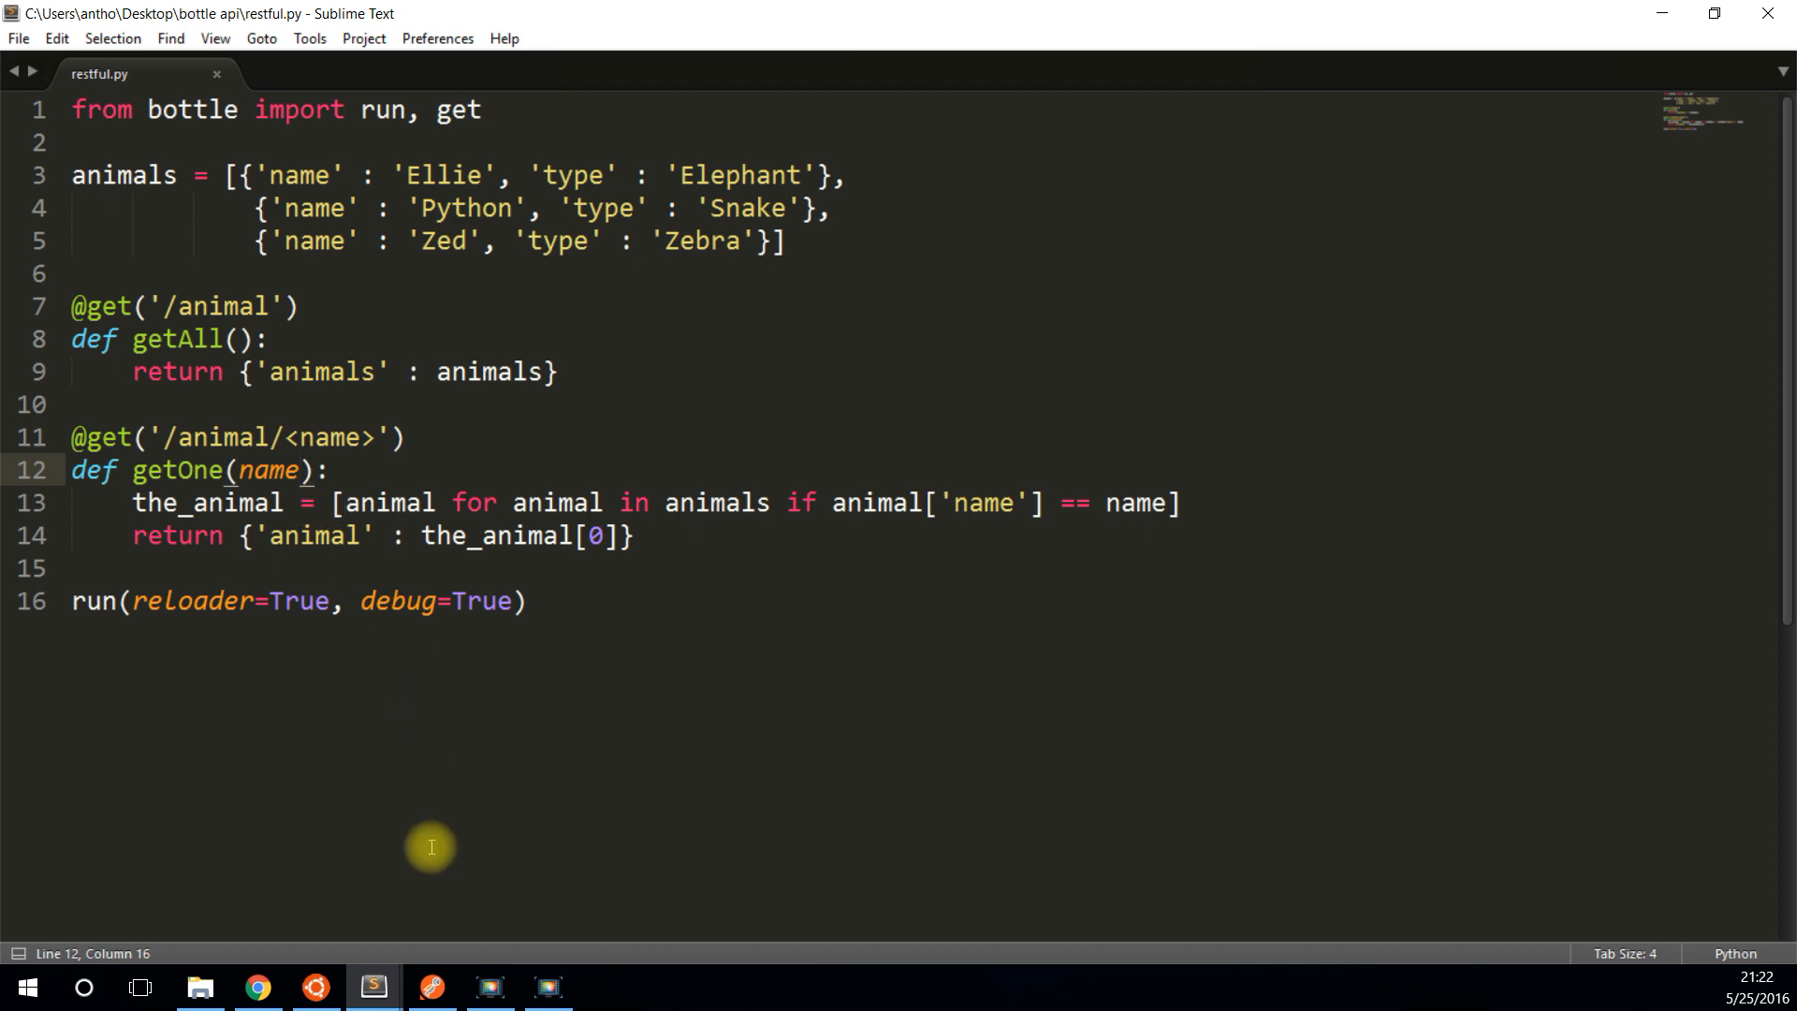
pyautogui.moveTo(315, 988)
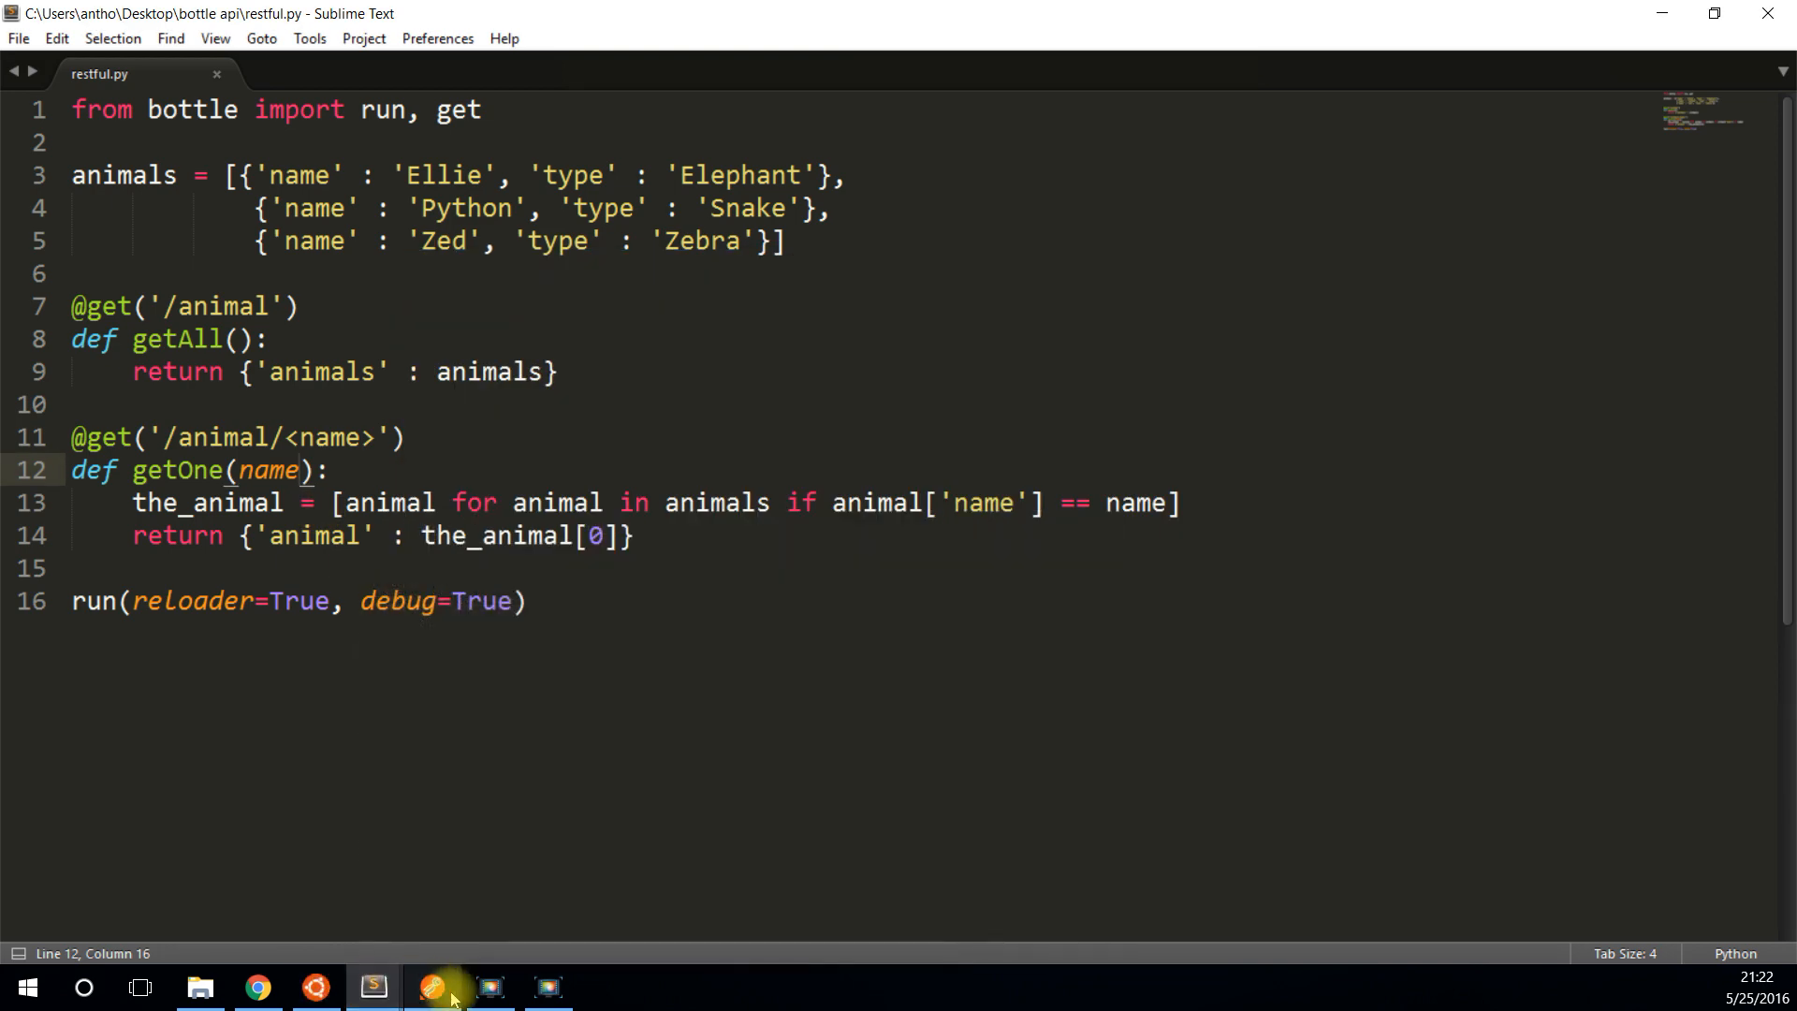
# - Resend the GET for /animal/Python, then fetch /animal/Ellie, both returning 200 OK
pyautogui.click(432, 986)
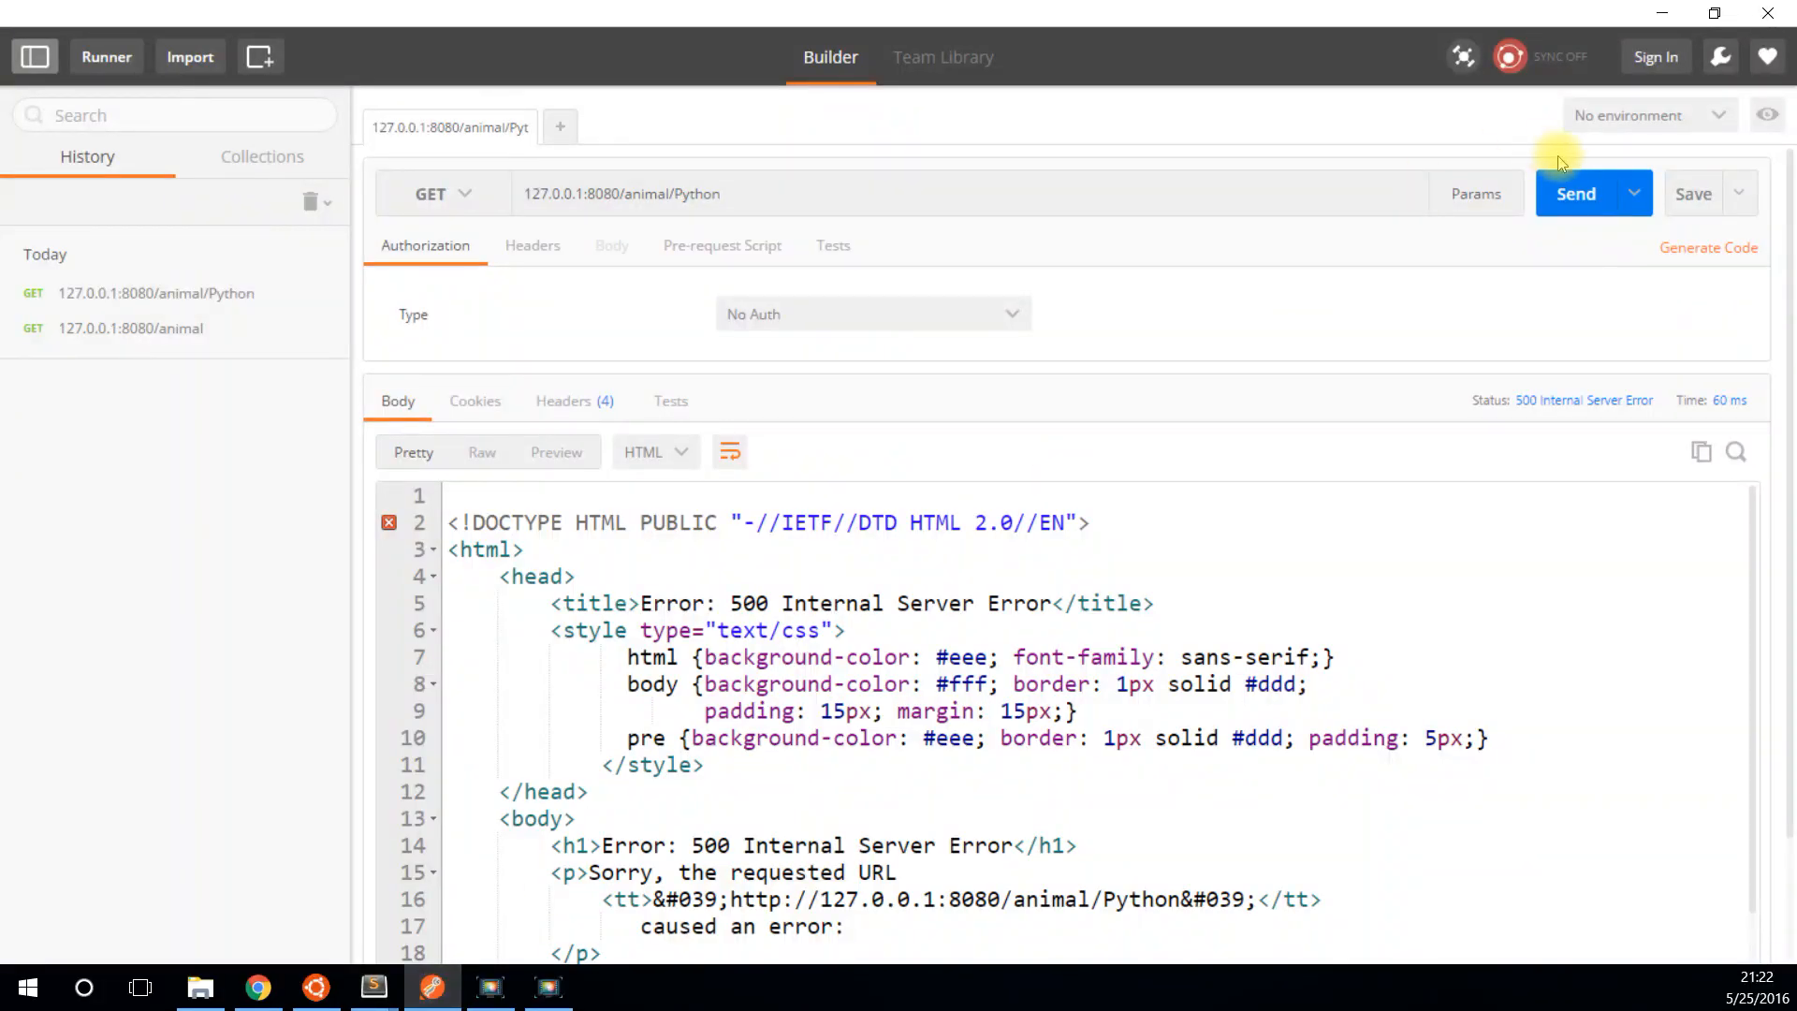
pyautogui.click(1575, 194)
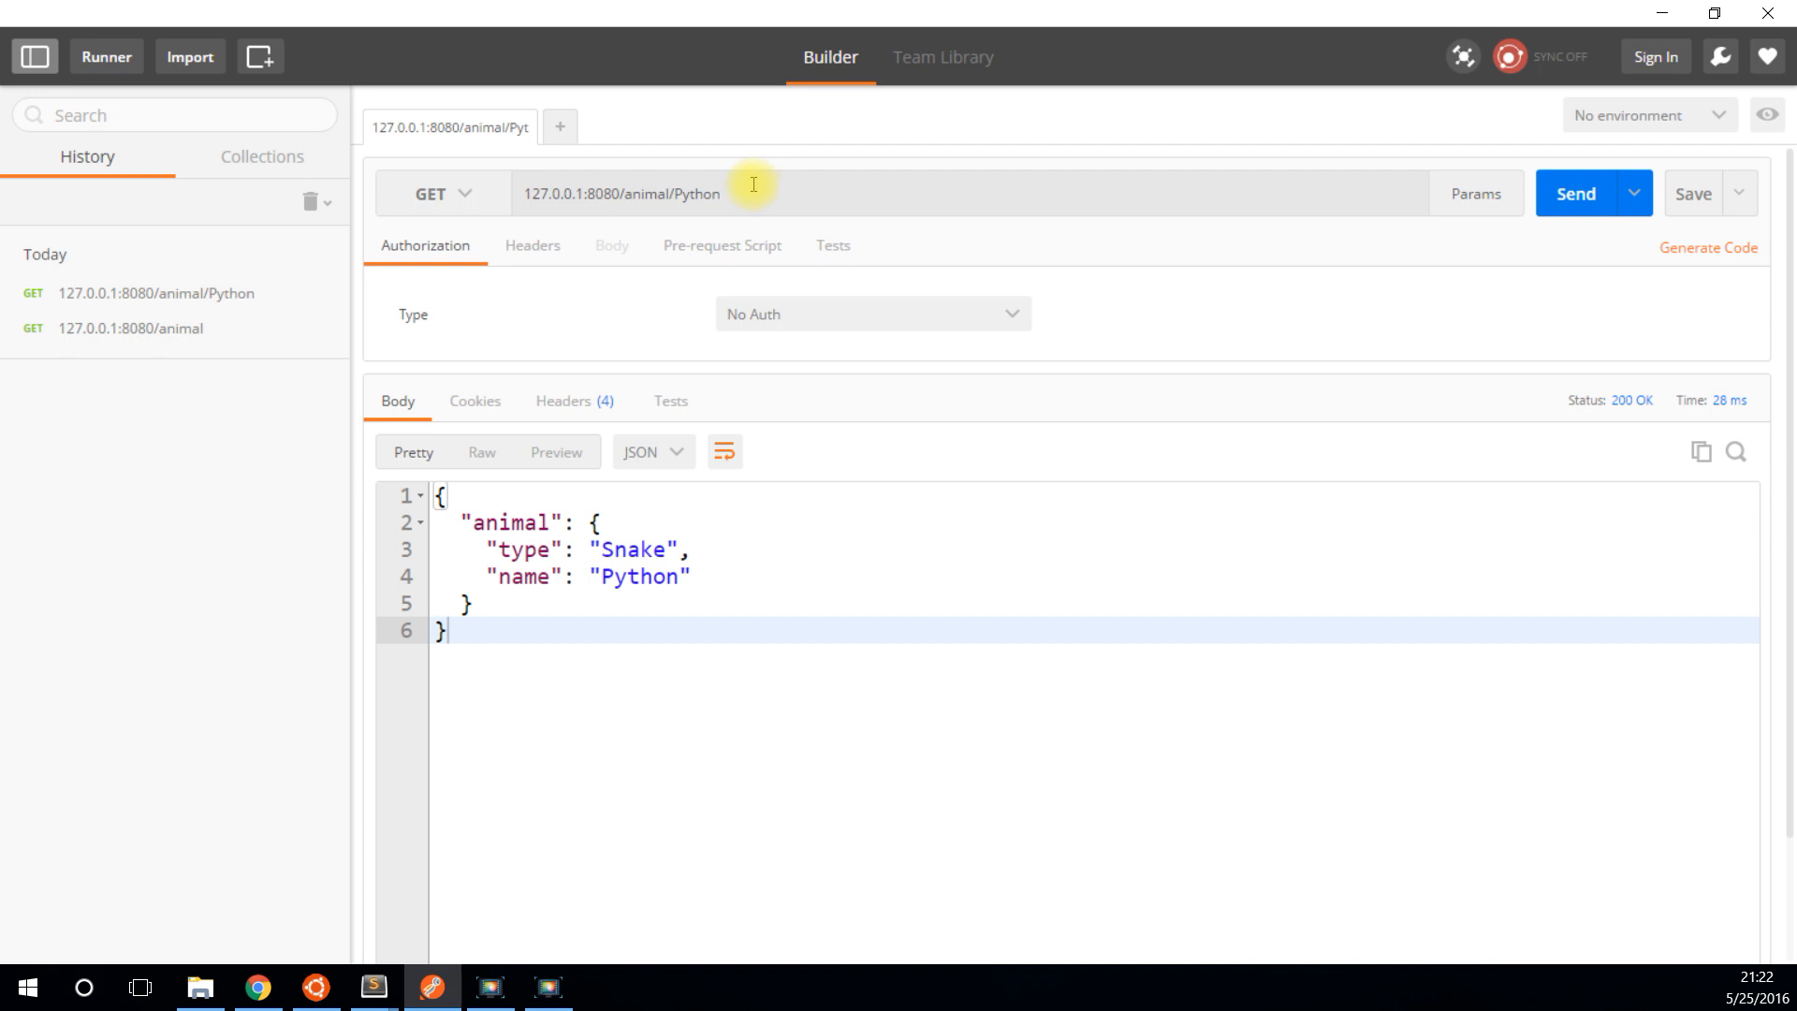
pyautogui.write('Ellie')
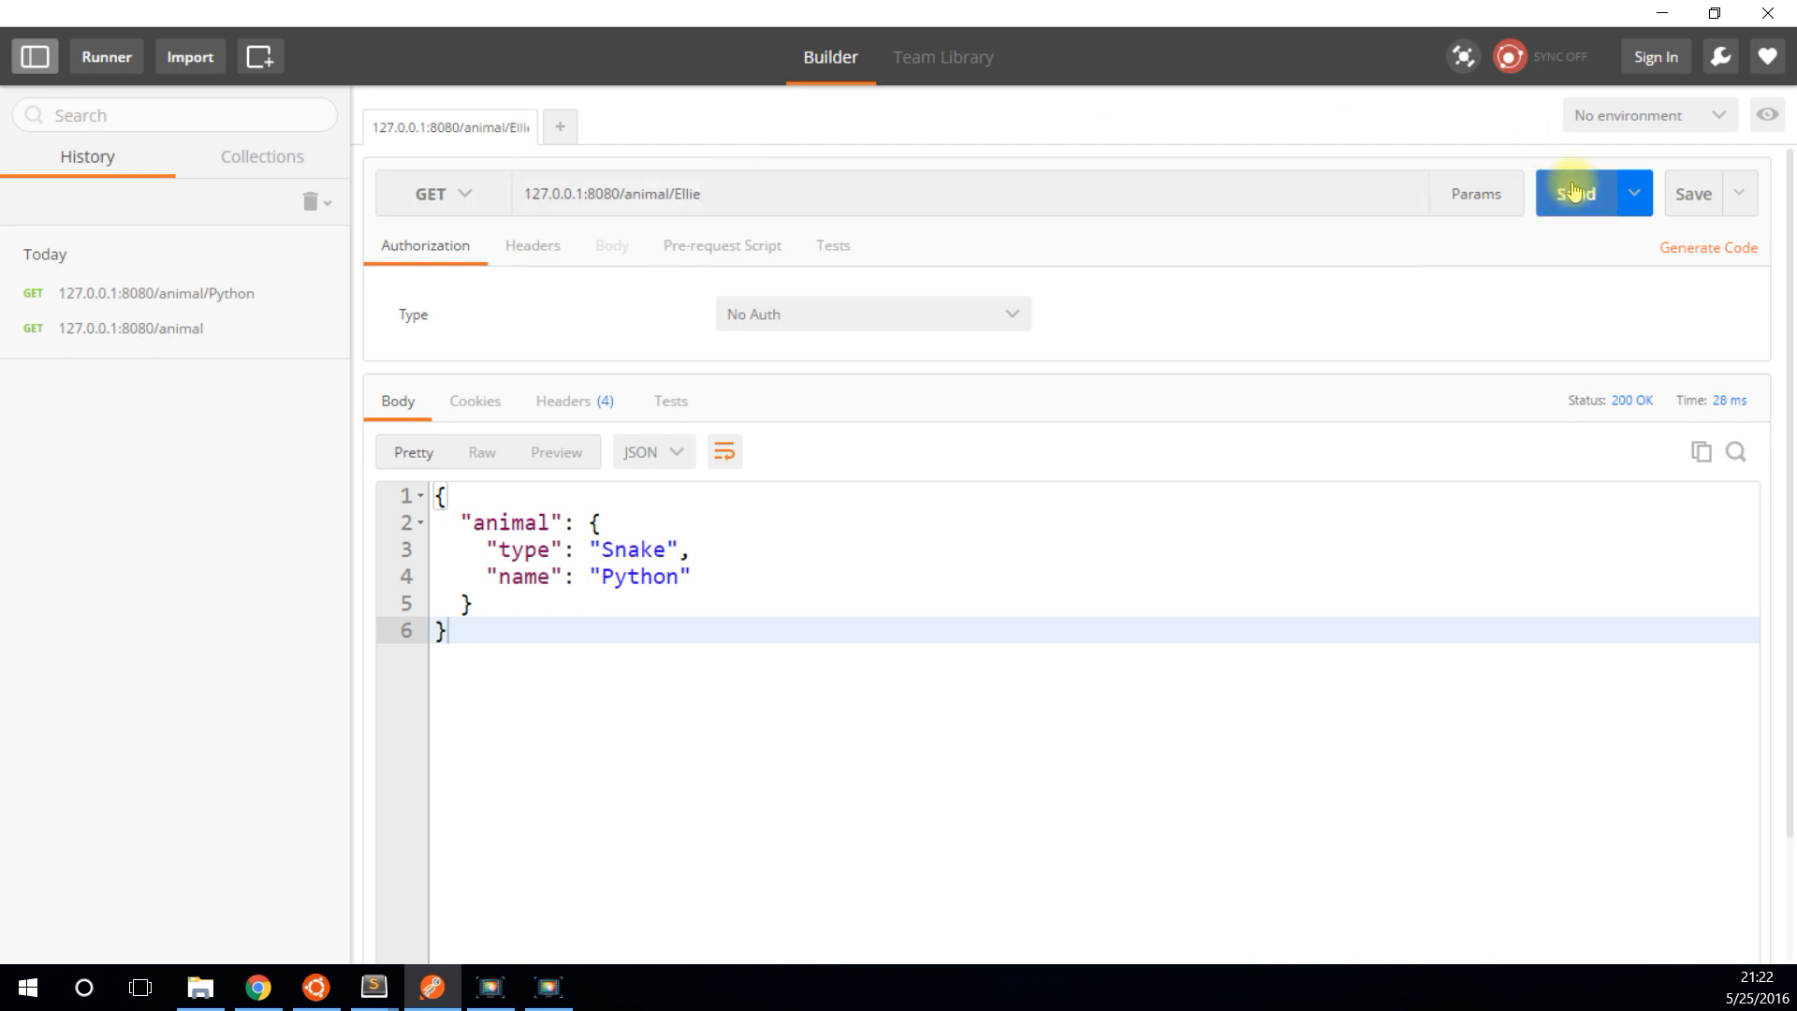
pyautogui.click(1575, 193)
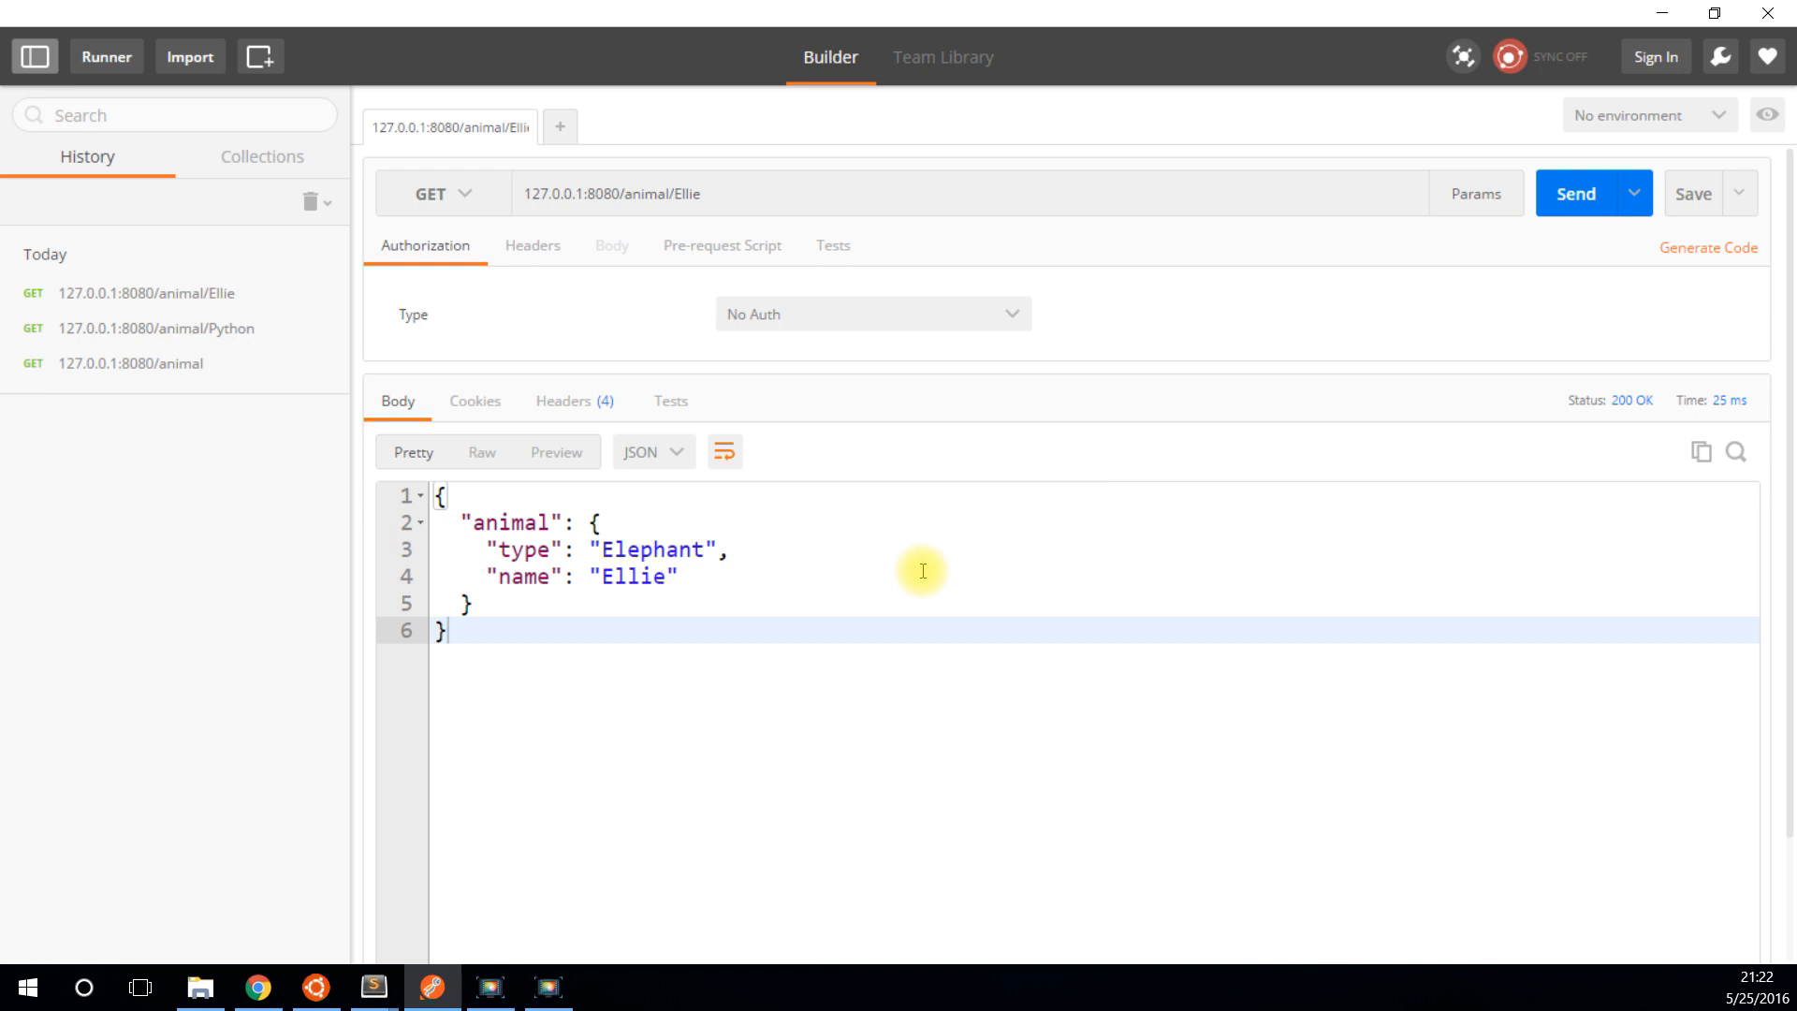
pyautogui.moveTo(373, 986)
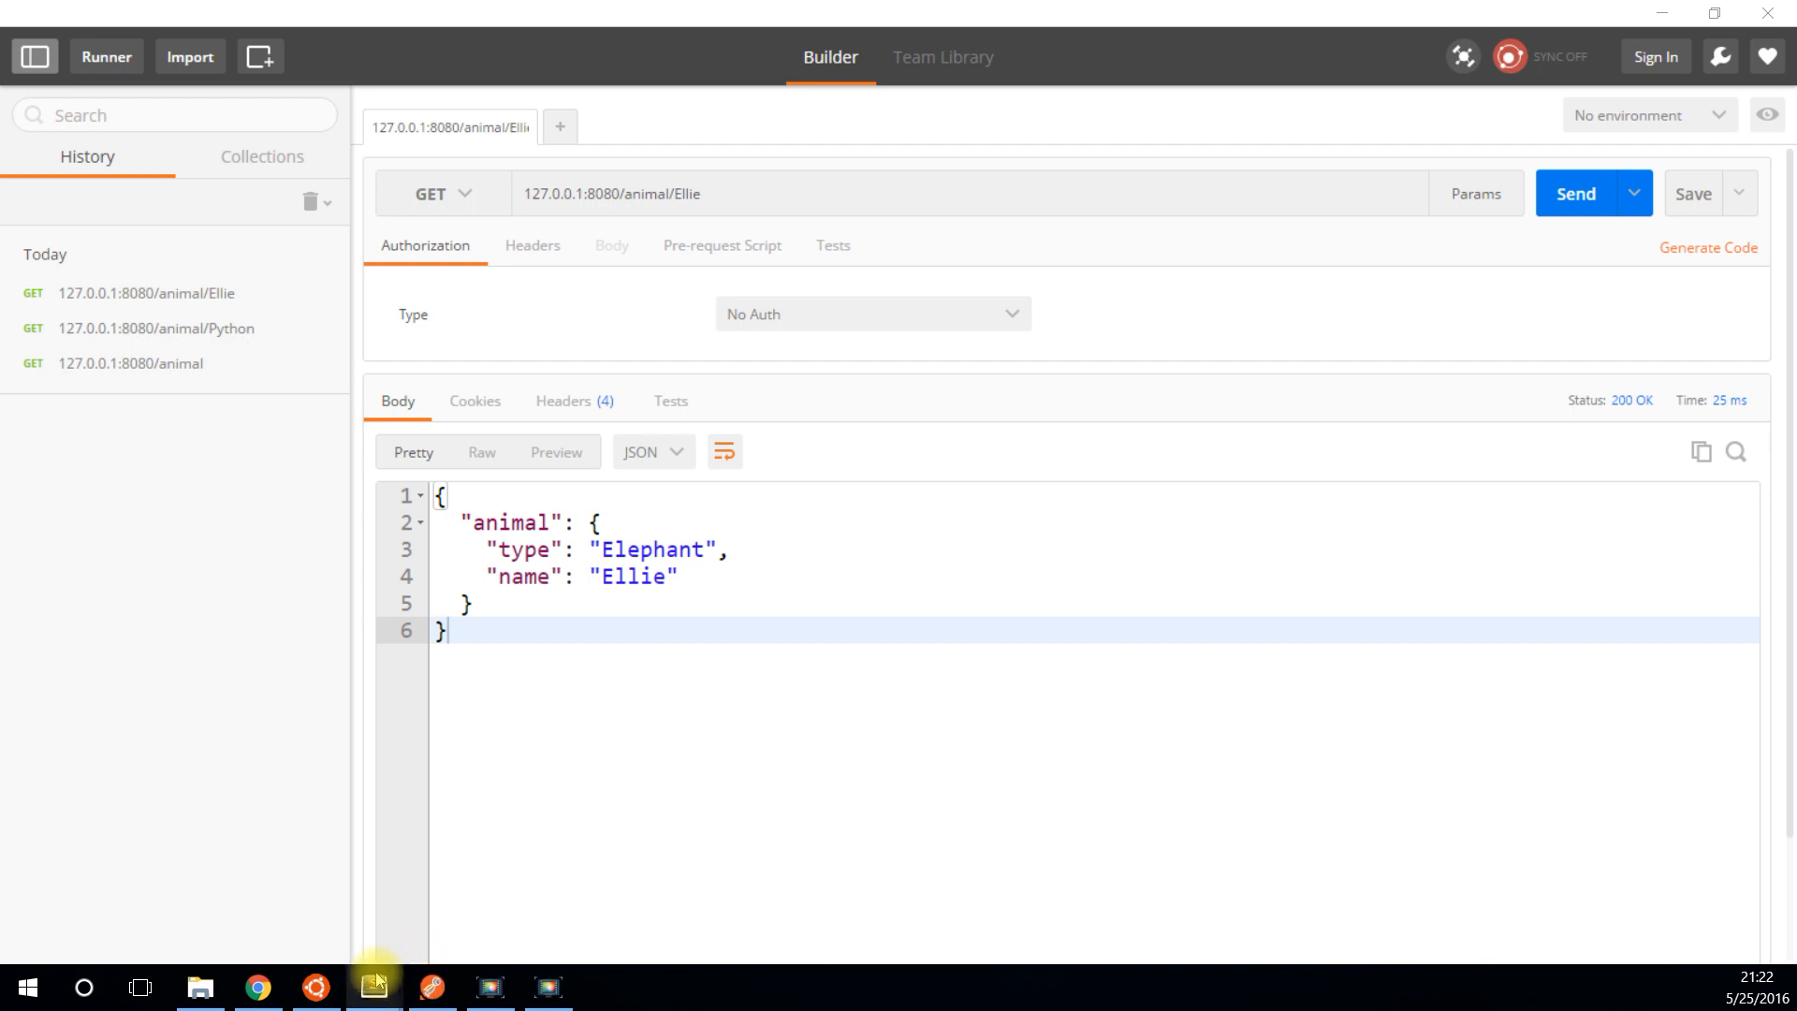
pyautogui.click(373, 987)
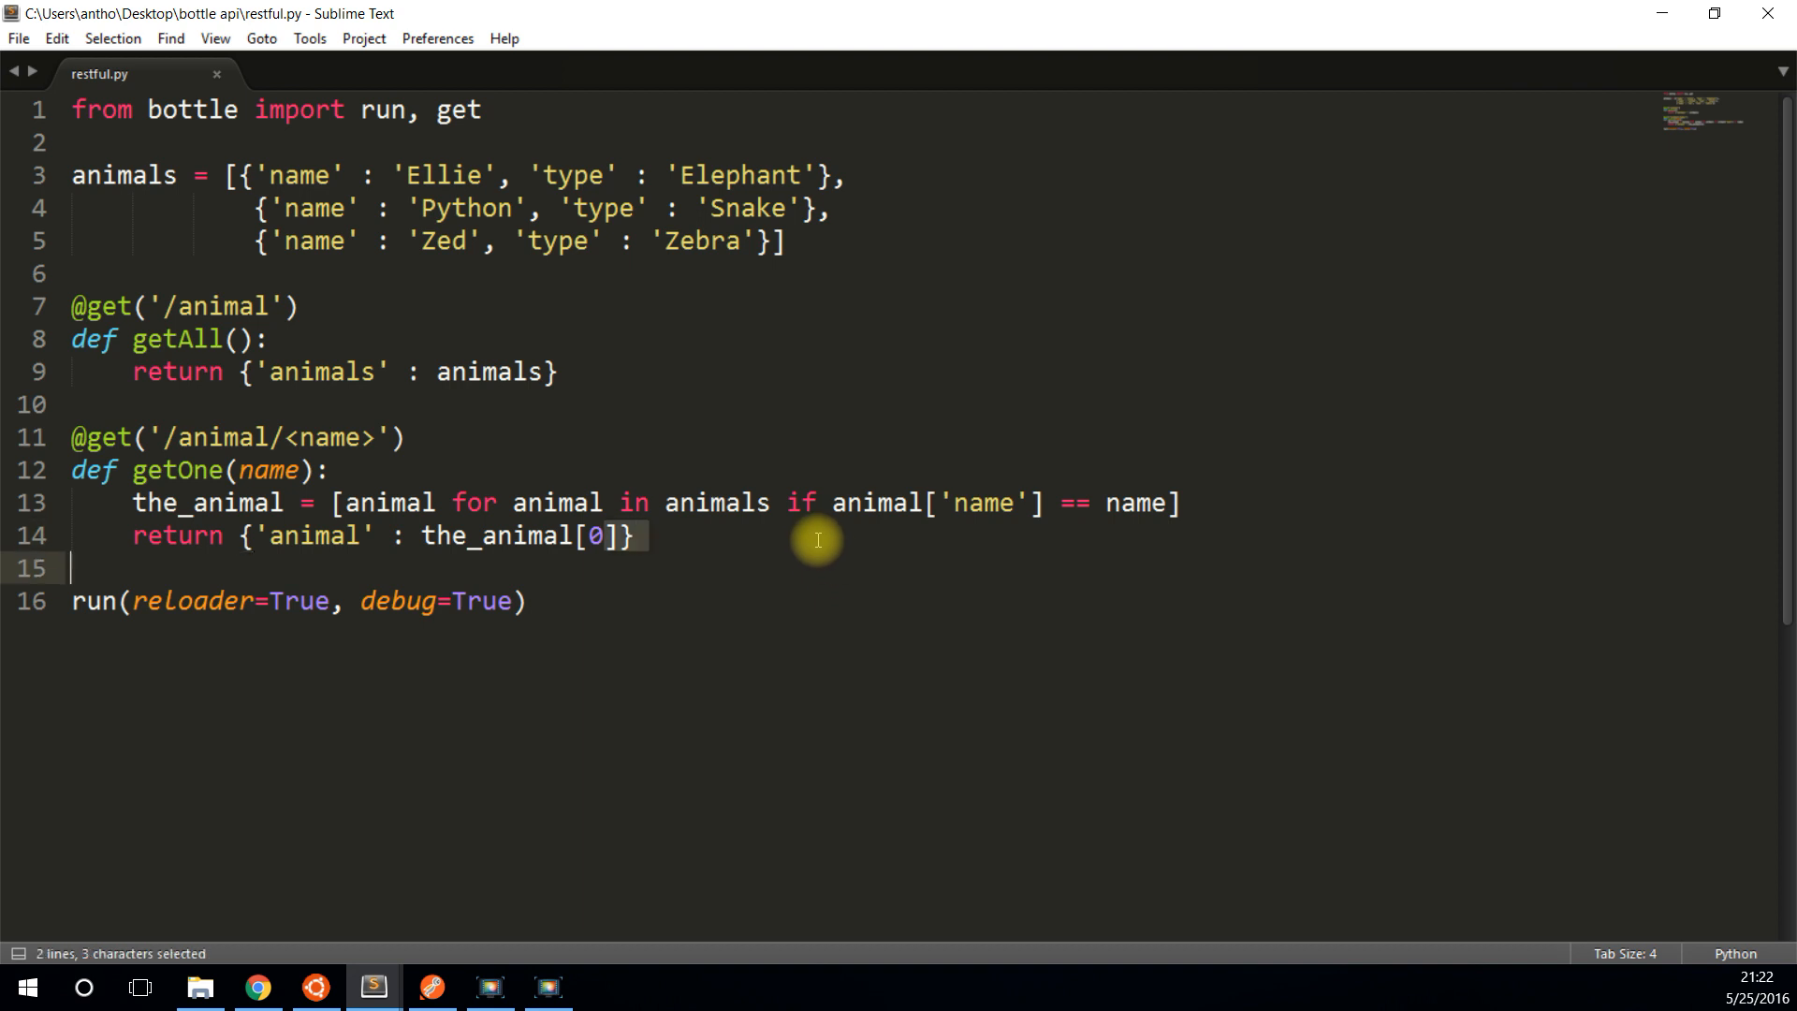
pyautogui.press('enter')
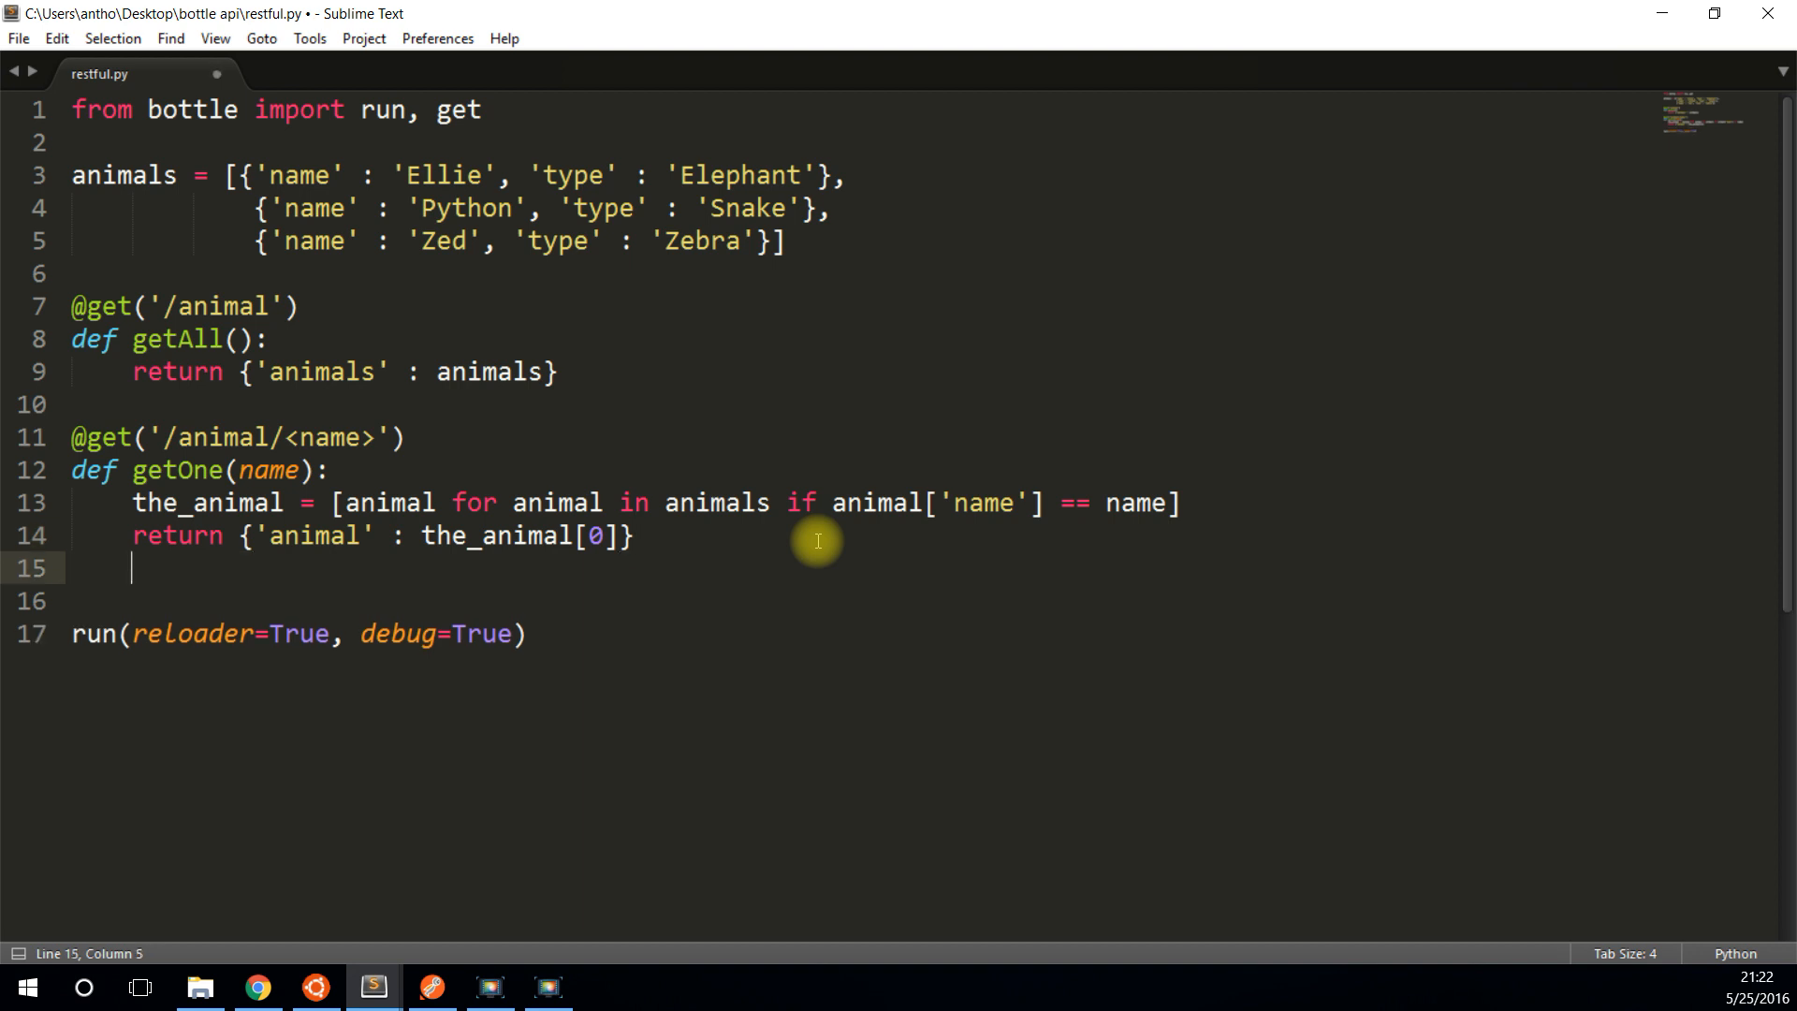
pyautogui.press('Enter')
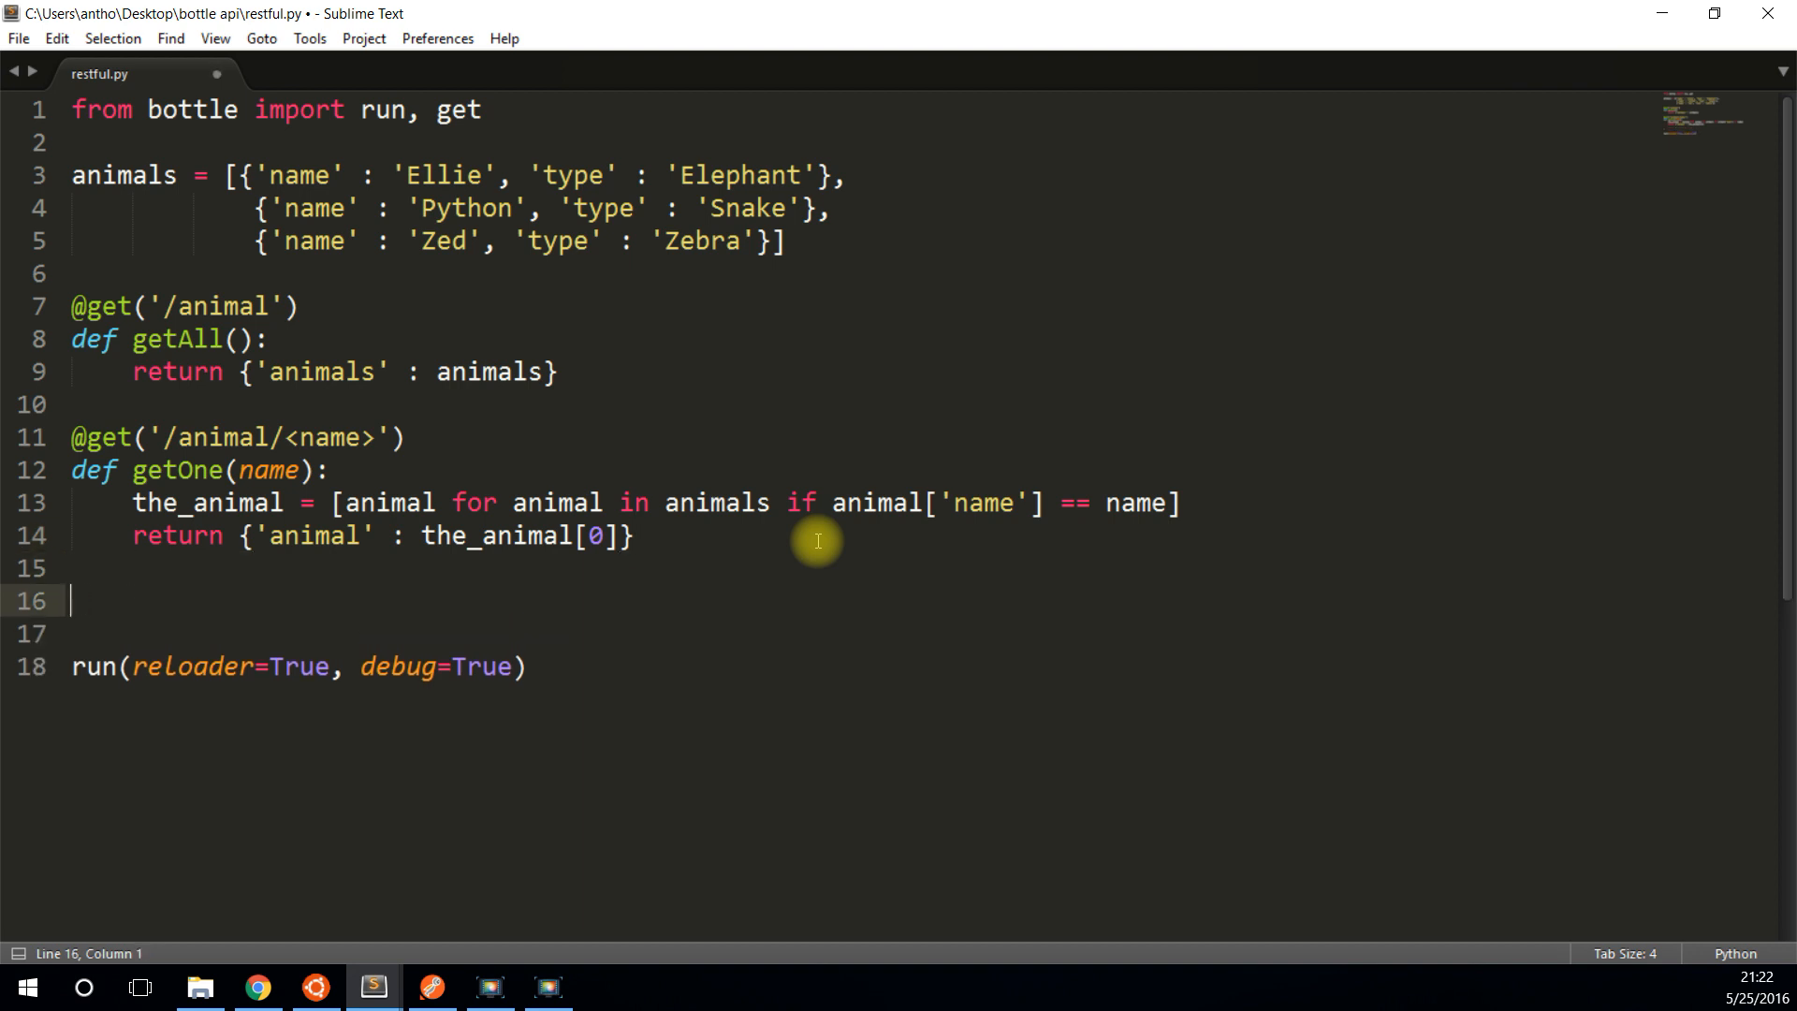
pyautogui.write('@')
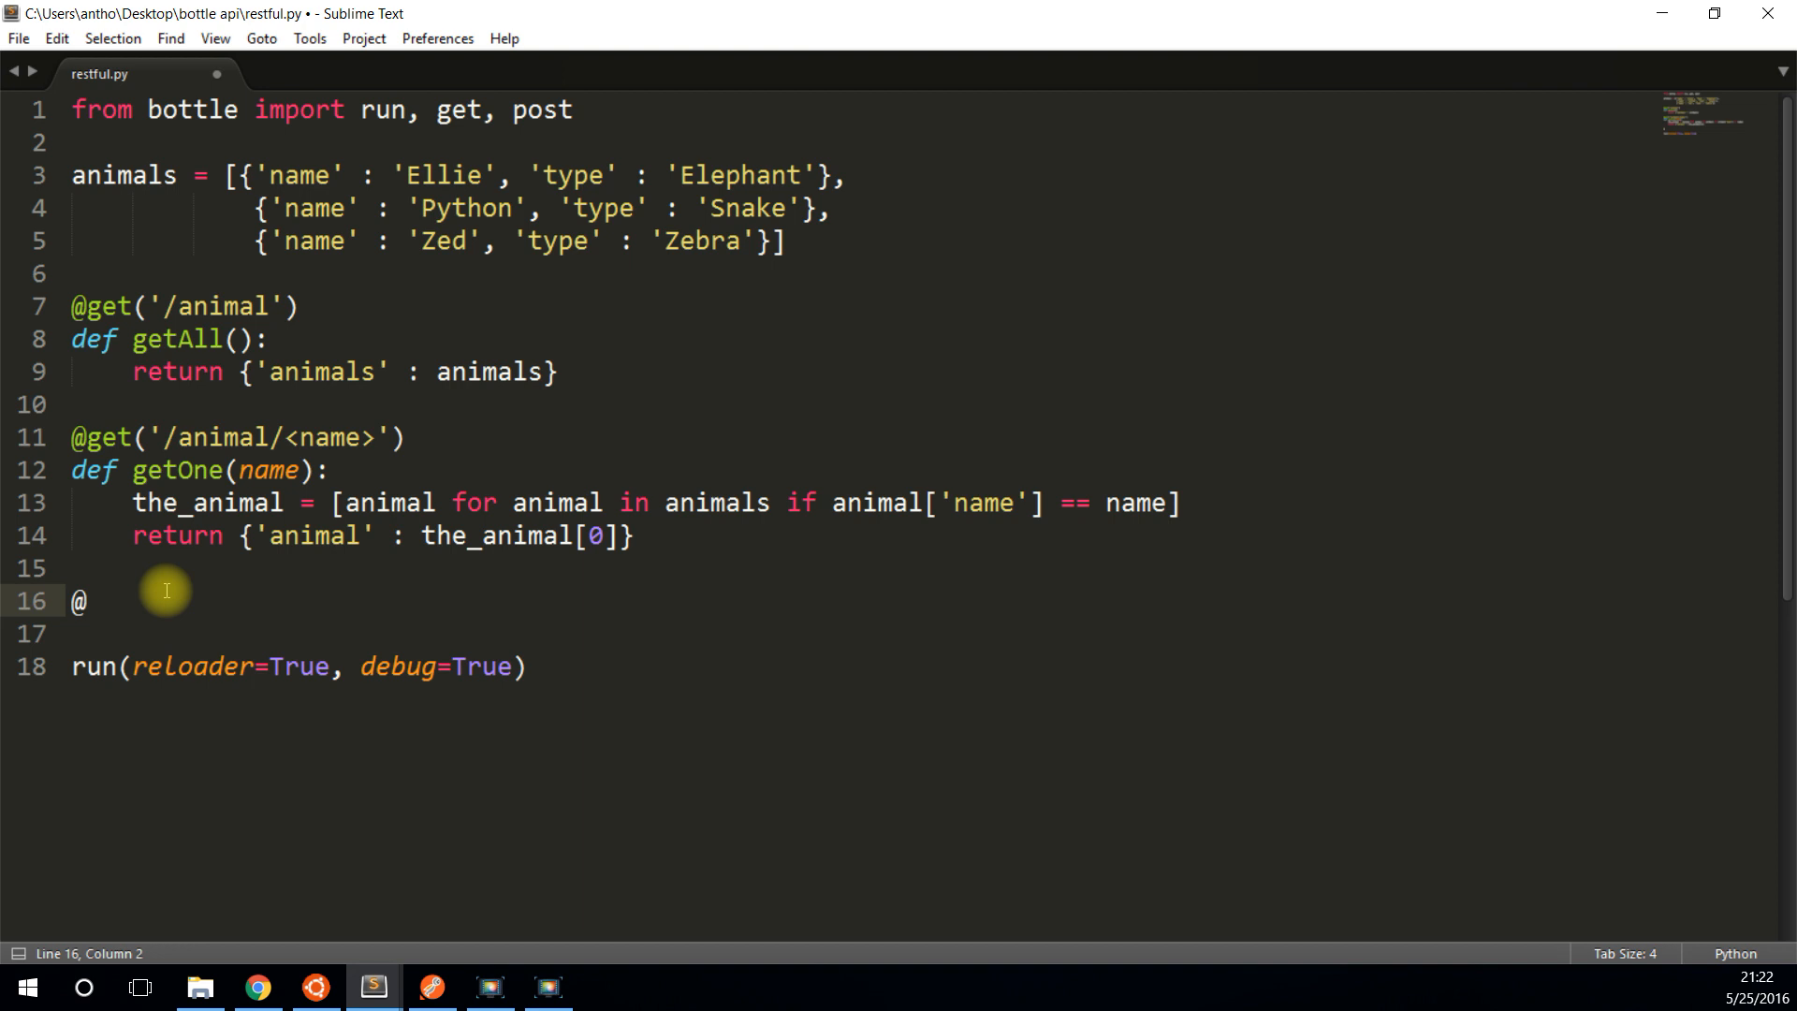
pyautogui.write('post')
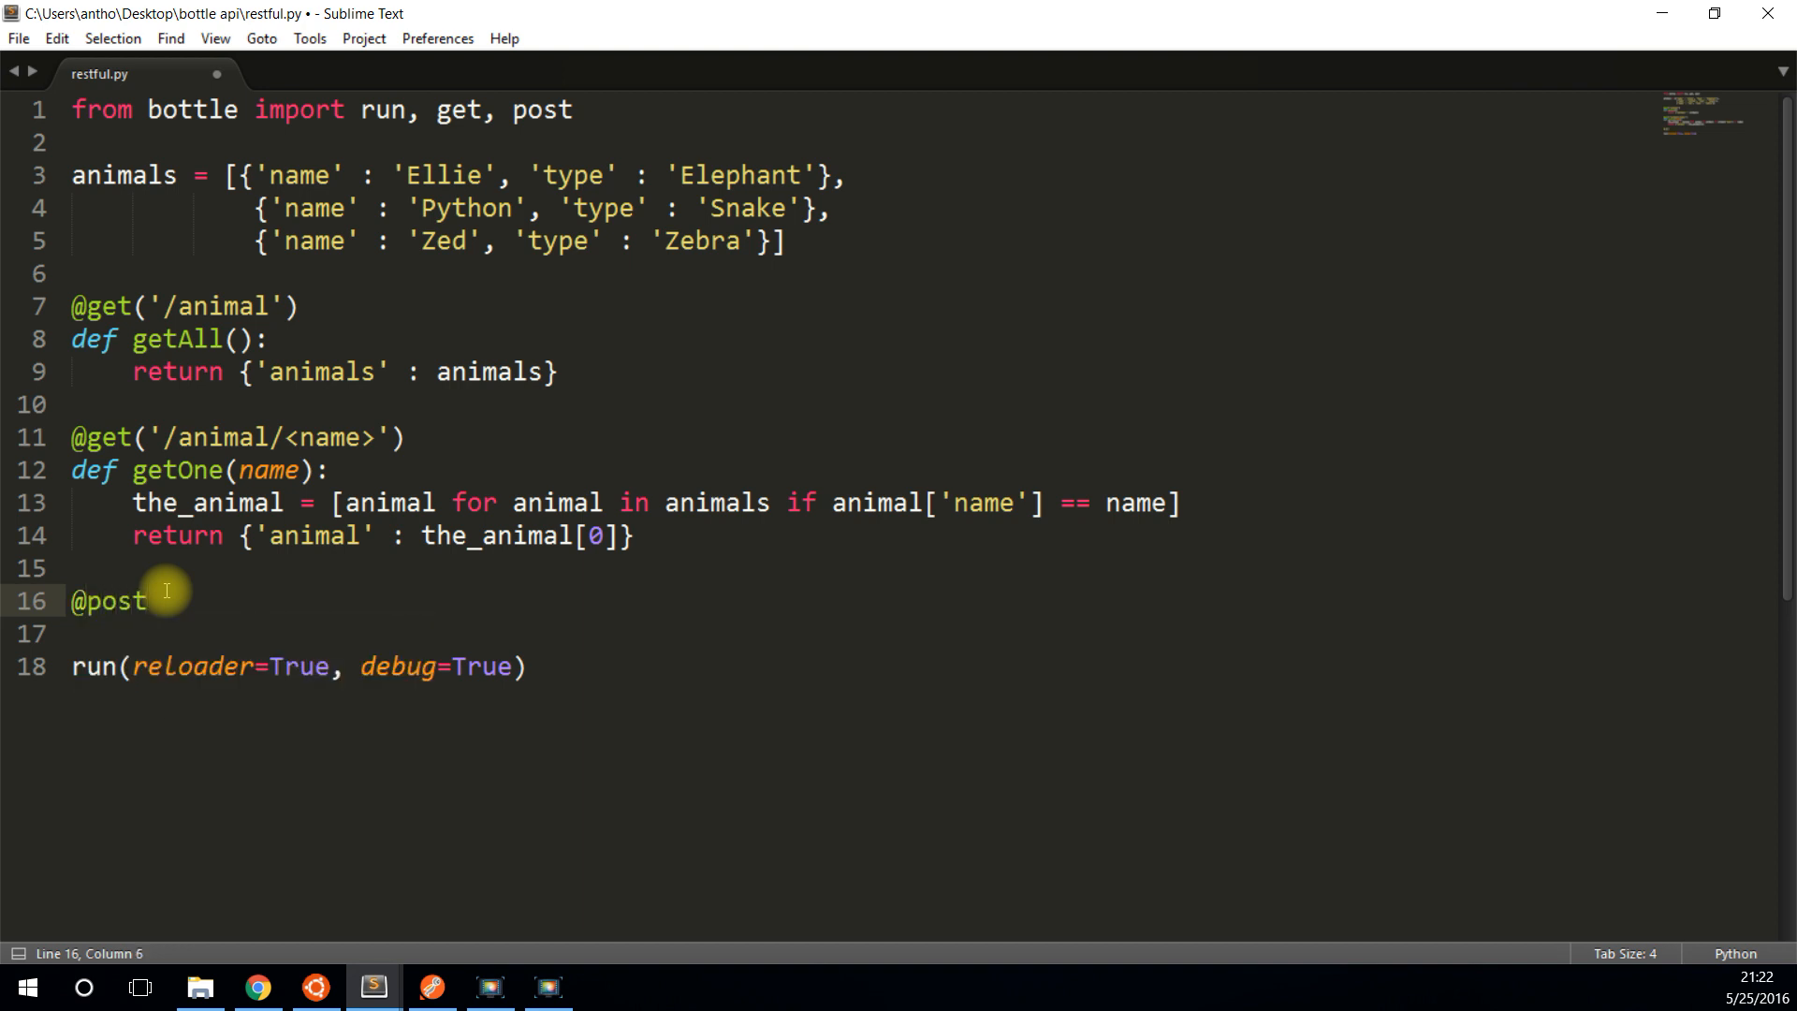
pyautogui.write("('/anim')")
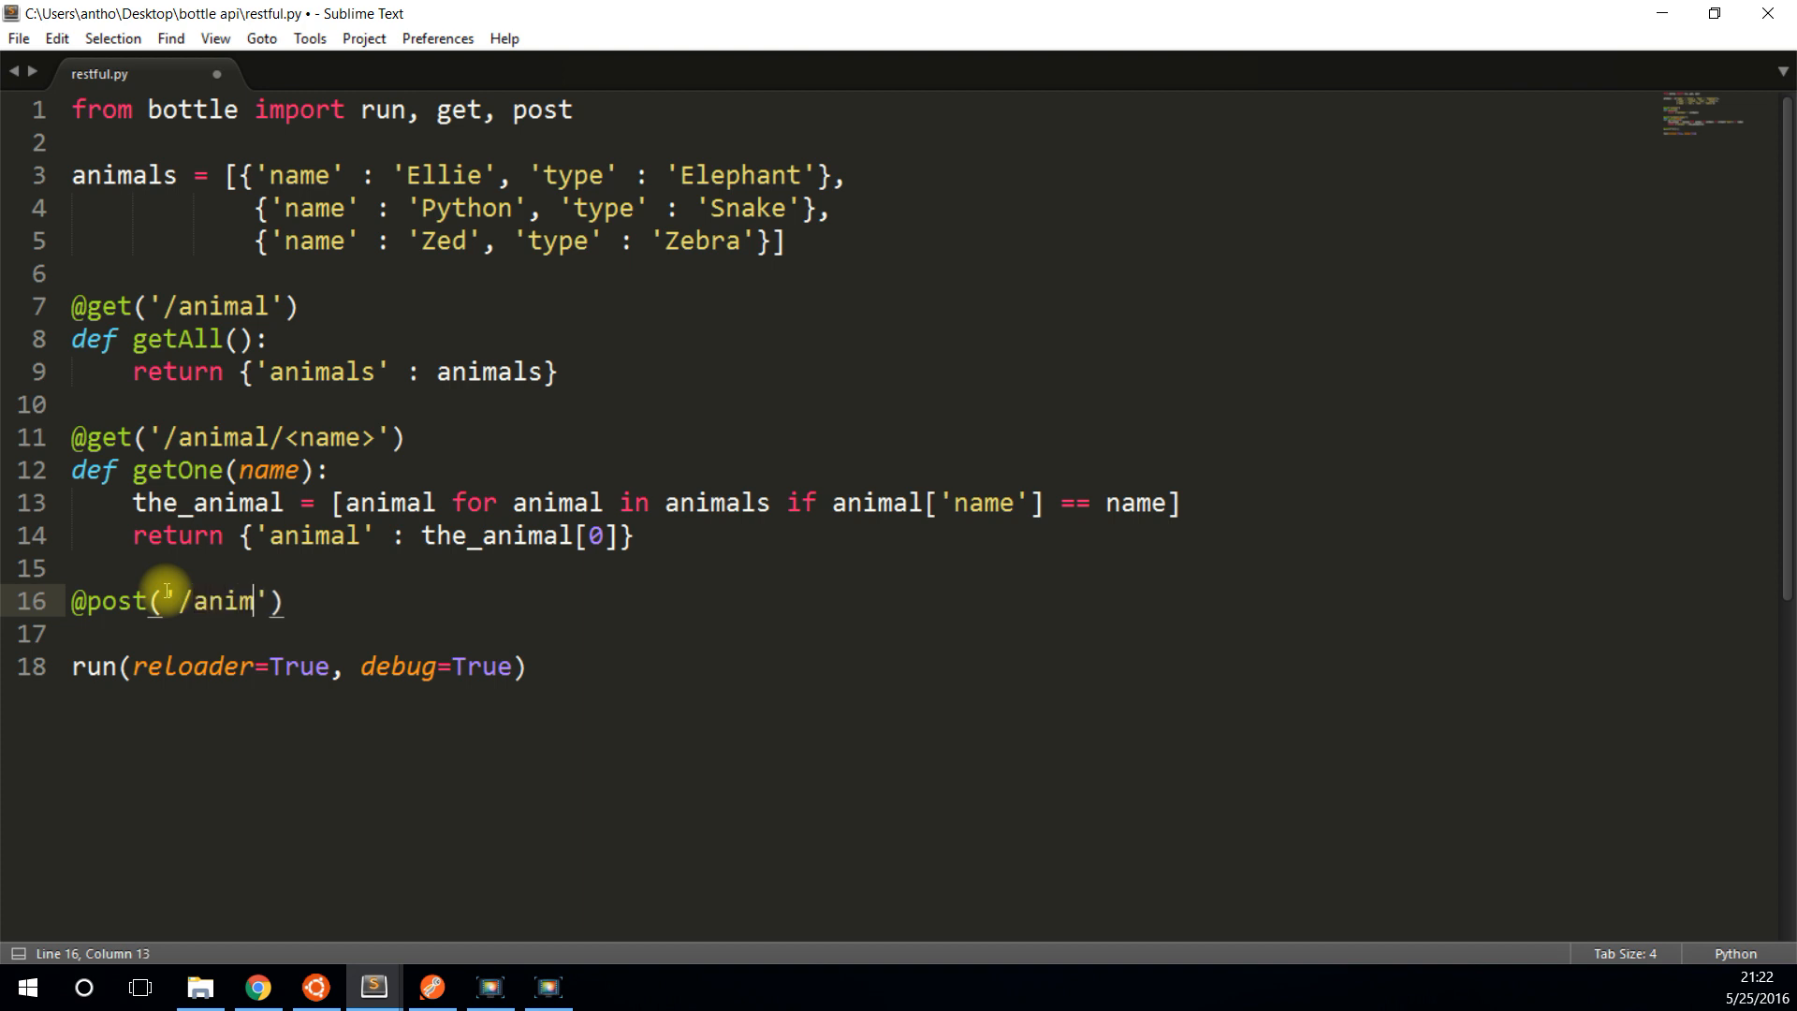
pyautogui.write('al')
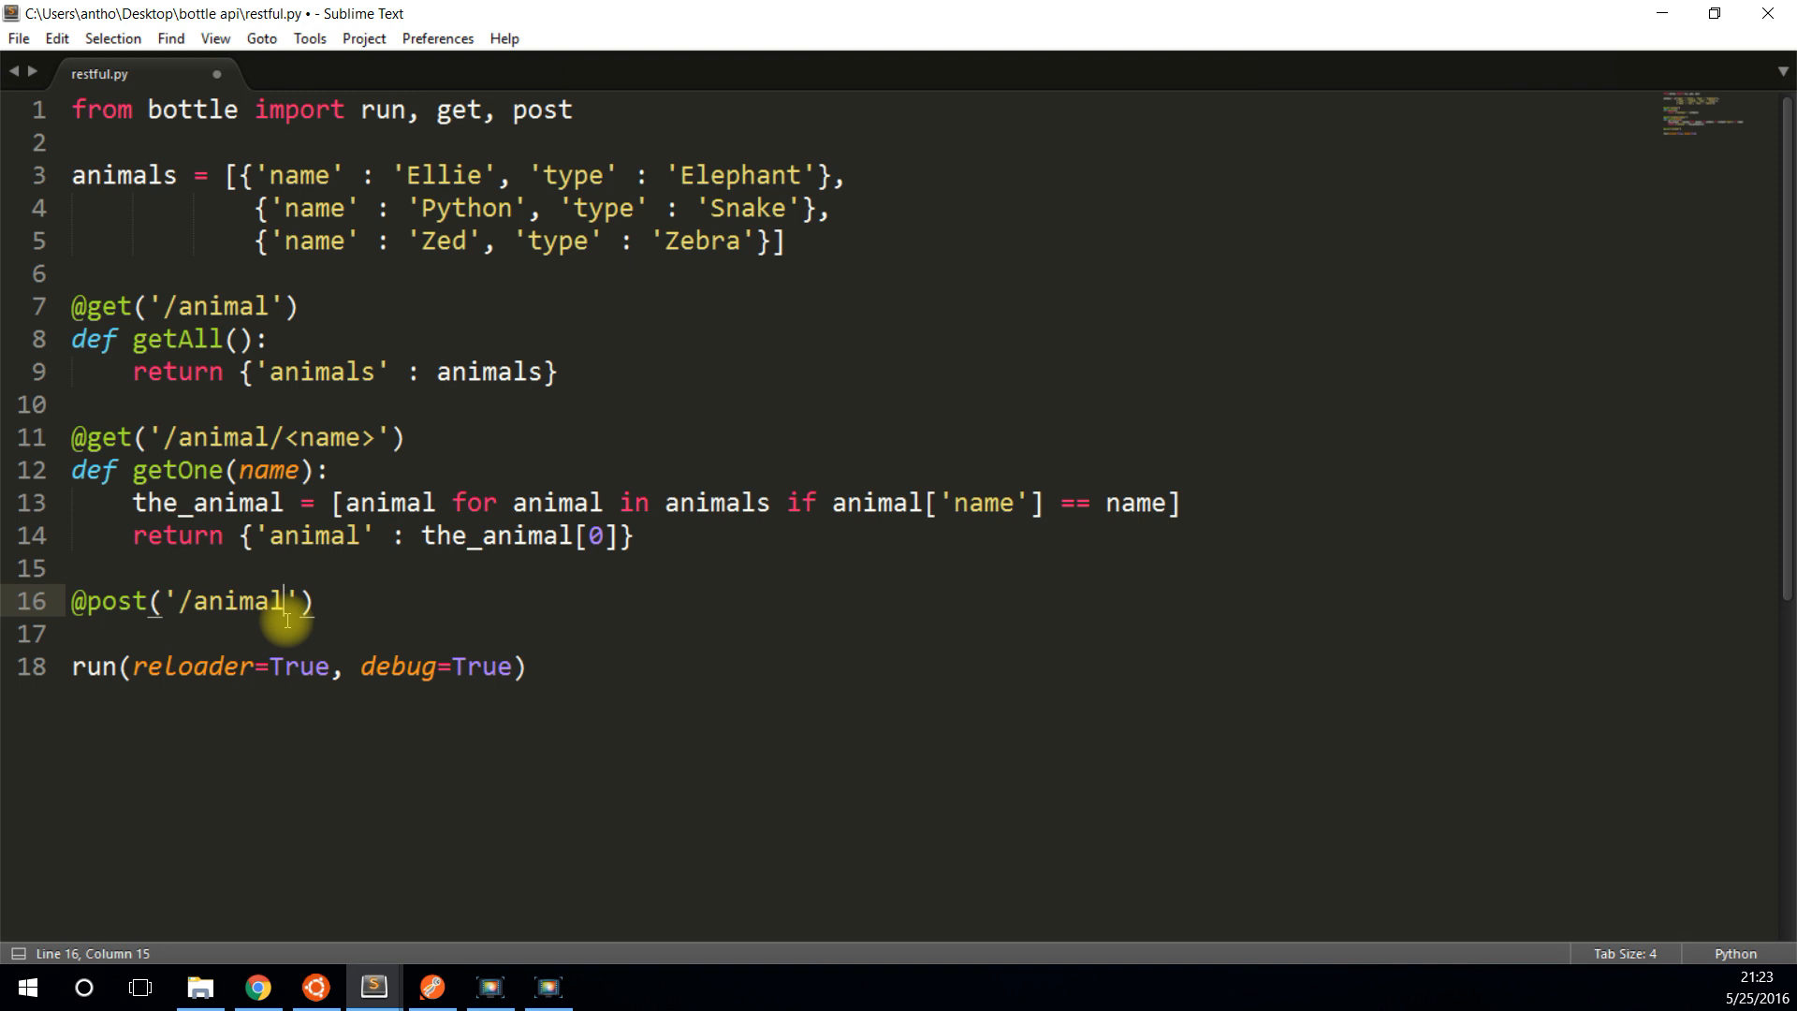
pyautogui.moveTo(402, 646)
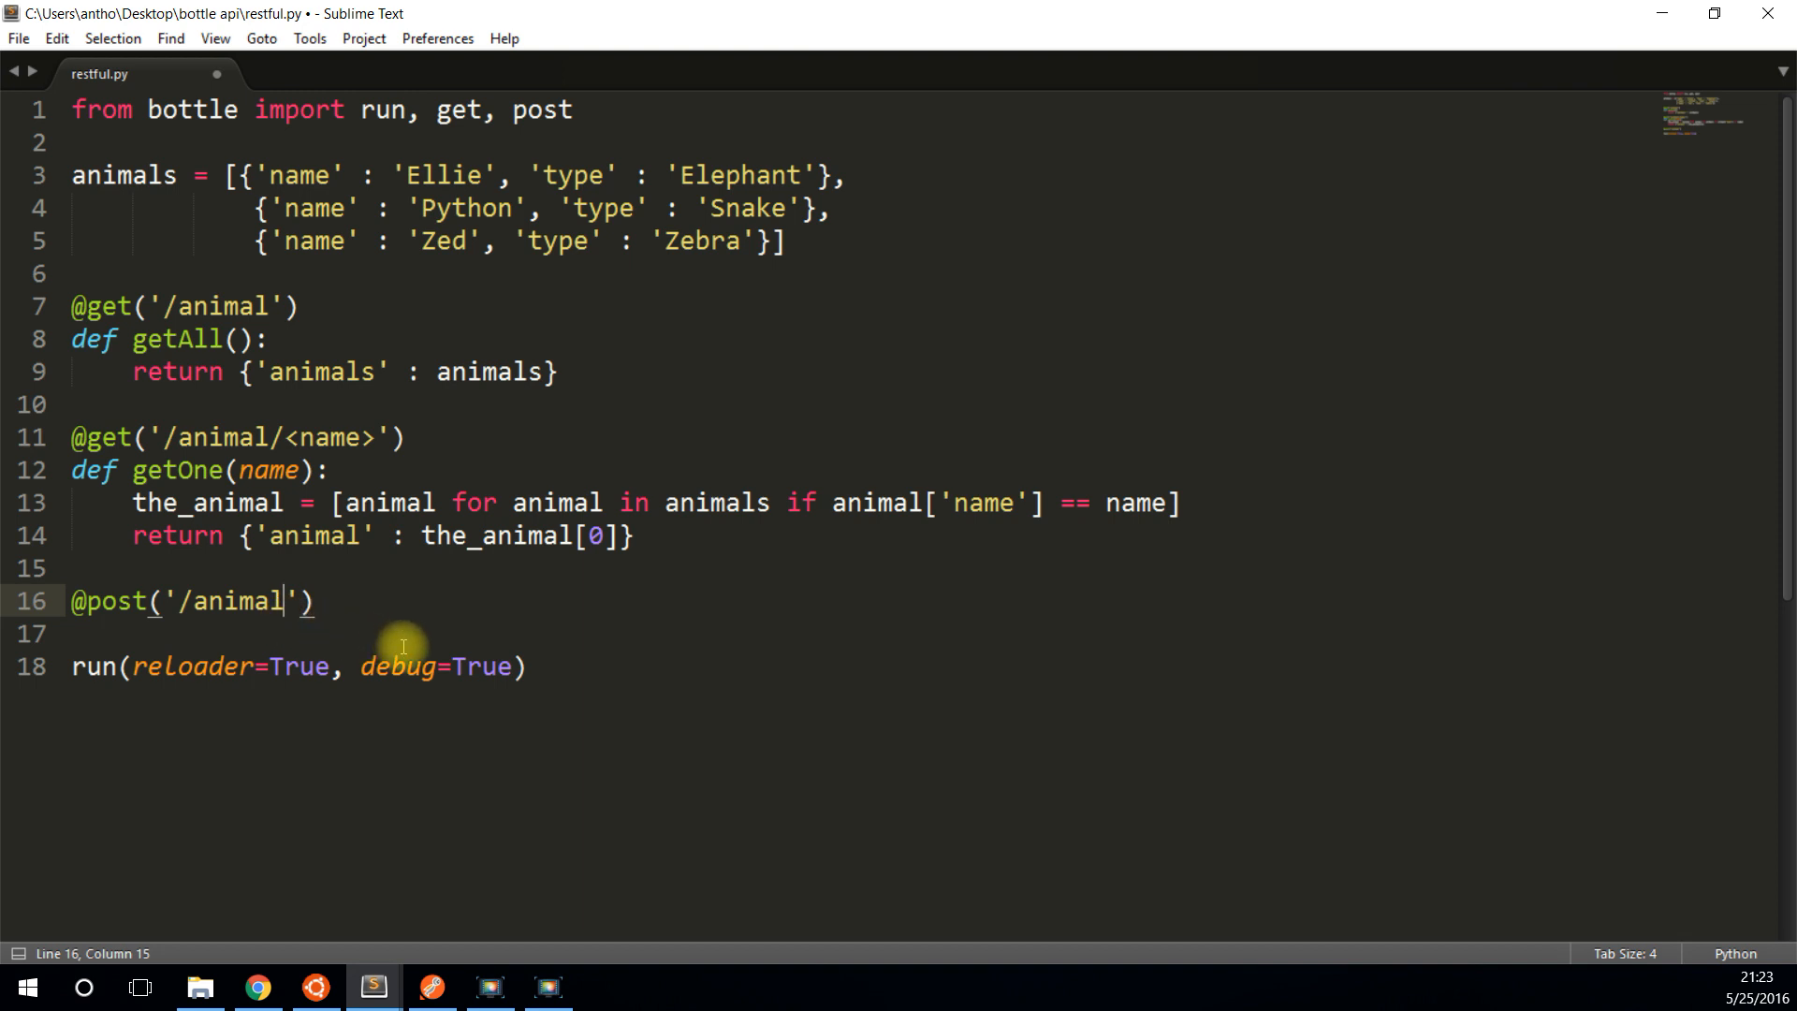
pyautogui.write('d')
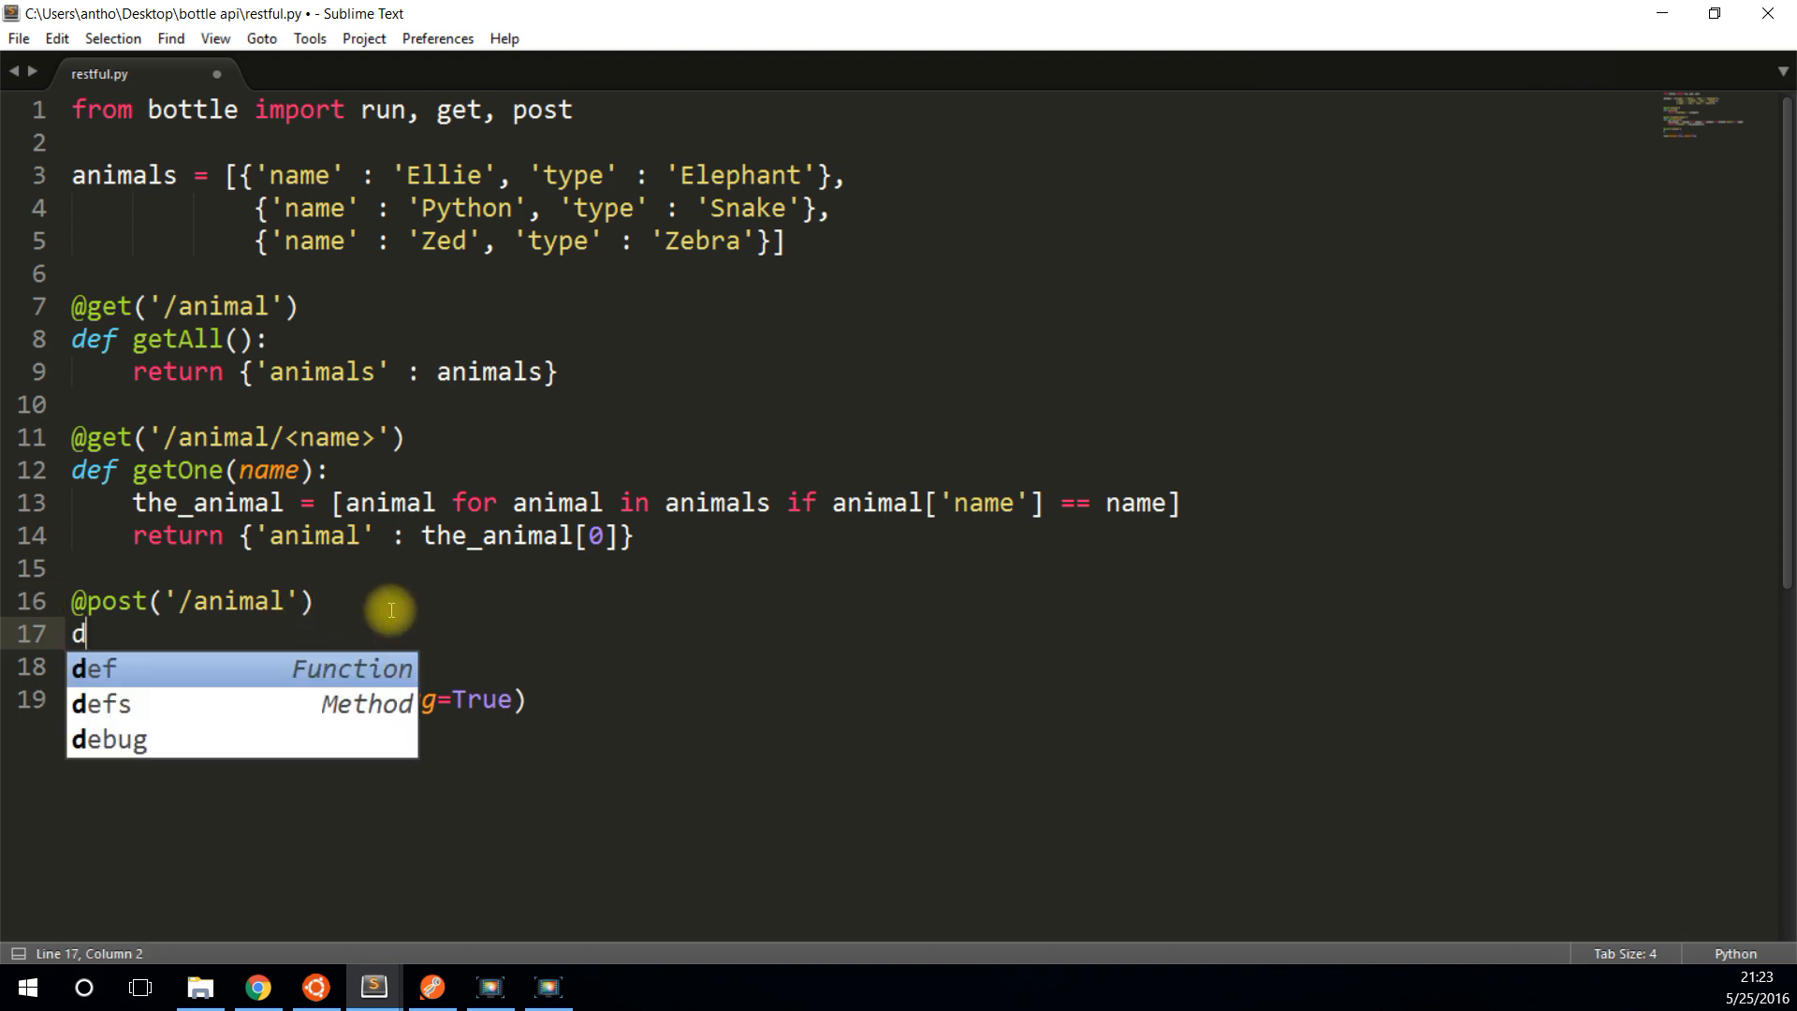
pyautogui.write('ef addOne():')
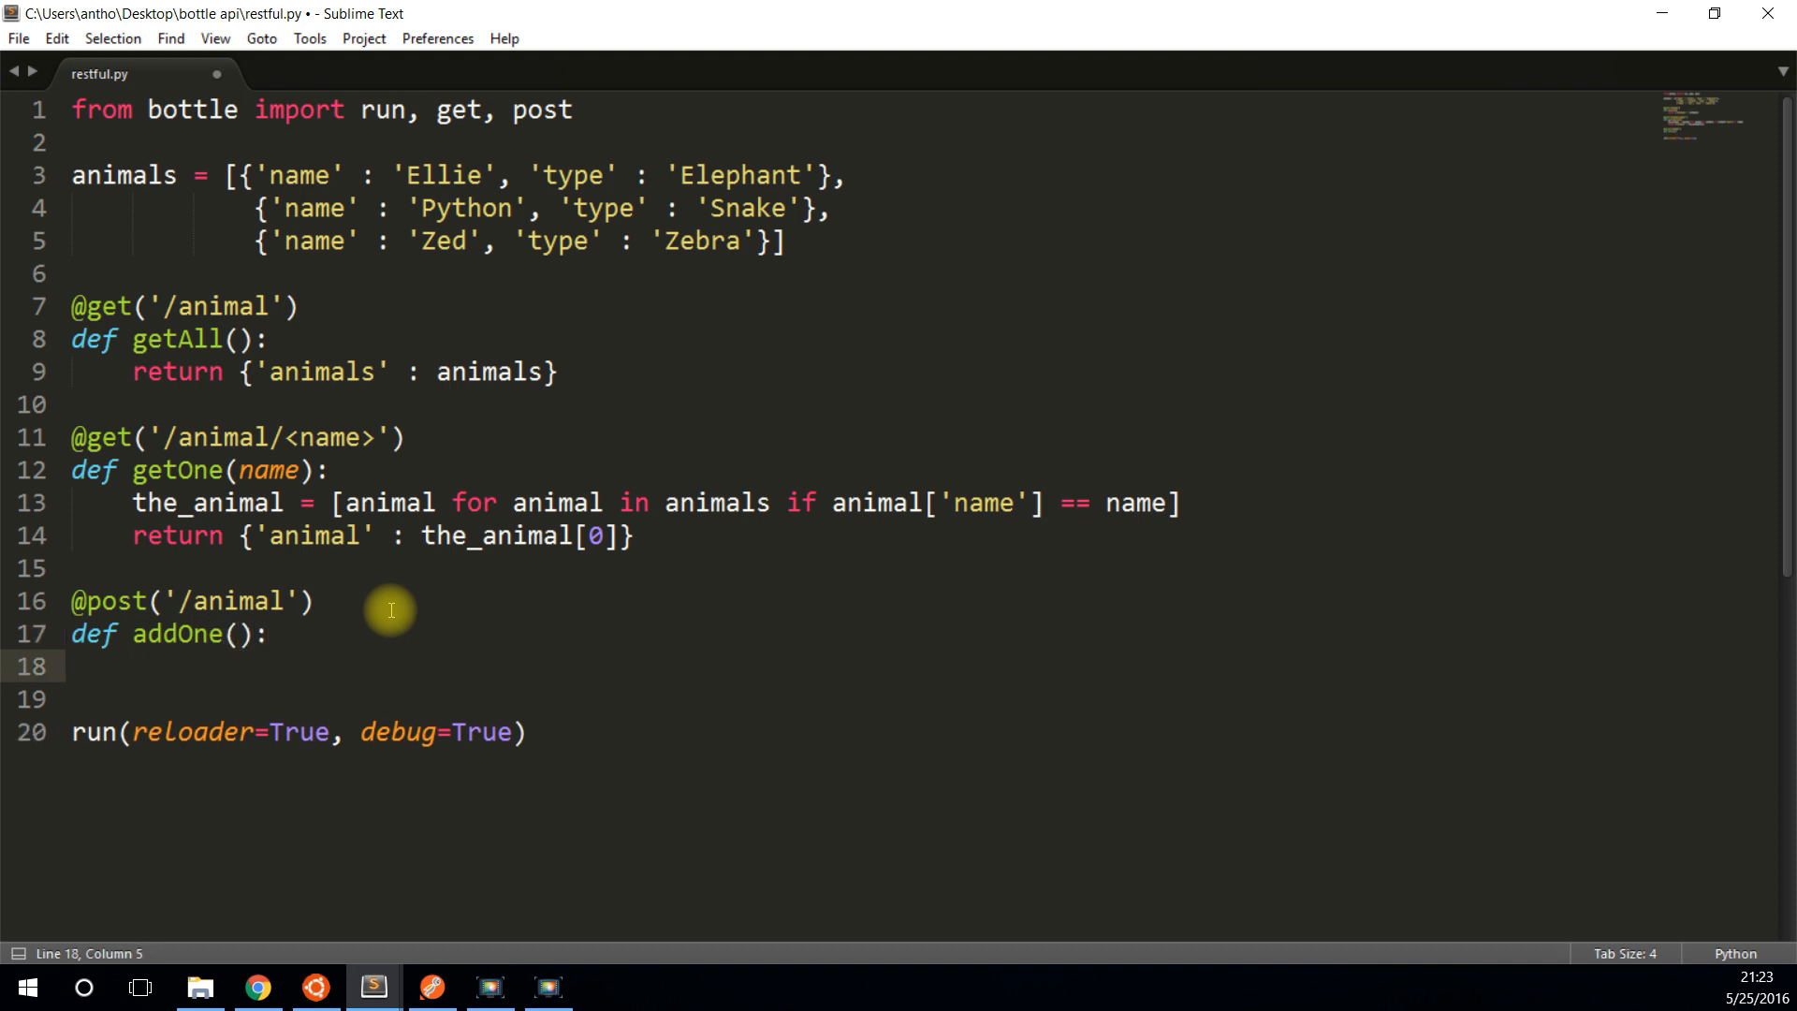
pyautogui.moveTo(480, 185)
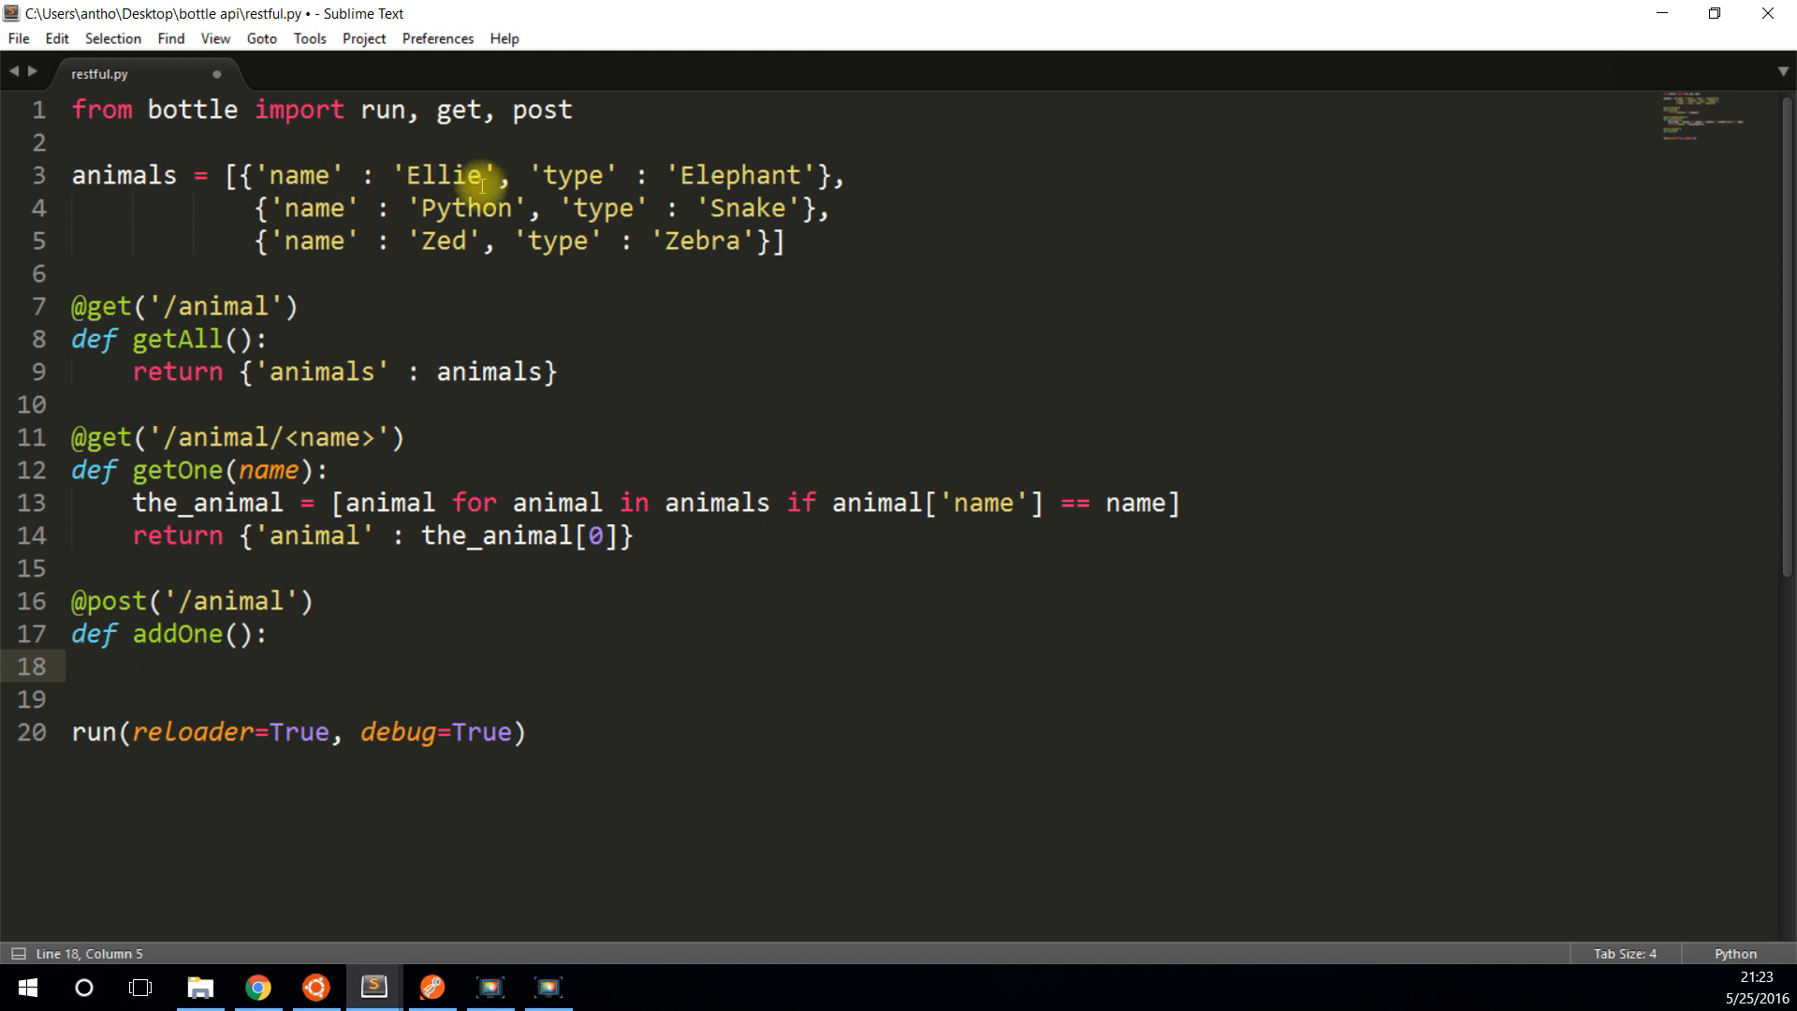
pyautogui.moveTo(426, 159)
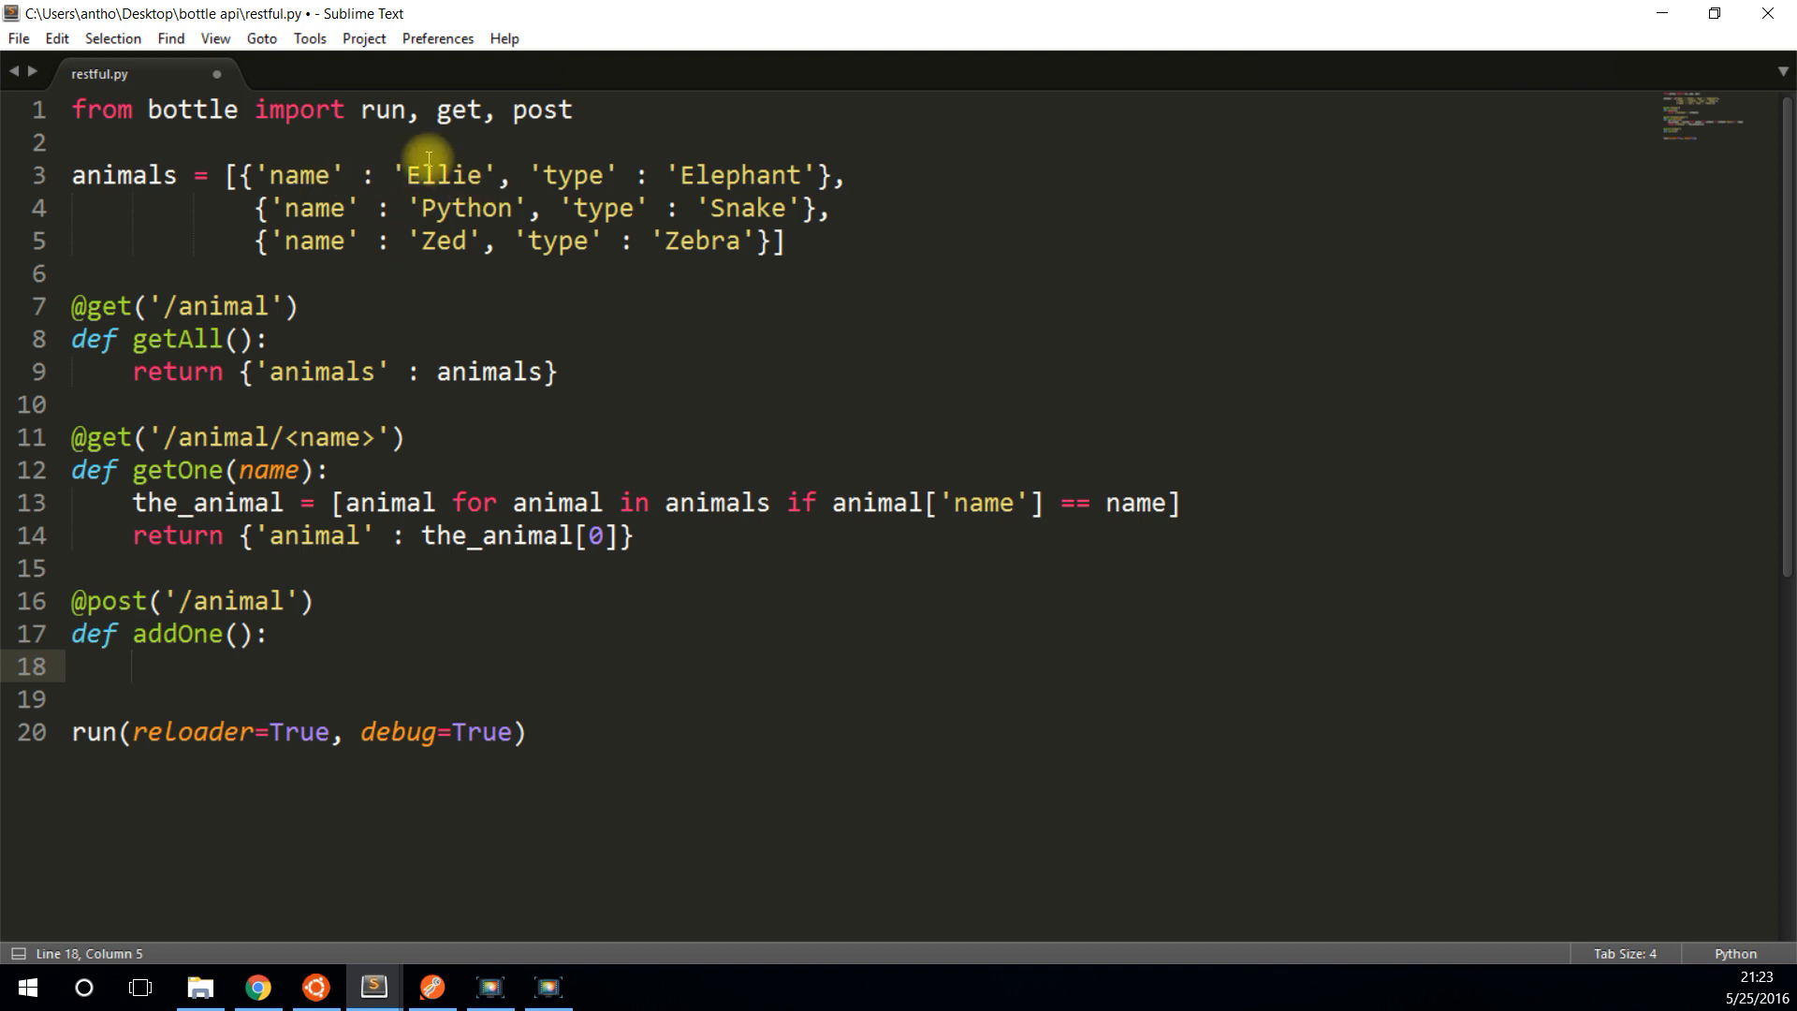
pyautogui.moveTo(636, 265)
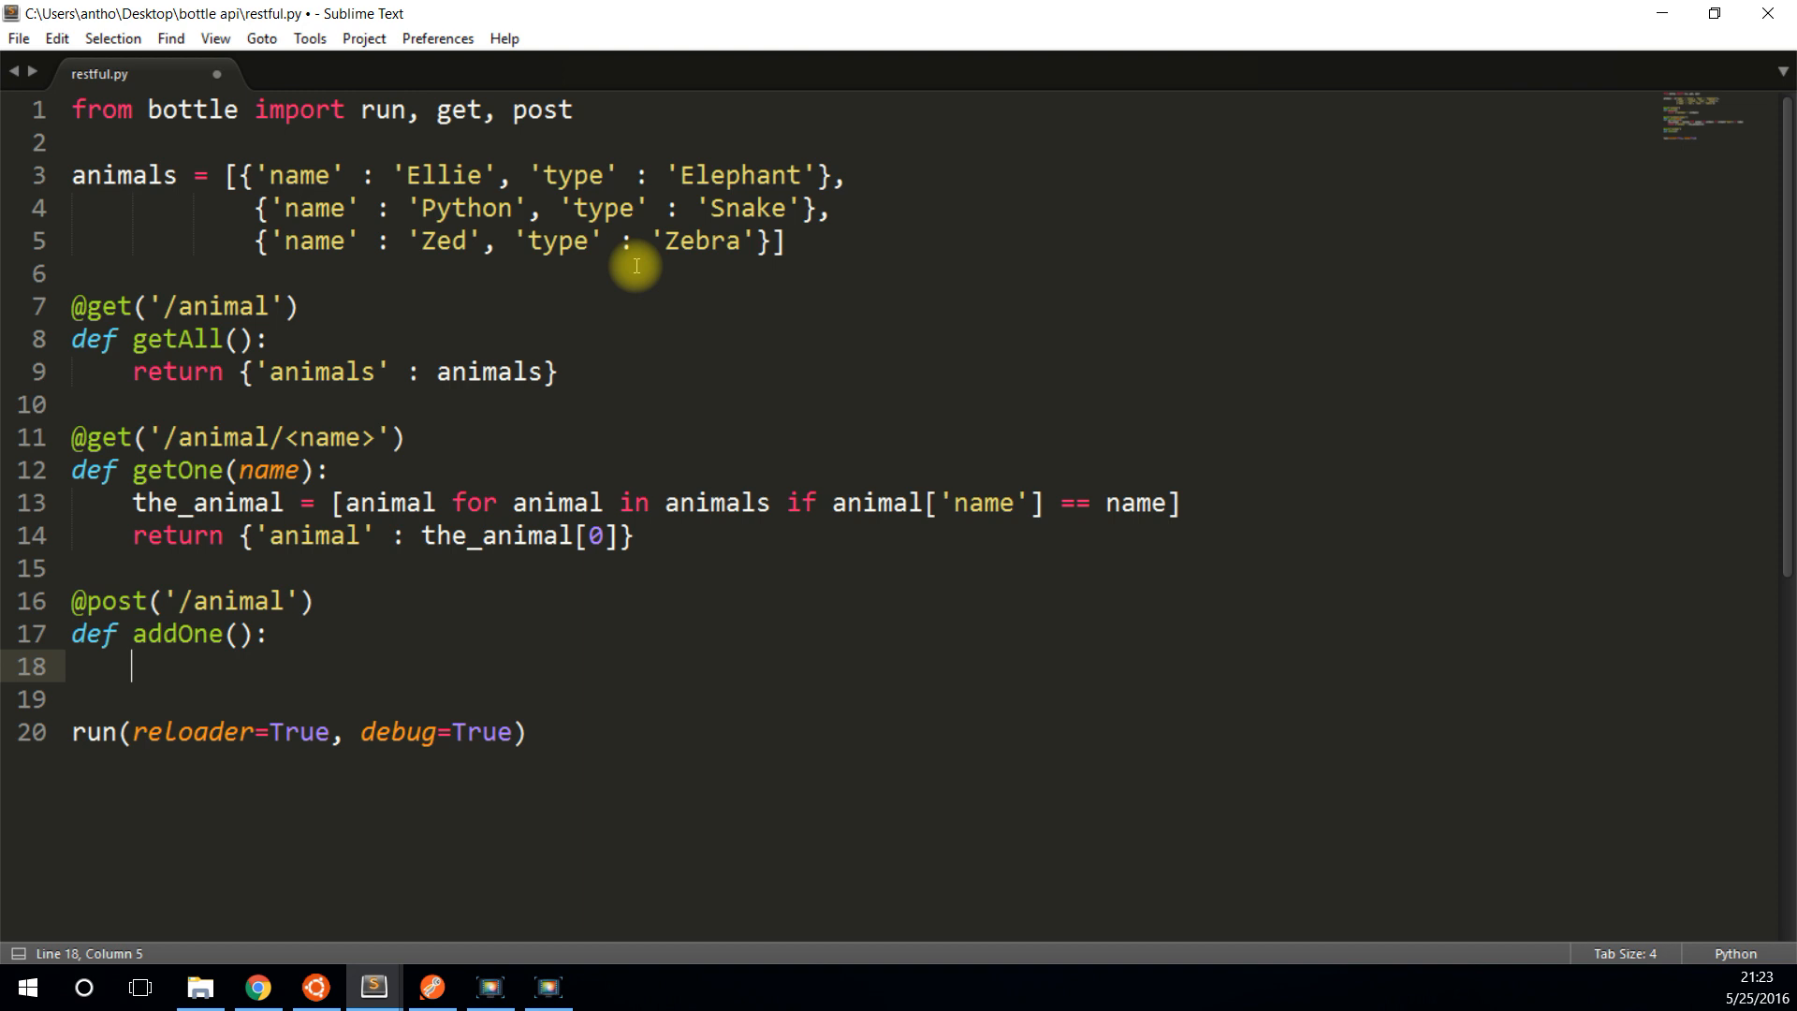
pyautogui.moveTo(289, 678)
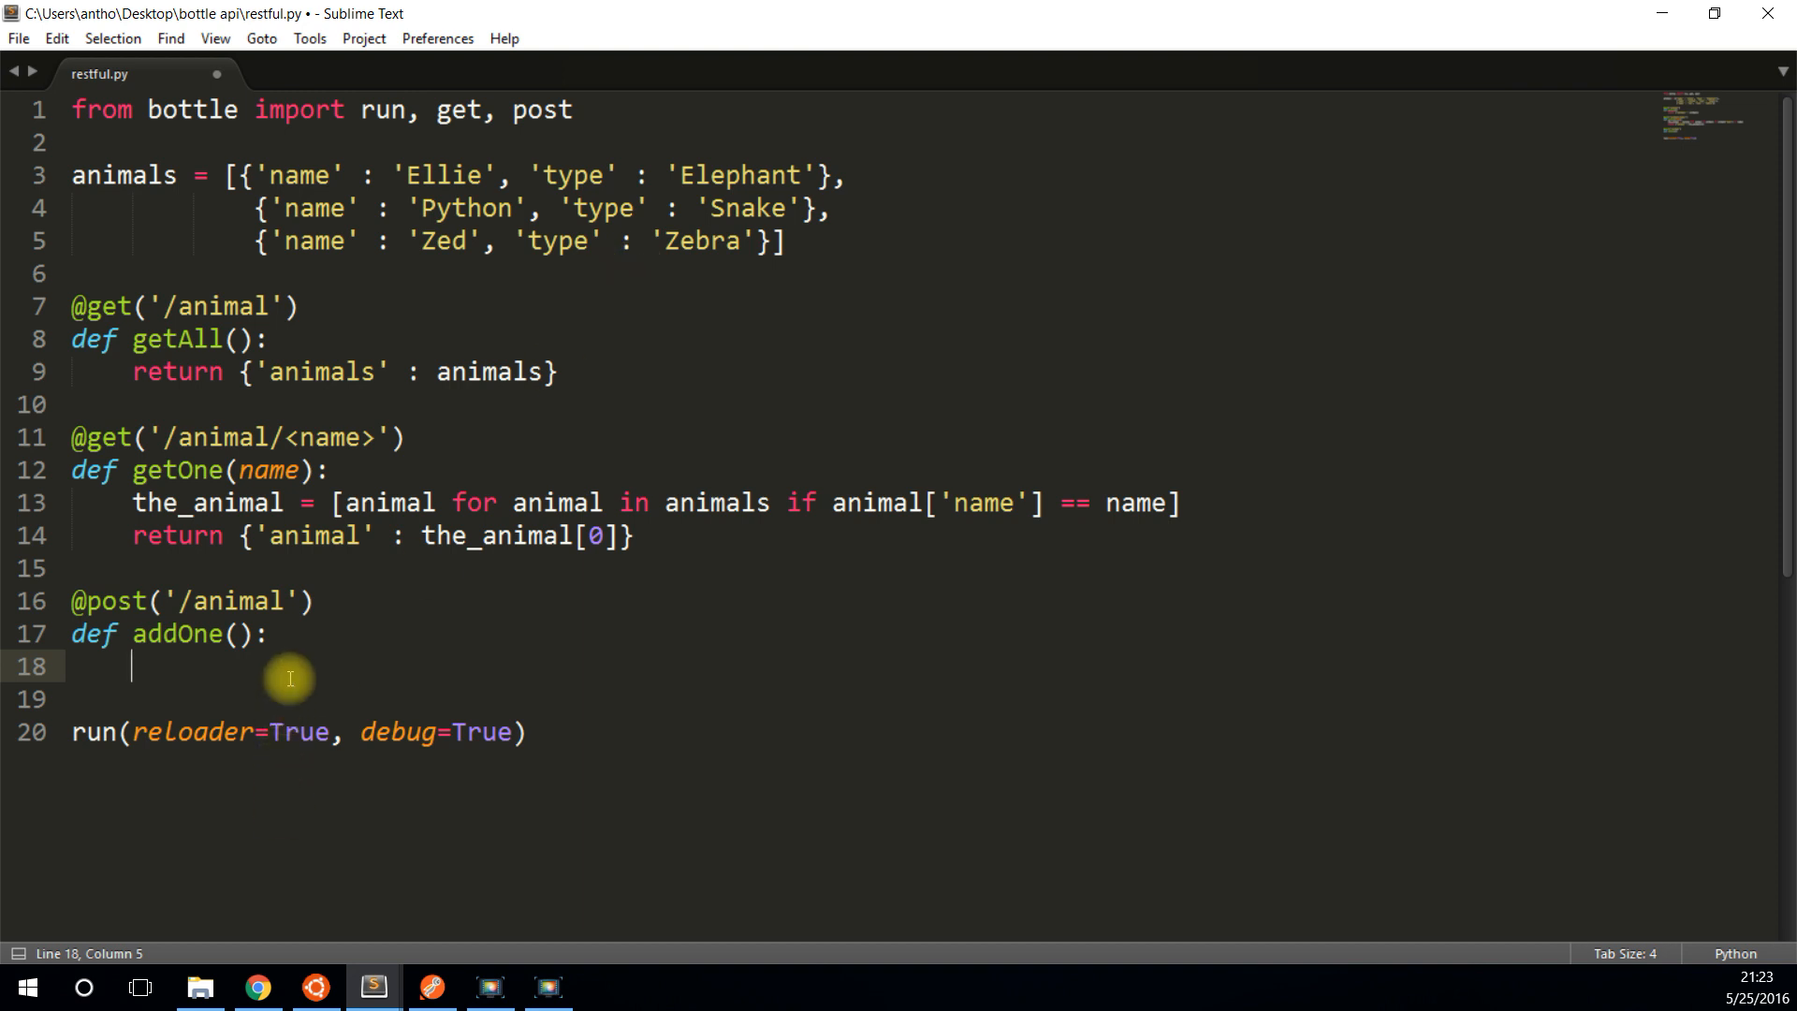
# - Start the new_animal assignment from request.json and add request to the bottle import
pyautogui.write('new_')
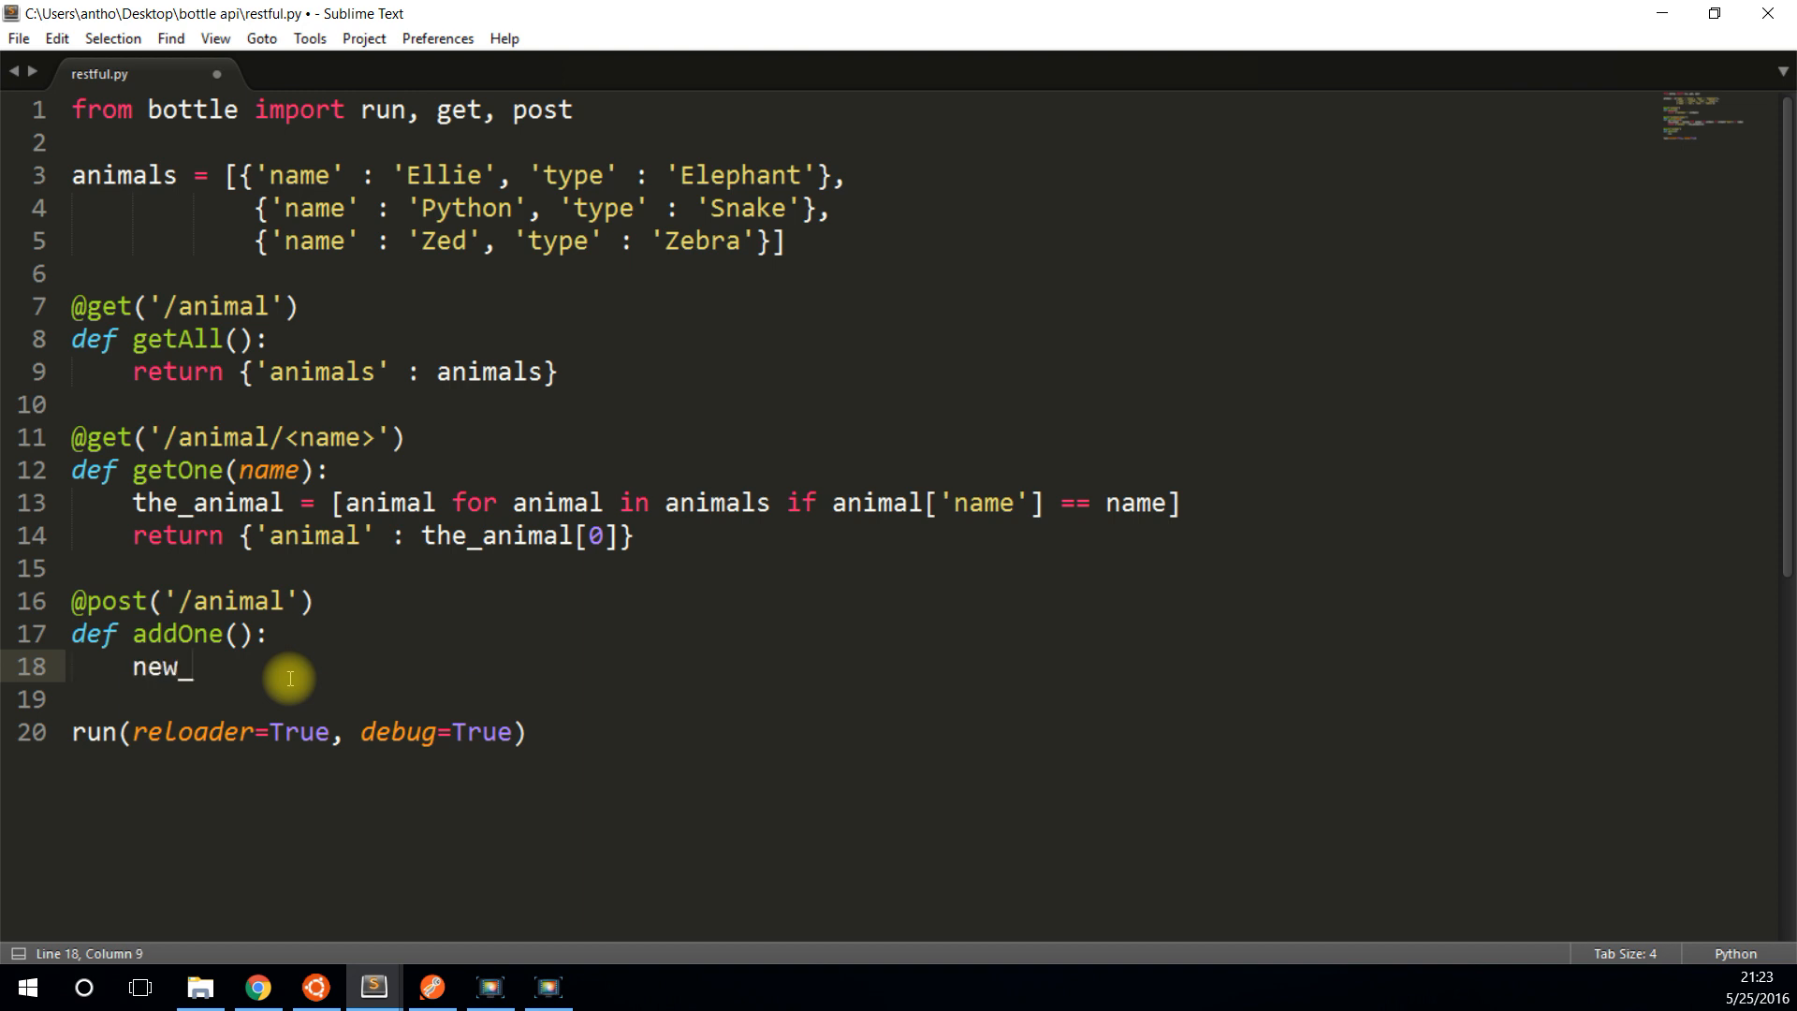
pyautogui.write("animal = {'")
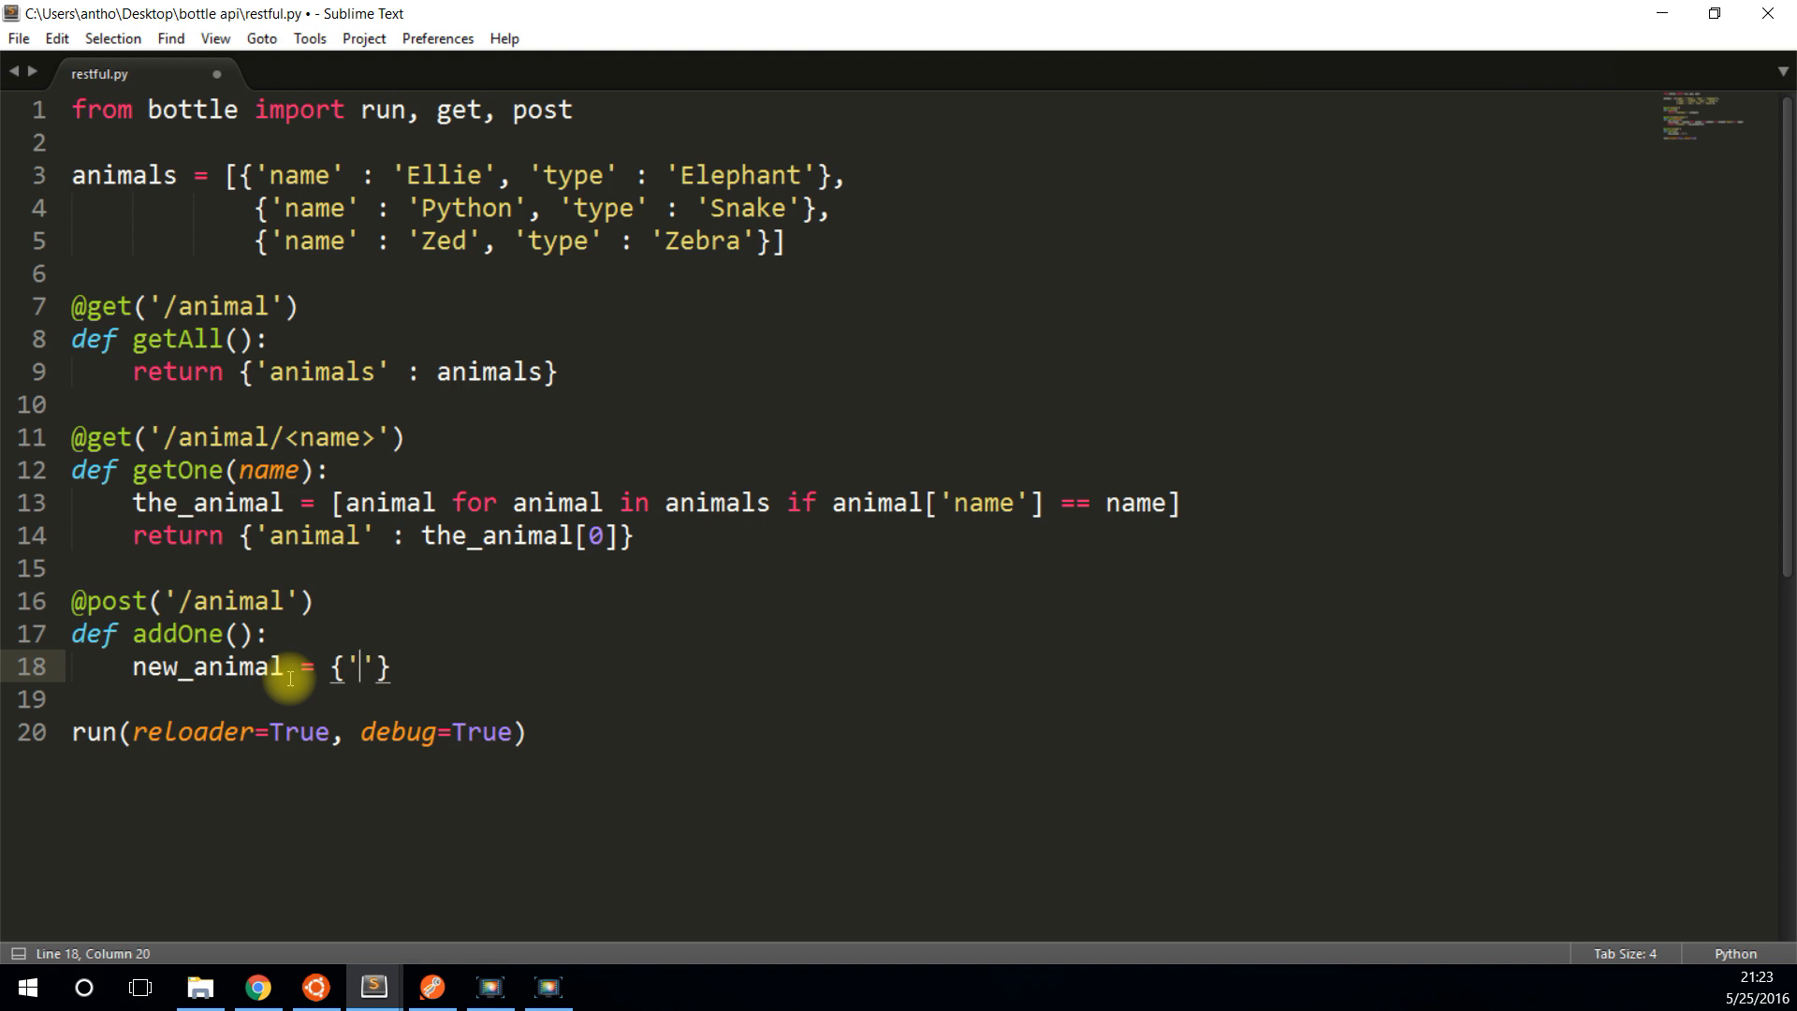
pyautogui.write("name'")
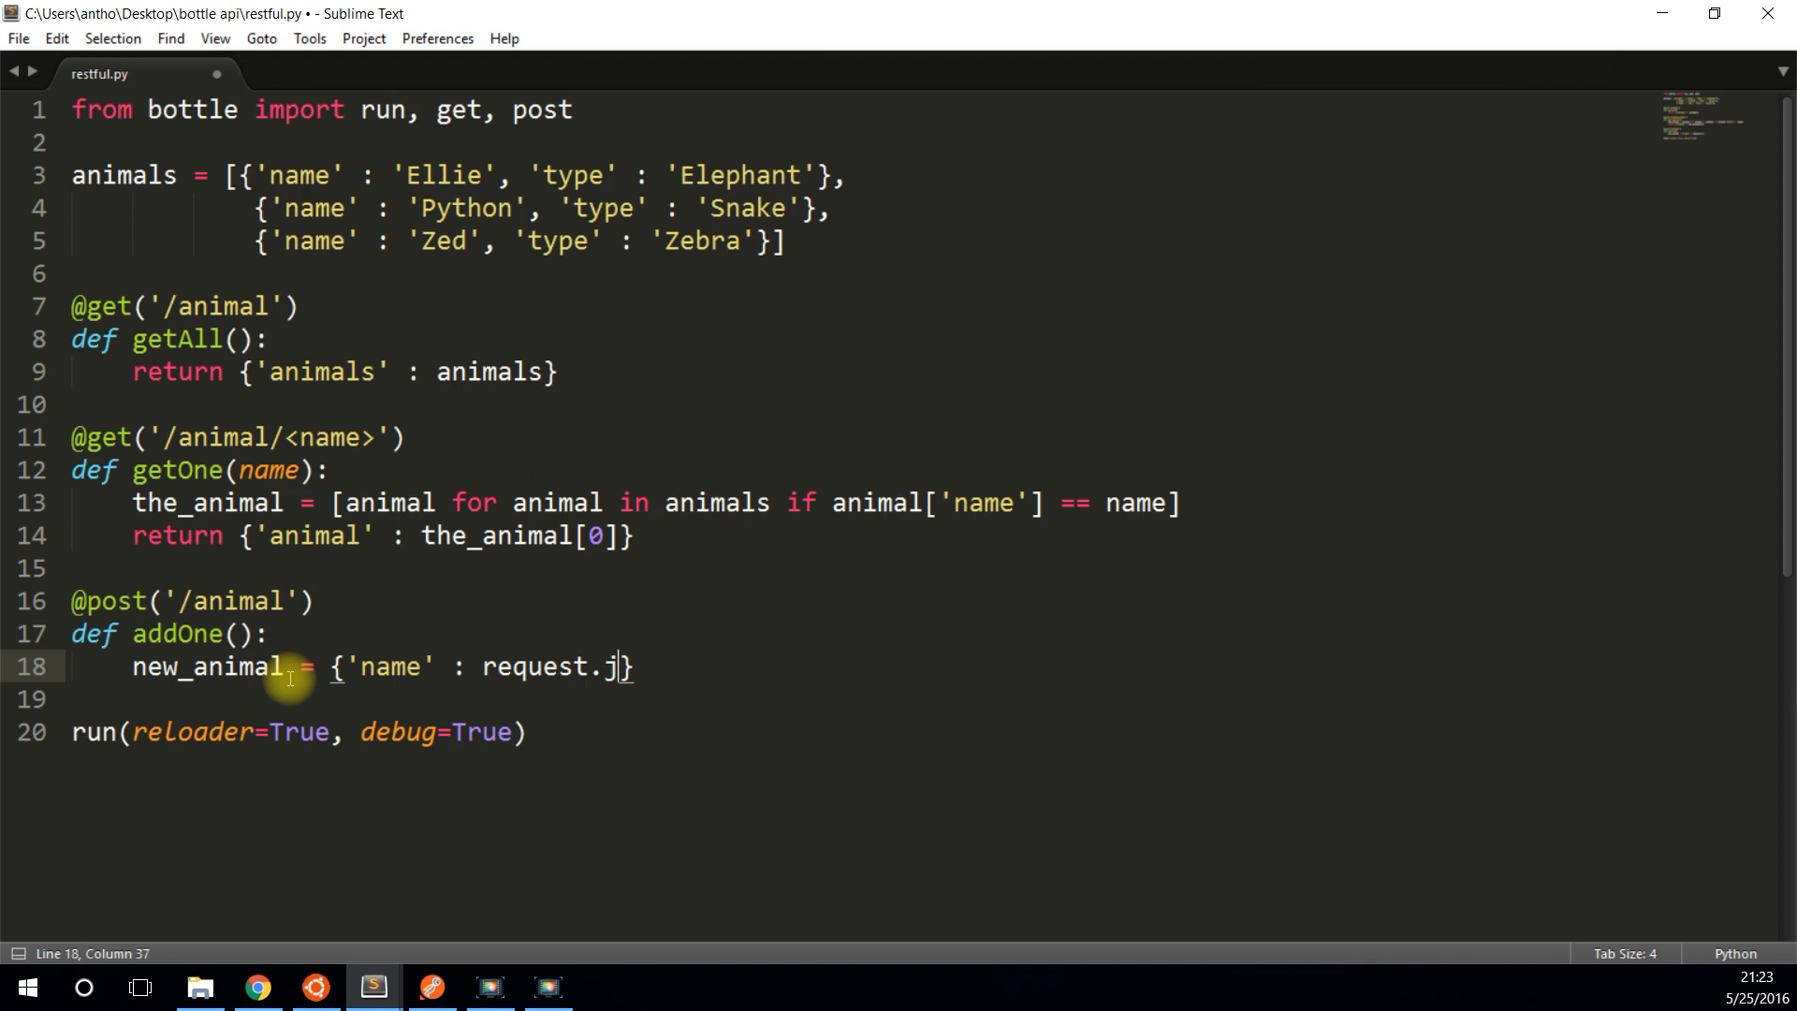
pyautogui.write('son')
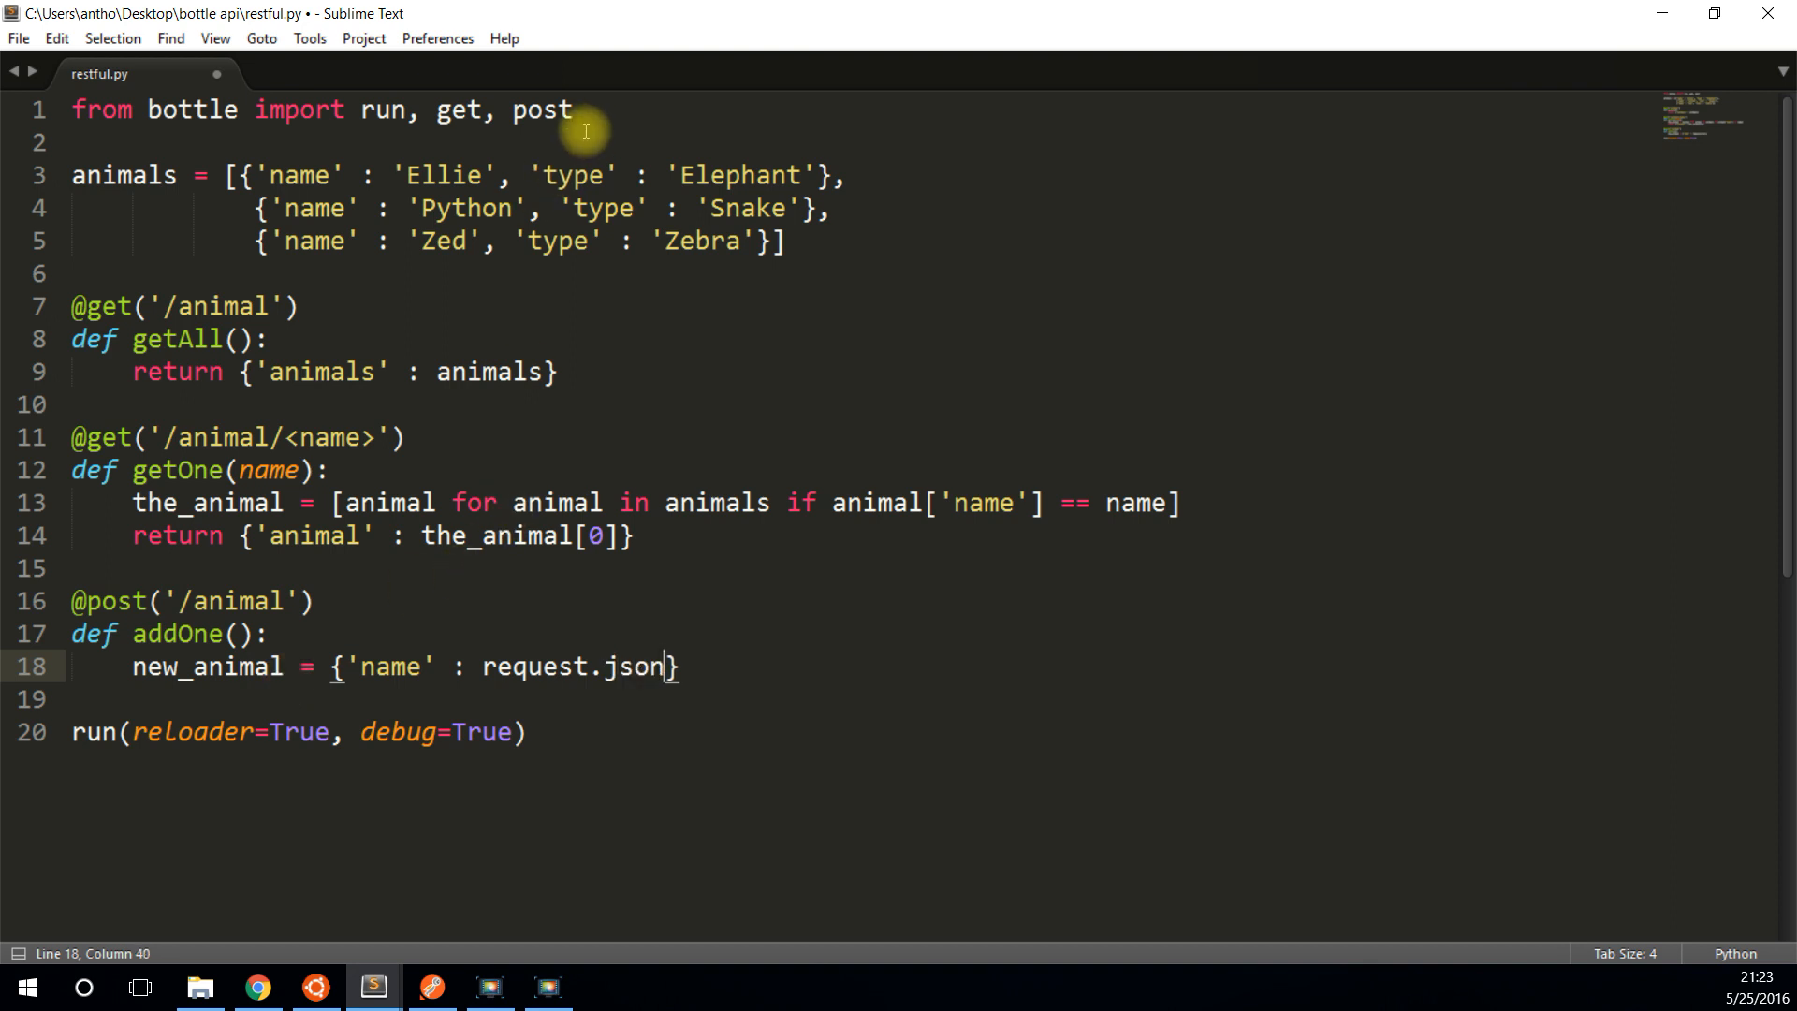
pyautogui.click(579, 111)
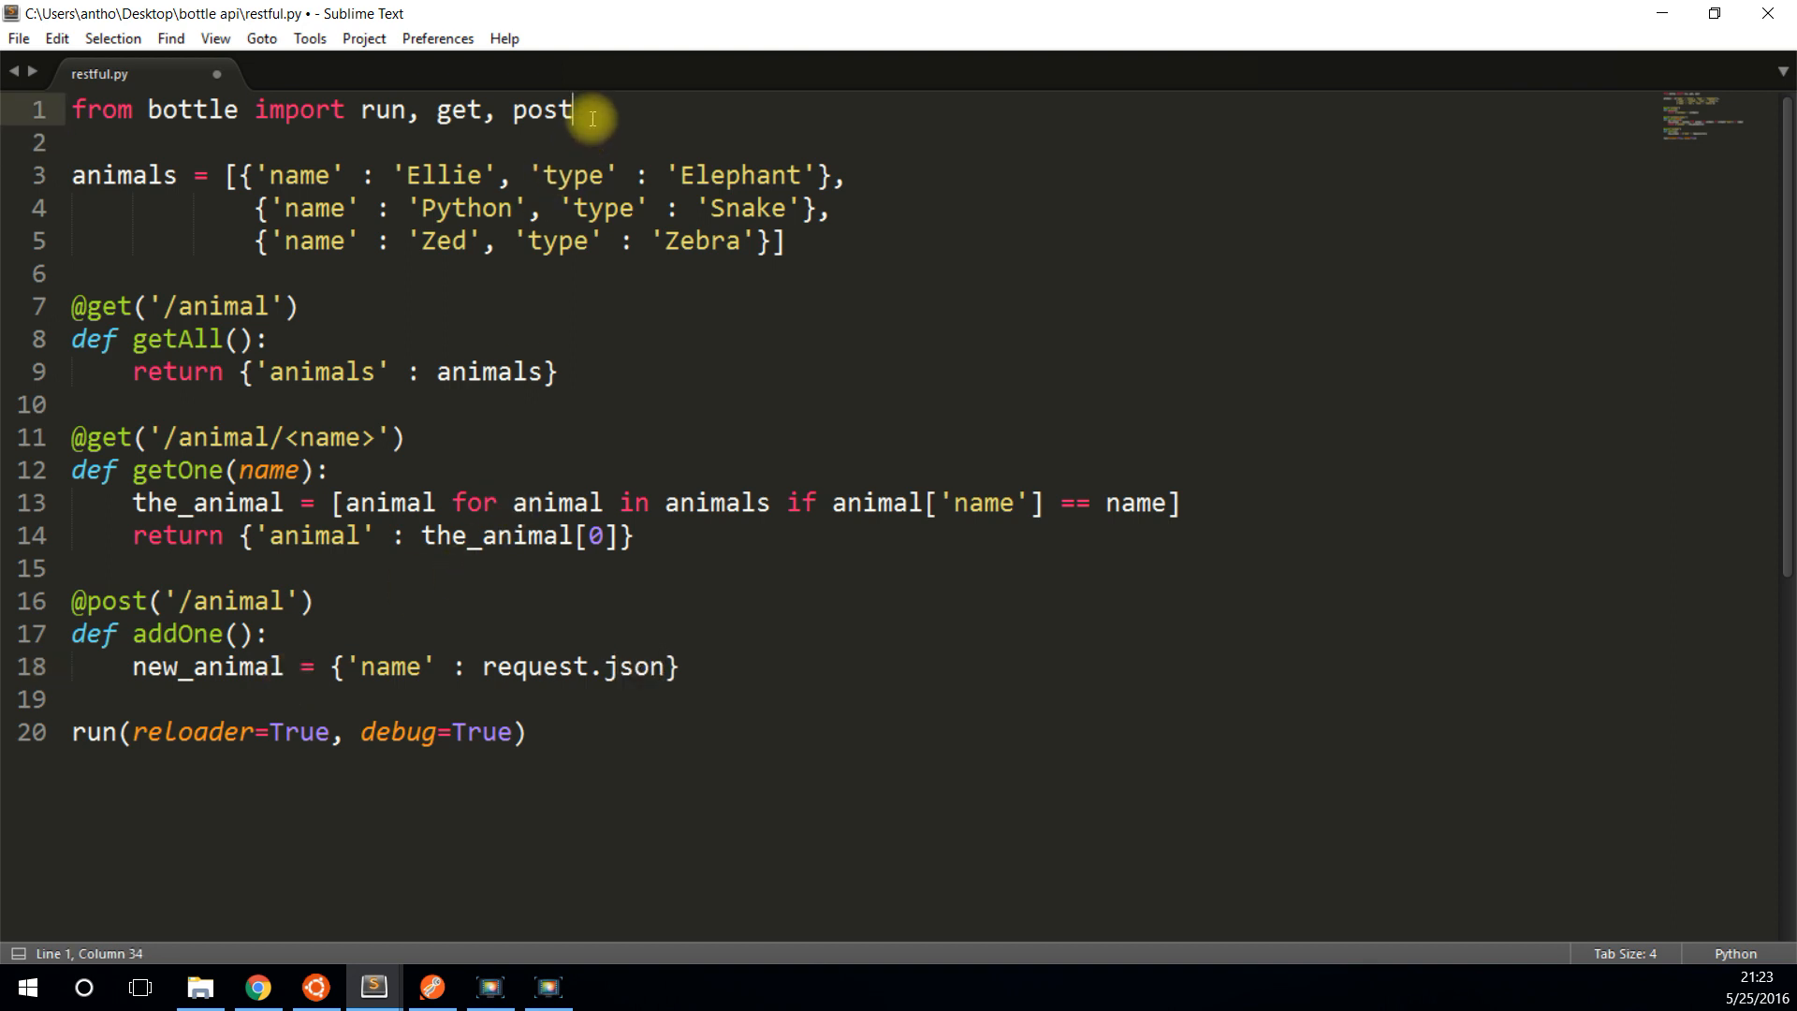
pyautogui.write(', request')
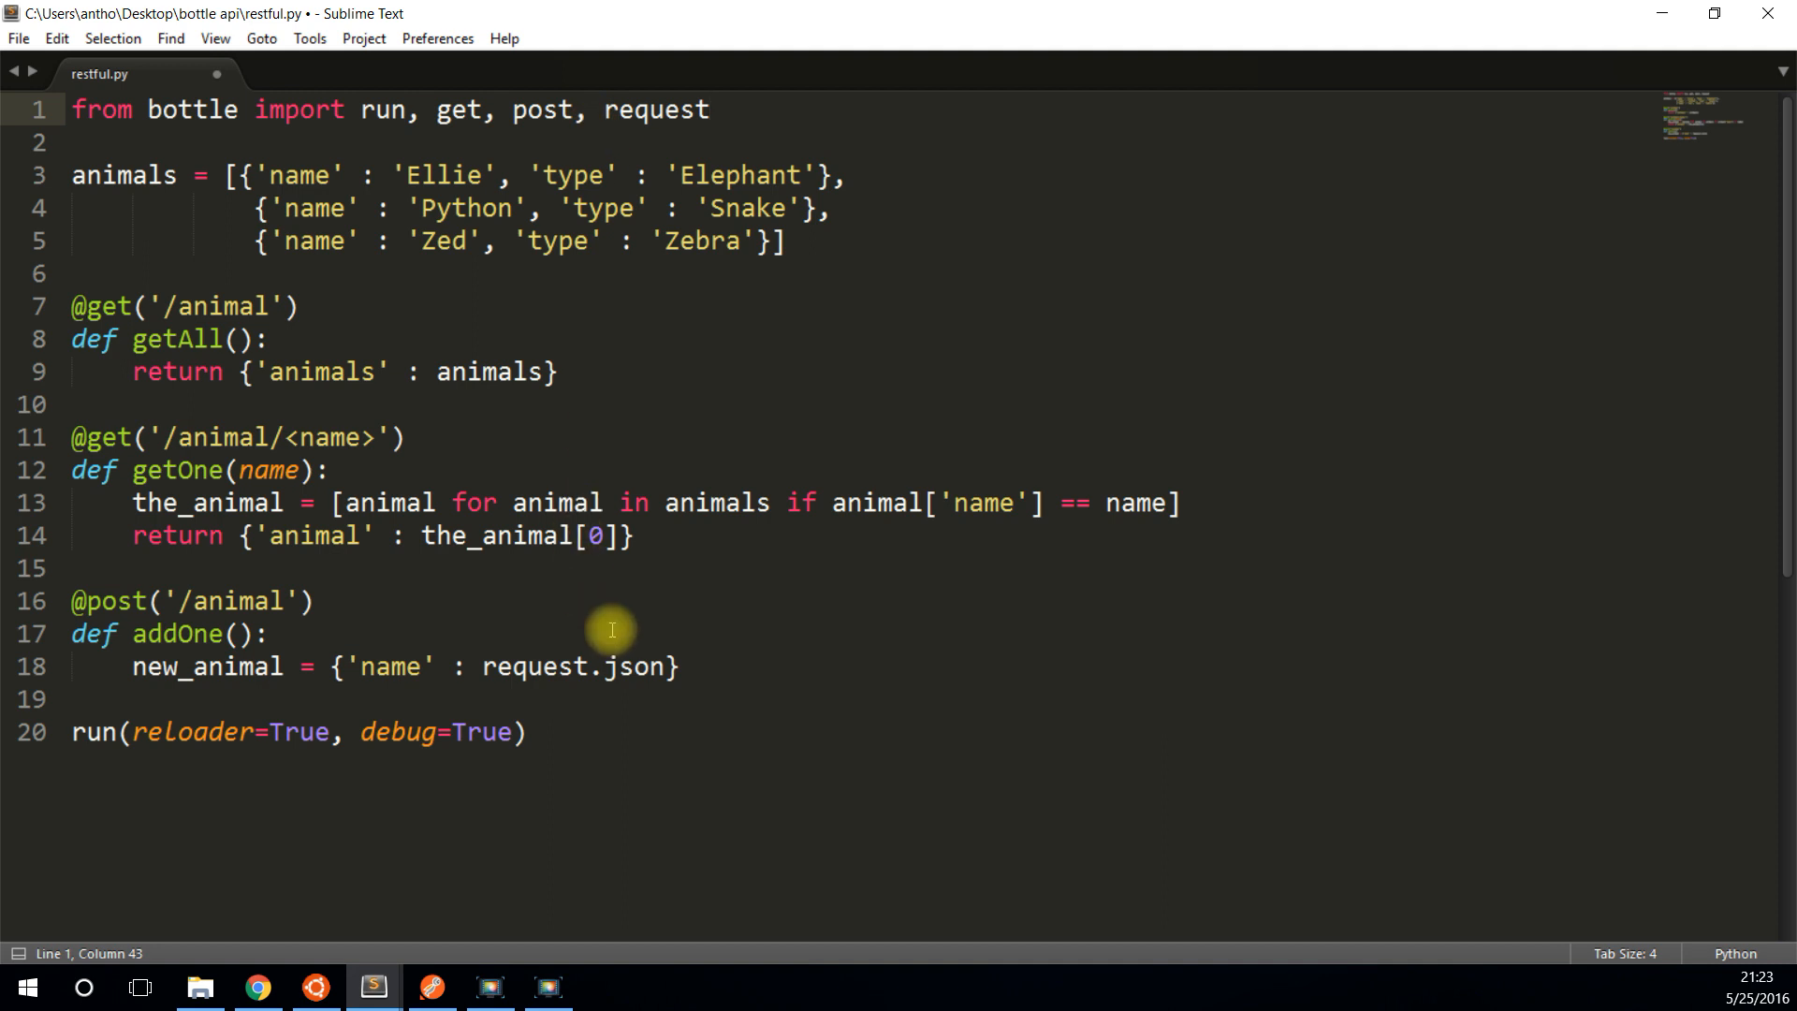
# - Build new_animal from request.json's 'name' and 'animal' values on line 18
pyautogui.click(664, 667)
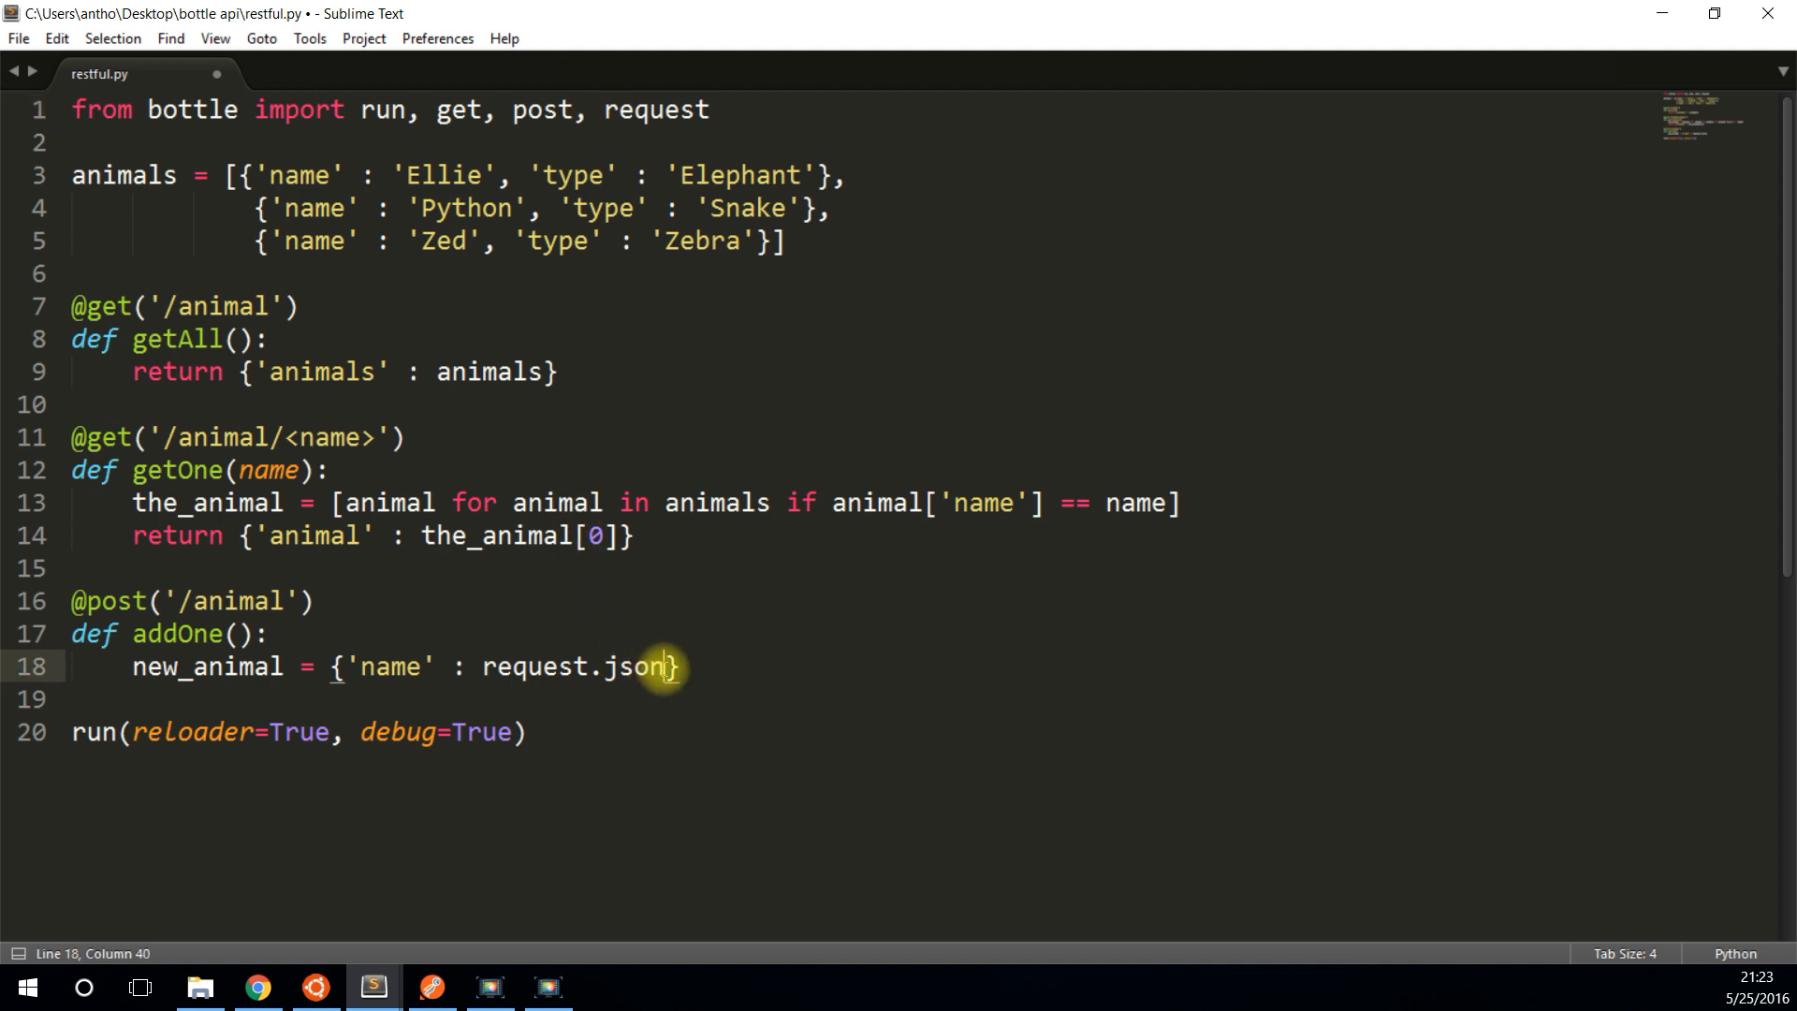
pyautogui.write('.get()')
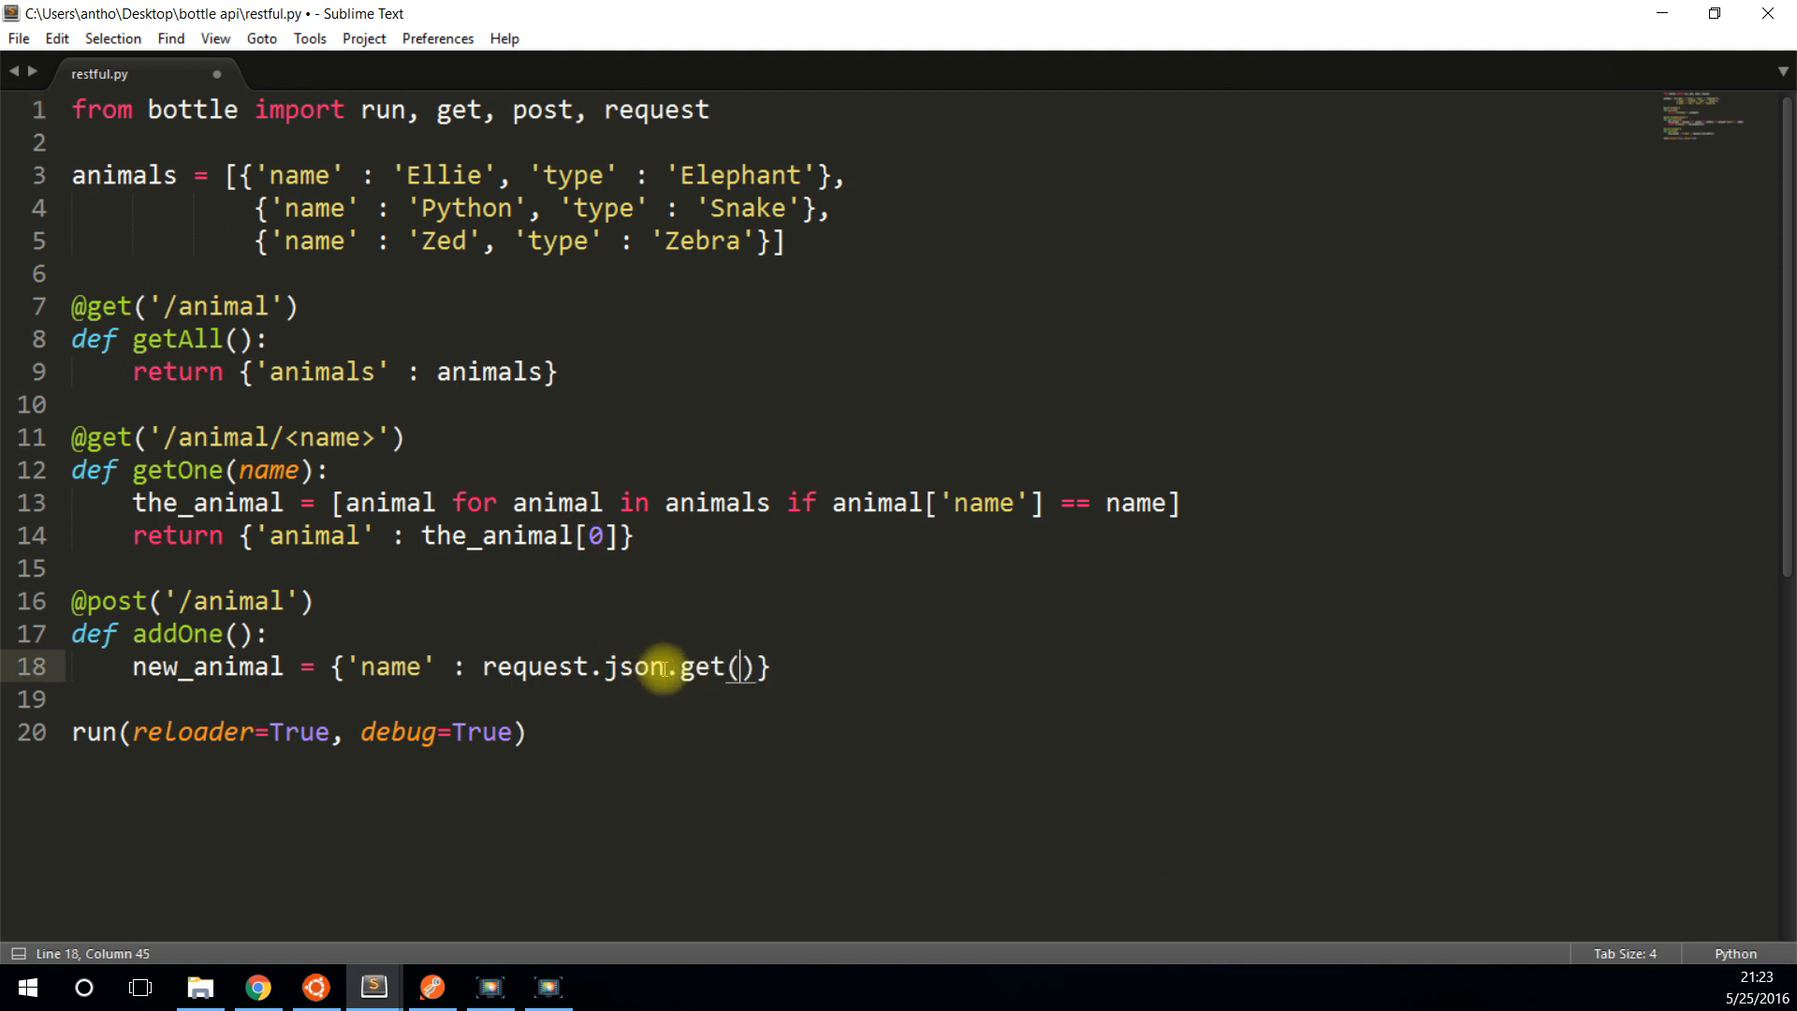
pyautogui.write("'name'")
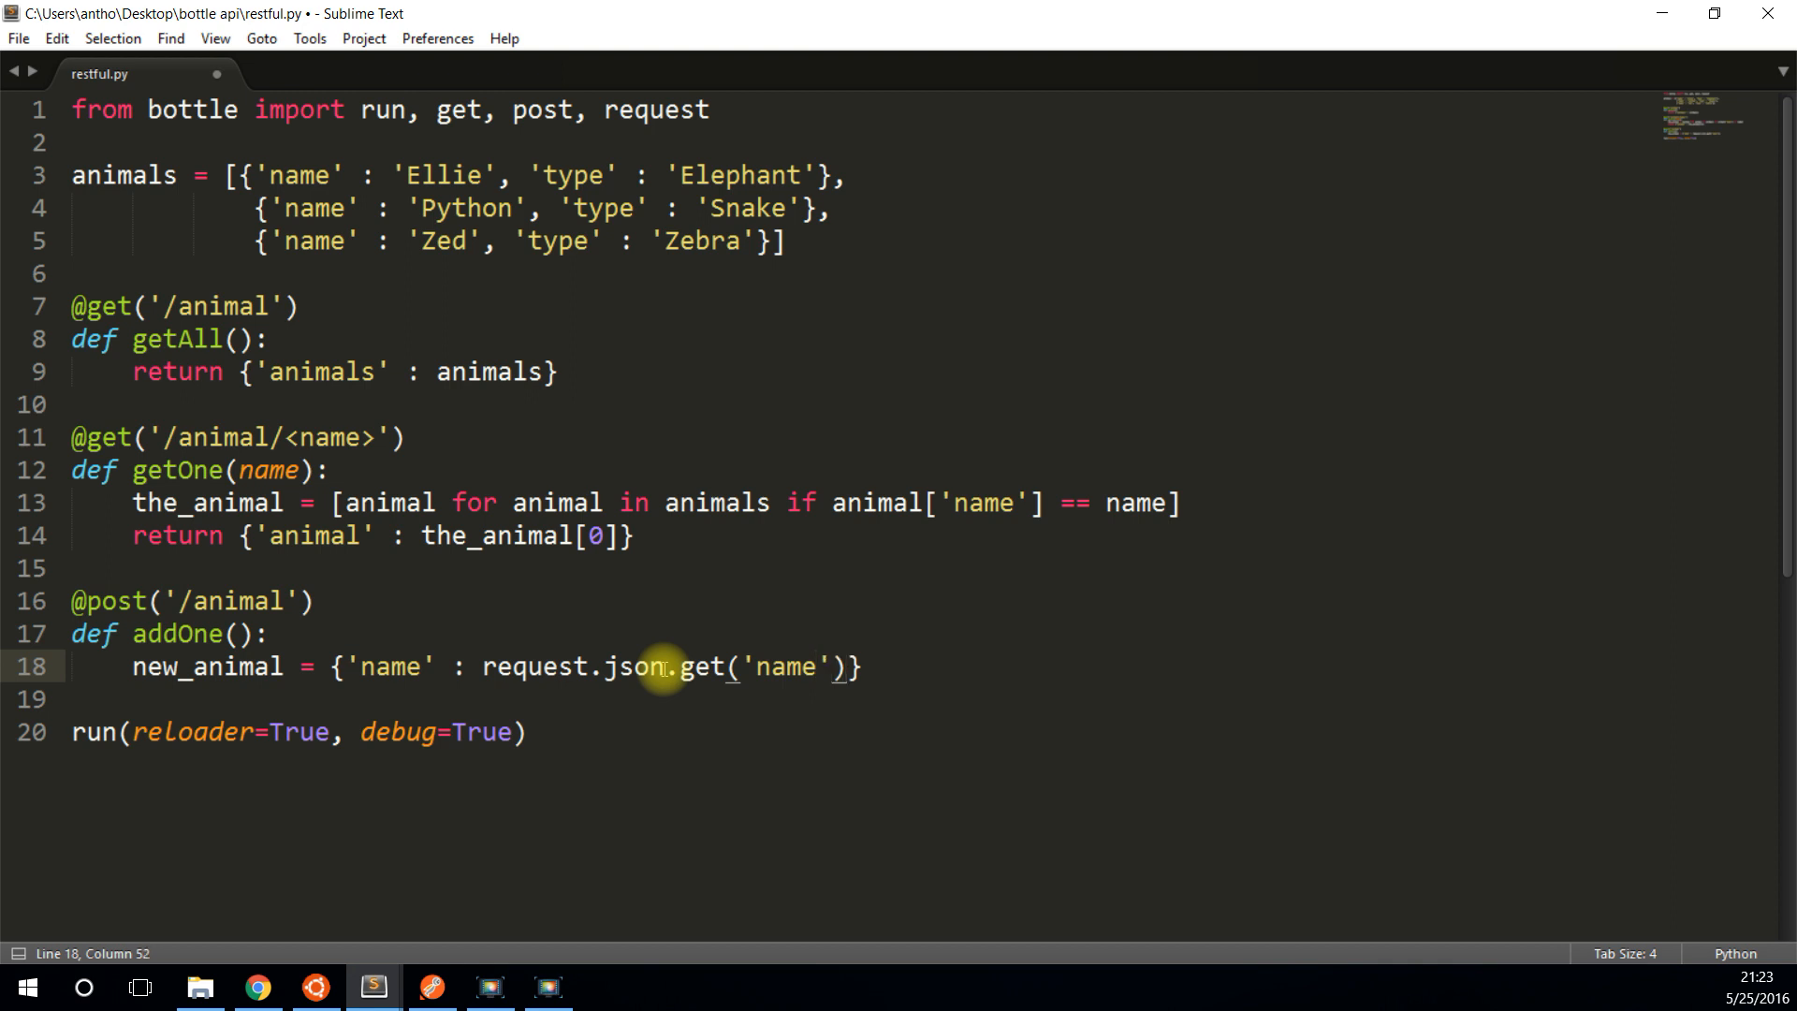
pyautogui.write(", 'animal'")
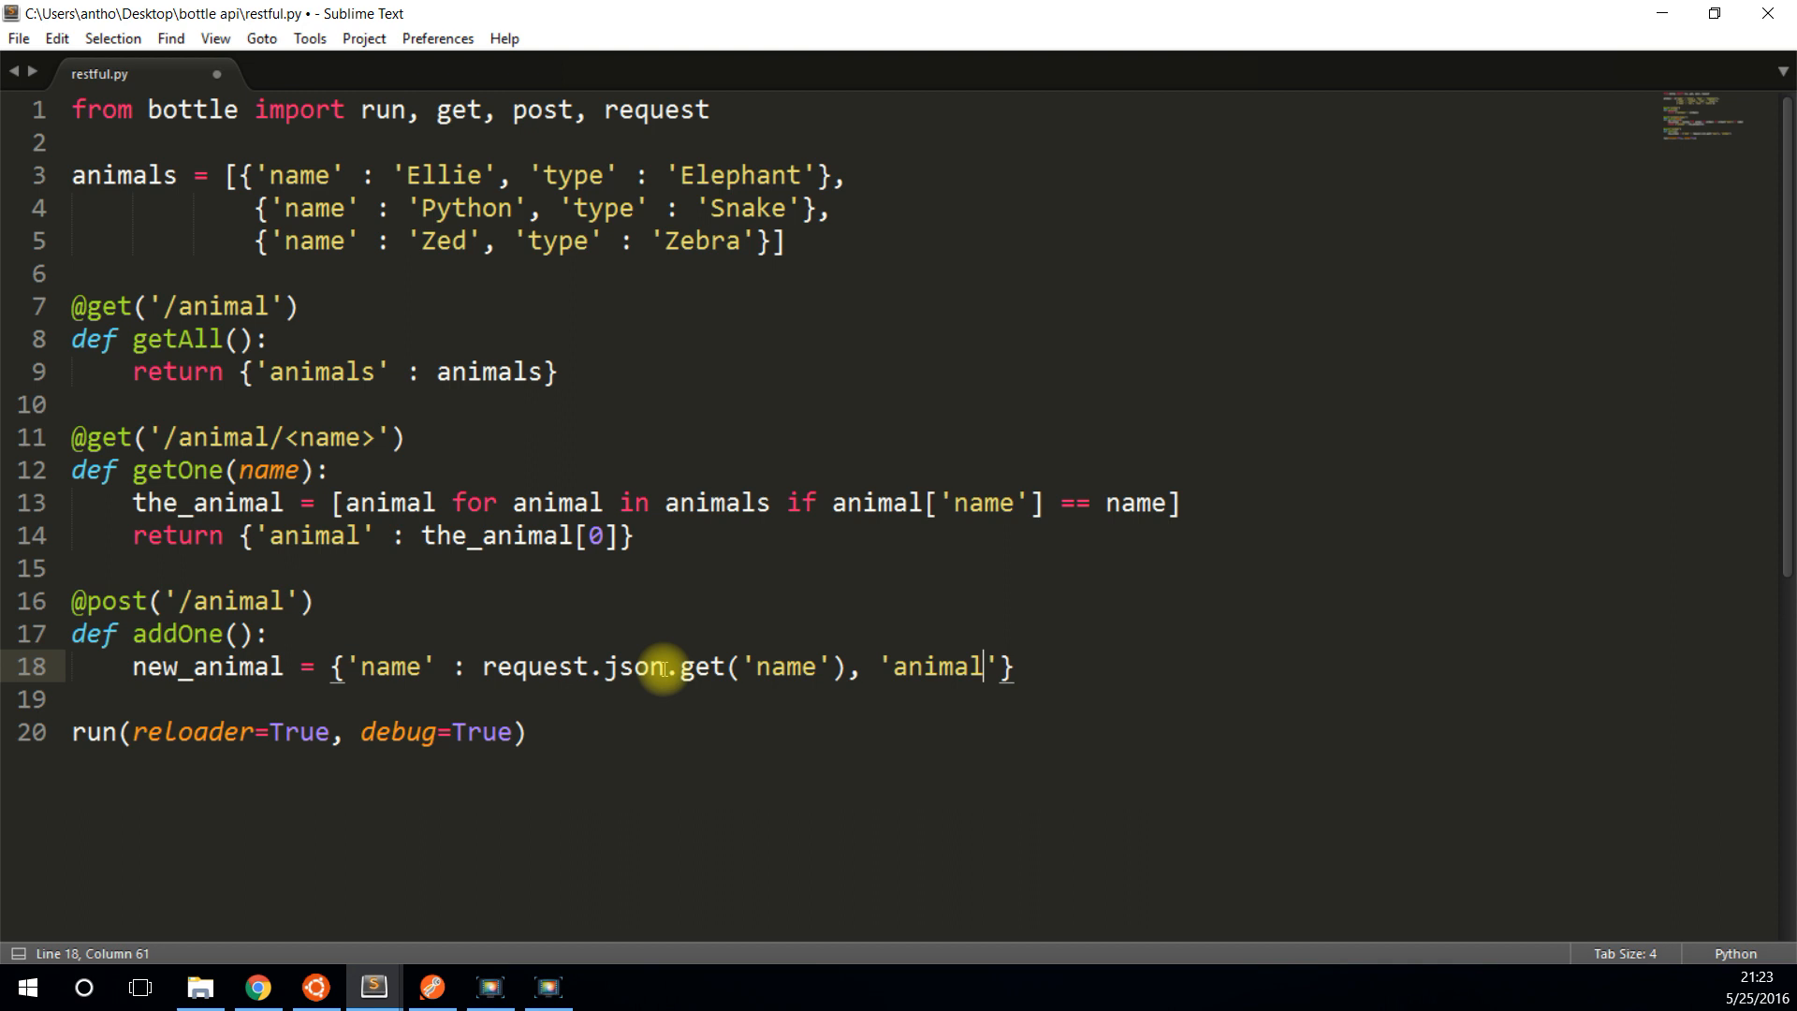
pyautogui.write(': request.json.g.et')
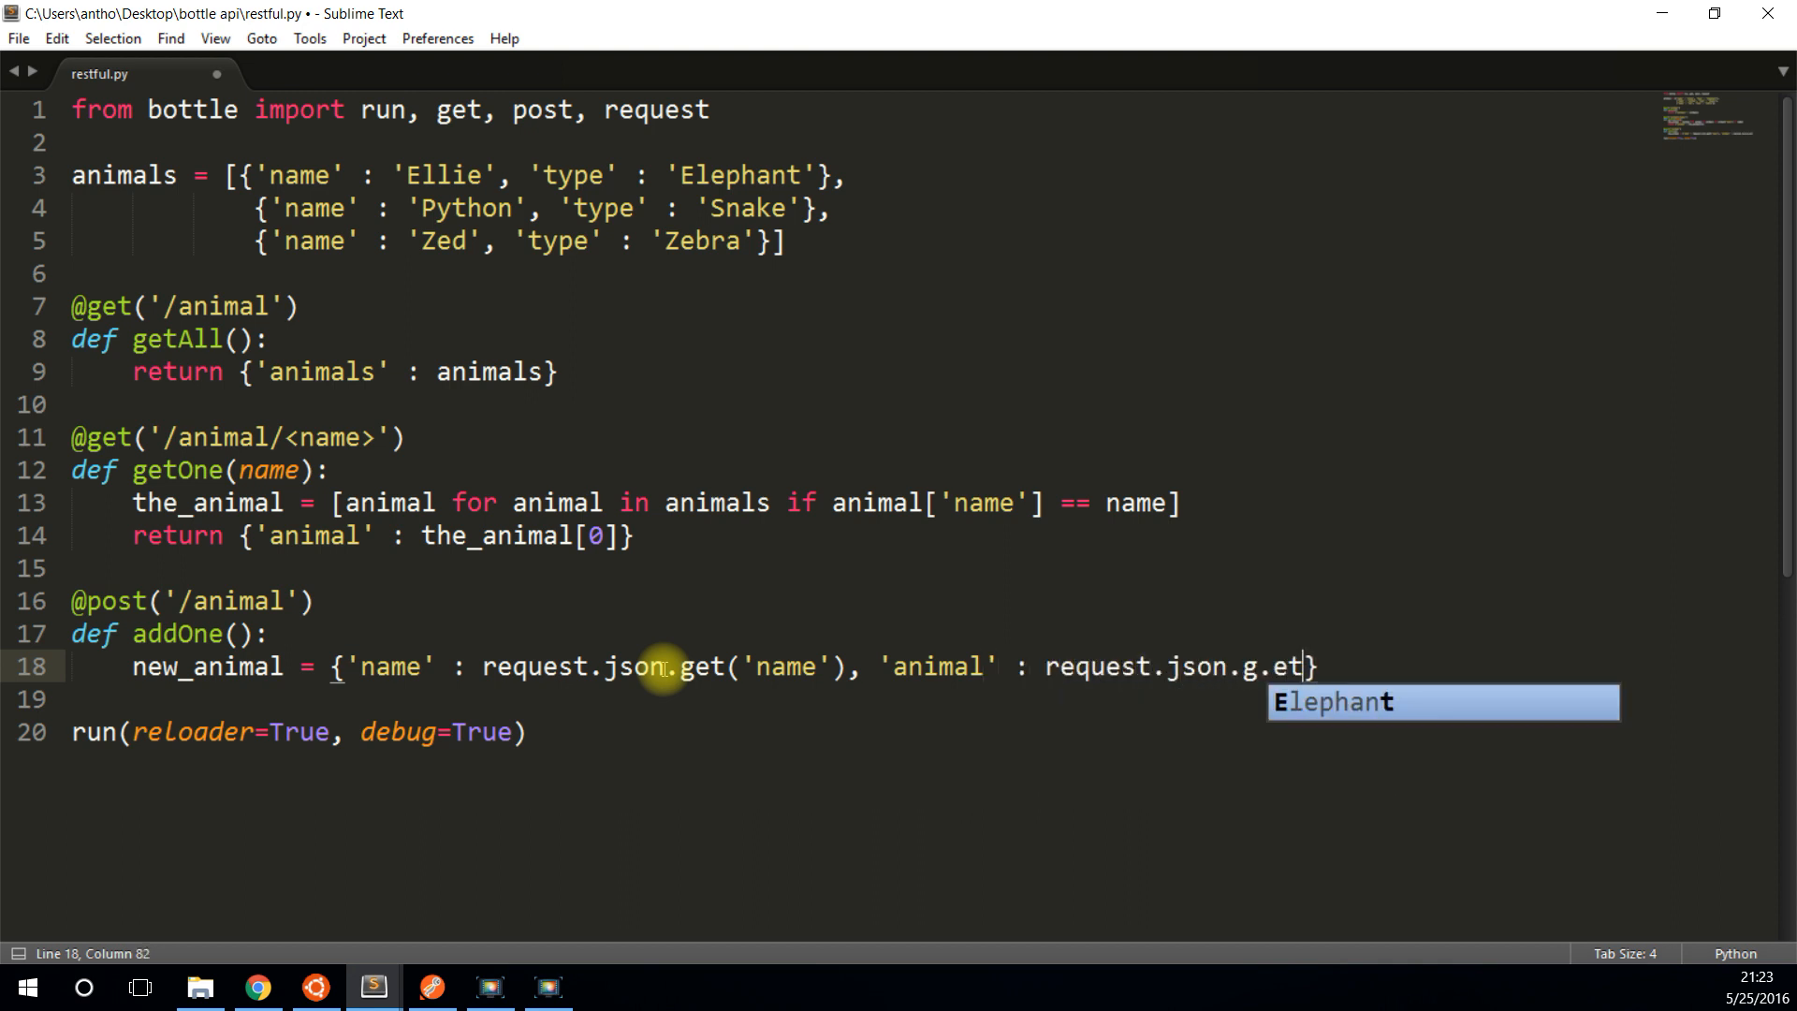
pyautogui.press('BackSpace')
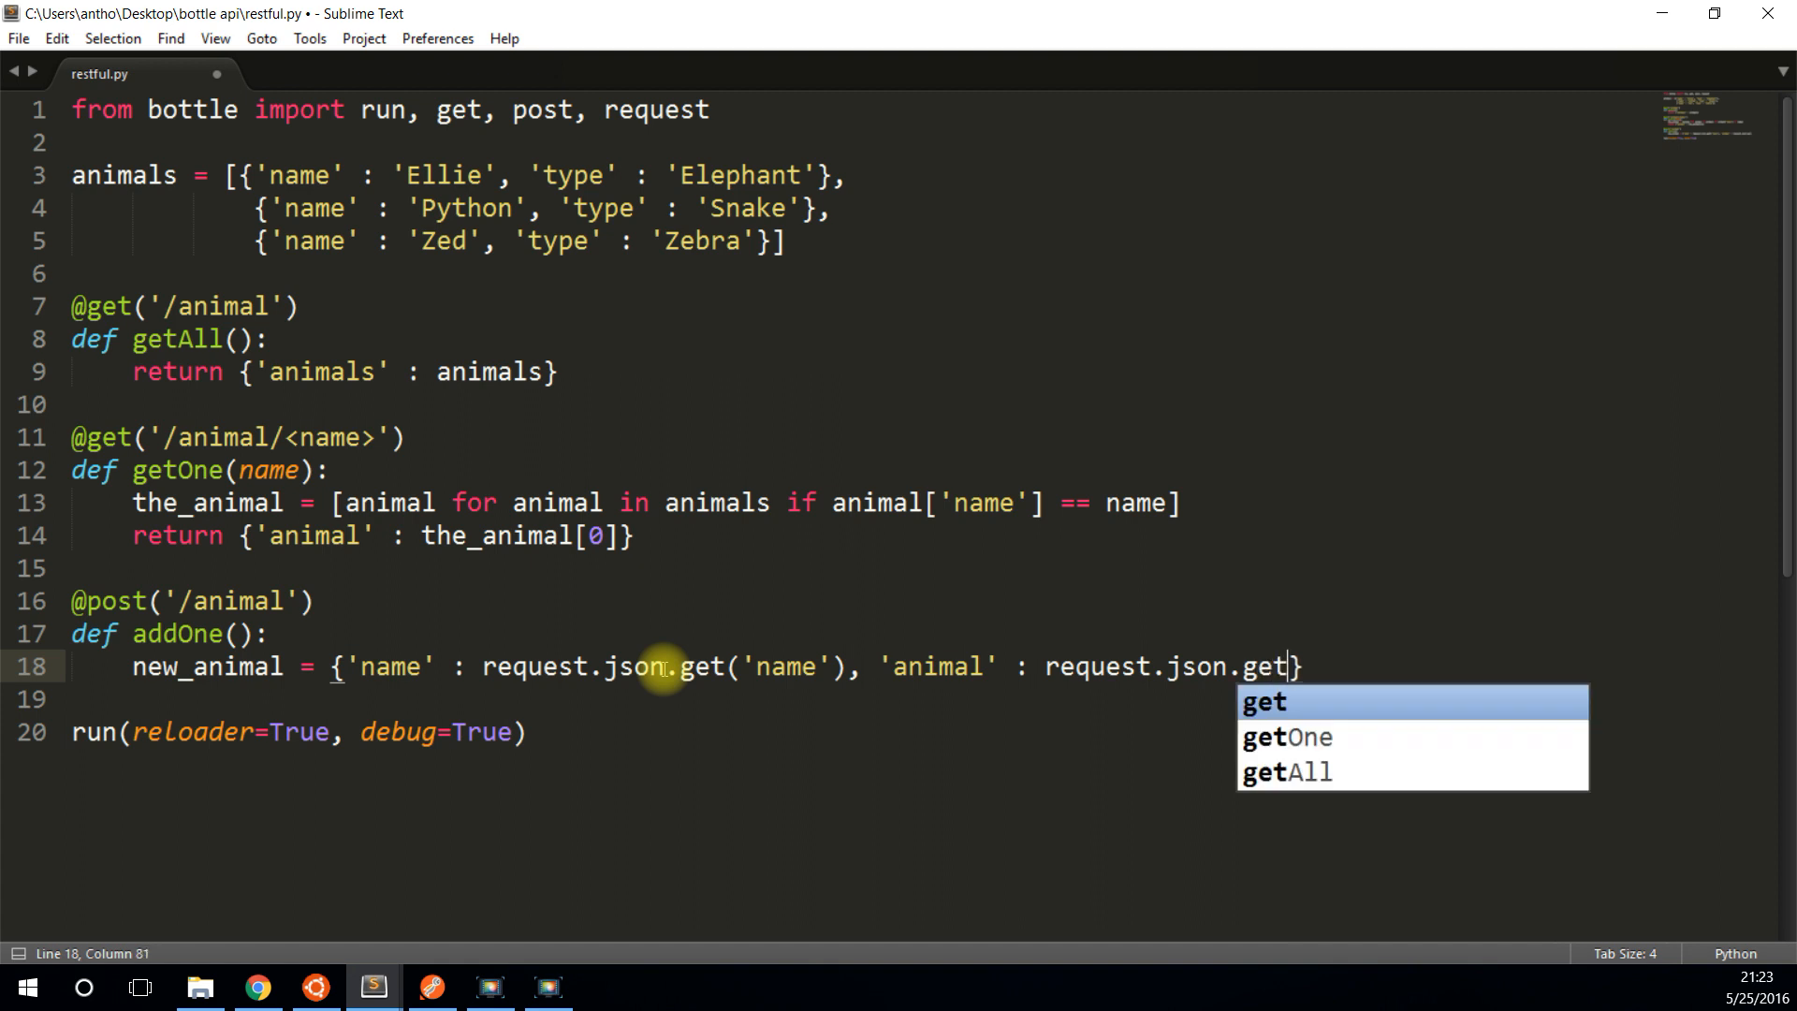
pyautogui.write("('animal')")
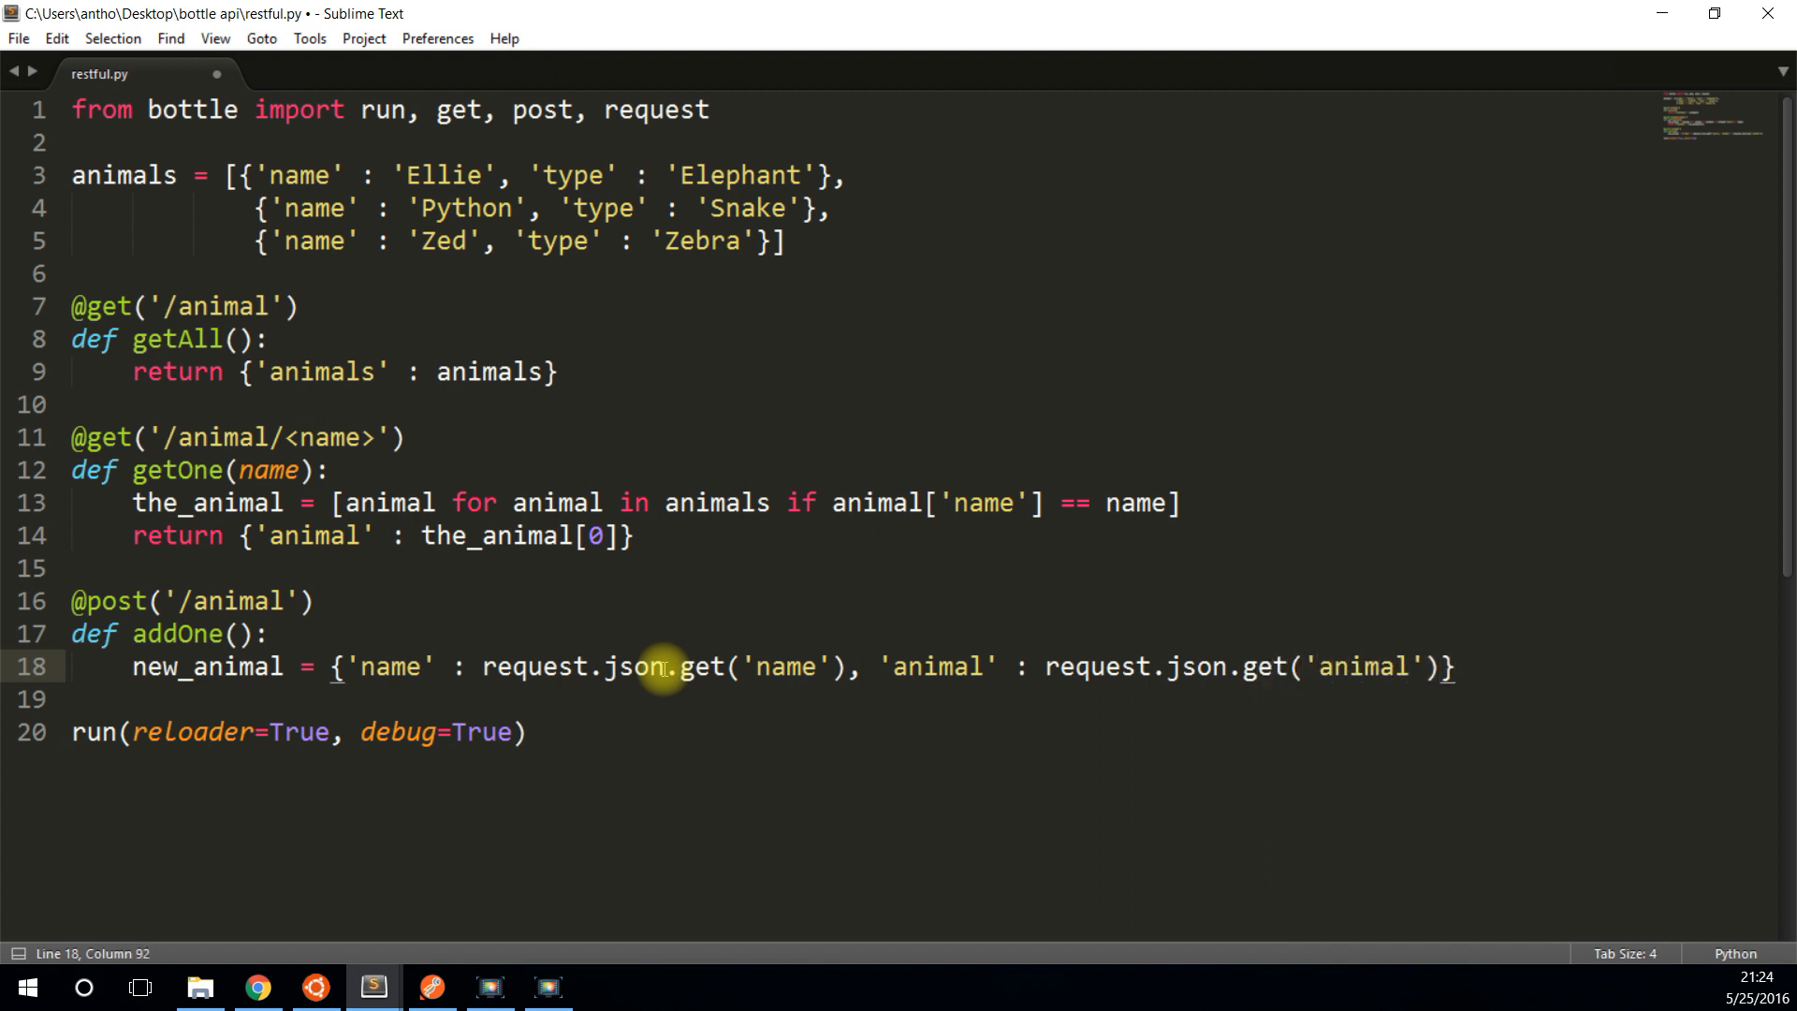
# - Append new_animal to animals and return {'animals': animals}
pyautogui.press('Enter')
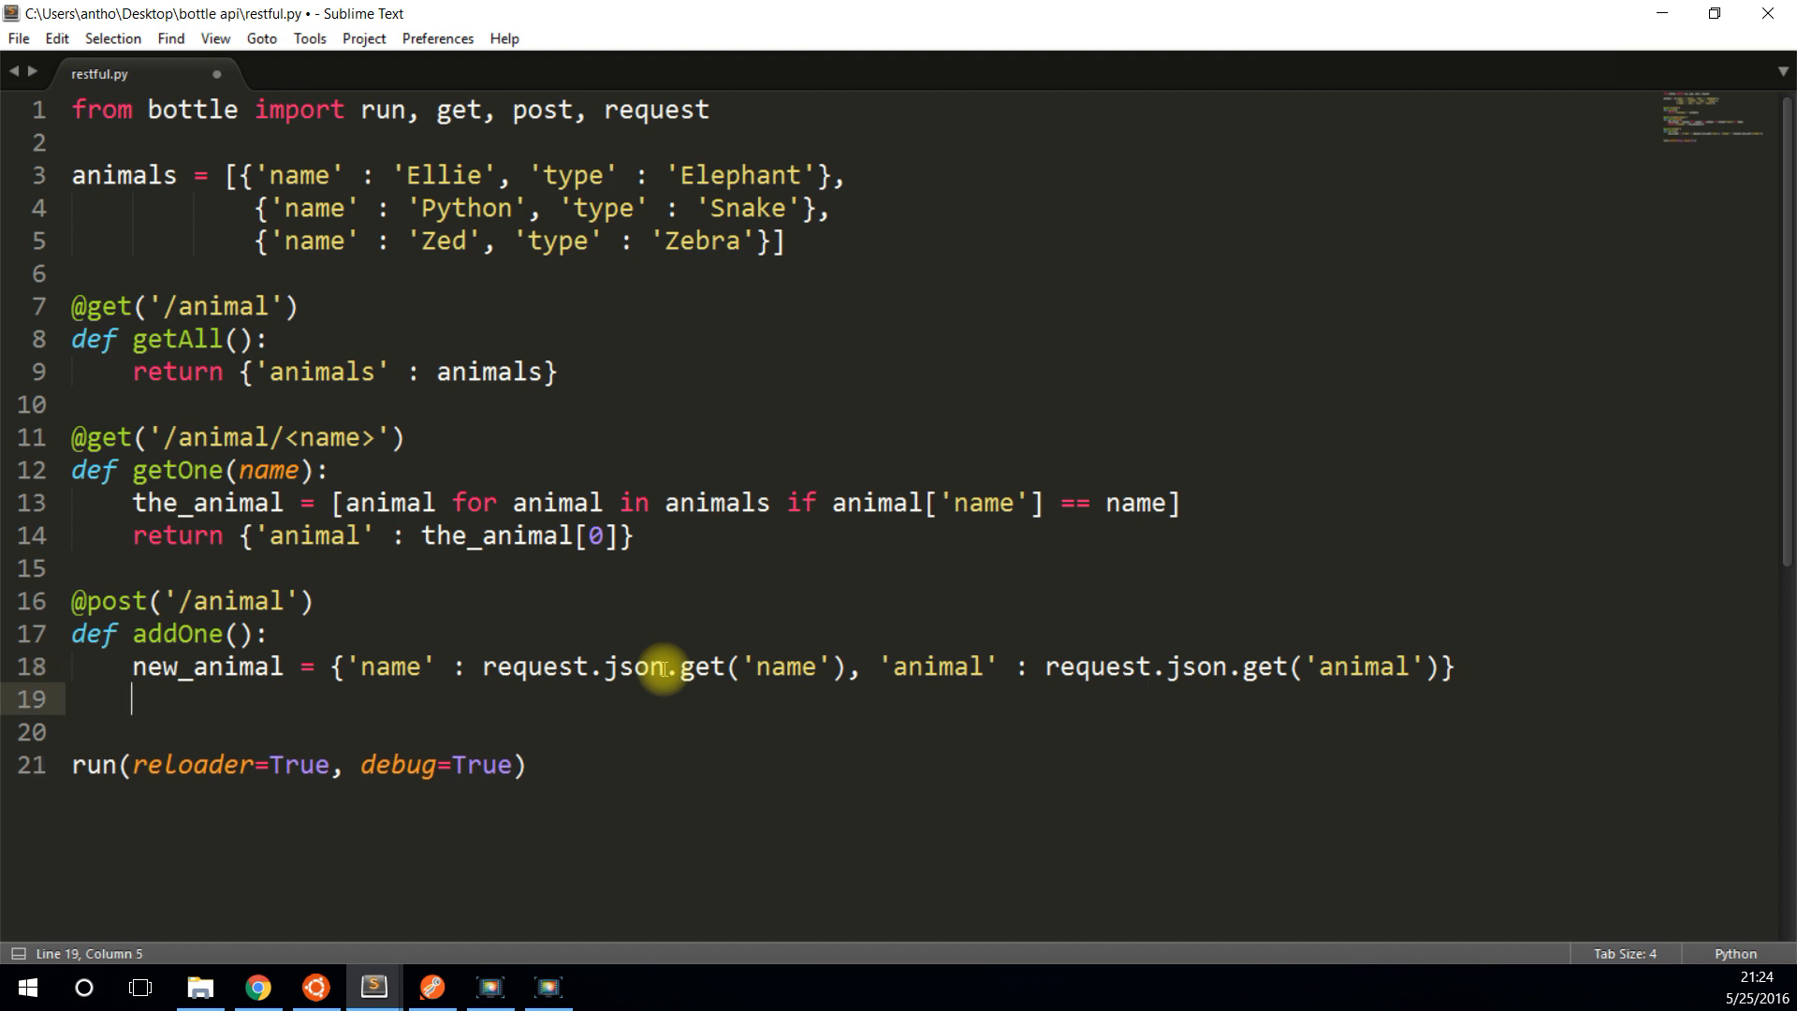
pyautogui.write('an')
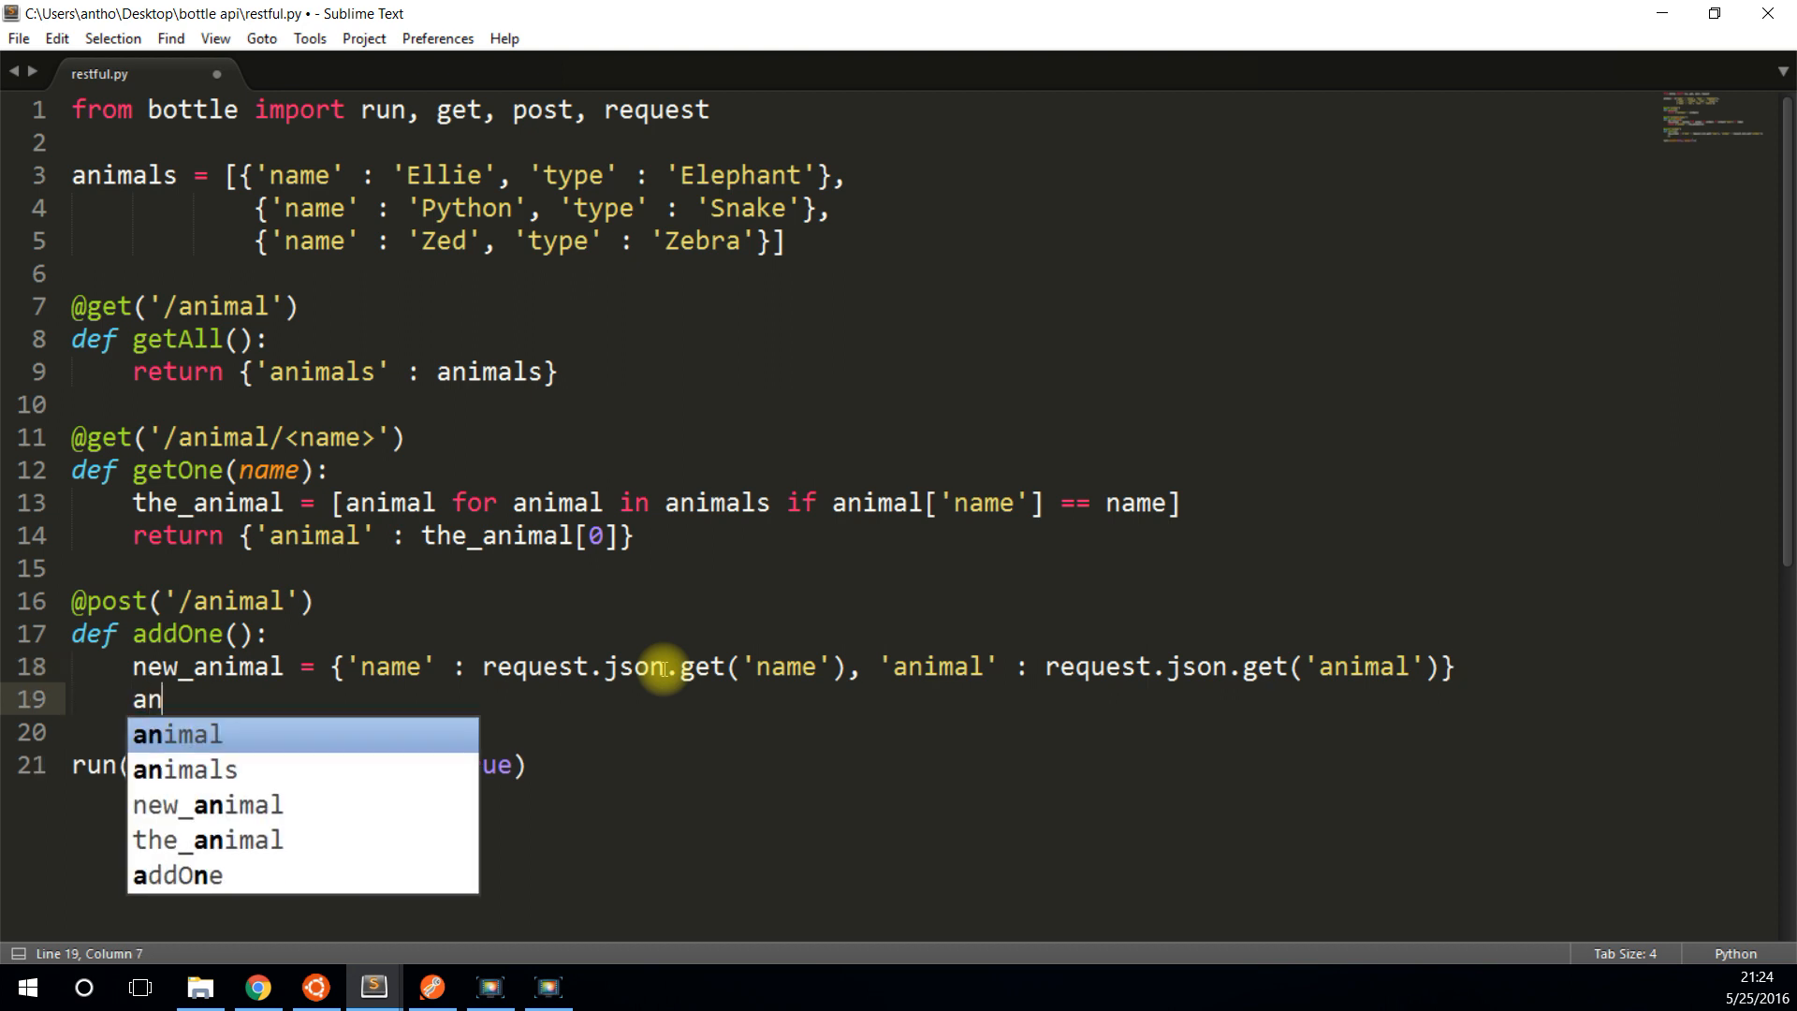
pyautogui.write('imals.ap')
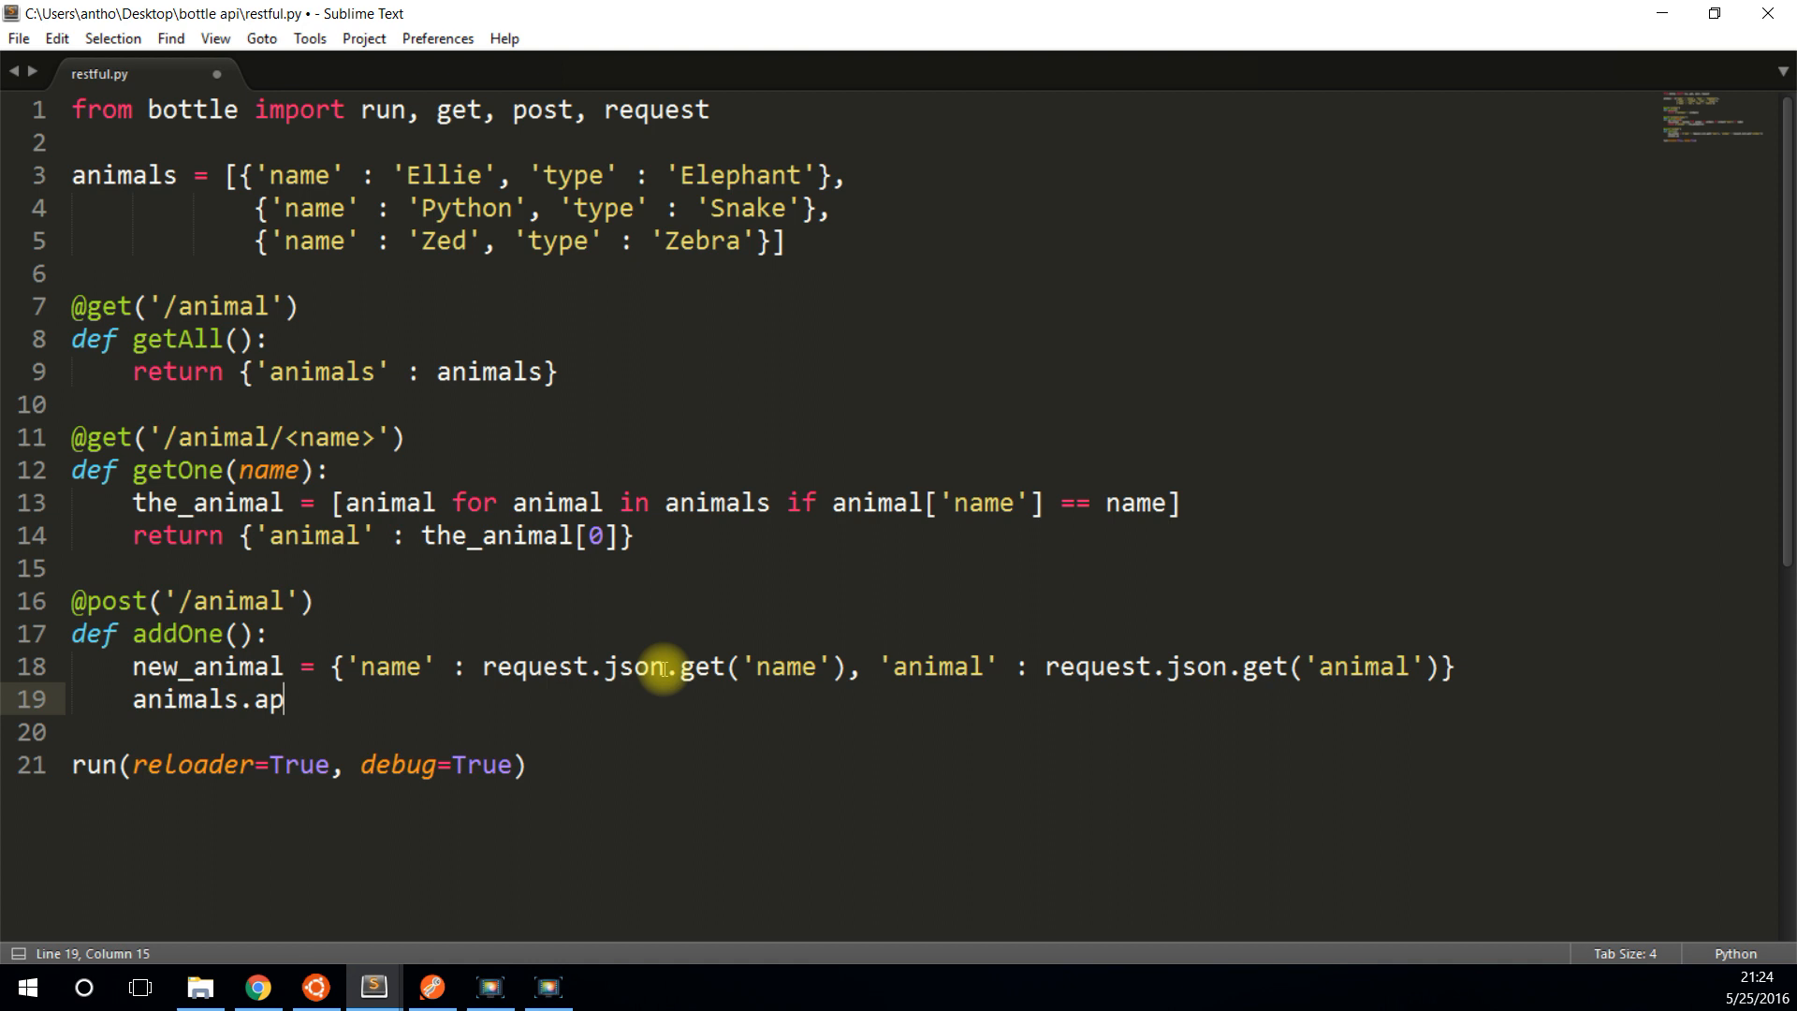
pyautogui.write('pend(new_')
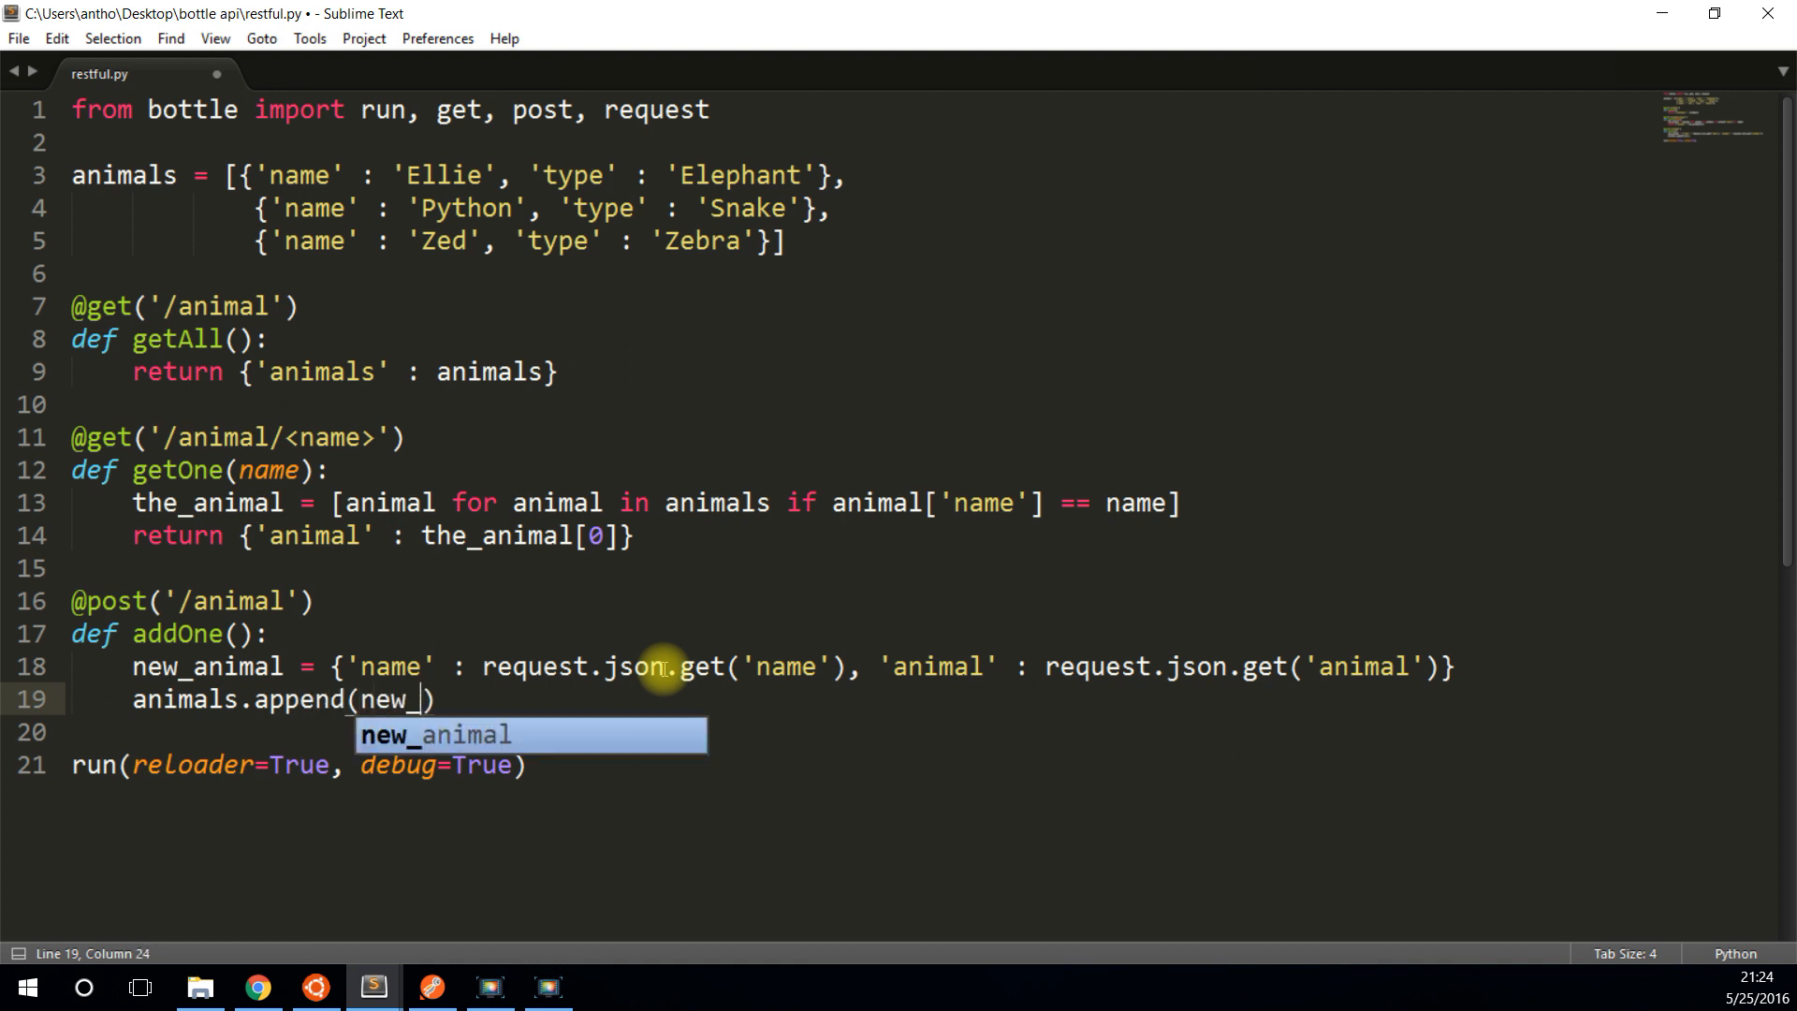
pyautogui.press('Tab')
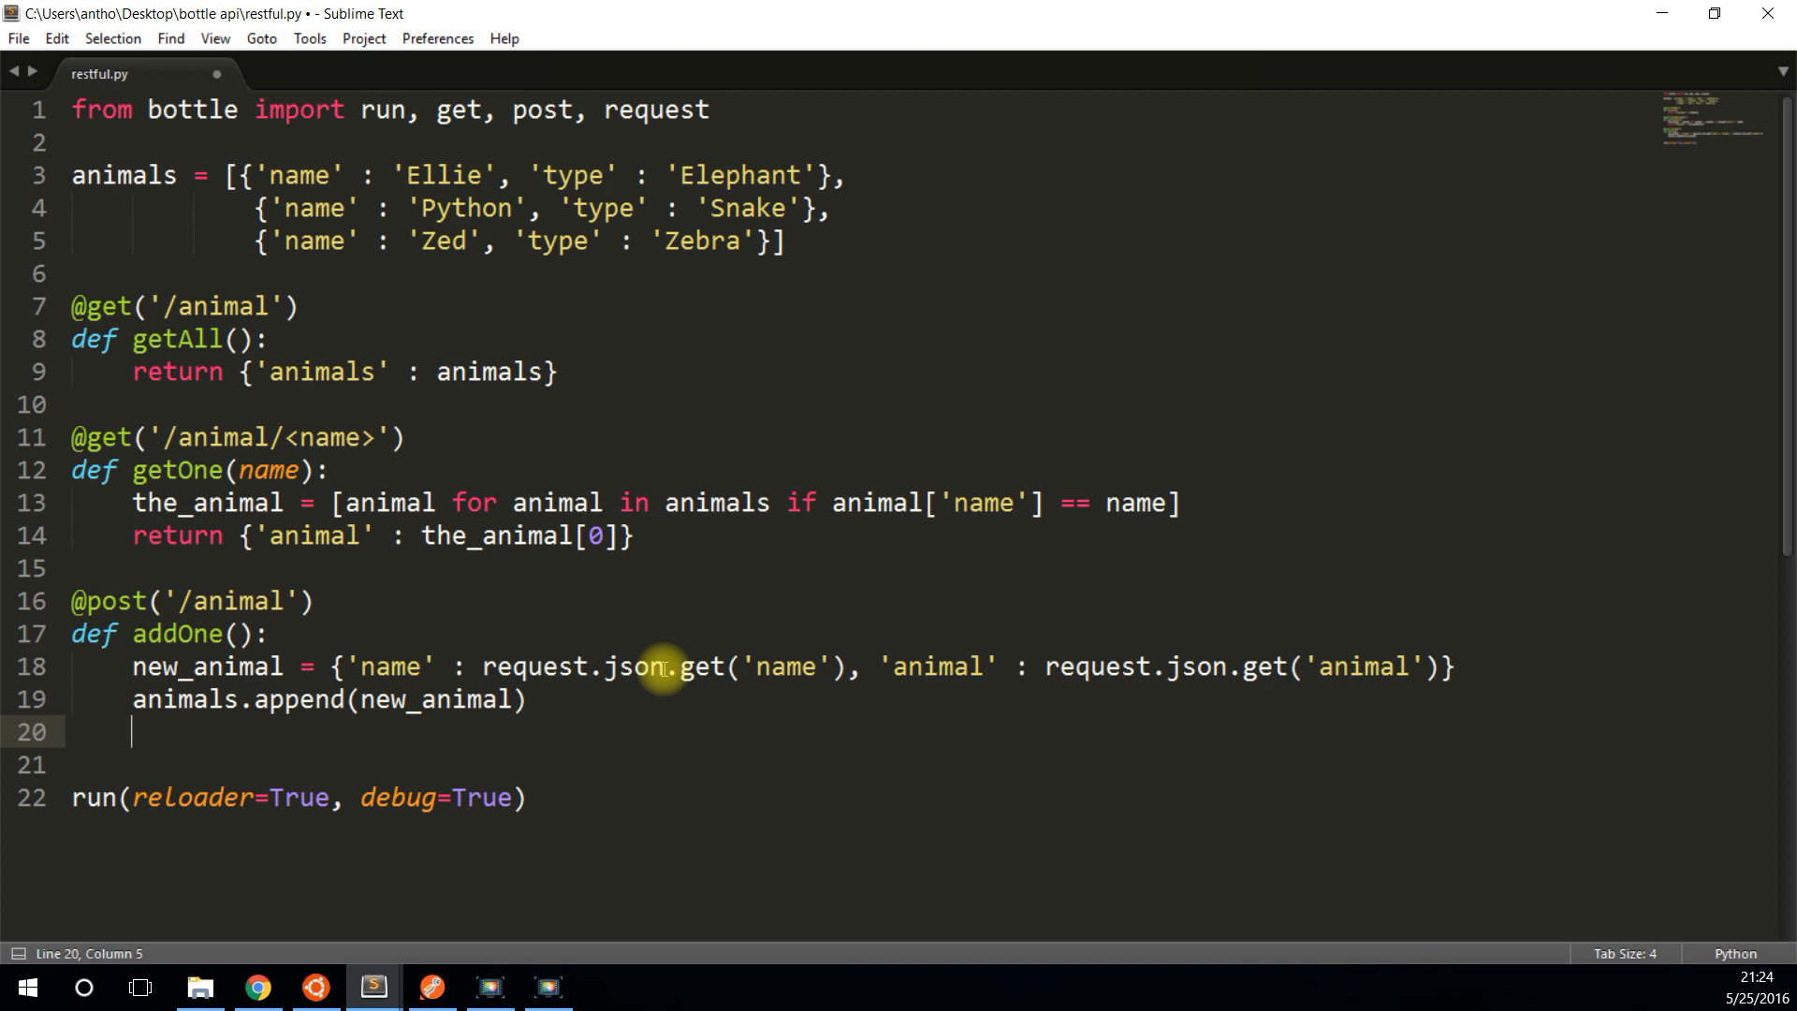
pyautogui.moveTo(586, 673)
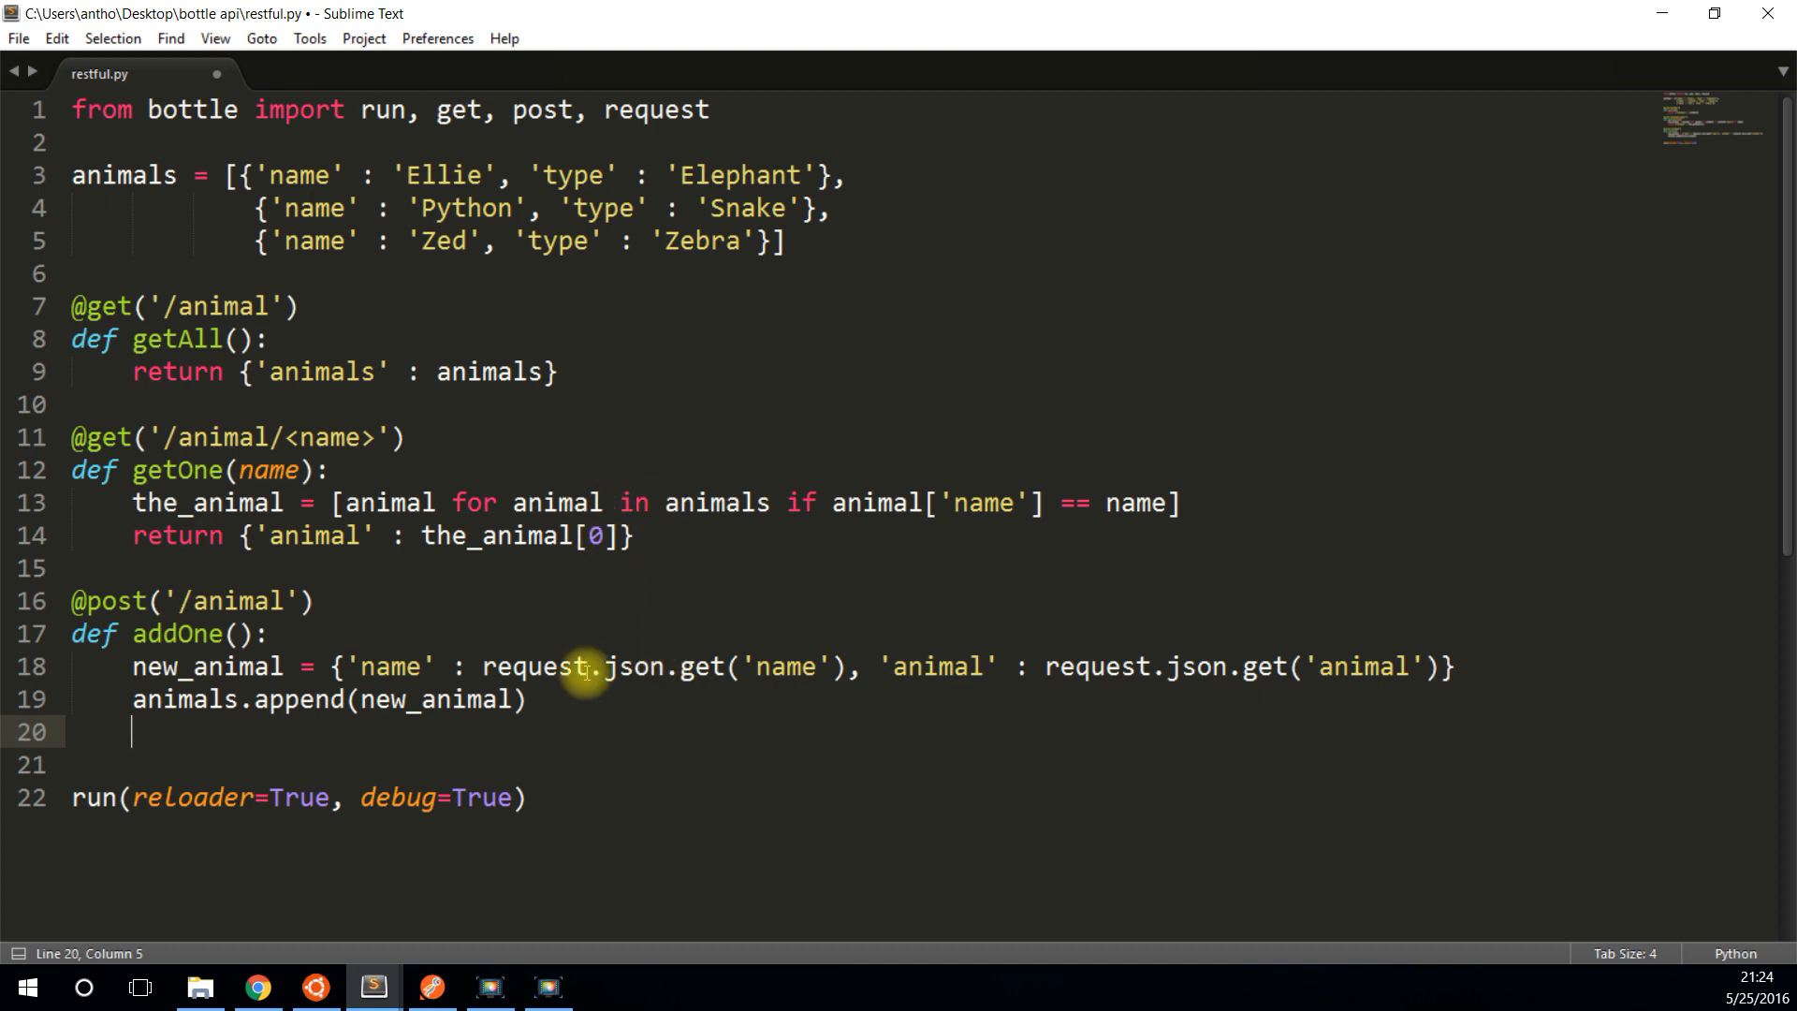
pyautogui.write("return {'a'}")
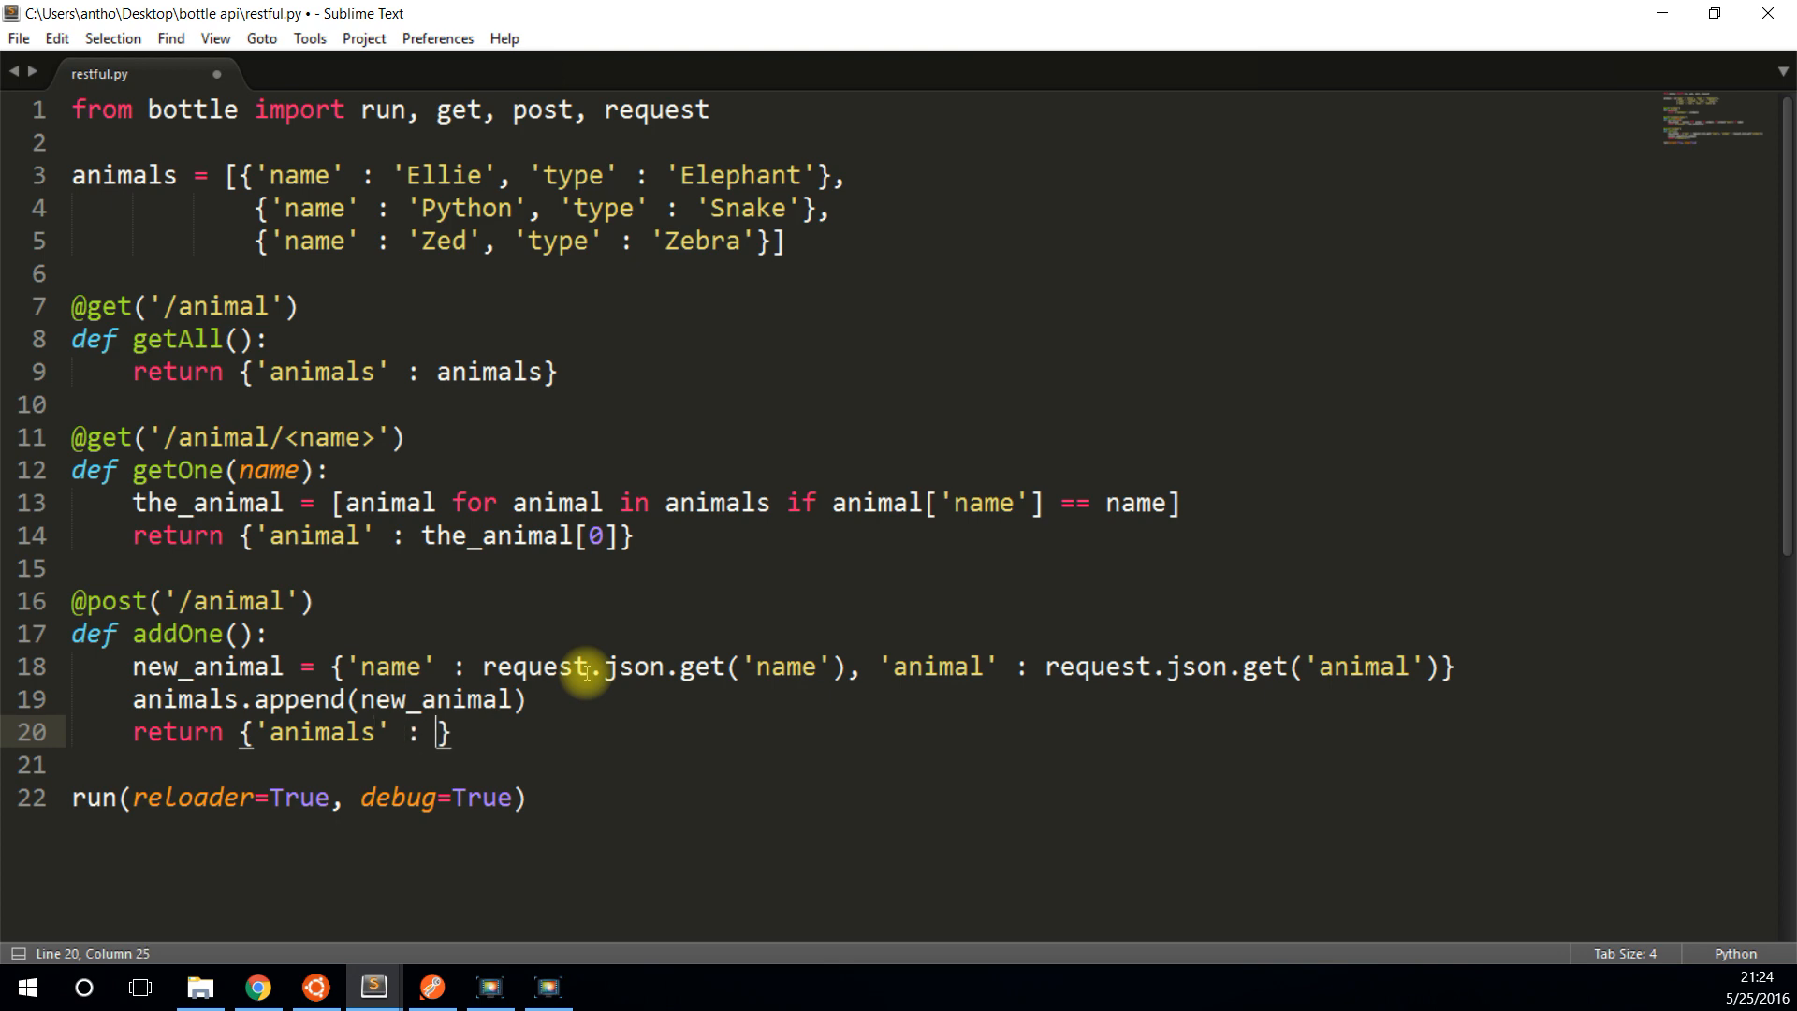
pyautogui.write('animals')
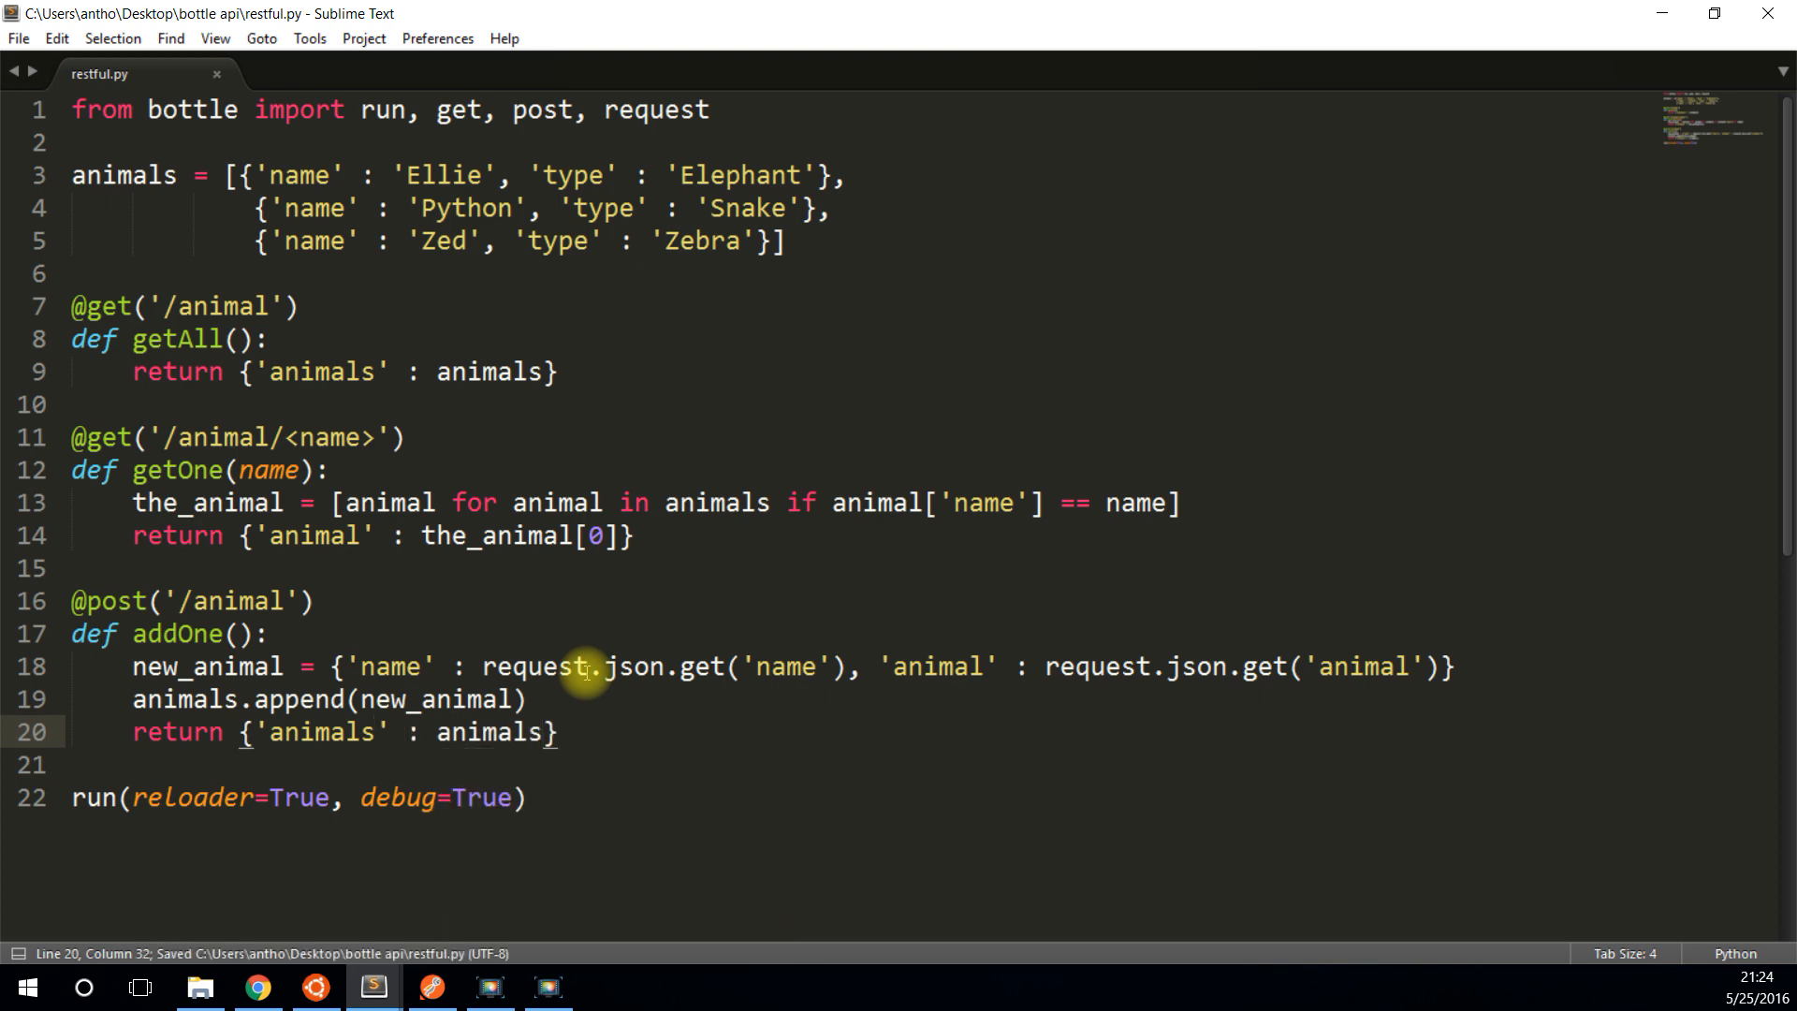
# - Switch the Postman request to POST with a raw JSON body
pyautogui.click(434, 987)
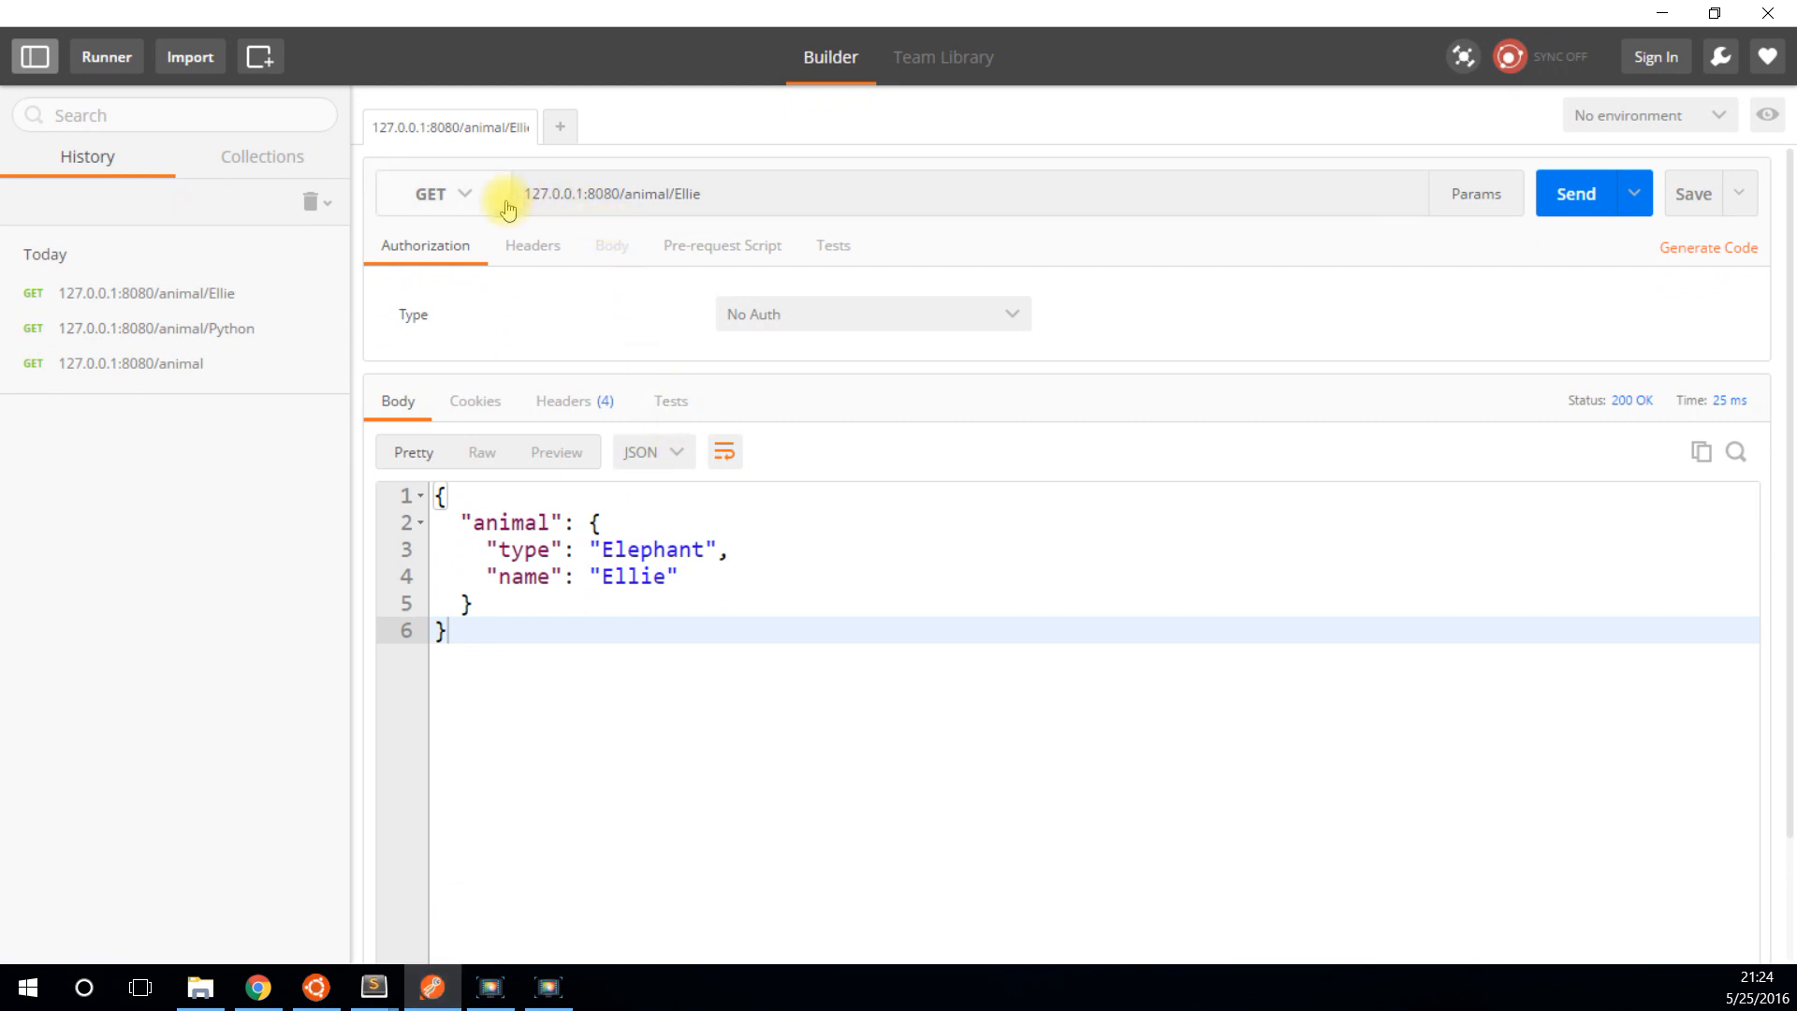
pyautogui.click(441, 193)
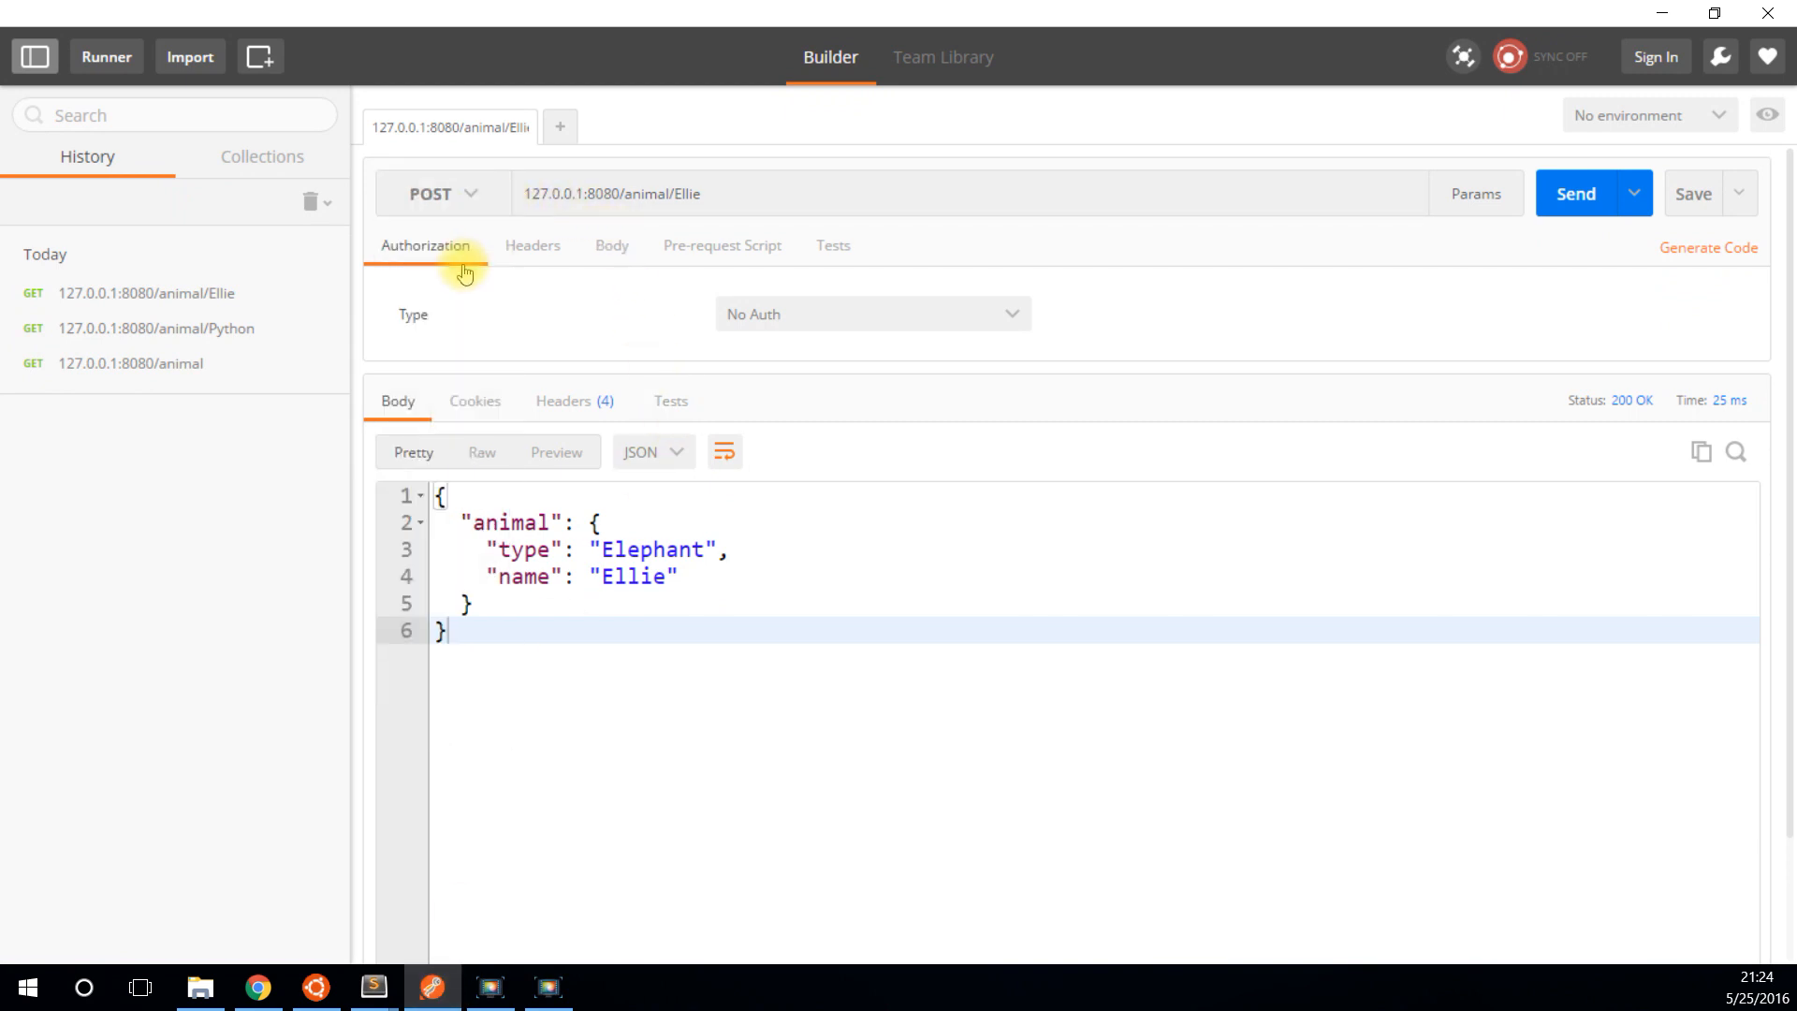
pyautogui.moveTo(612, 268)
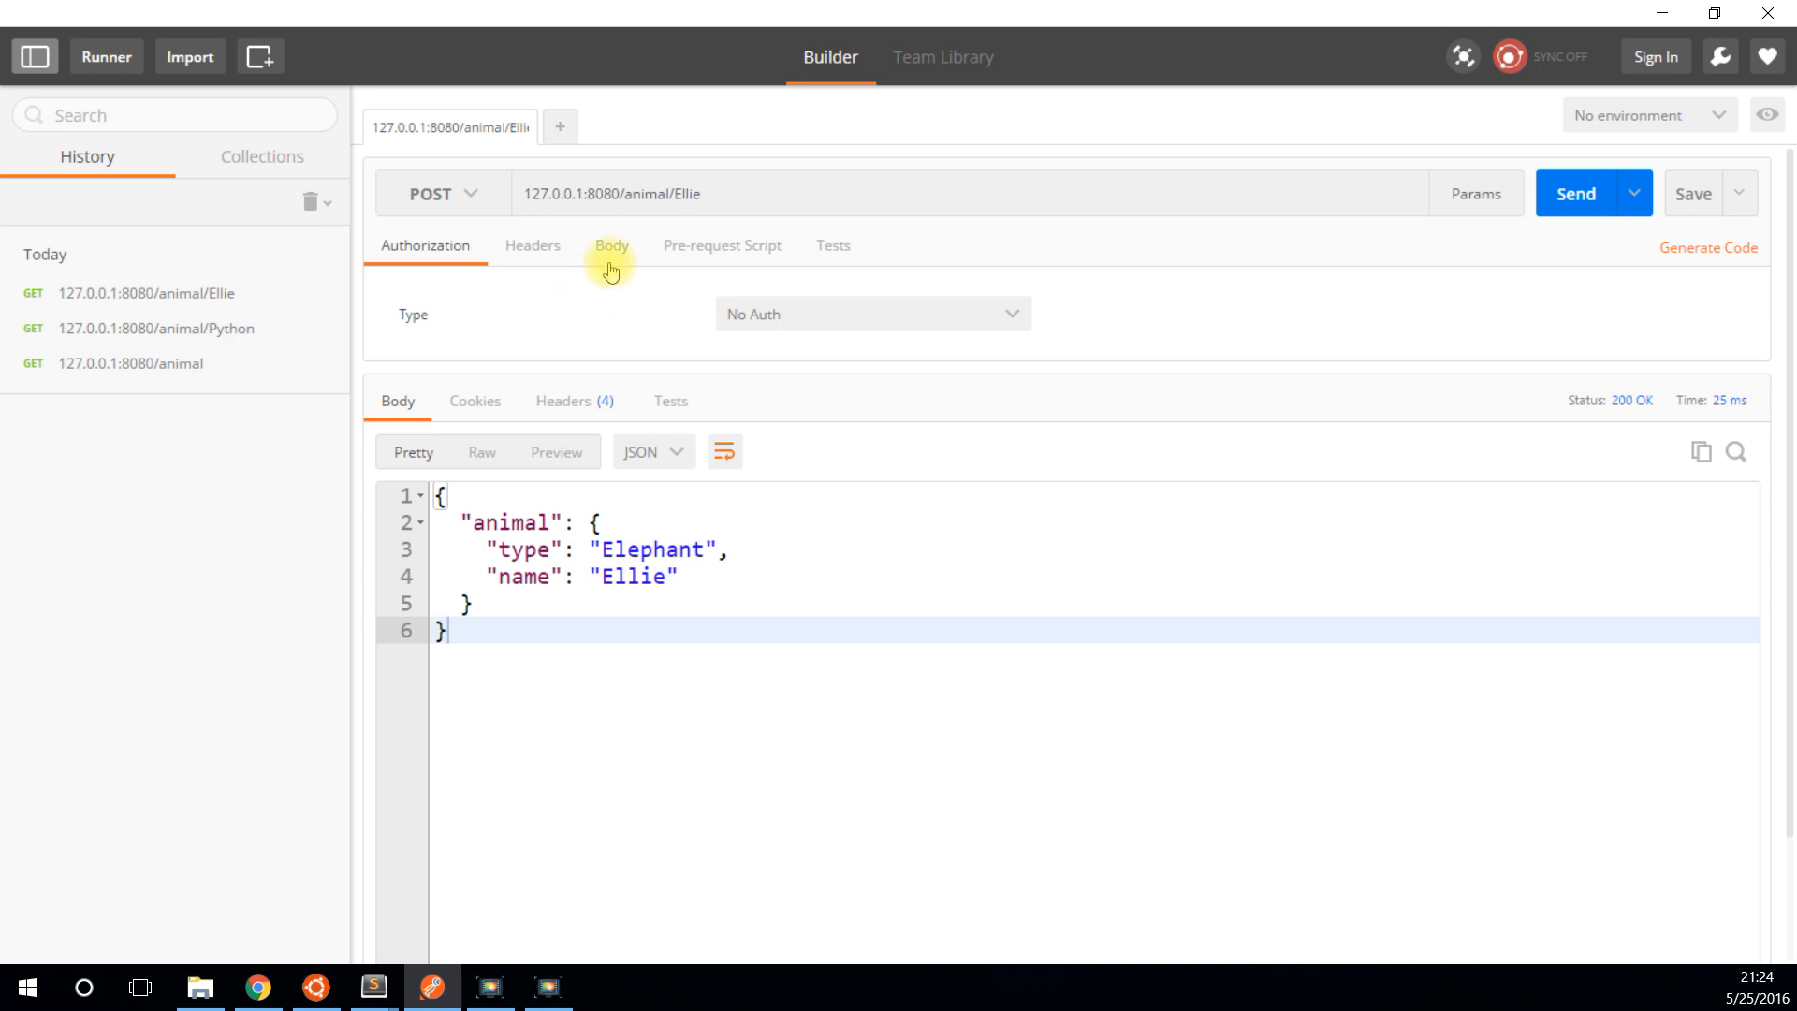
pyautogui.click(611, 246)
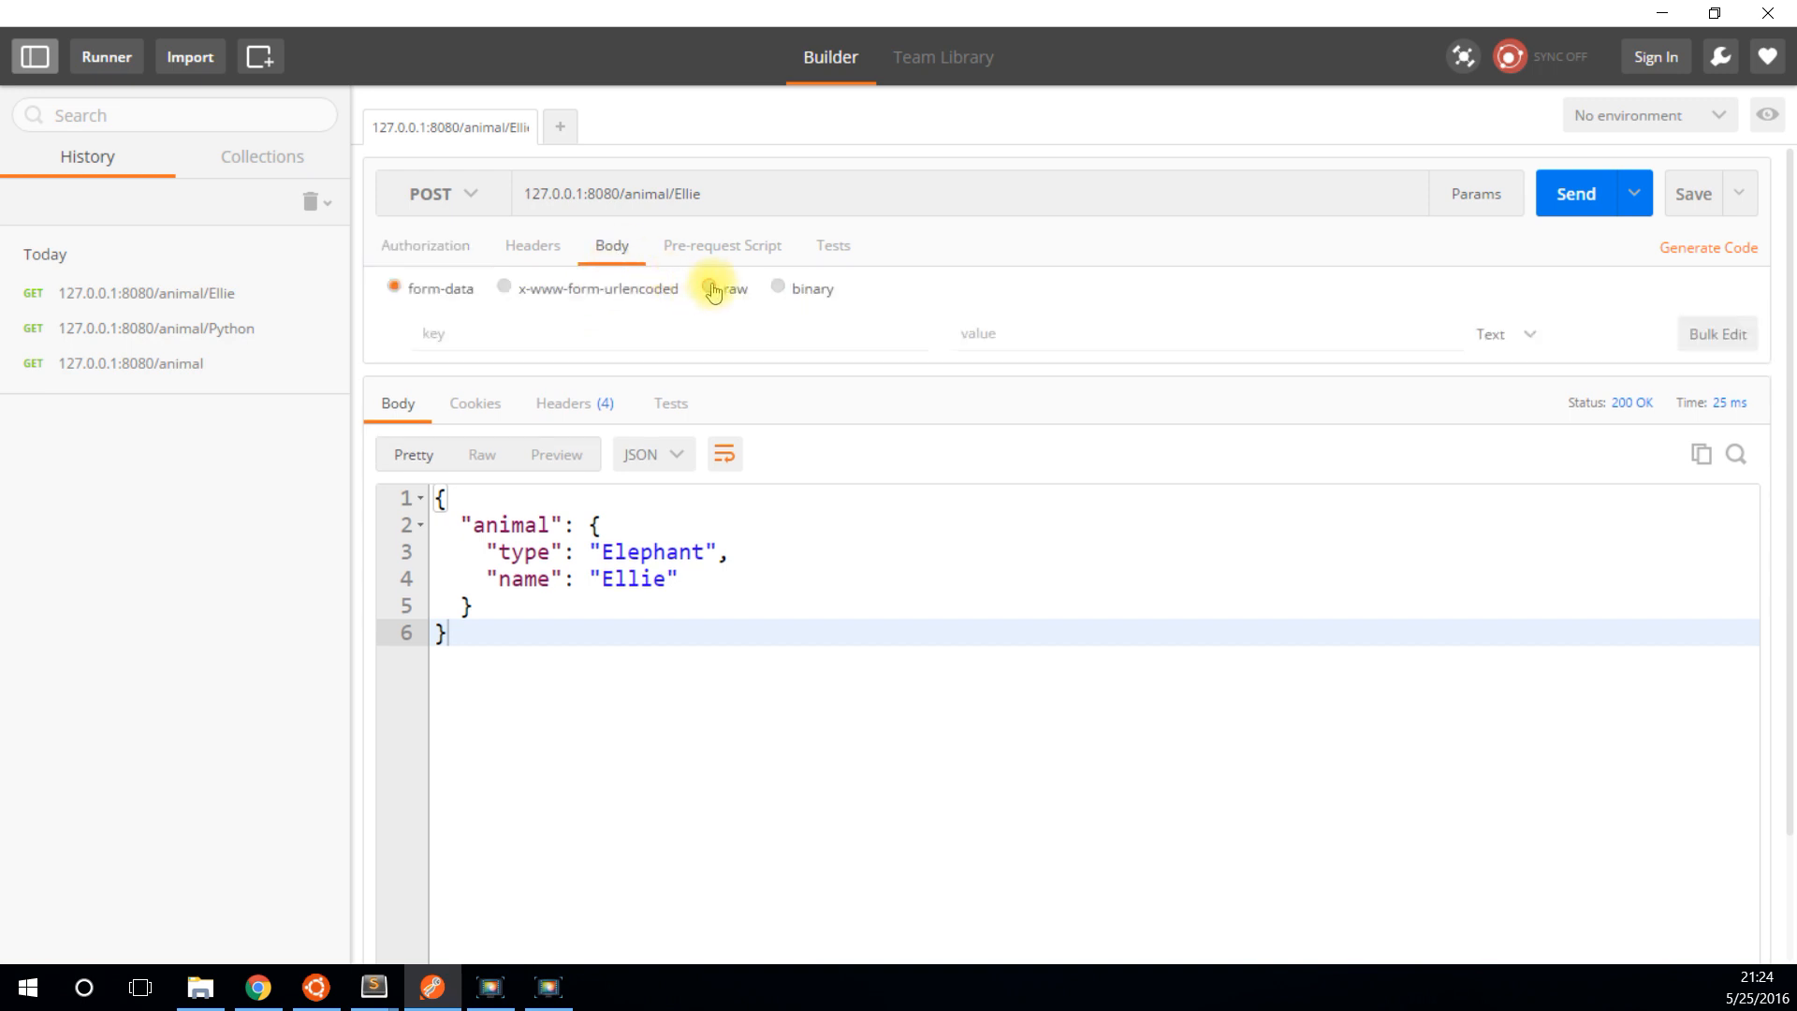
pyautogui.click(711, 288)
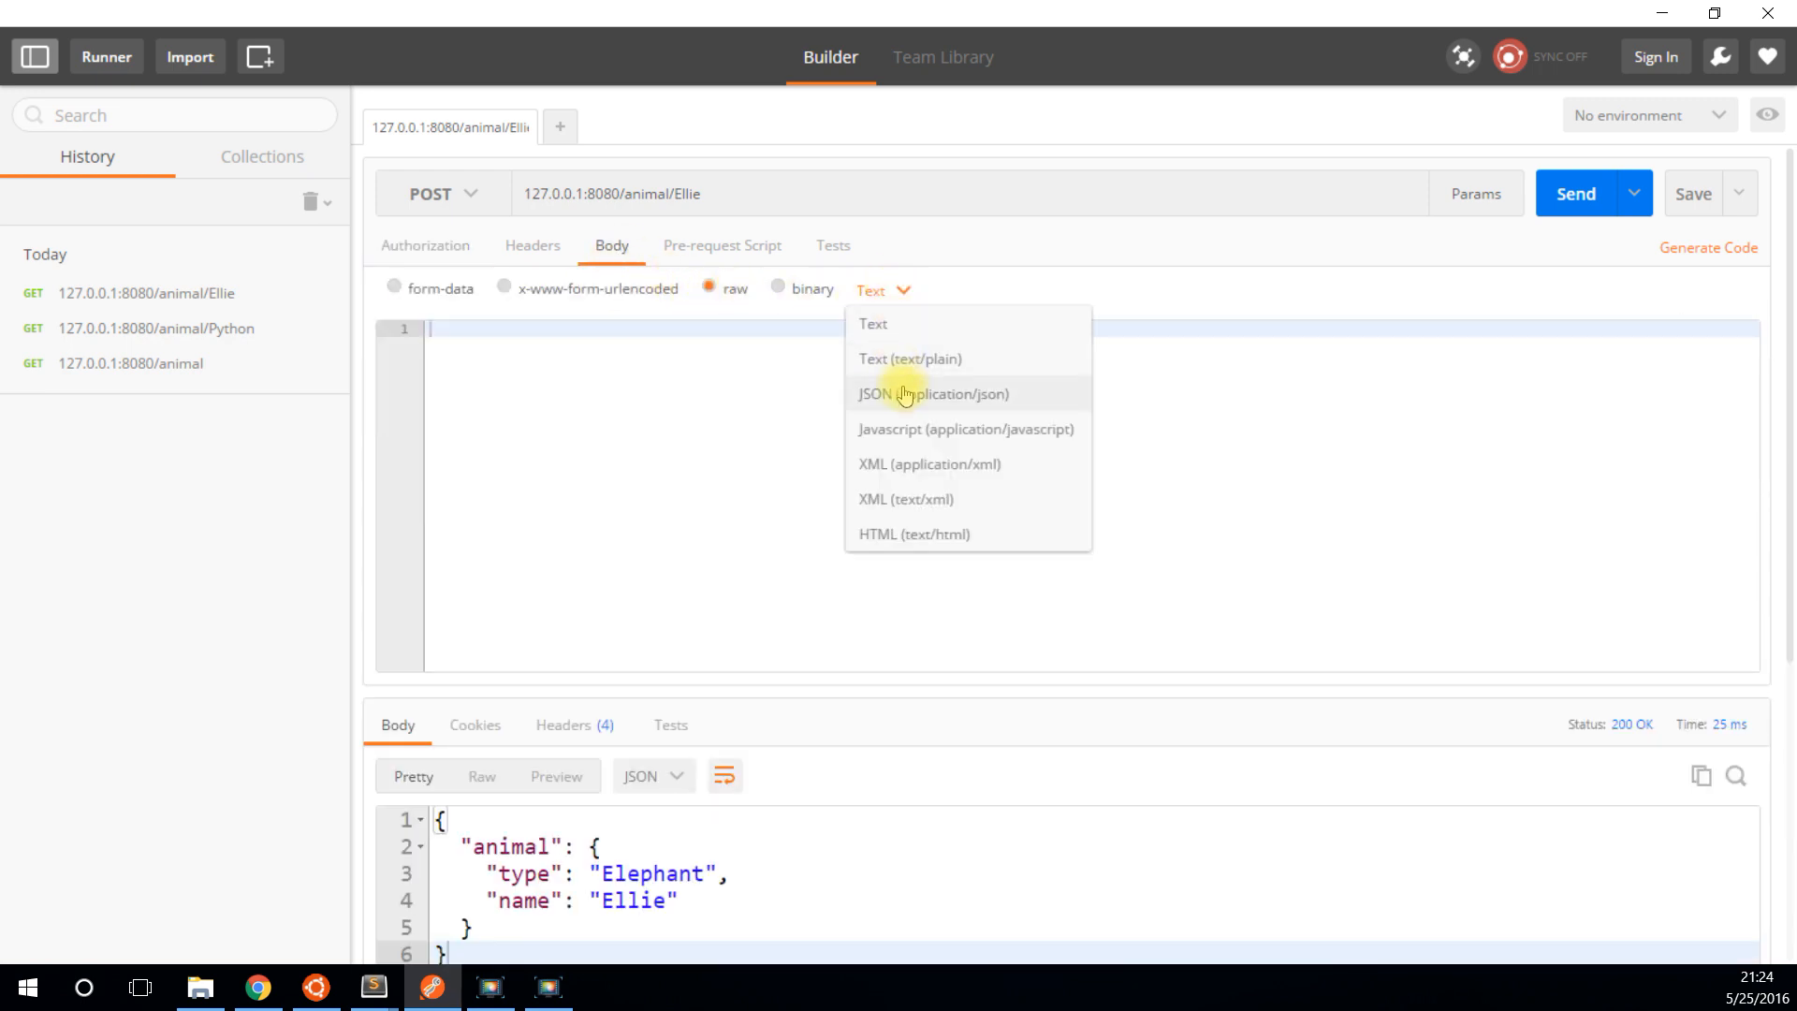
pyautogui.click(933, 394)
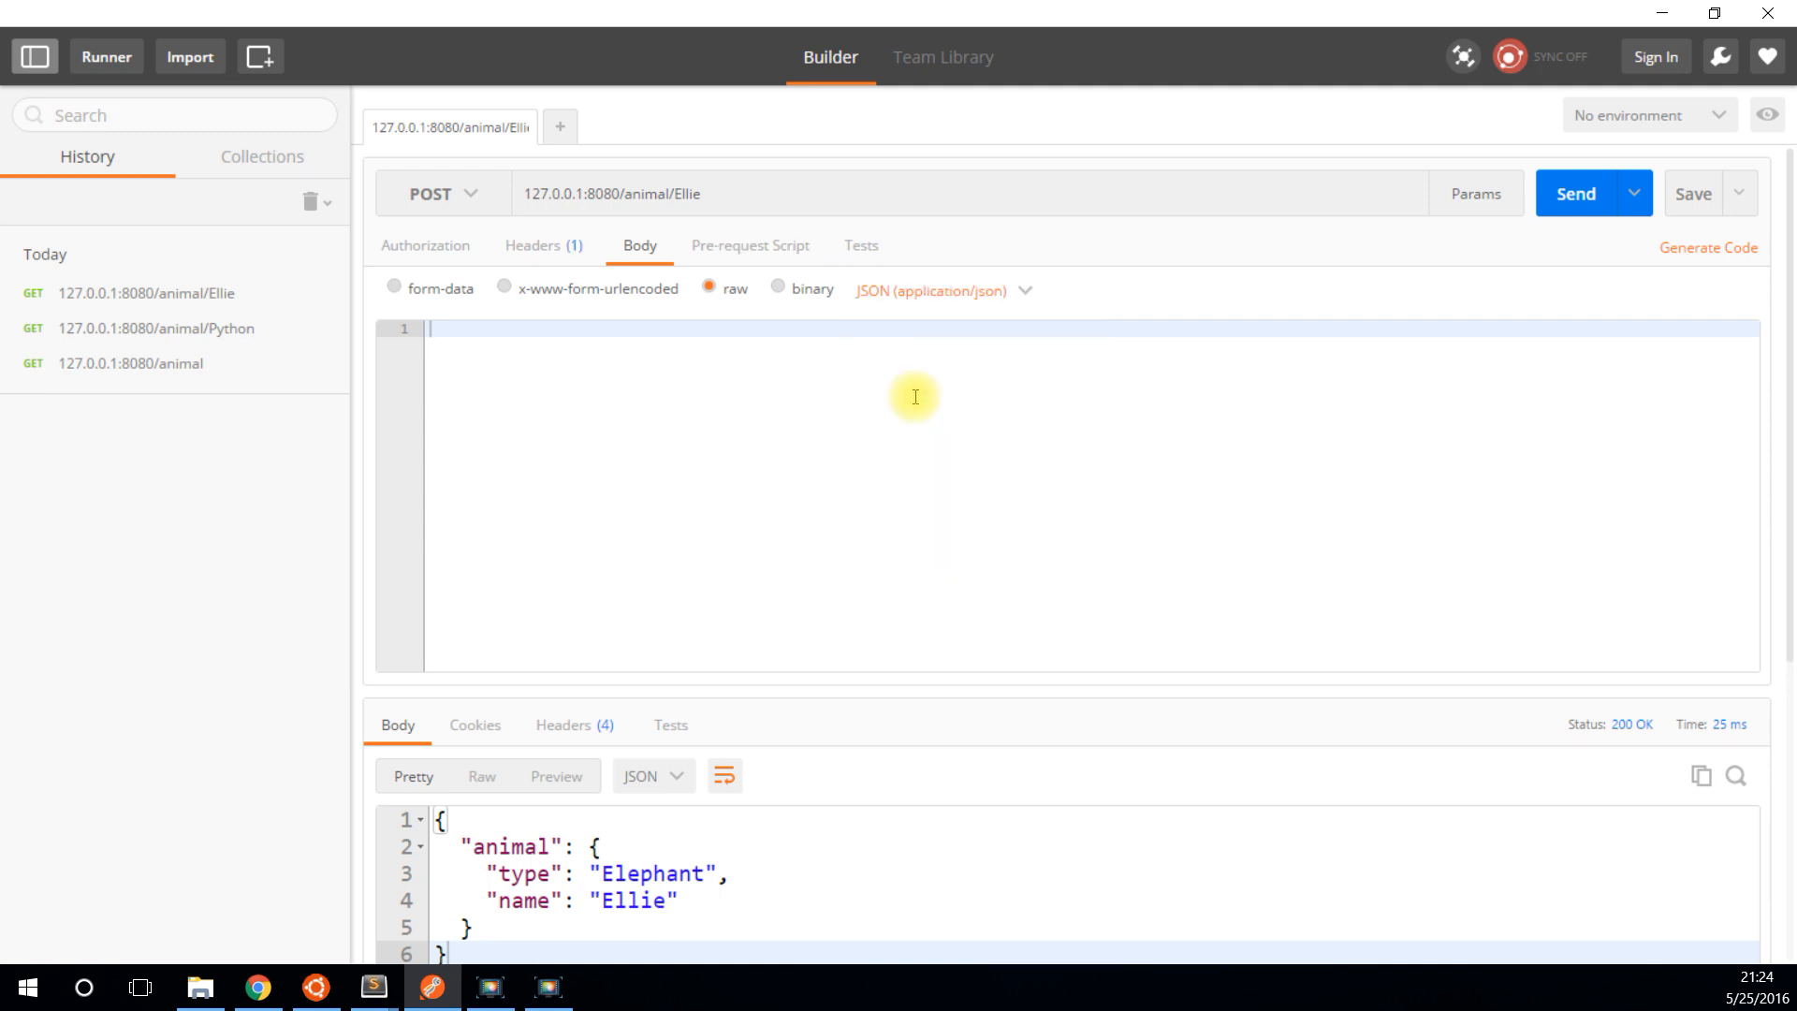
# - Enter the JSON body {"name": "Carl", "animal": "Cougar"}
pyautogui.write('{')
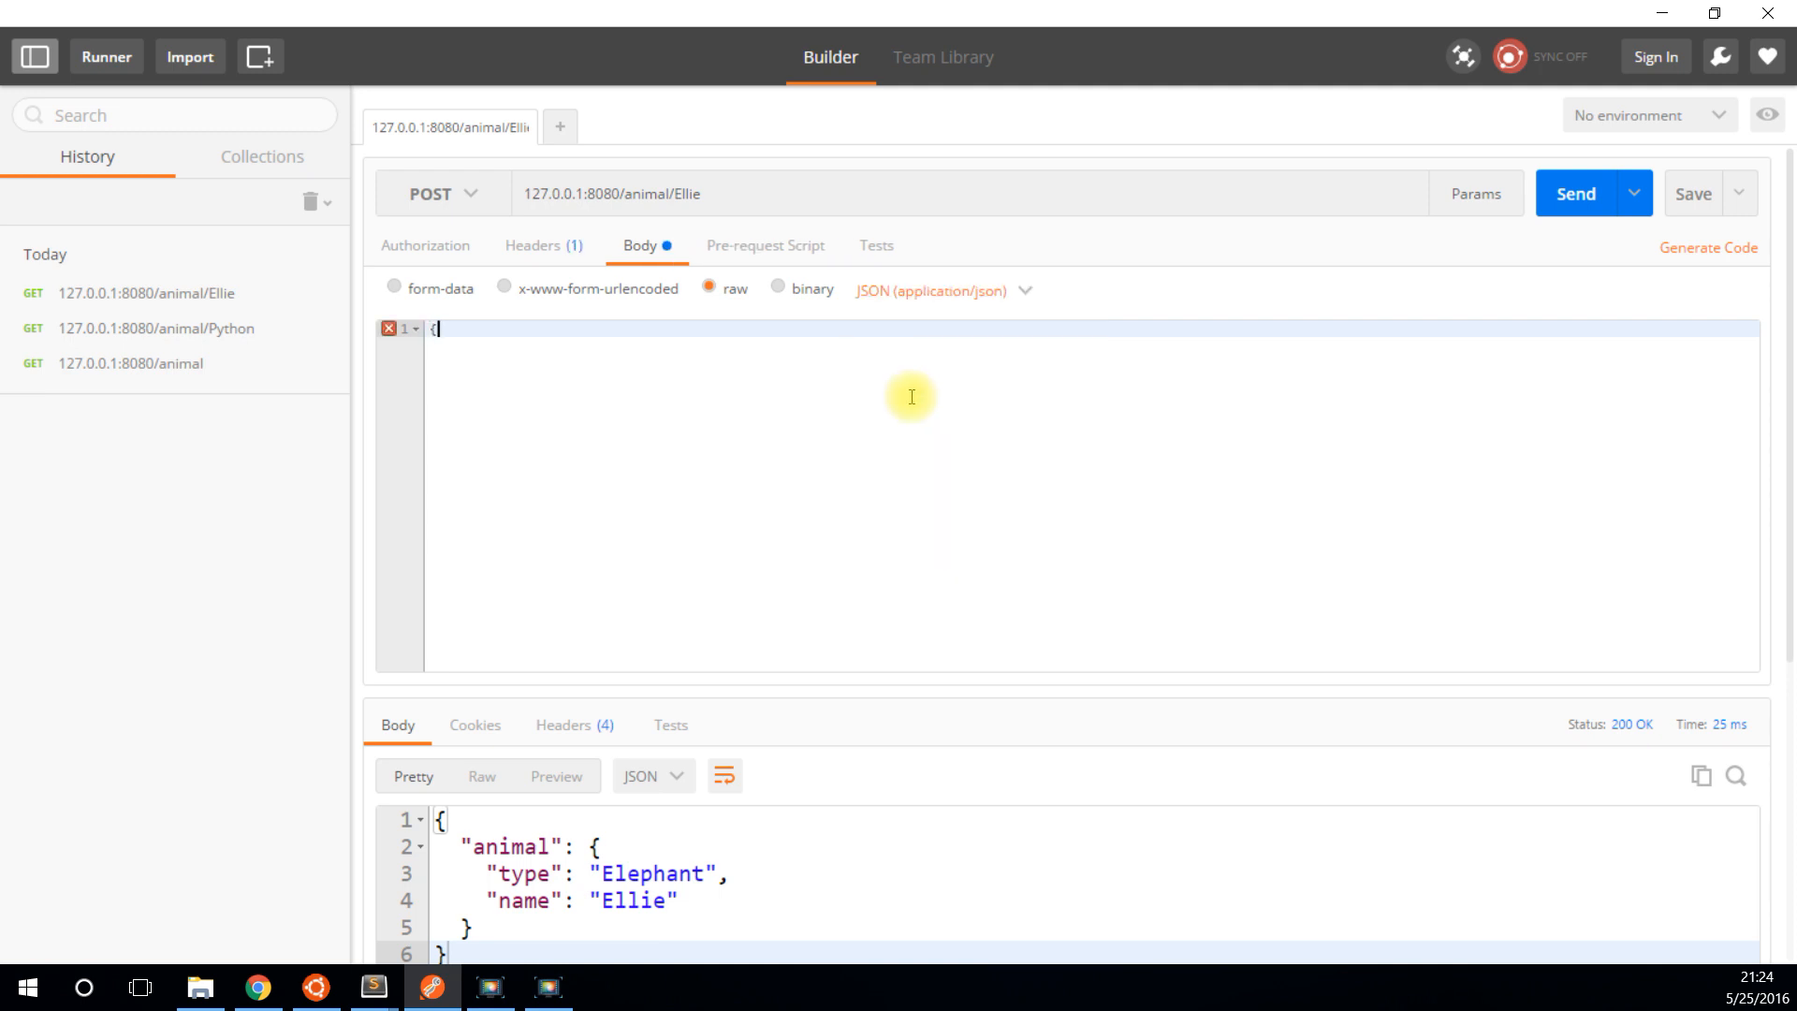
pyautogui.write('"name"')
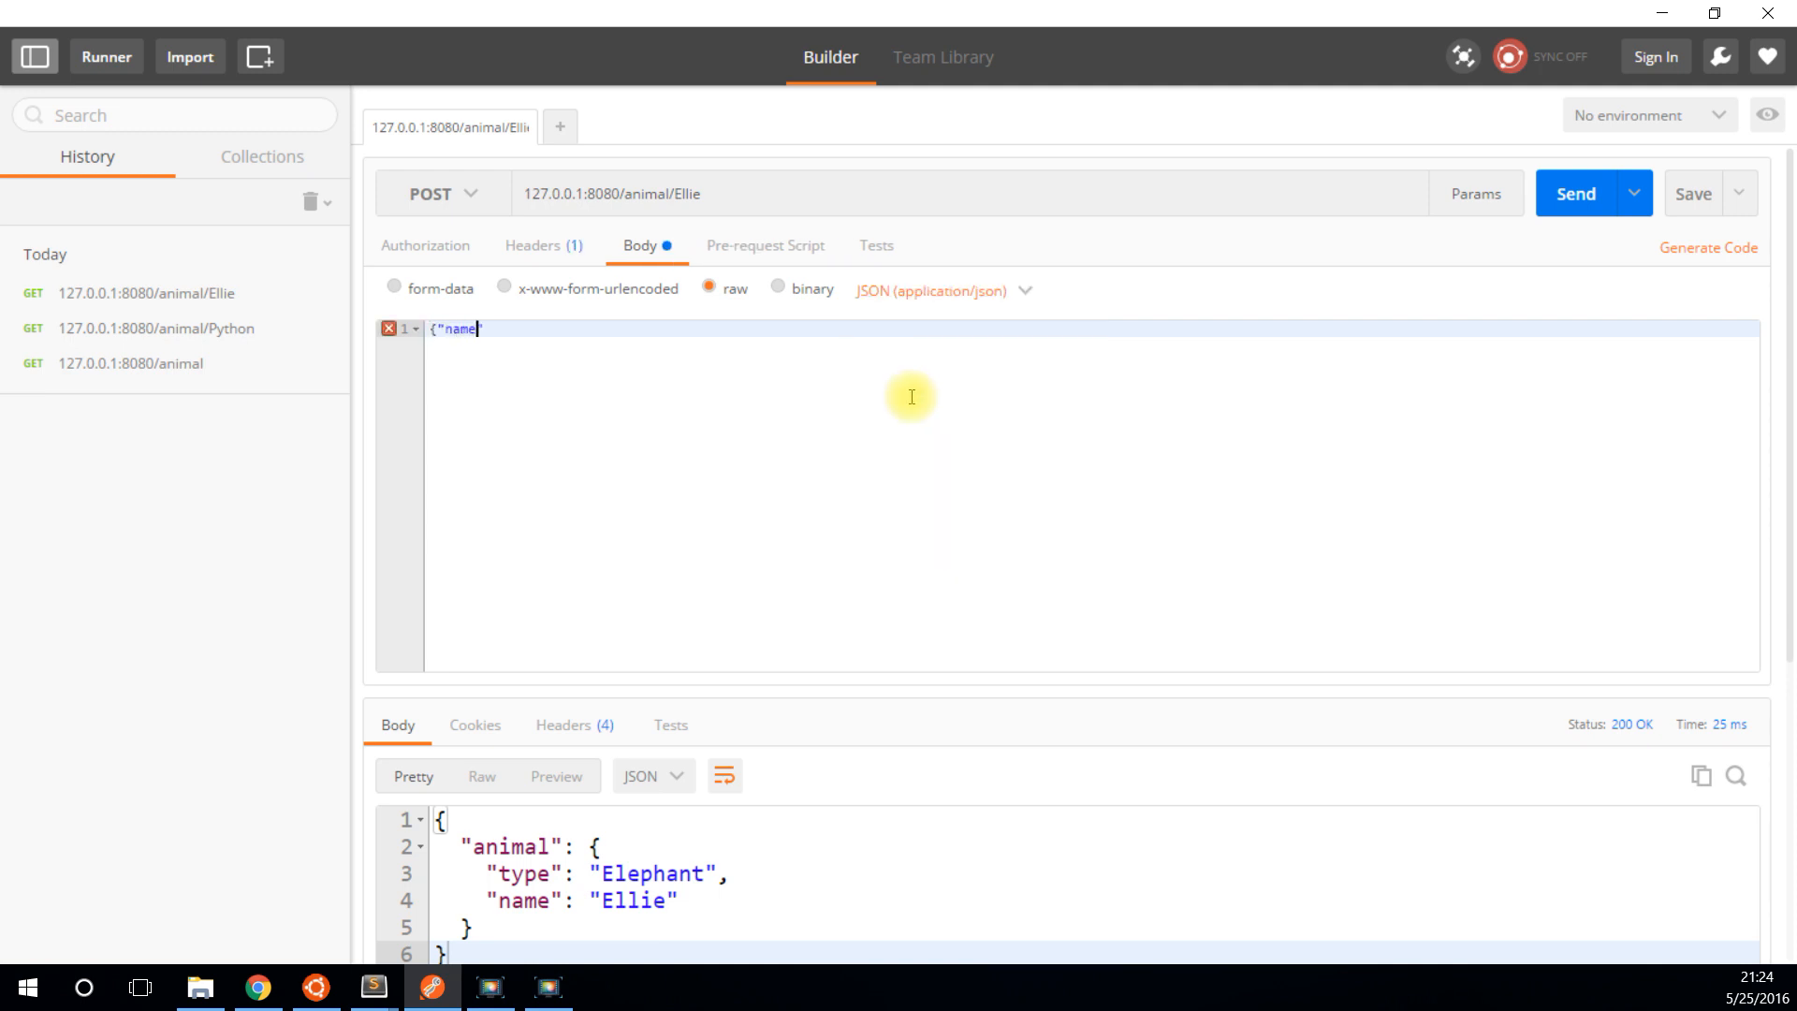
pyautogui.write('" :')
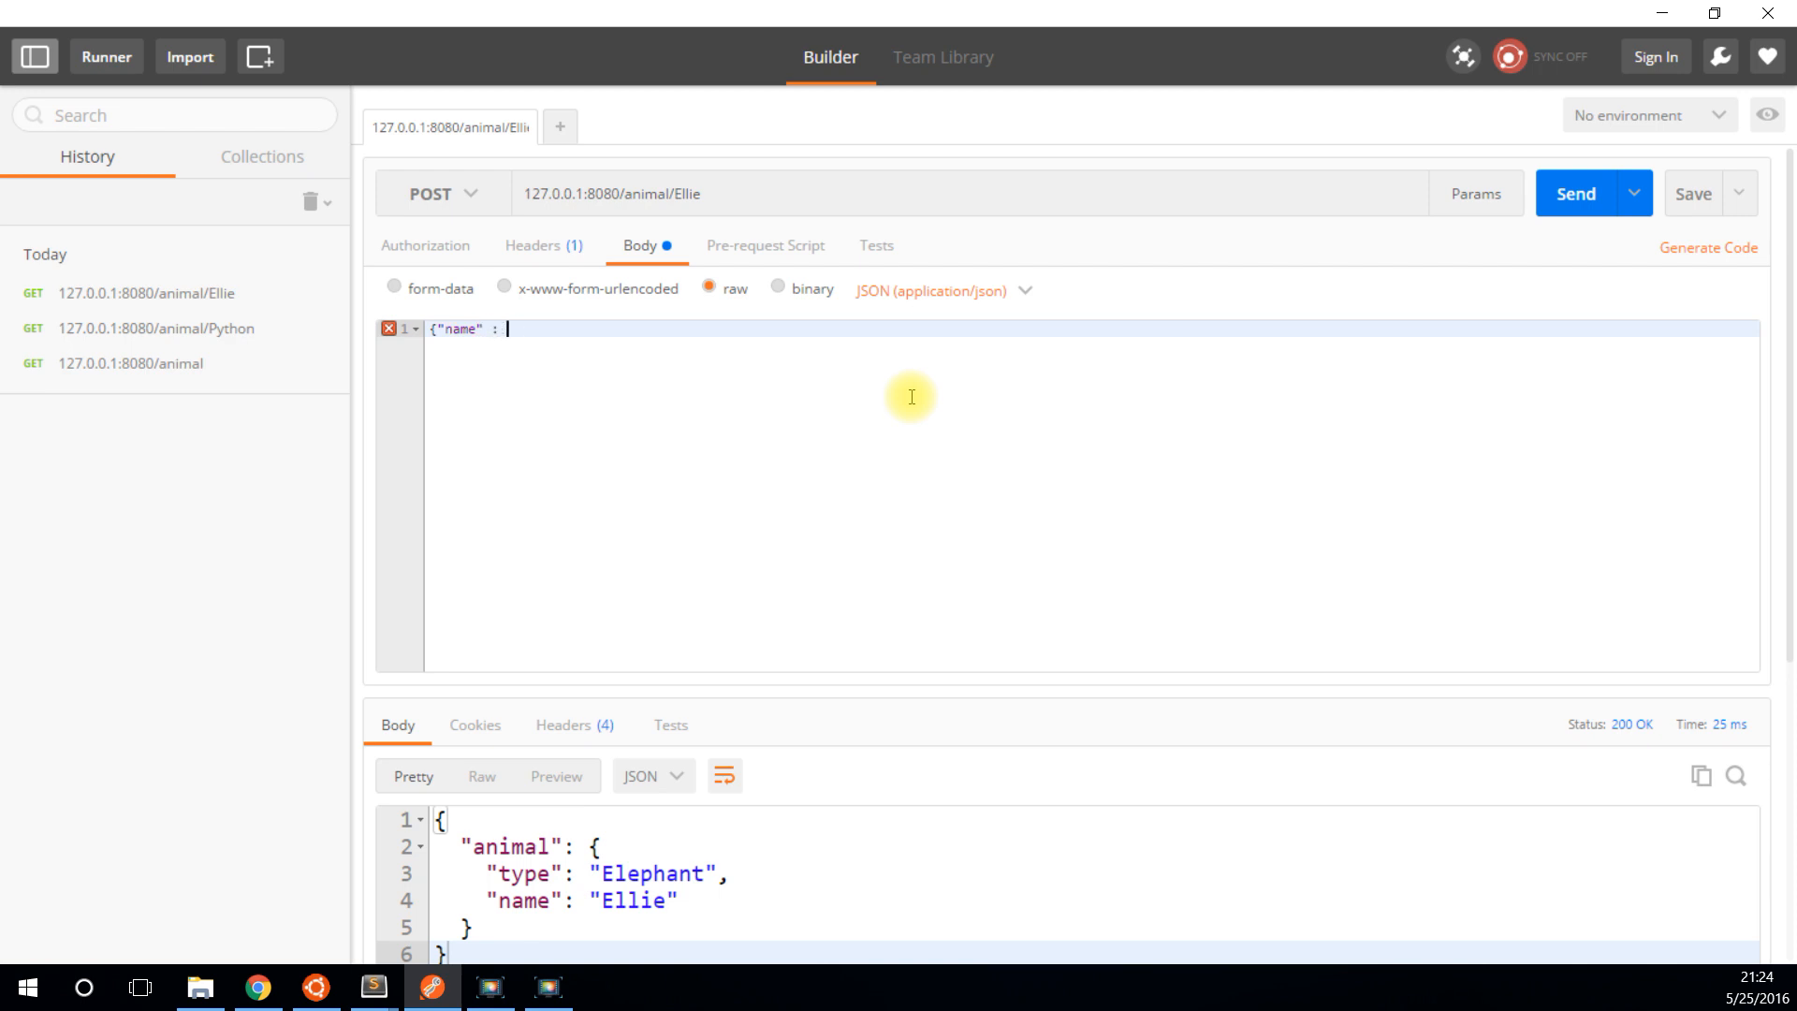
pyautogui.write('"Carl"')
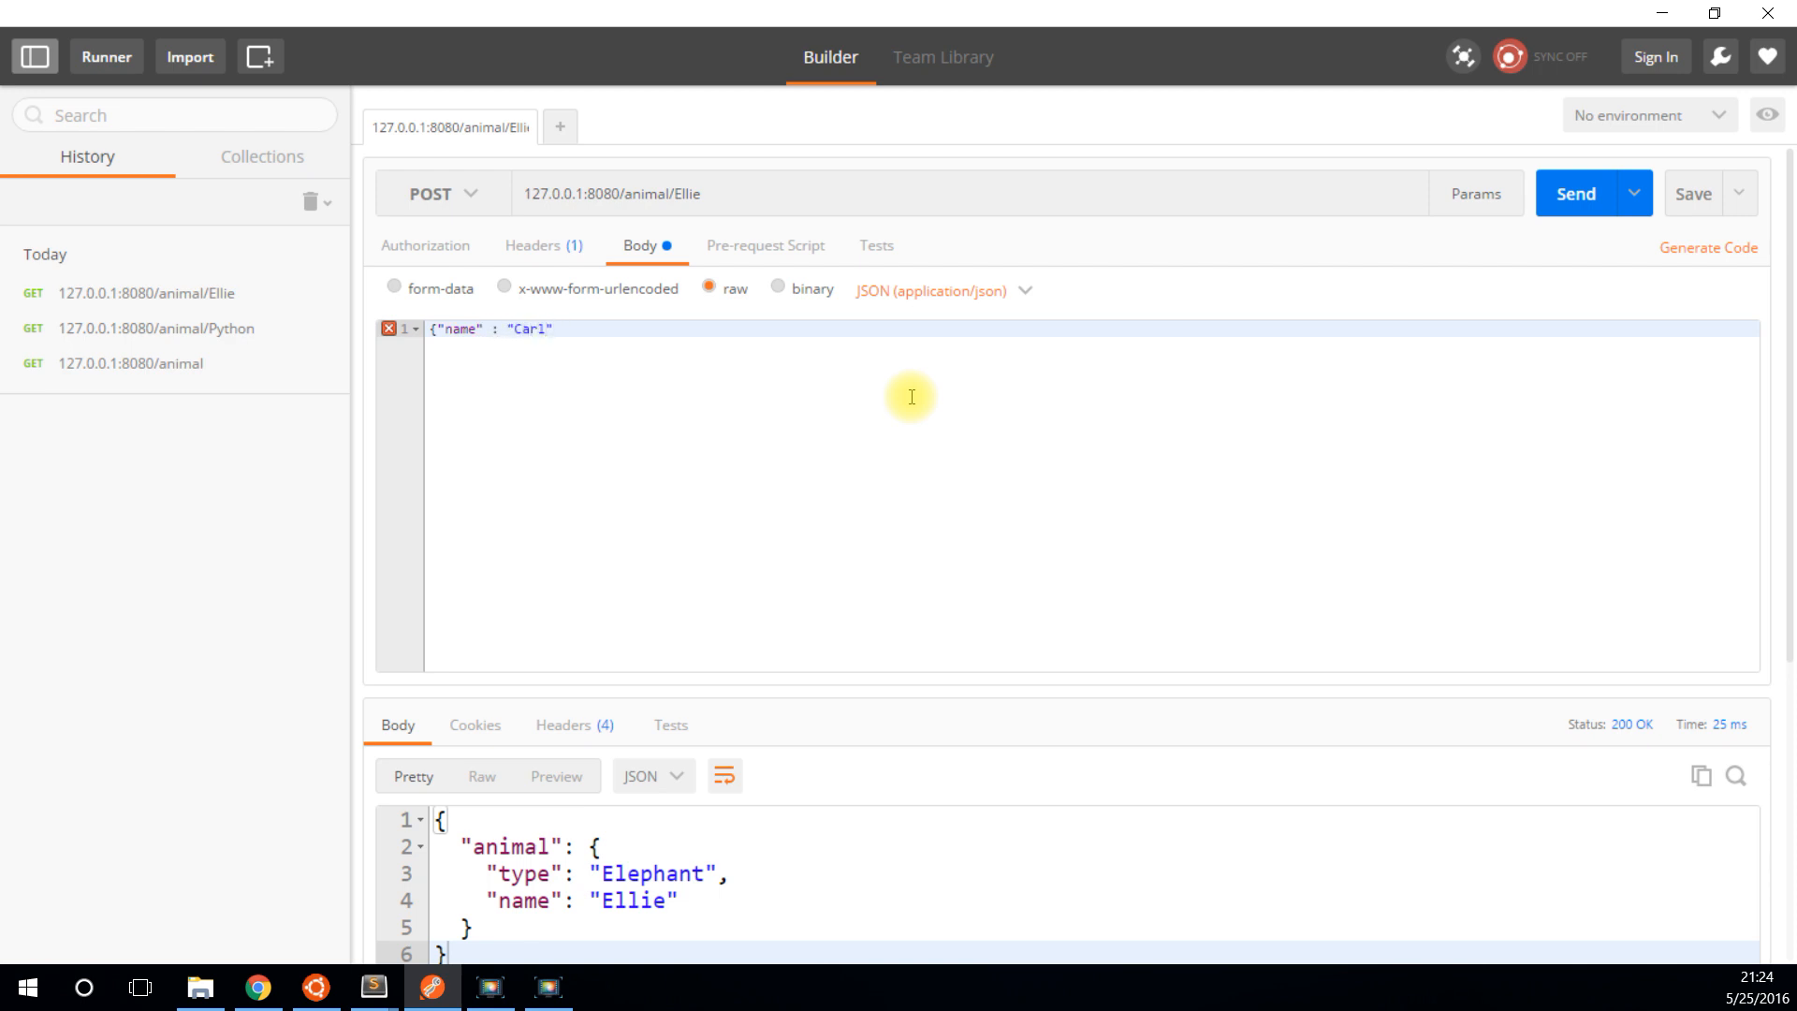
pyautogui.write(', "')
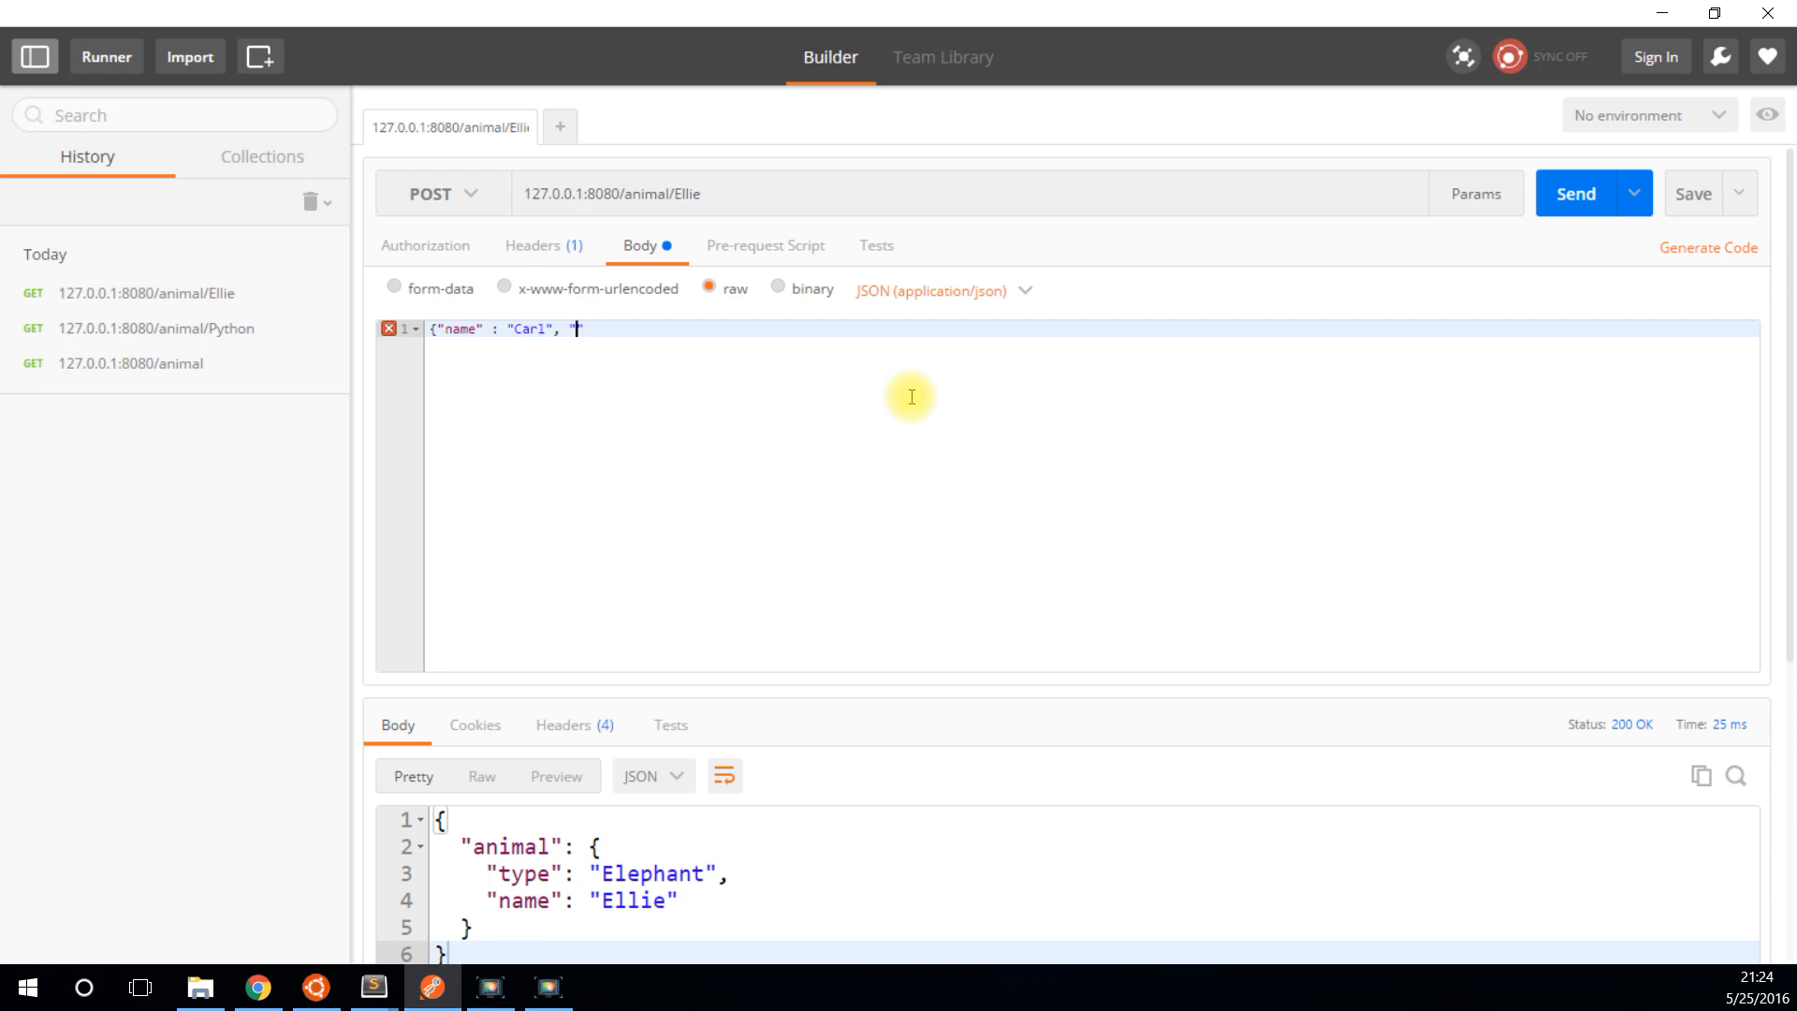
pyautogui.write('animal')
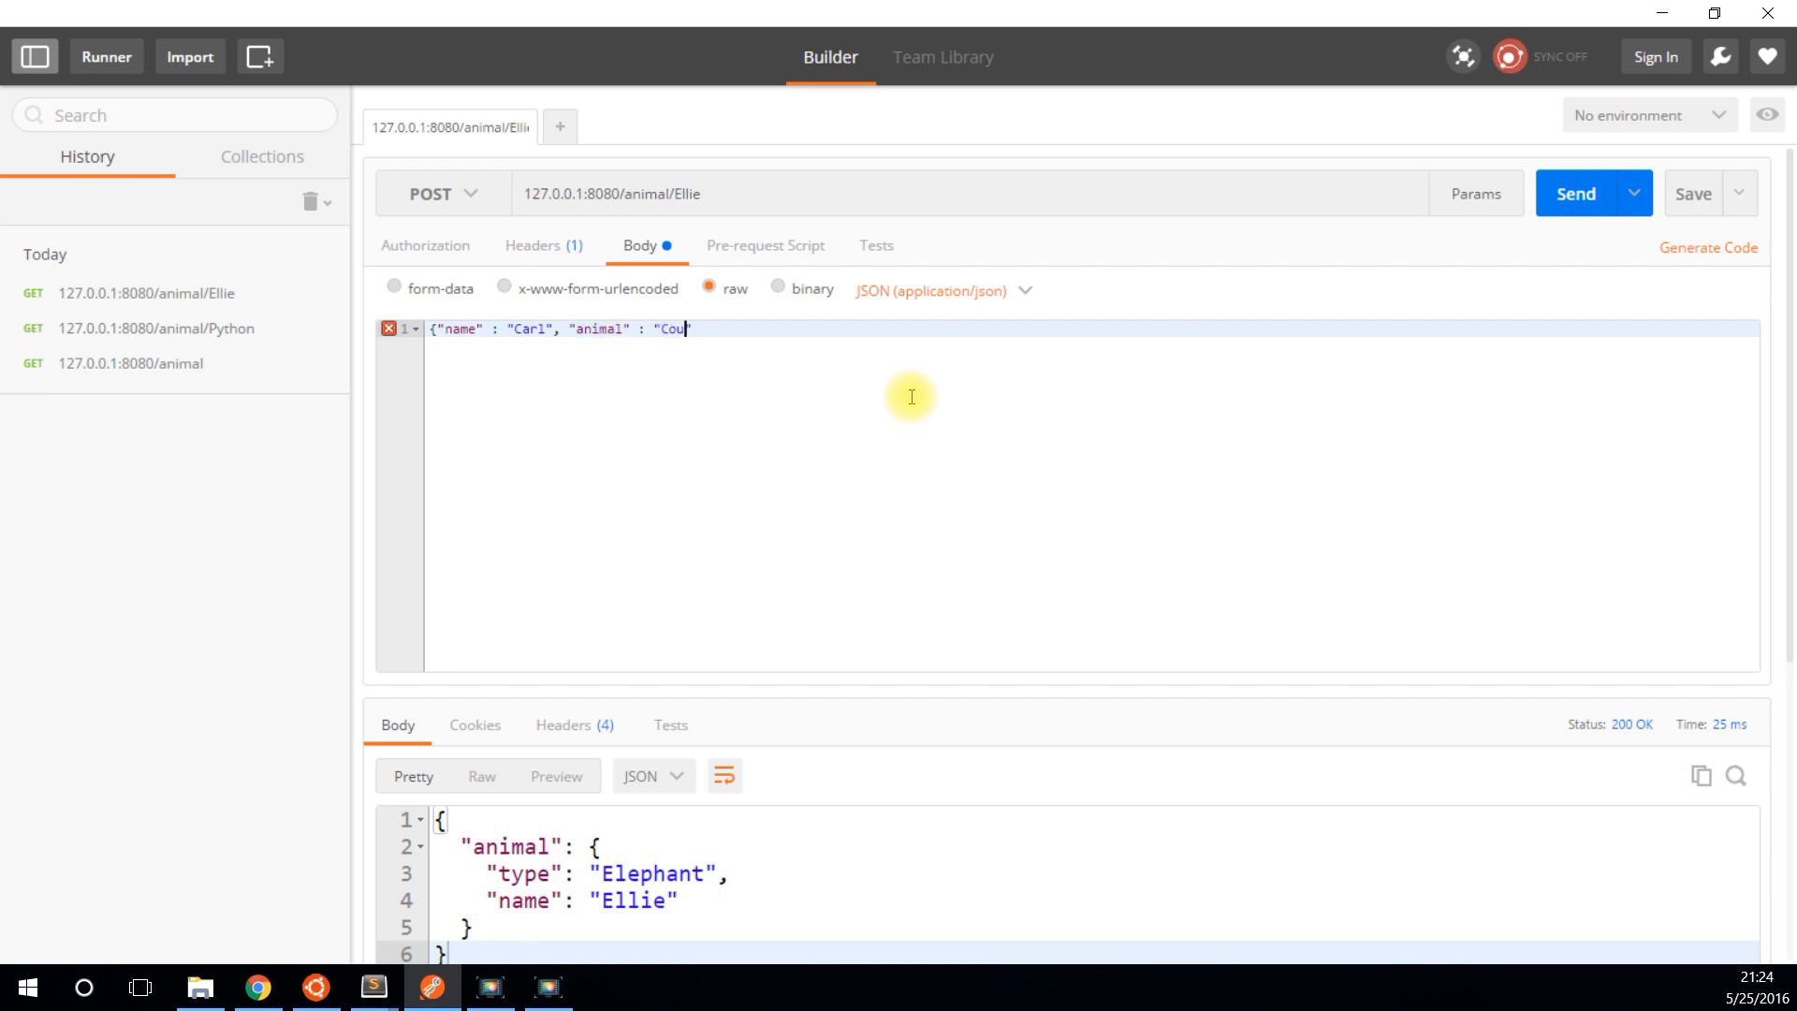
pyautogui.write('gar"')
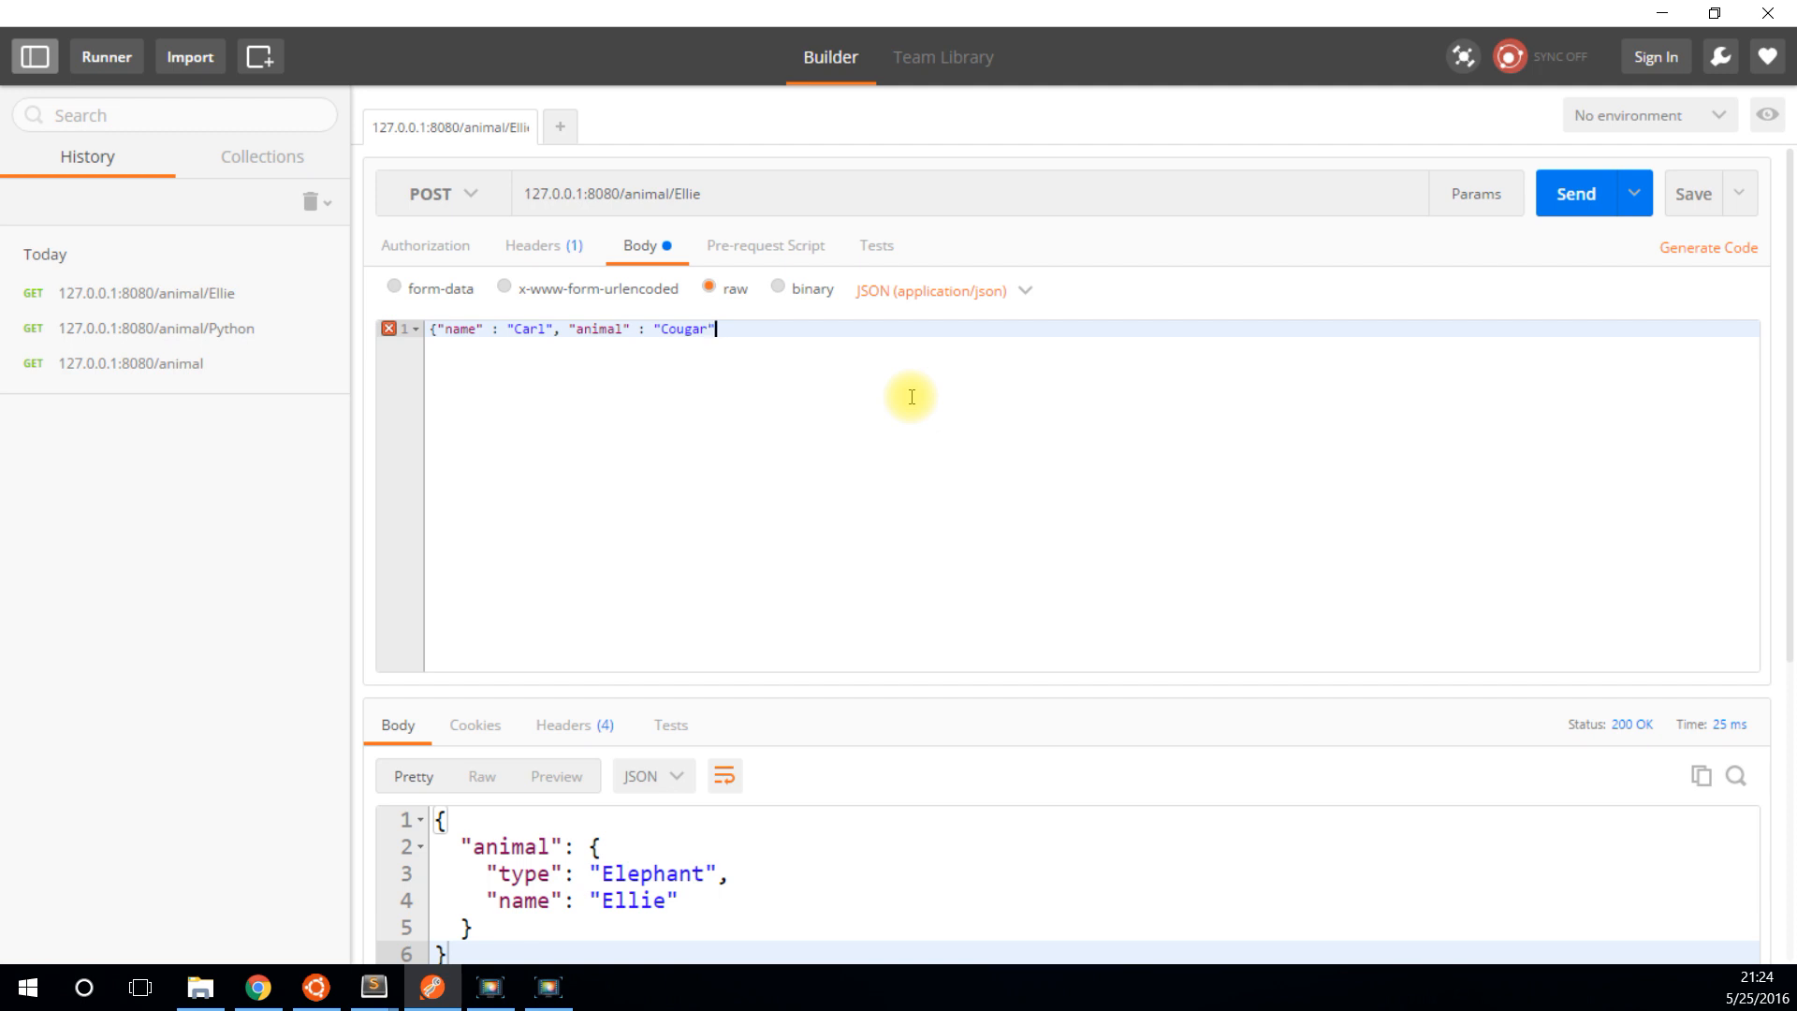
pyautogui.write('}')
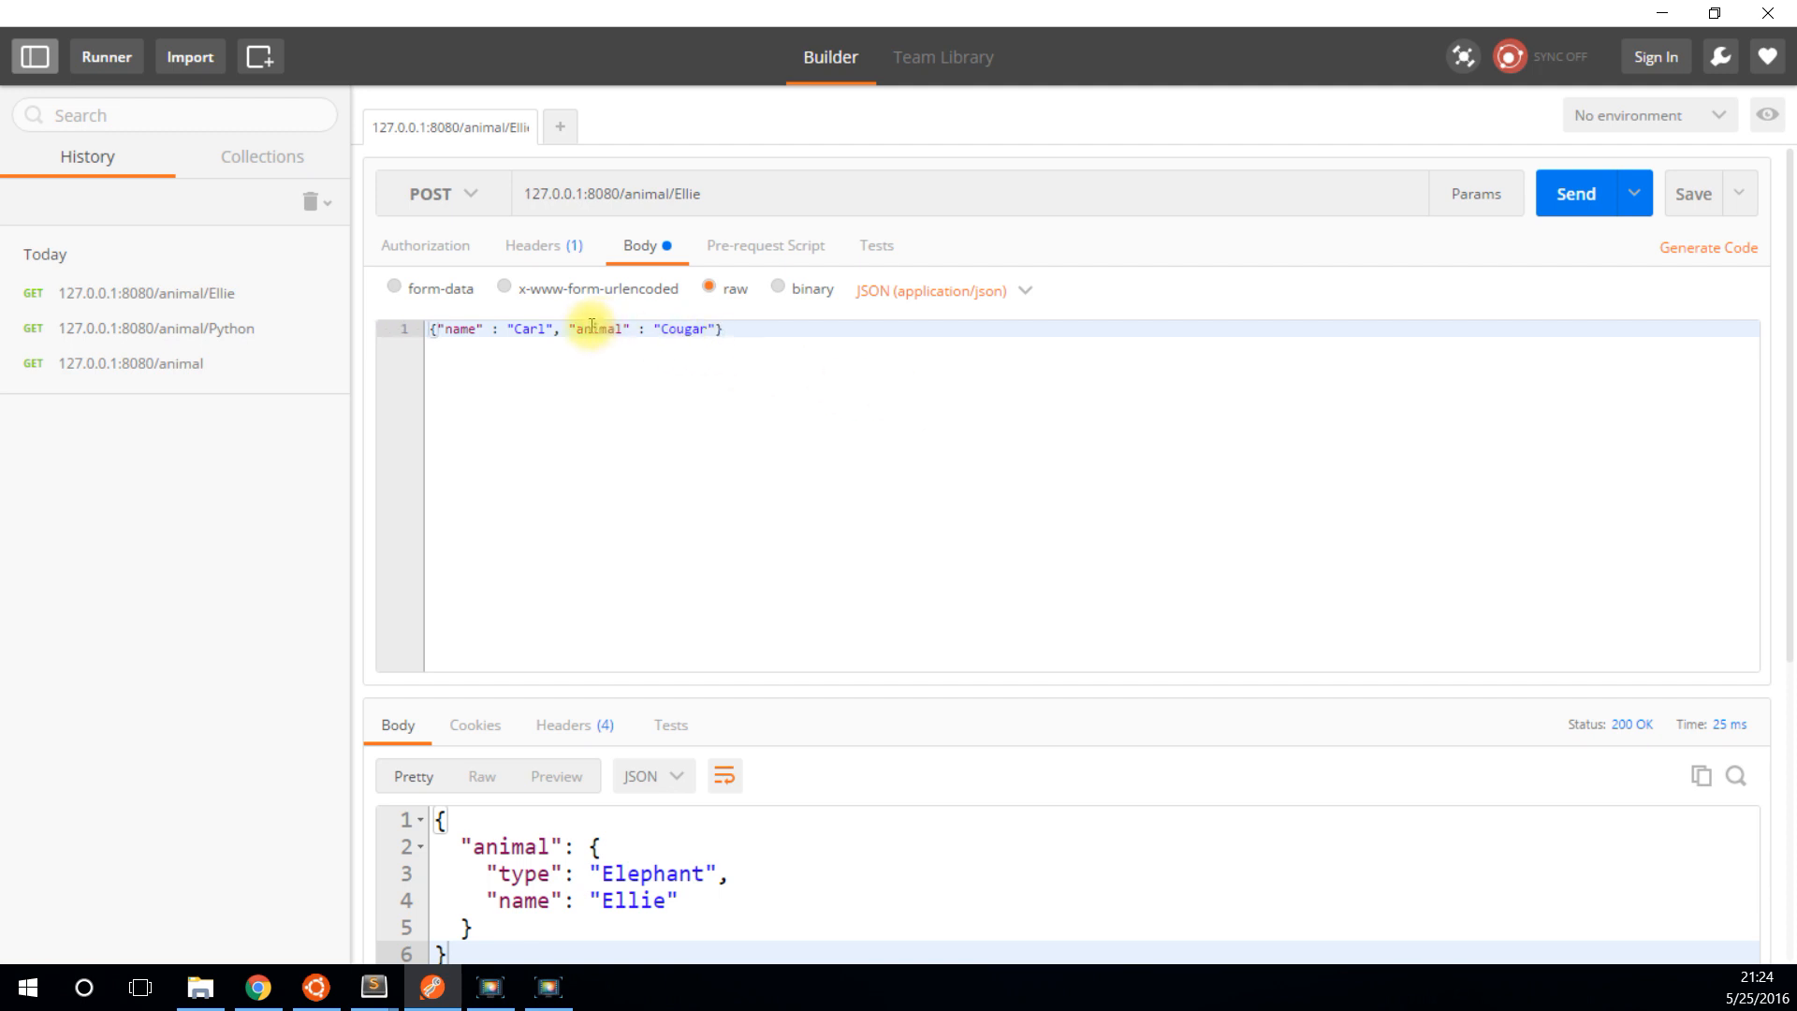
pyautogui.moveTo(616, 164)
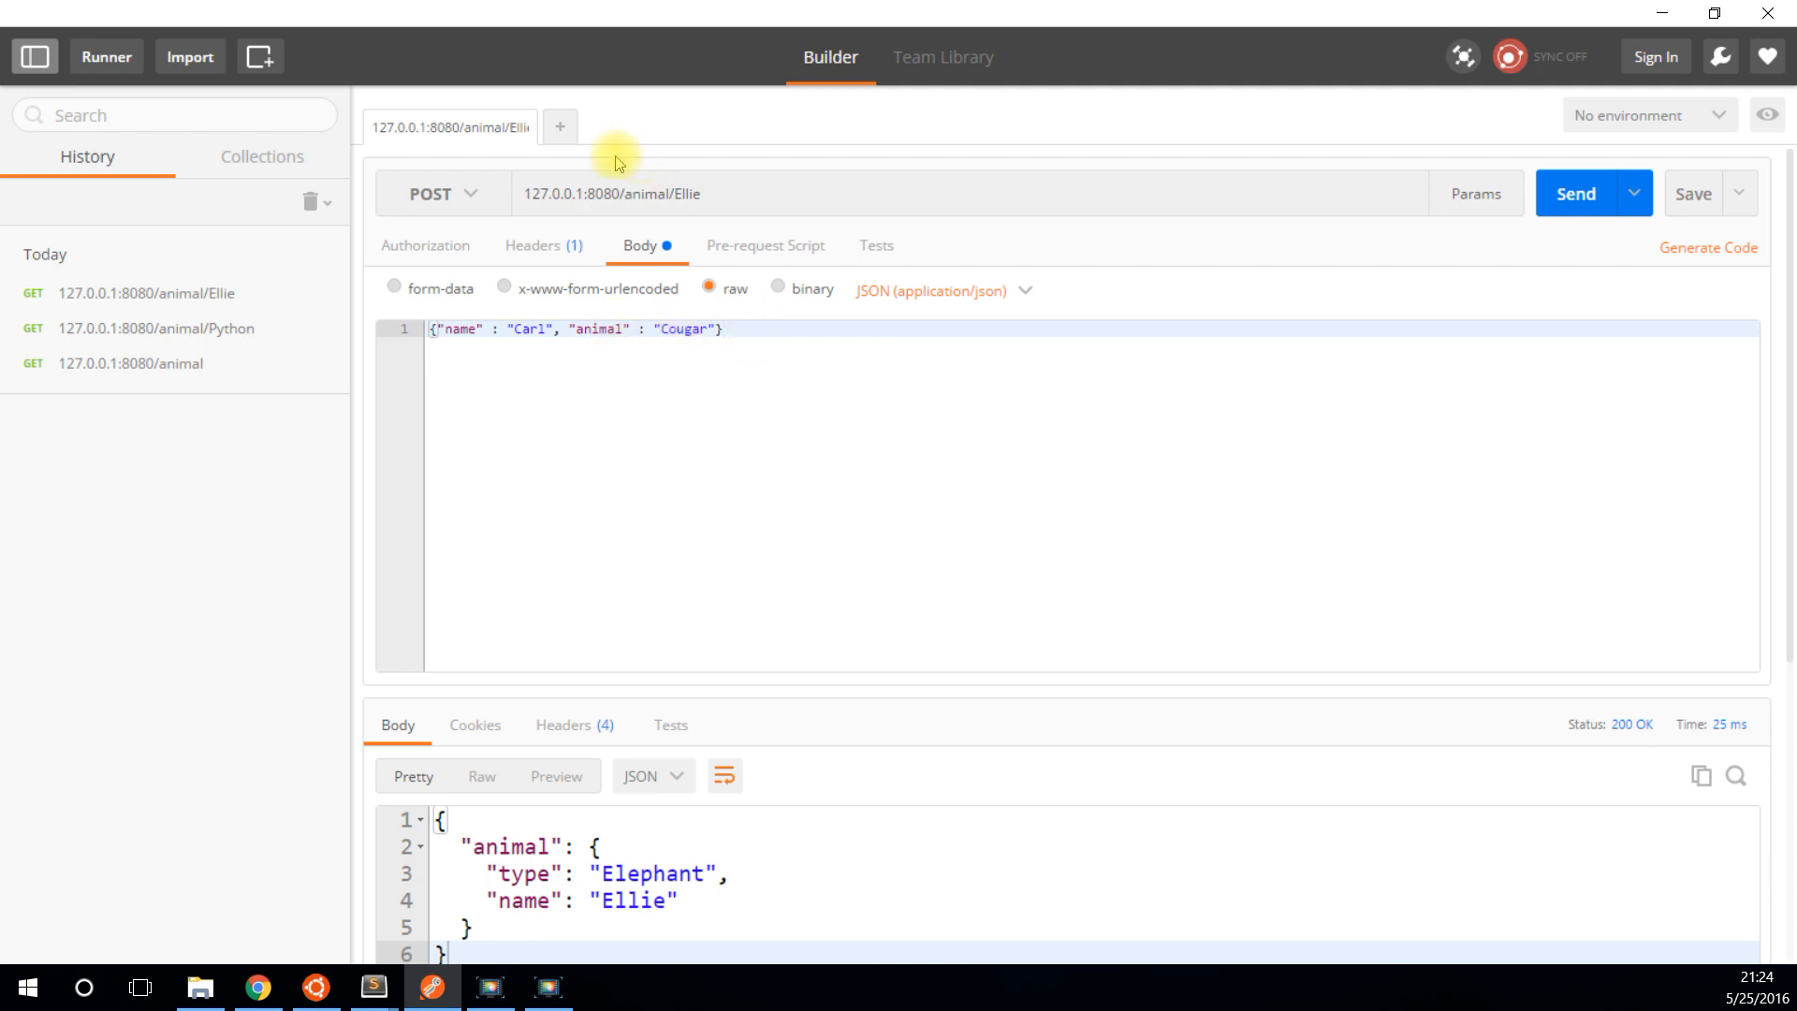
# - Point the Carl POST at 127.0.0.1:8080/animal and send it, getting the animals list
pyautogui.click(696, 194)
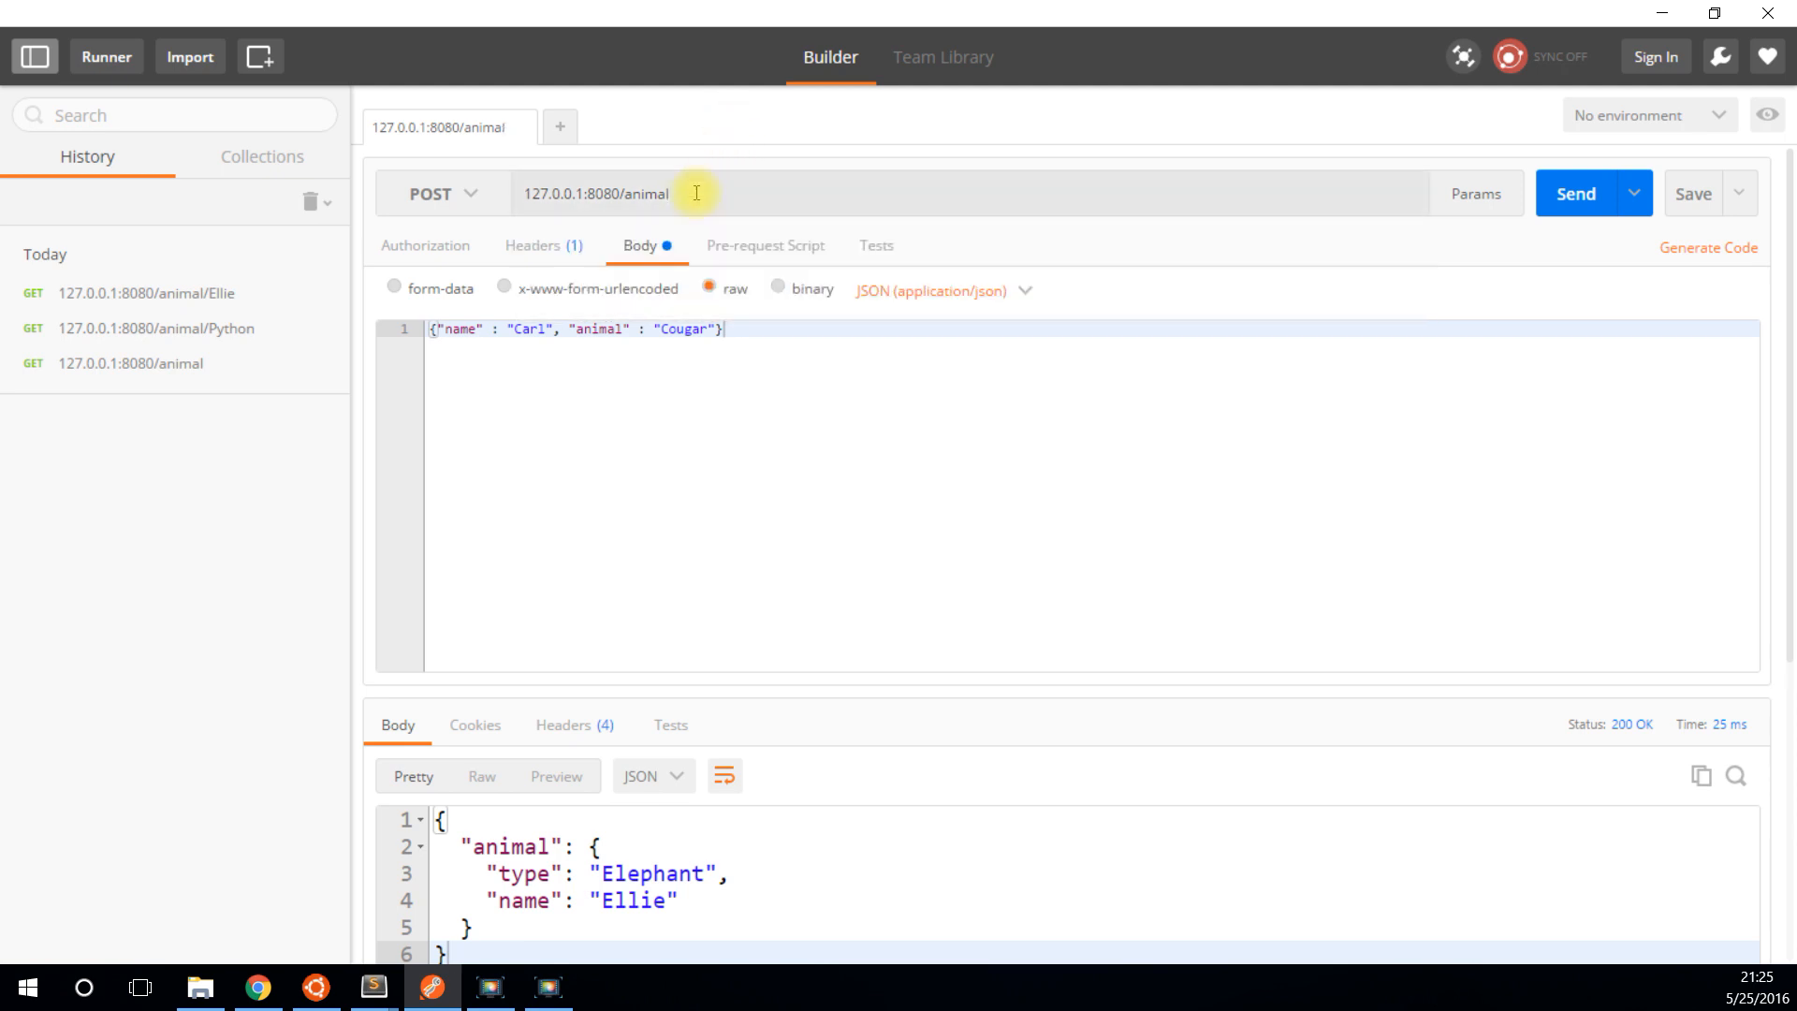
pyautogui.moveTo(716, 242)
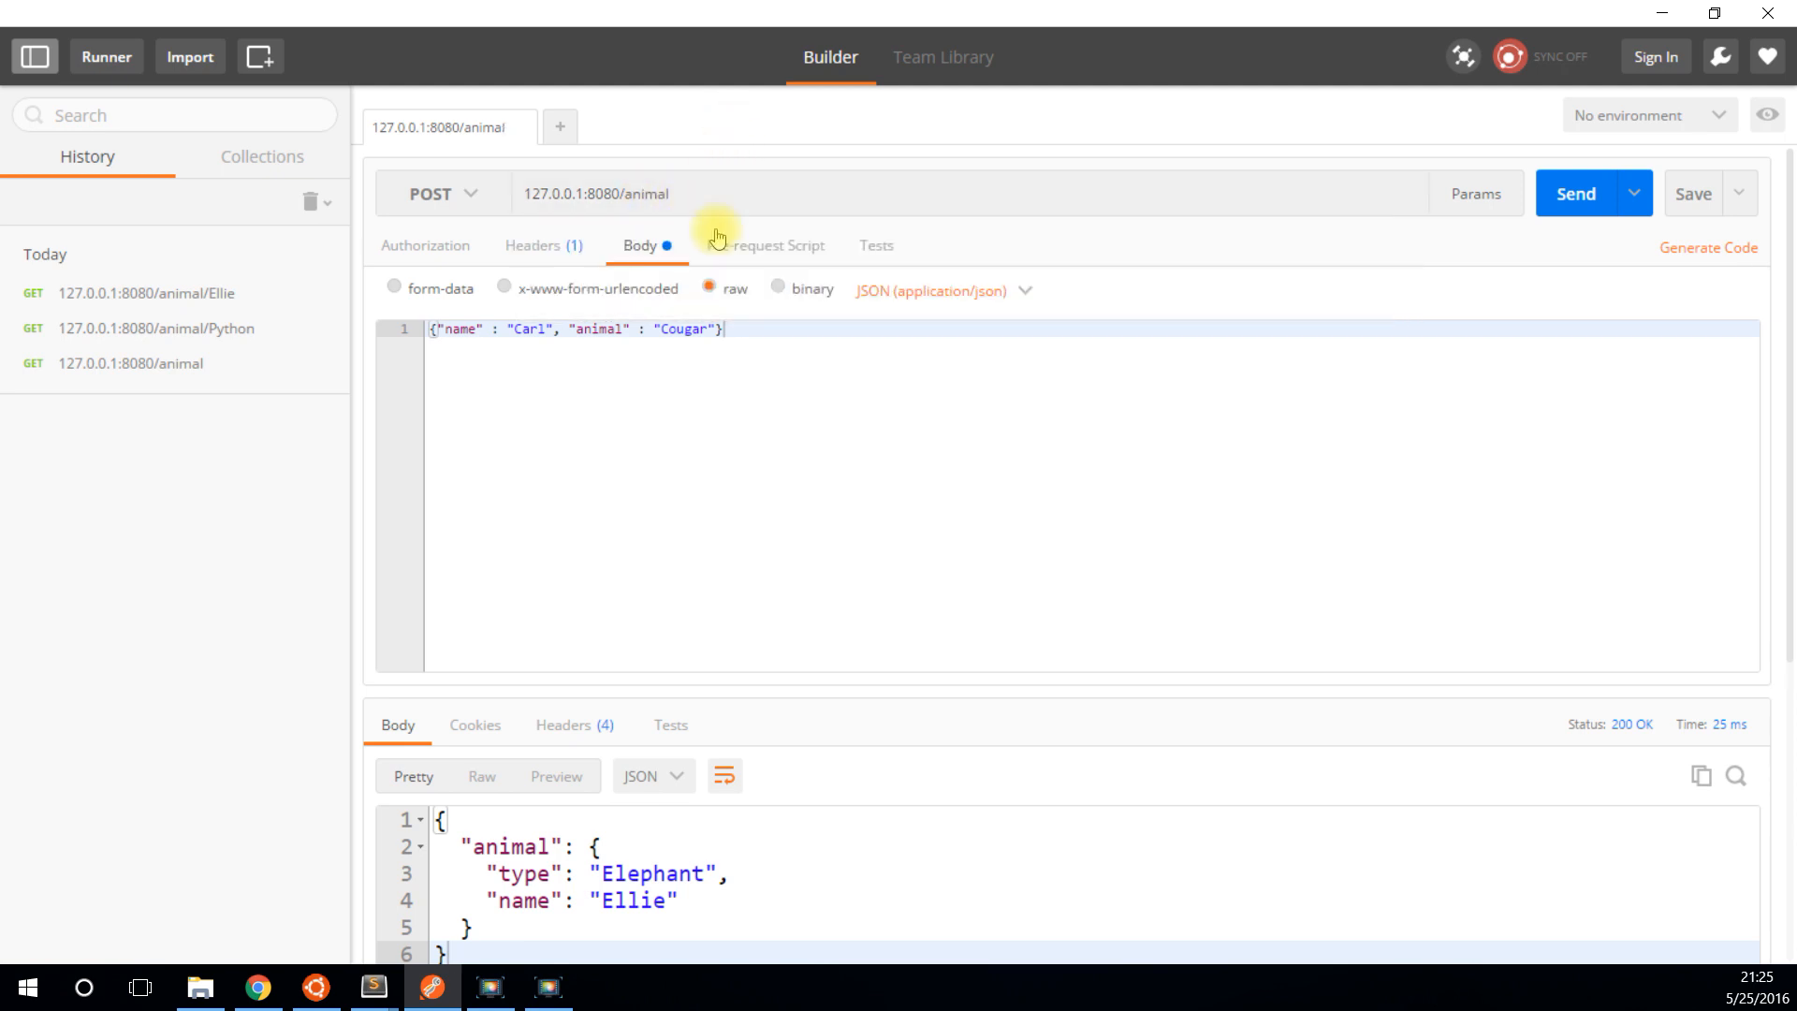
pyautogui.moveTo(1538, 228)
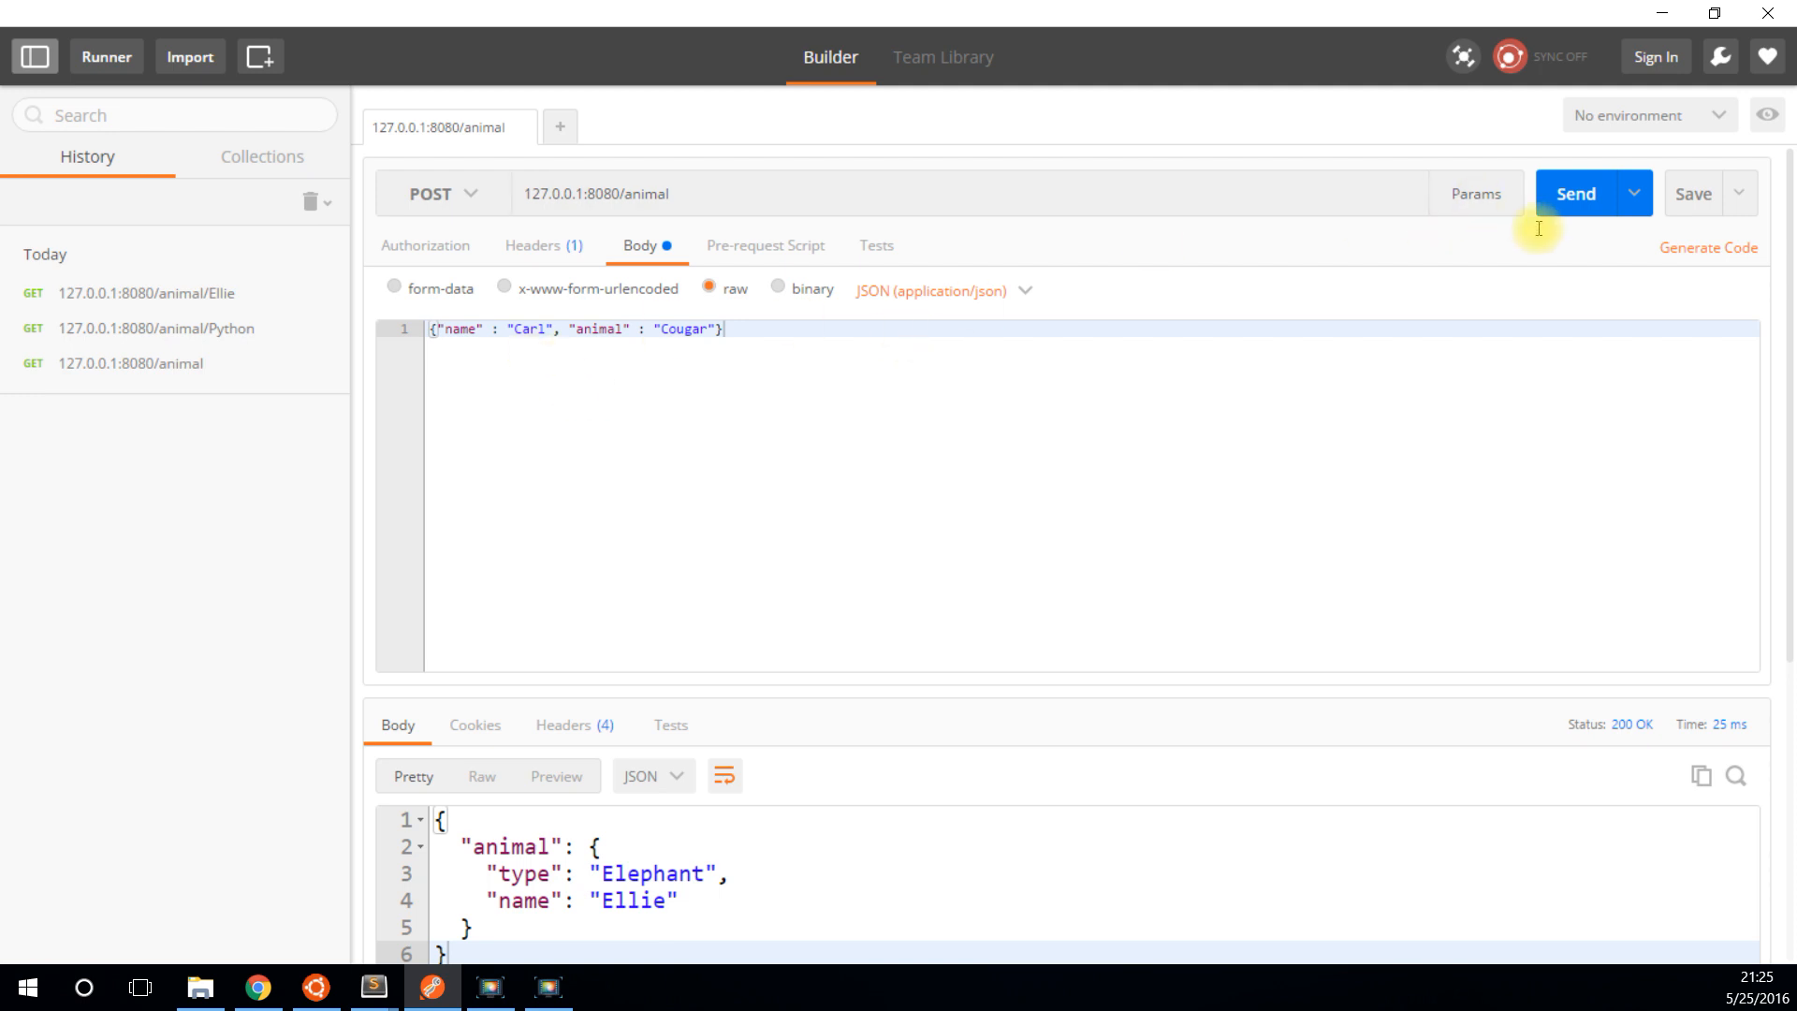
pyautogui.moveTo(1564, 218)
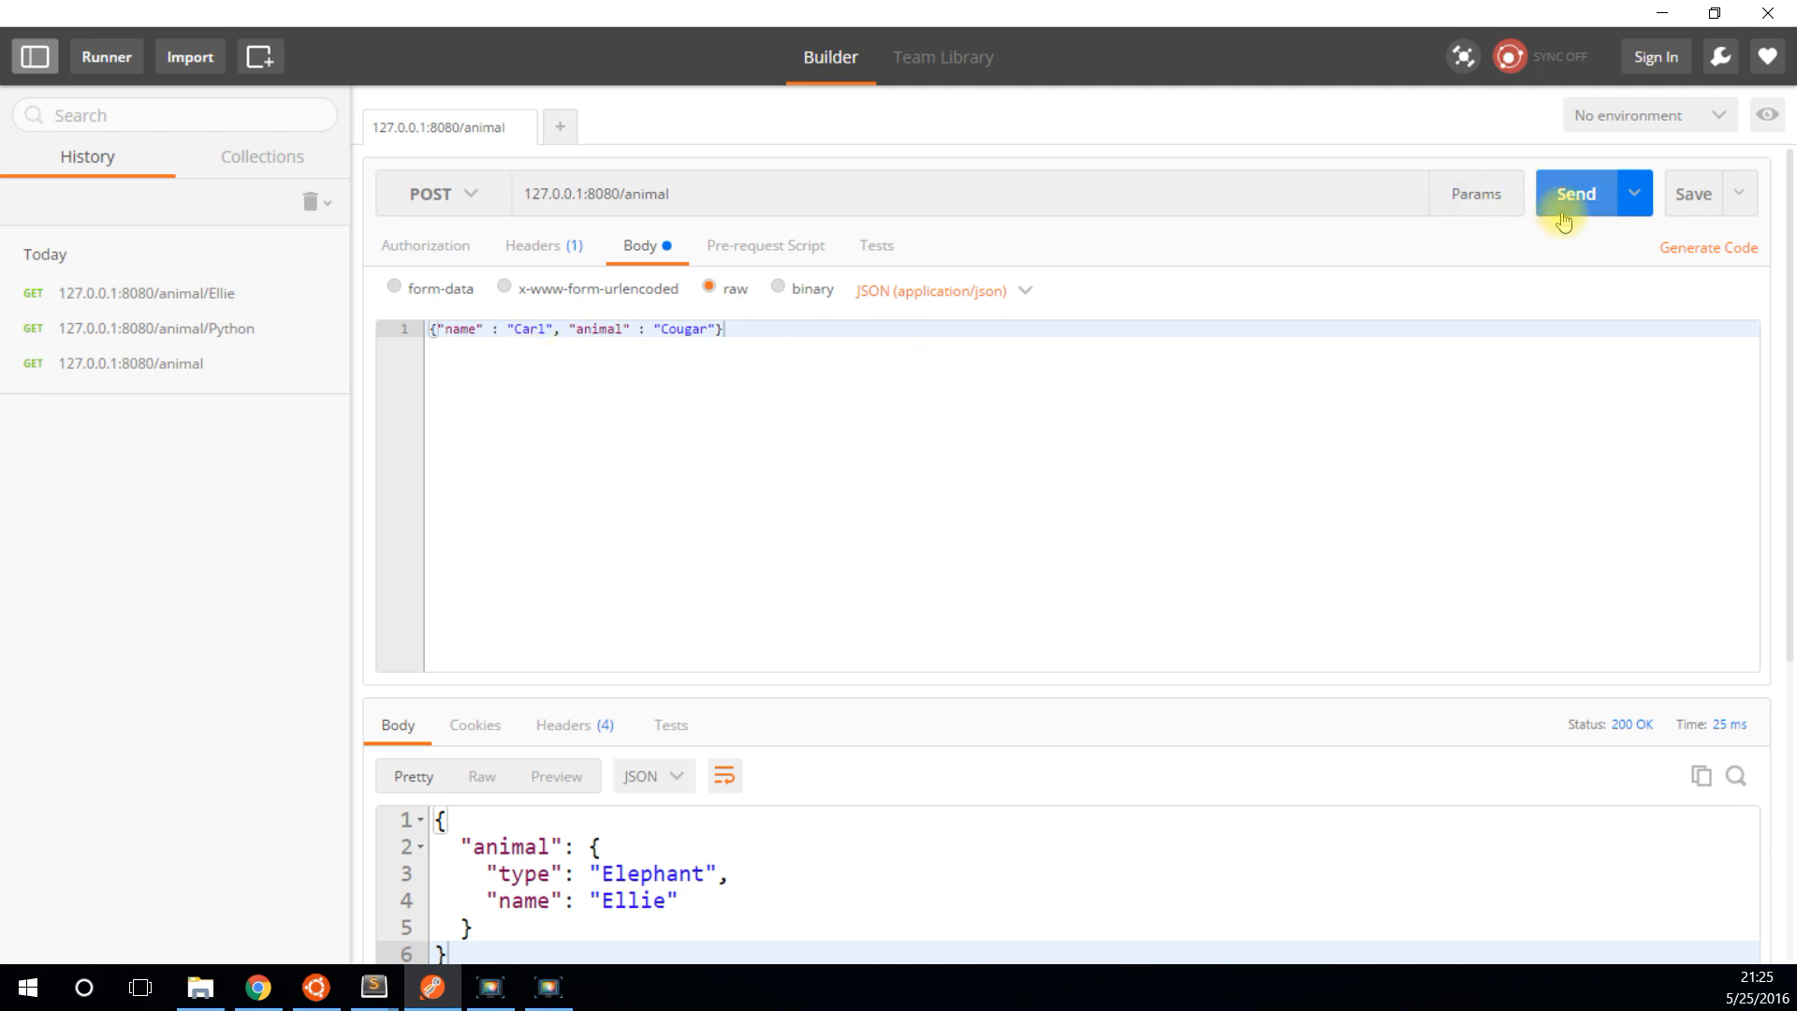
pyautogui.click(1575, 194)
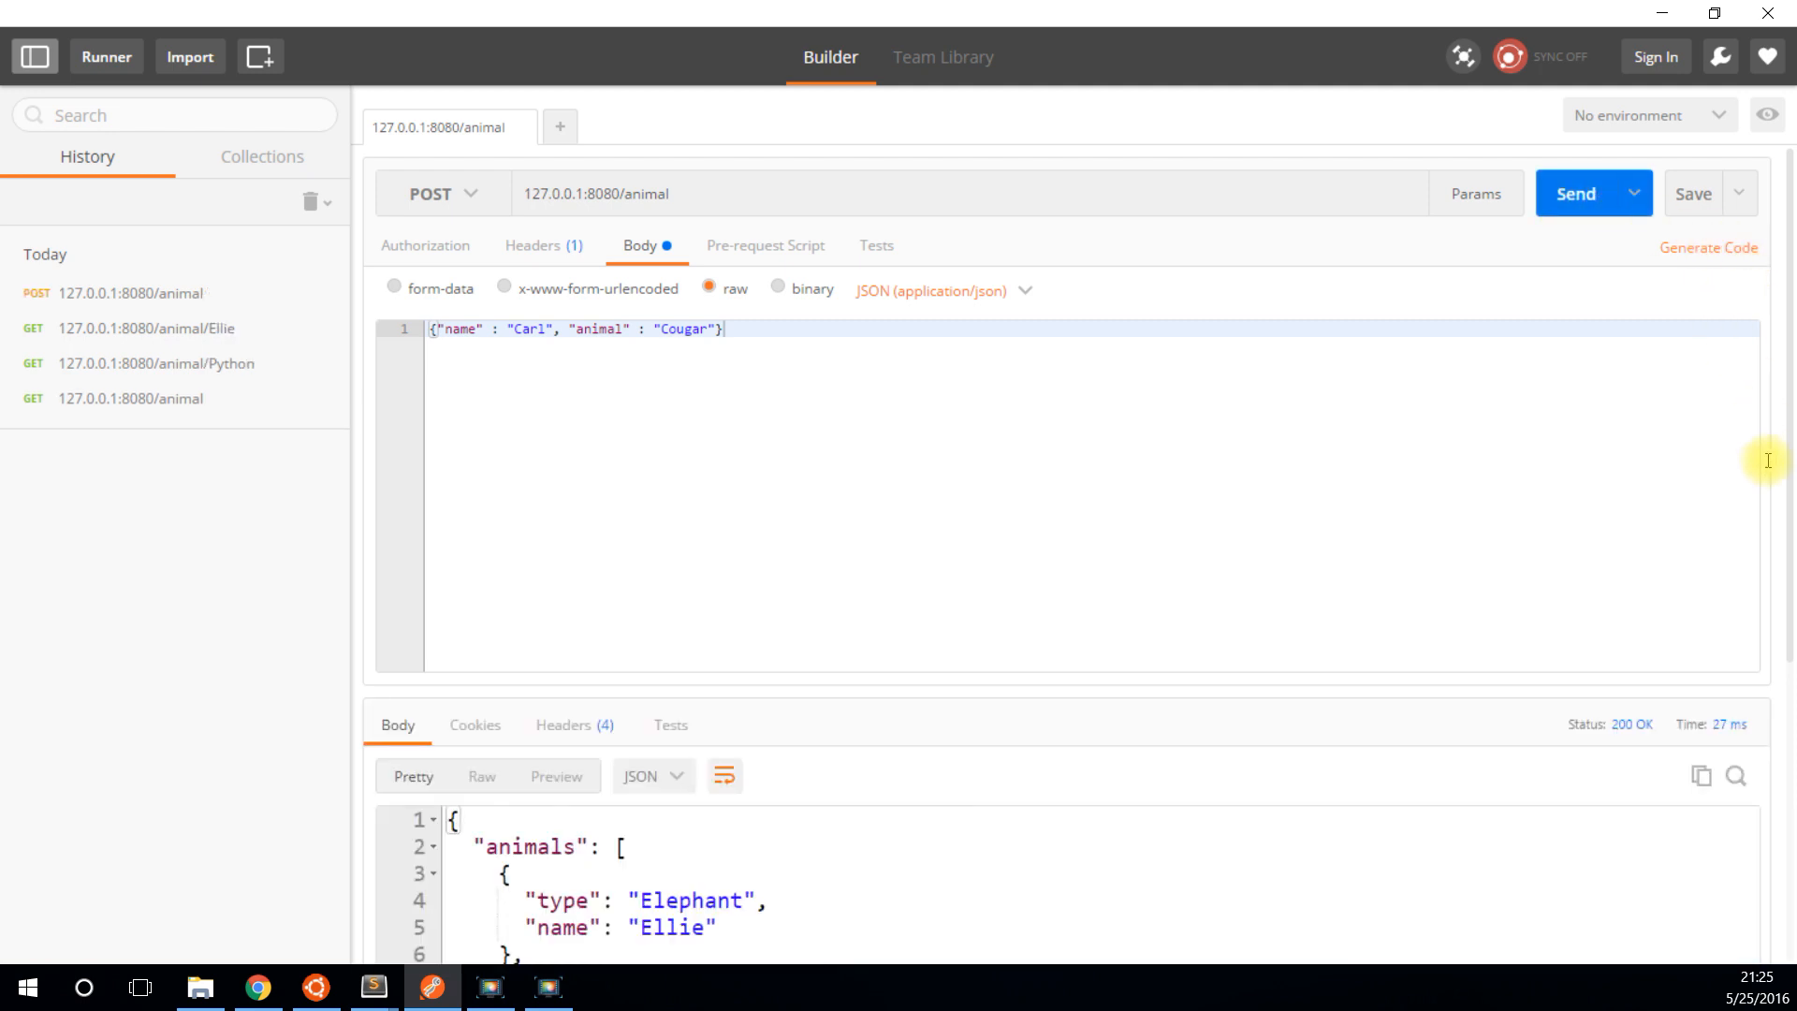
pyautogui.moveTo(1298, 936)
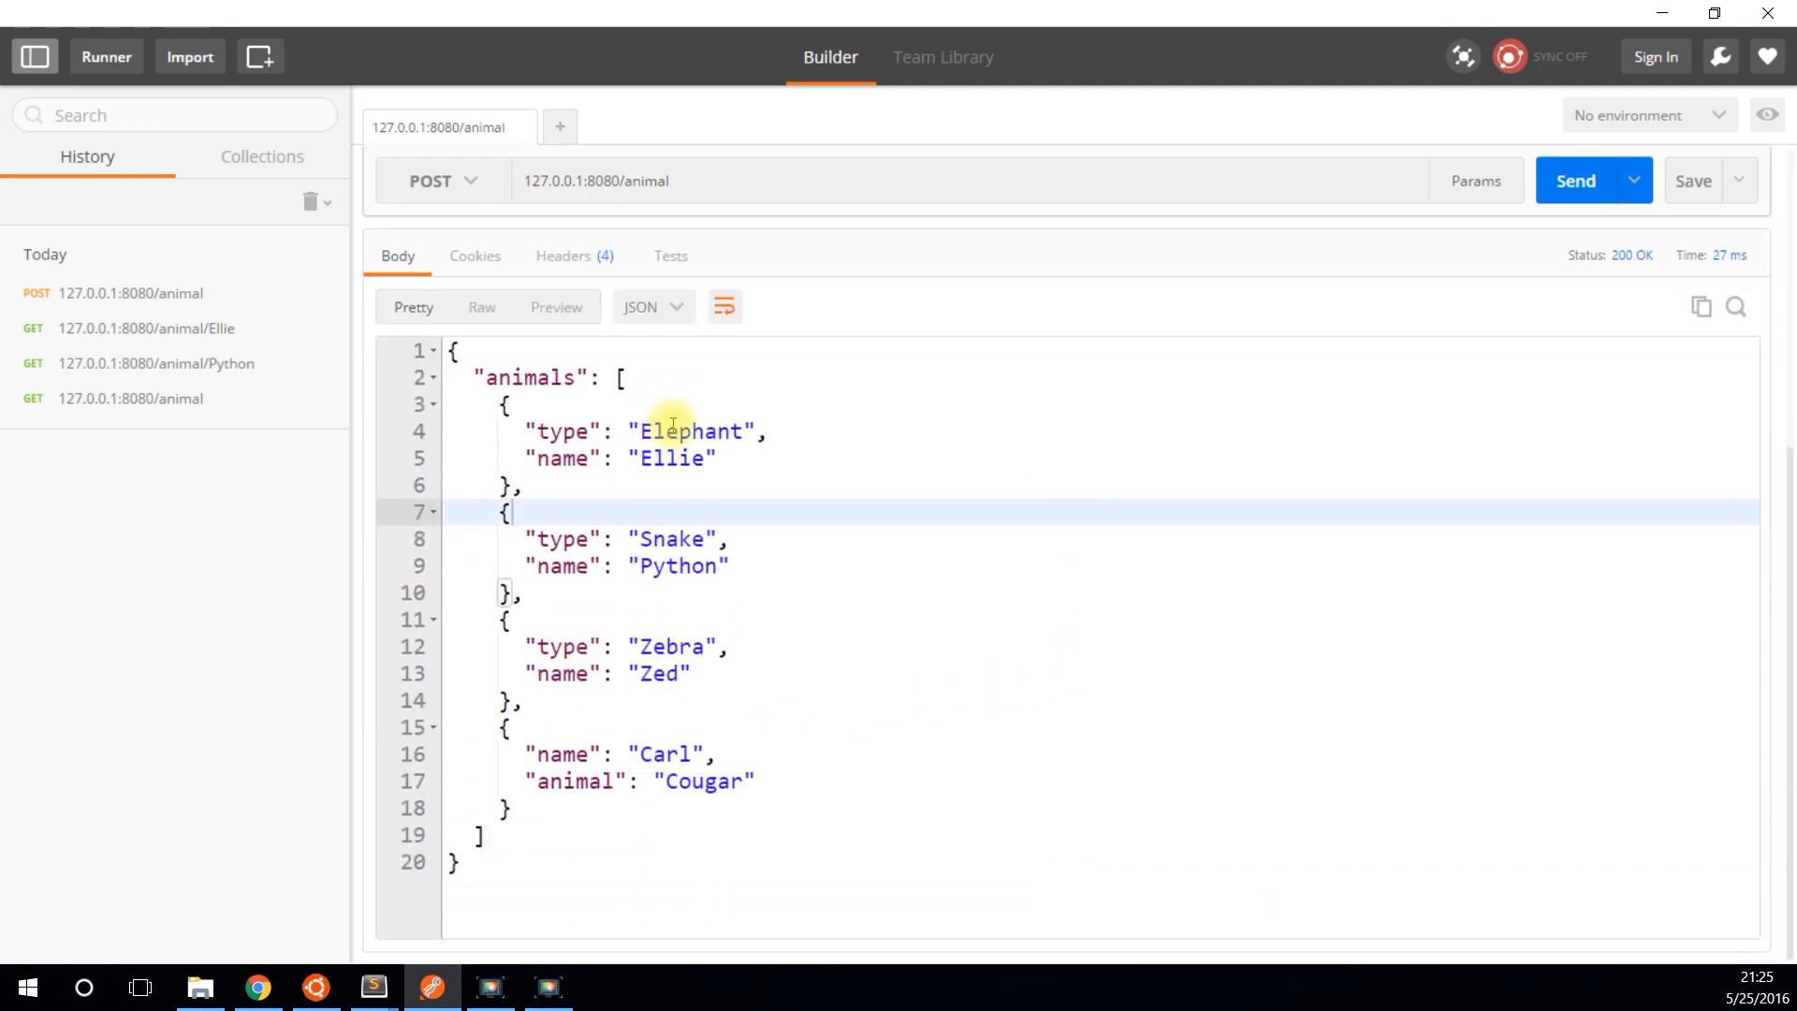
pyautogui.moveTo(692, 610)
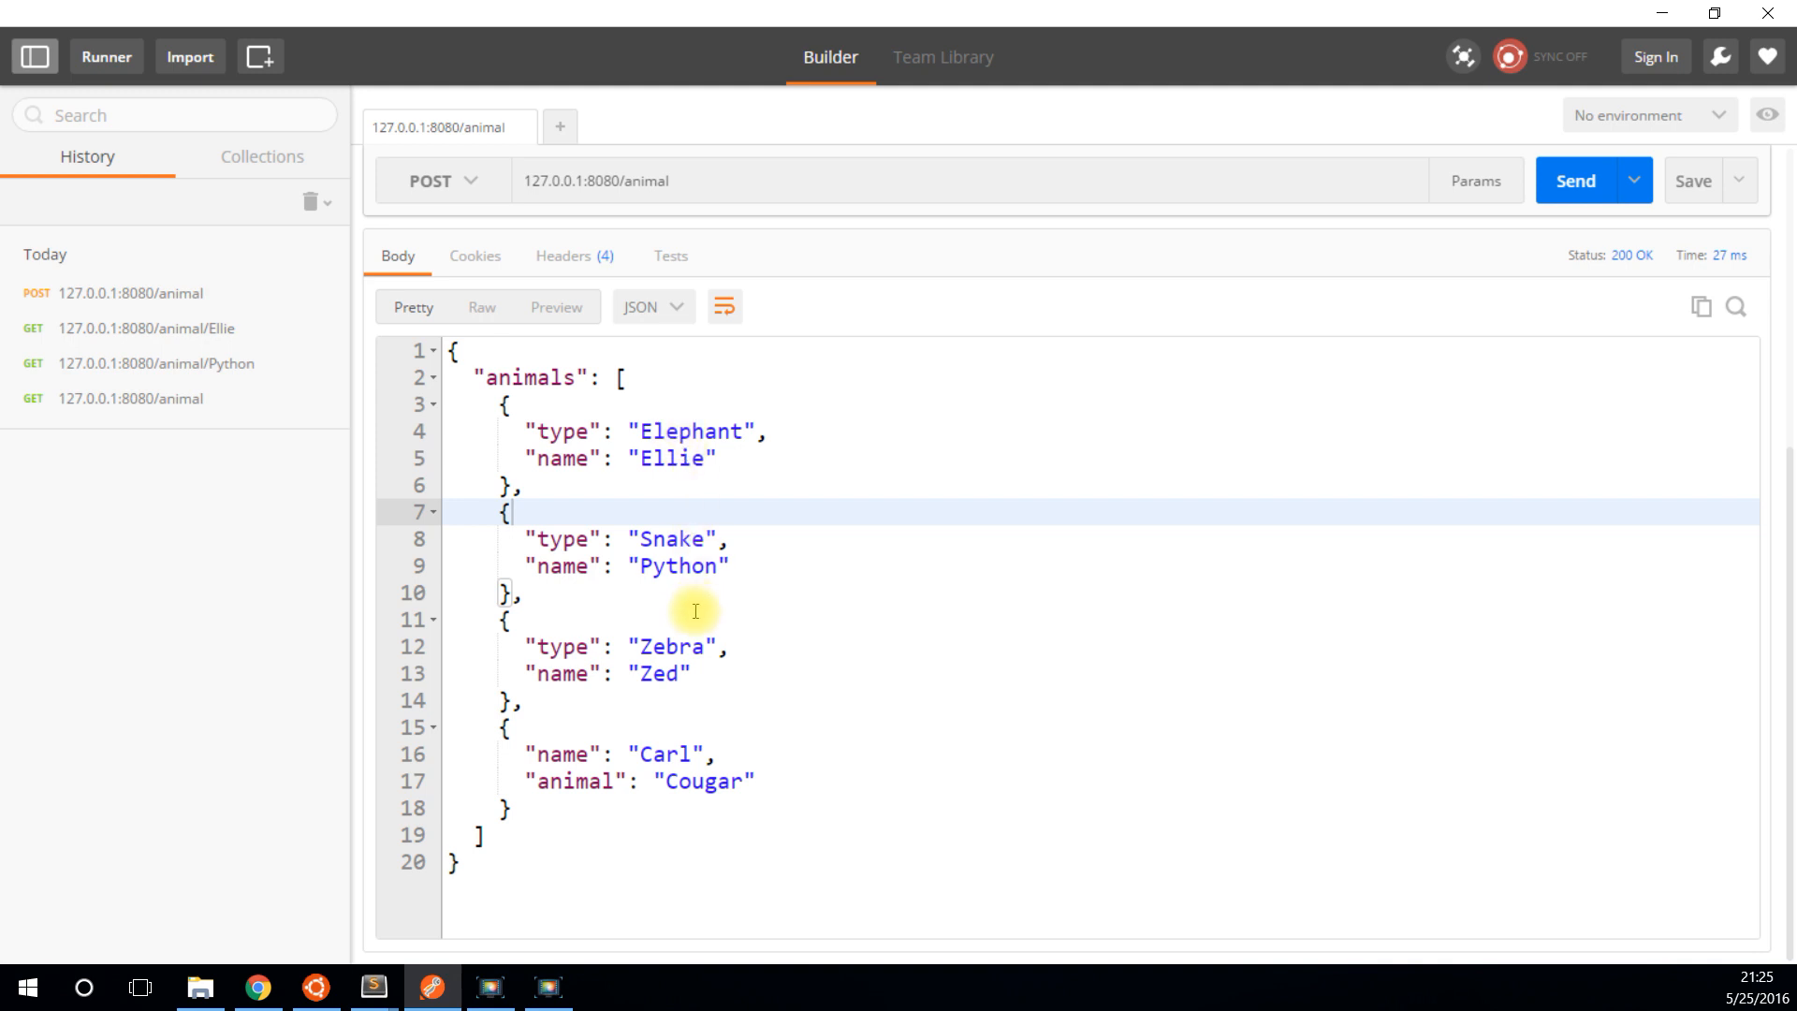
pyautogui.moveTo(739, 801)
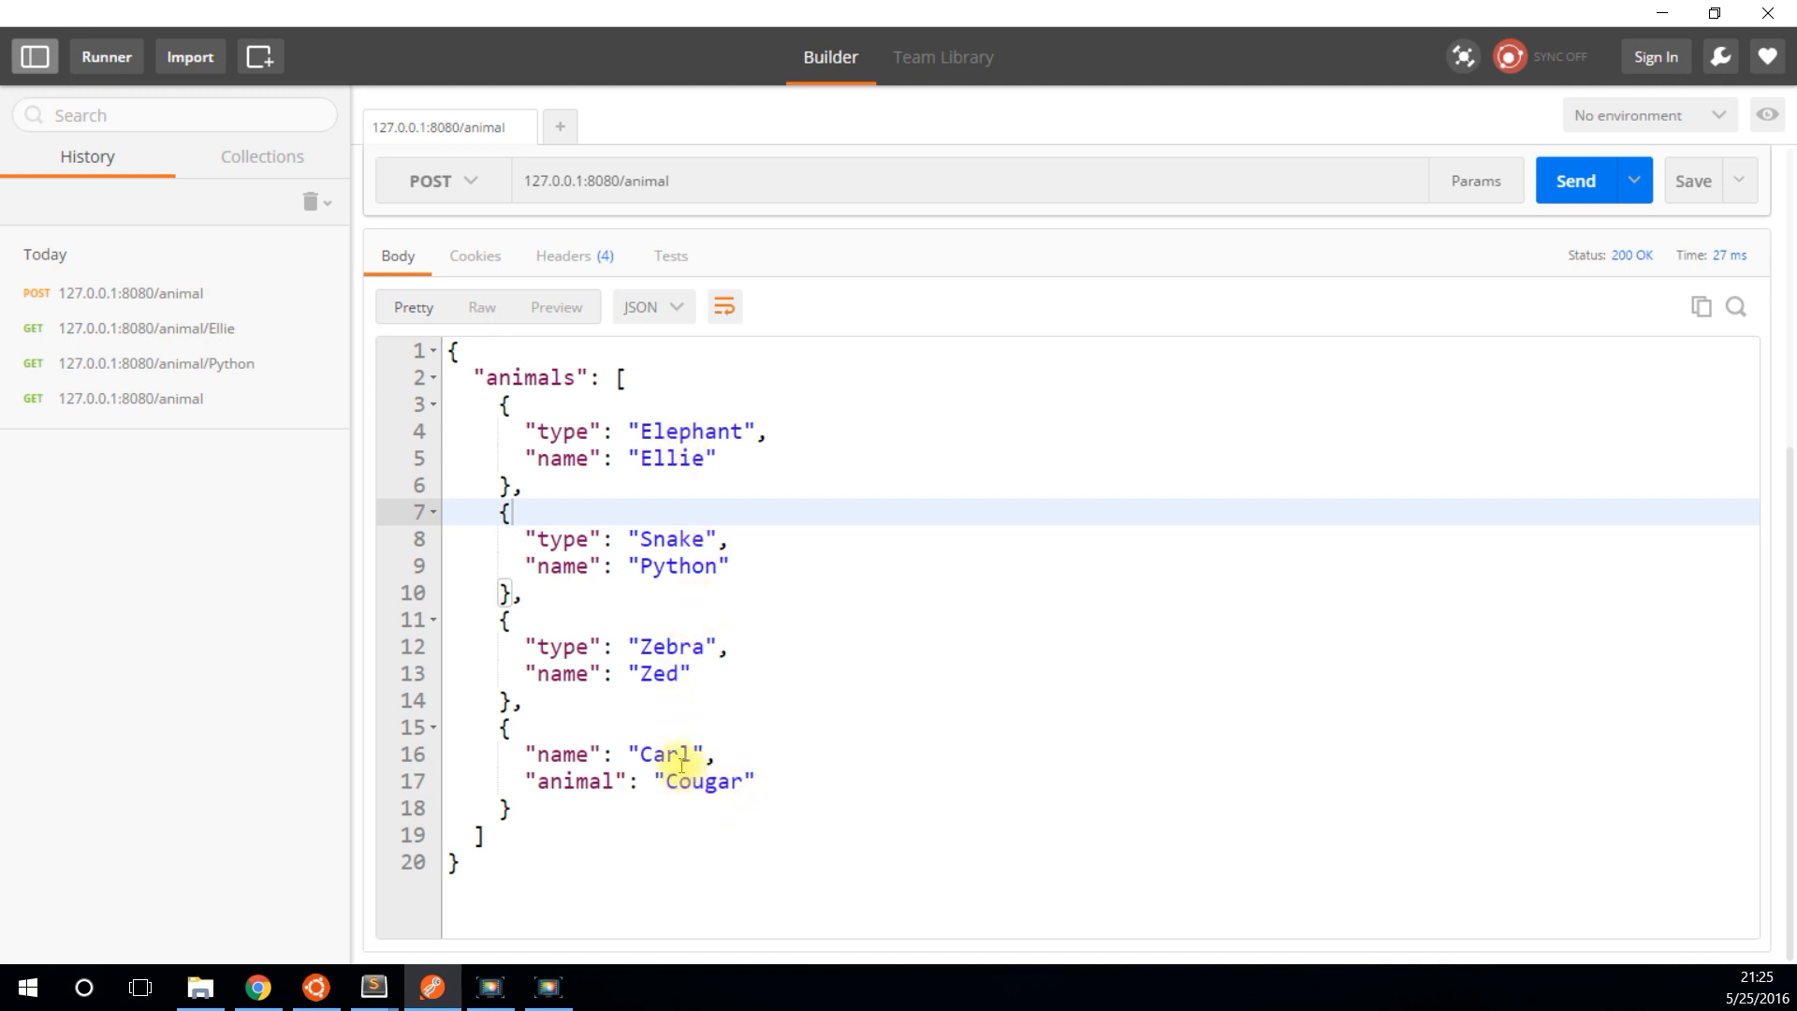
pyautogui.moveTo(601, 786)
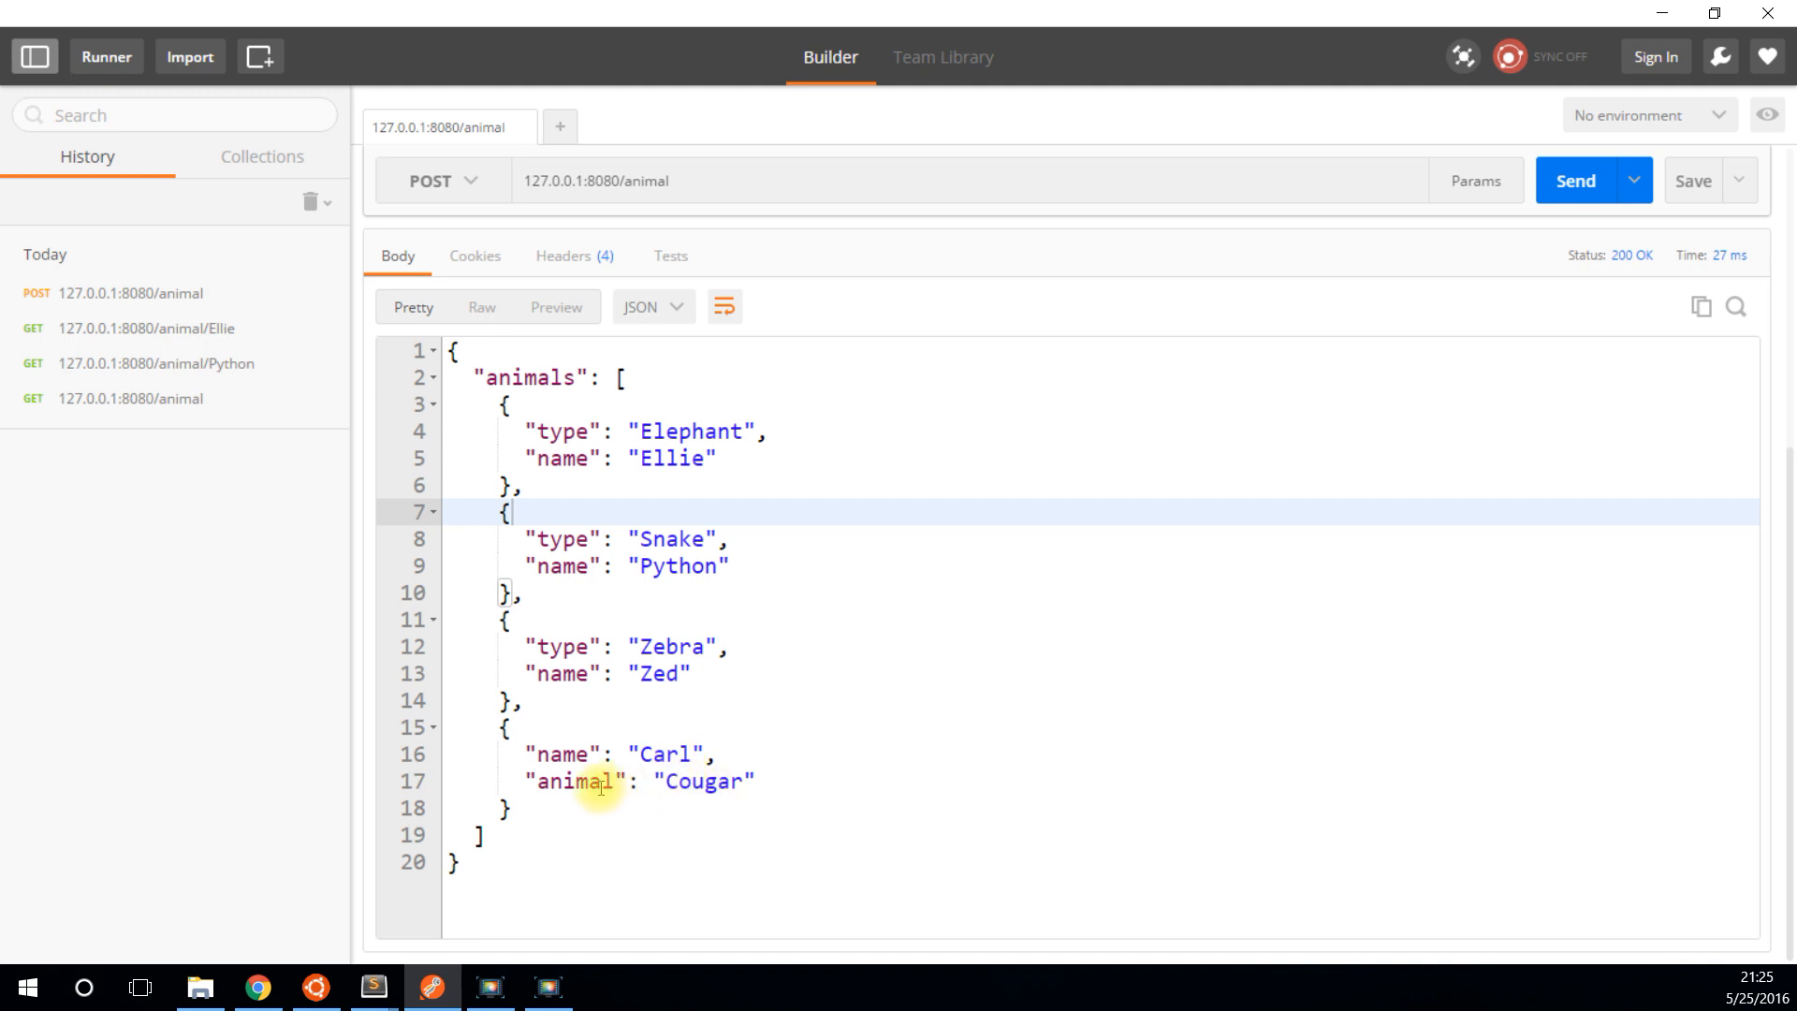
pyautogui.moveTo(638, 769)
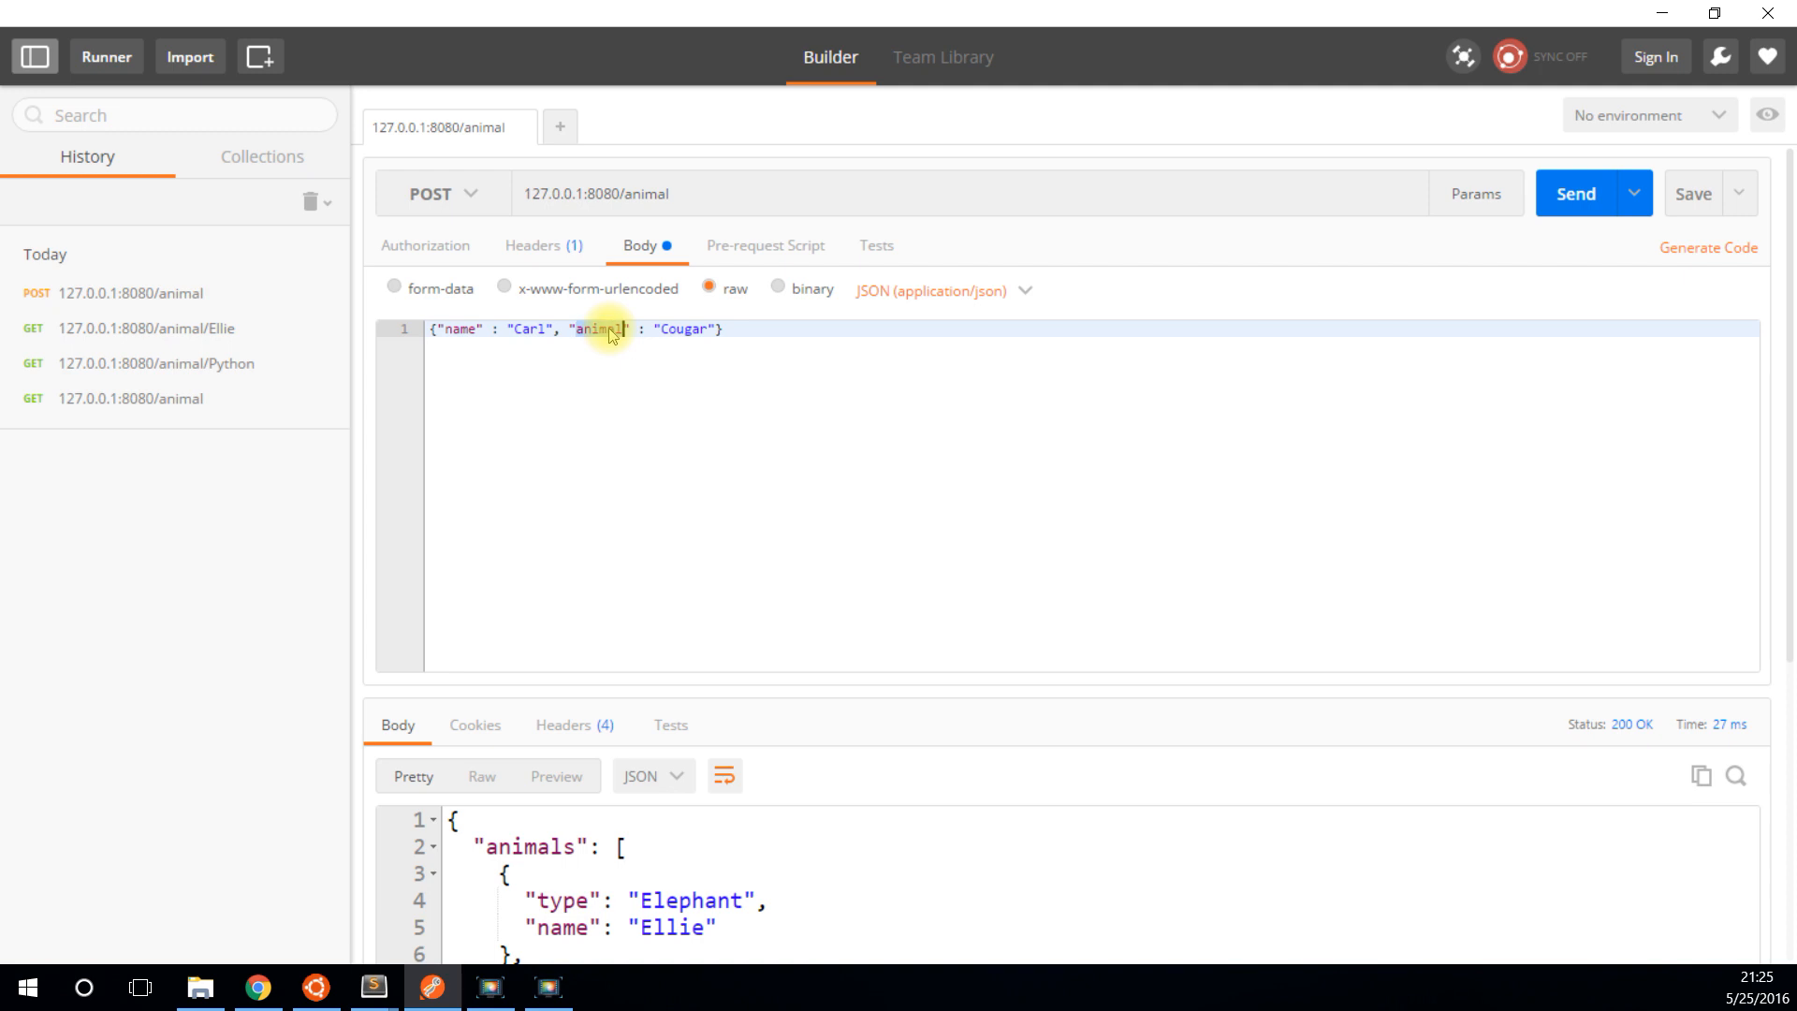
# - Rename the body key to 'type', resend, and scroll to the null-animal Carl
pyautogui.write('type')
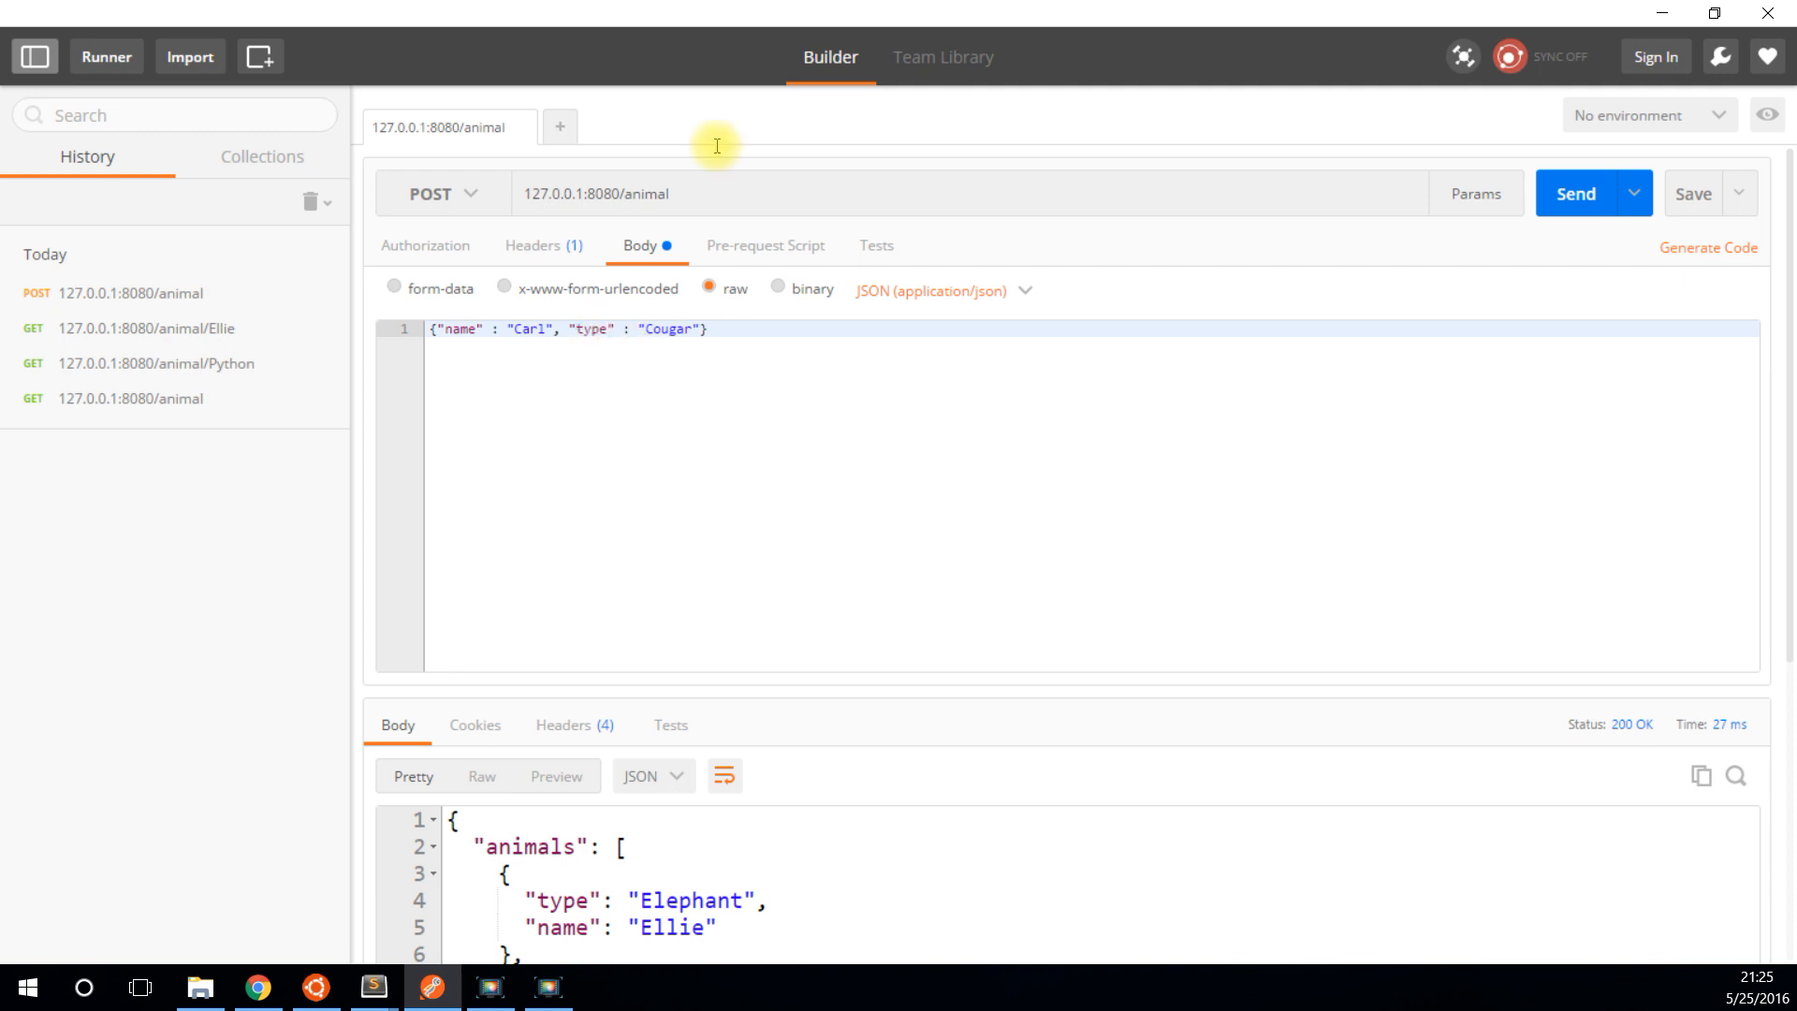
pyautogui.click(1576, 193)
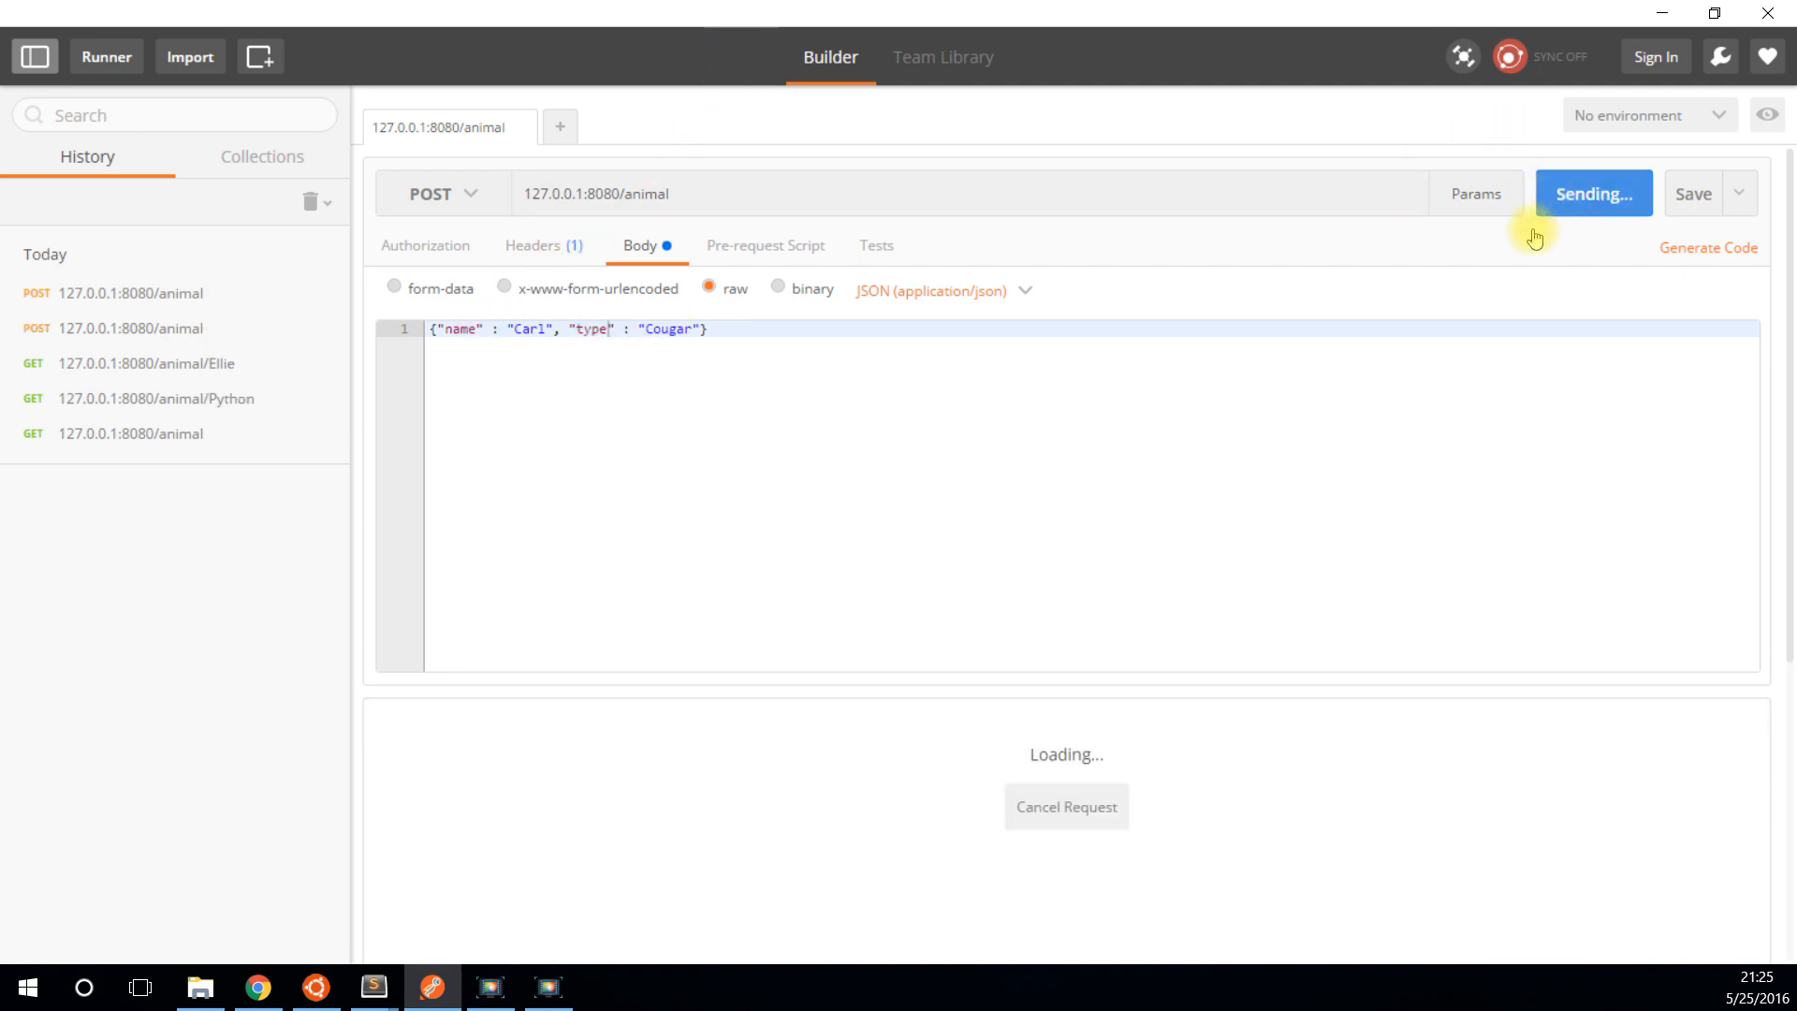
pyautogui.click(1586, 193)
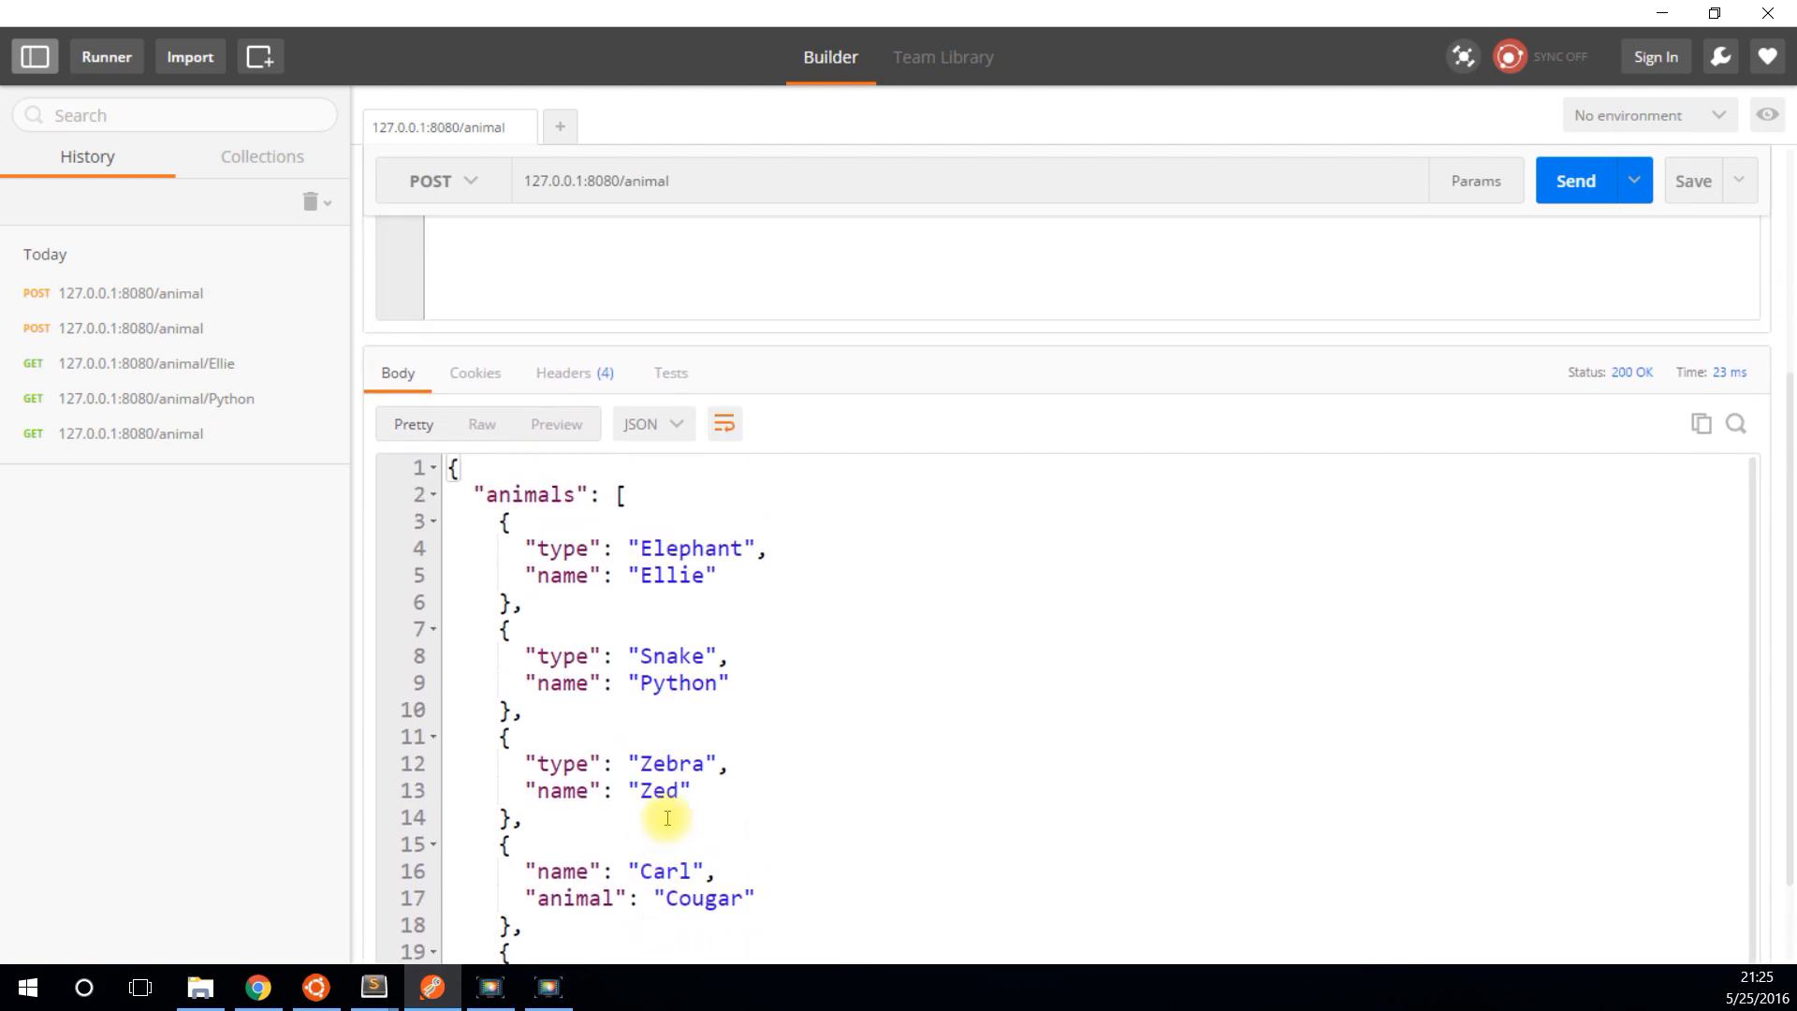
pyautogui.scroll(-3)
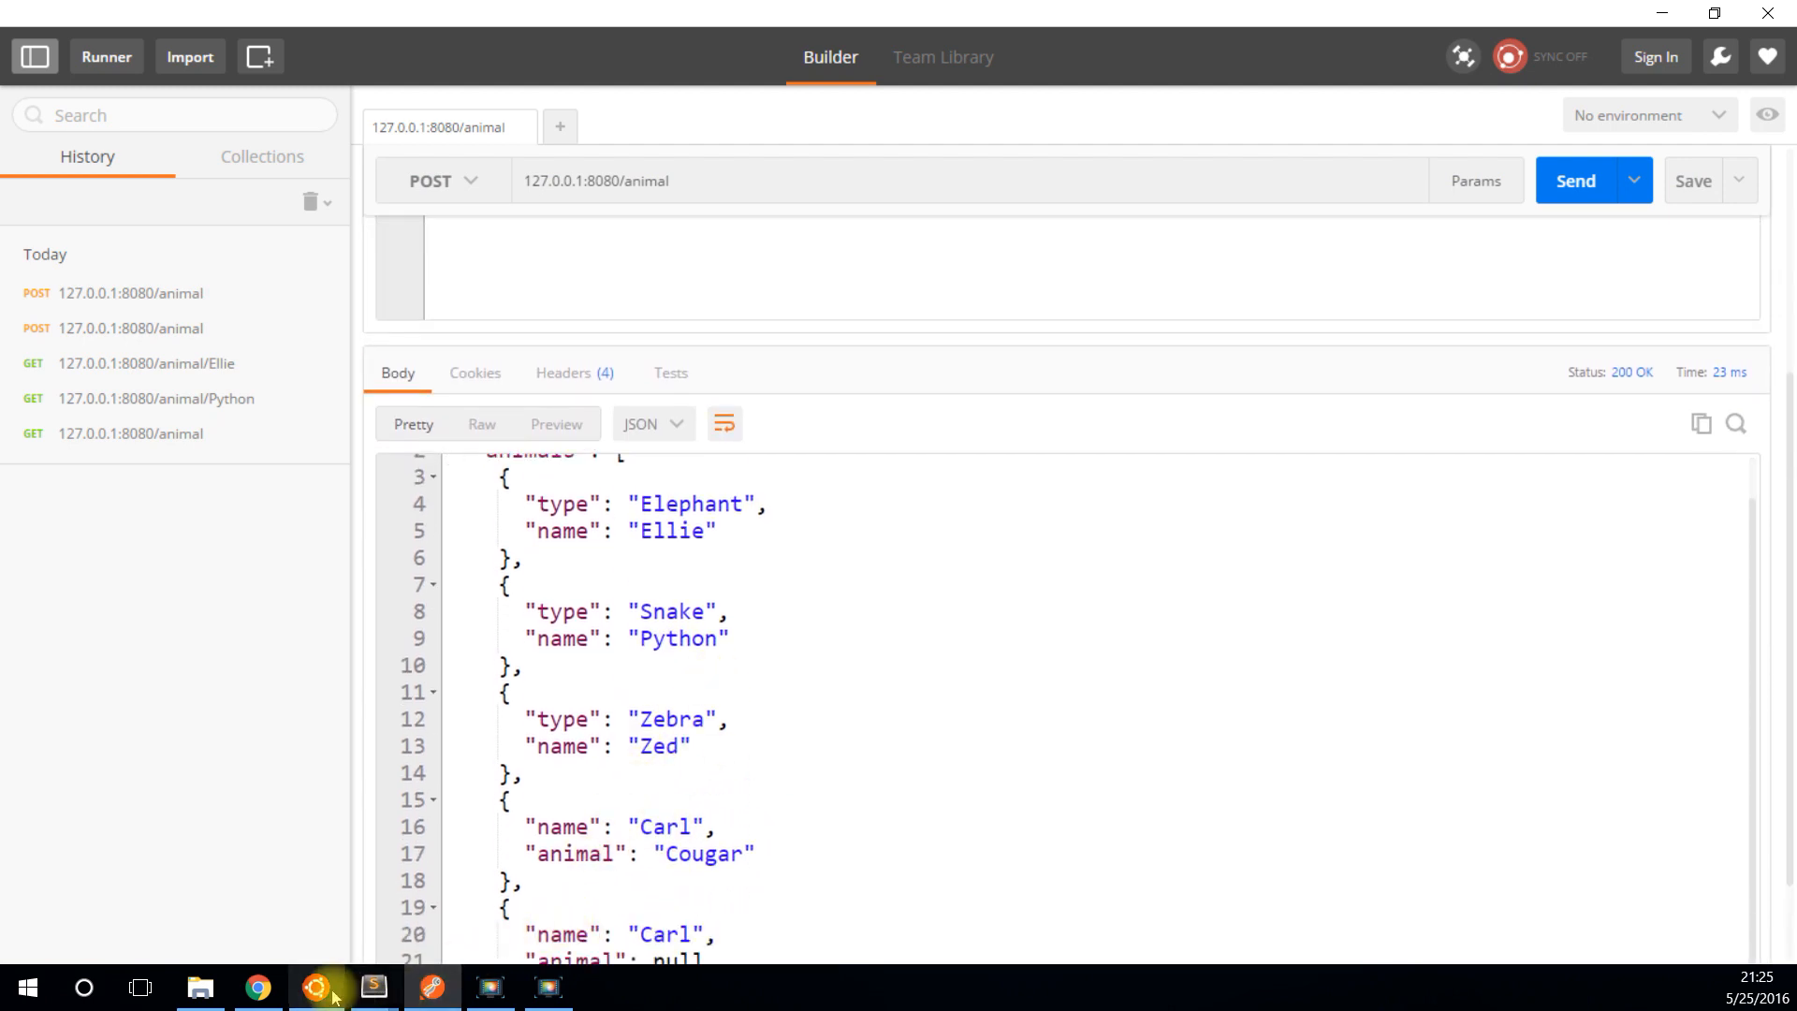
pyautogui.click(373, 987)
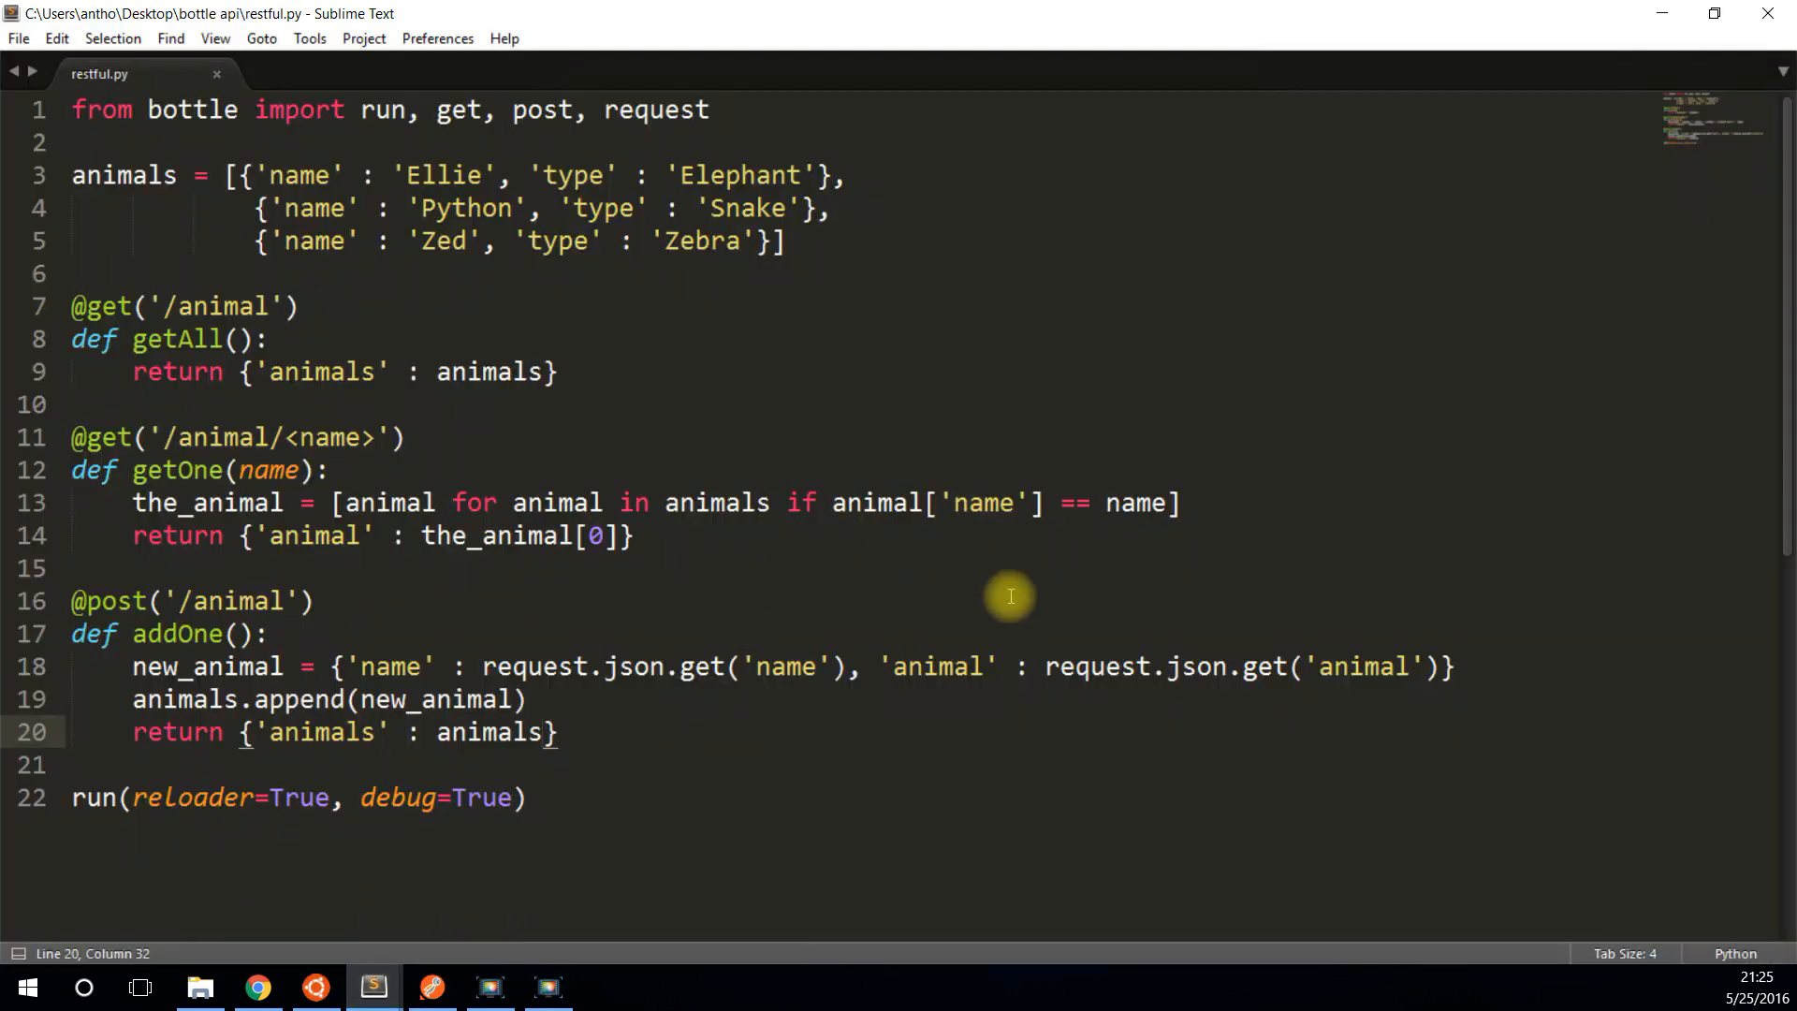
# - Change the 'animal' key in addOne's new_animal dictionary to 'type'
pyautogui.doubleClick(937, 666)
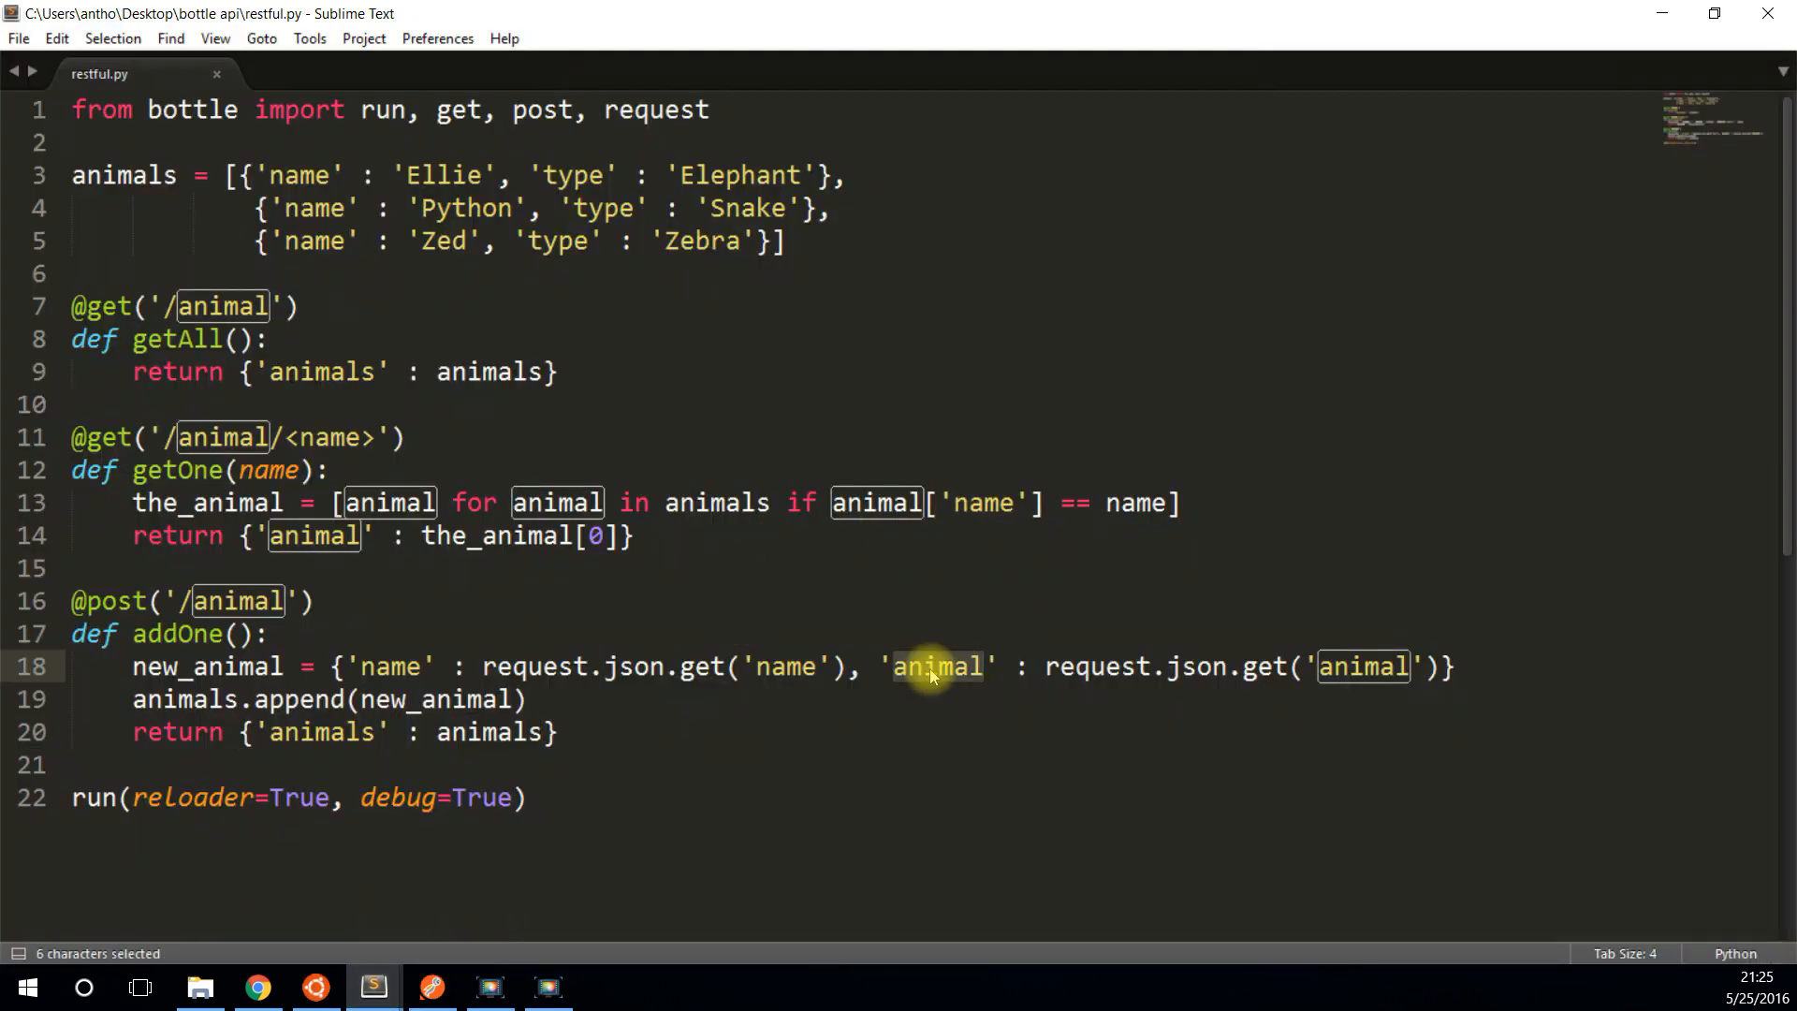
pyautogui.write('type')
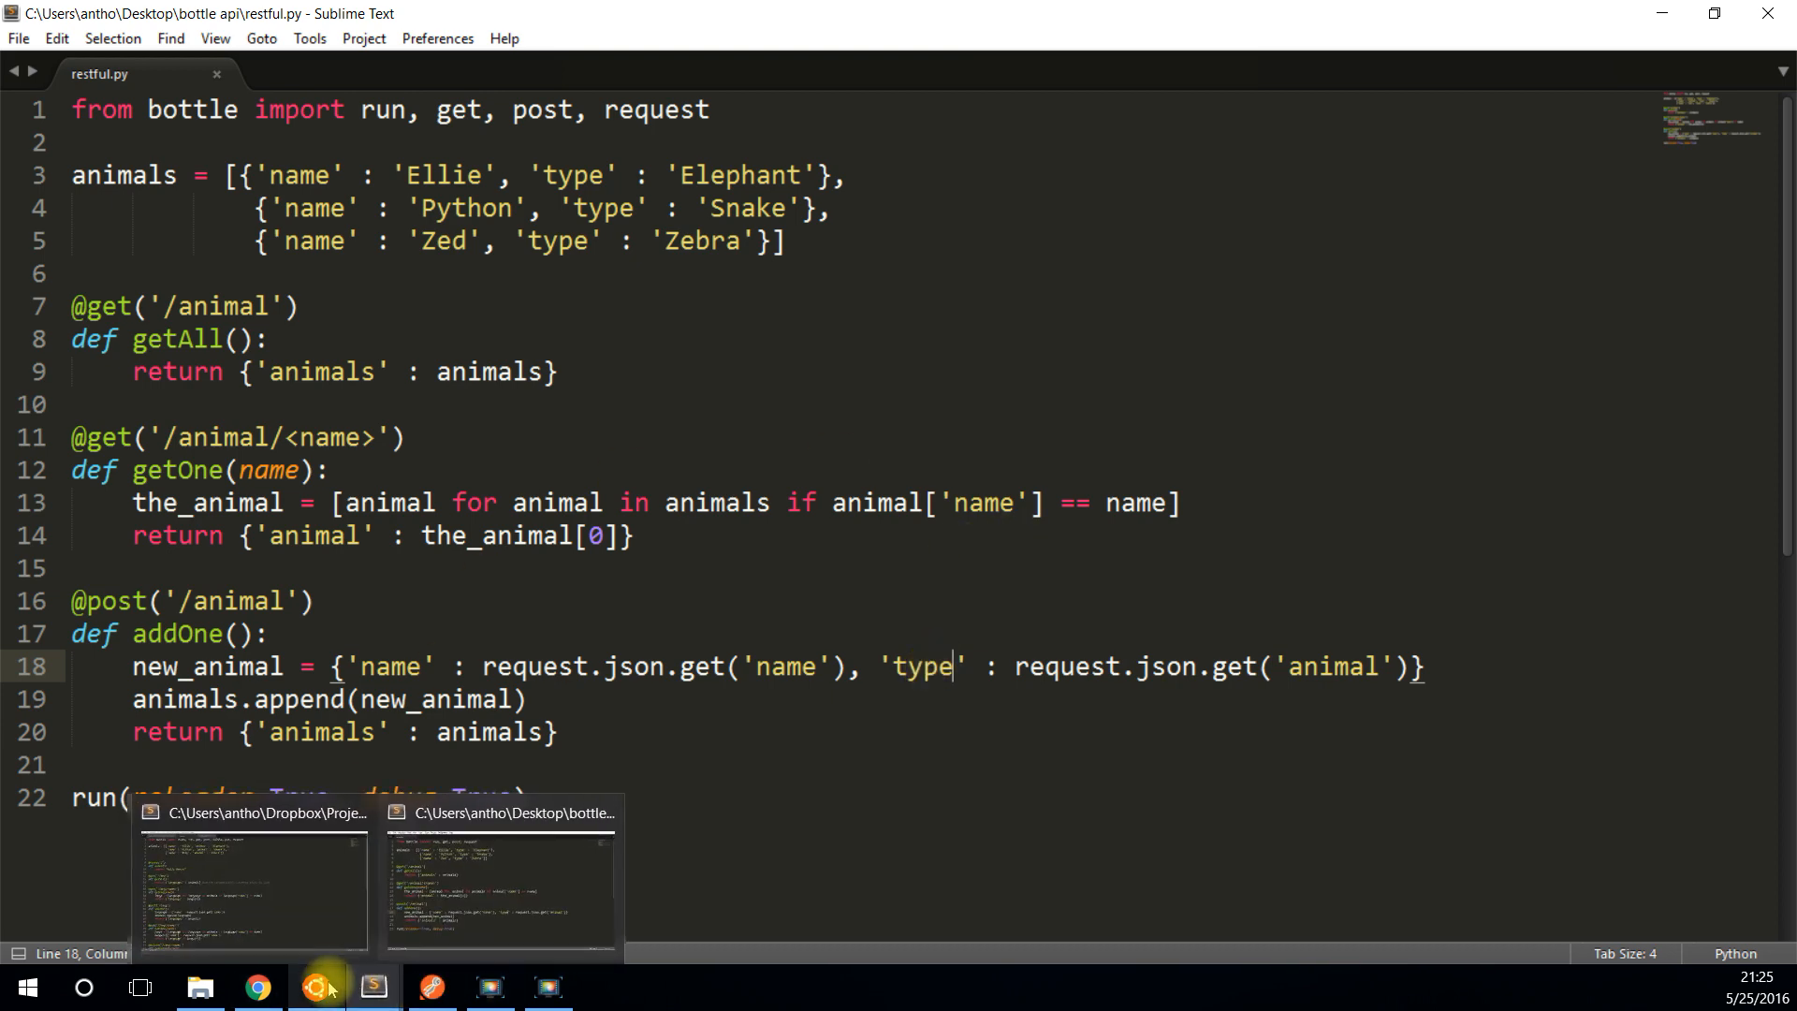
pyautogui.click(426, 987)
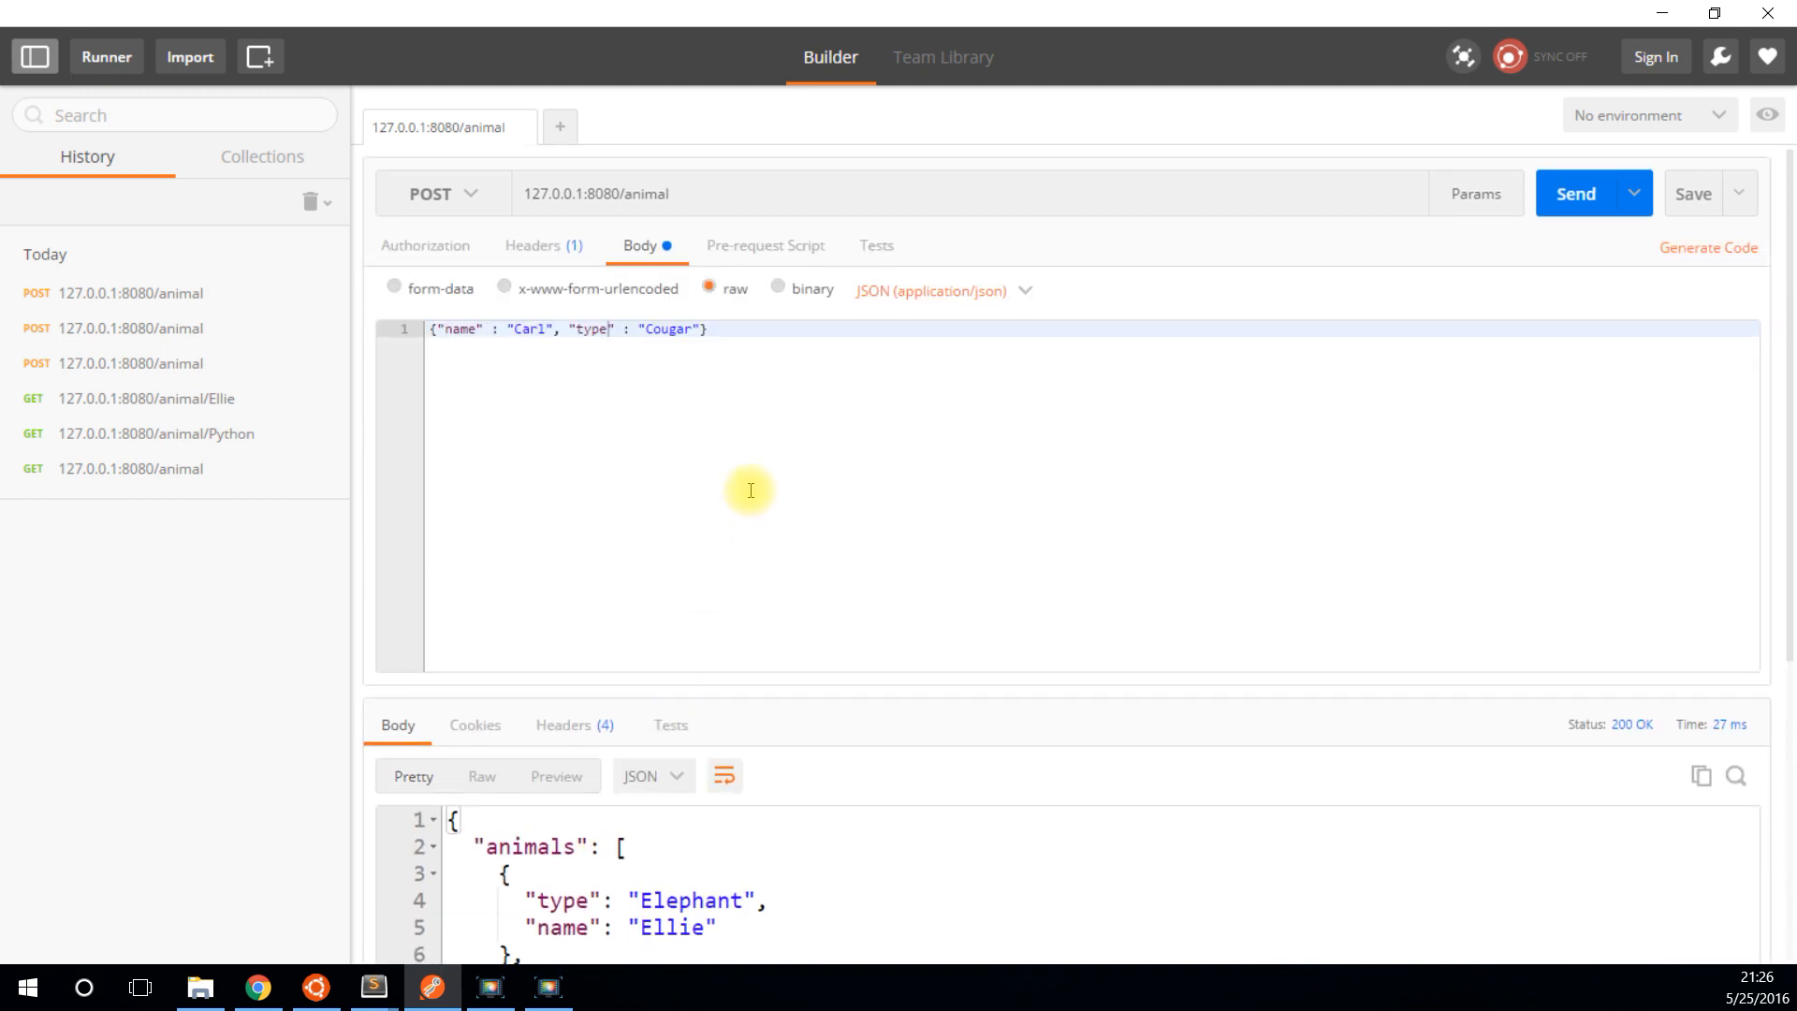
pyautogui.moveTo(641, 541)
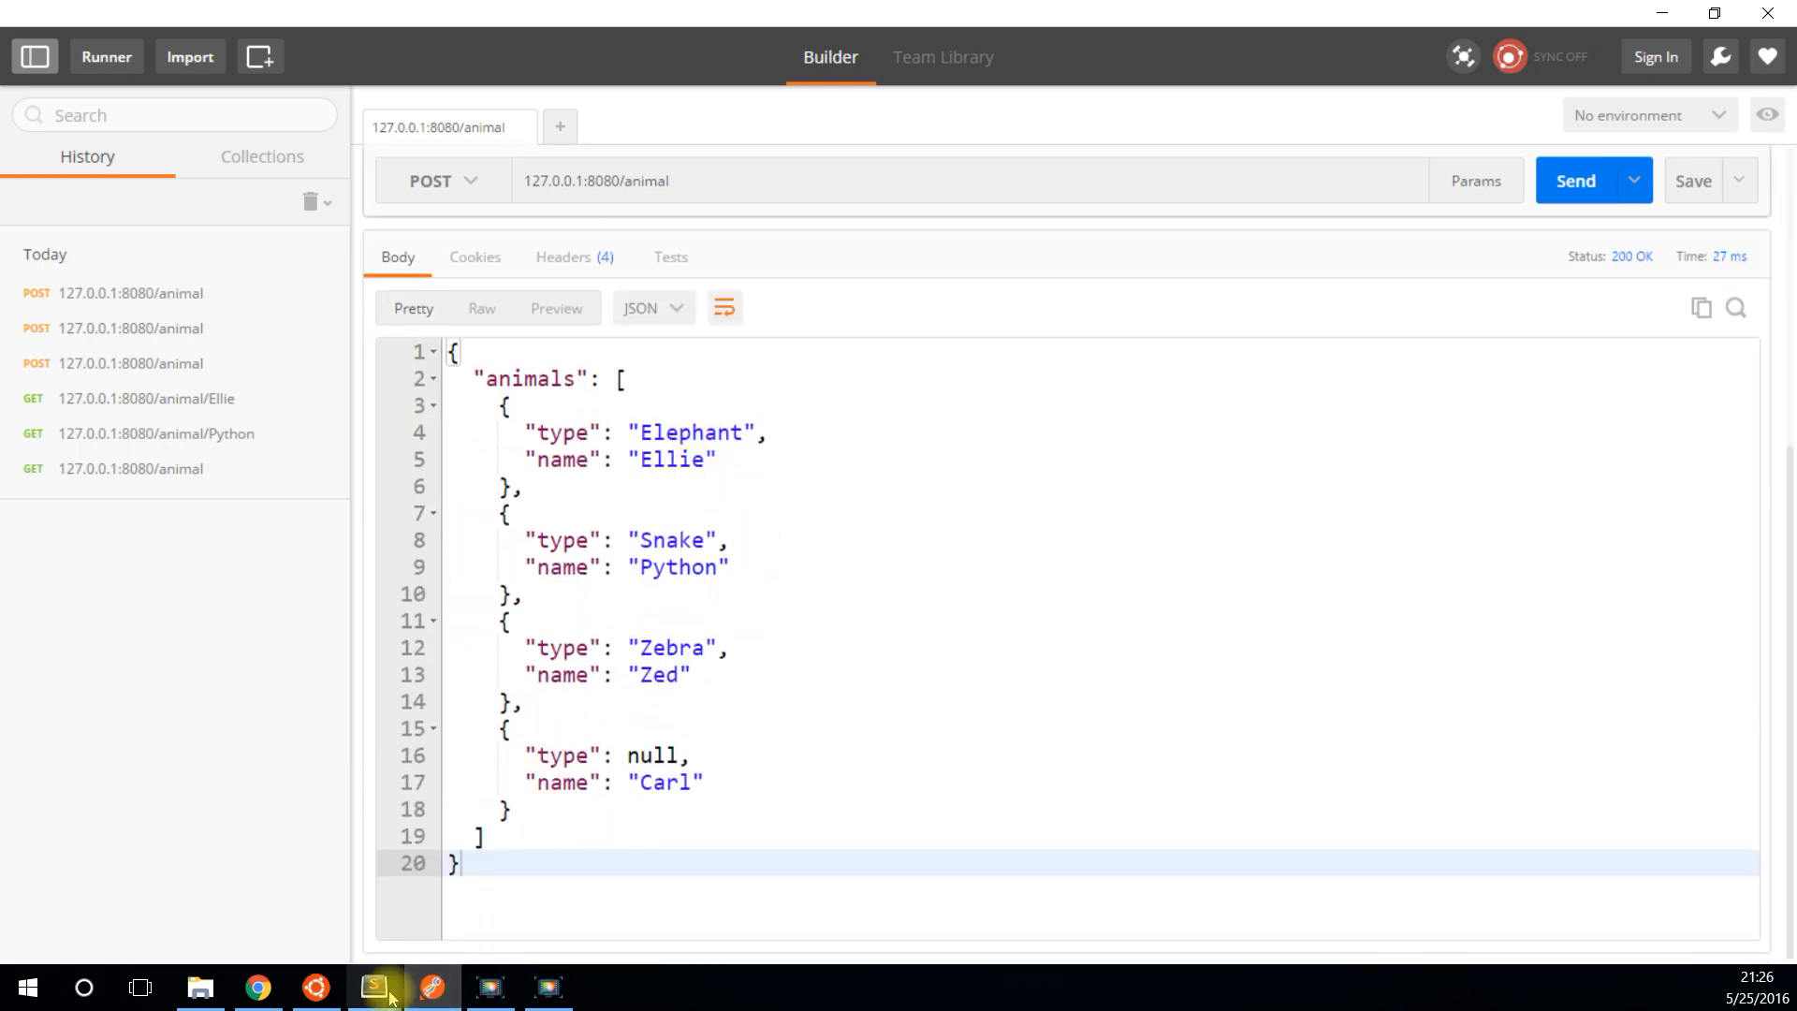
# - Return to restful.py in Sublime Text after seeing Carl with a null type
pyautogui.click(373, 986)
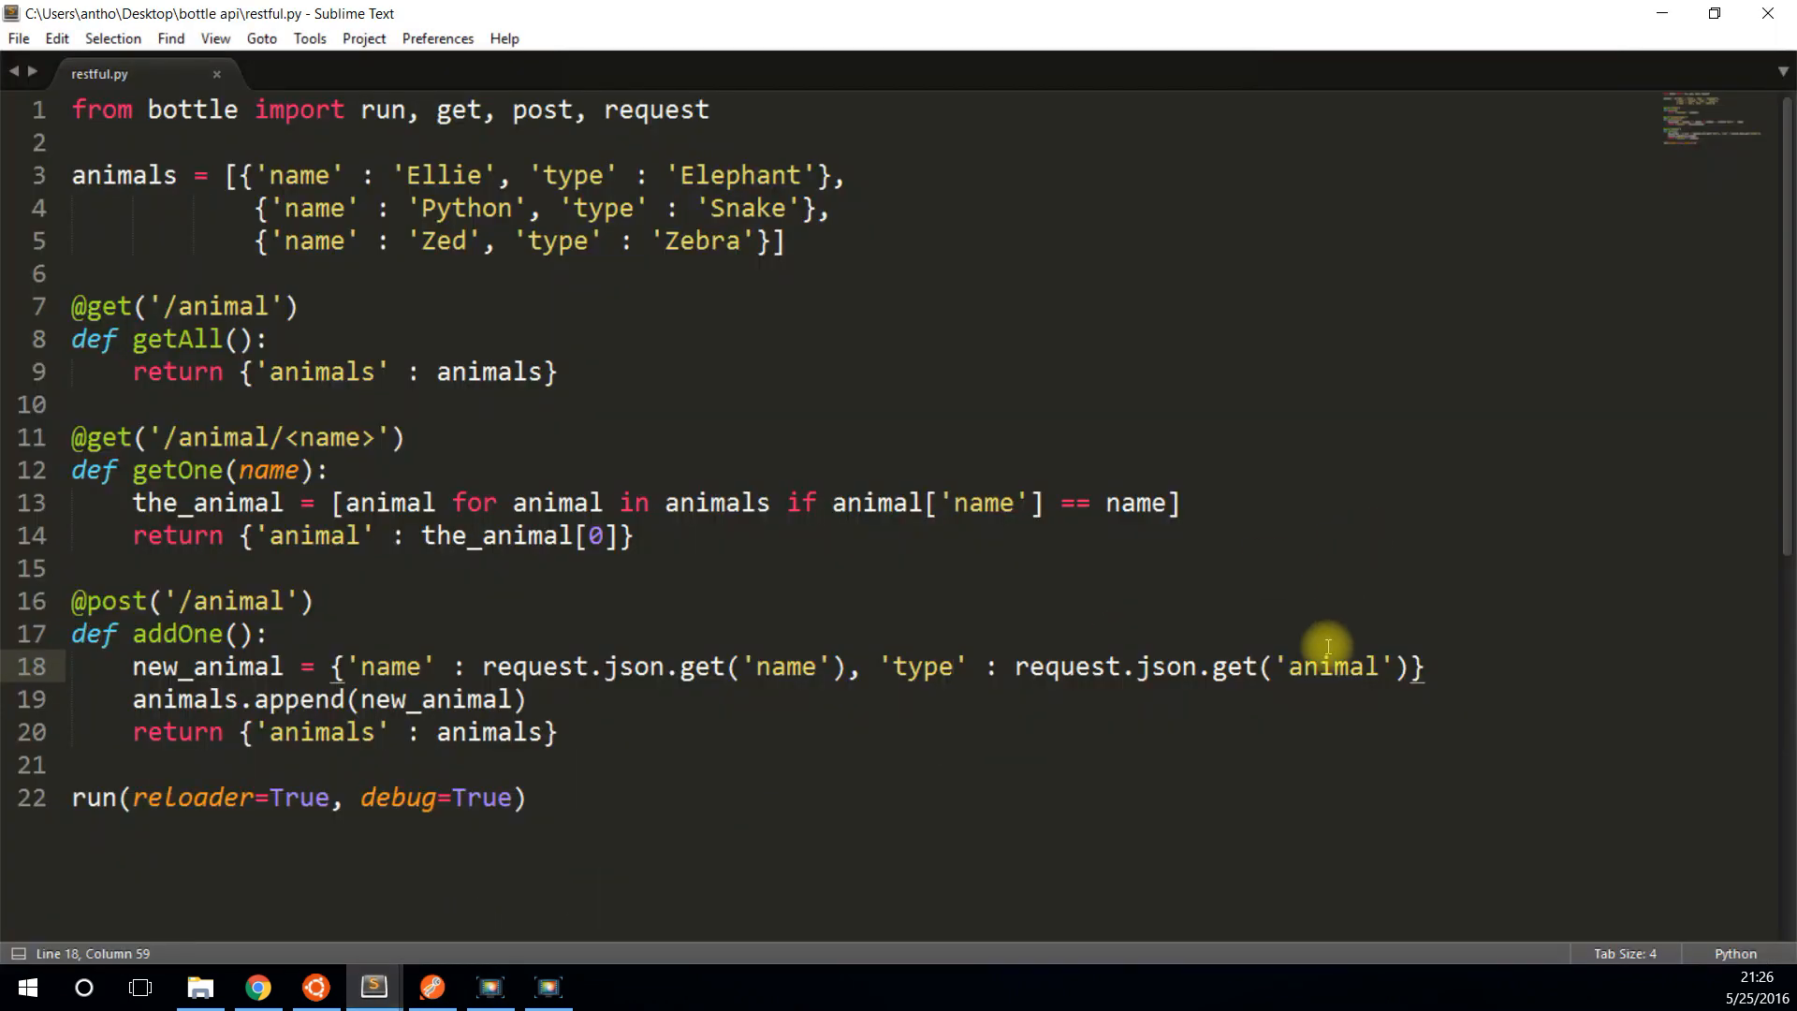
# - Change addOne to read request.json's 'type' field instead of 'animal', and save restful.py
pyautogui.doubleClick(1331, 666)
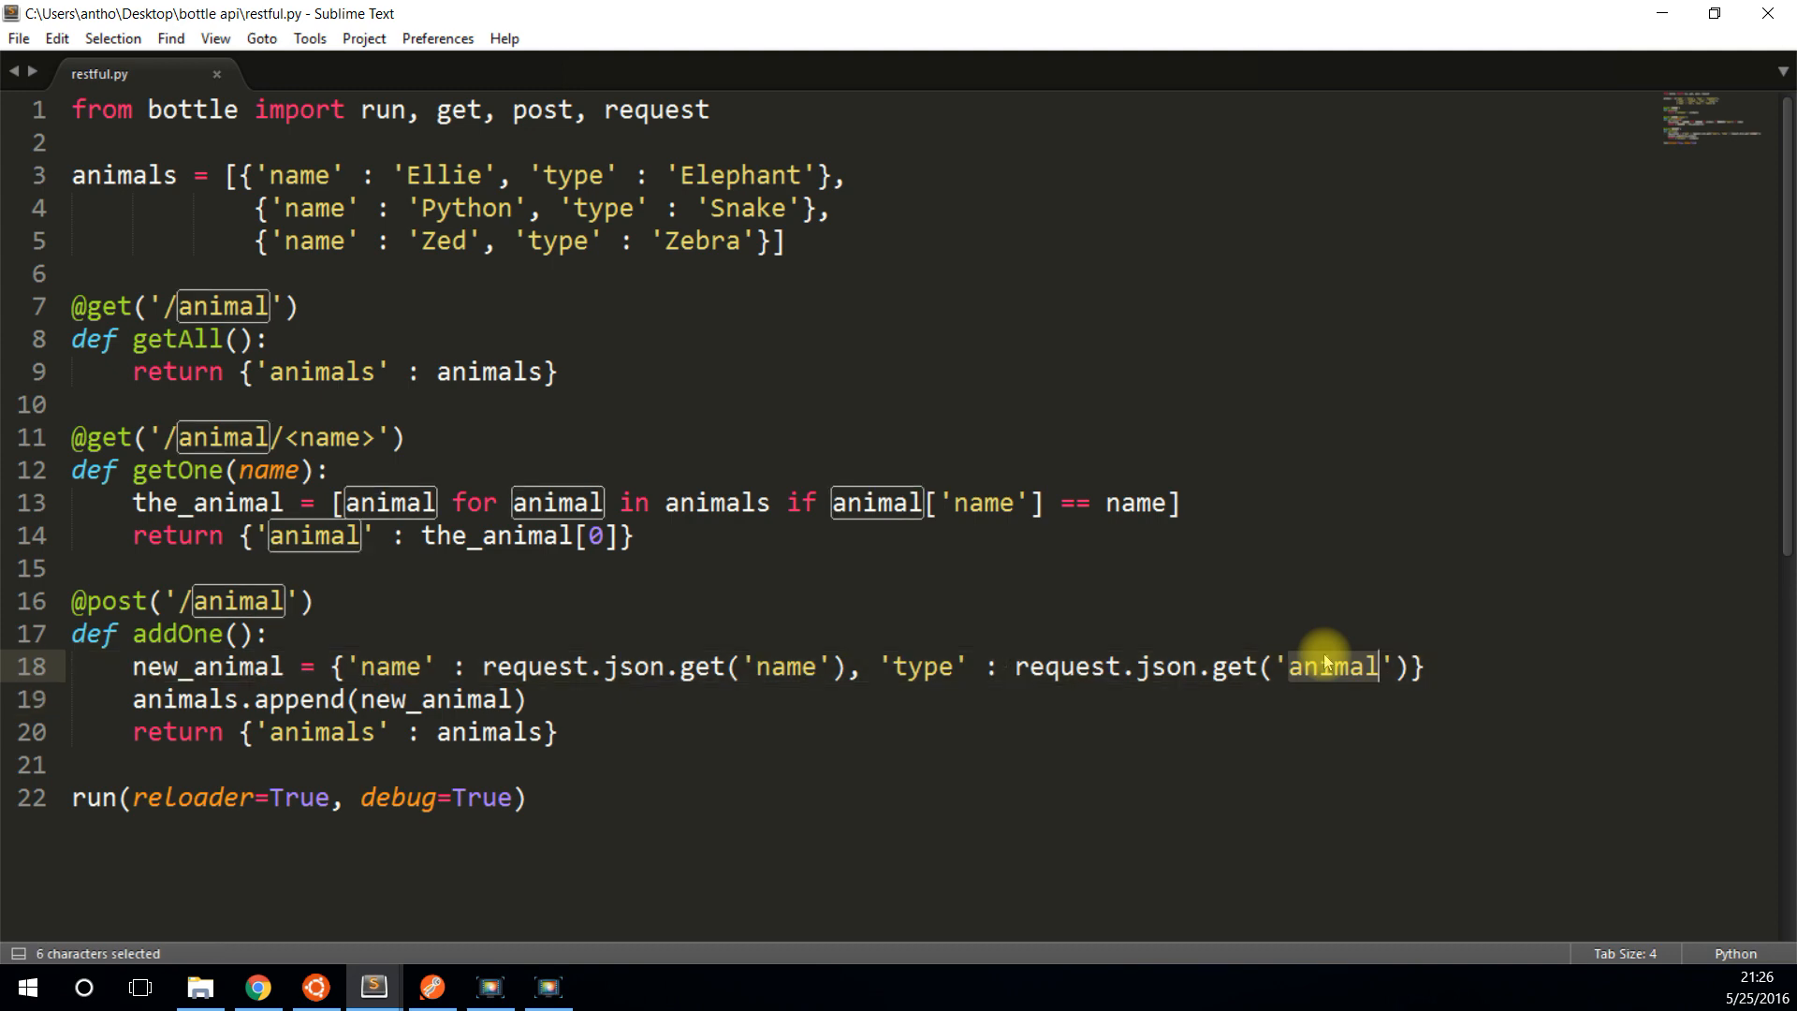
pyautogui.write('type')
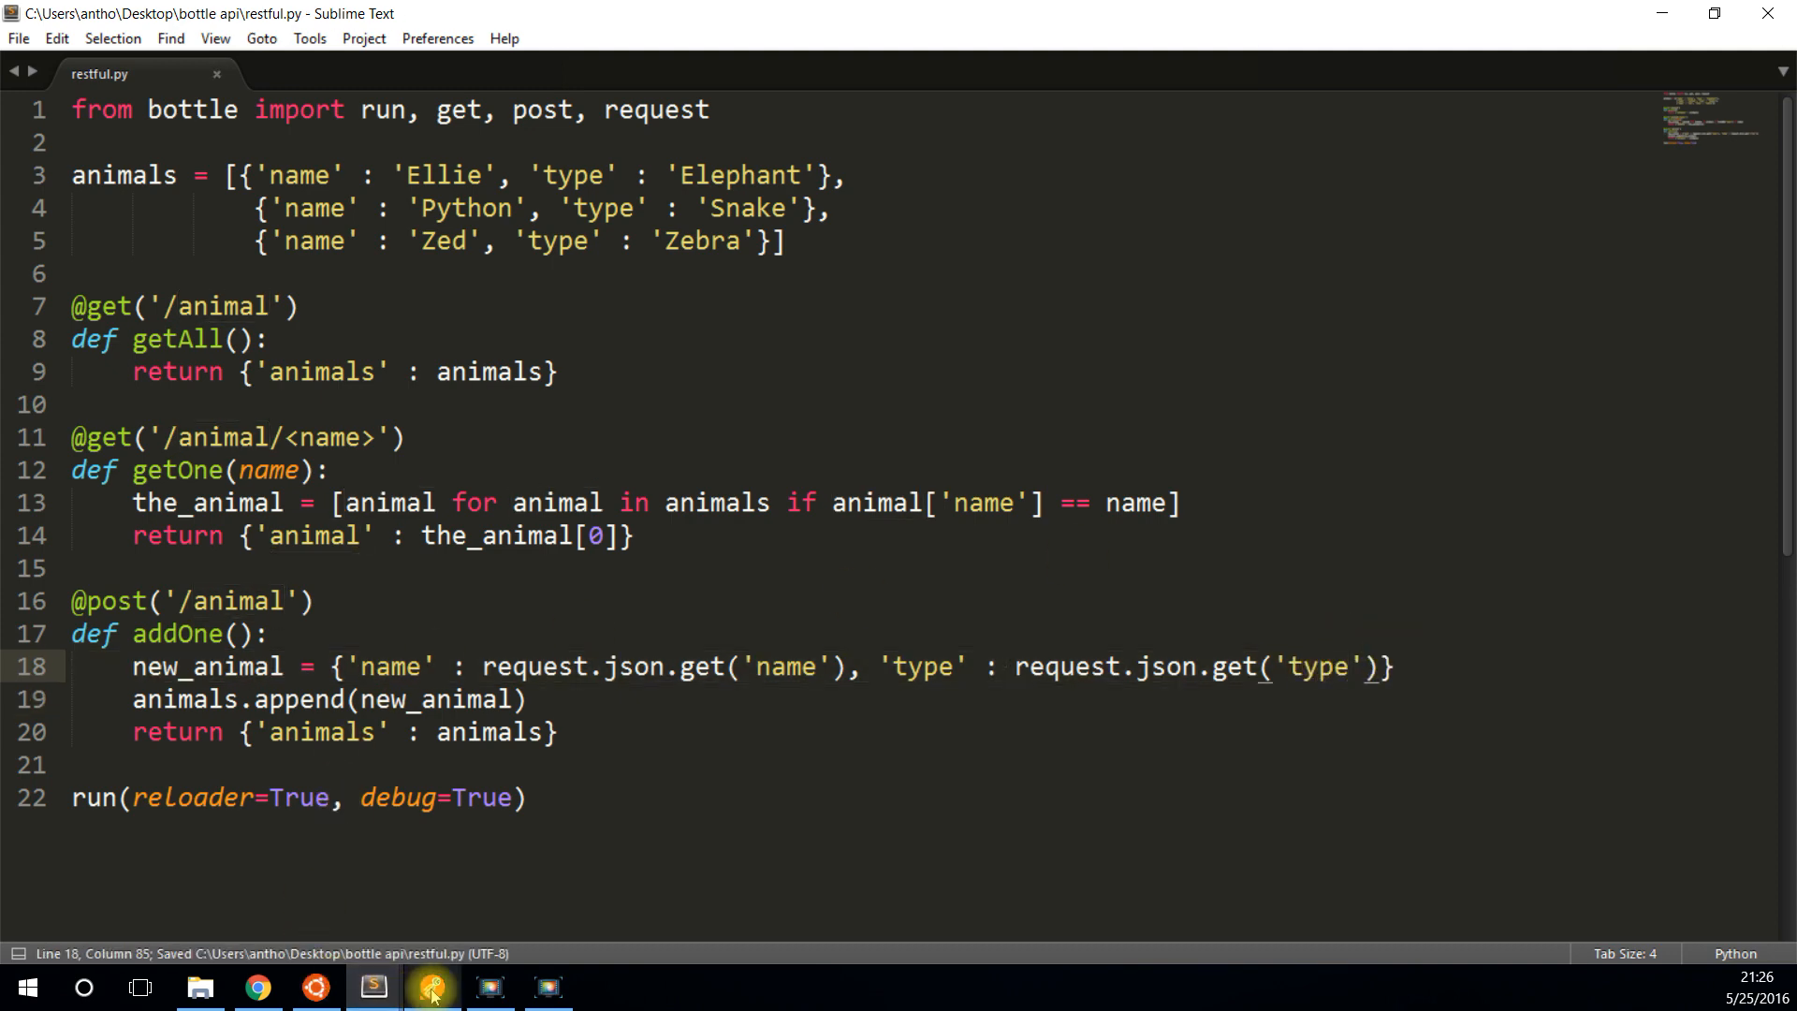
pyautogui.click(432, 987)
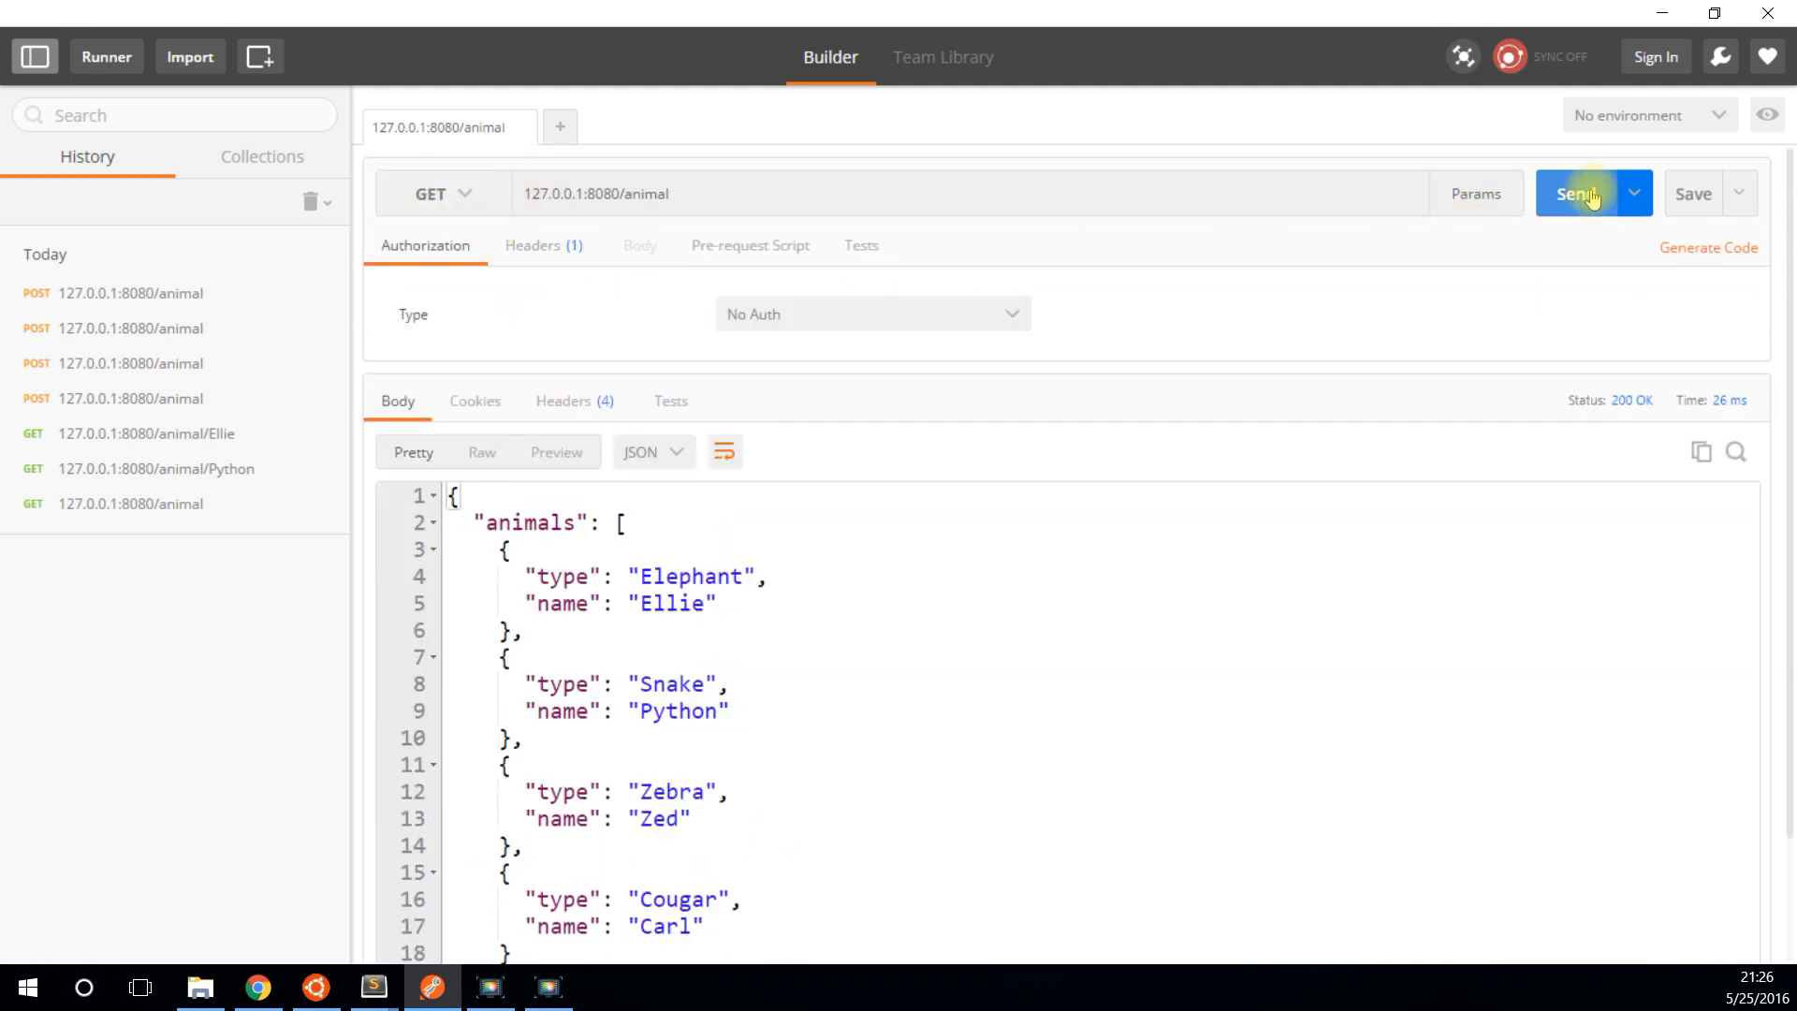
# - Send a GET to 127.0.0.1:8080/animal and check that Carl is listed as a Cougar
pyautogui.click(1585, 194)
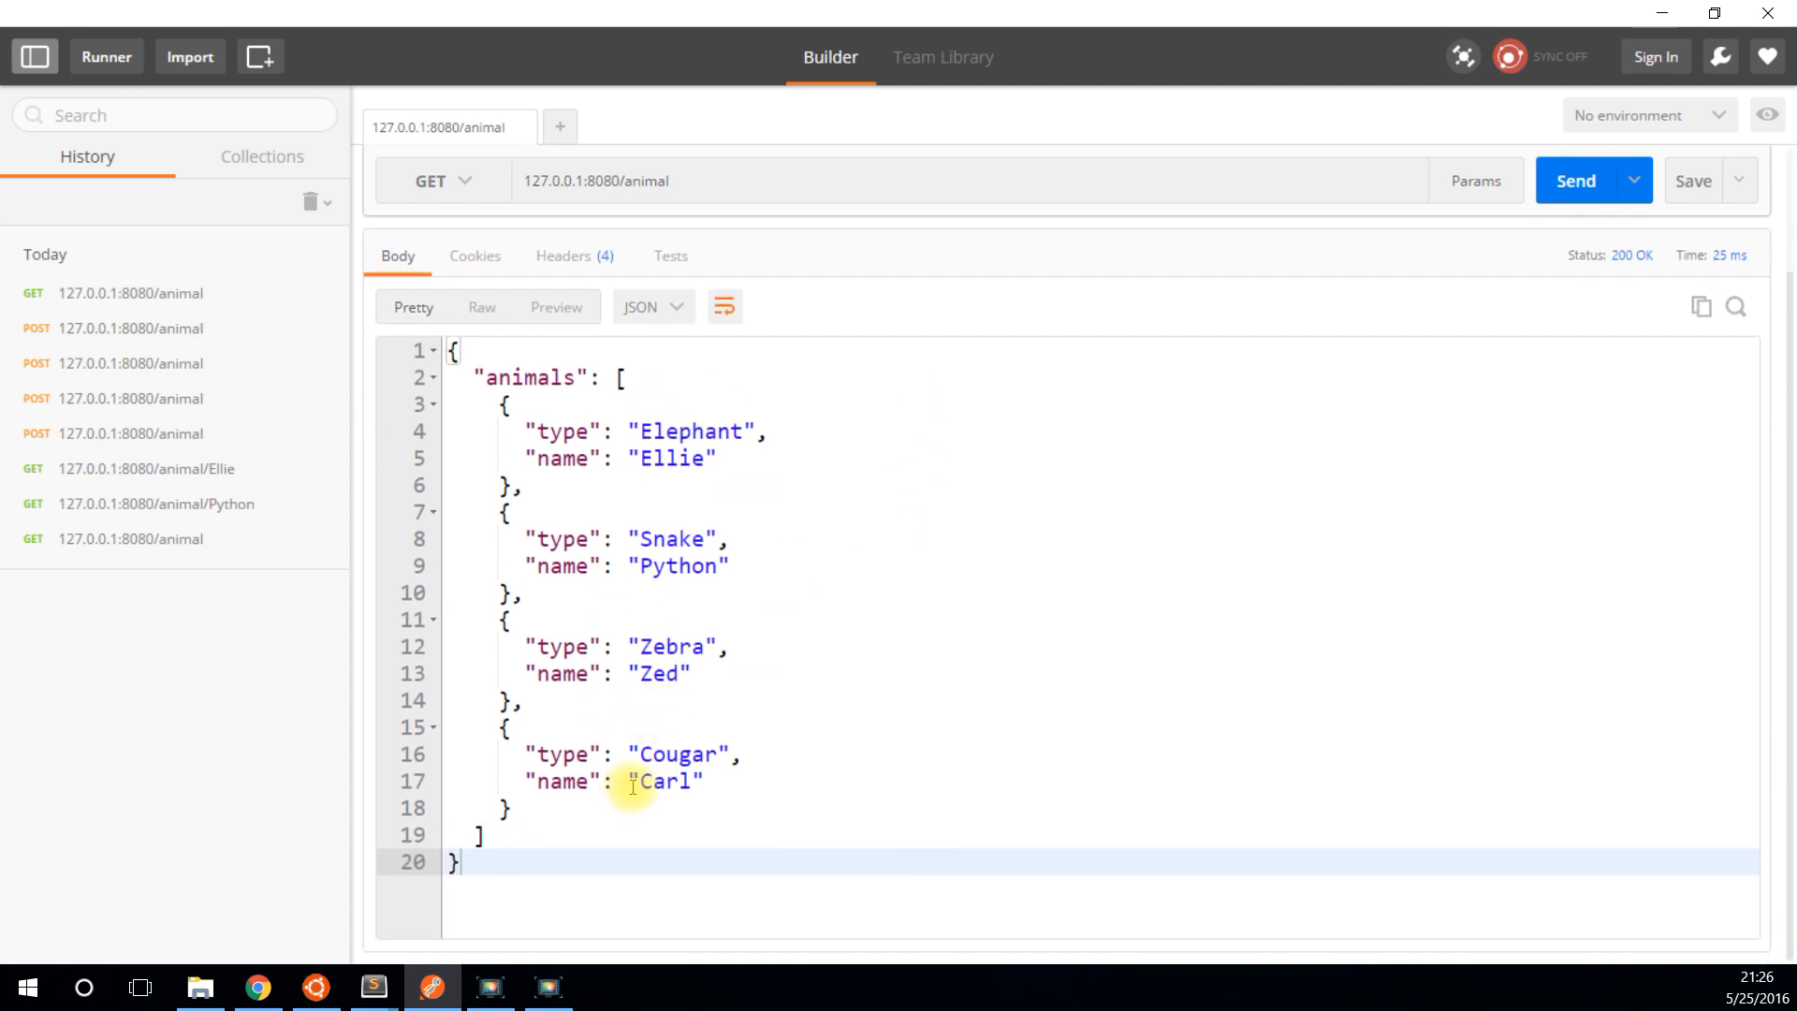
pyautogui.moveTo(610, 908)
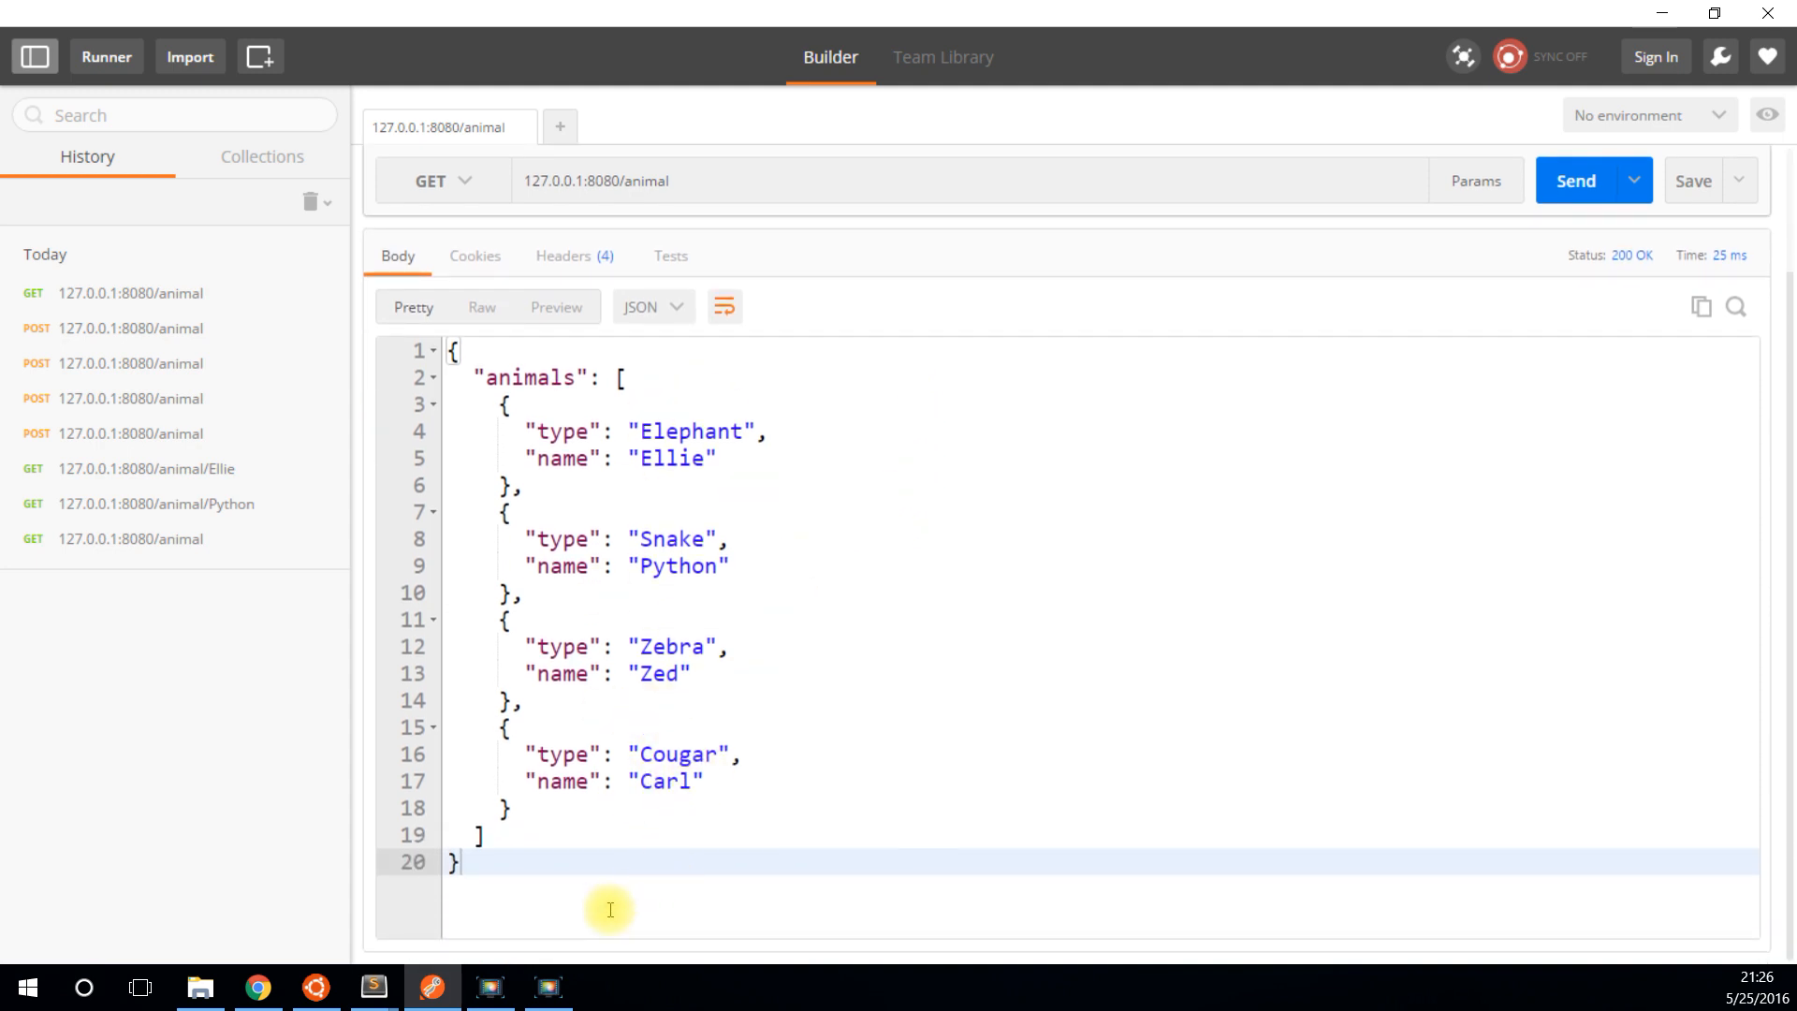
pyautogui.moveTo(625, 494)
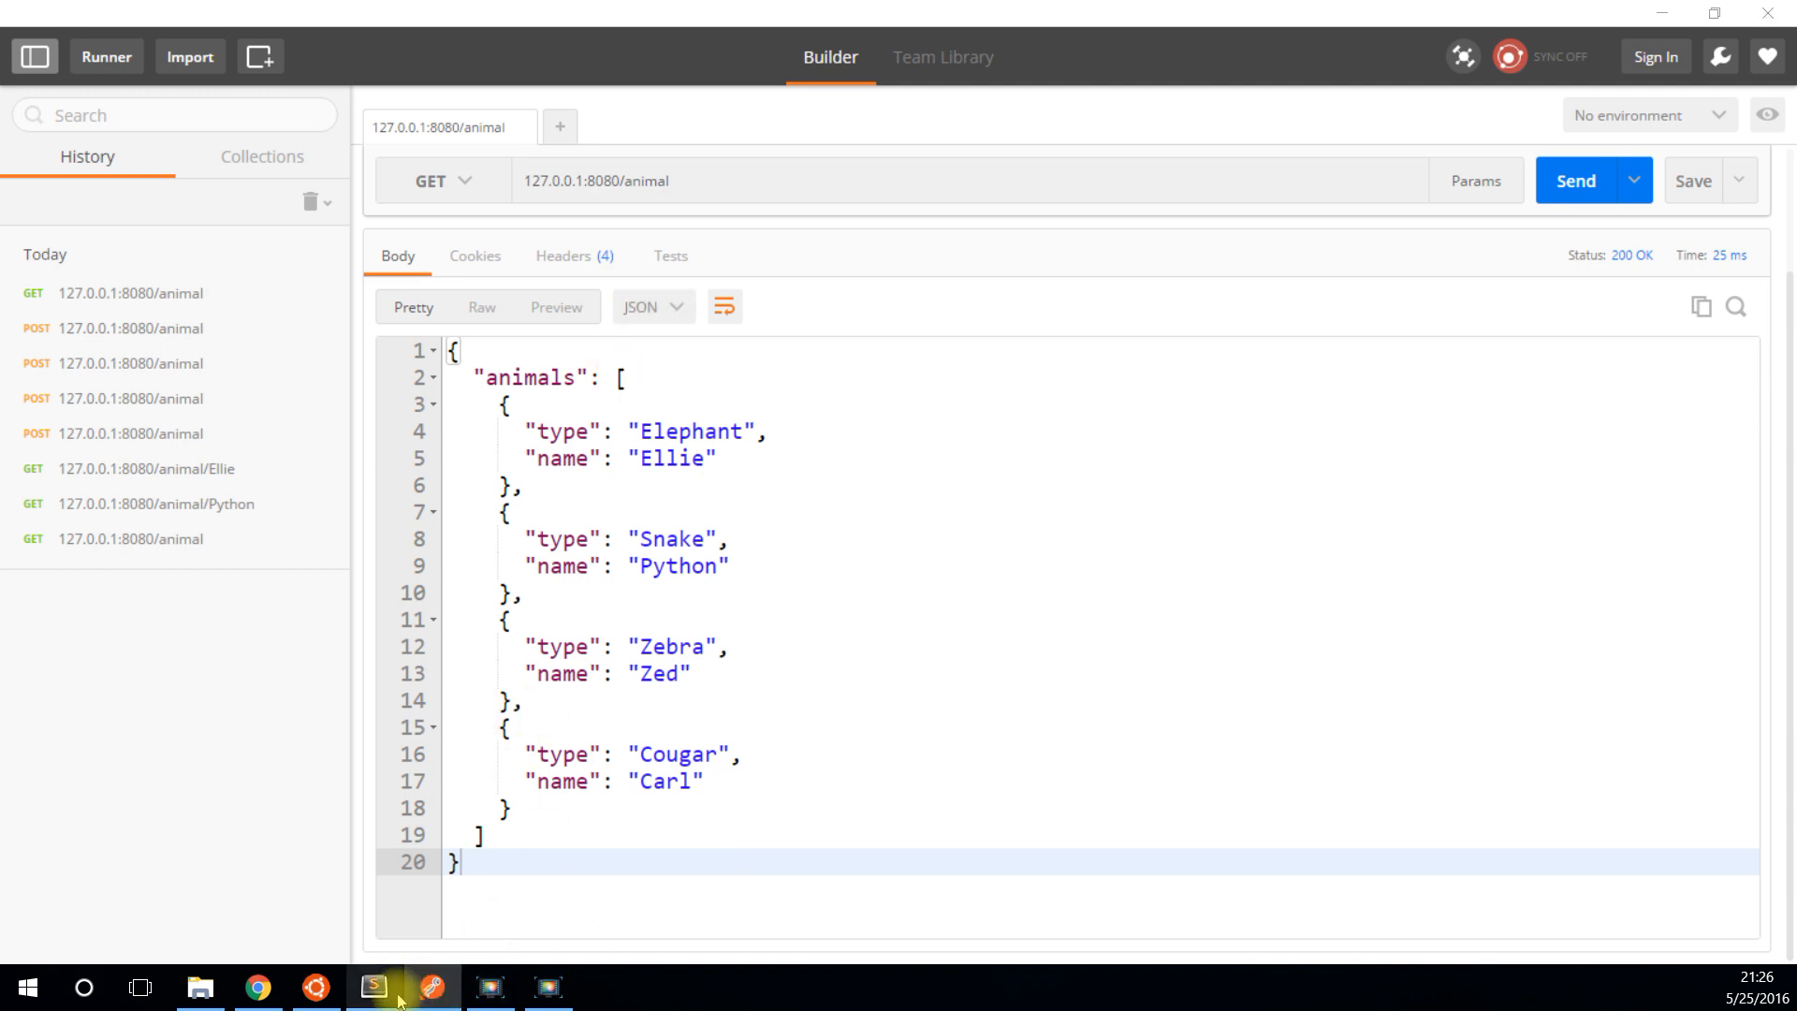
# - Add ', delete' to the bottle import line and open blank lines after addOne
pyautogui.click(373, 986)
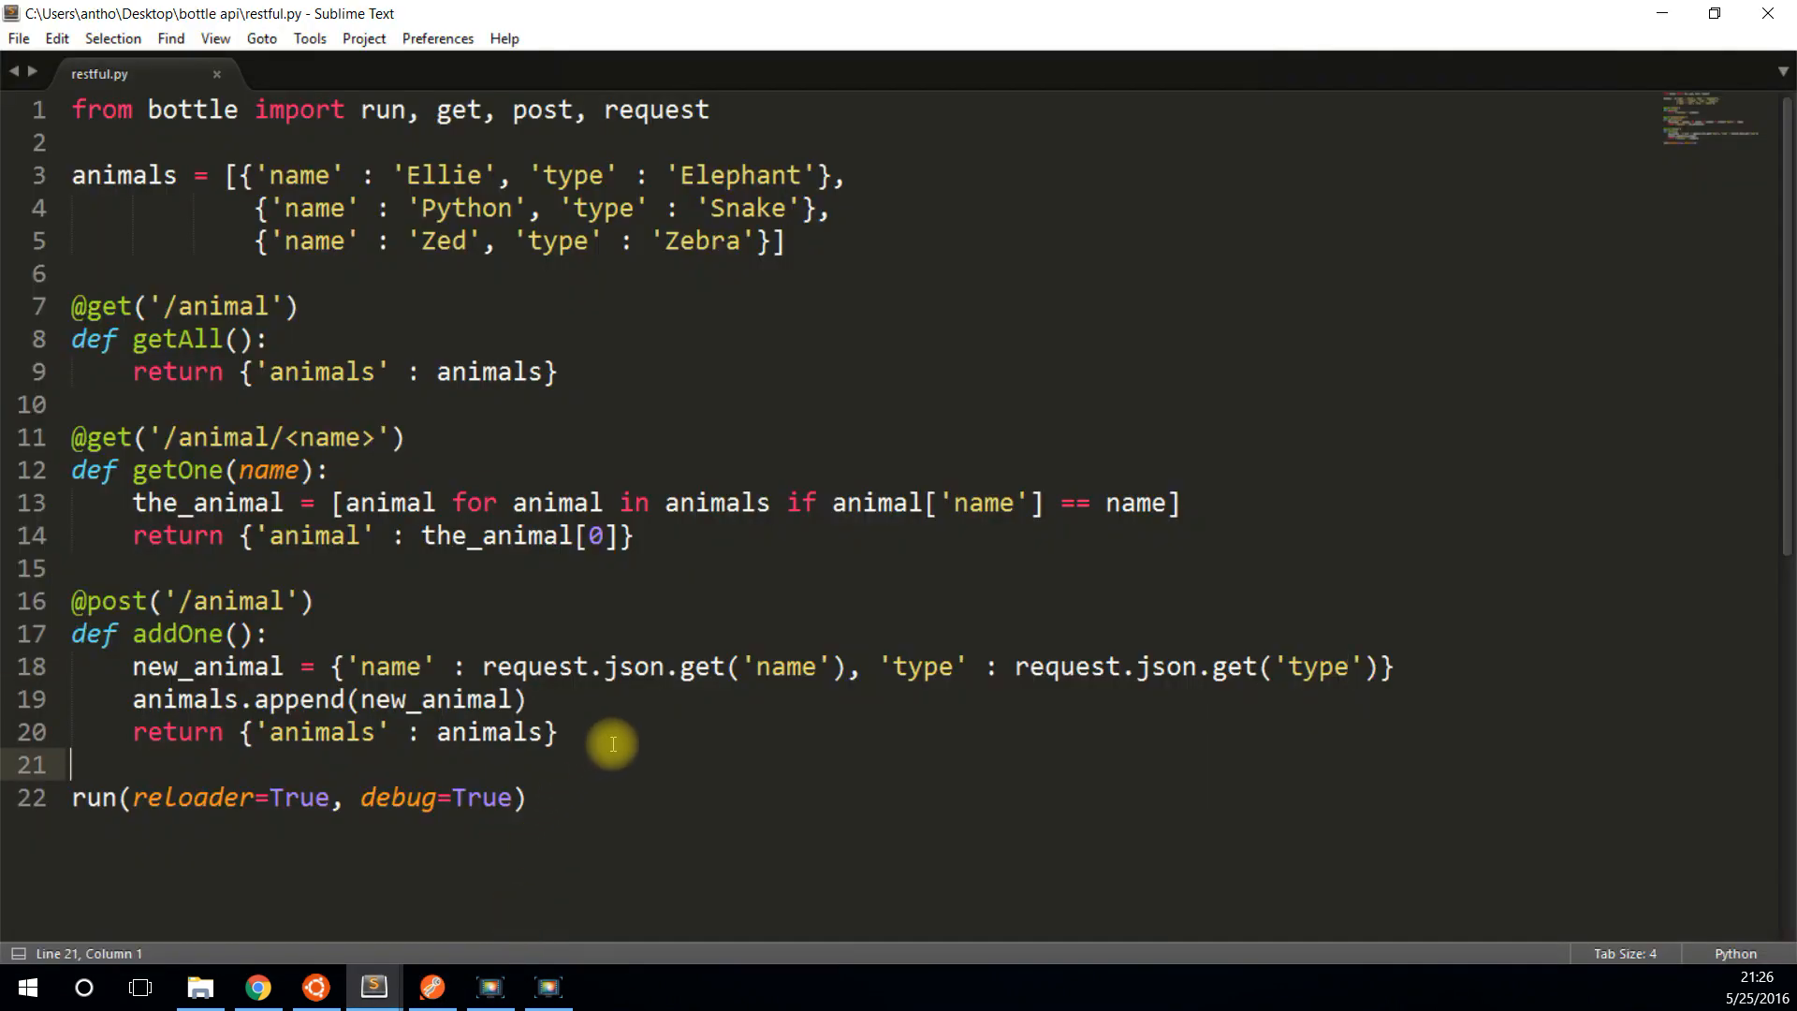
pyautogui.click(611, 738)
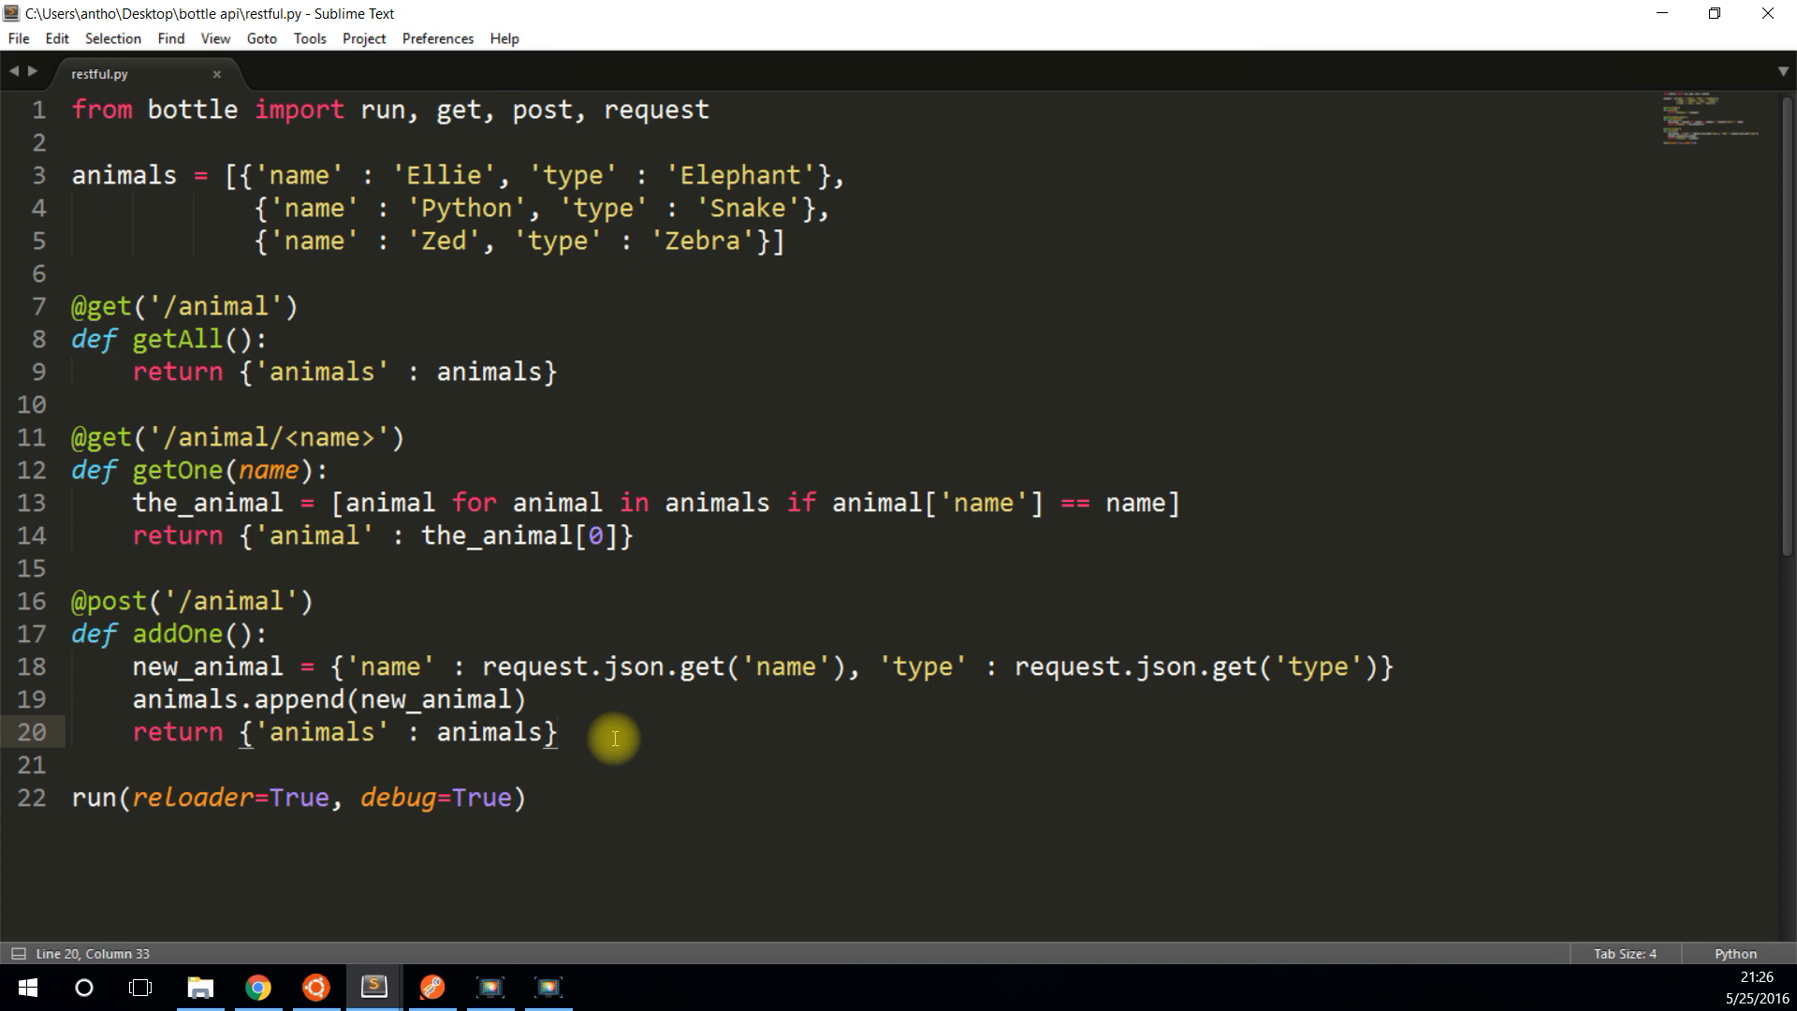
pyautogui.moveTo(631, 209)
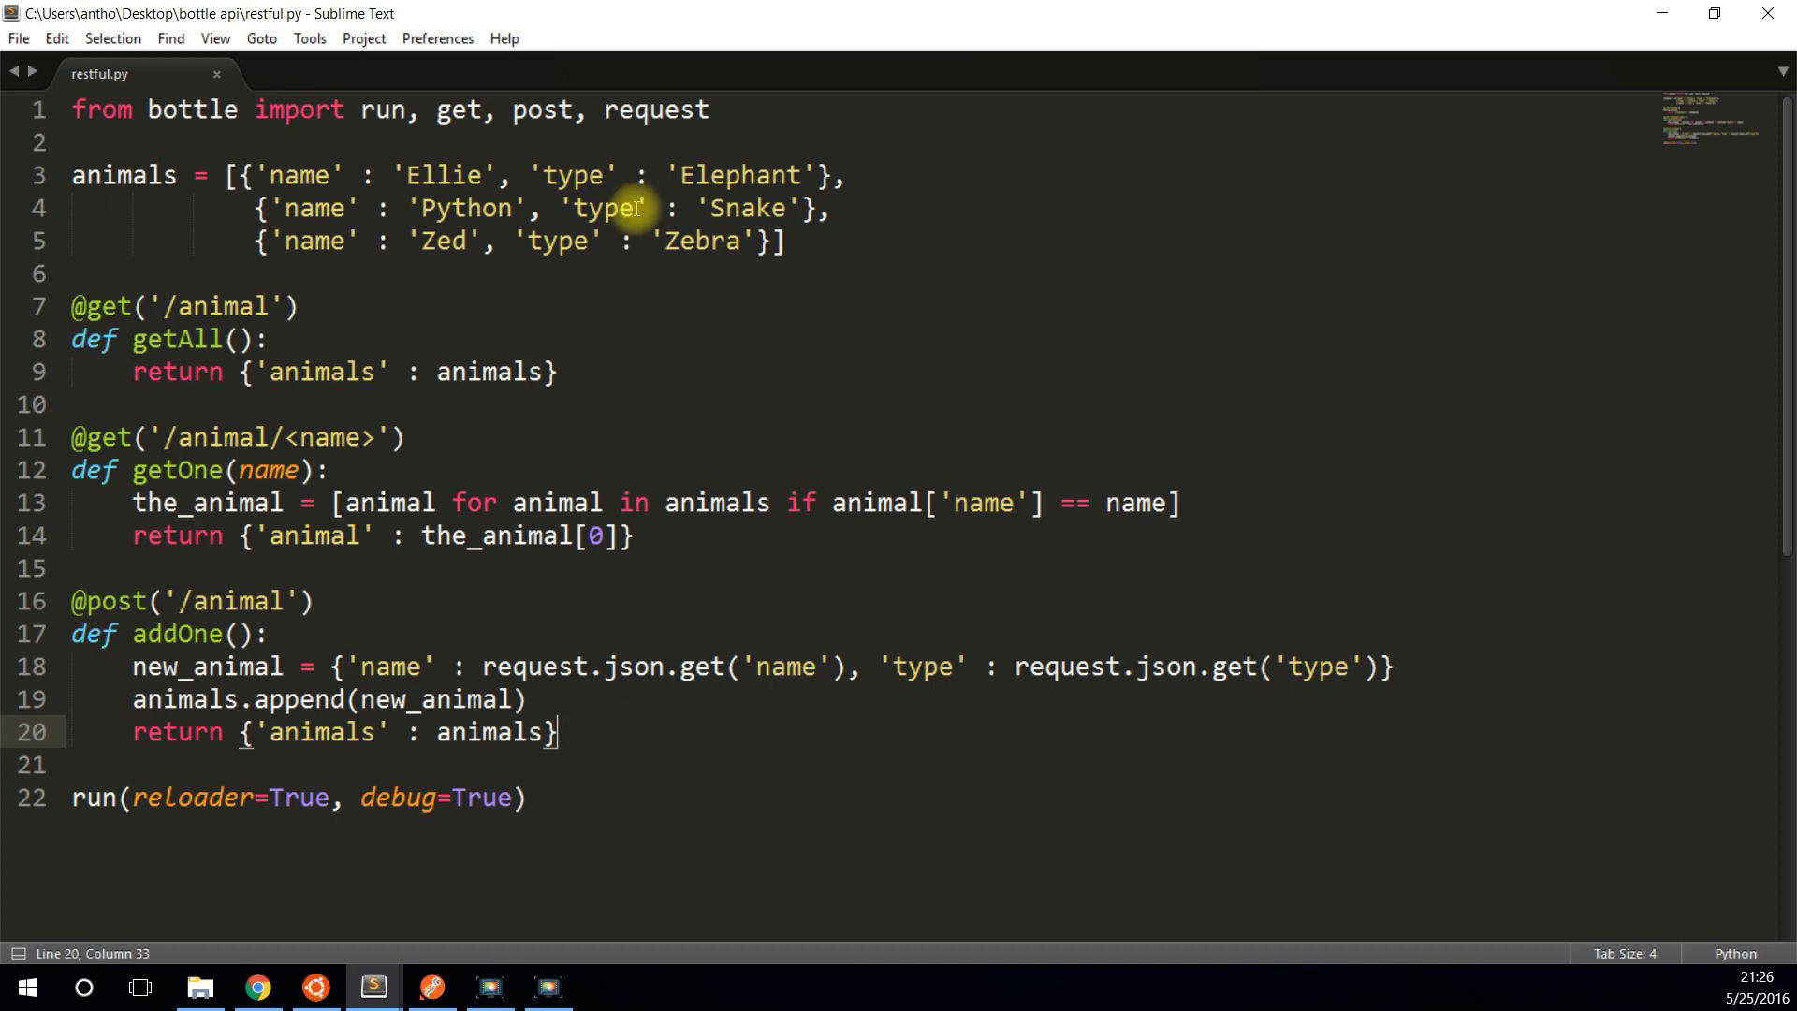
pyautogui.click(717, 110)
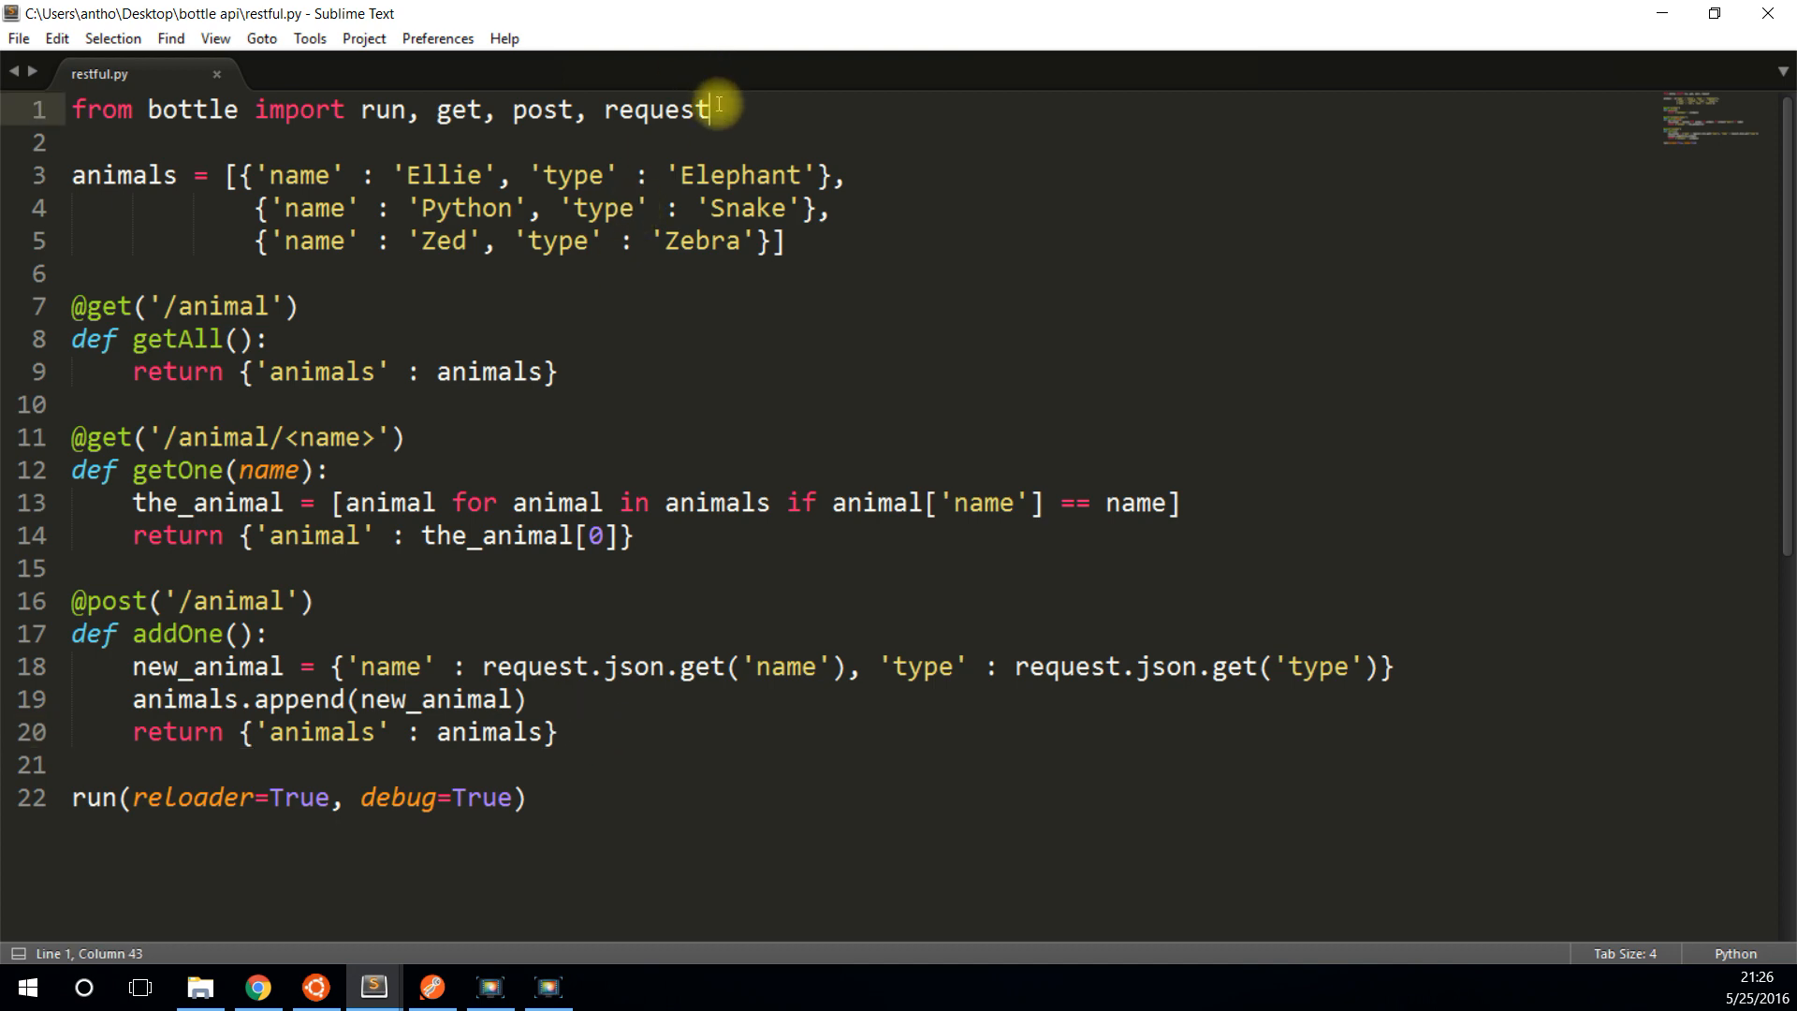
pyautogui.write(', delete')
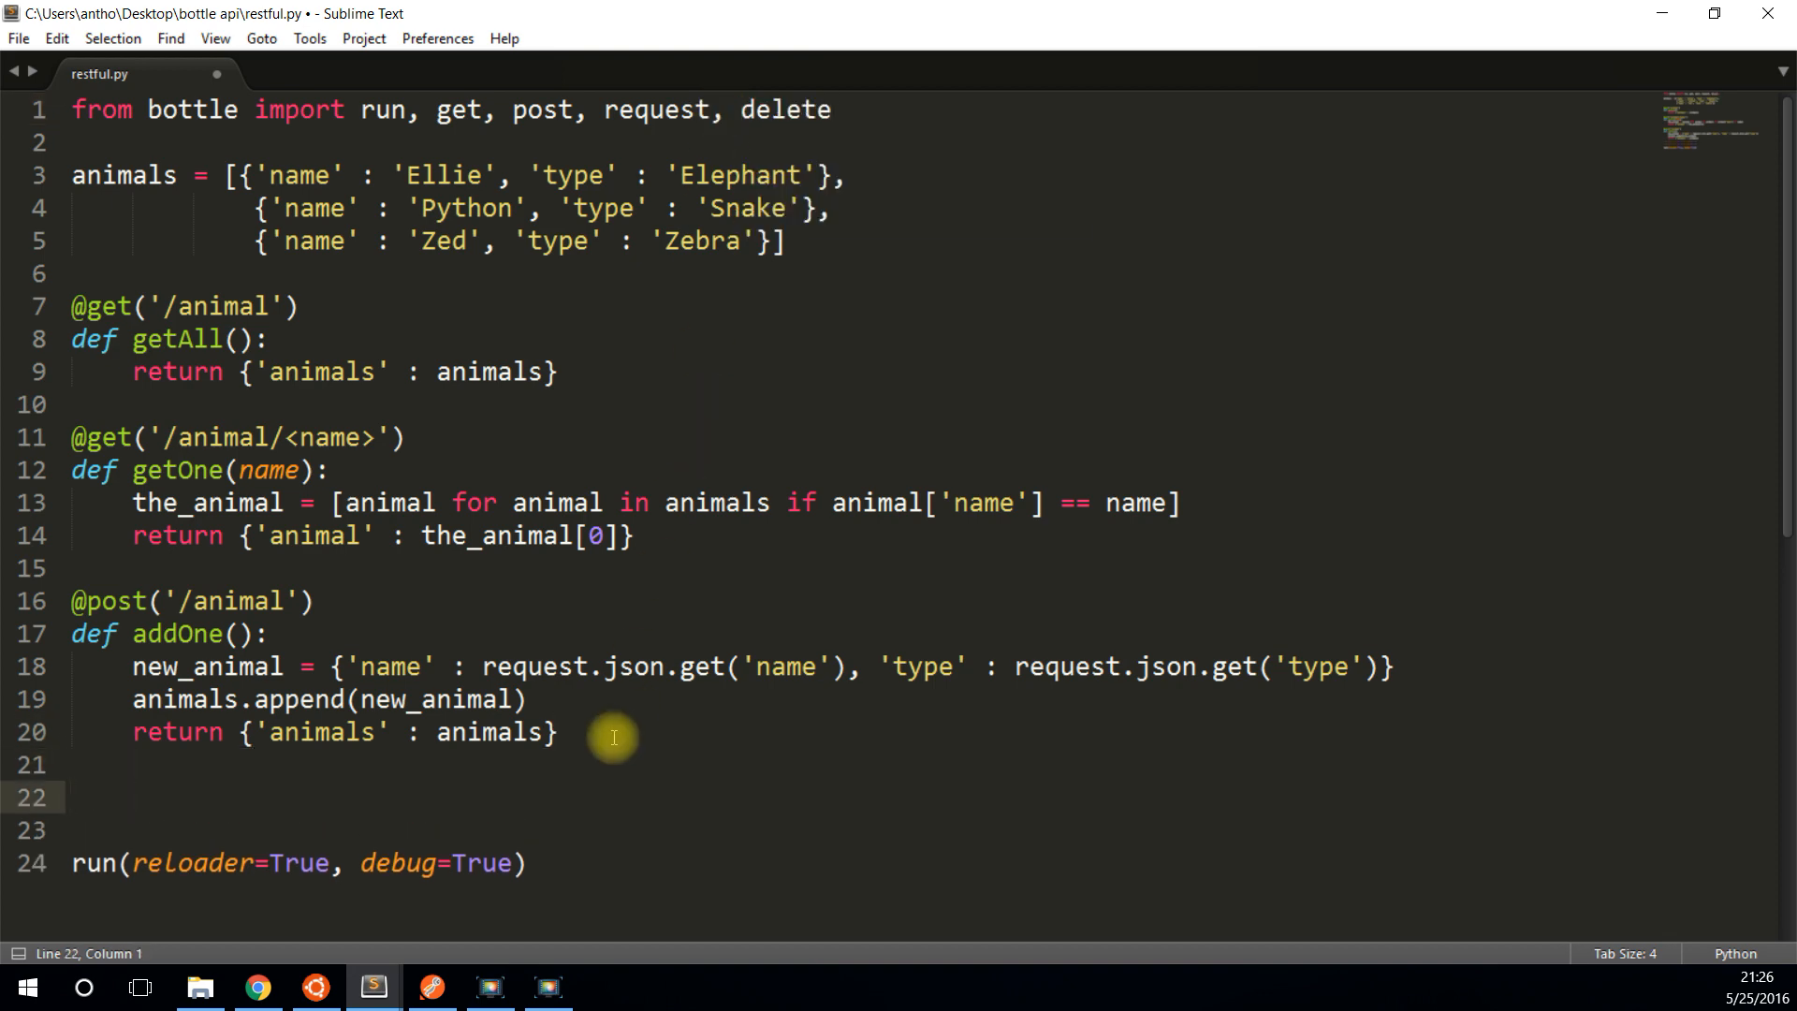
pyautogui.write('@delete')
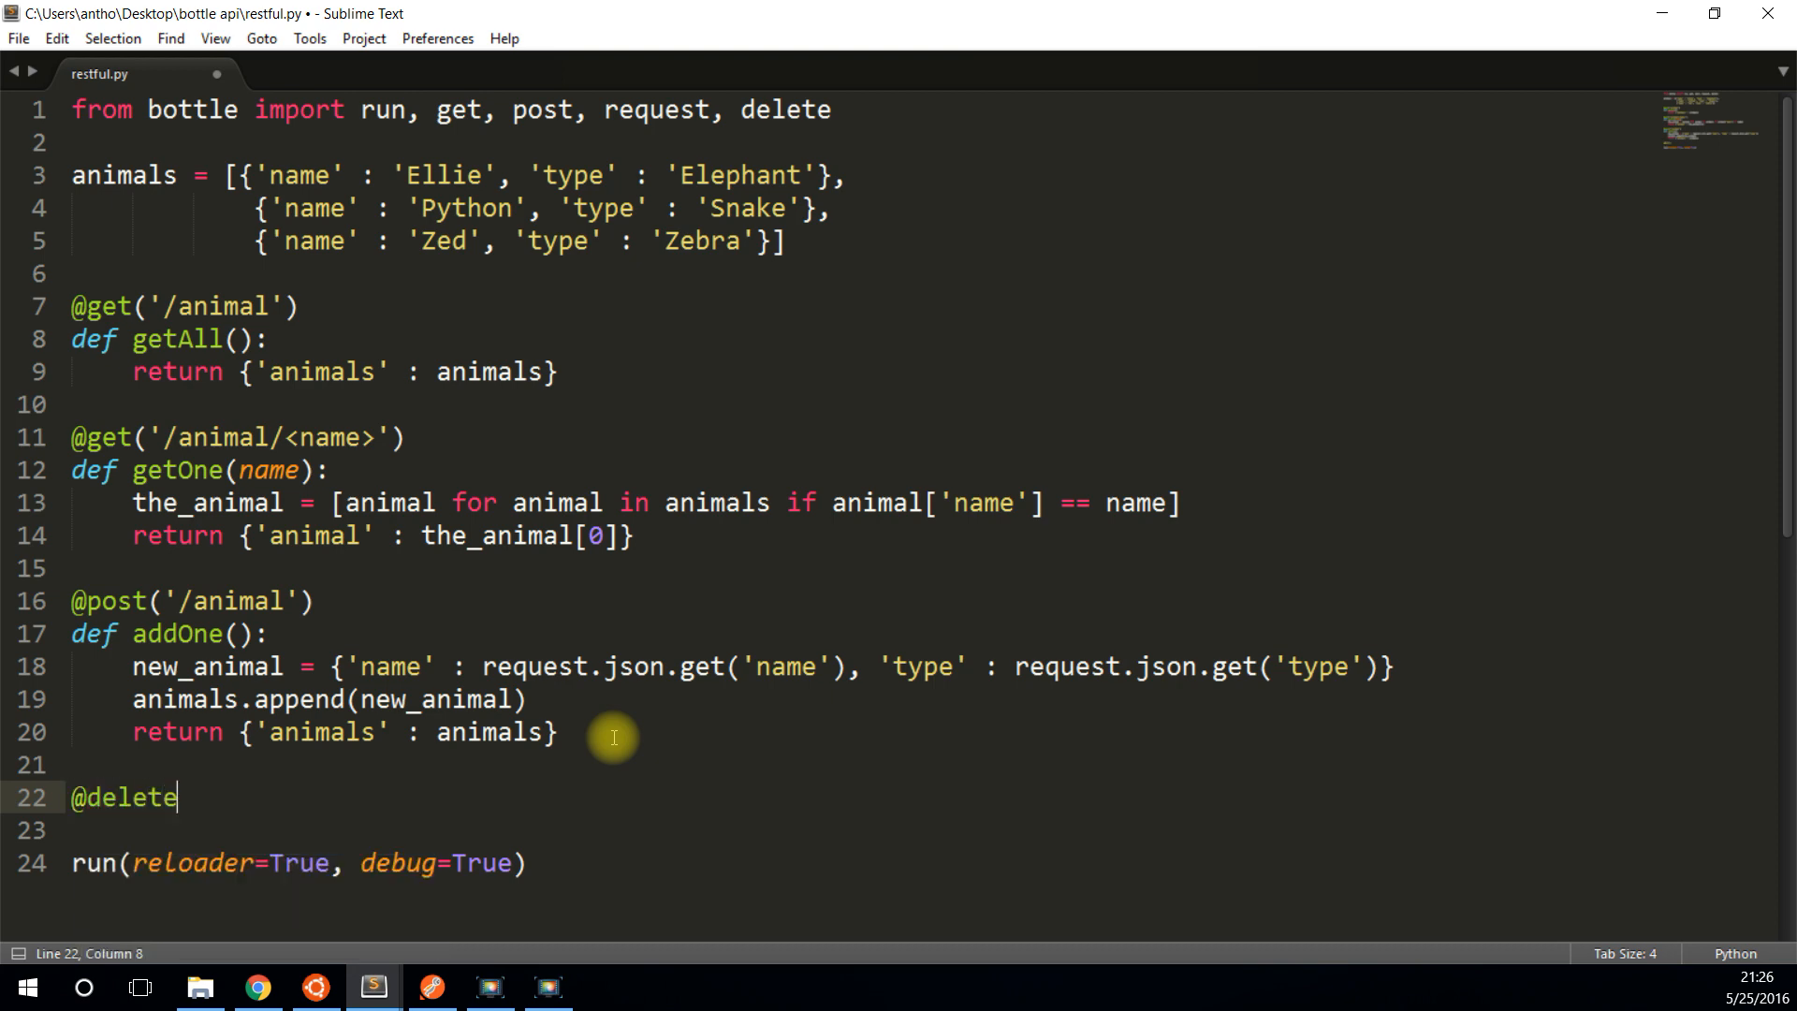
pyautogui.write("('/a')")
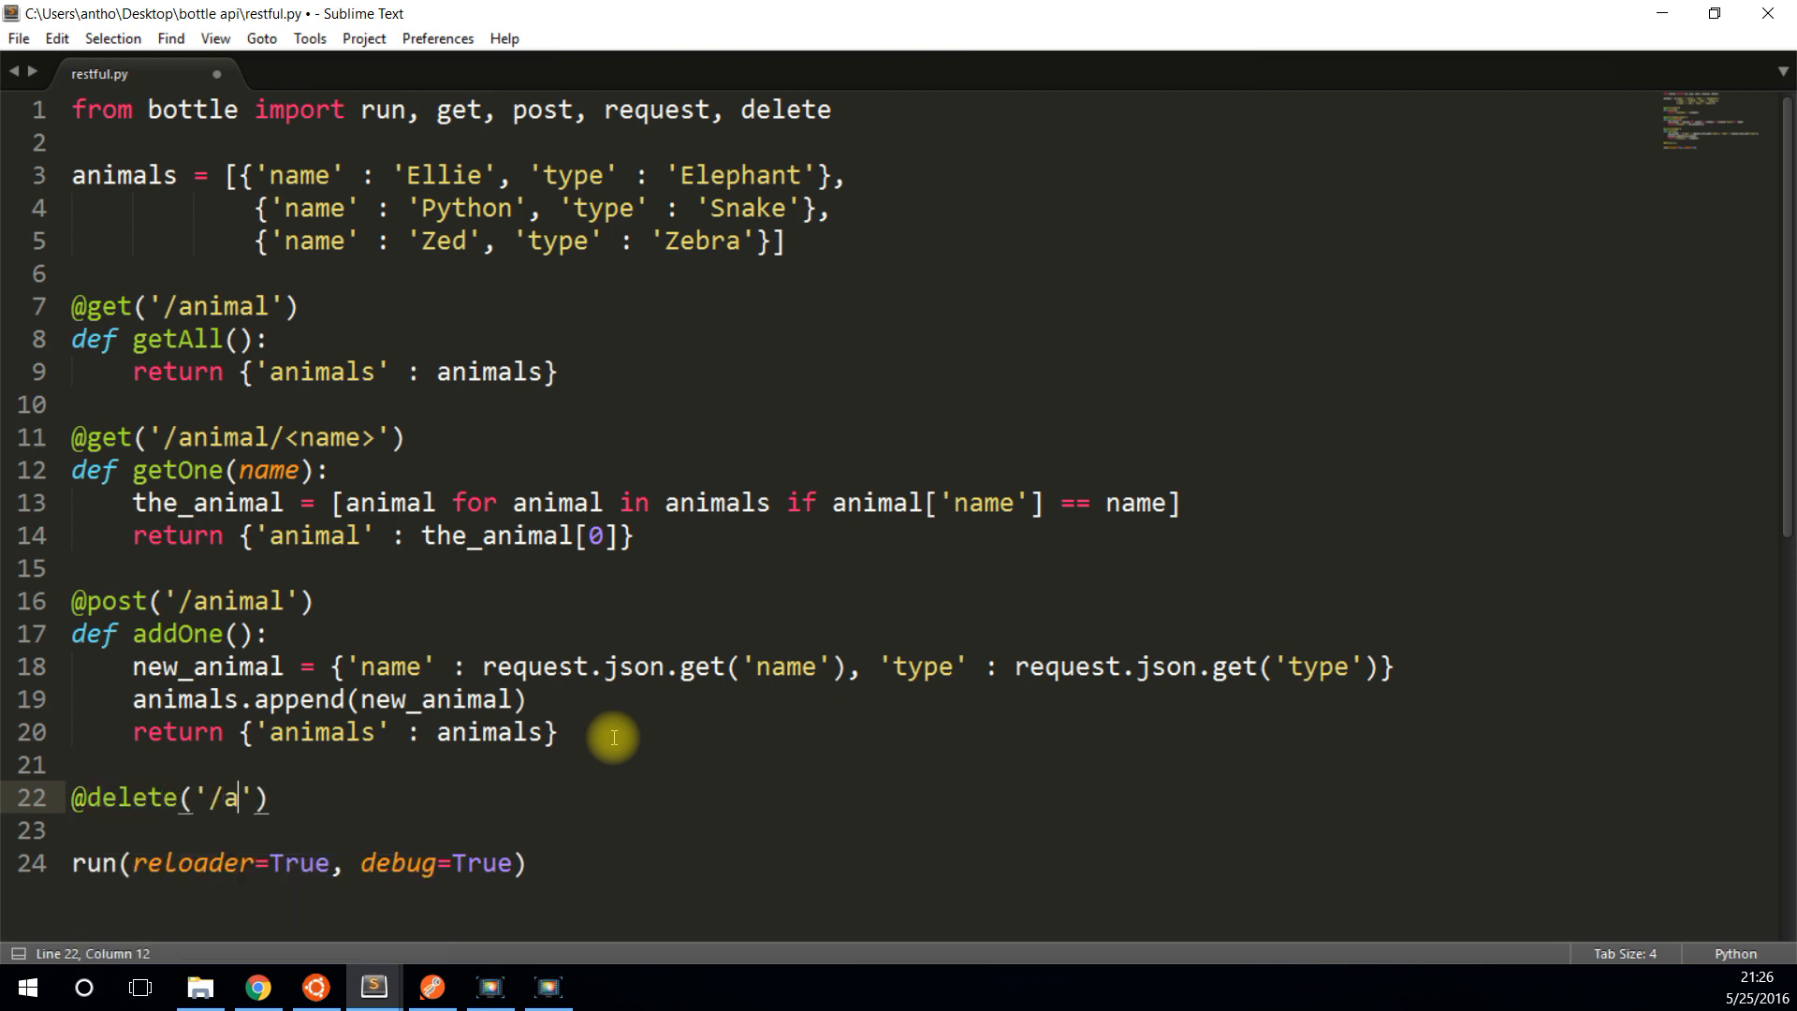
pyautogui.write('nimal/<')
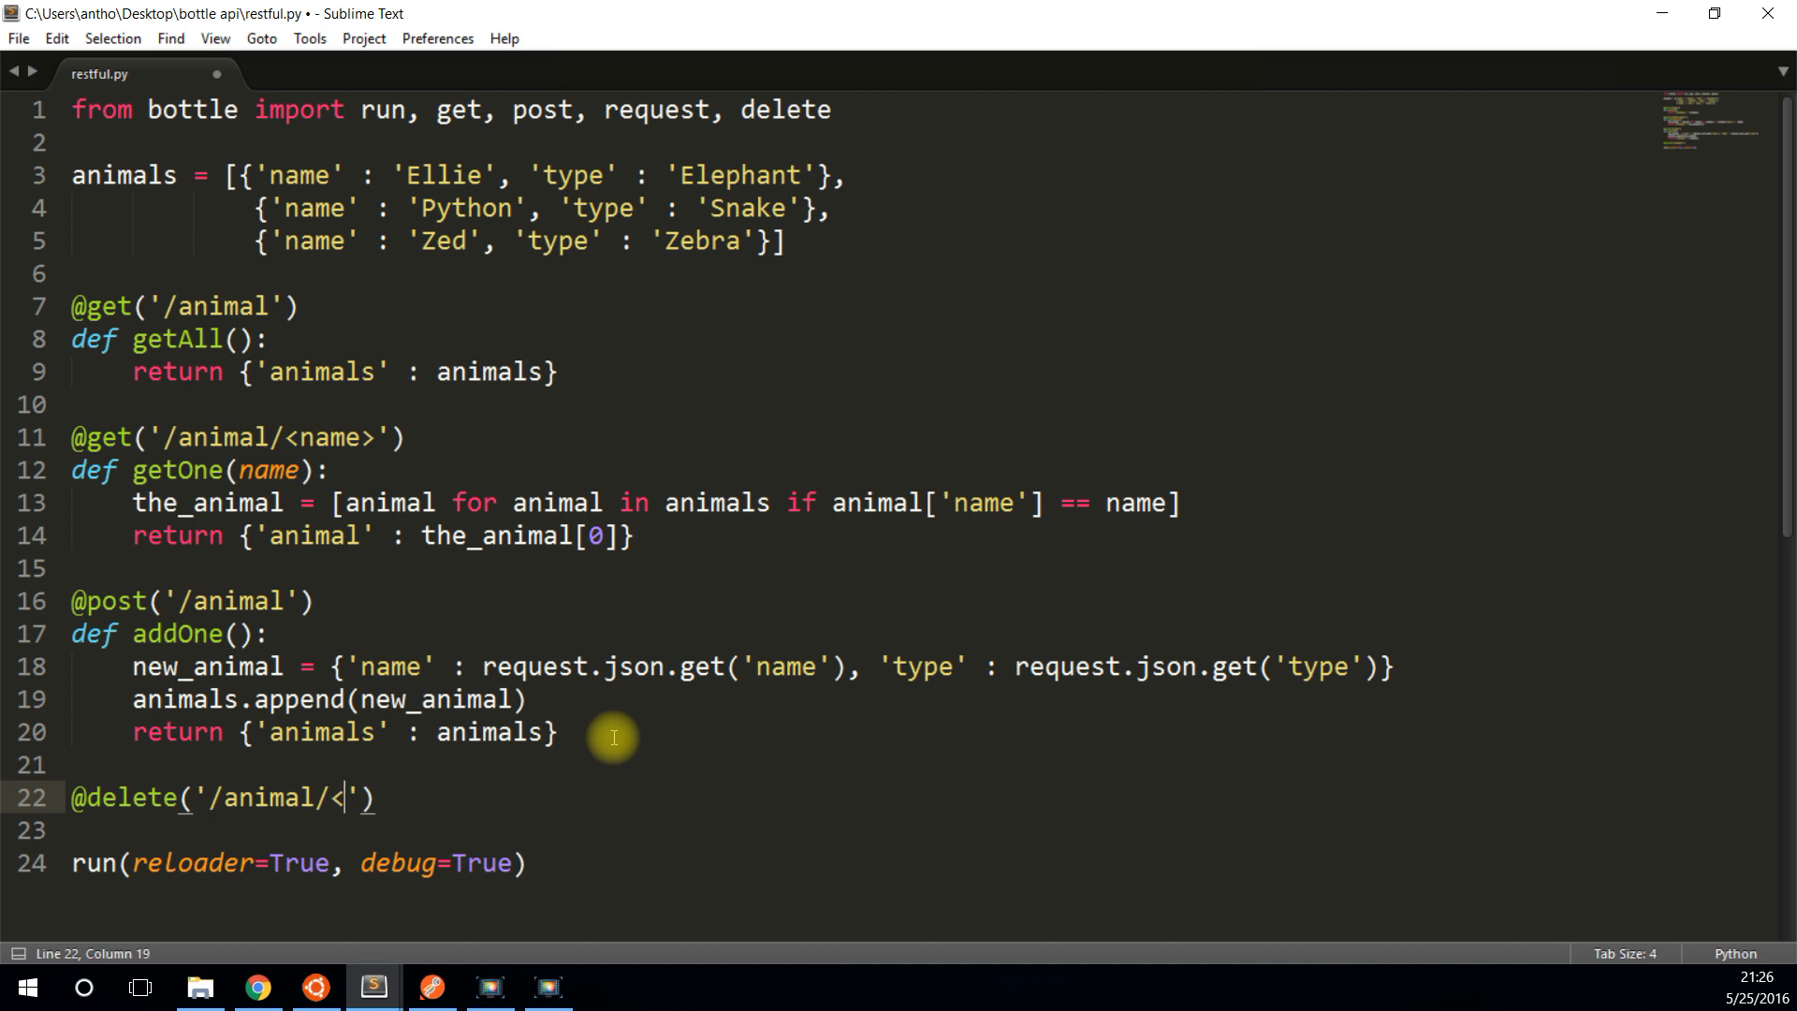
pyautogui.write('name>')
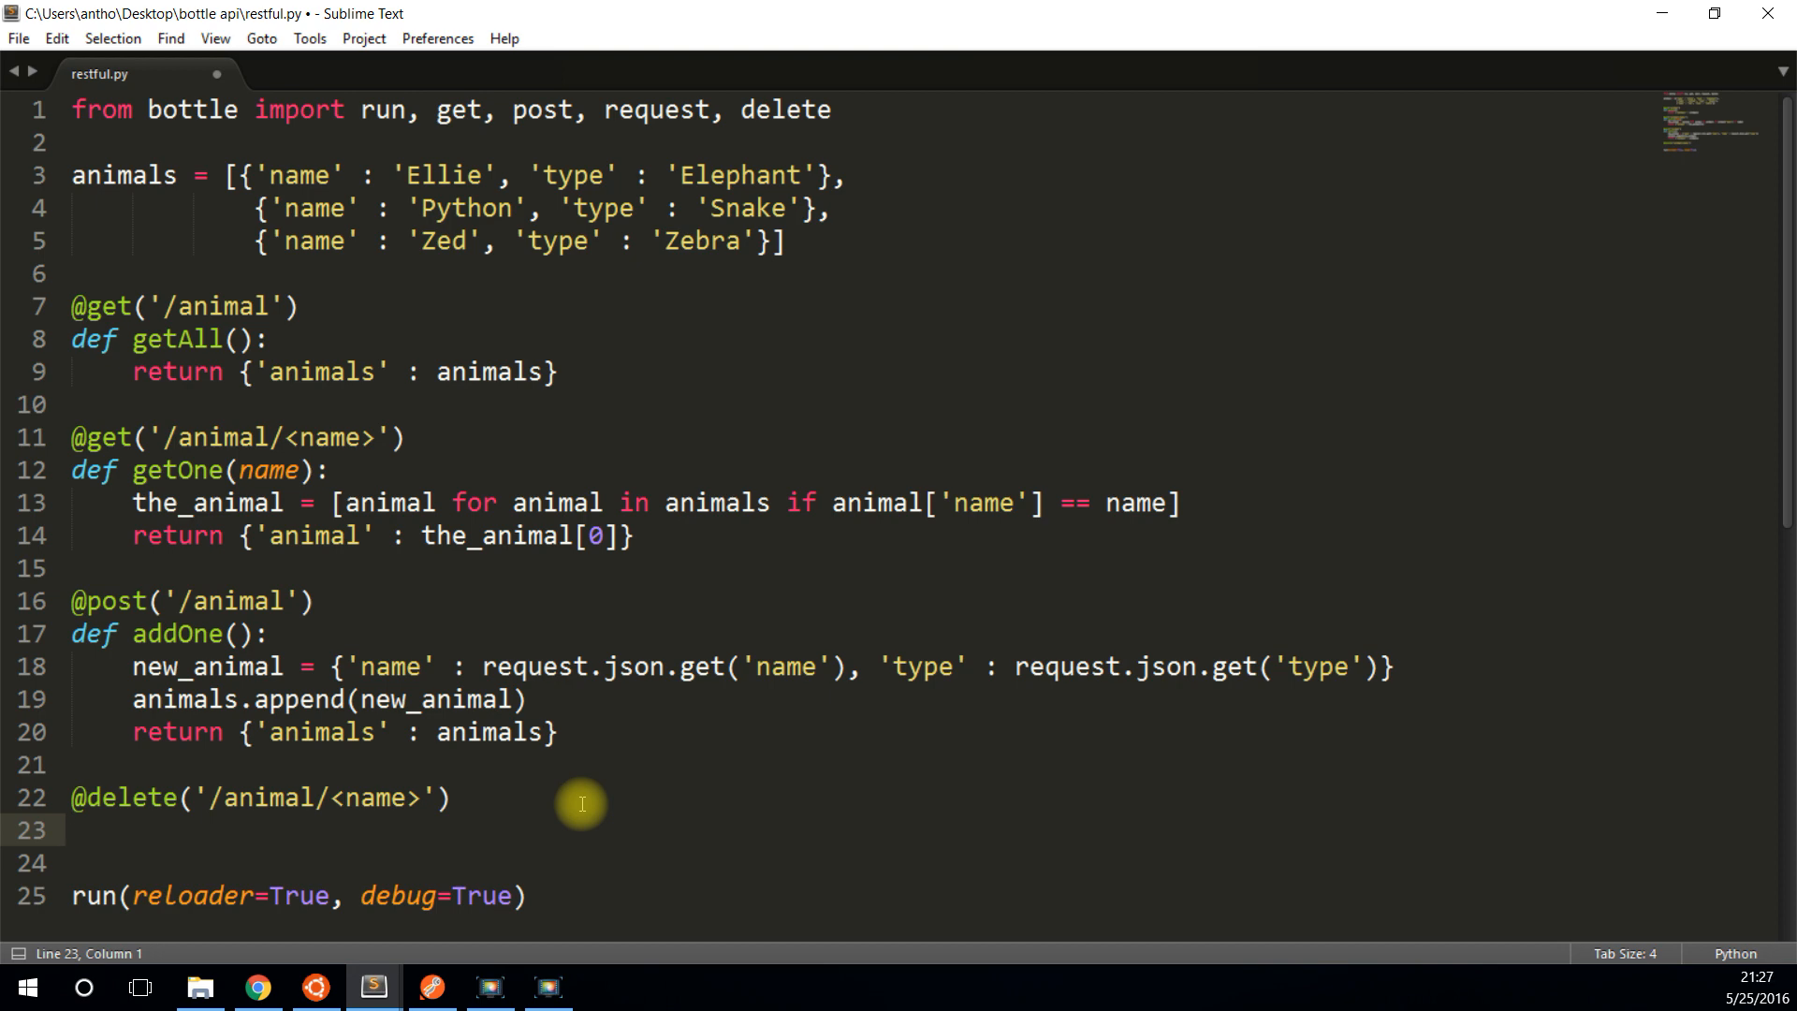
pyautogui.write('def')
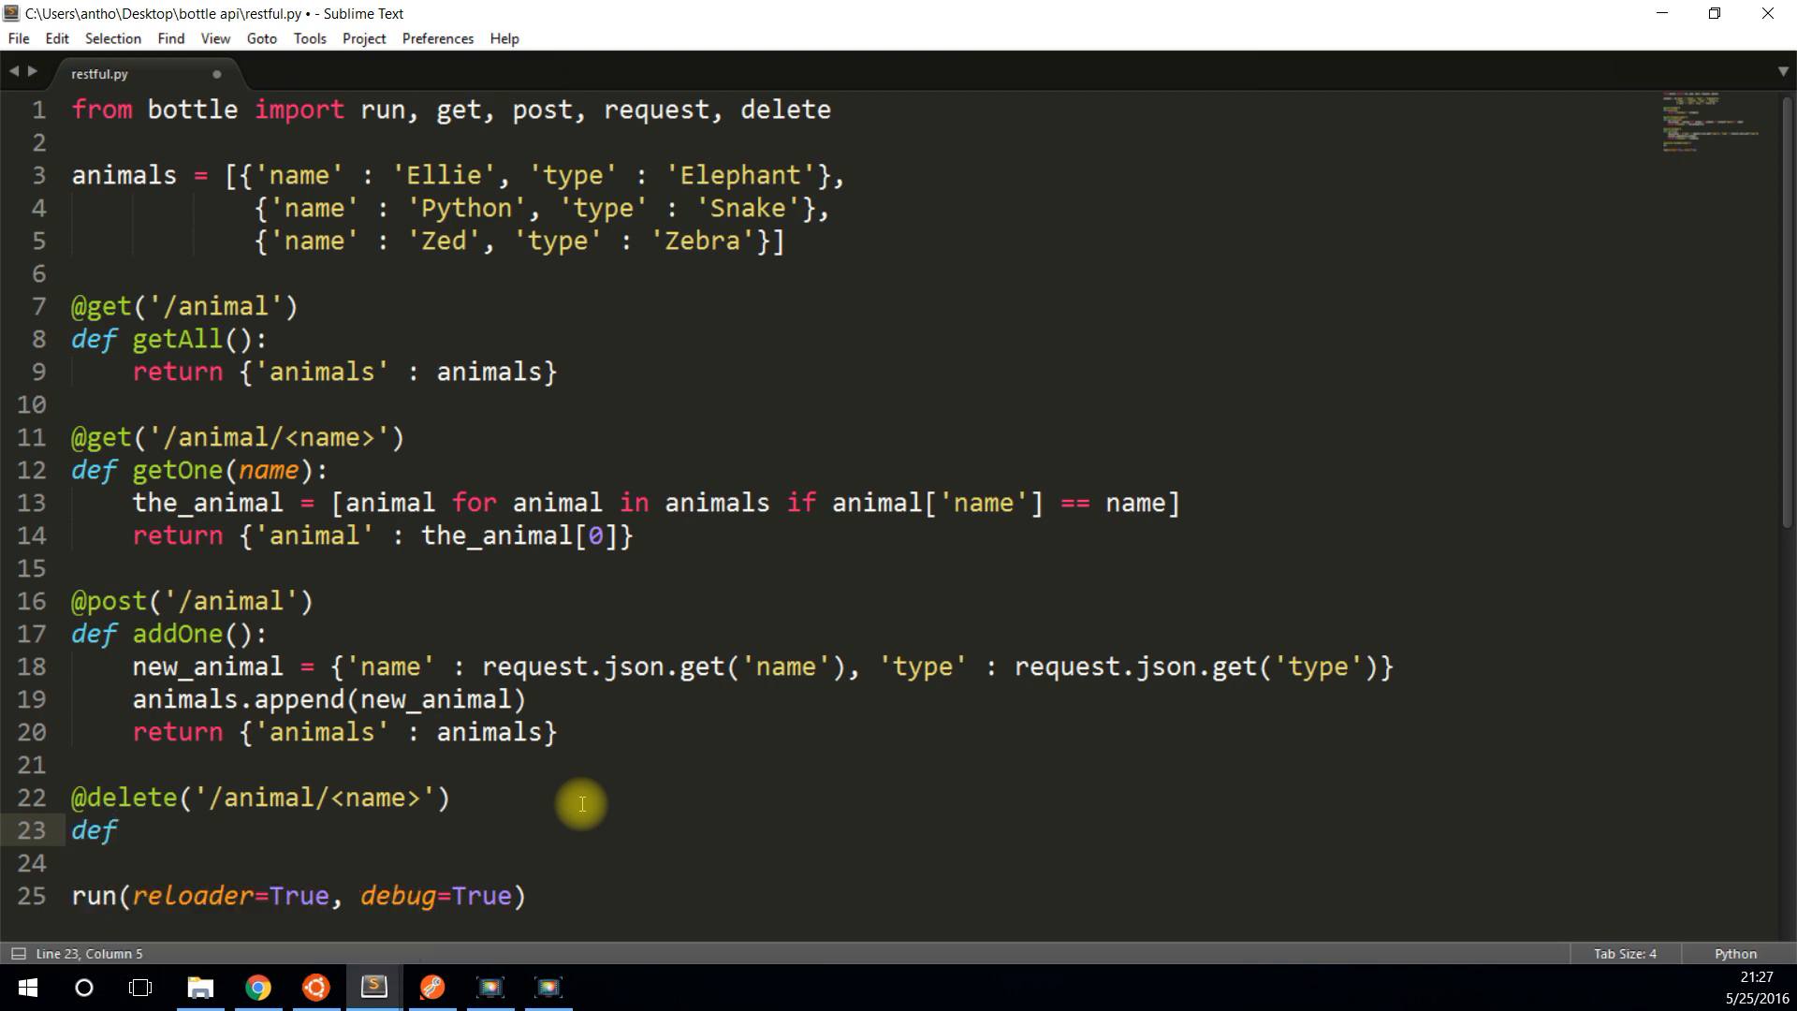
pyautogui.write('removeOne(name')
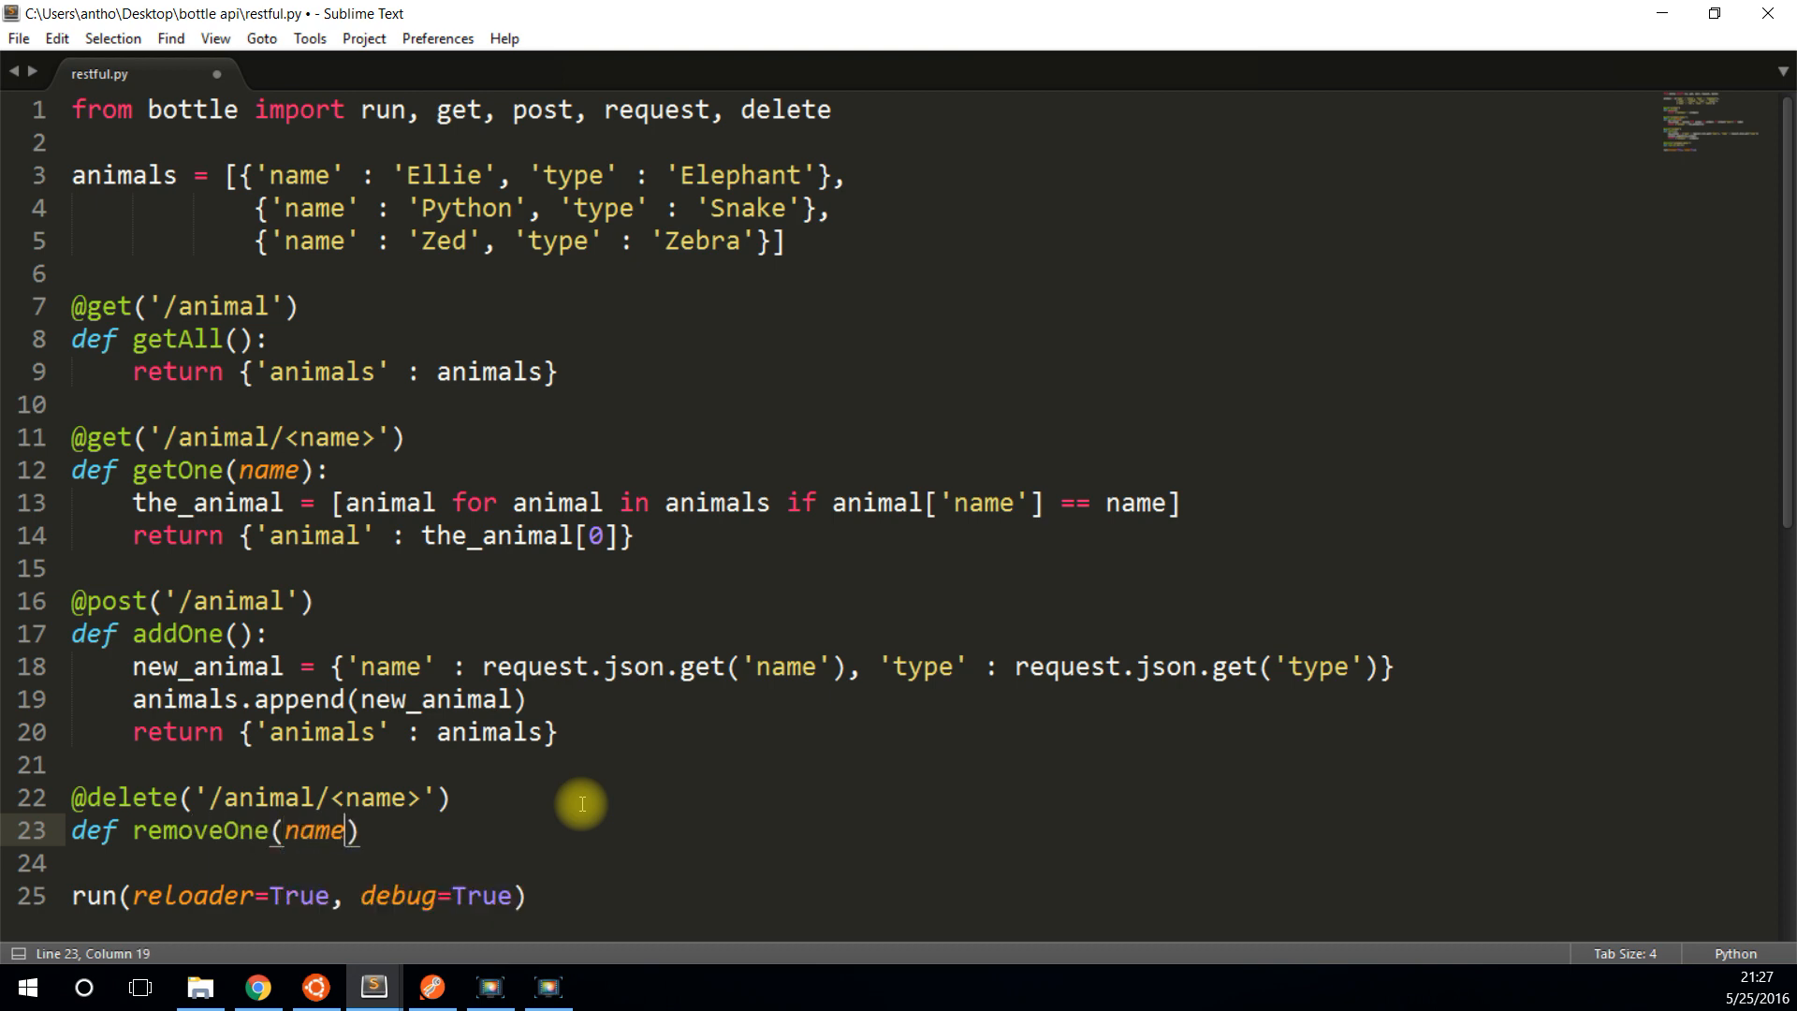
pyautogui.write(':')
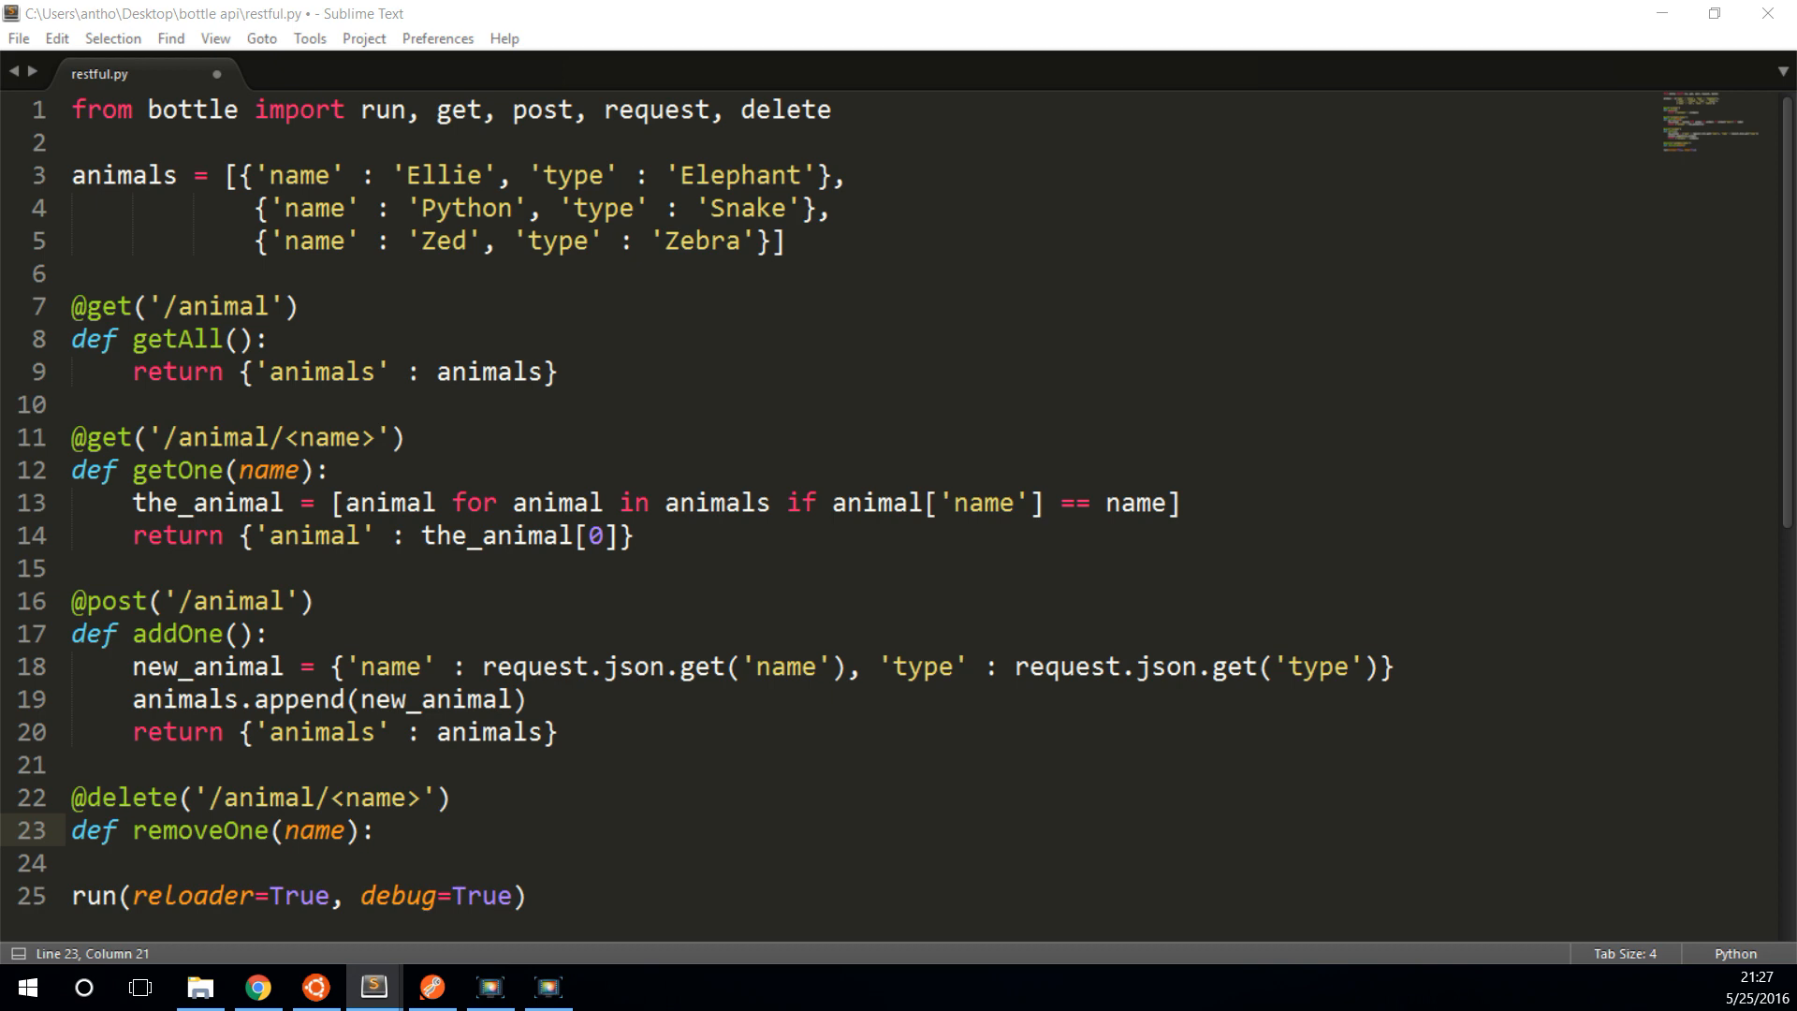
pyautogui.scroll(-3)
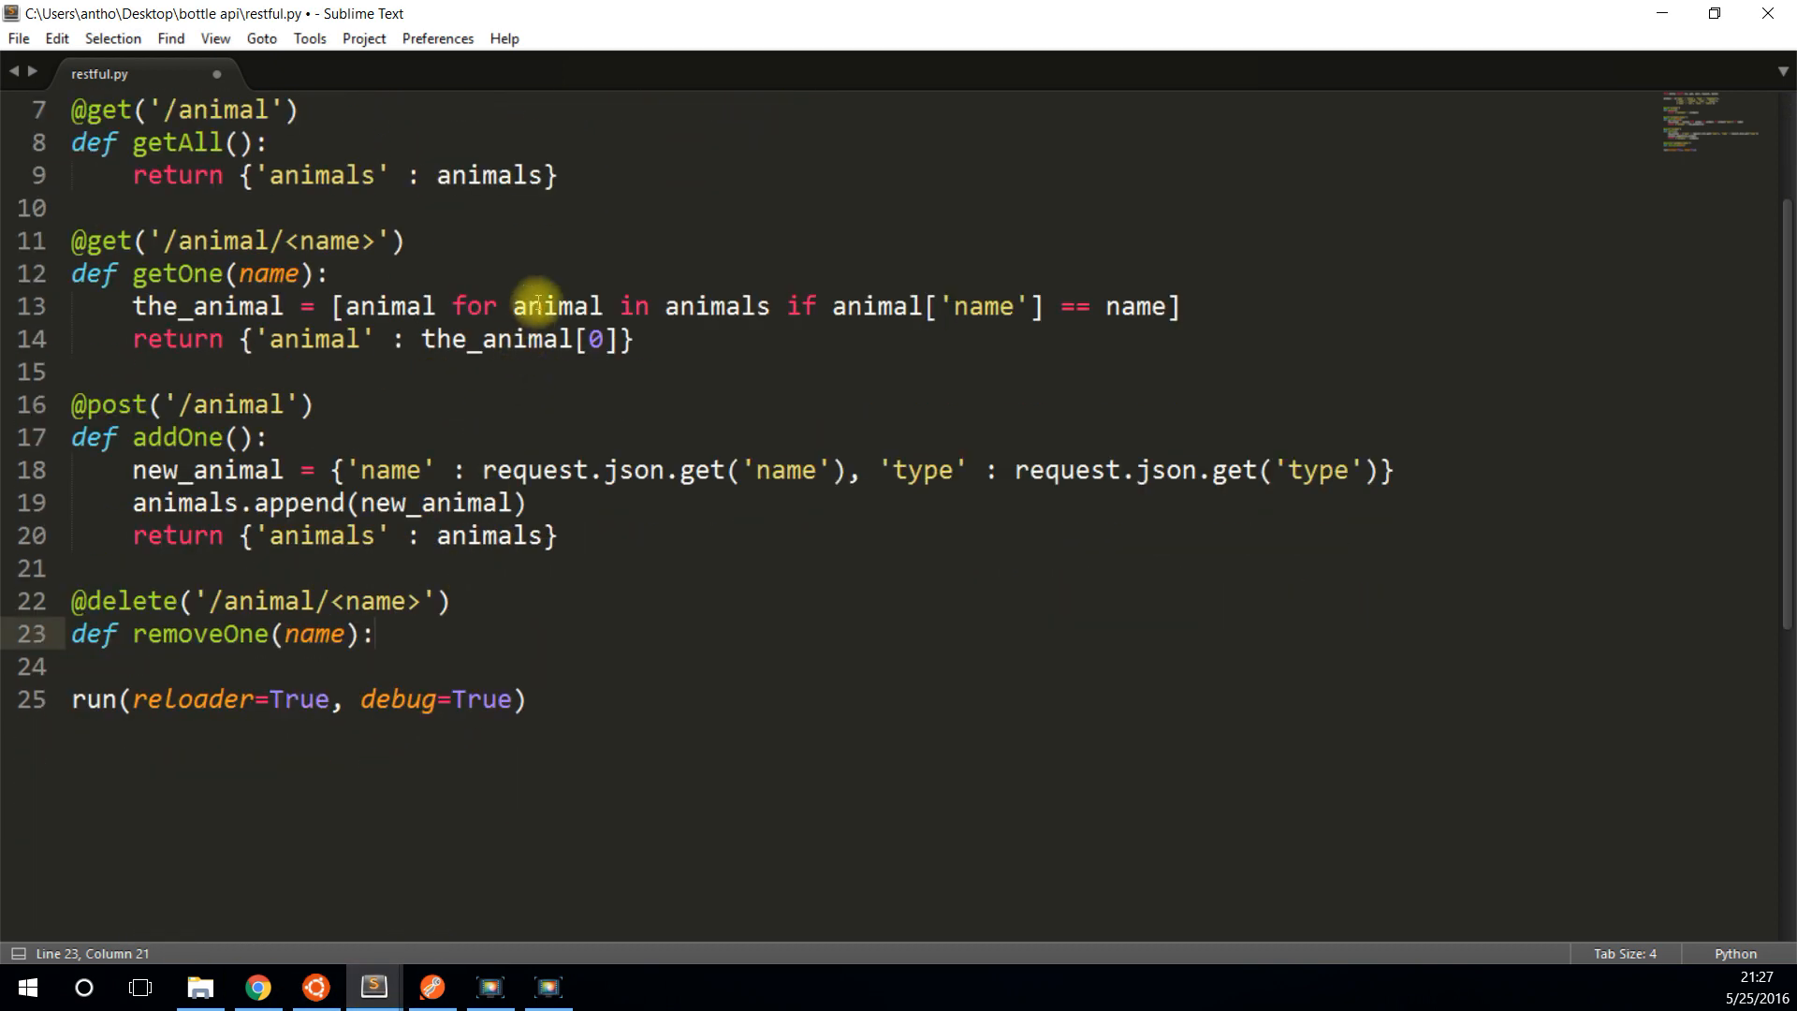
pyautogui.moveTo(513, 572)
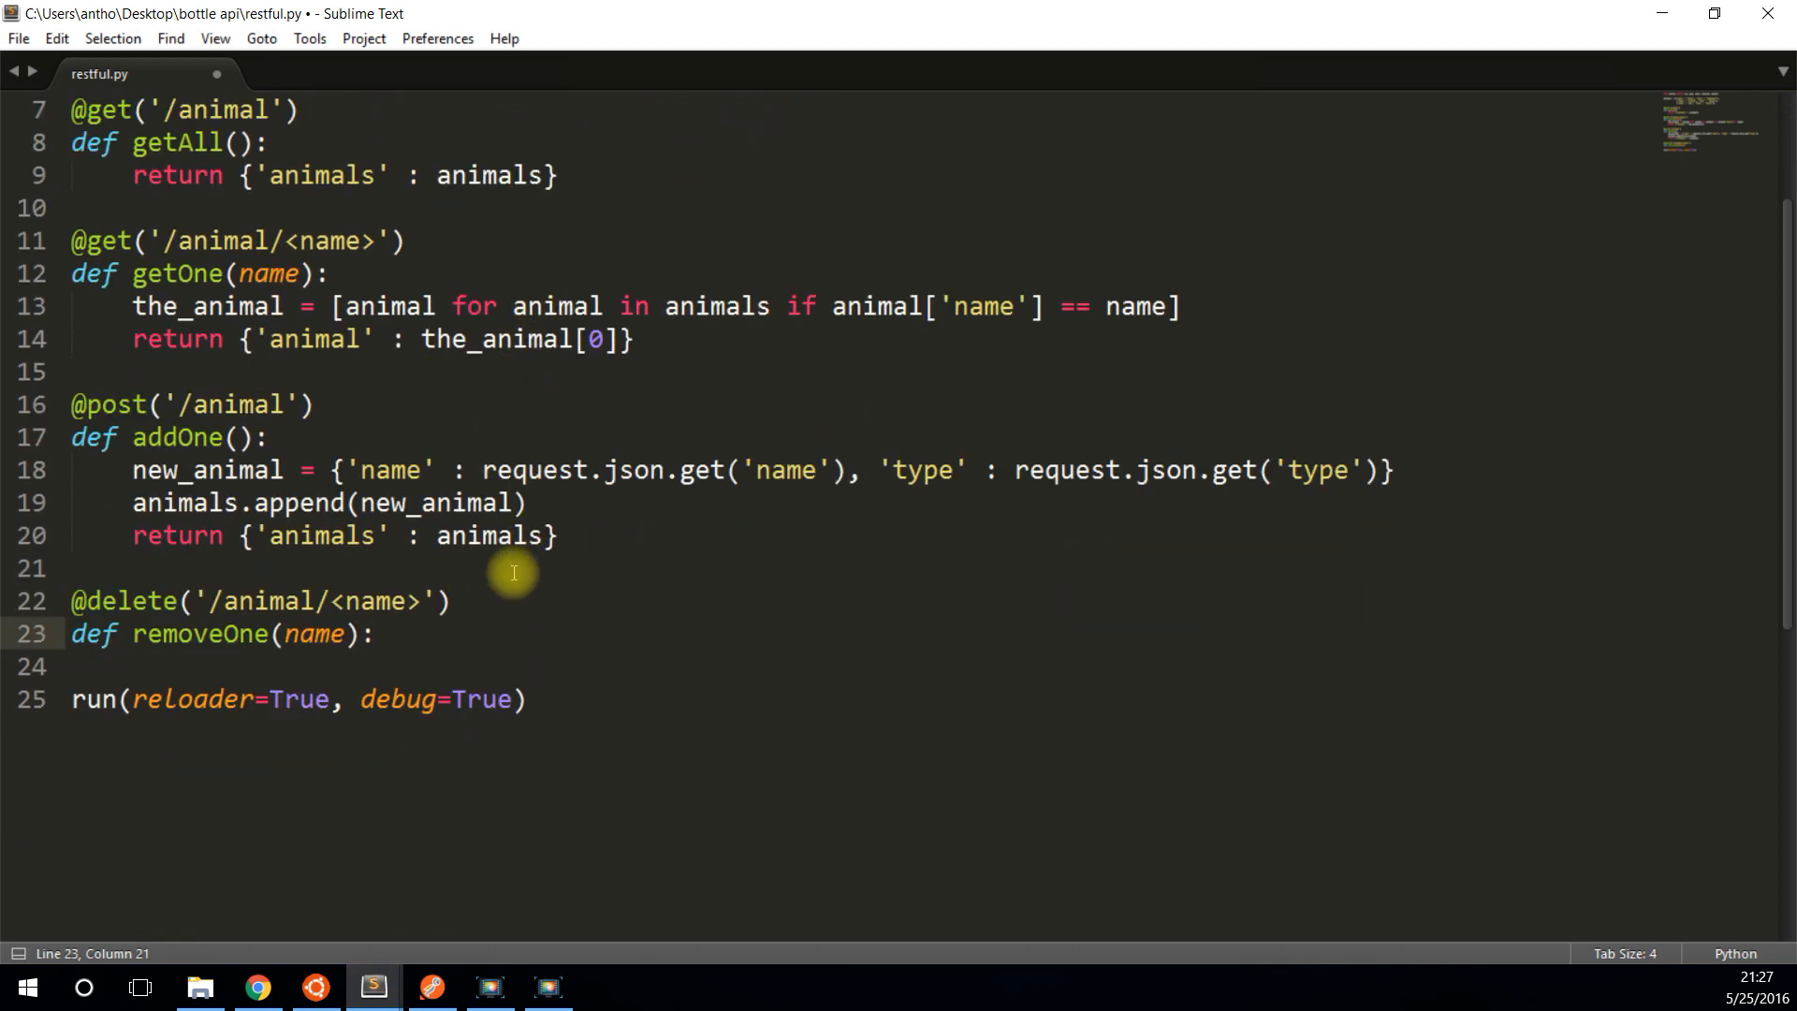
# - Build the_animal as a list comprehension over animals whose name matches name
pyautogui.write('the_animal = [animal for')
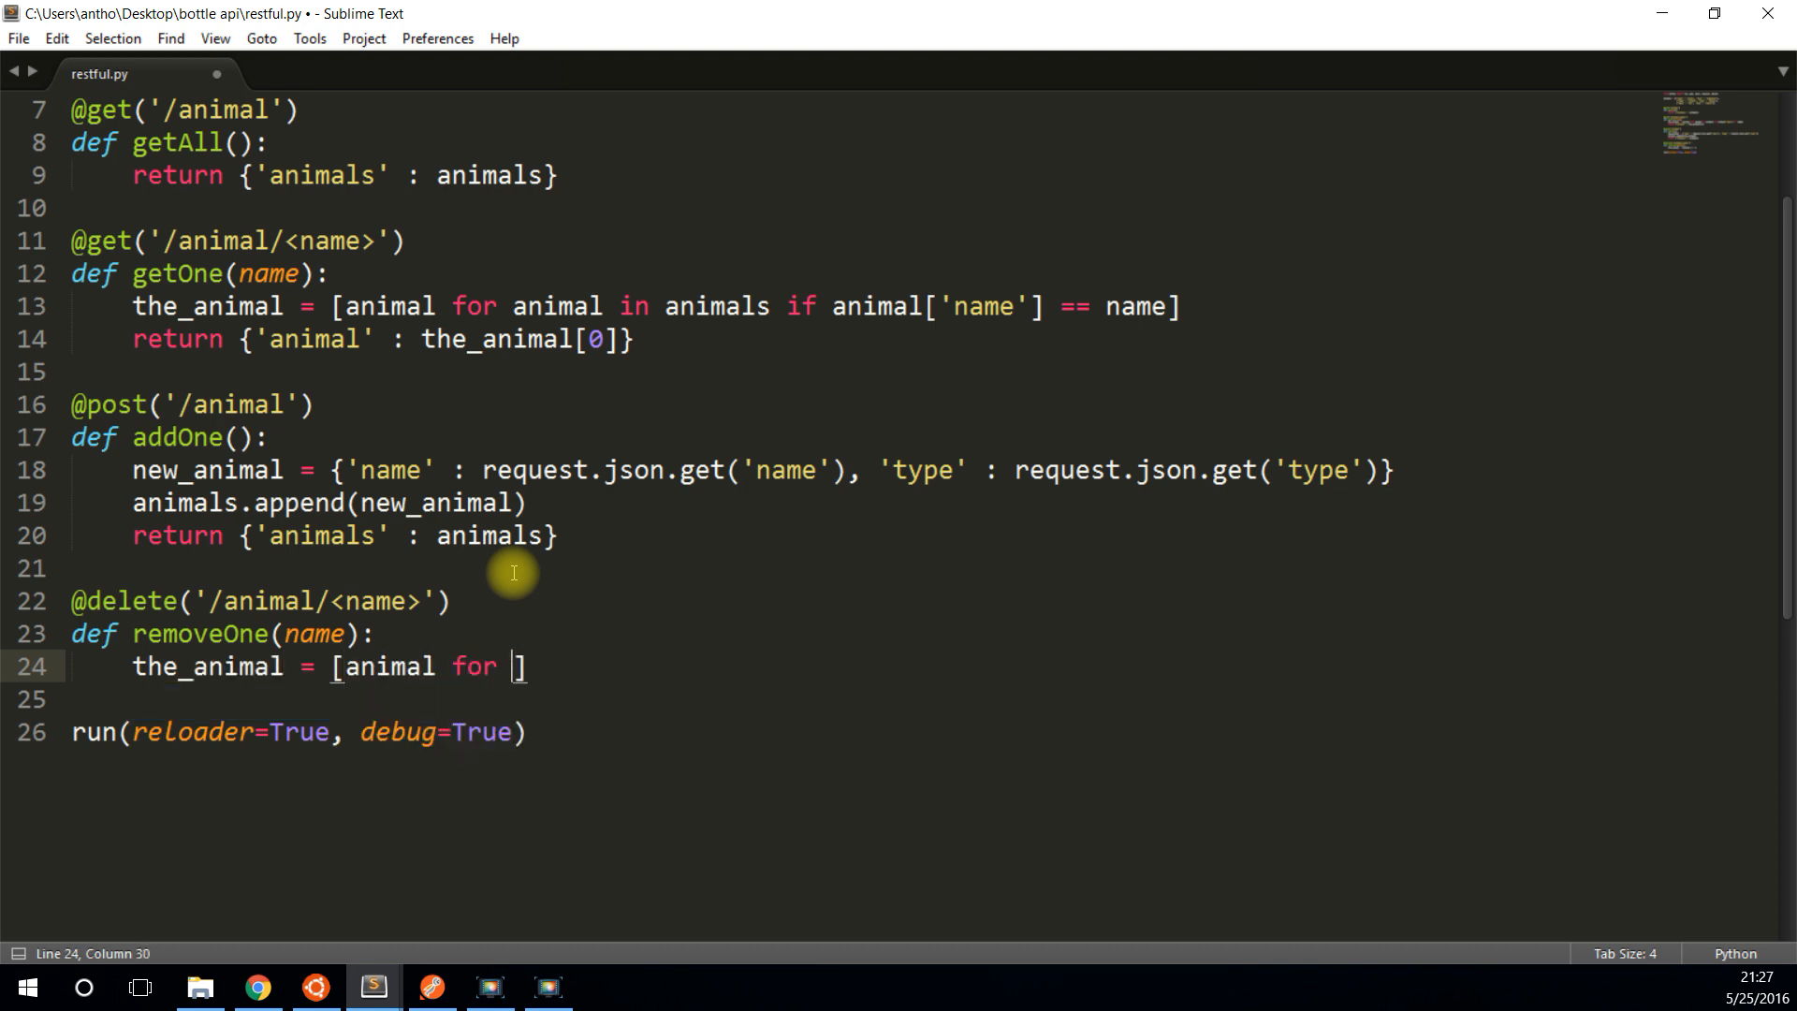
pyautogui.write('animal in ani')
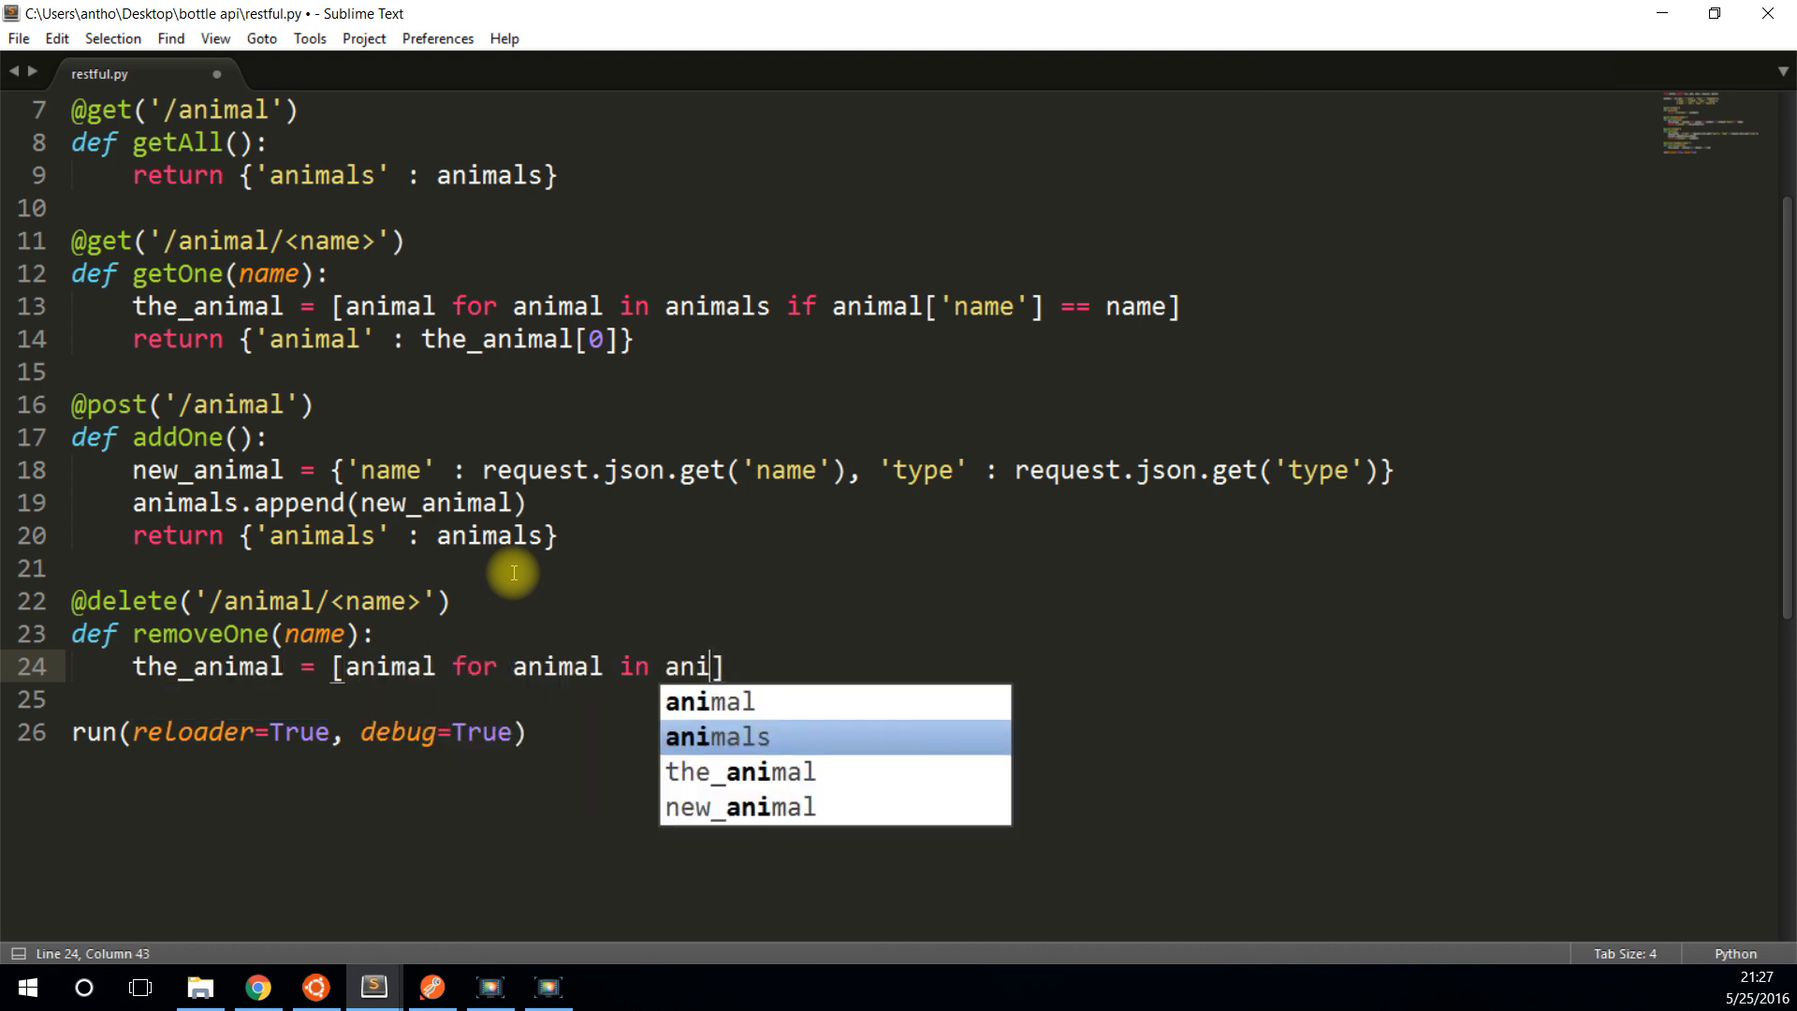
pyautogui.write('mals if')
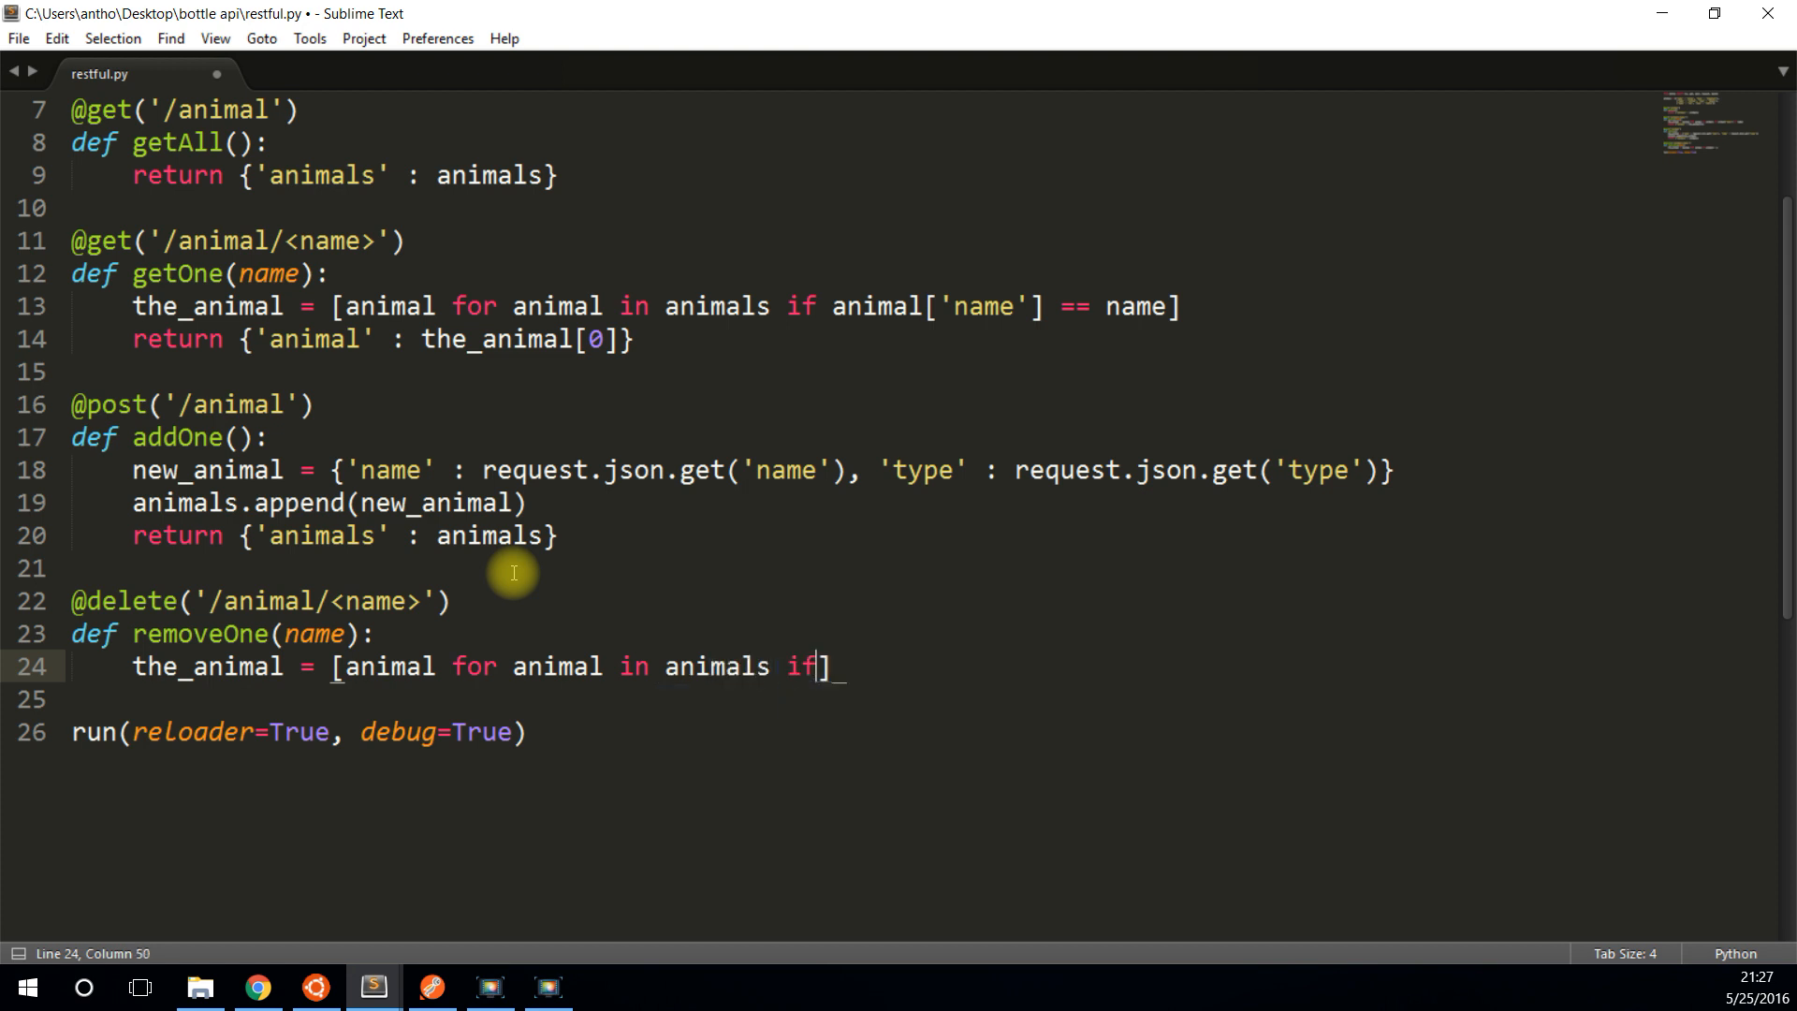
pyautogui.write("animal['name")
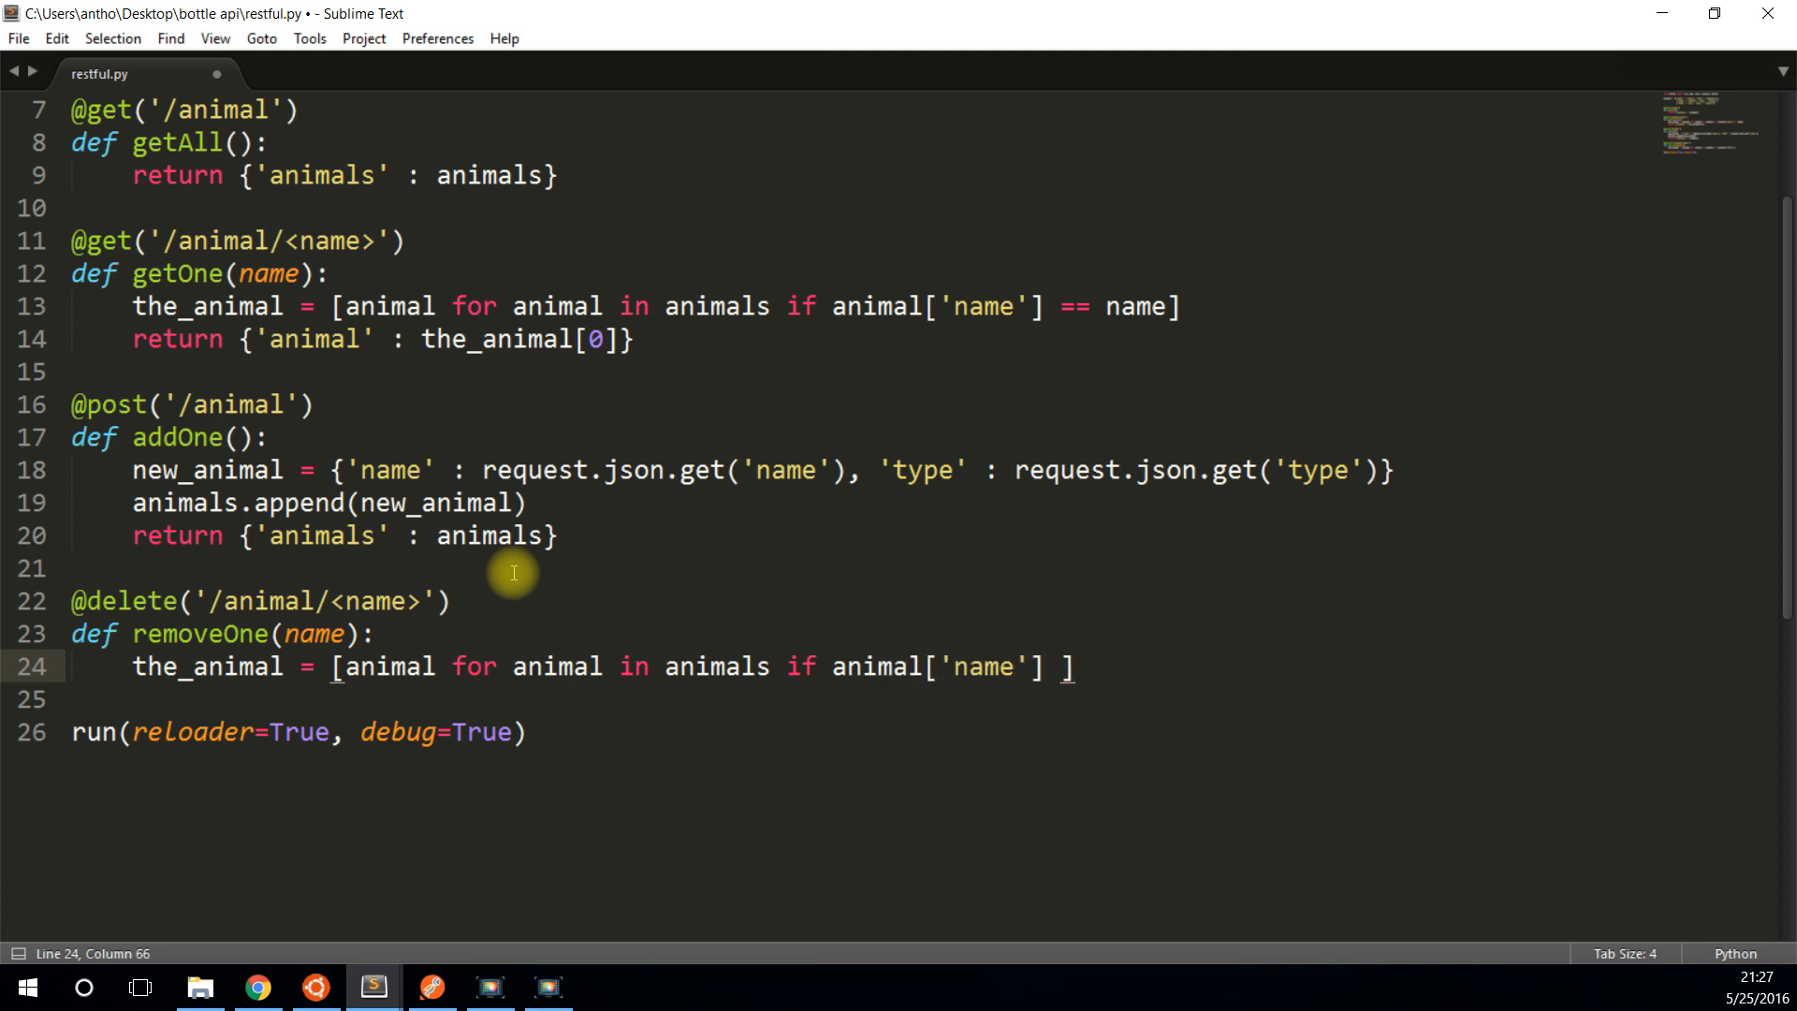
pyautogui.press('Backspace')
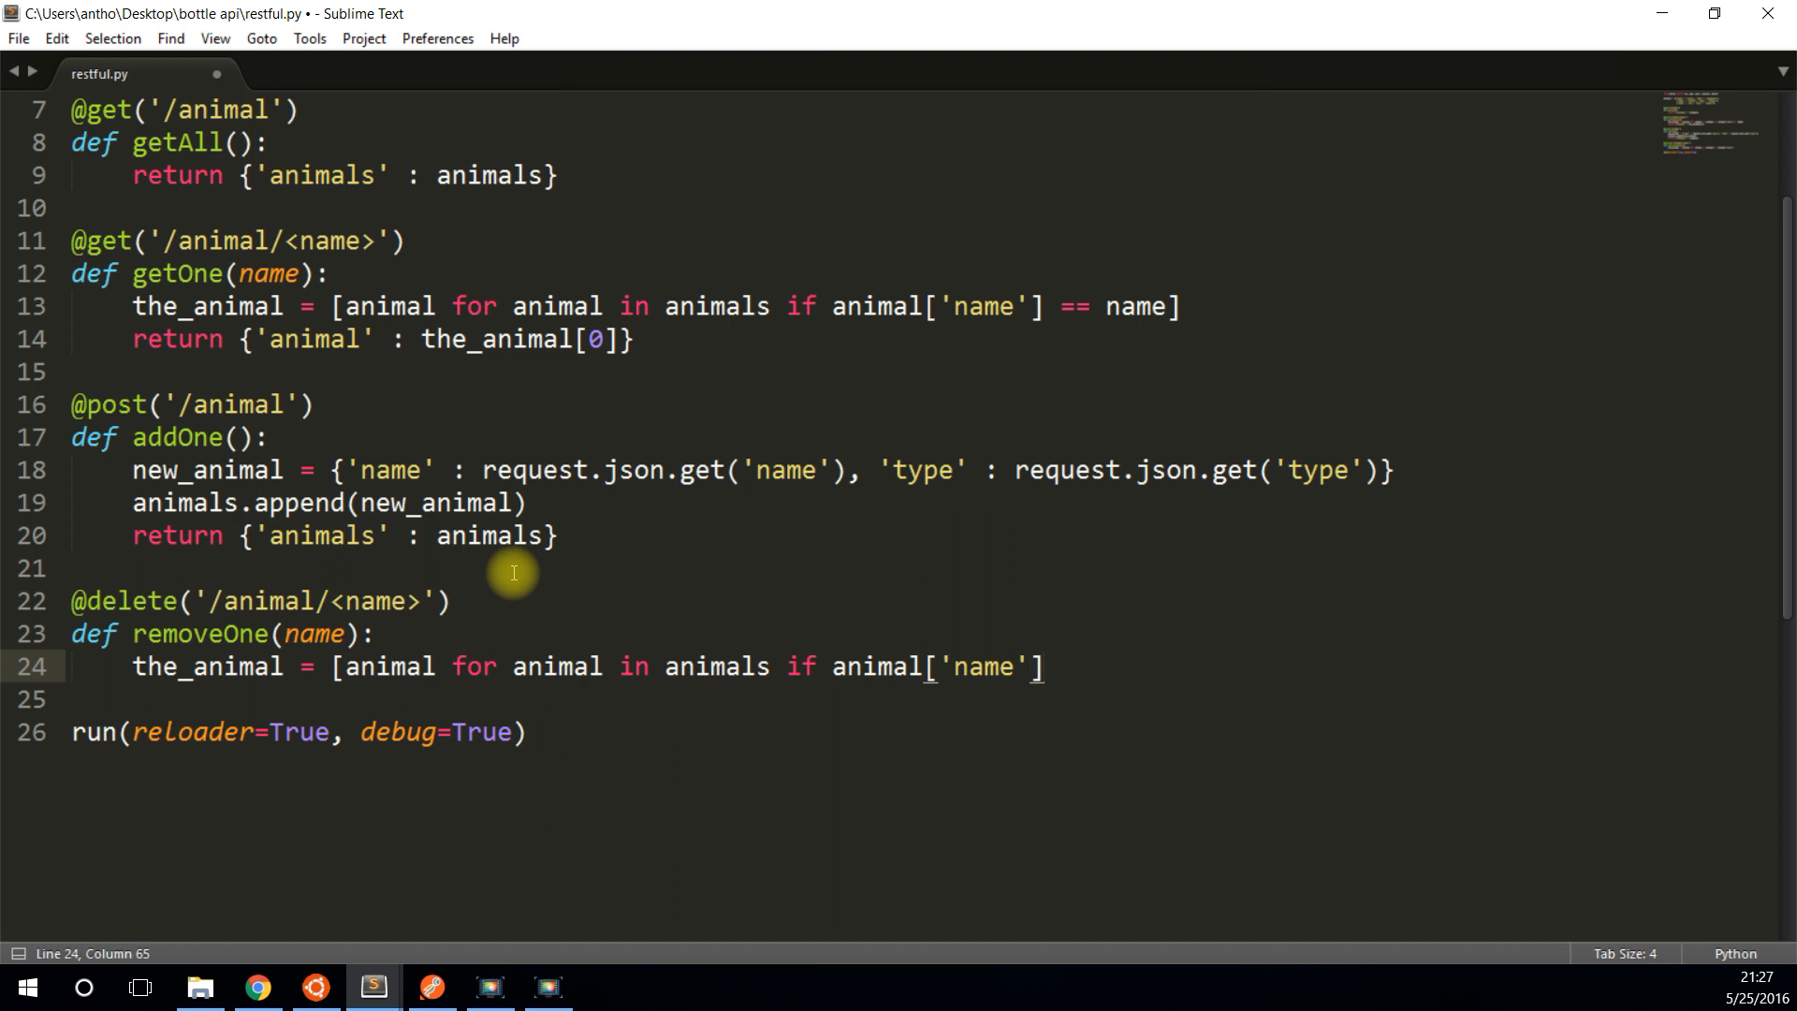
pyautogui.write('==')
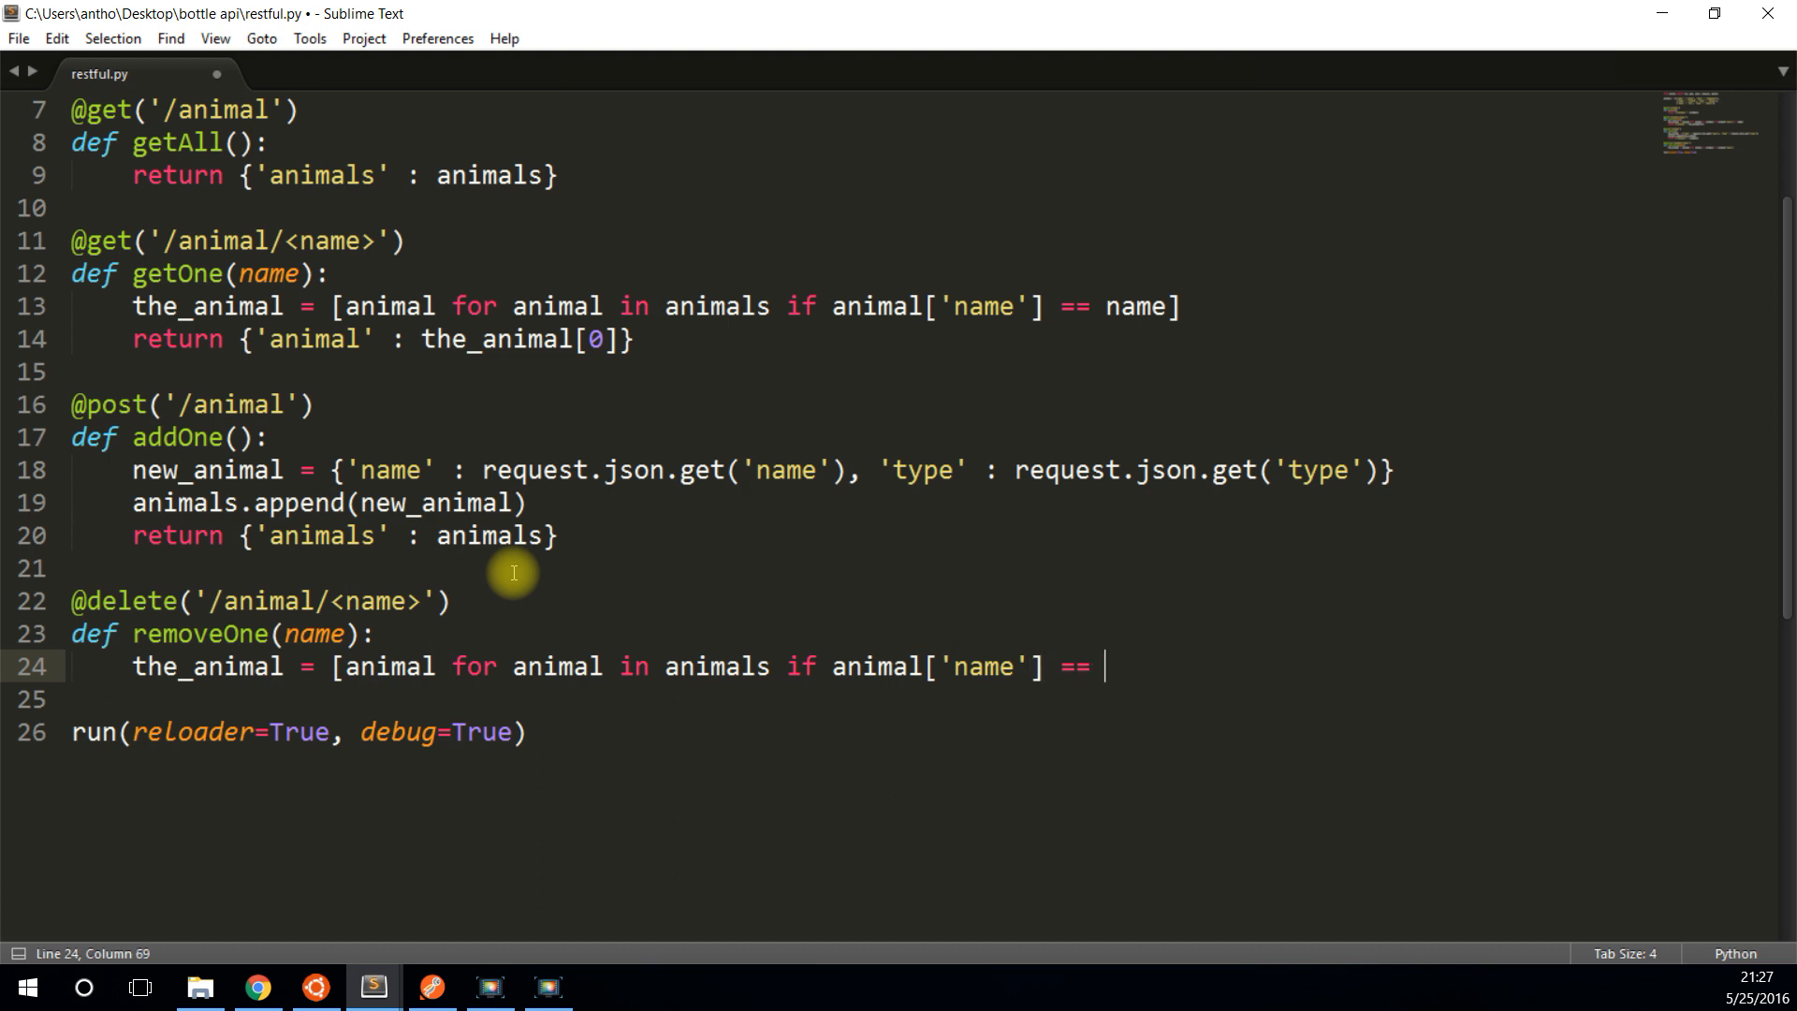
pyautogui.write('name]')
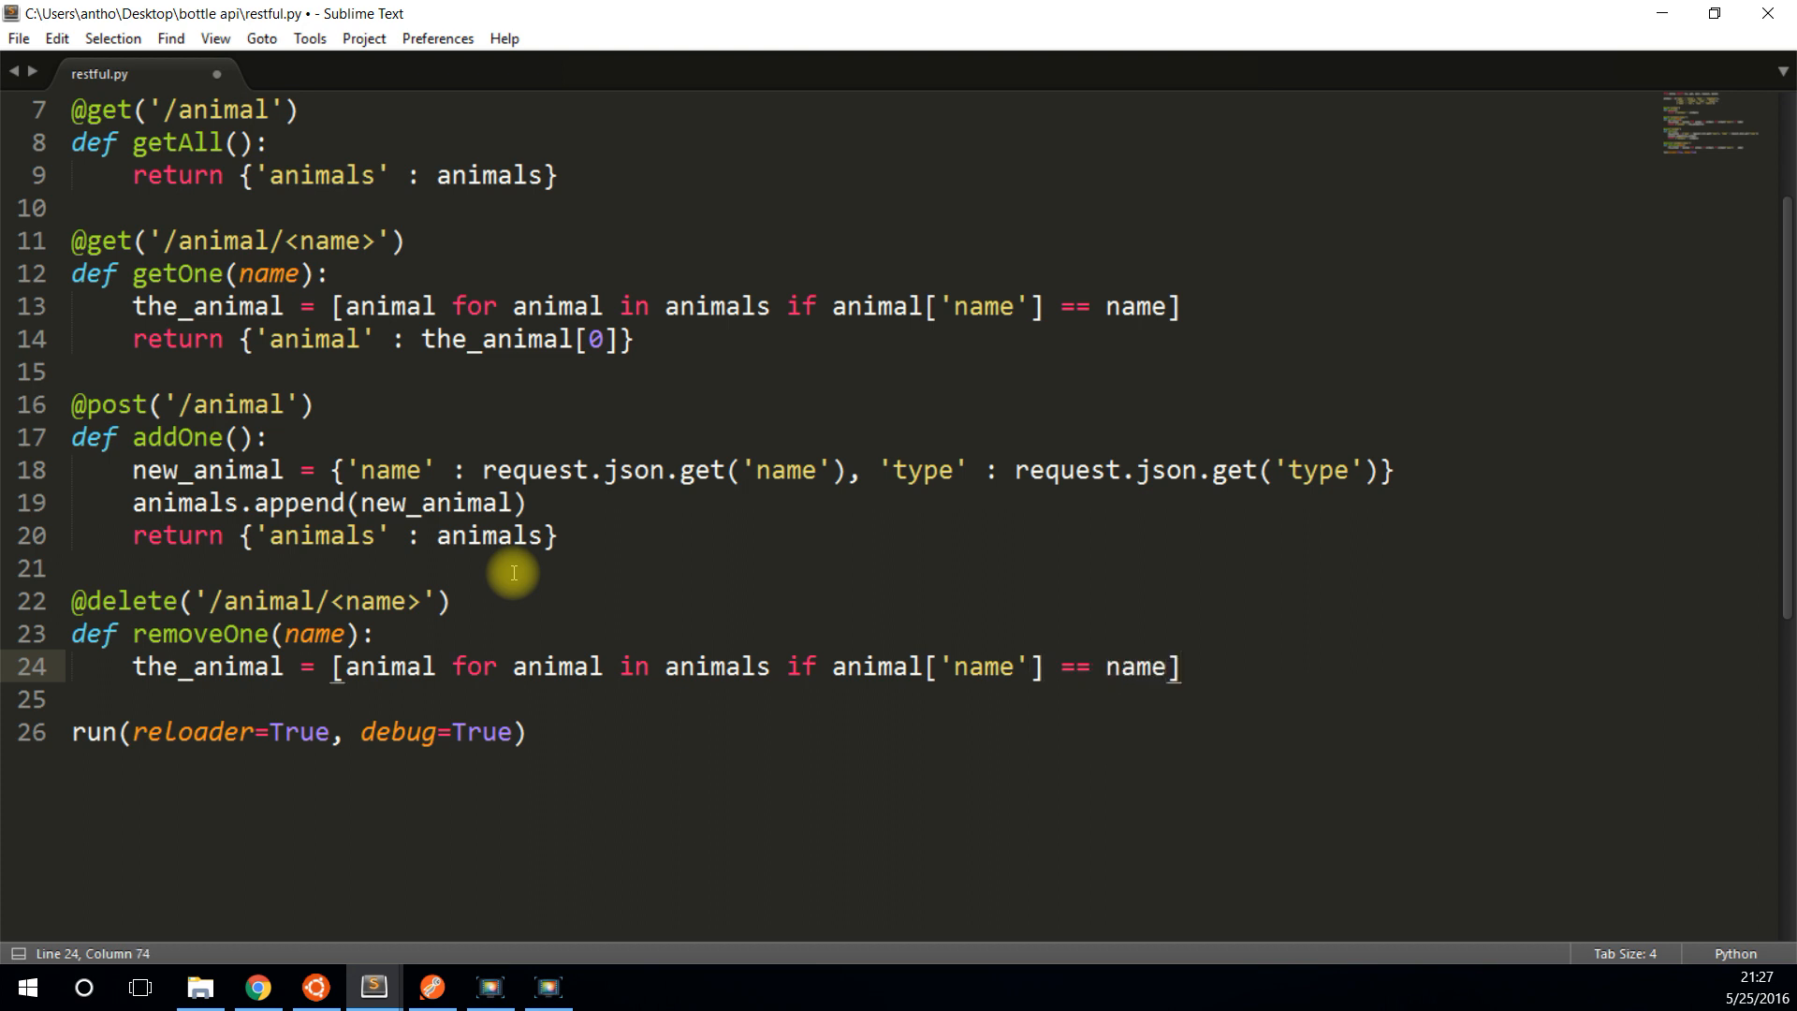
pyautogui.press('enter')
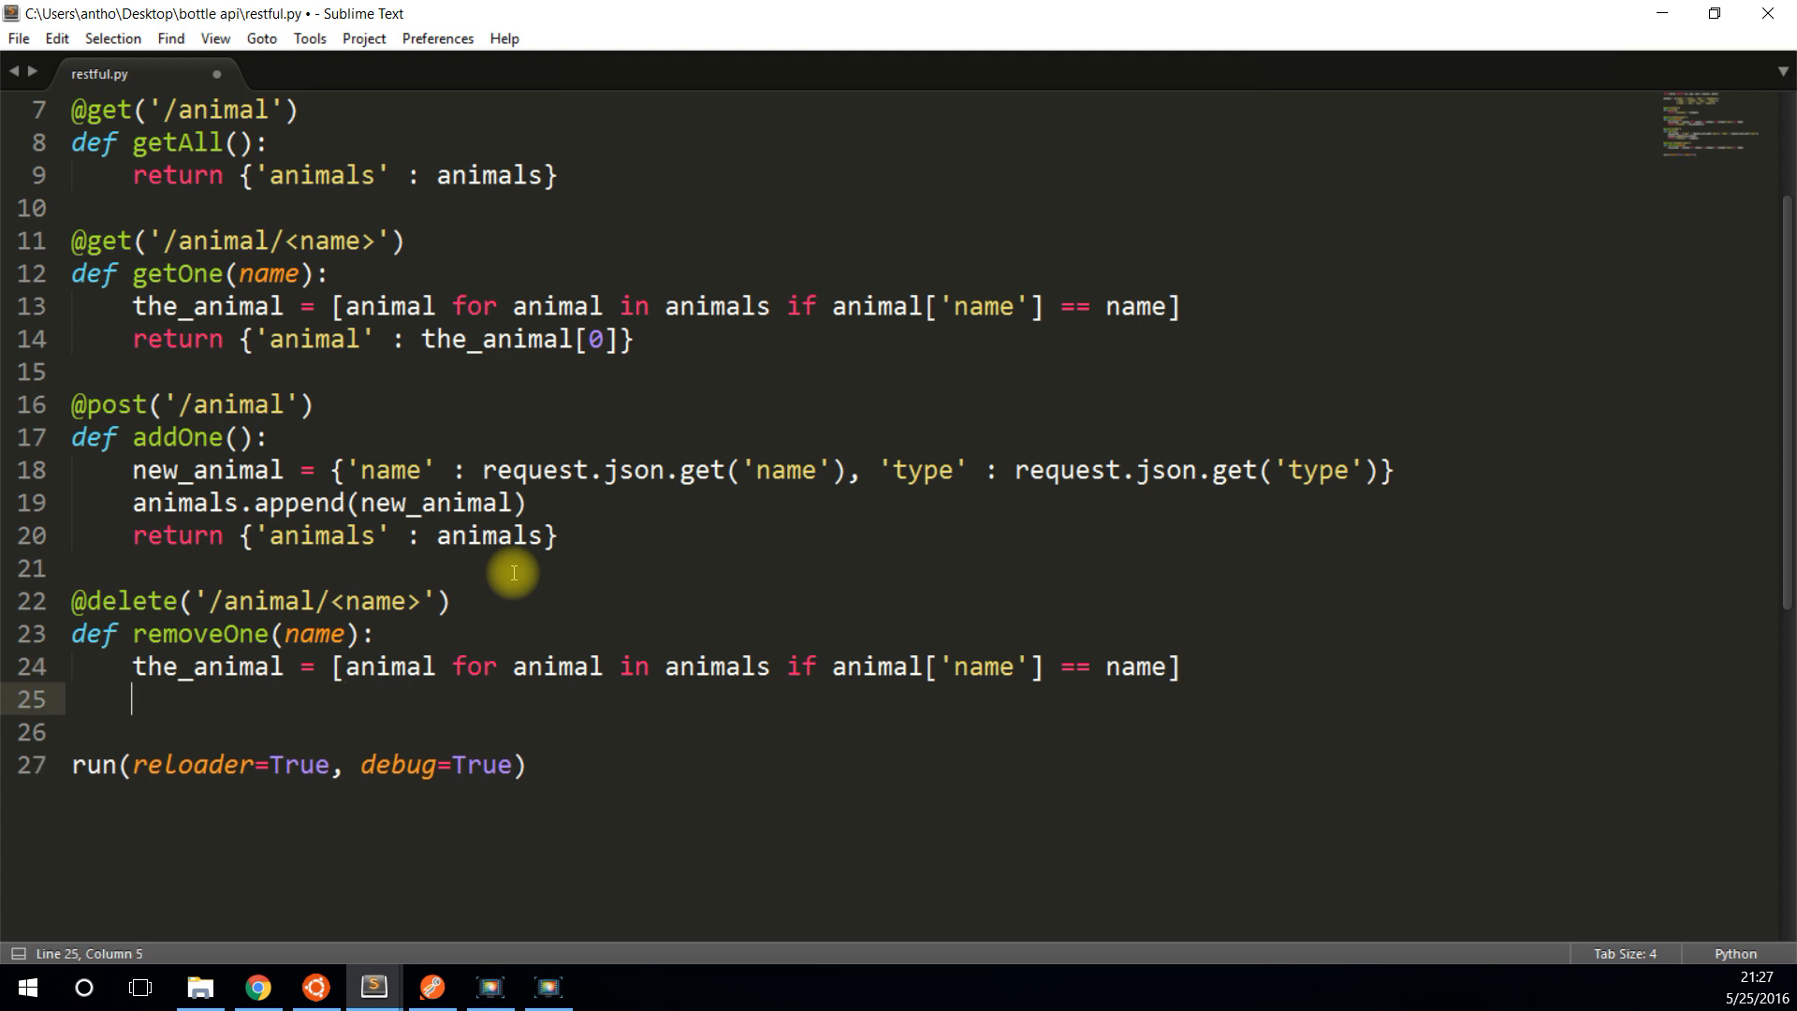
# - Remove the_animal[0] from animals and return {'animals': animals}
pyautogui.write('animals.rem')
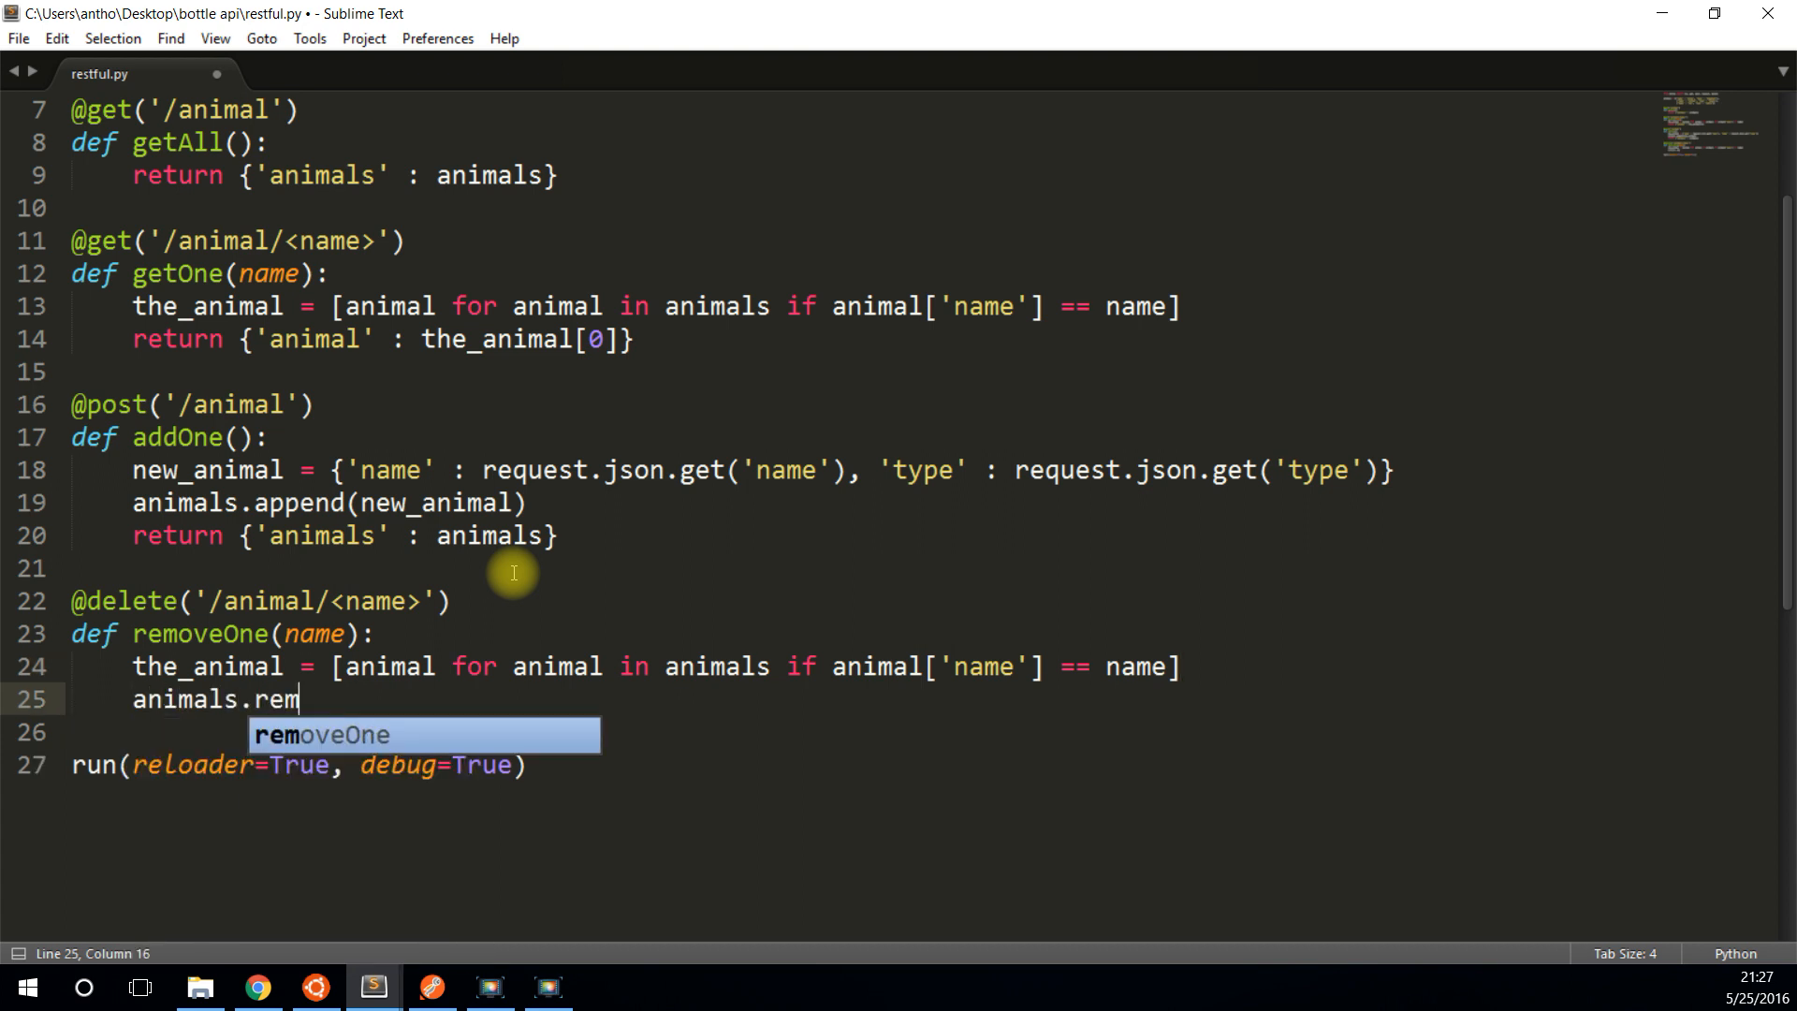
pyautogui.write('ove(the_animal')
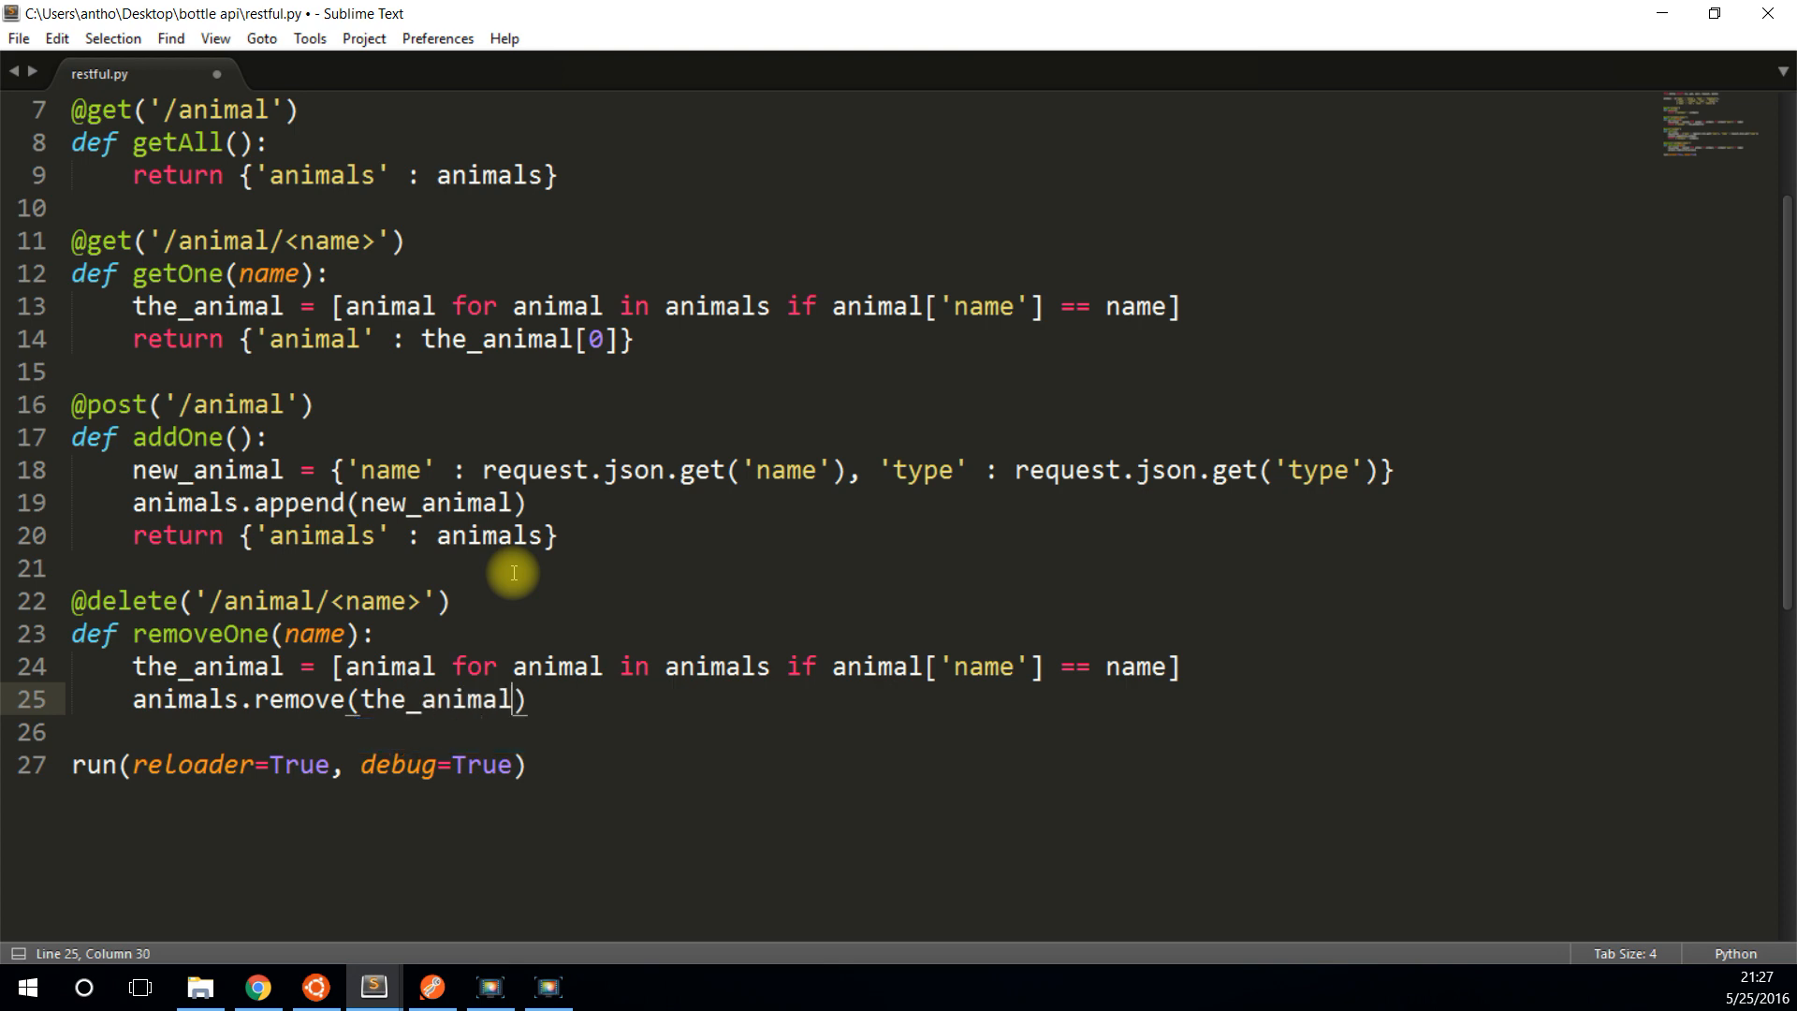
pyautogui.write('[0]')
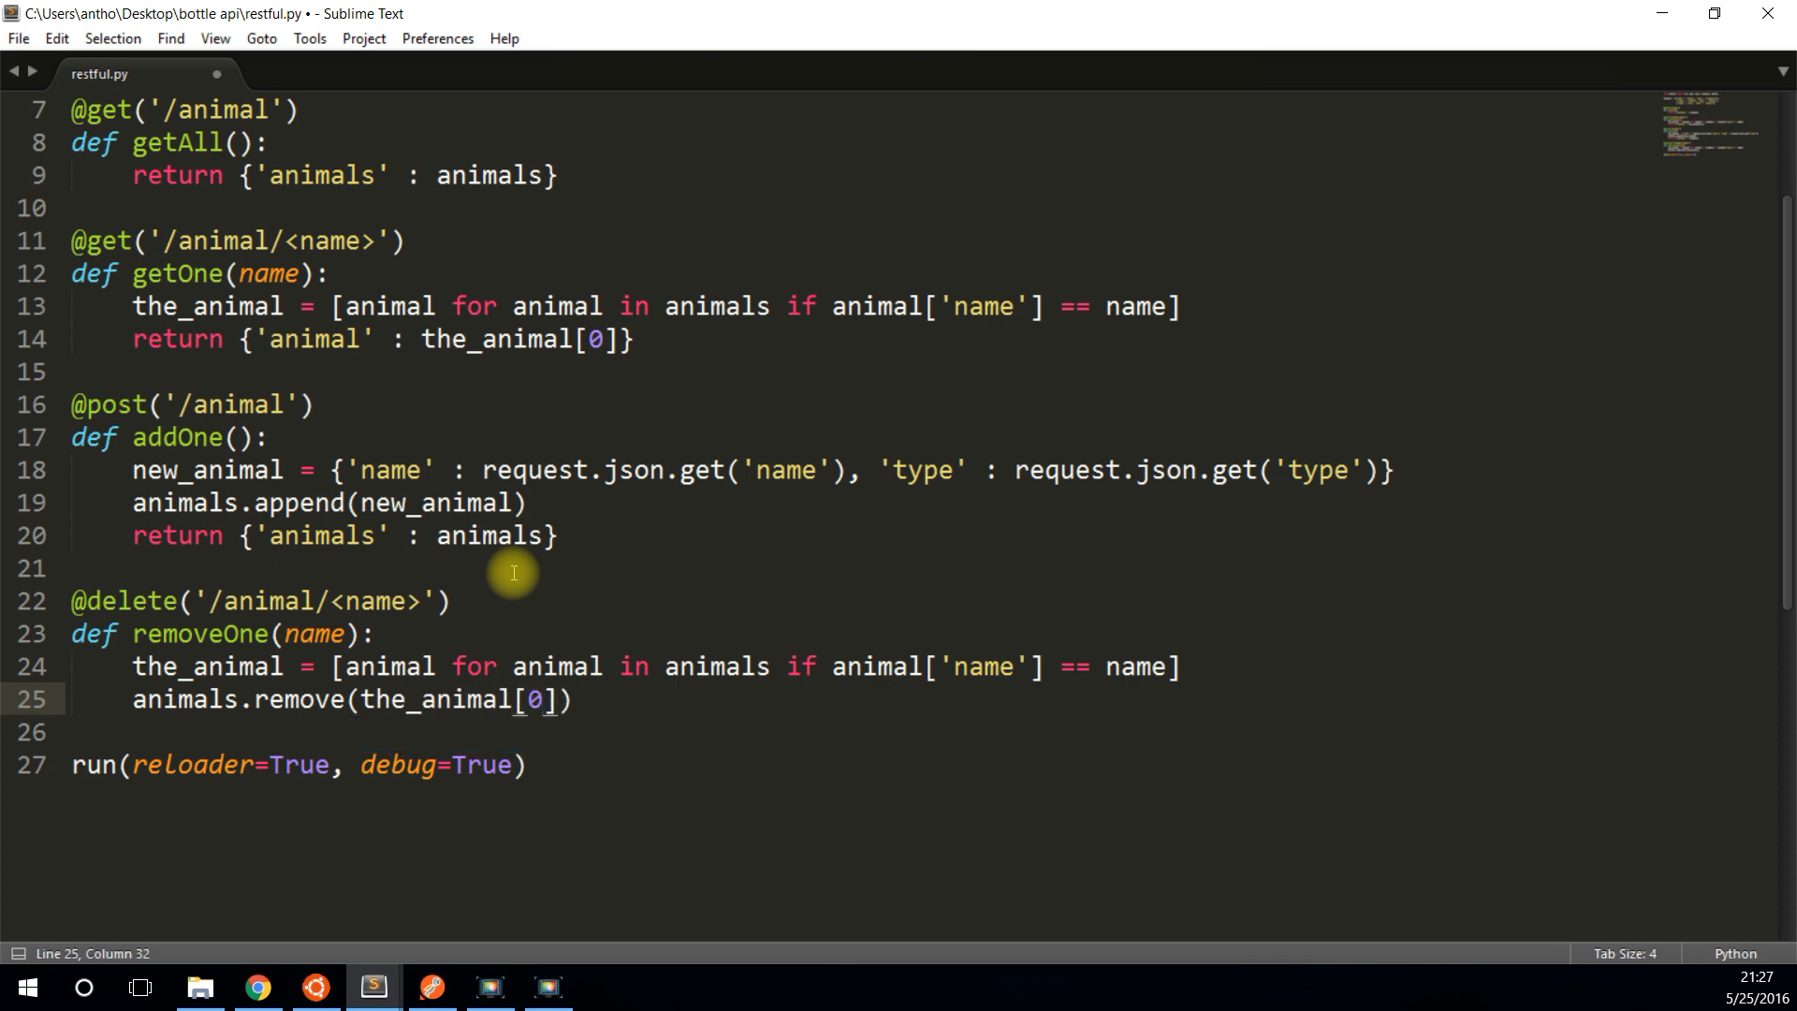
pyautogui.write('return')
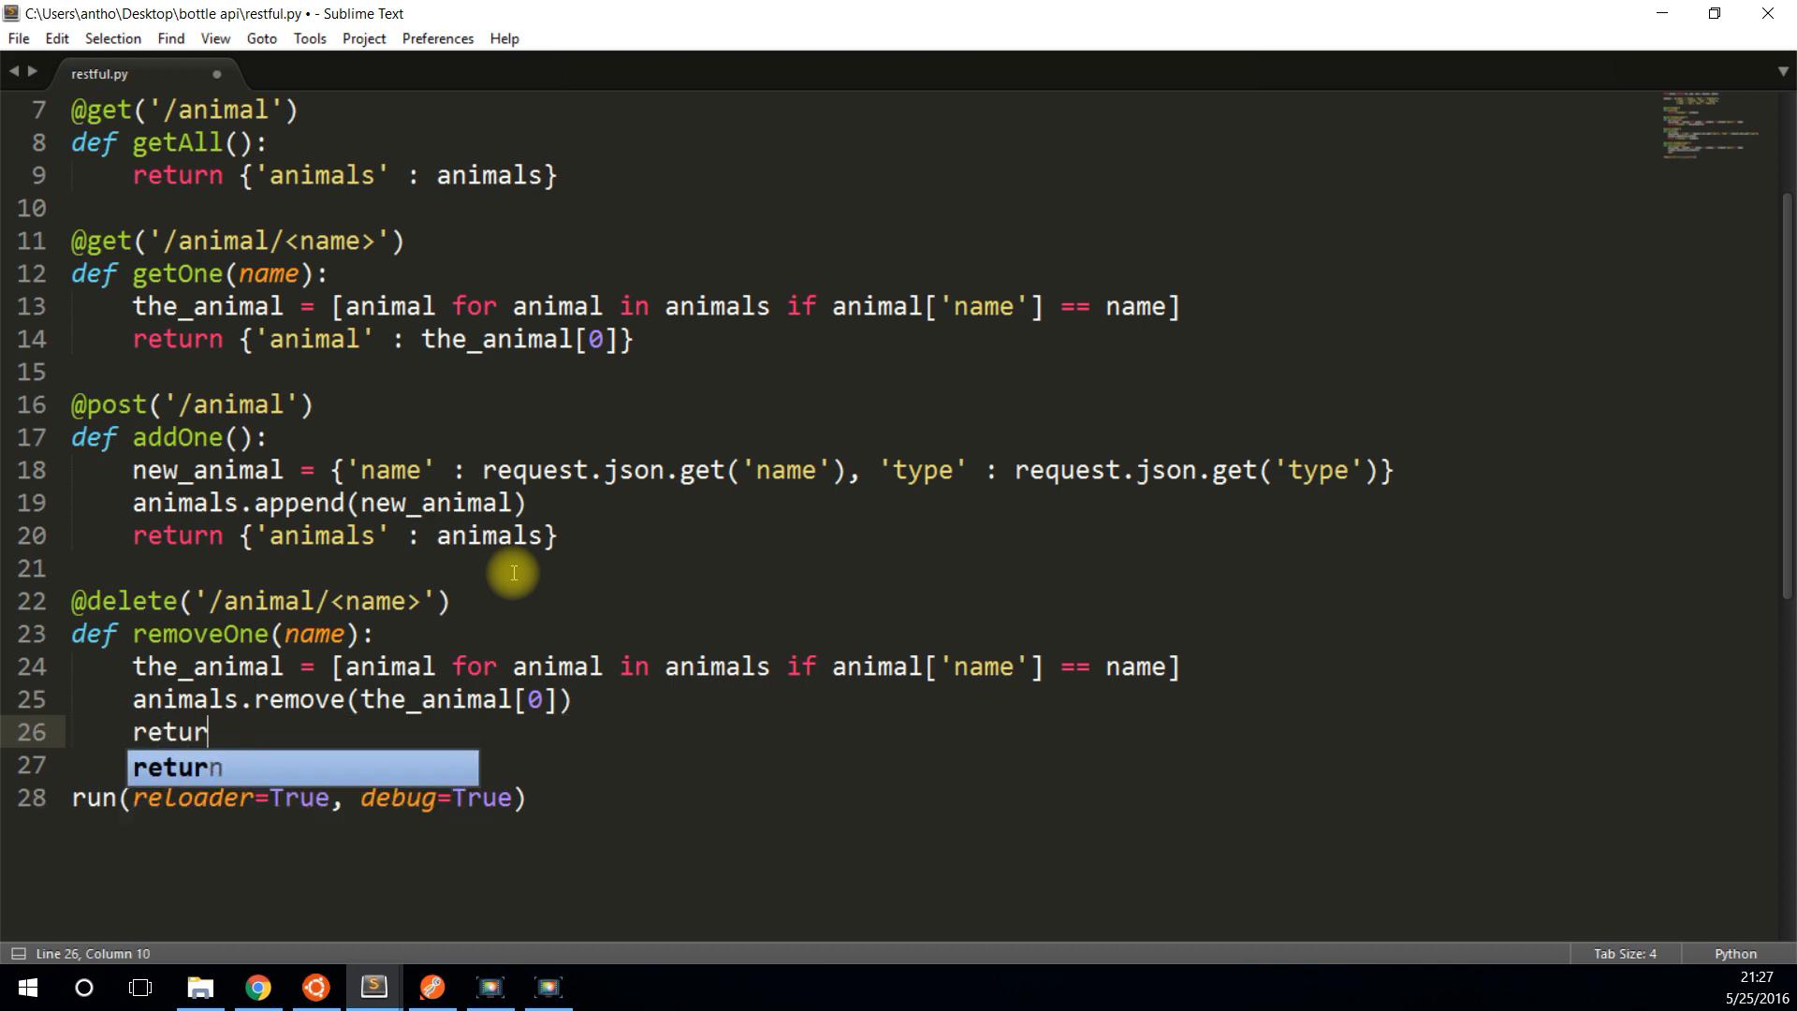
pyautogui.write('{}')
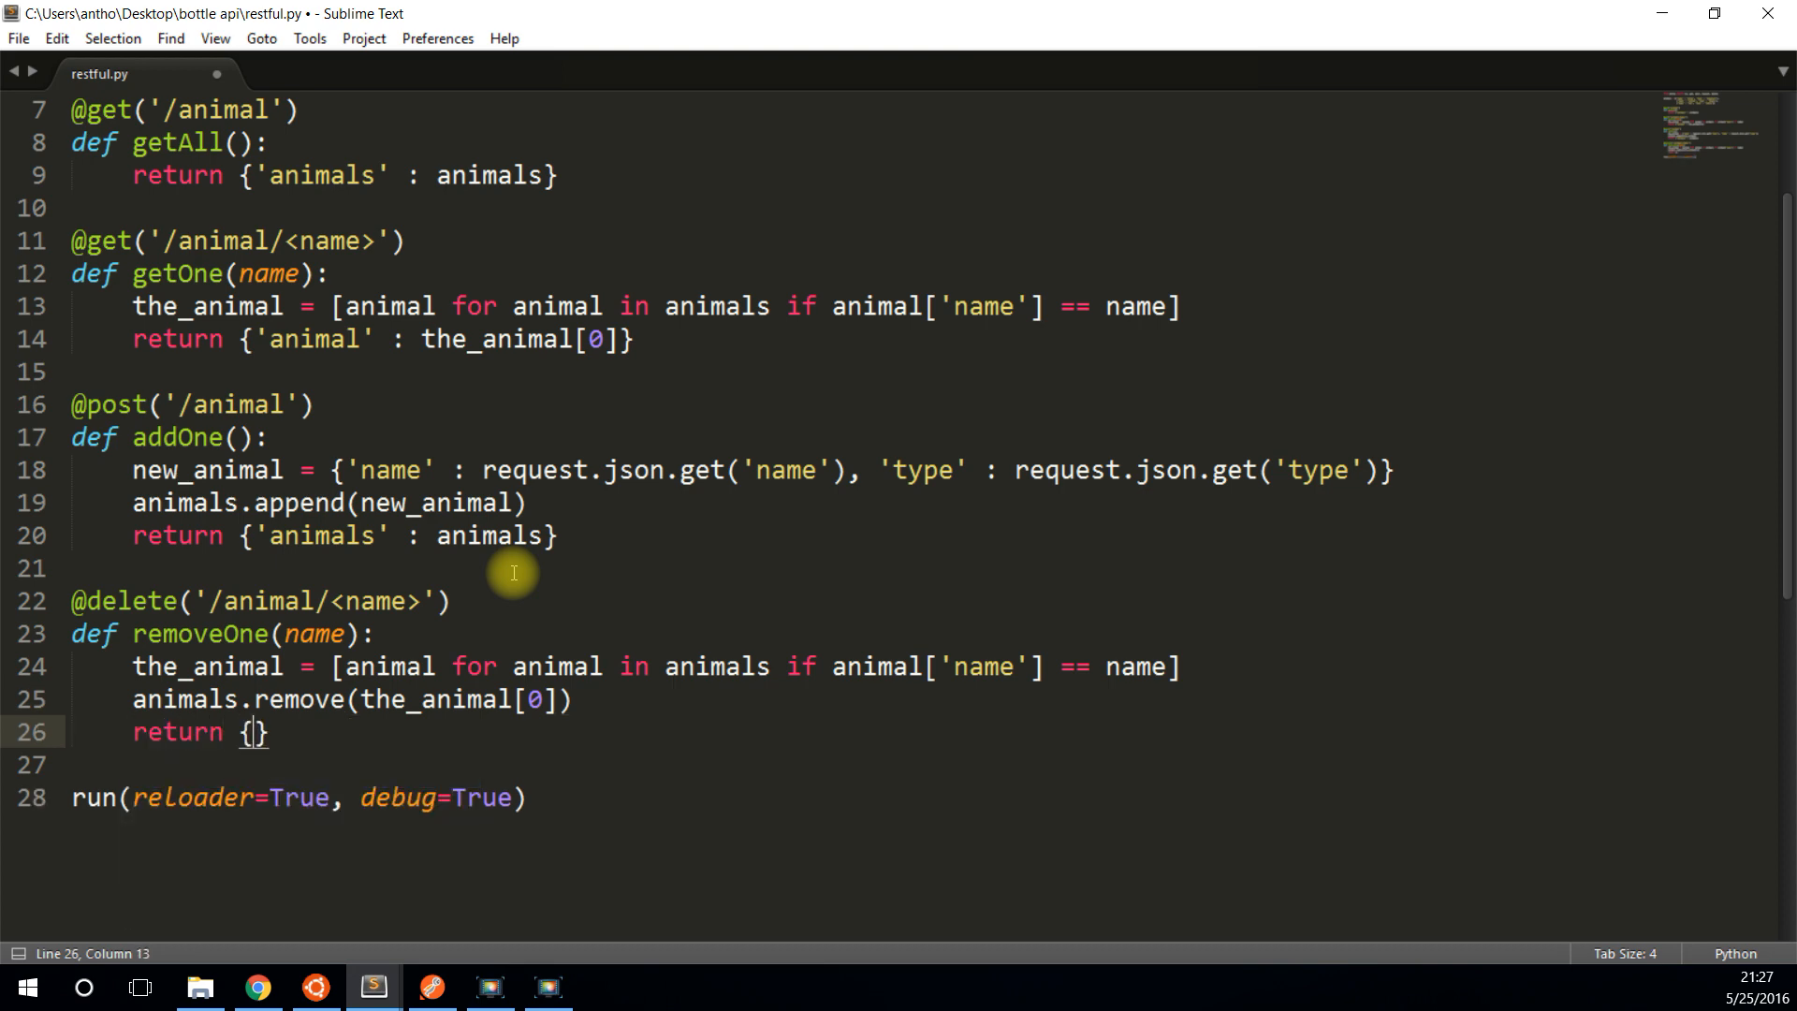
pyautogui.write("'animals' : animals")
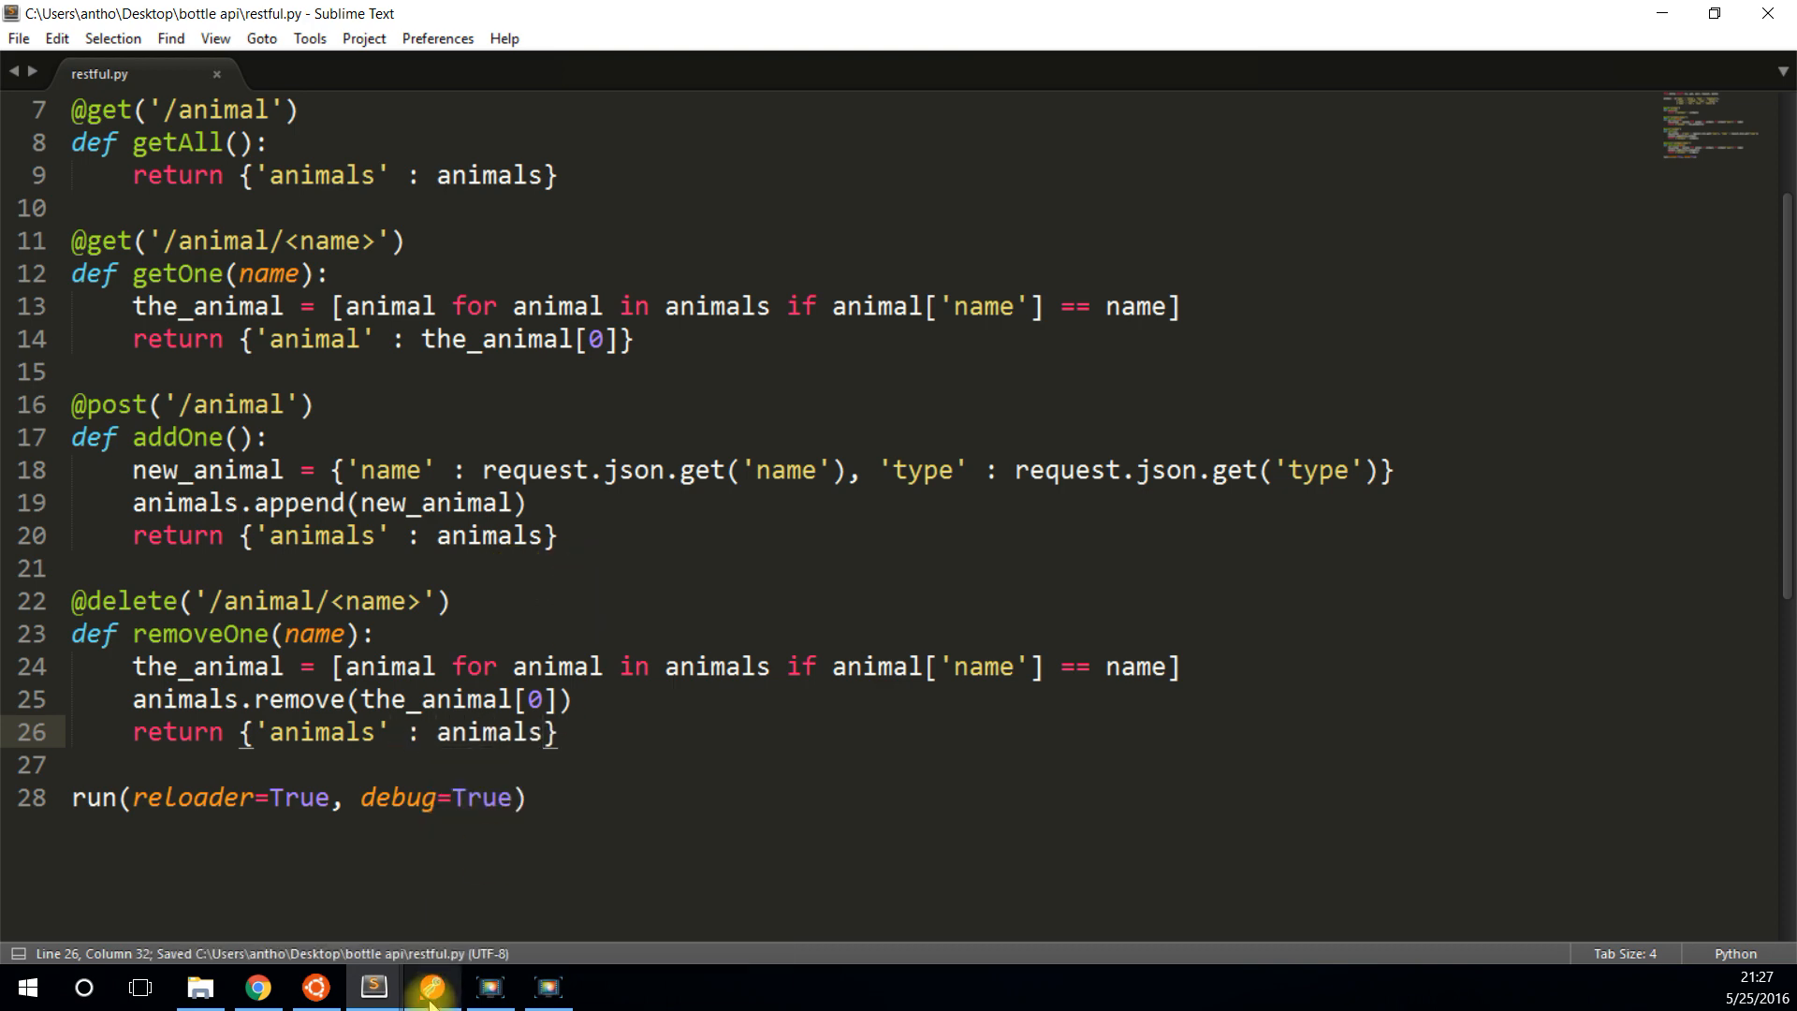
# - Send a DELETE request to 127.0.0.1:8080/animal/Python
pyautogui.click(430, 986)
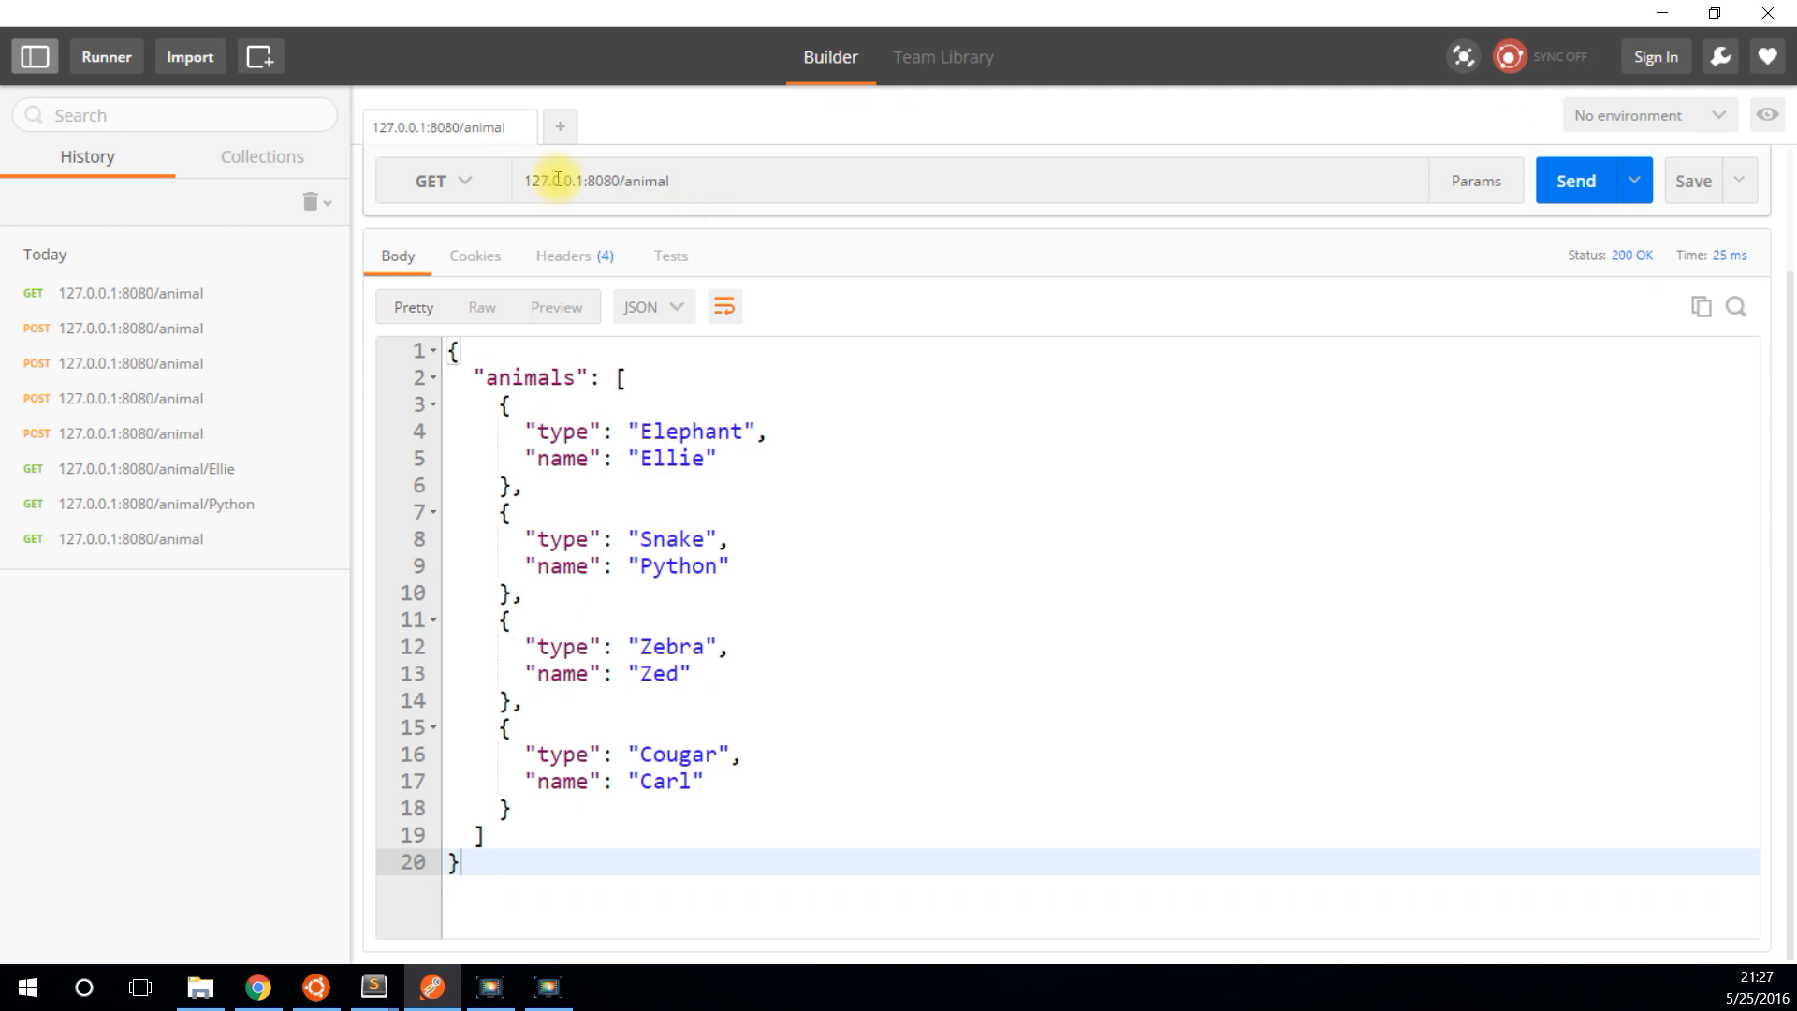
pyautogui.click(443, 181)
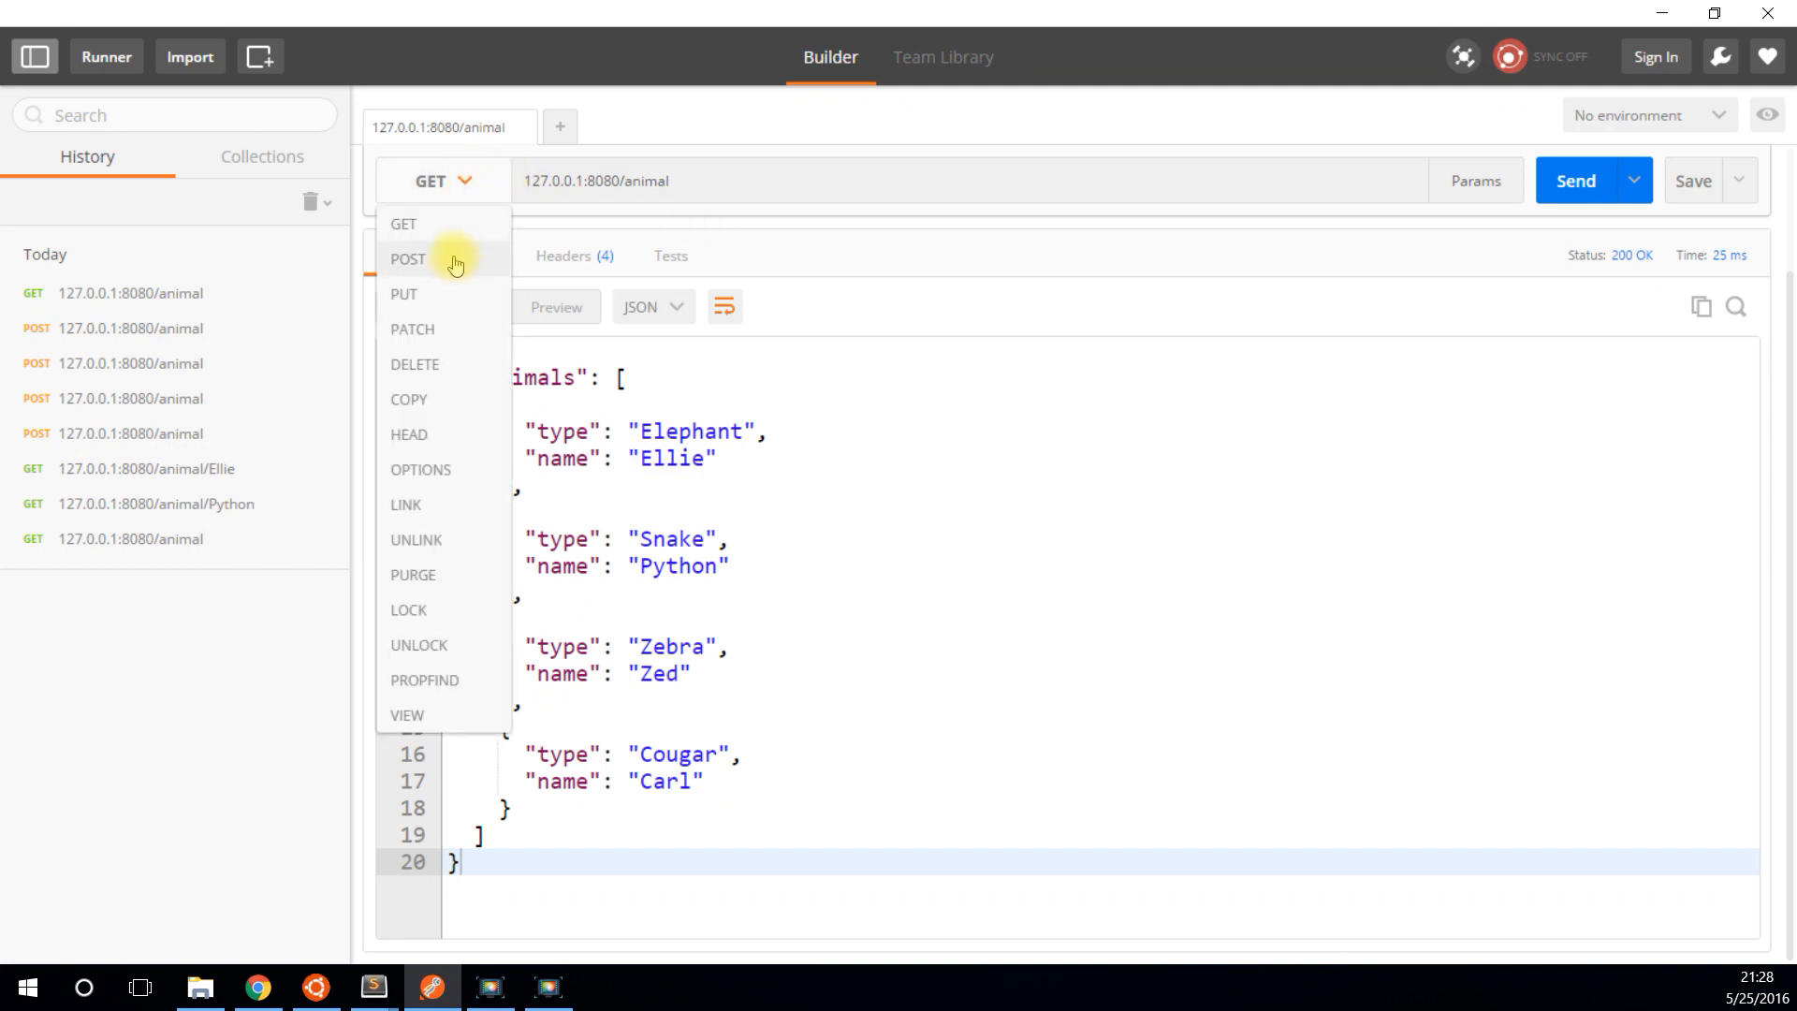
pyautogui.click(407, 259)
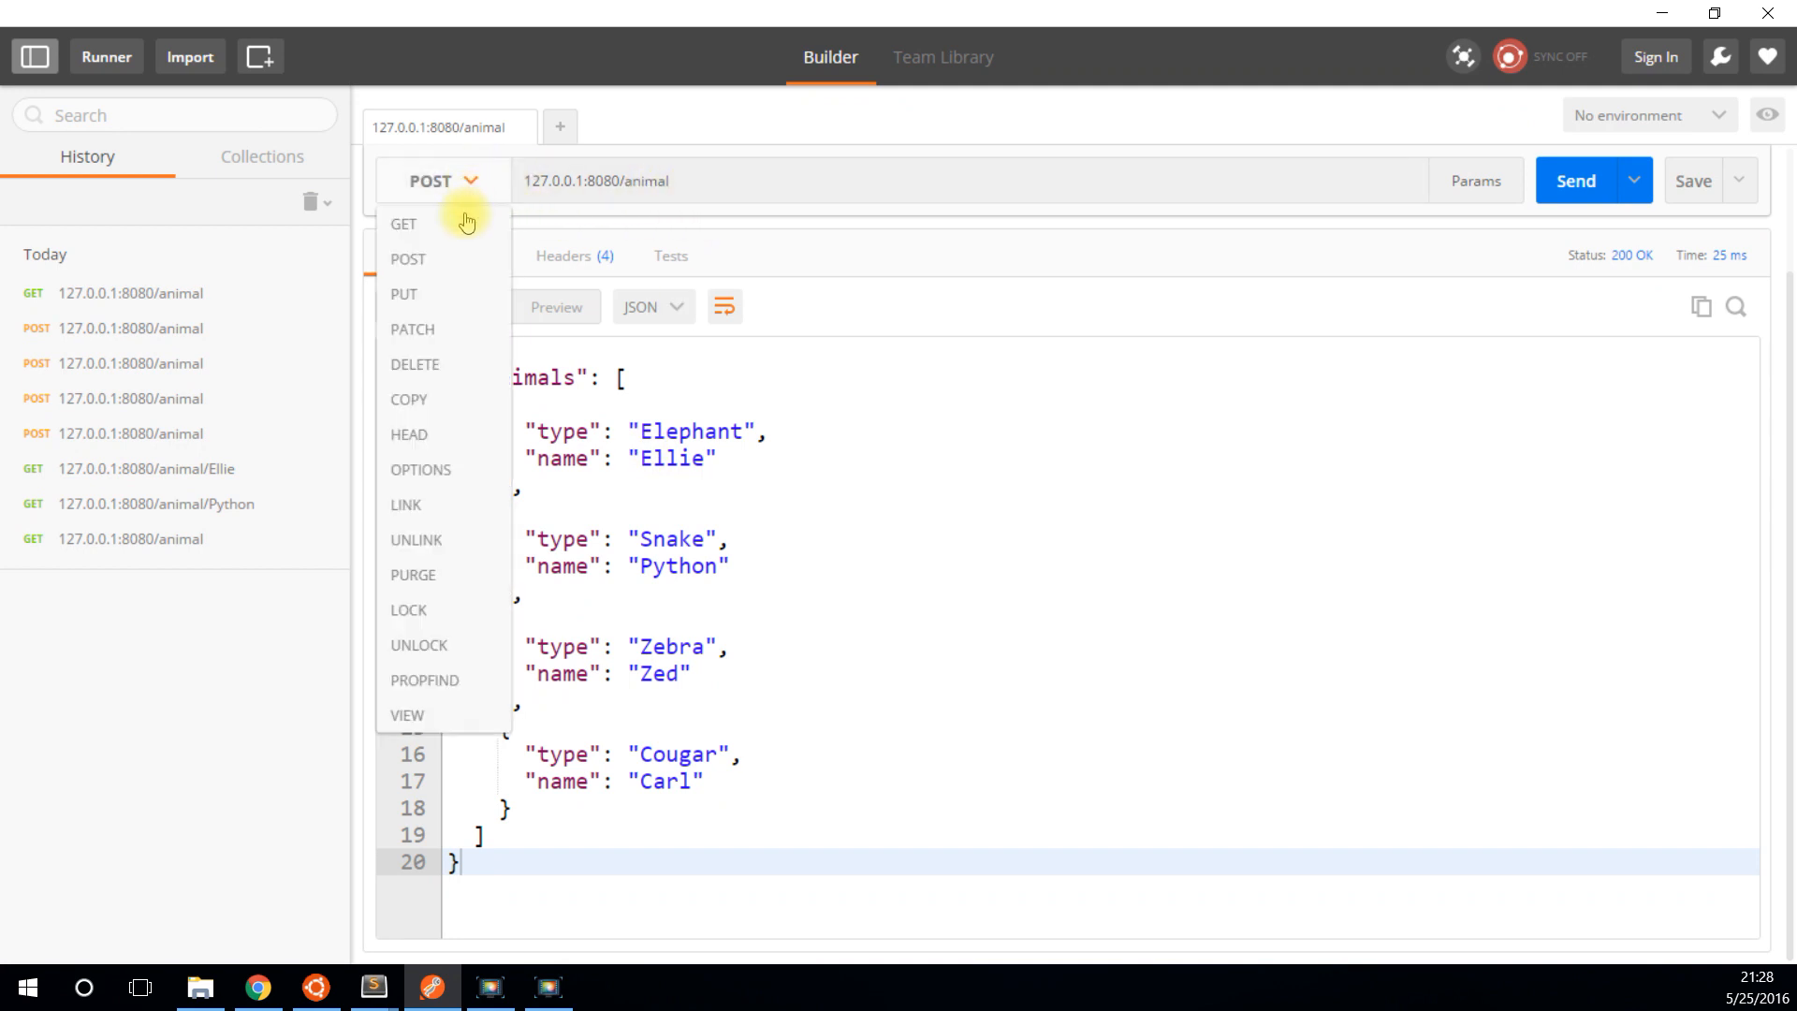
pyautogui.click(415, 364)
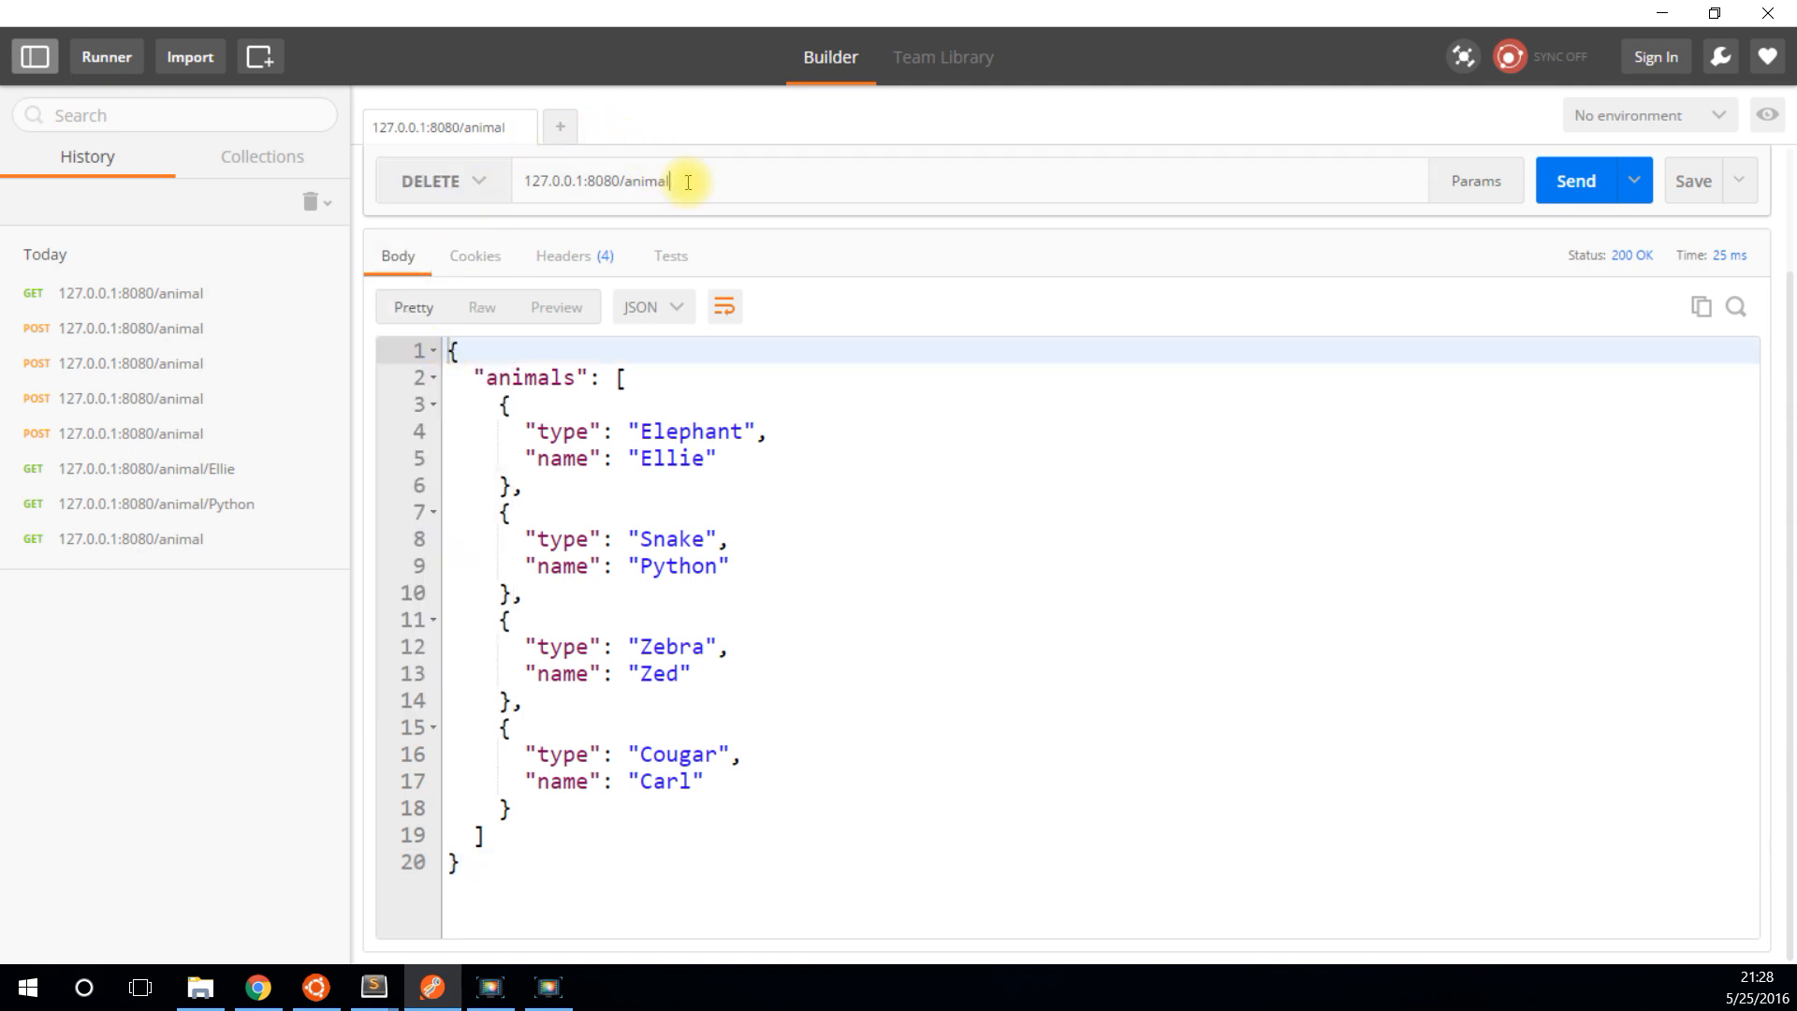
pyautogui.write('/Python')
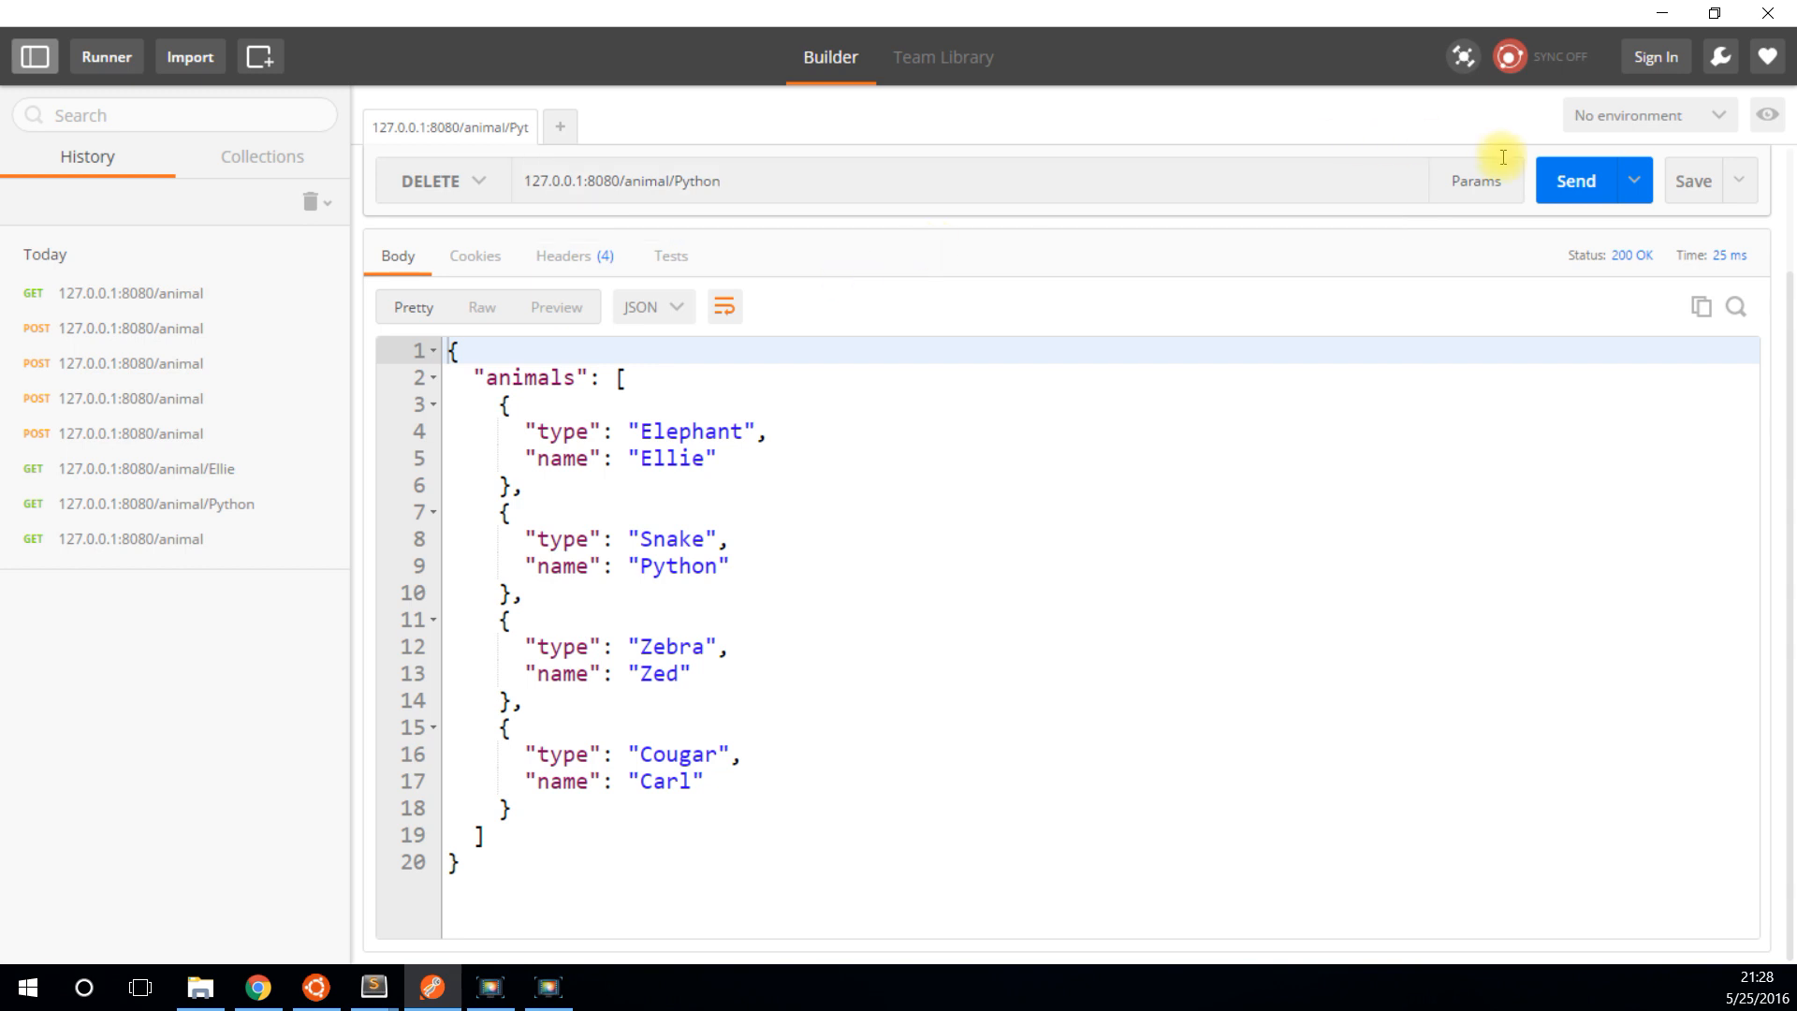
pyautogui.click(1574, 180)
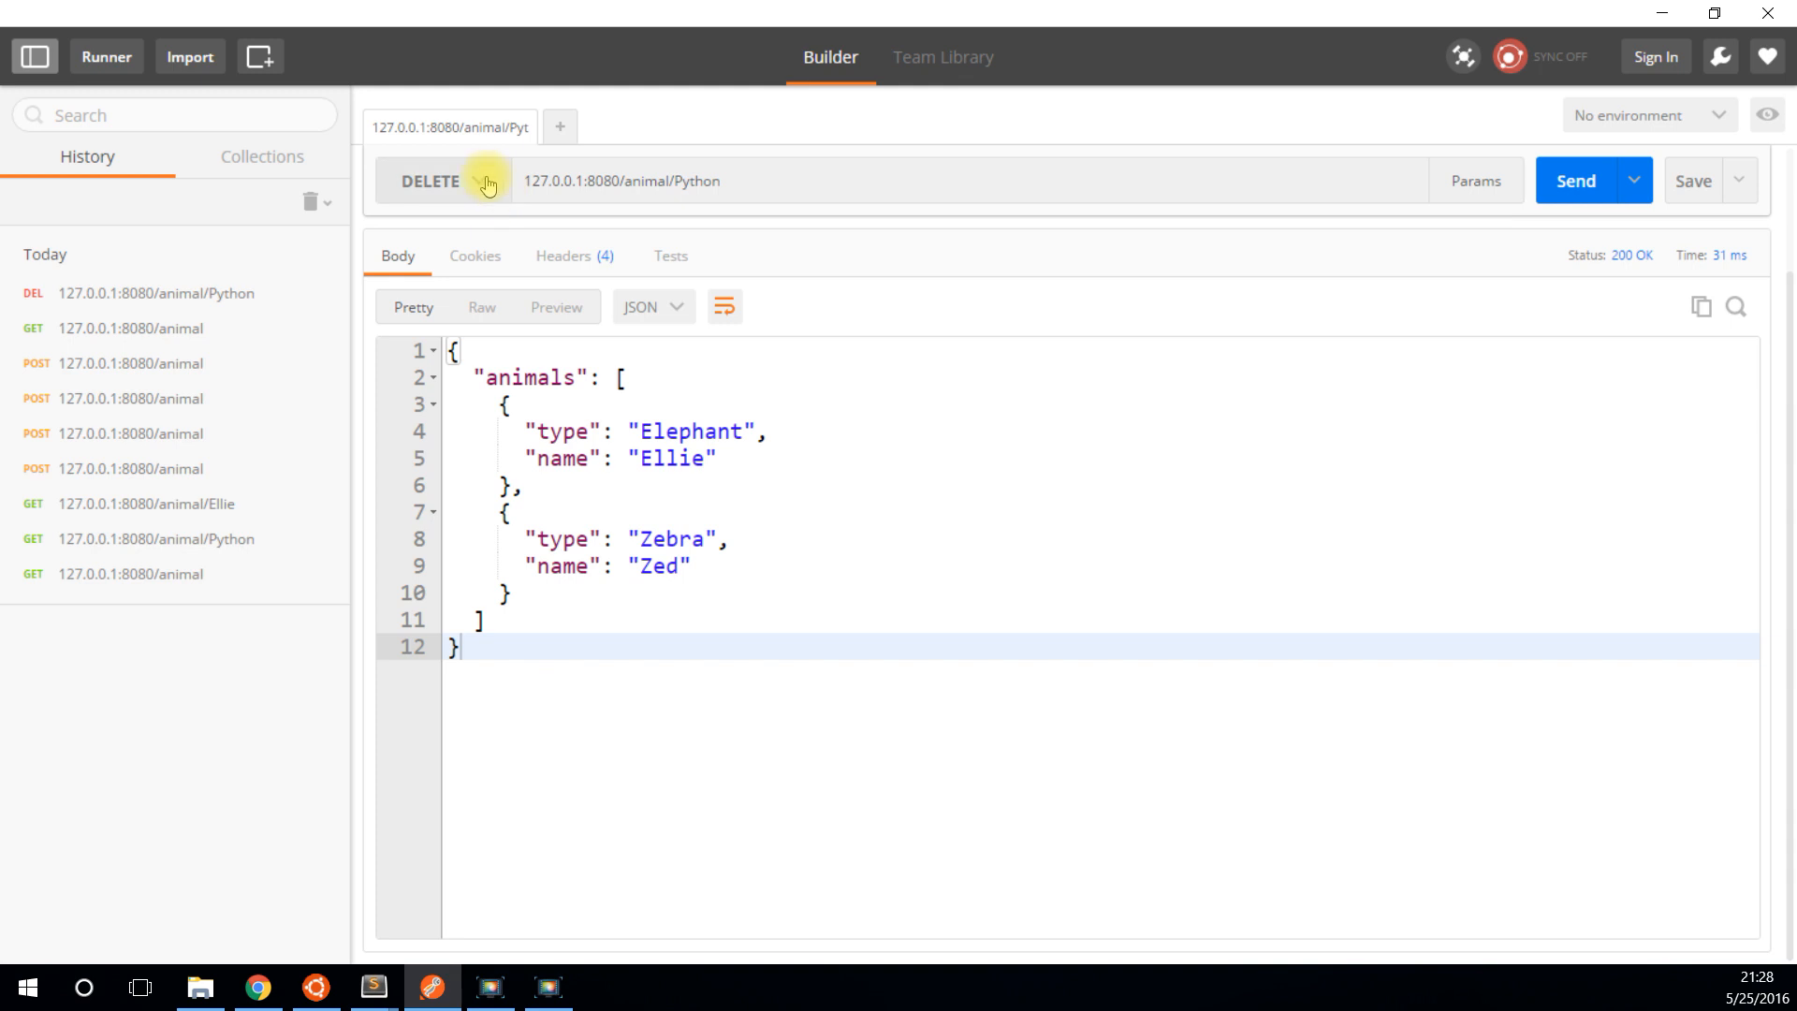
# - GET /animal/Python to see the 500 error, then GET /animal to list Ellie and Zed
pyautogui.click(443, 180)
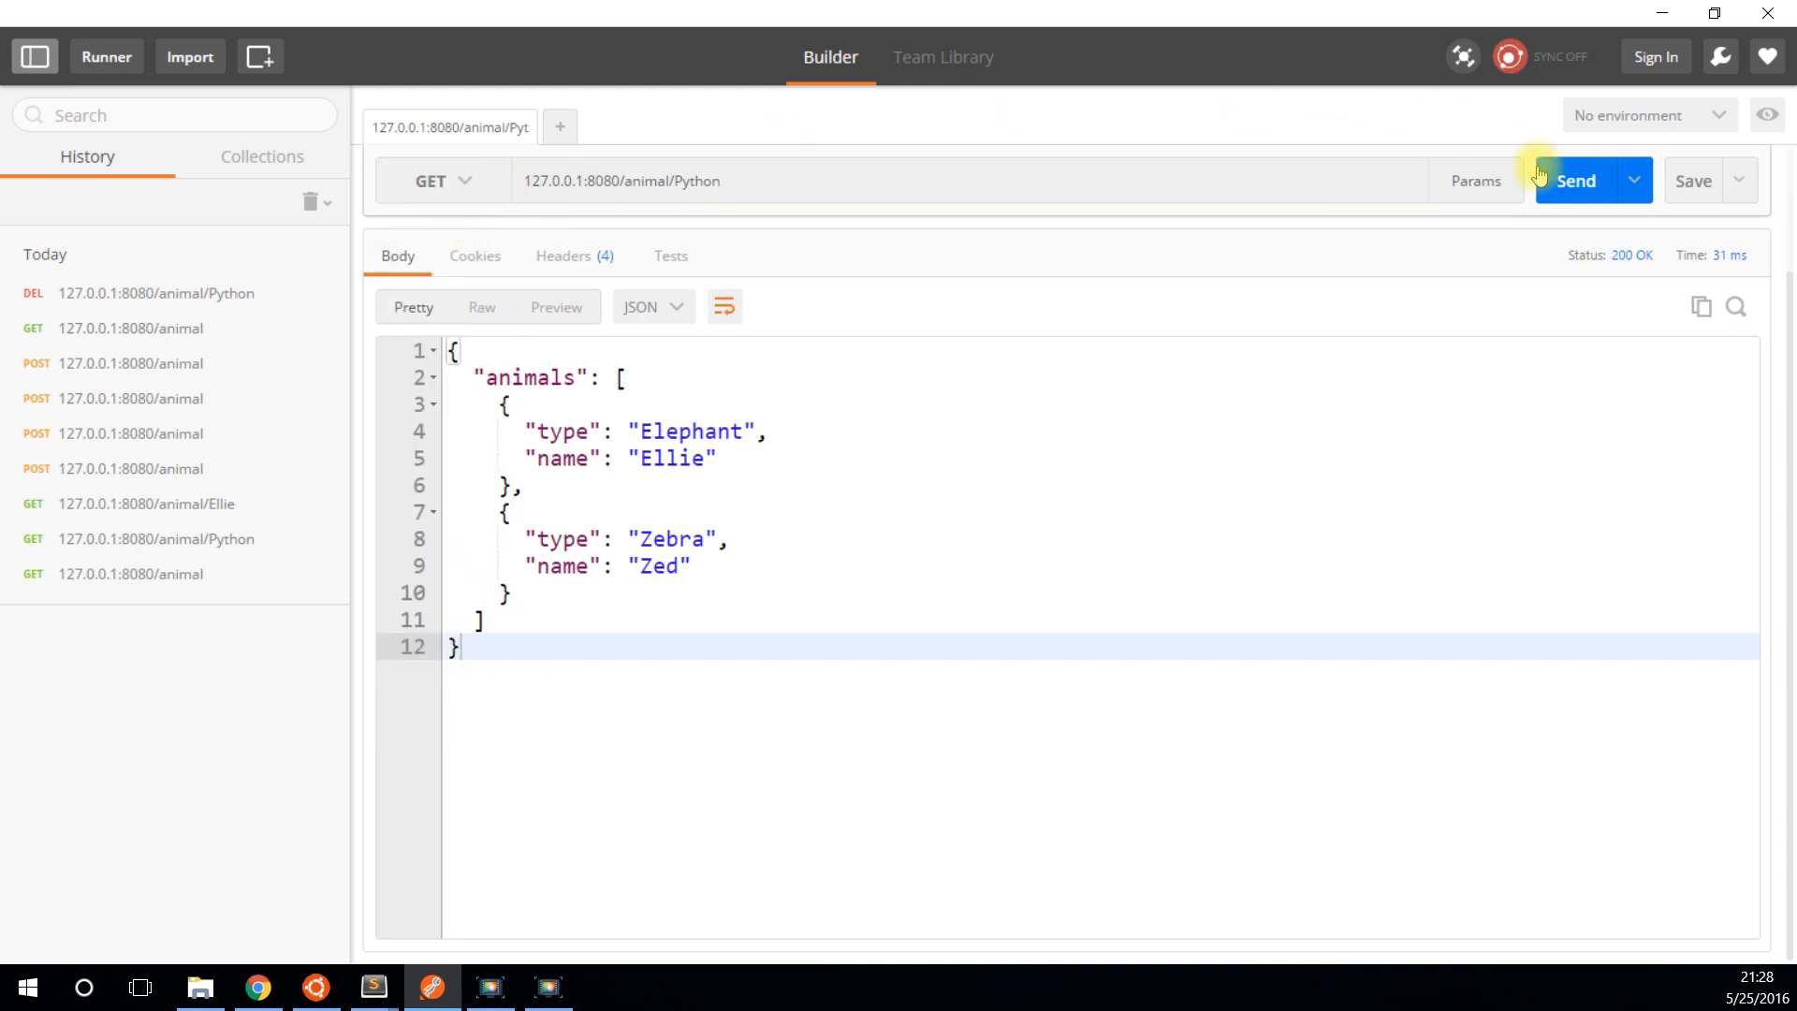
pyautogui.click(1575, 181)
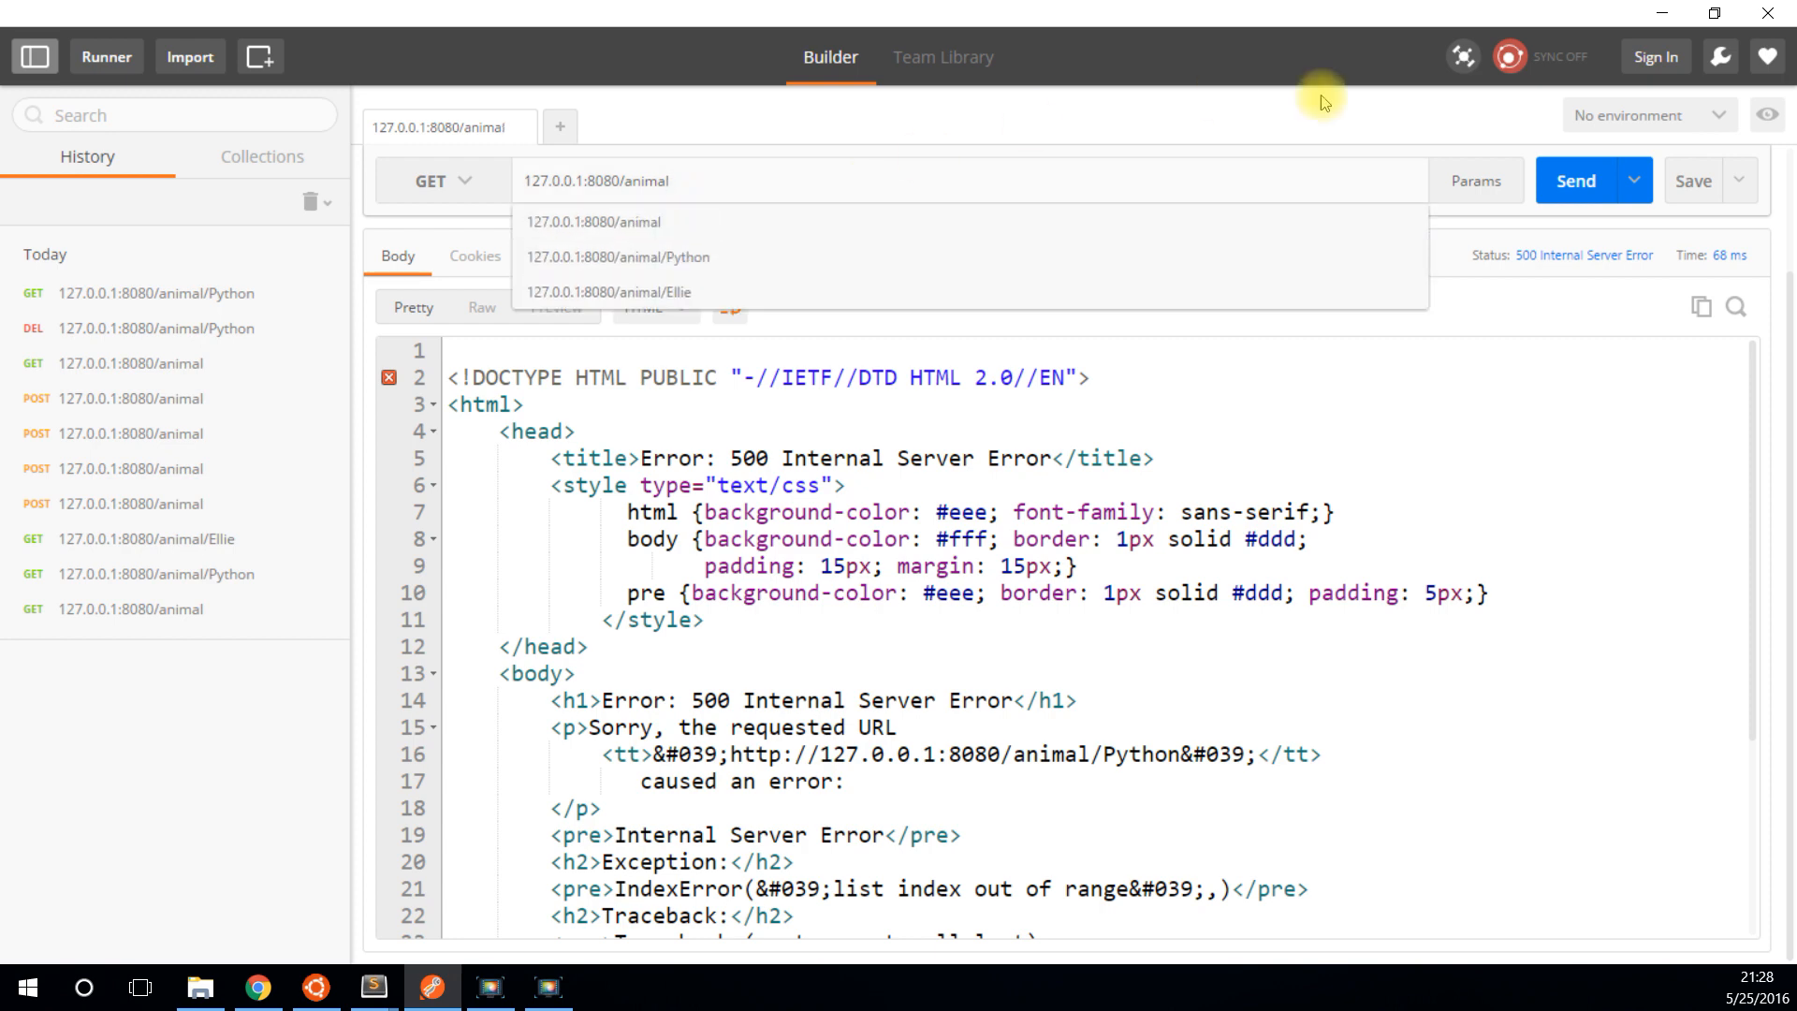
pyautogui.click(1575, 180)
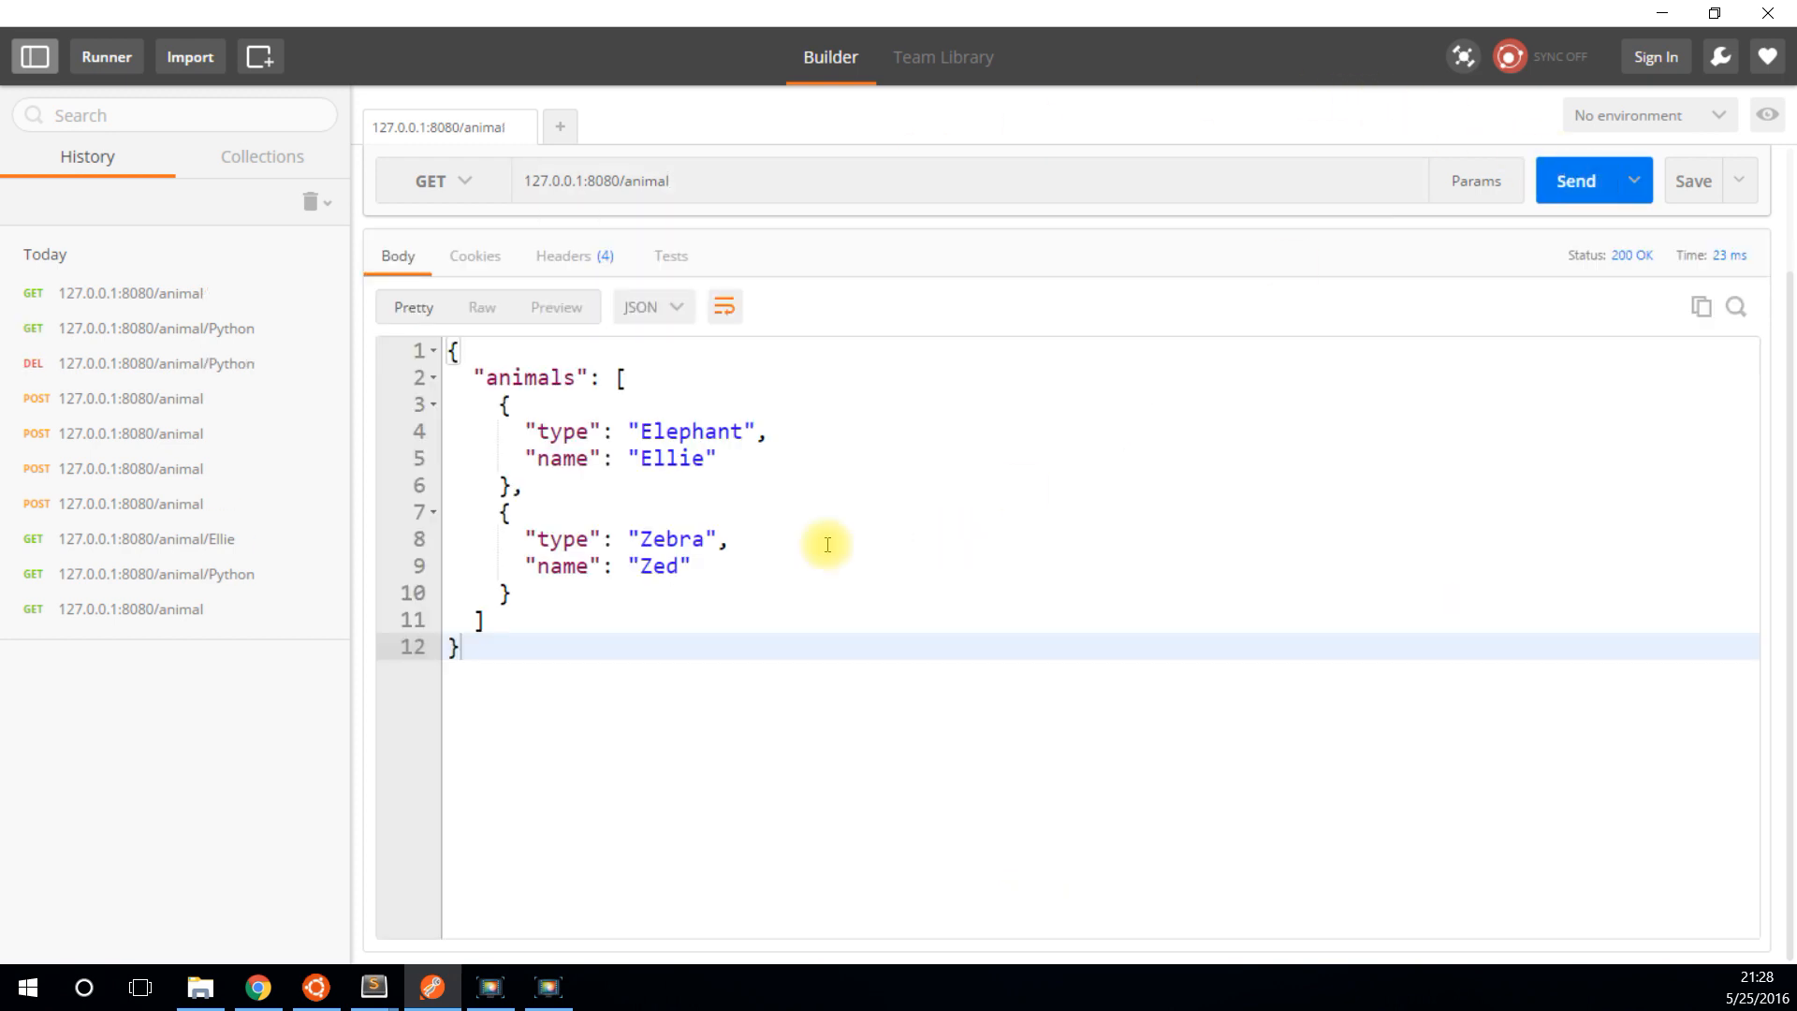
pyautogui.moveTo(719, 529)
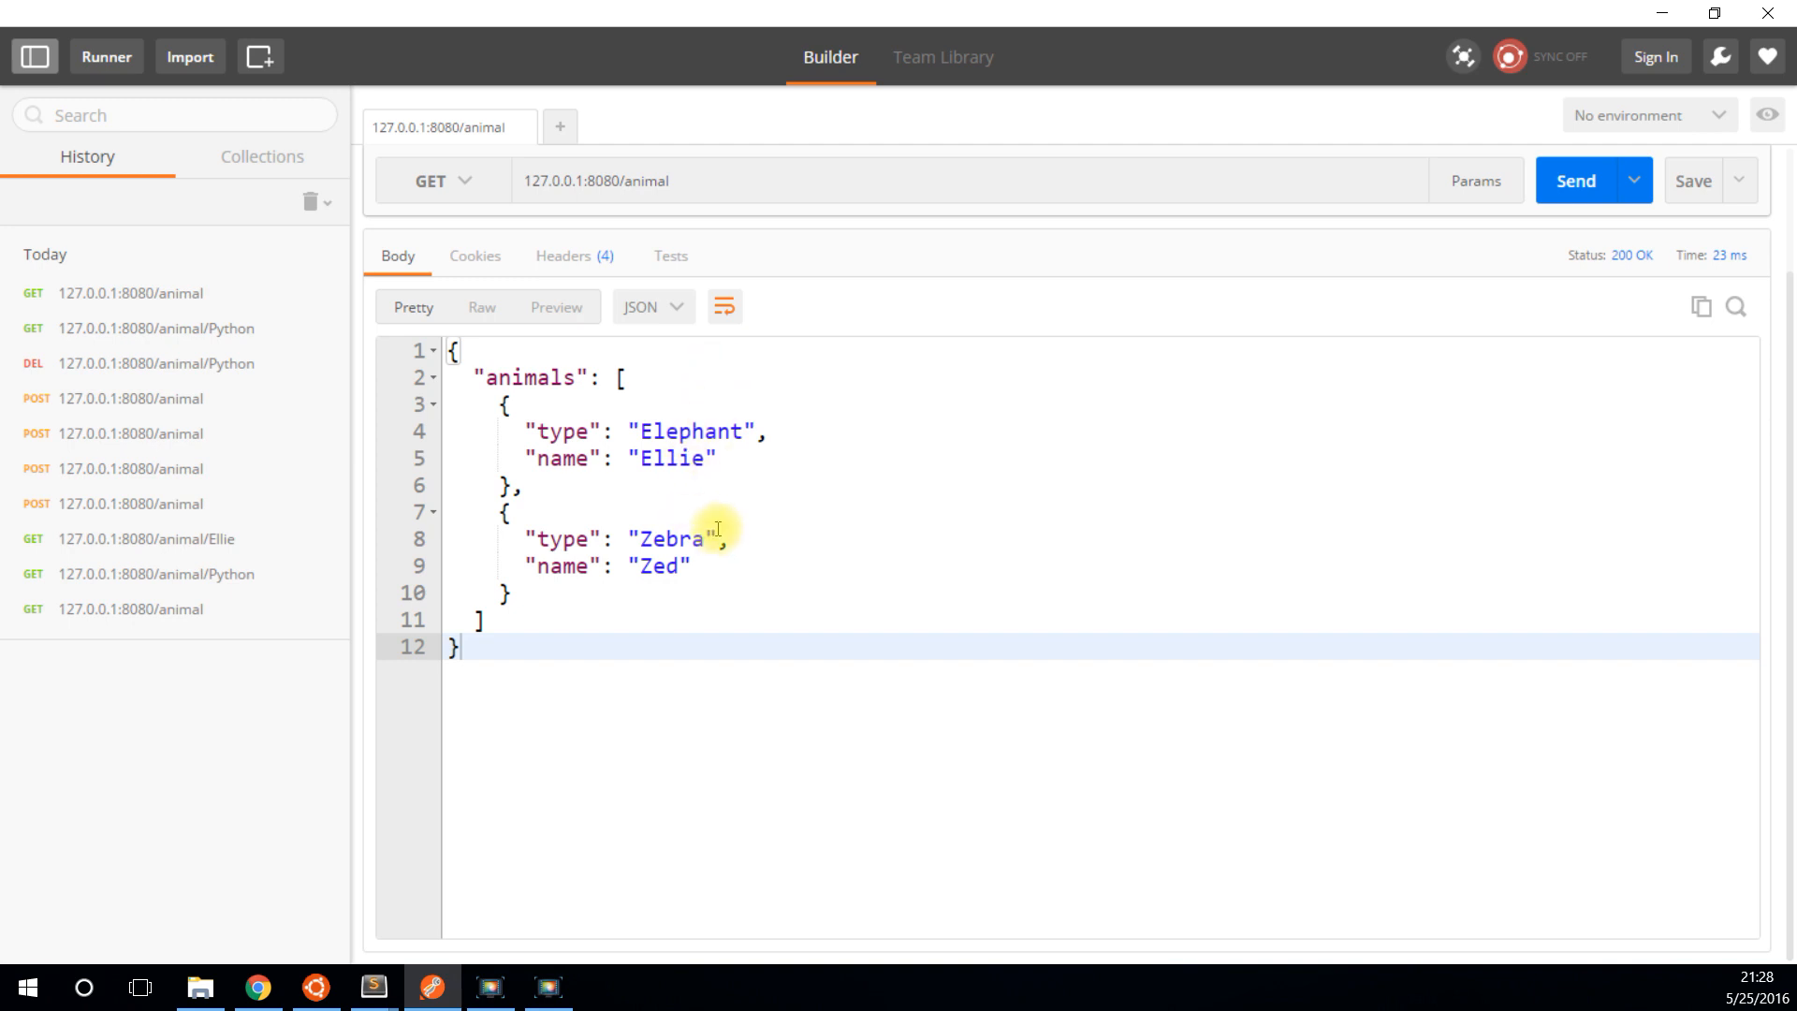